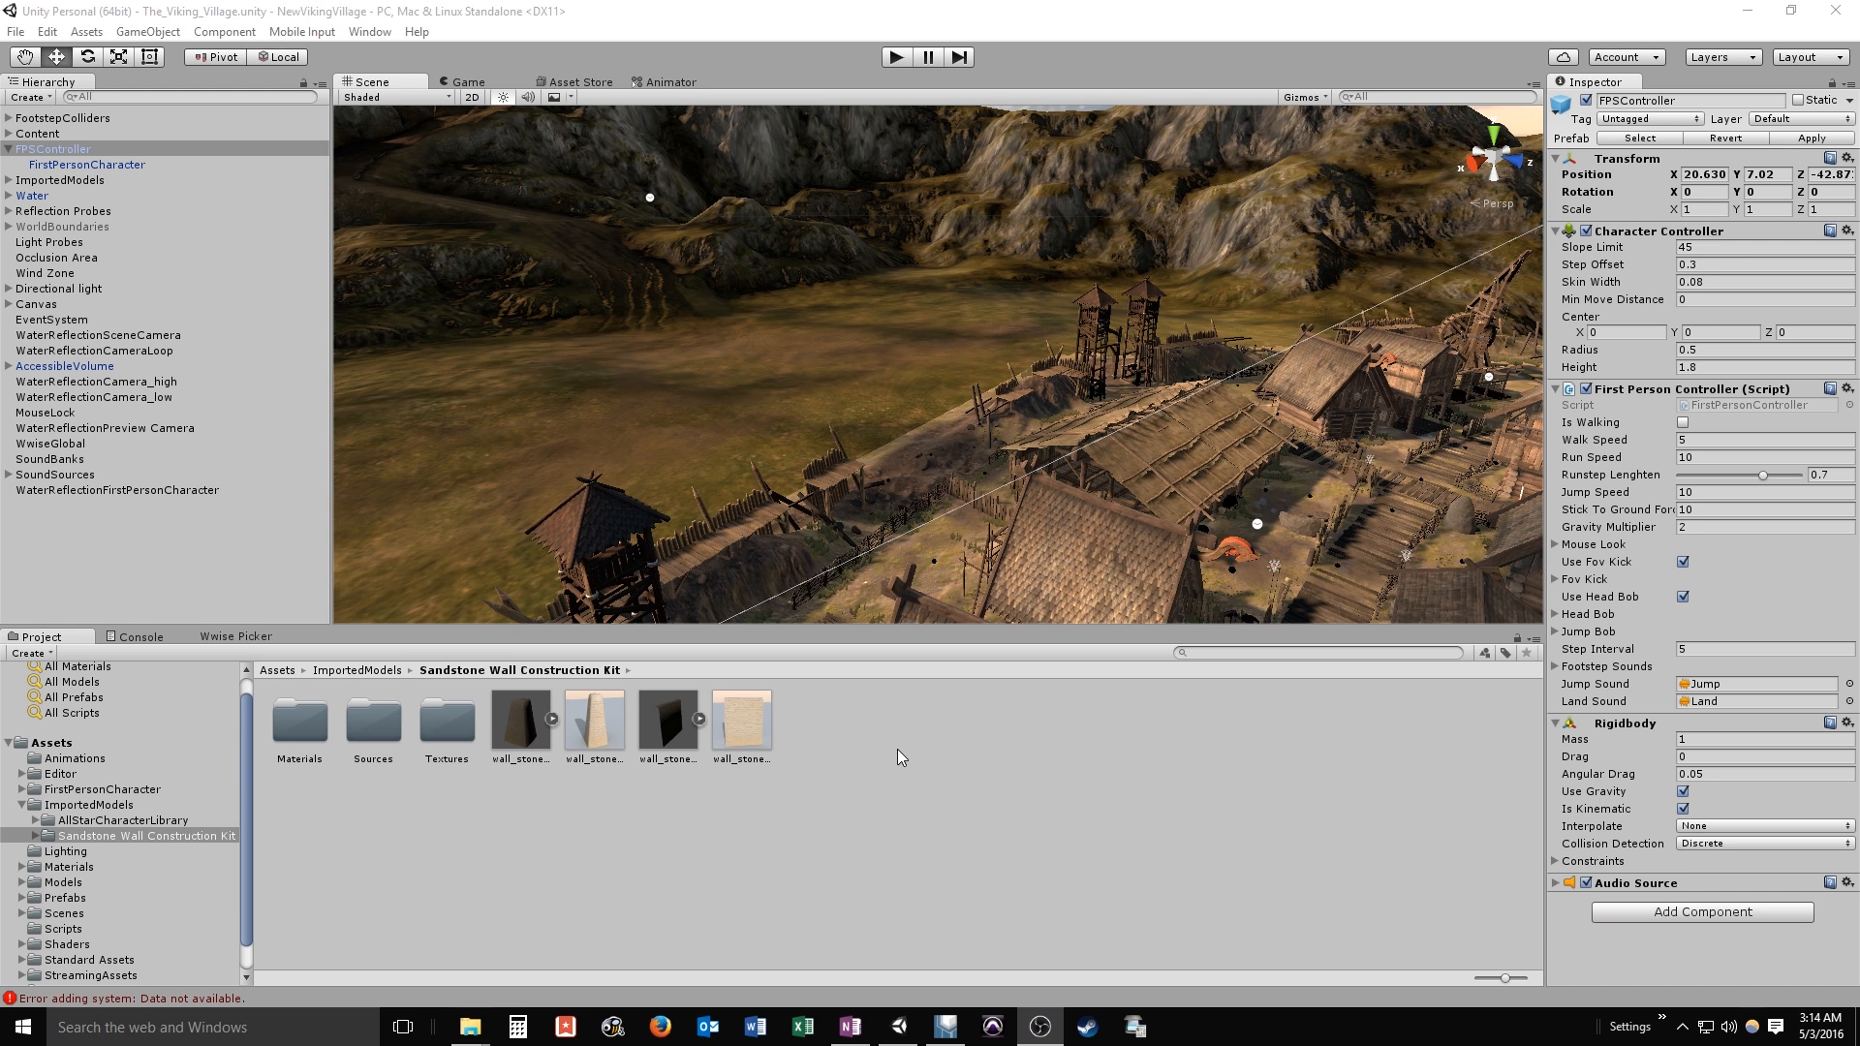
pyautogui.moveTo(761, 651)
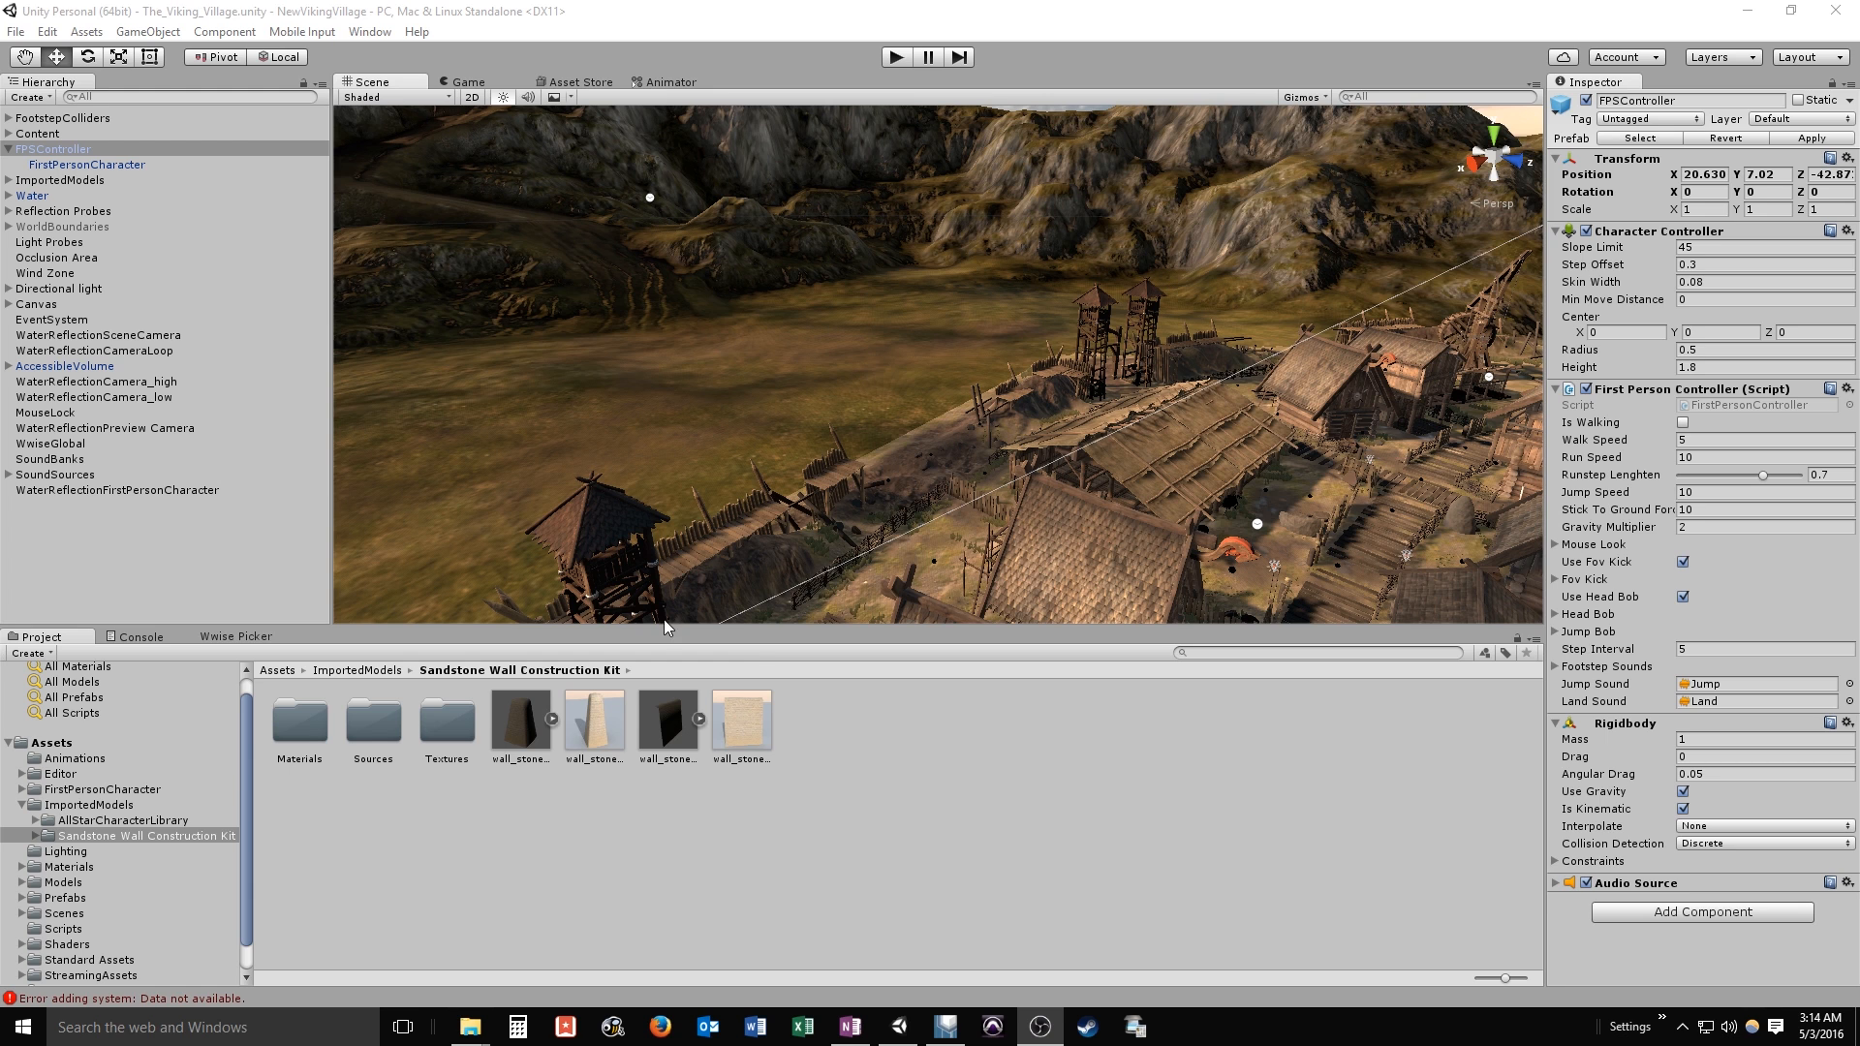
pyautogui.moveTo(736, 469)
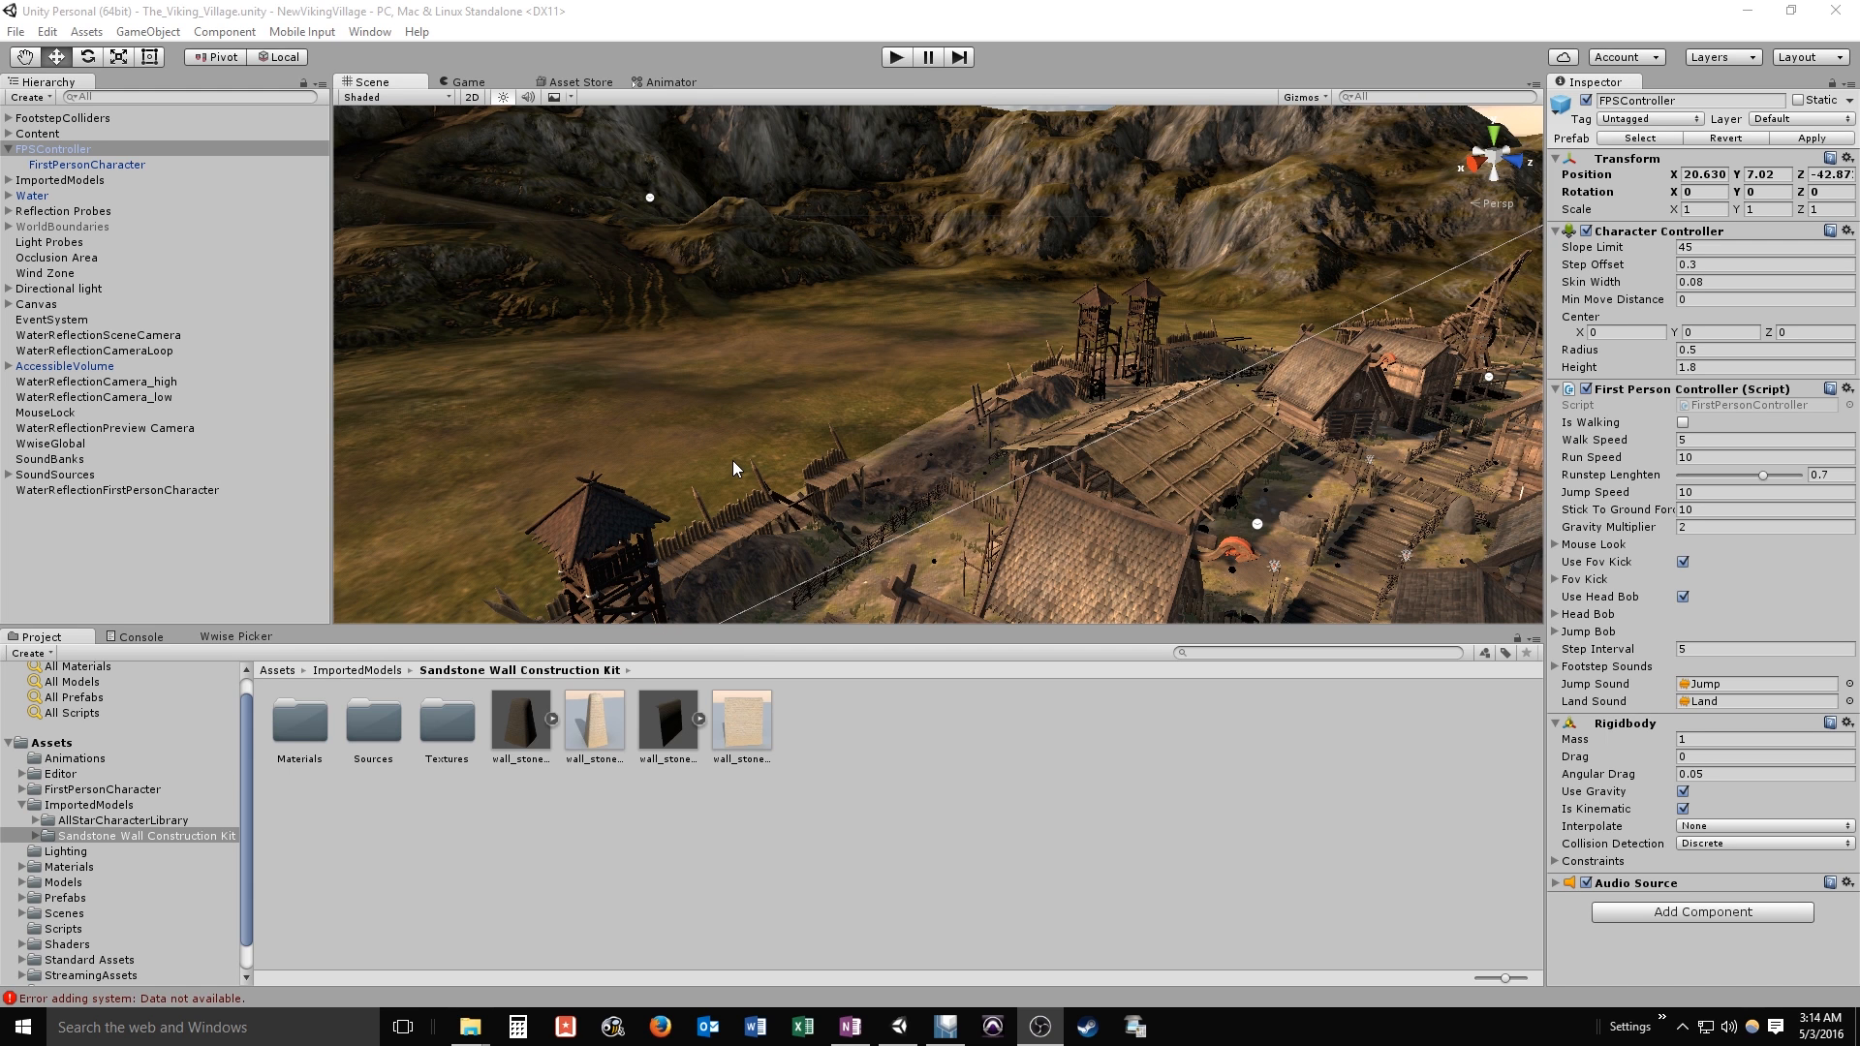
pyautogui.moveTo(605, 423)
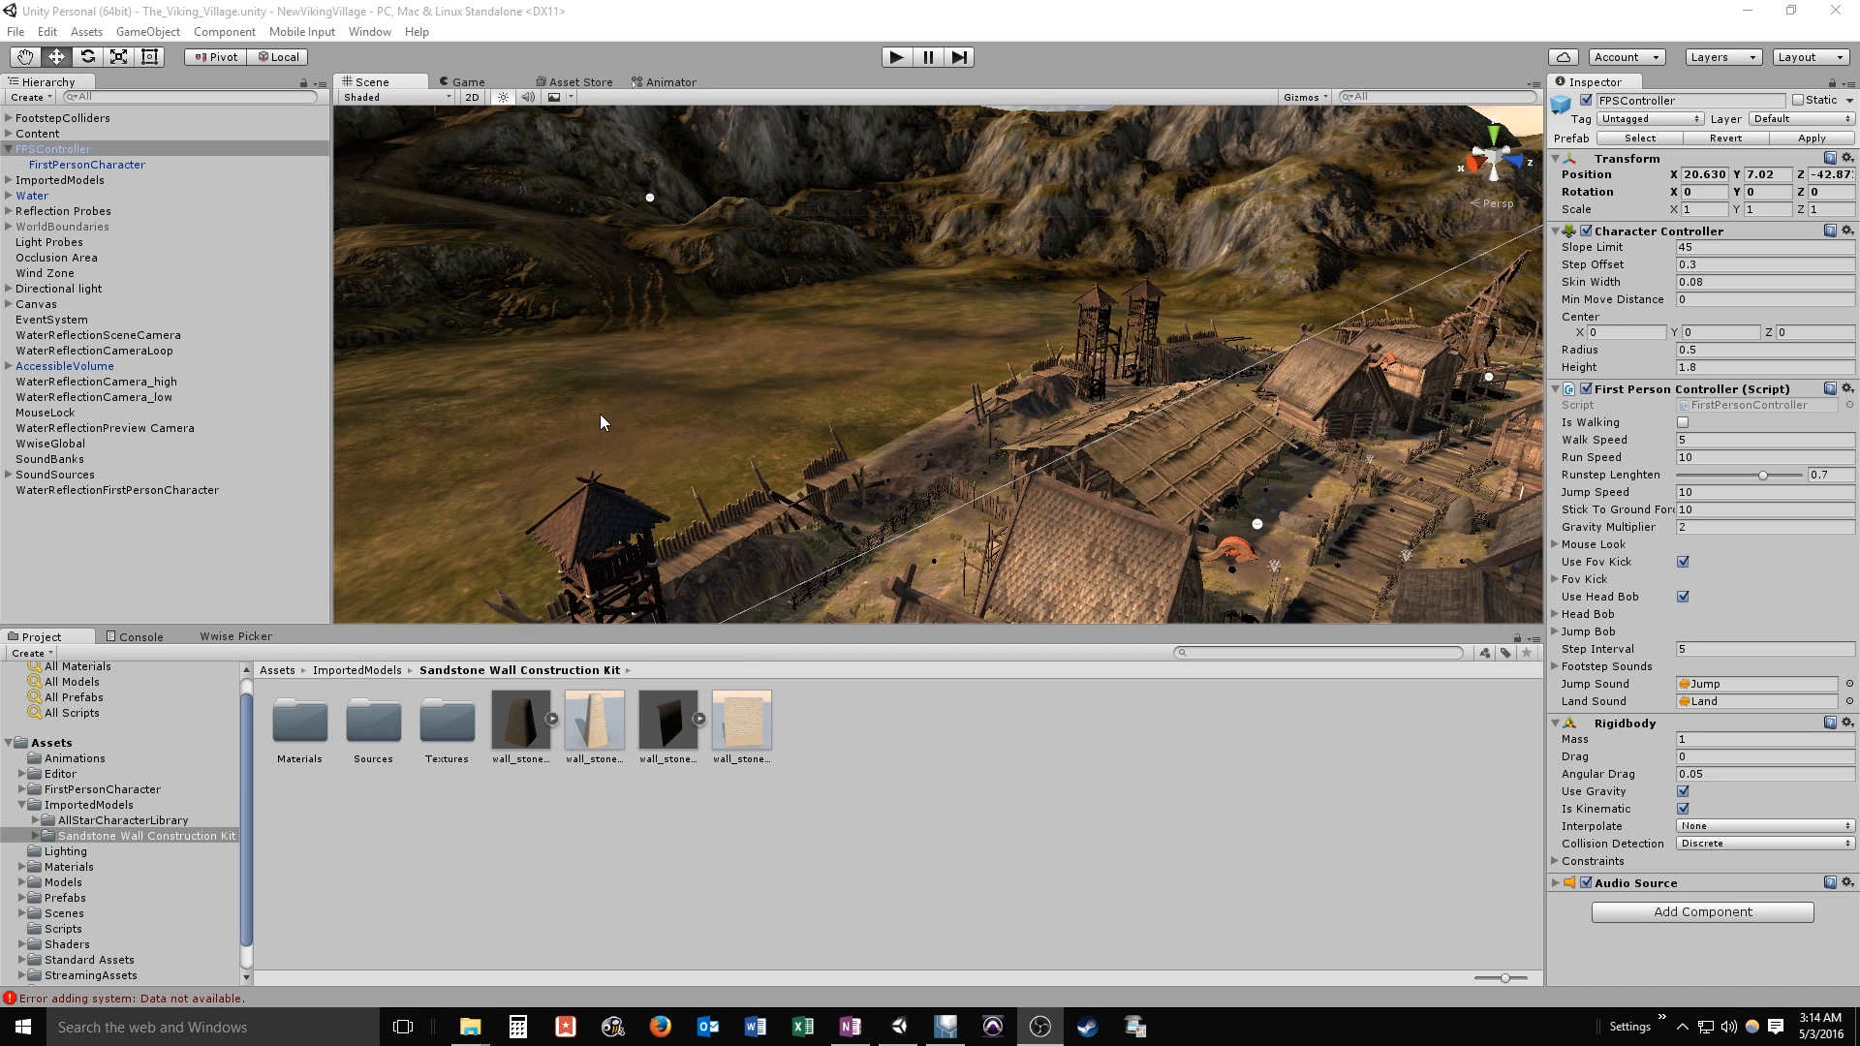
pyautogui.moveTo(678, 403)
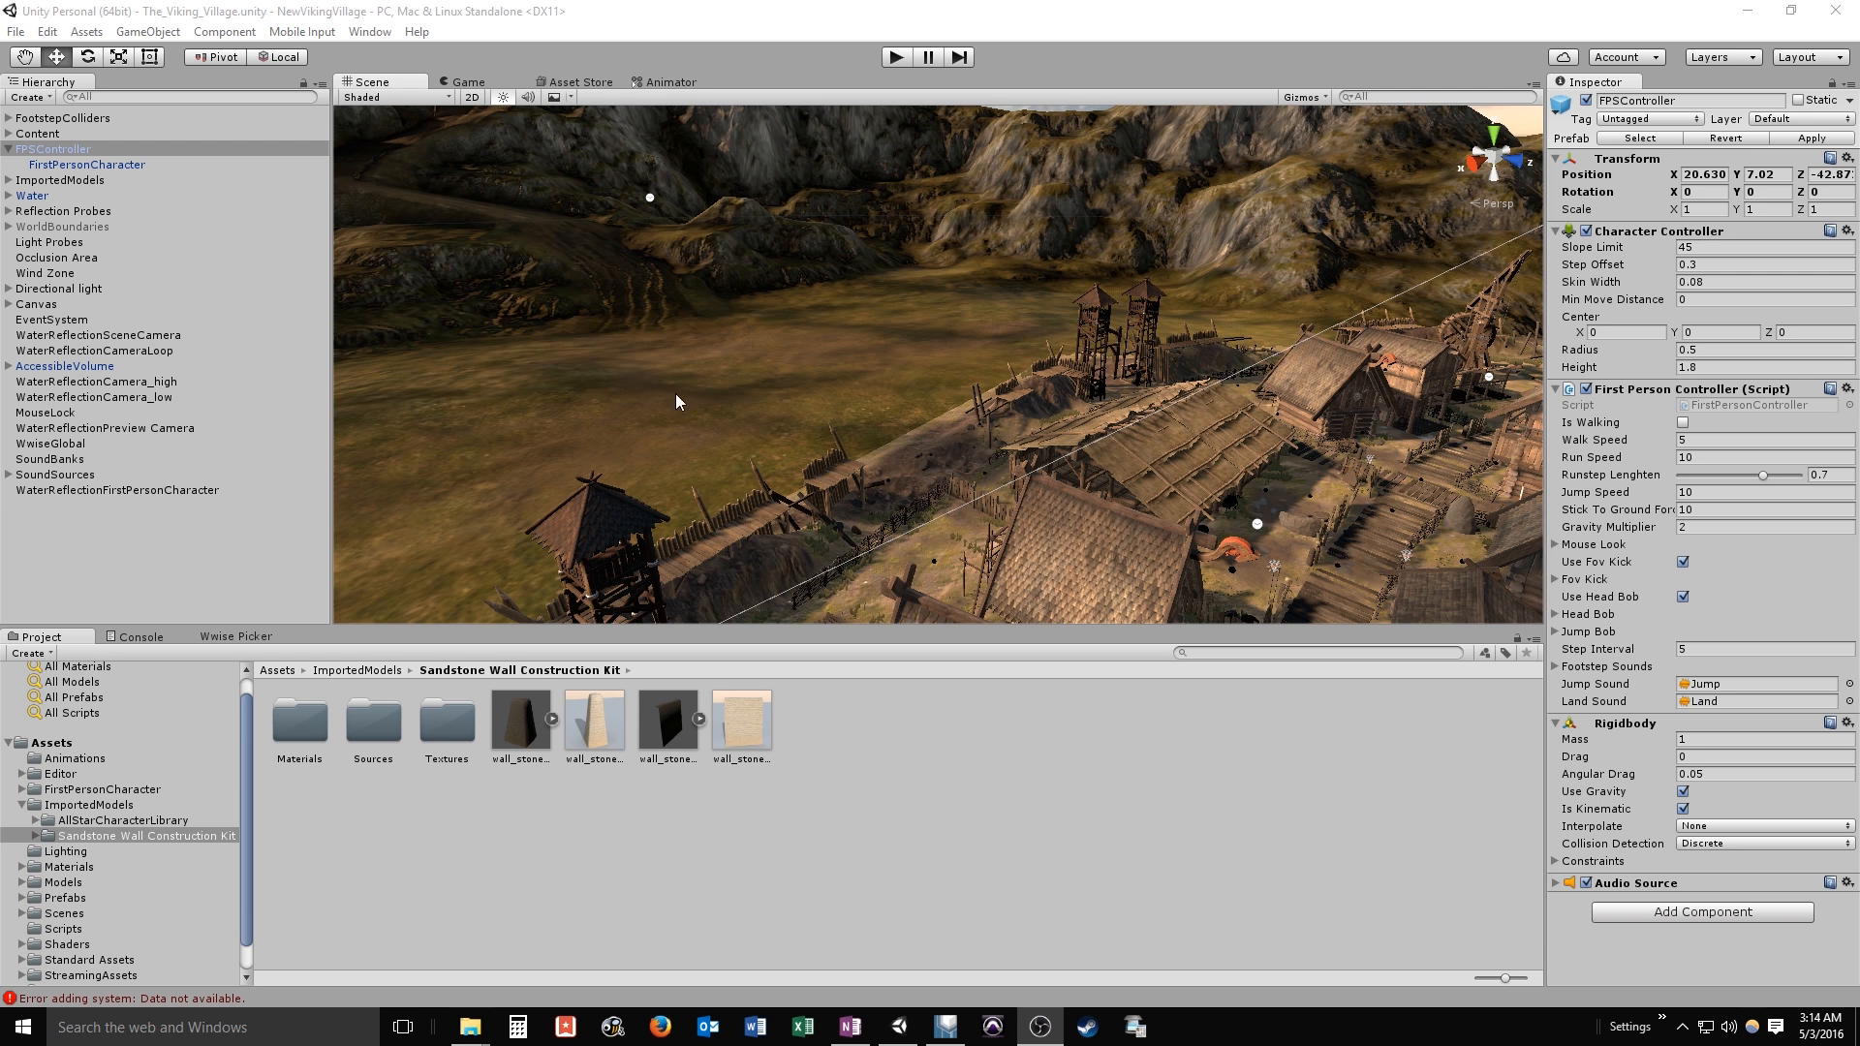
pyautogui.moveTo(788, 496)
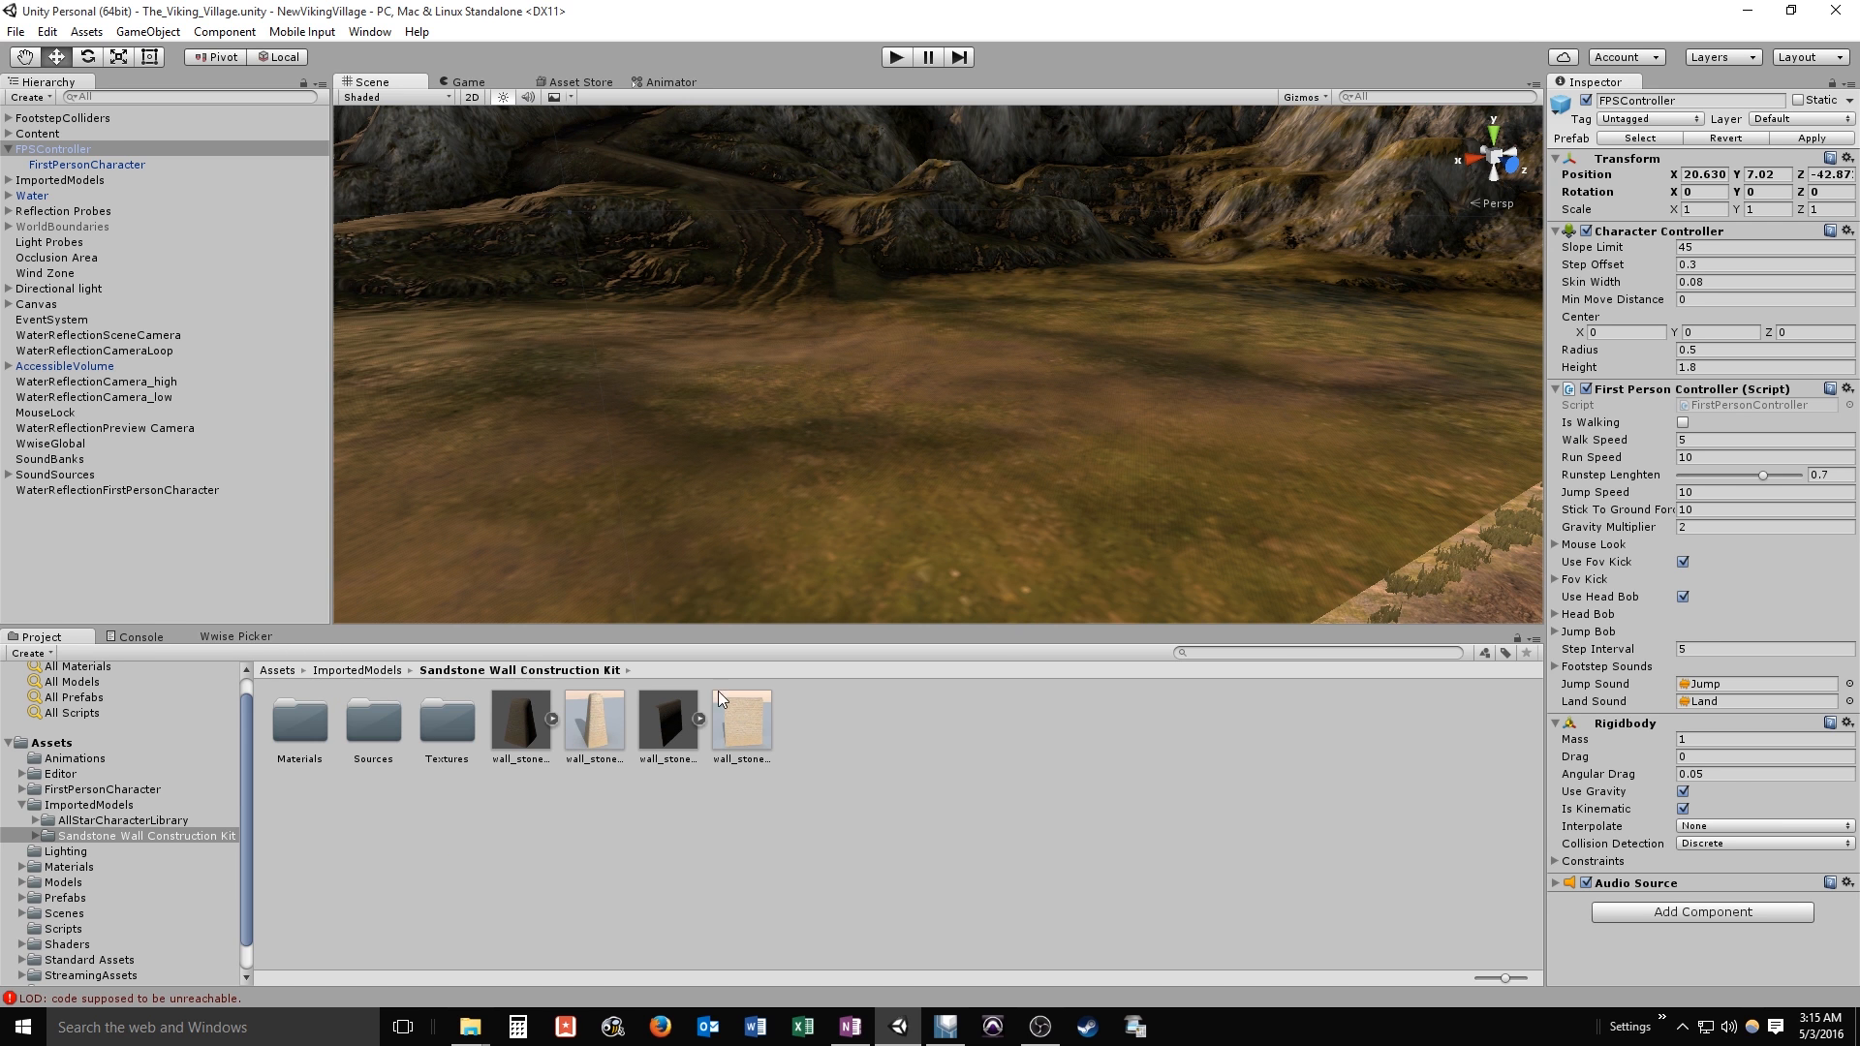
# Search the Asset Store for 'sands' to find the Sandstone Wall Construction Kit, then return to the scene
pyautogui.click(579, 81)
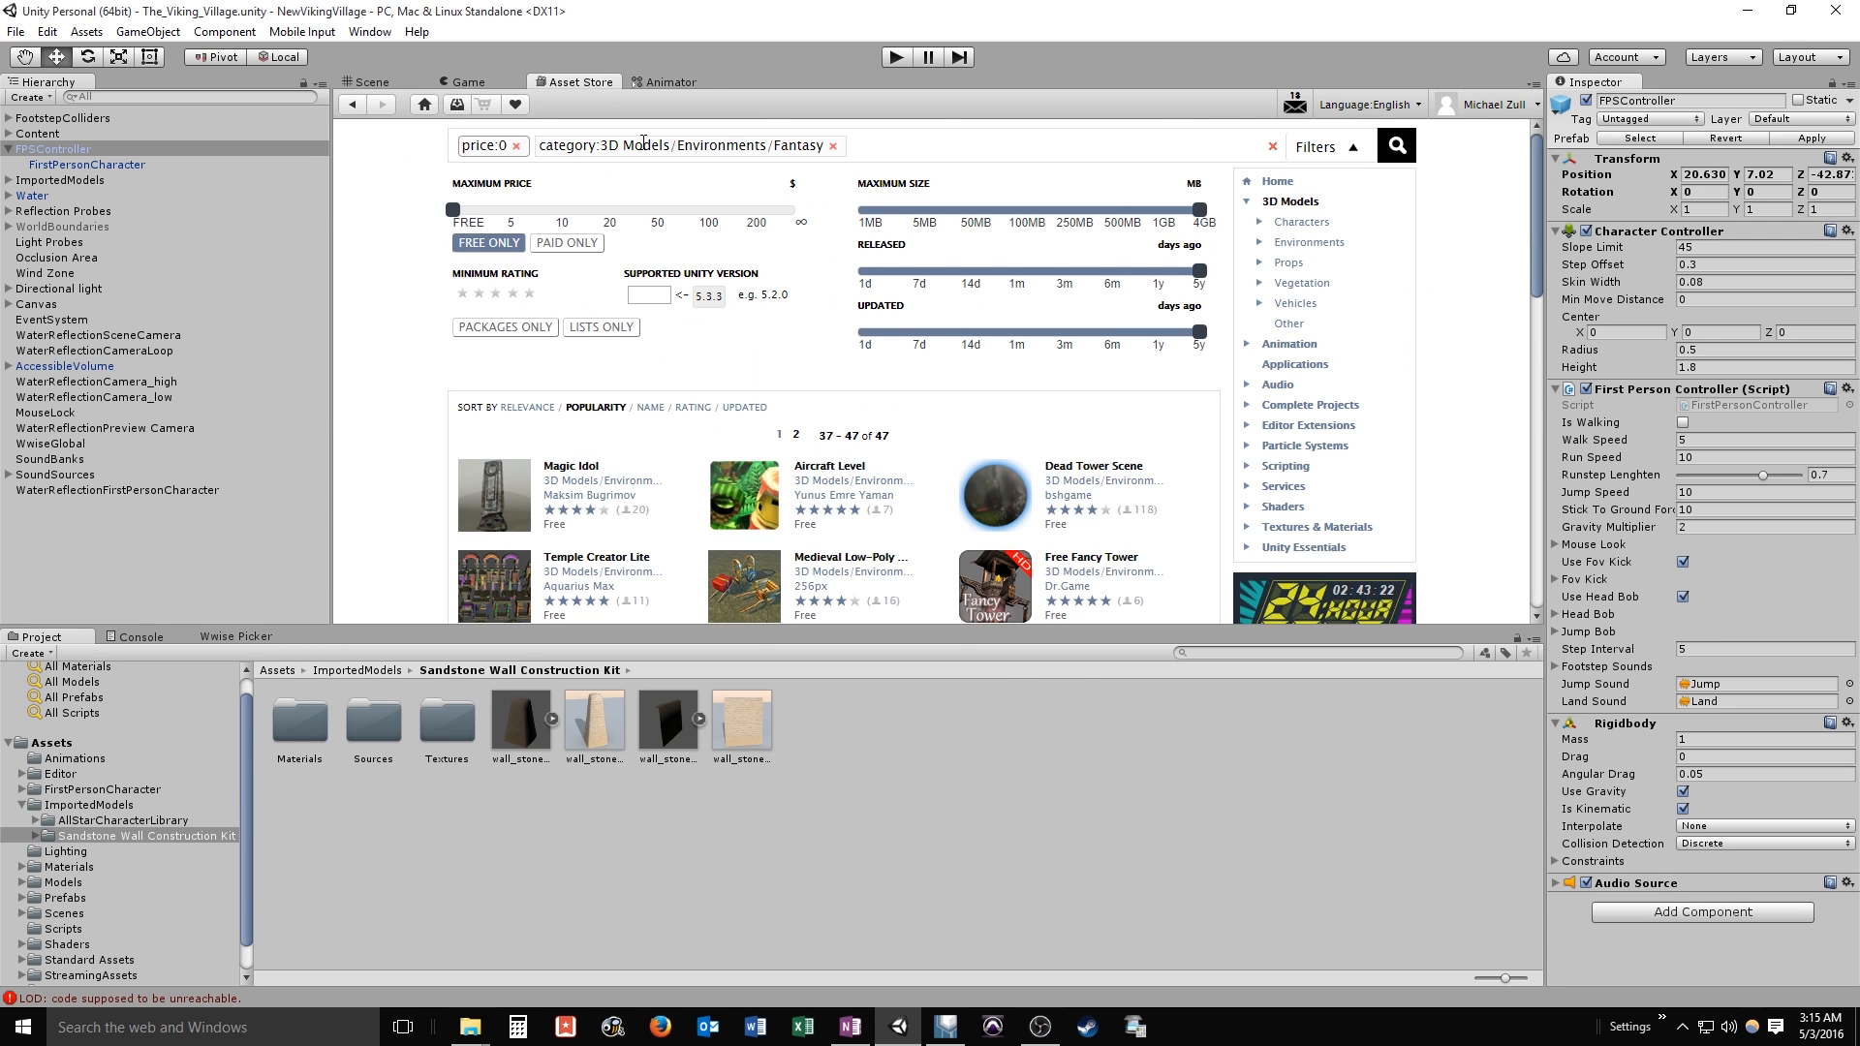
pyautogui.click(833, 145)
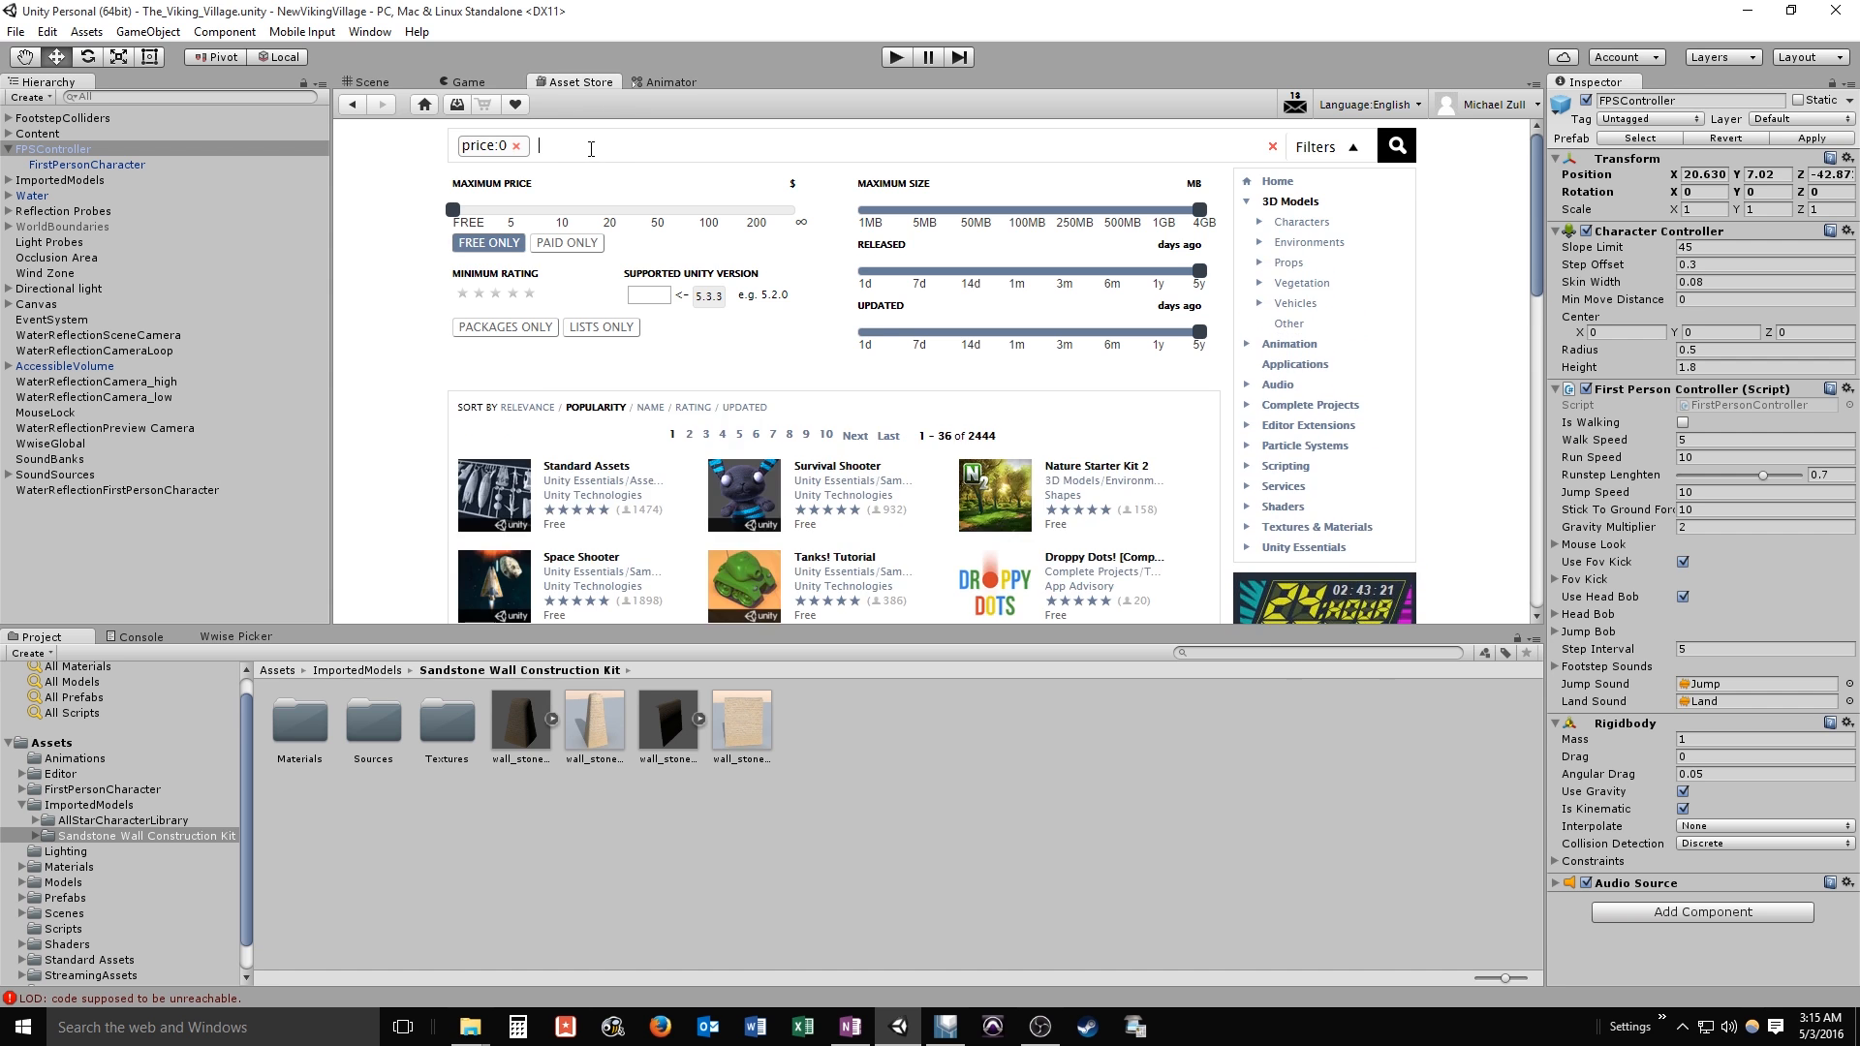
pyautogui.write('sandstone')
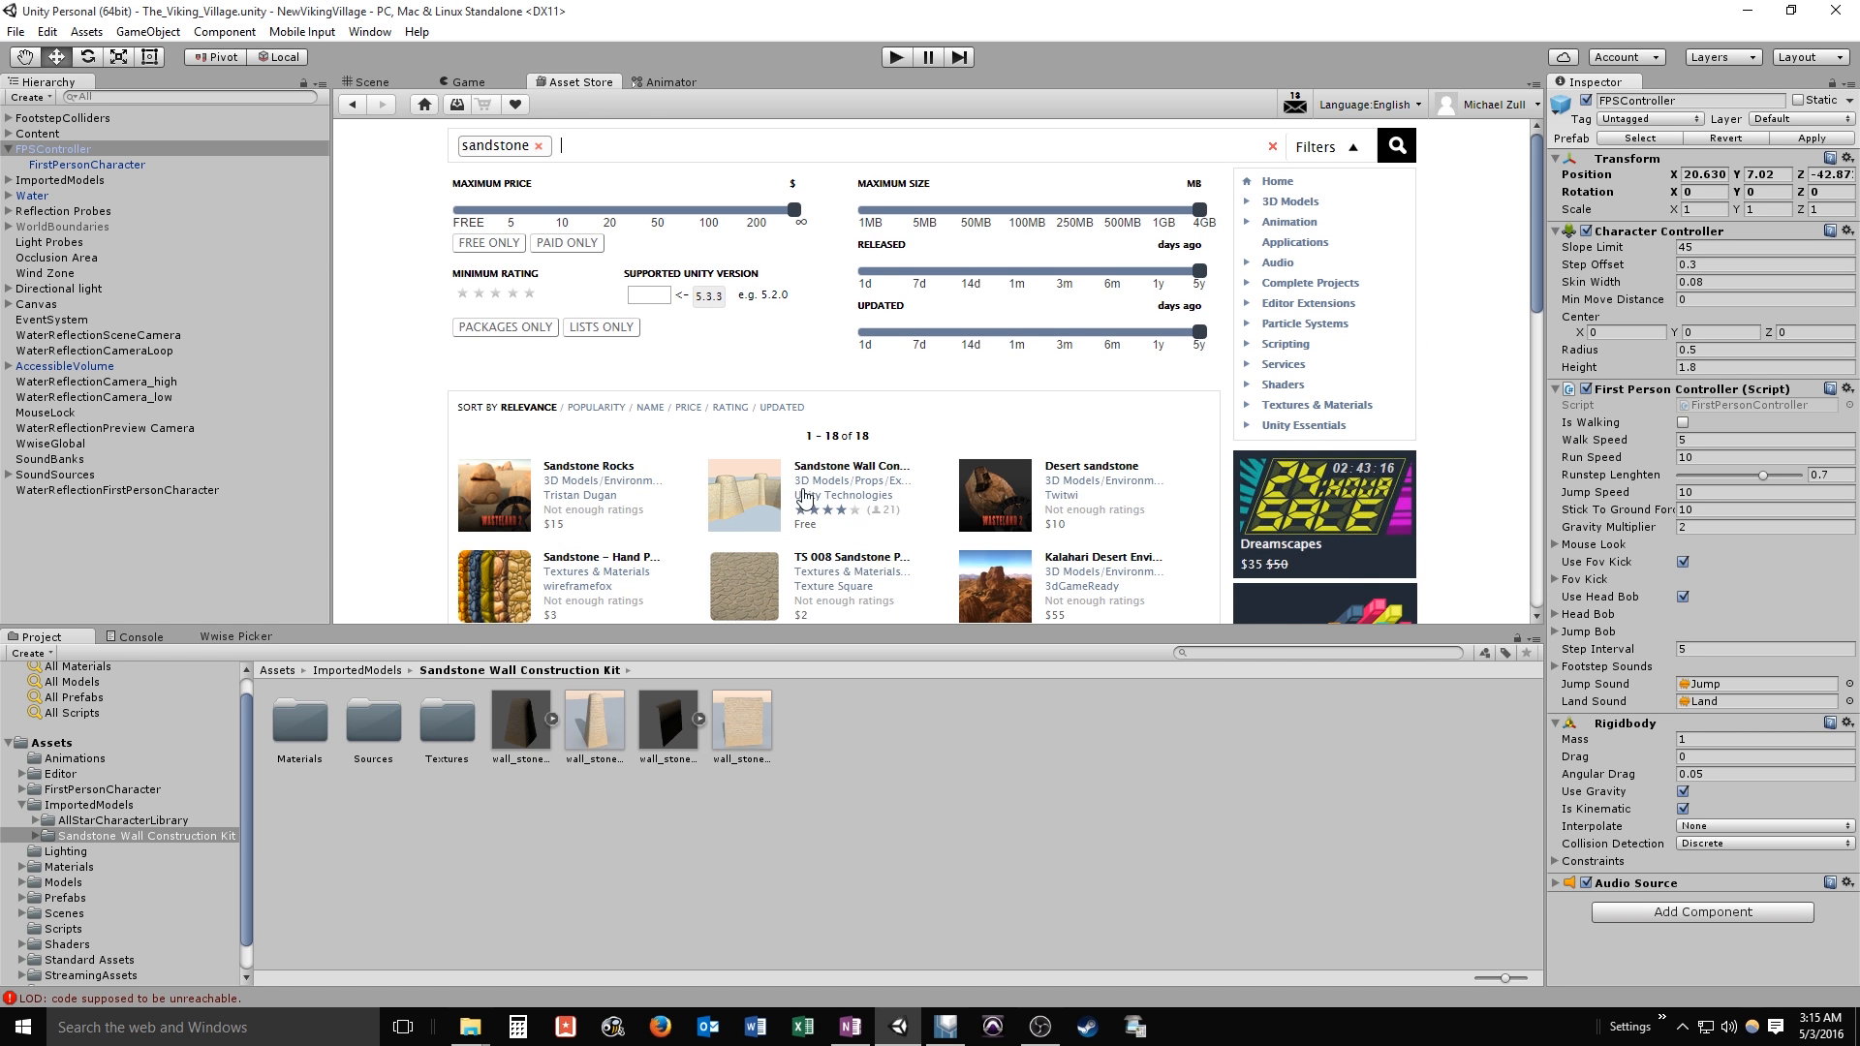
pyautogui.moveTo(240, 275)
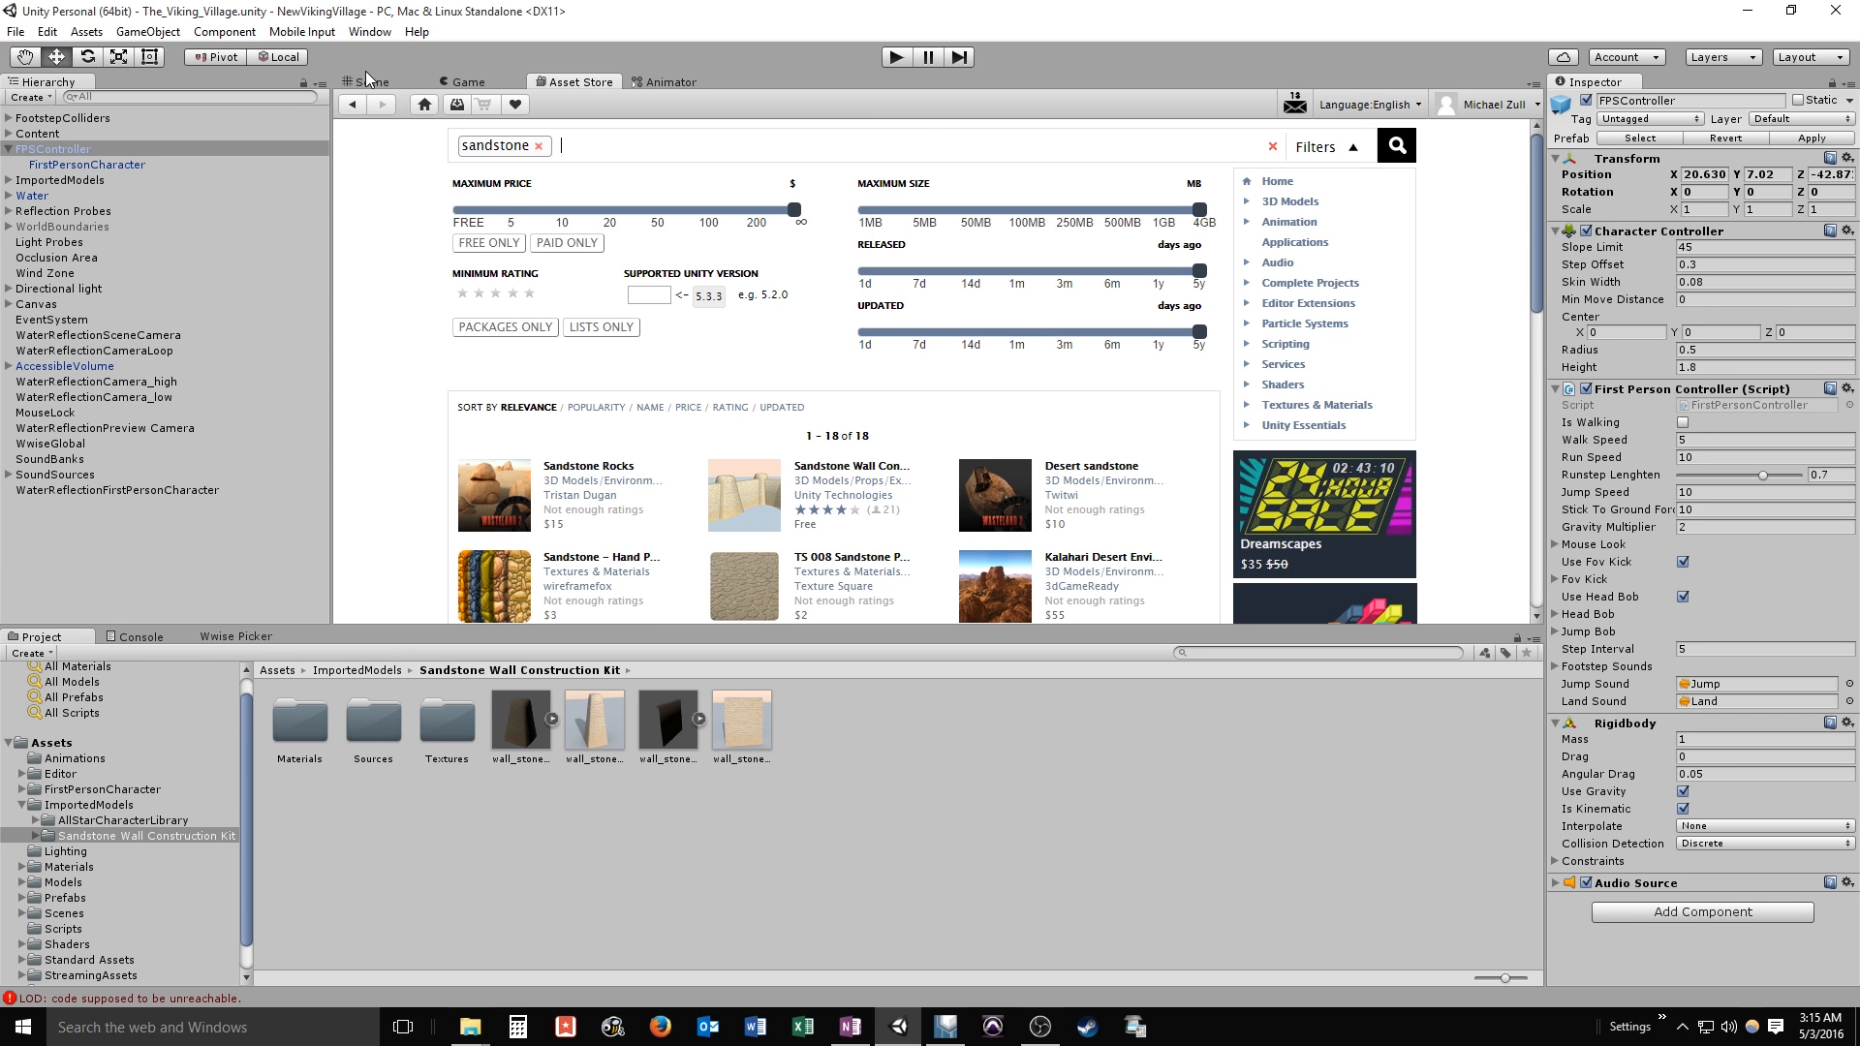
pyautogui.click(366, 82)
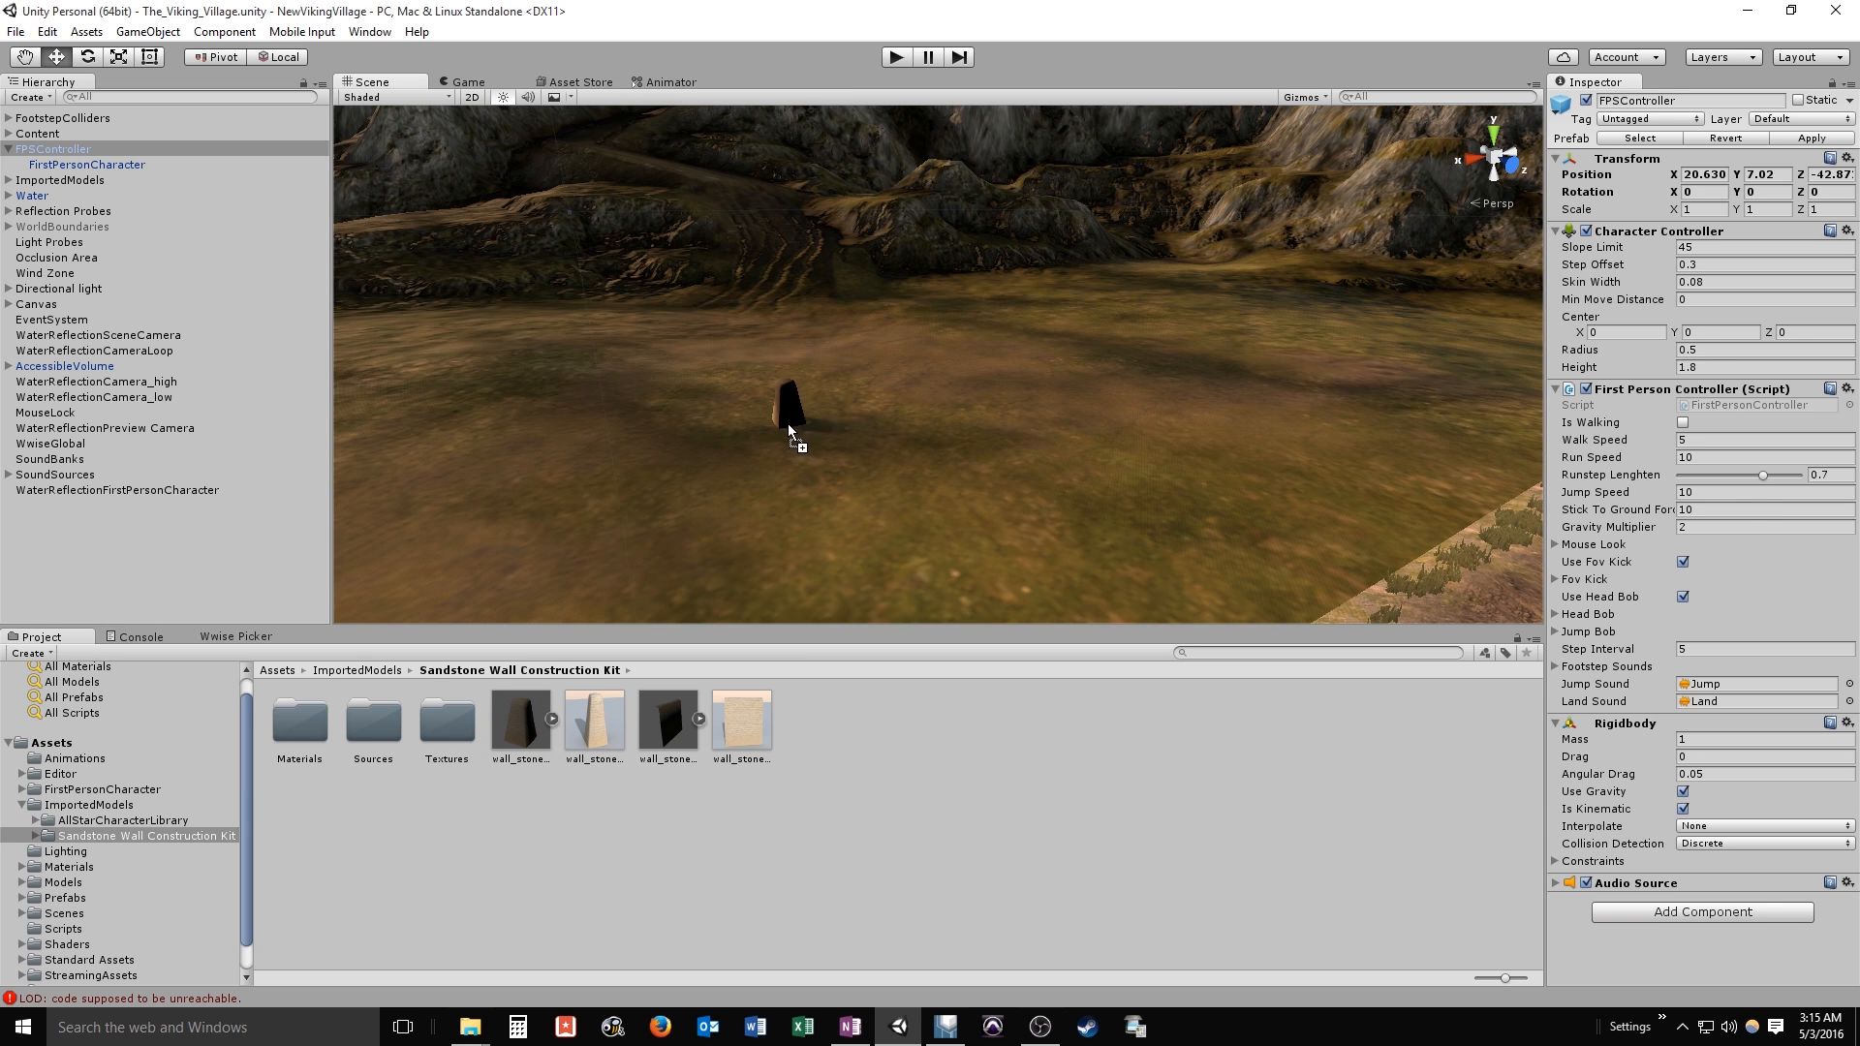
# Place a wall_stone_end piece on the ground and set its Scale Y to 3
pyautogui.click(788, 408)
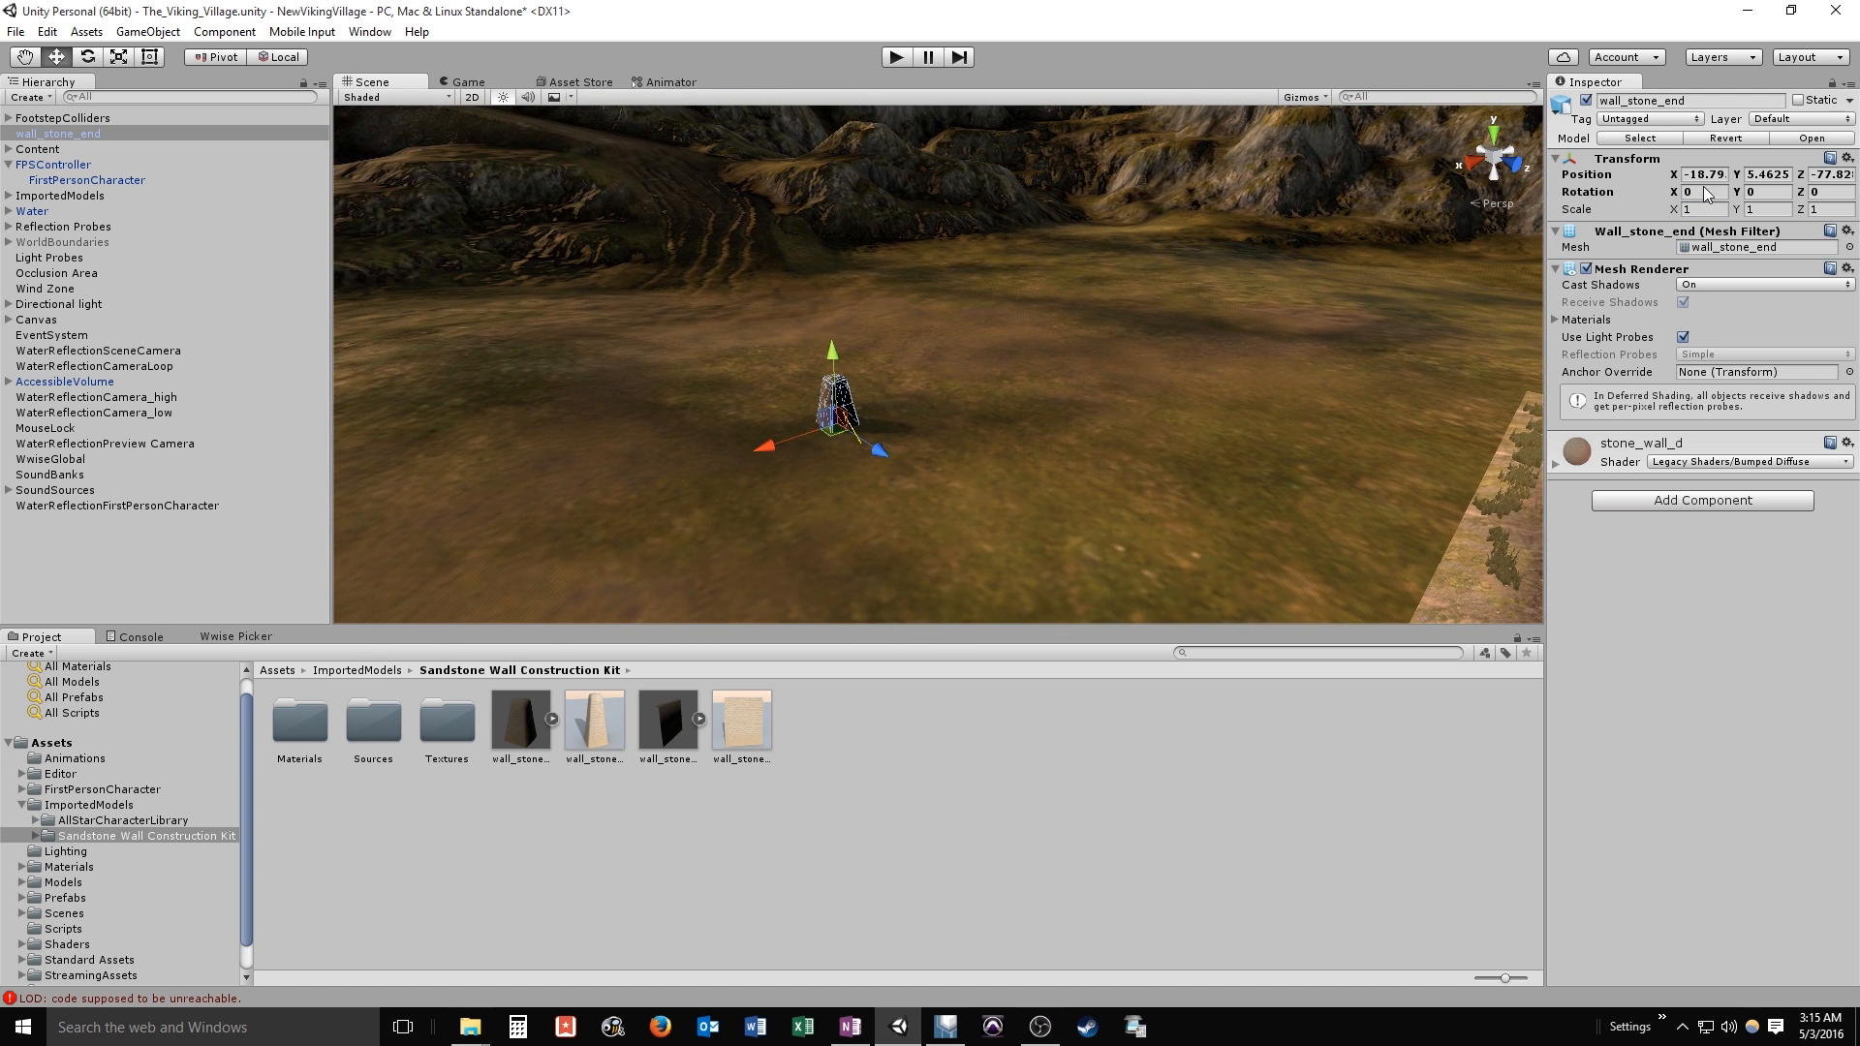
pyautogui.click(1778, 209)
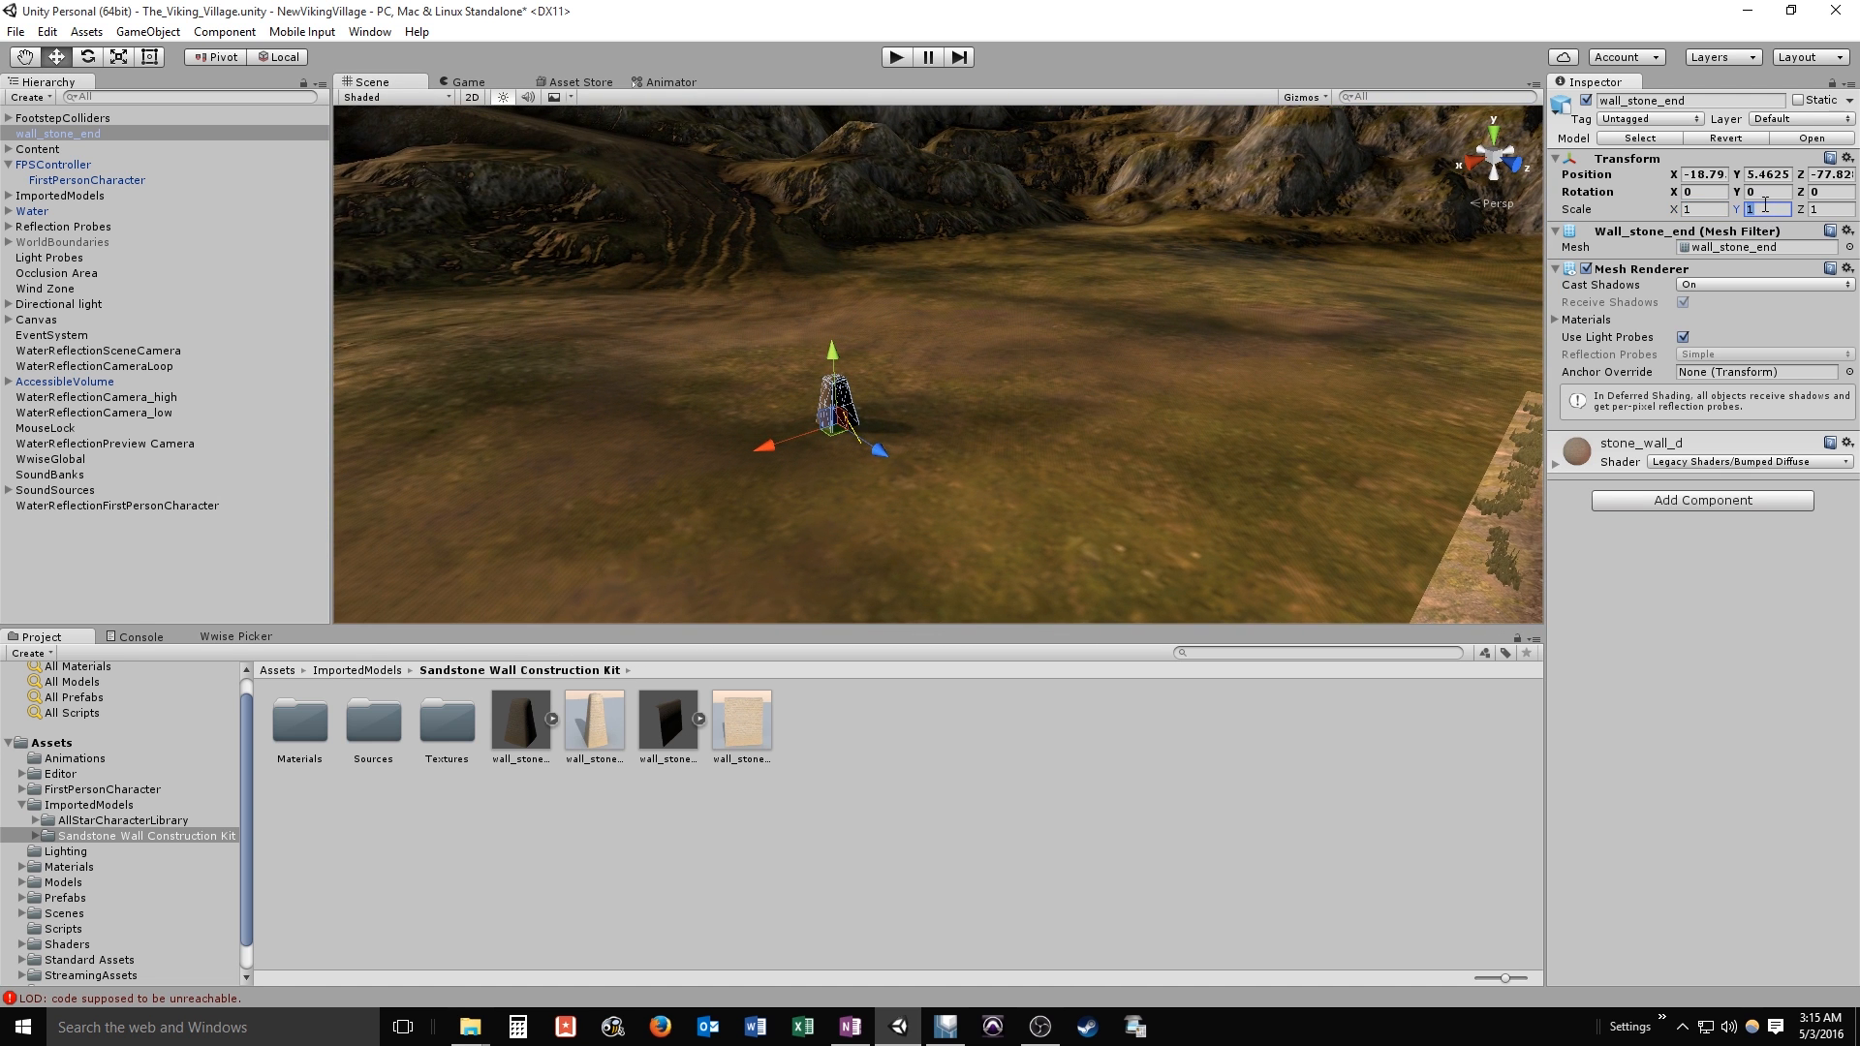
pyautogui.write('5')
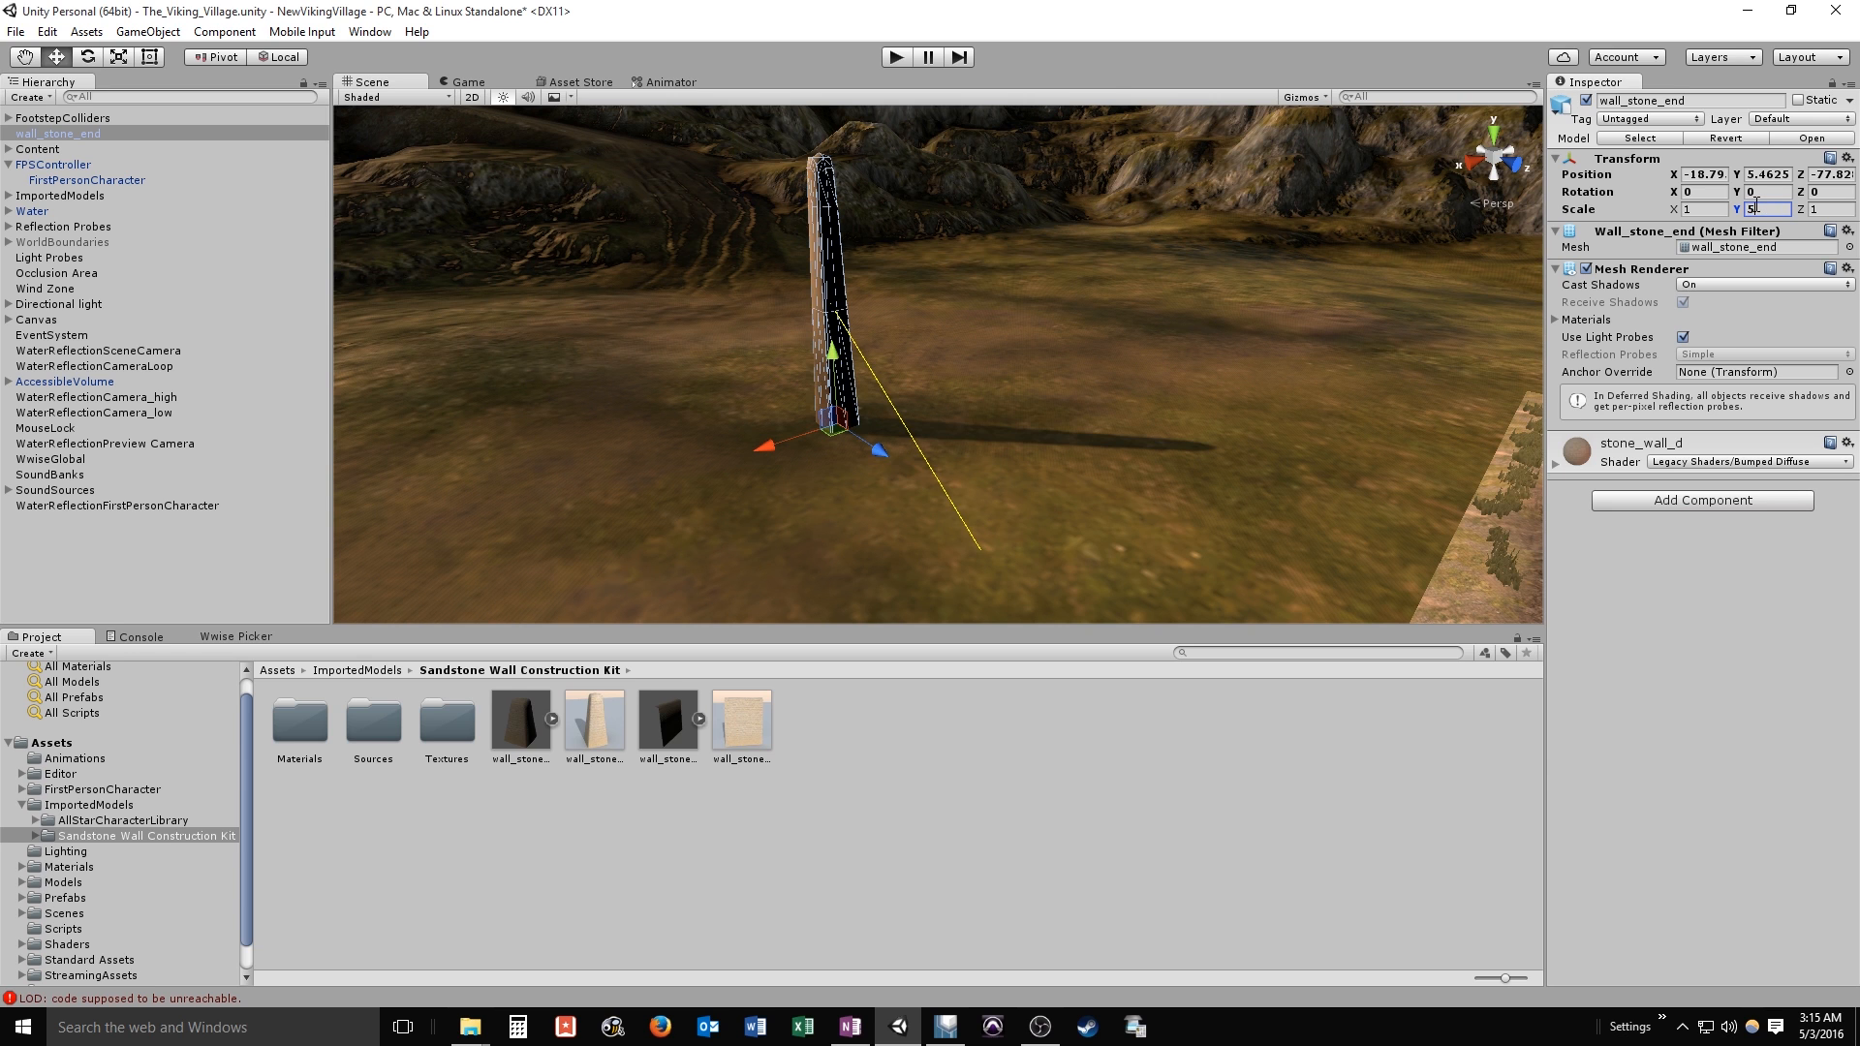
pyautogui.write('3')
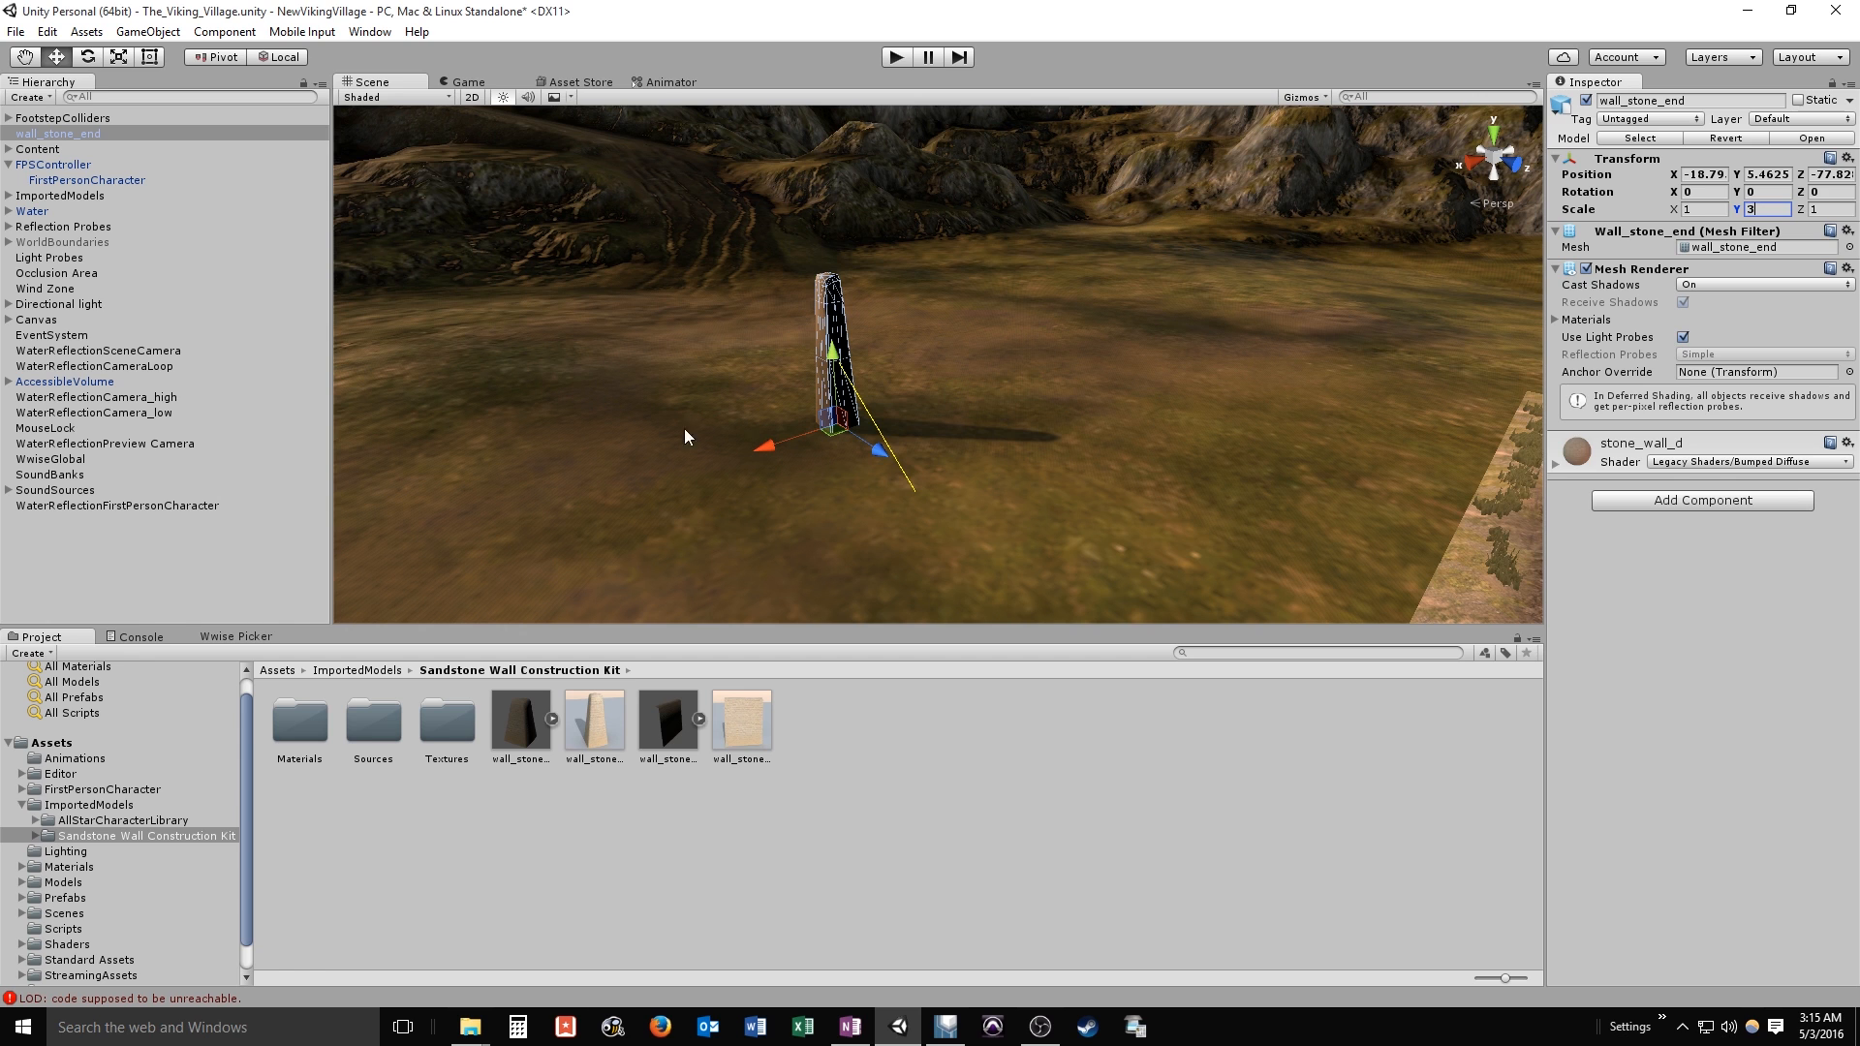
pyautogui.moveTo(246, 287)
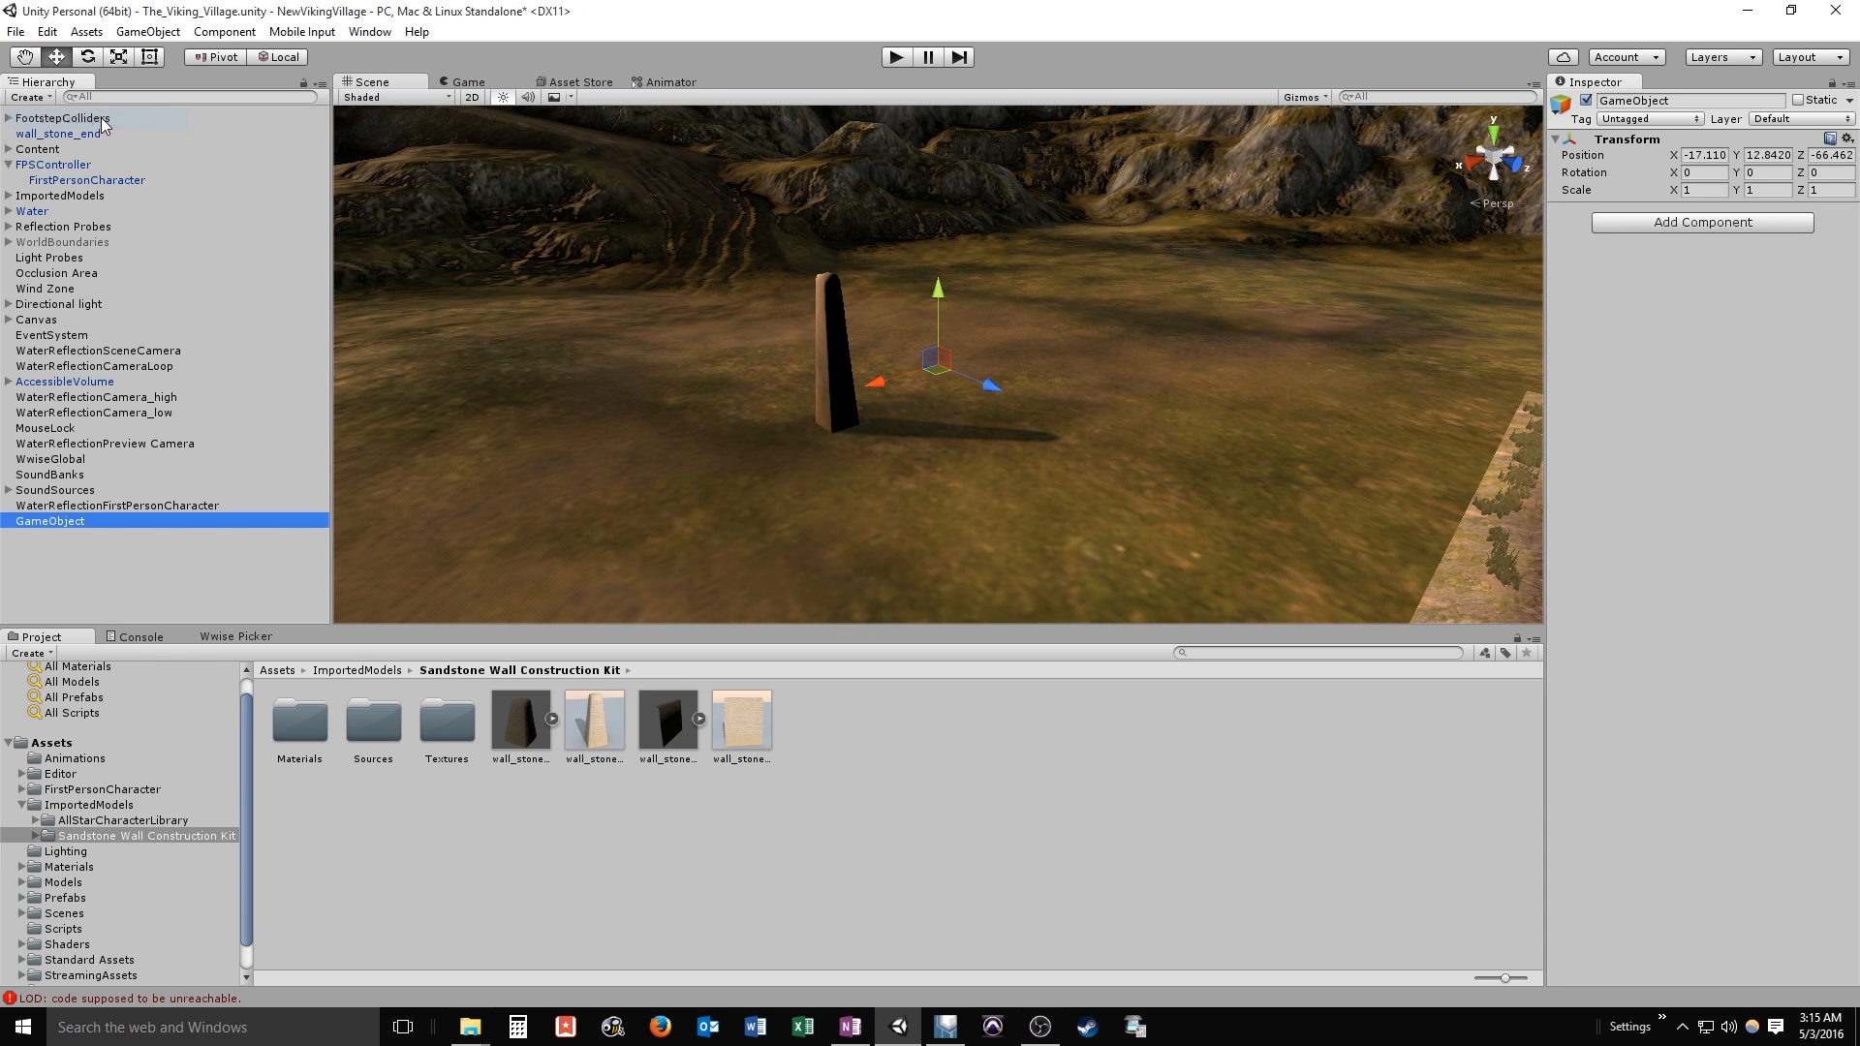
# Rename the new empty parent object to 'Castle'
pyautogui.doubleClick(1643, 100)
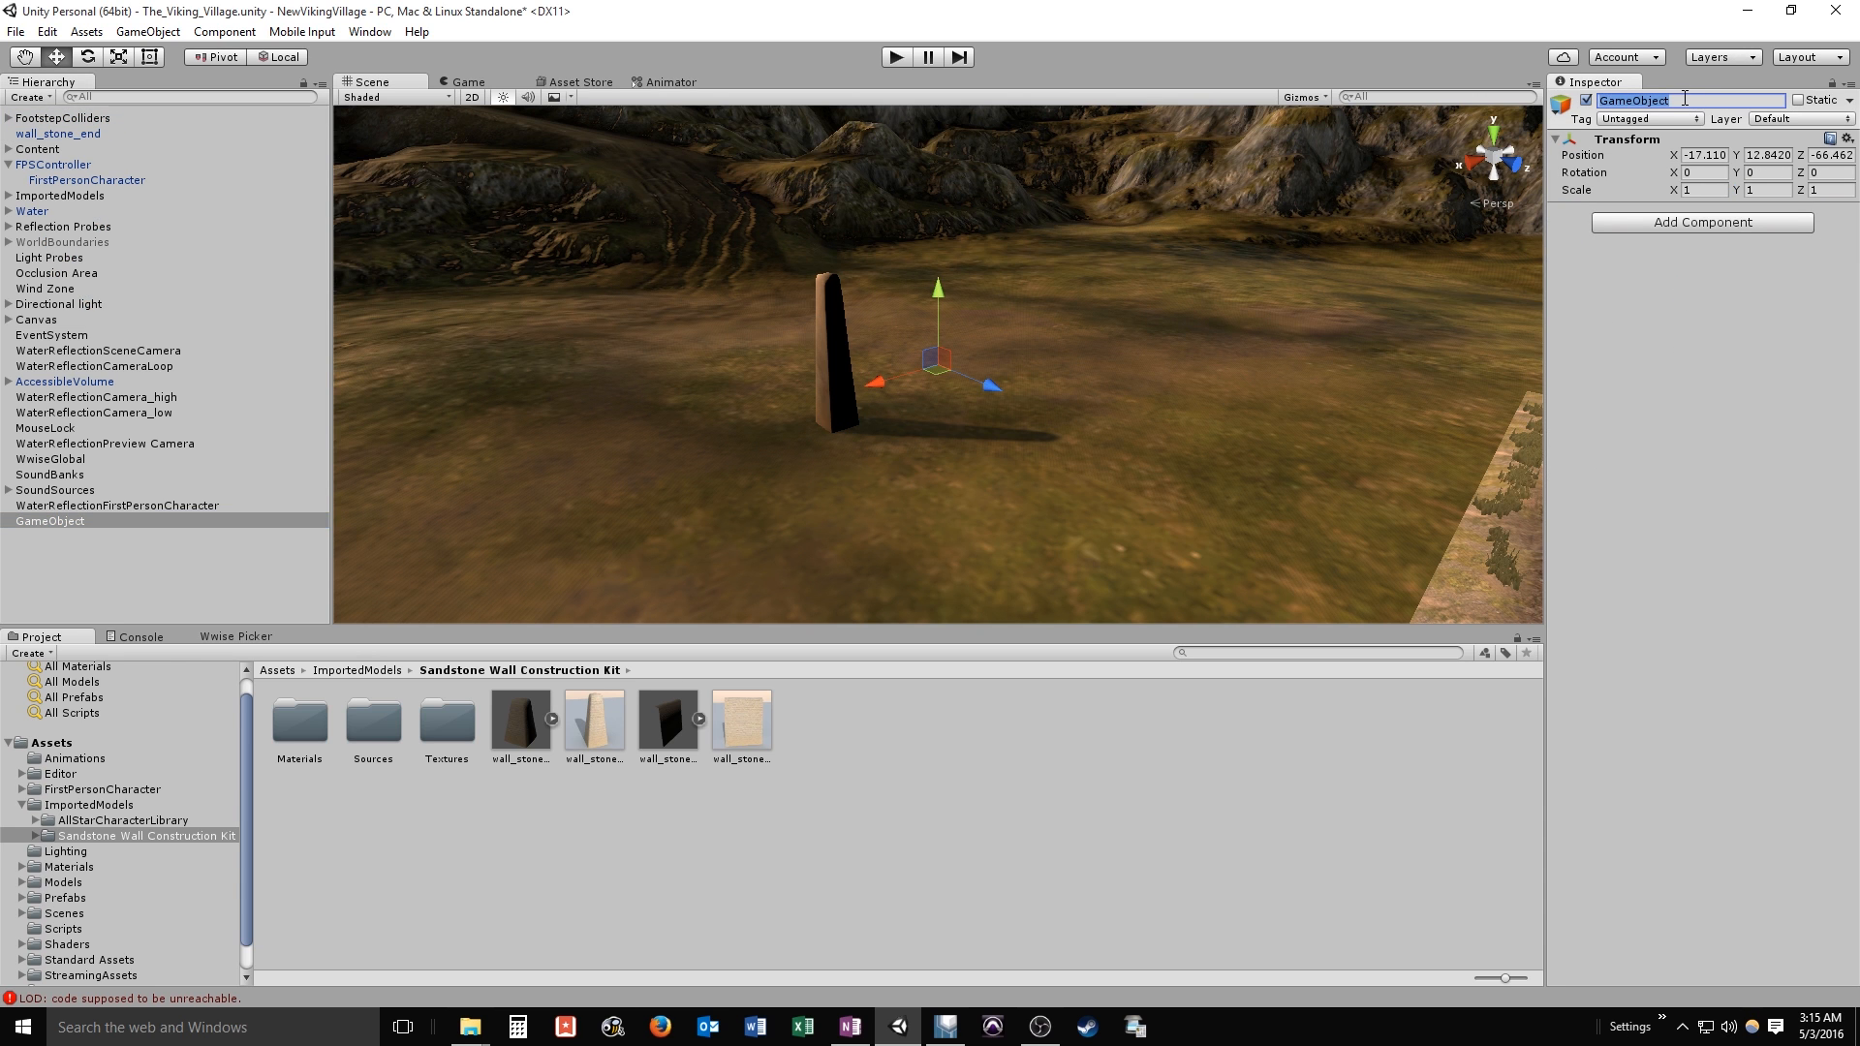
pyautogui.write('Castle')
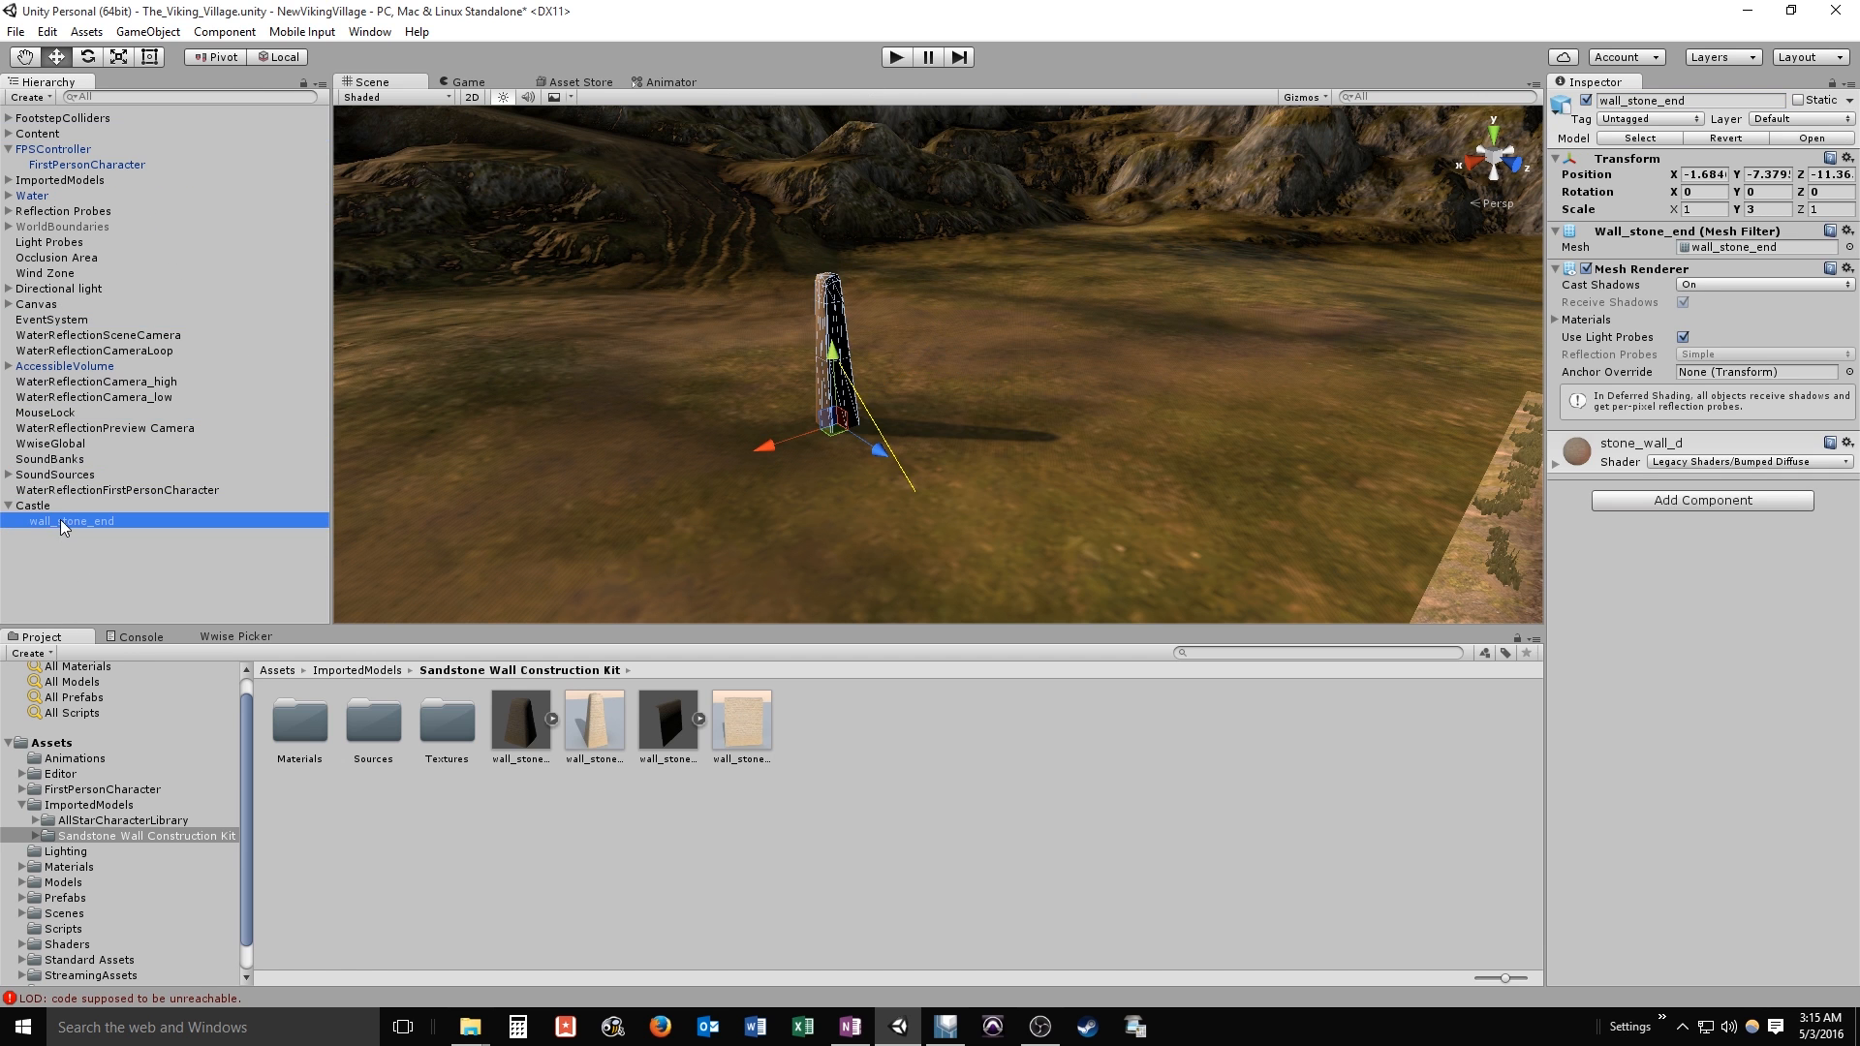
pyautogui.moveTo(403, 610)
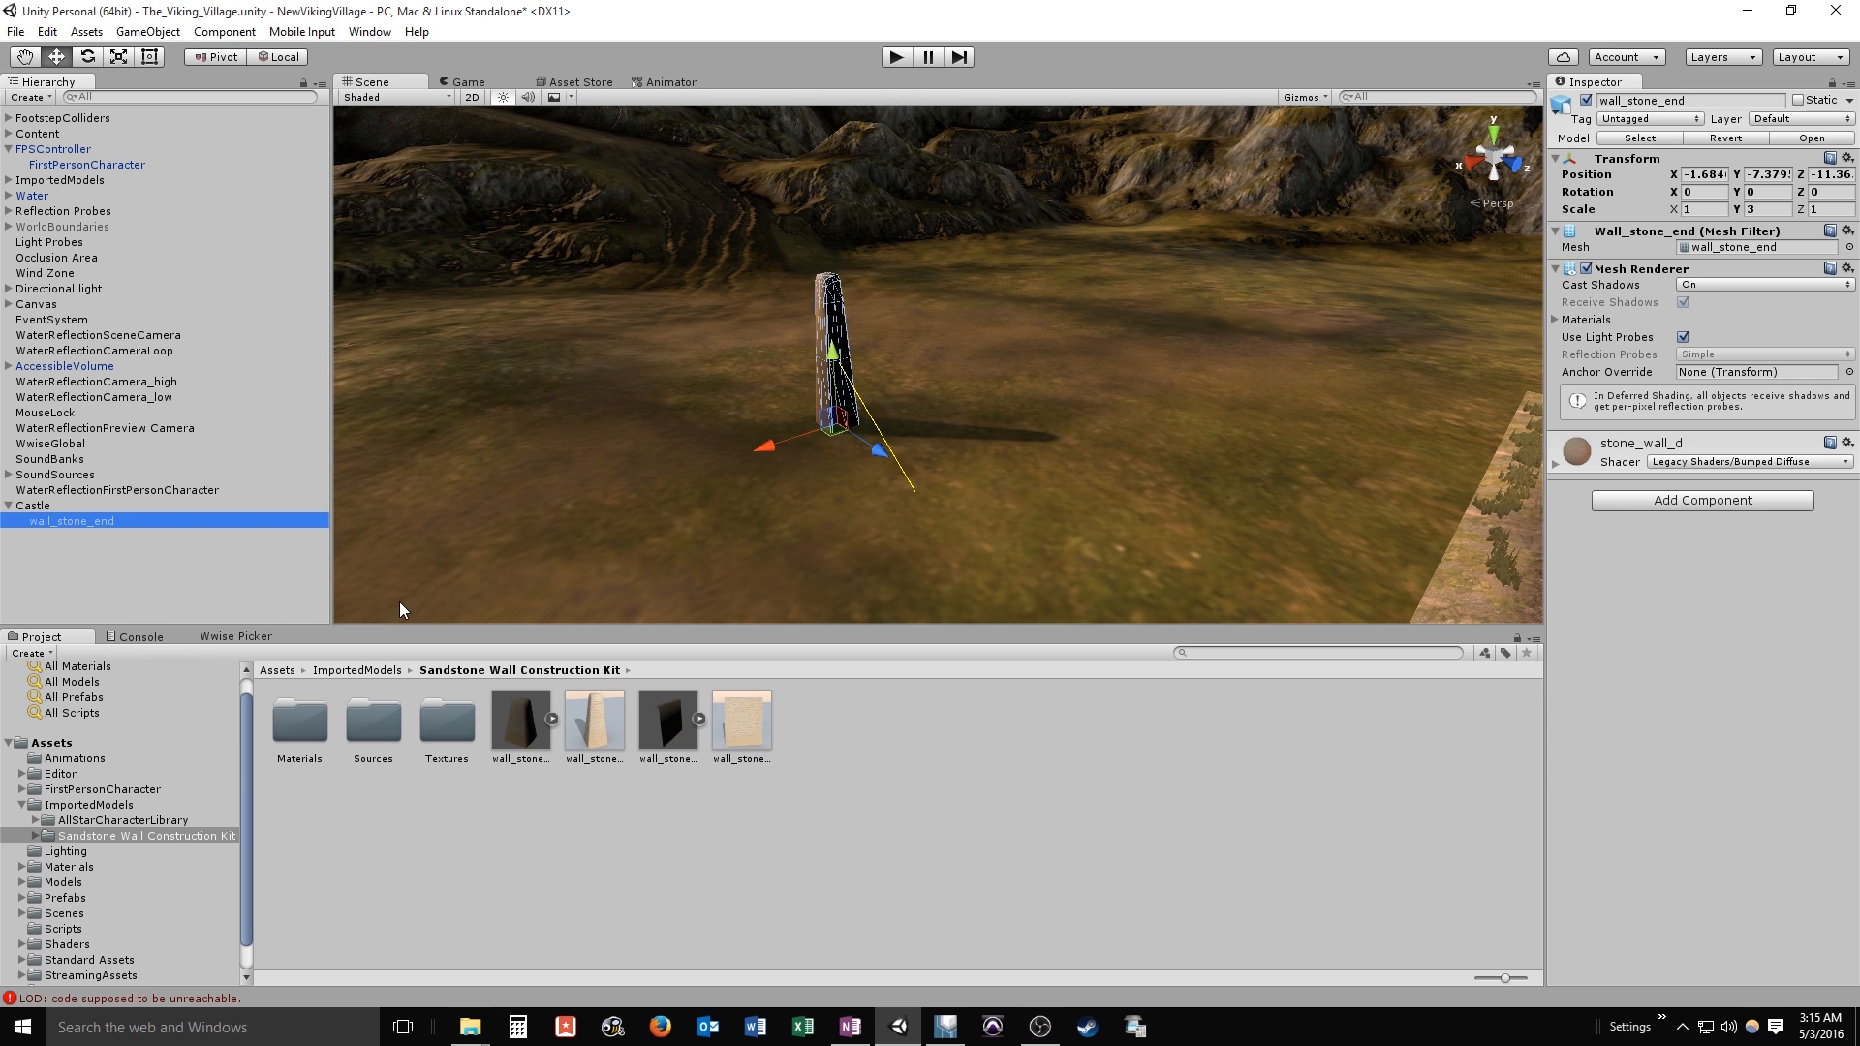
# Duplicate wall_stone_end and move the first copies sideways to their pillar spots
pyautogui.rightClick(58, 522)
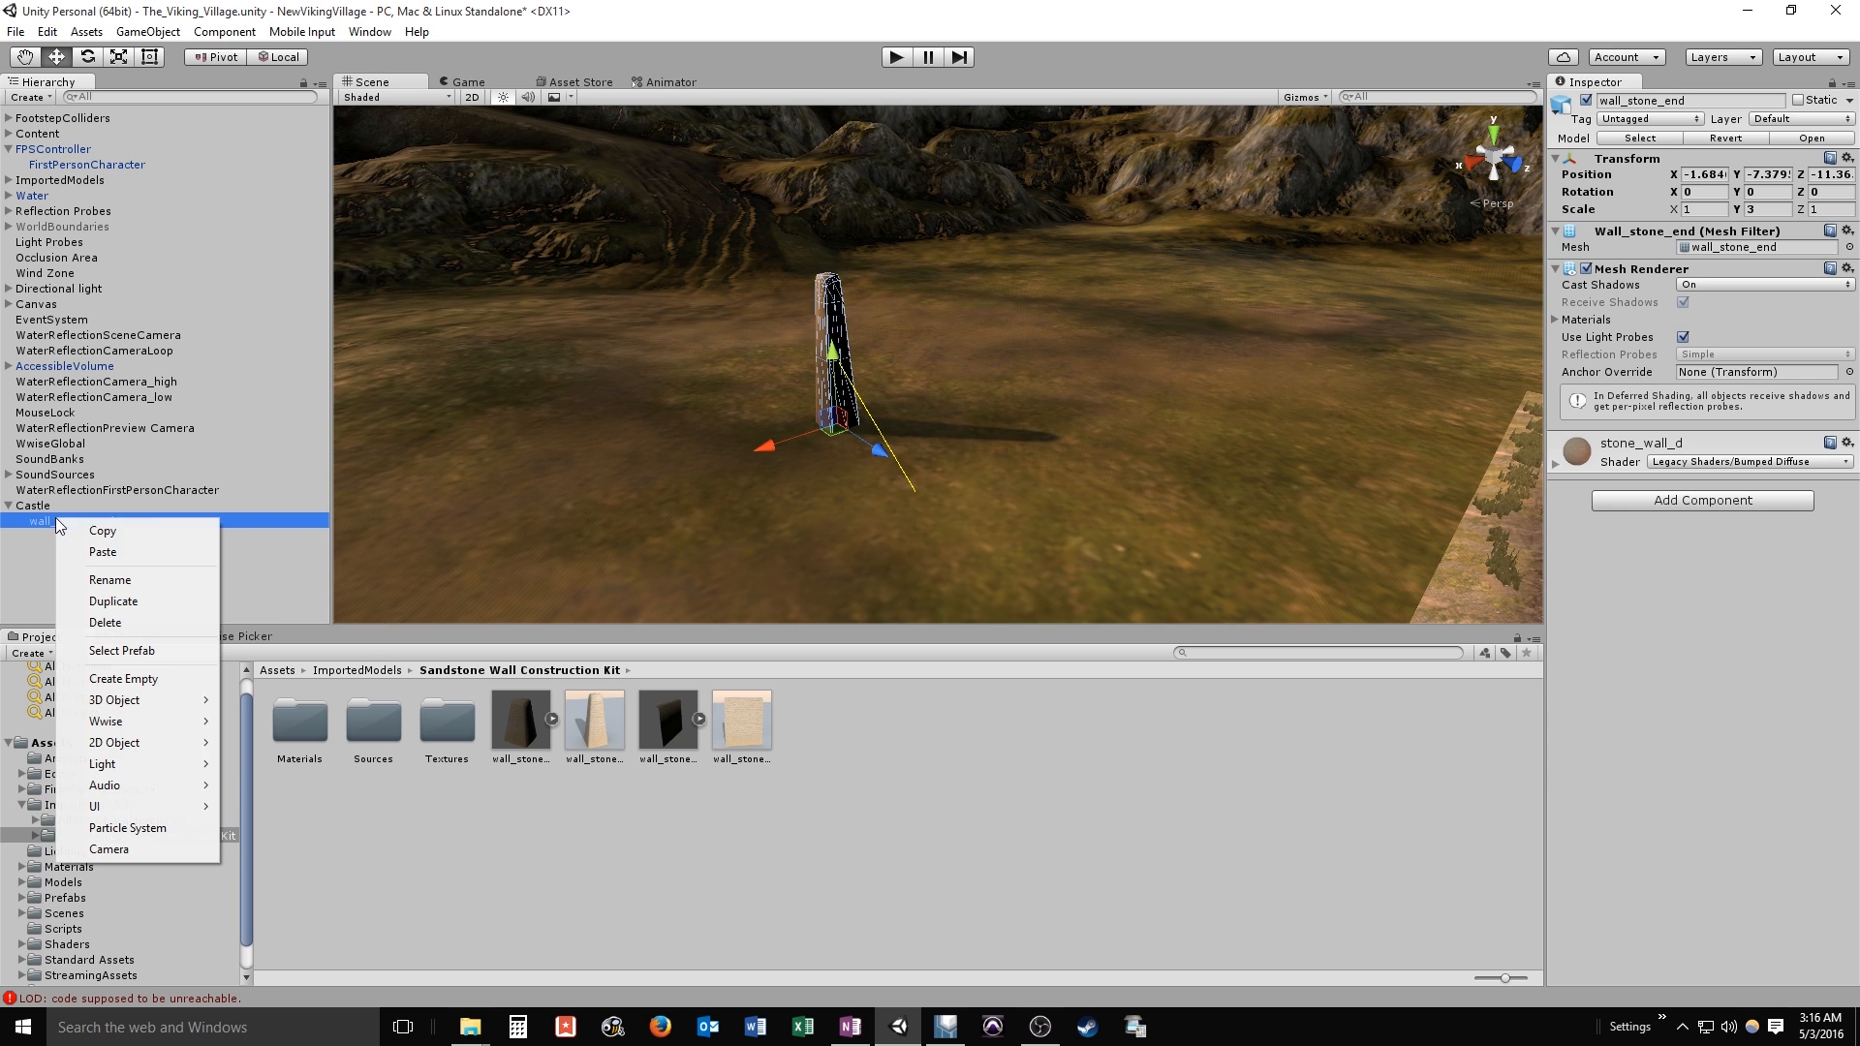
pyautogui.click(109, 579)
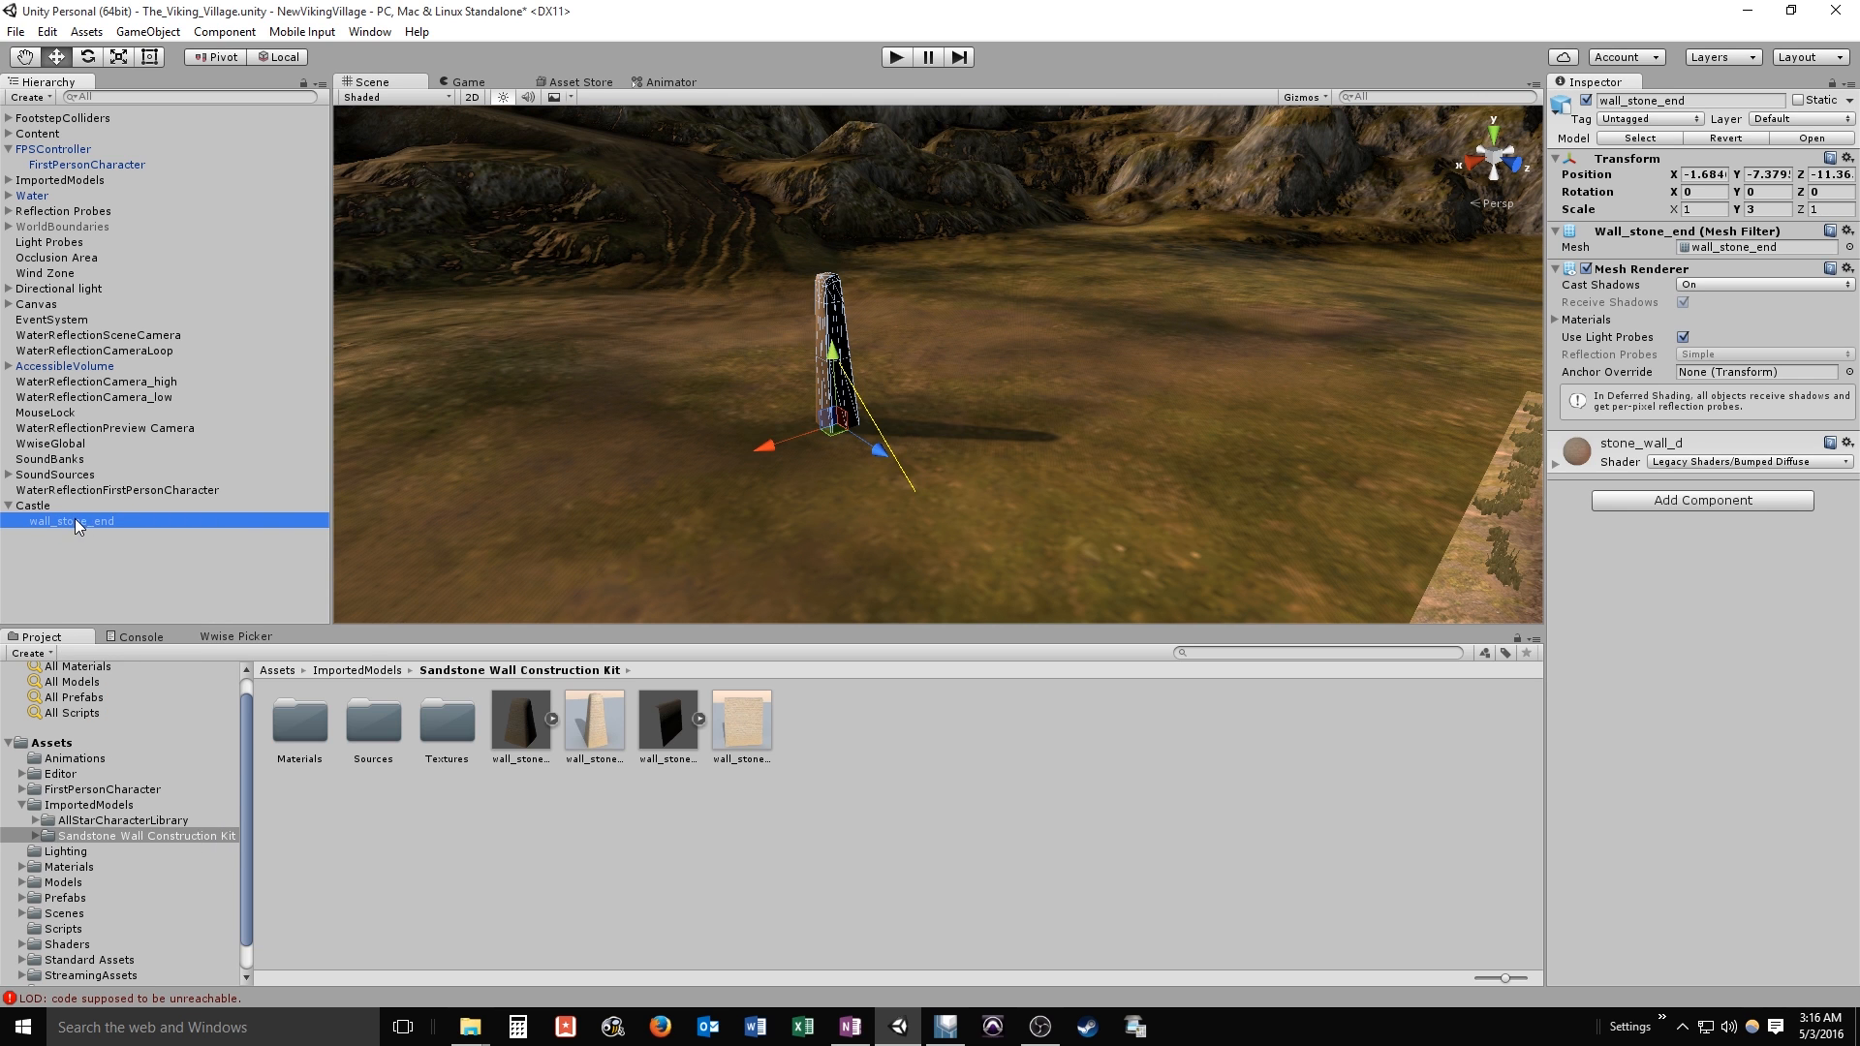
pyautogui.moveTo(68, 526)
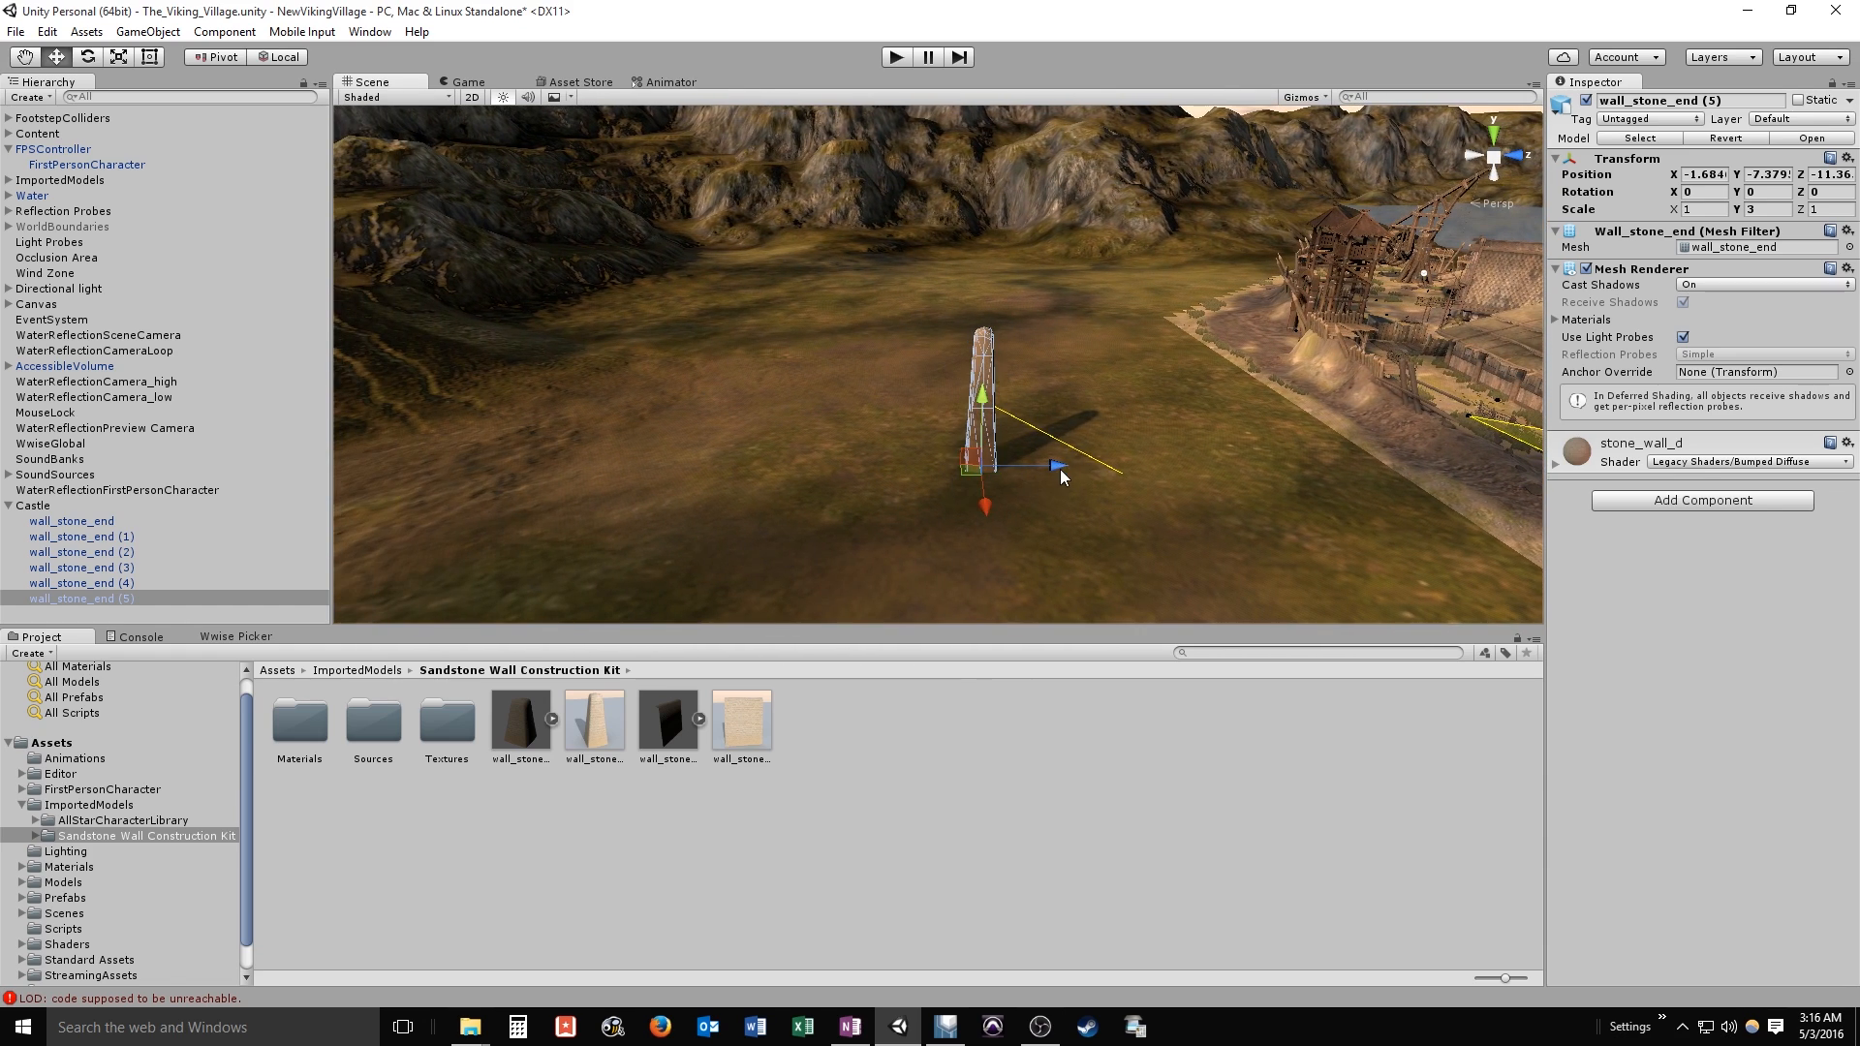
pyautogui.moveTo(1054, 465); pyautogui.dragTo(904, 478)
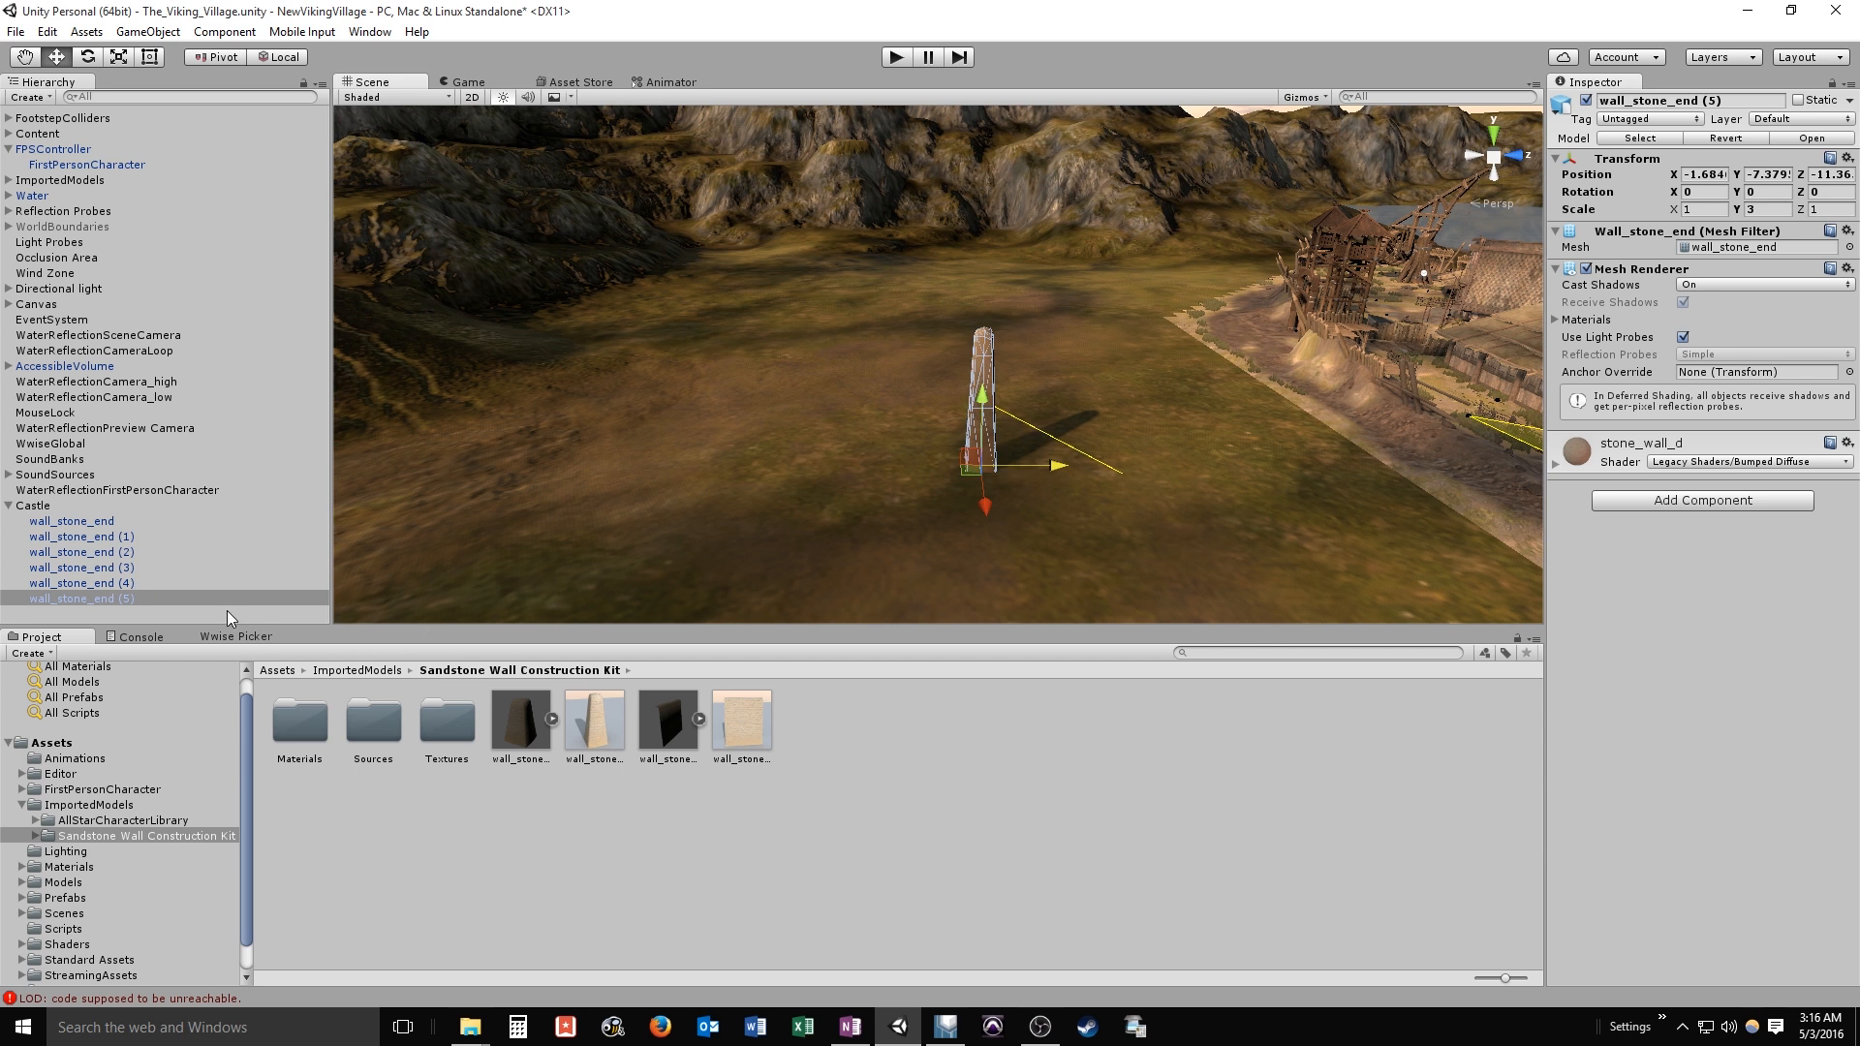
pyautogui.click(74, 550)
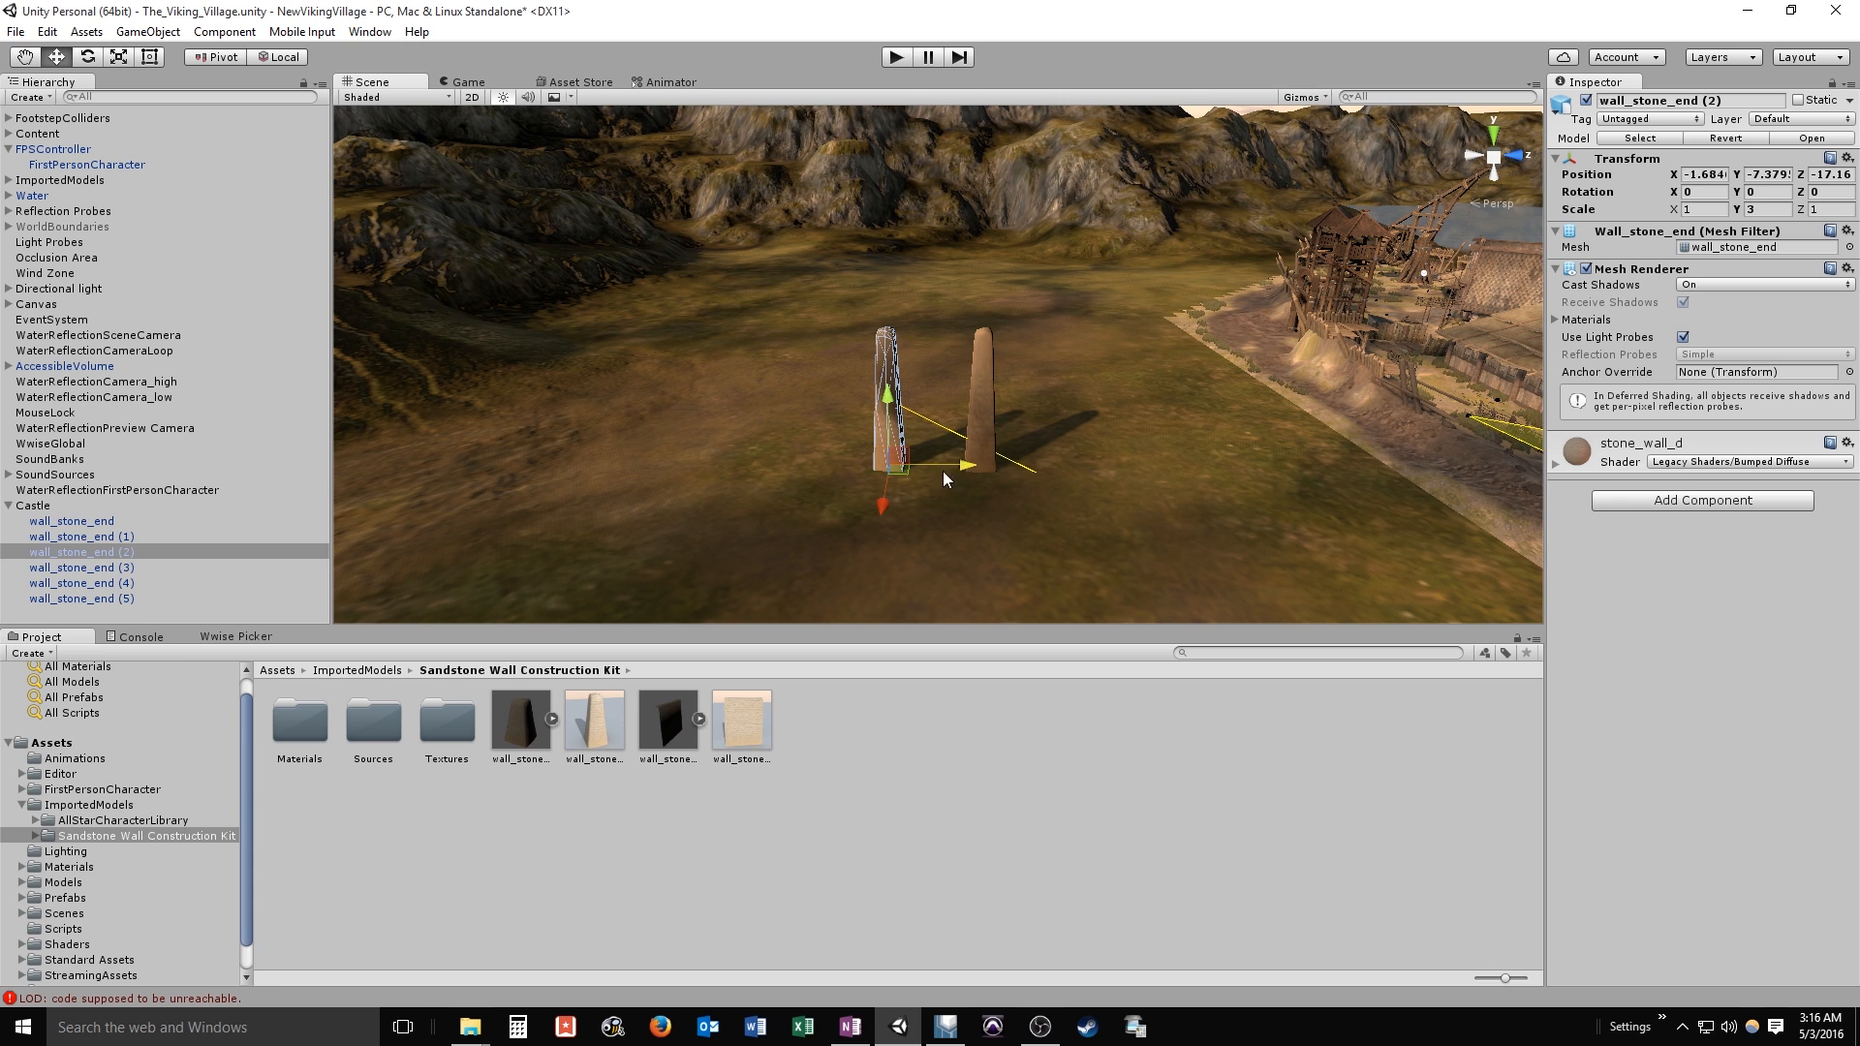
pyautogui.click(81, 565)
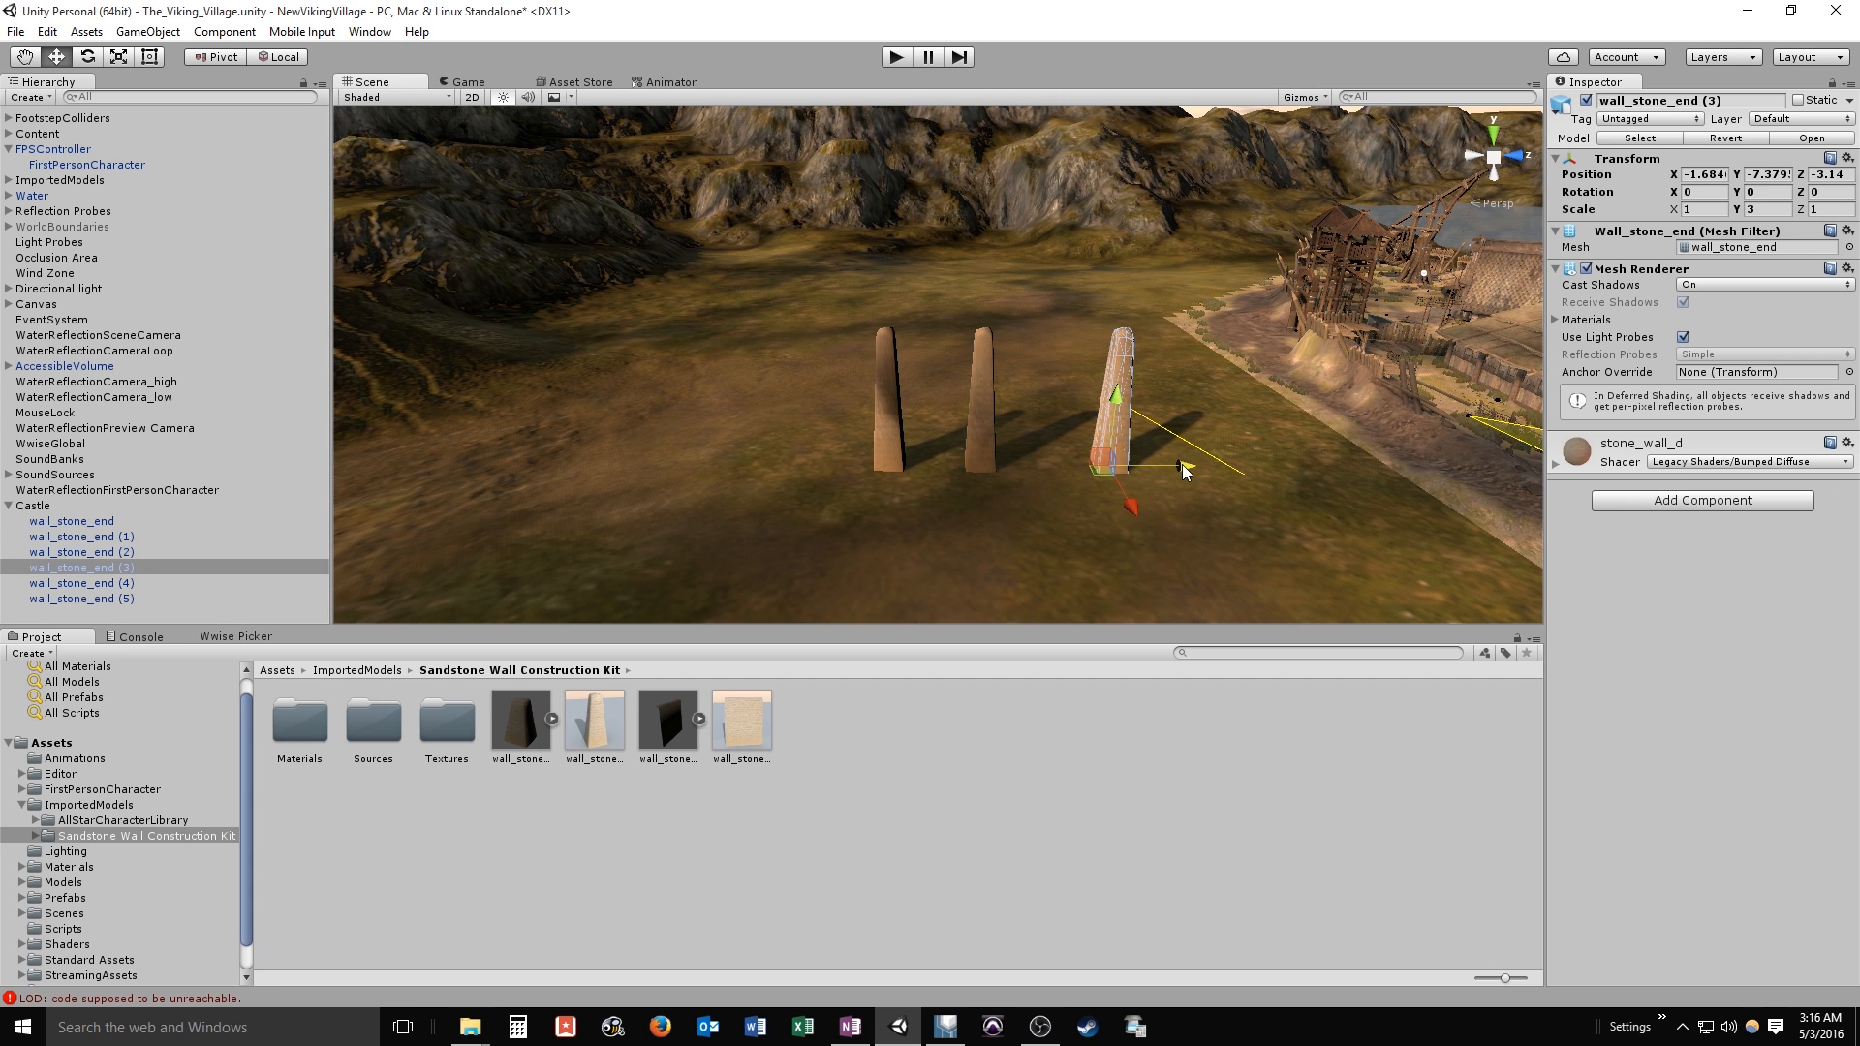
pyautogui.click(79, 581)
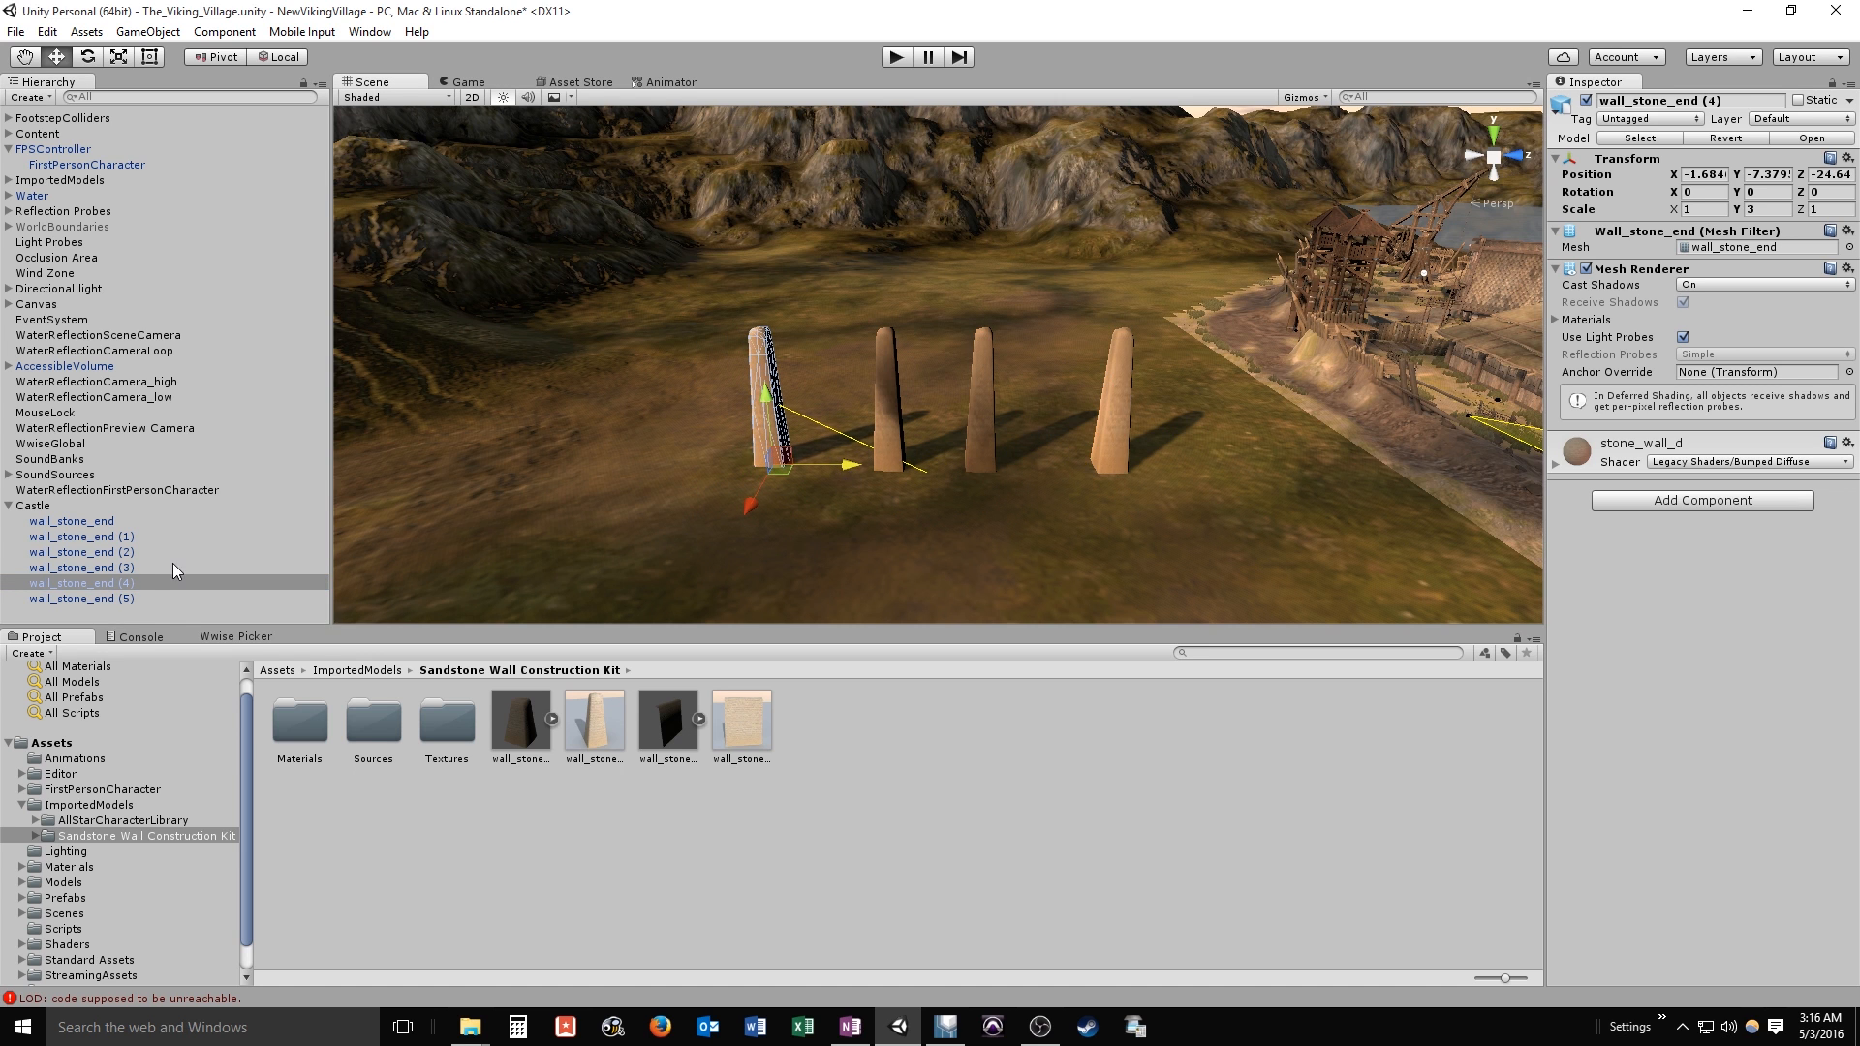
# Duplicate further pillar copies under Castle and move the newest out to its spot in the row
pyautogui.rightClick(68, 596)
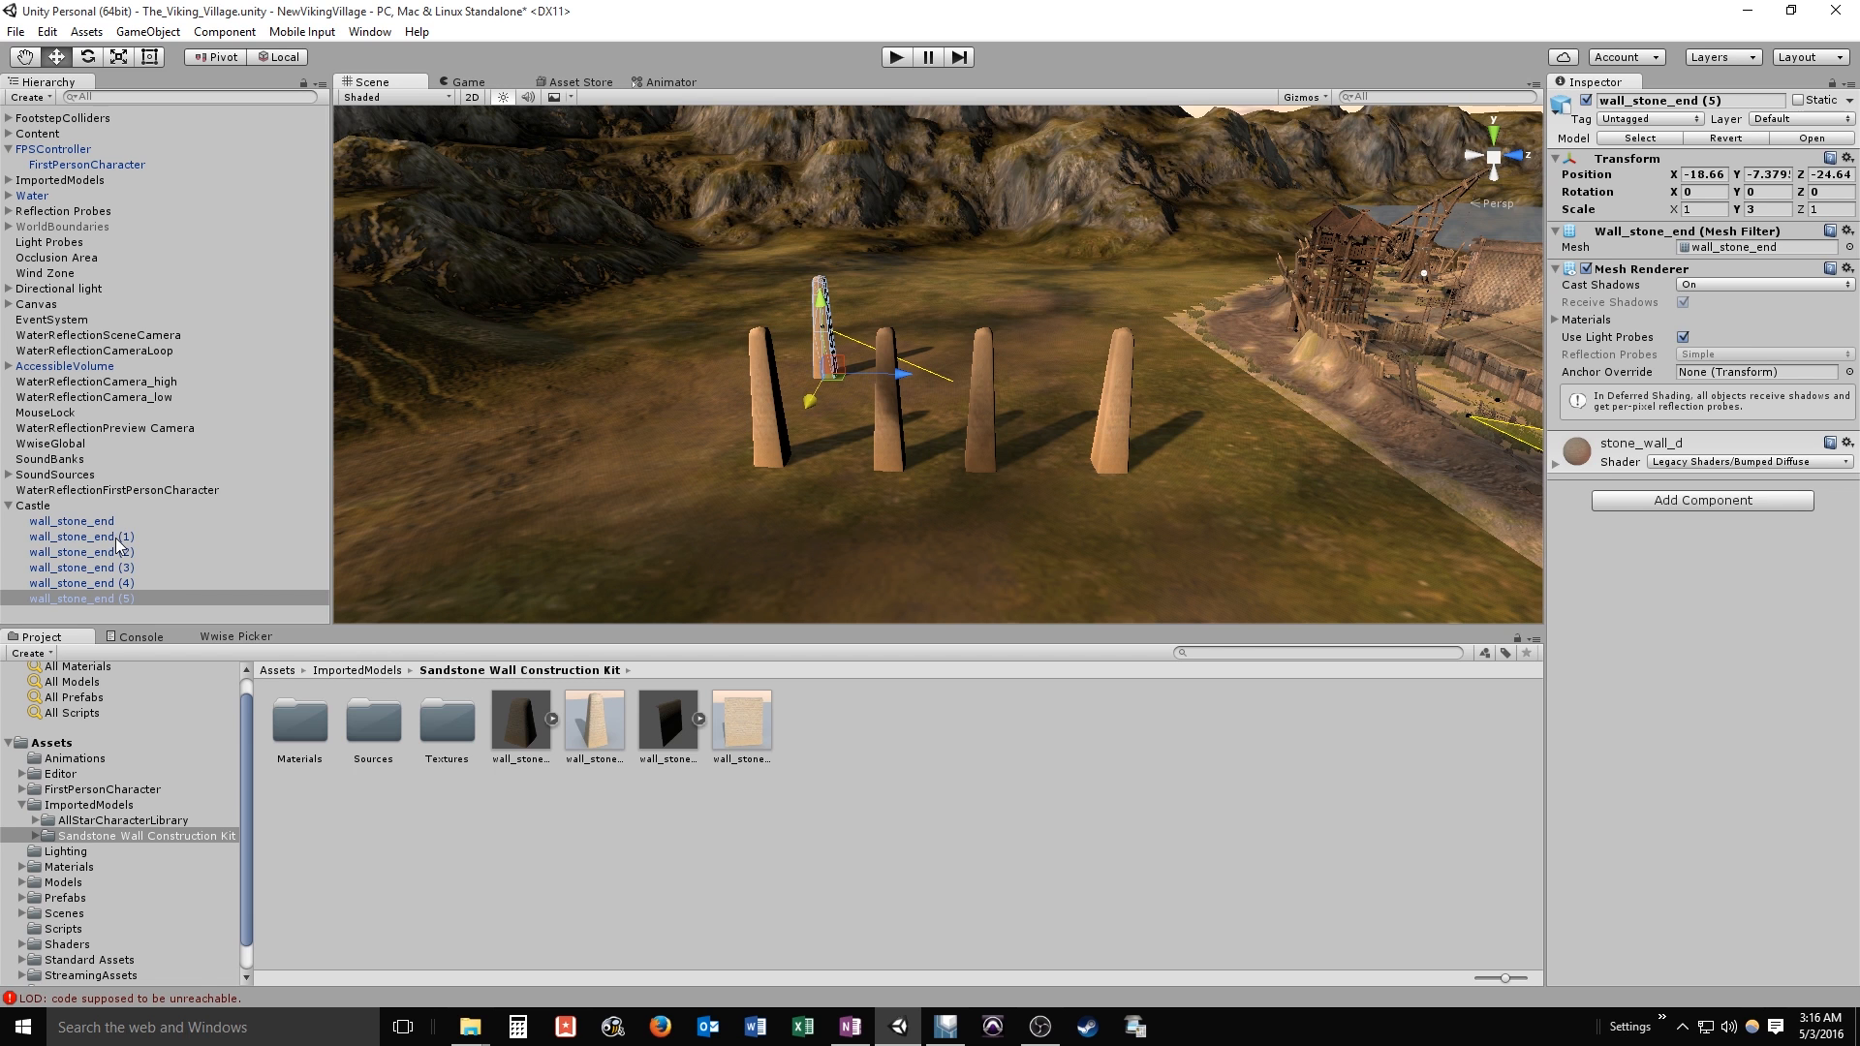
pyautogui.click(65, 584)
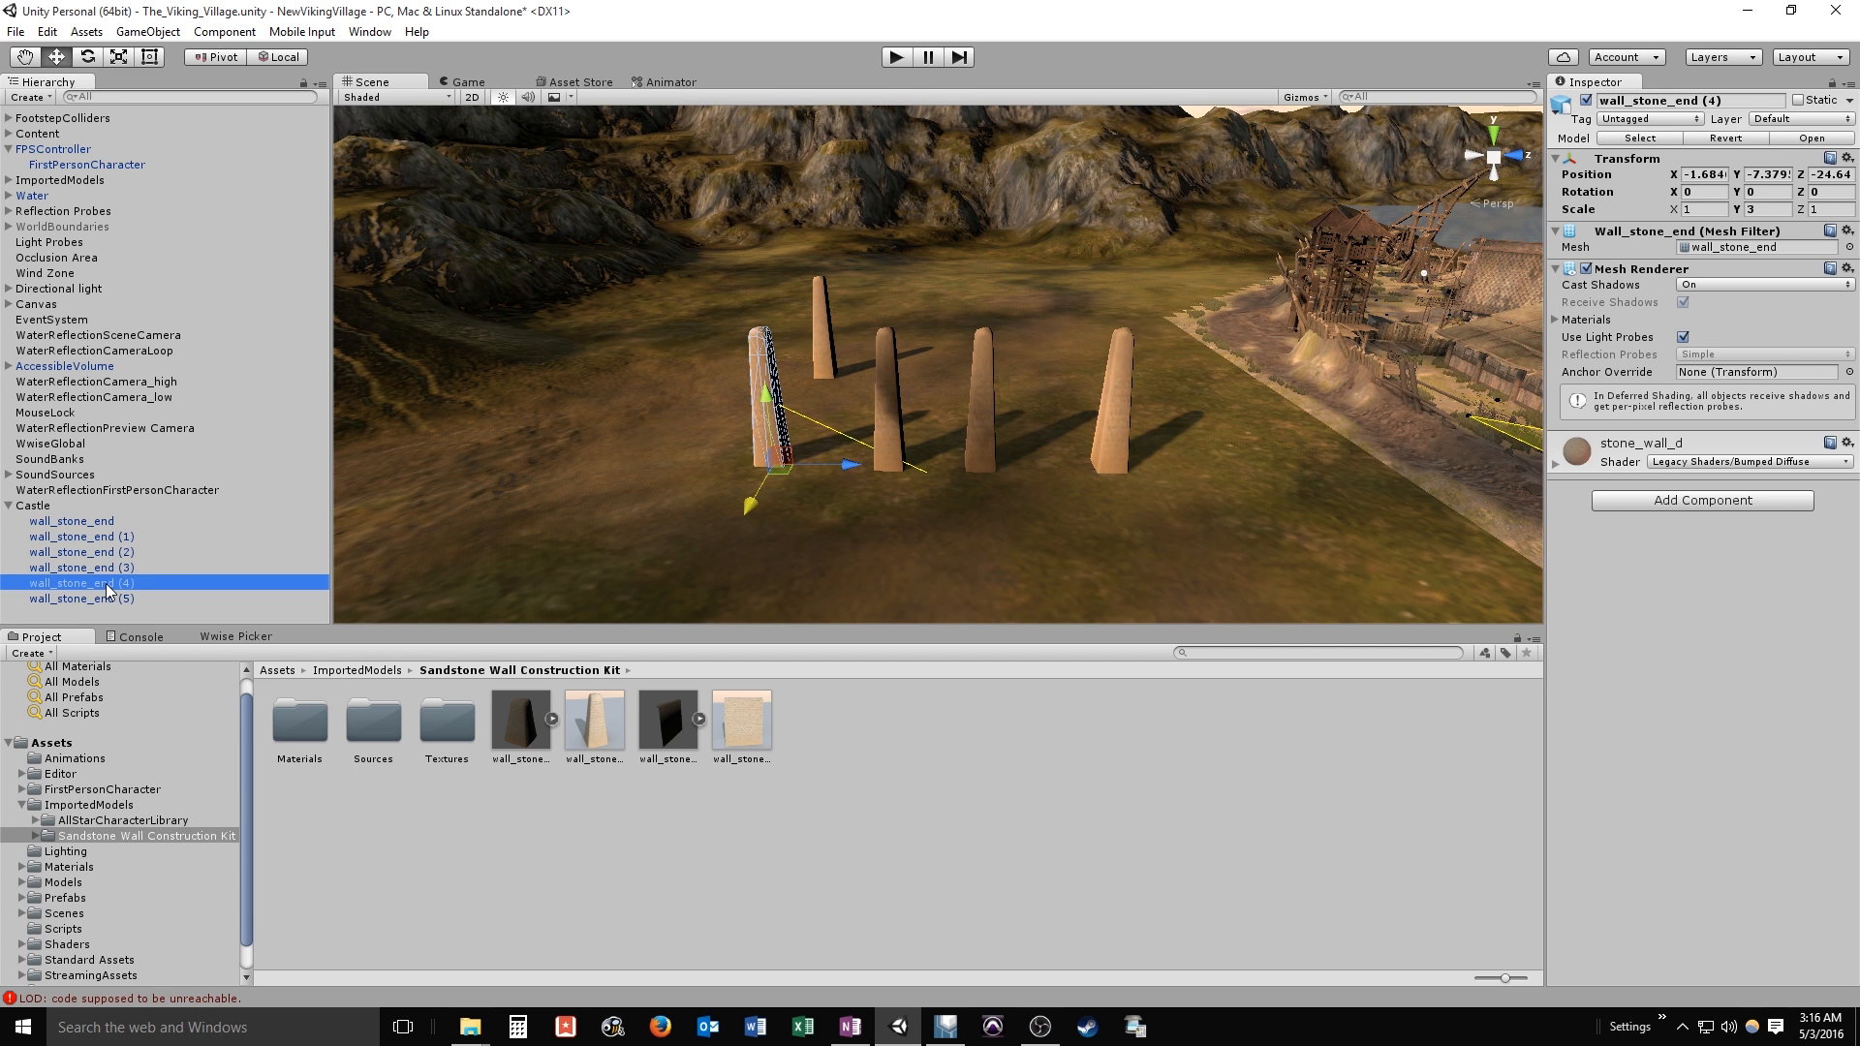
pyautogui.click(101, 567)
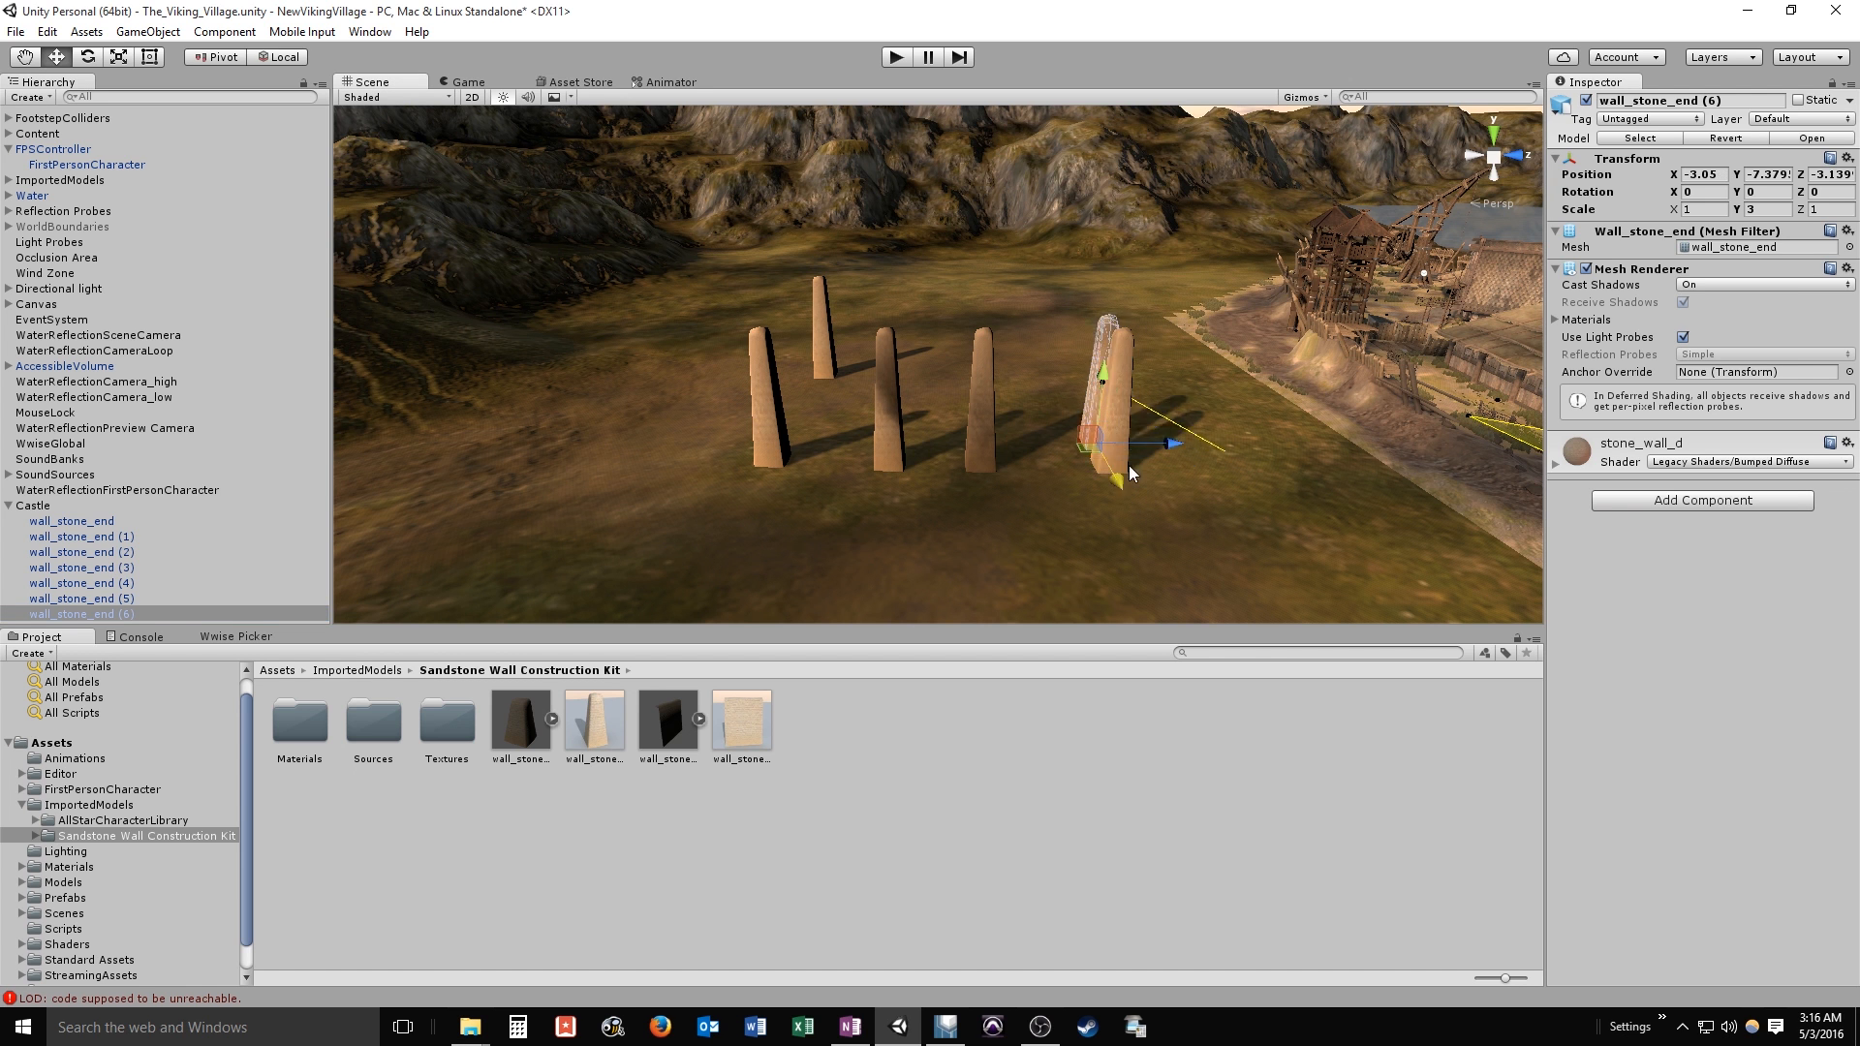
pyautogui.moveTo(1168, 441); pyautogui.dragTo(1145, 364)
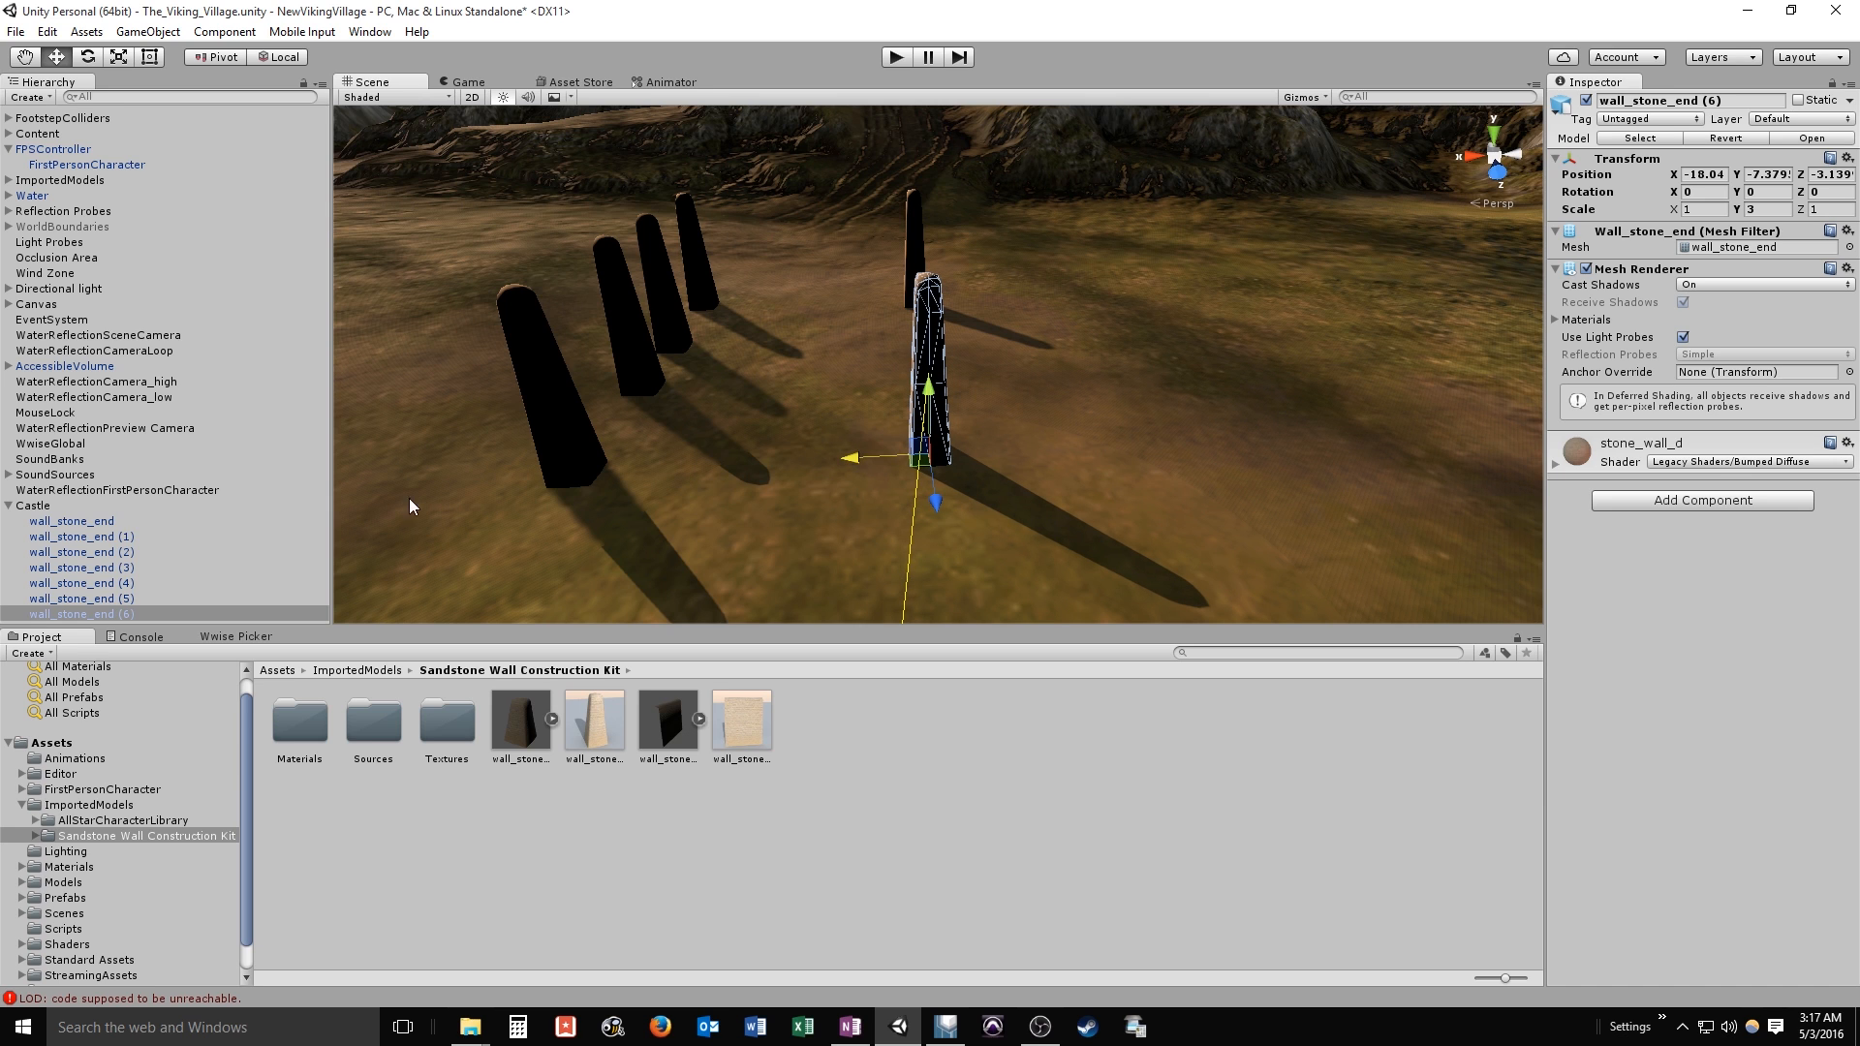
pyautogui.moveTo(211, 542)
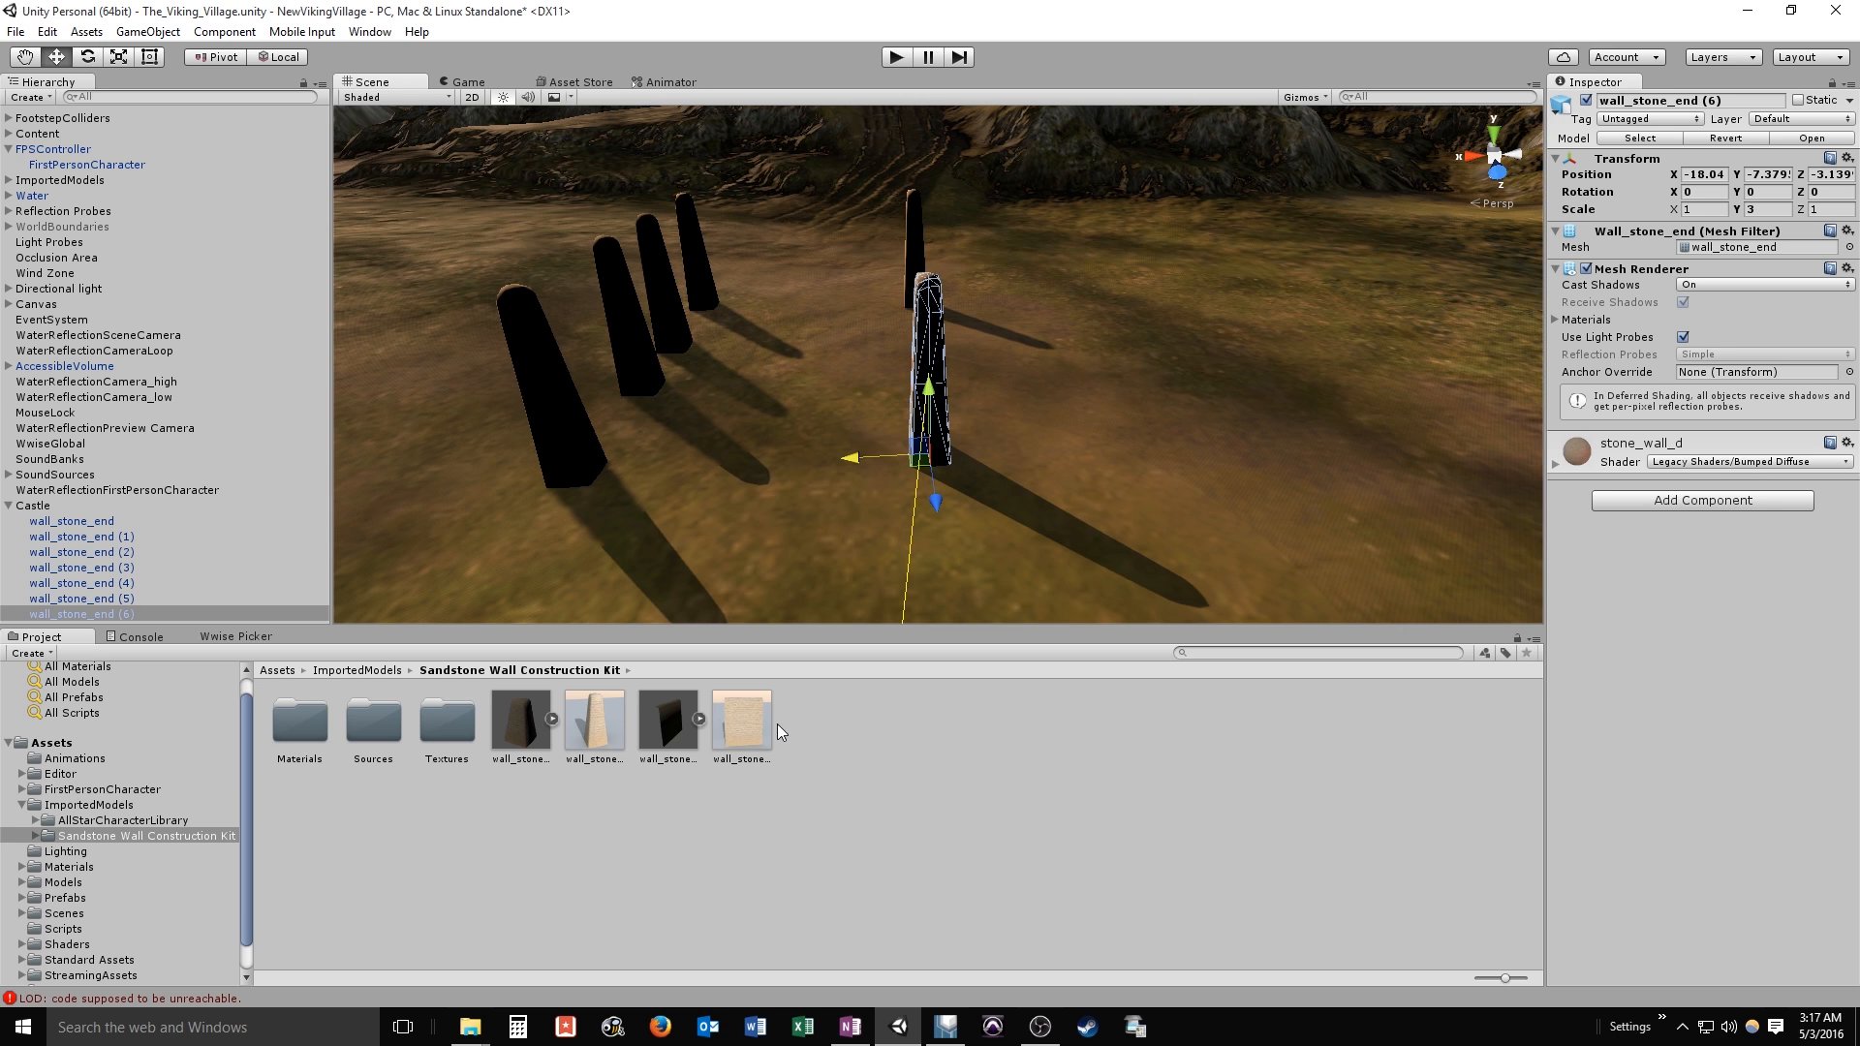
pyautogui.moveTo(664, 728)
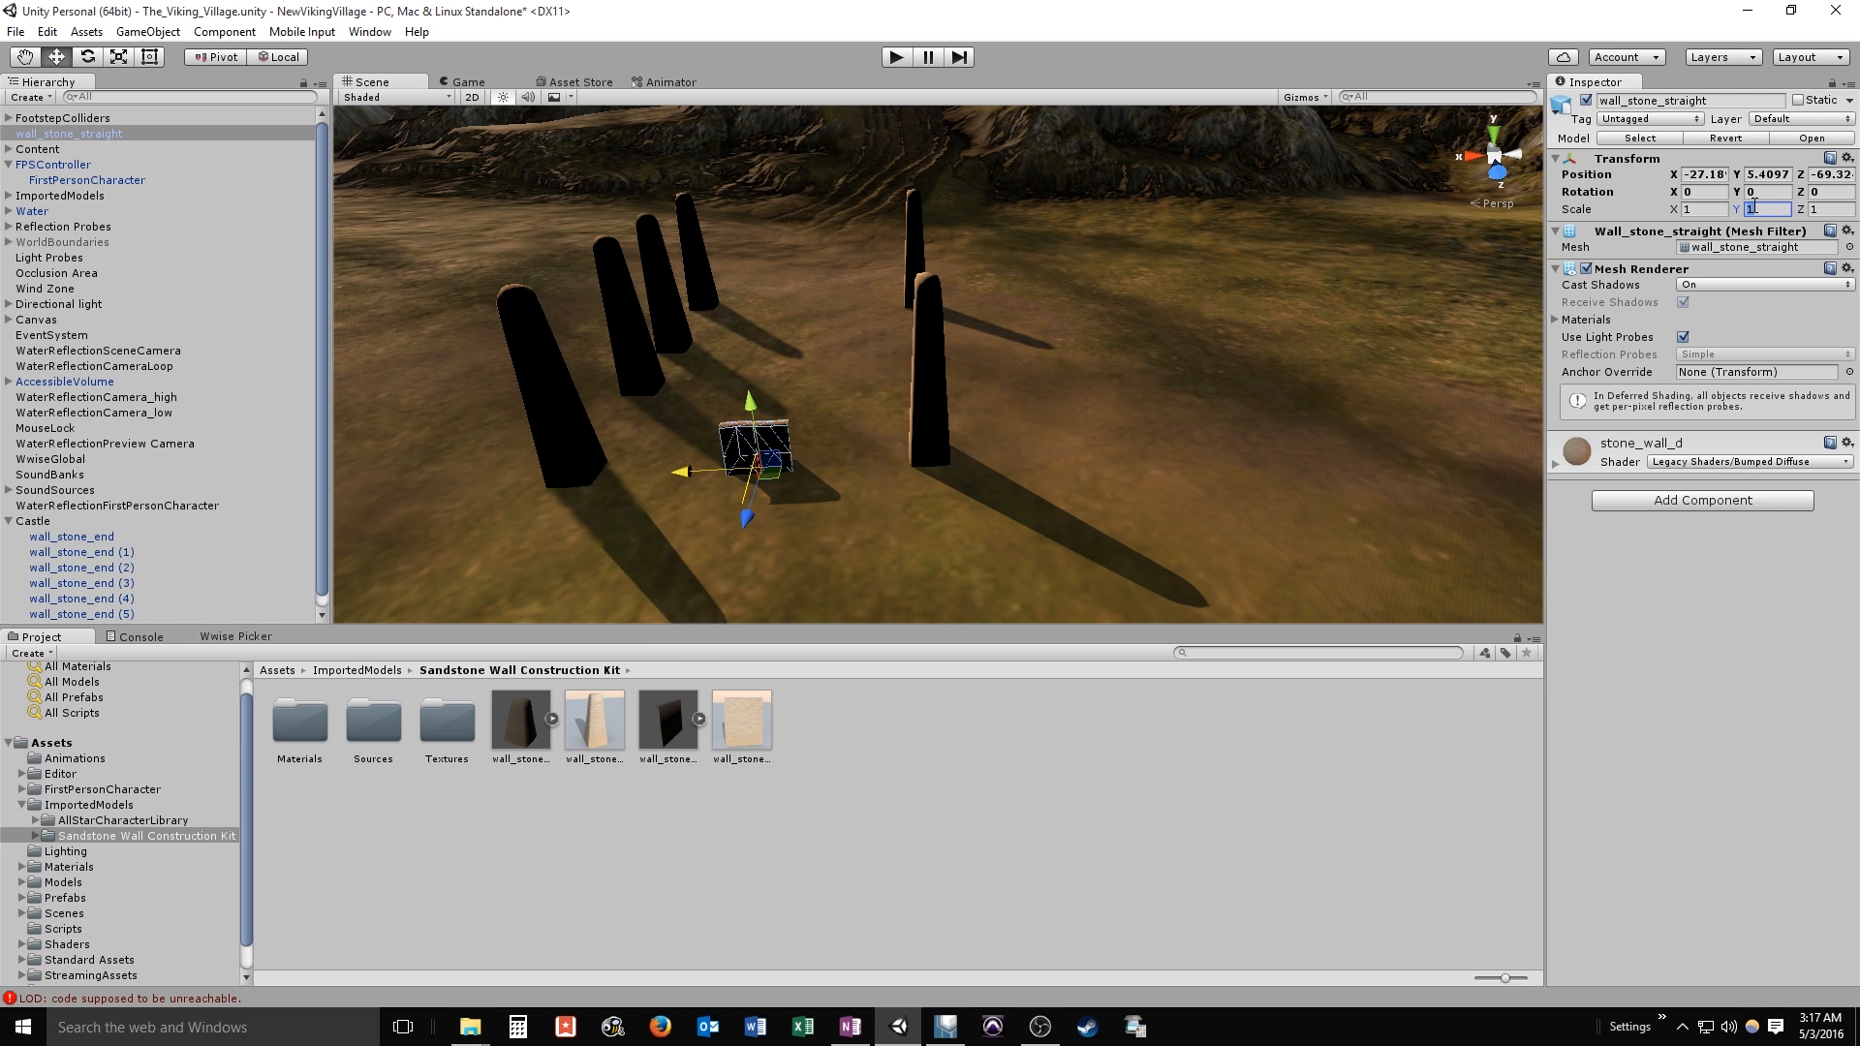
# Scale the straight wall section to 3.91 and position a duplicated section beside the next pillar
pyautogui.write('3')
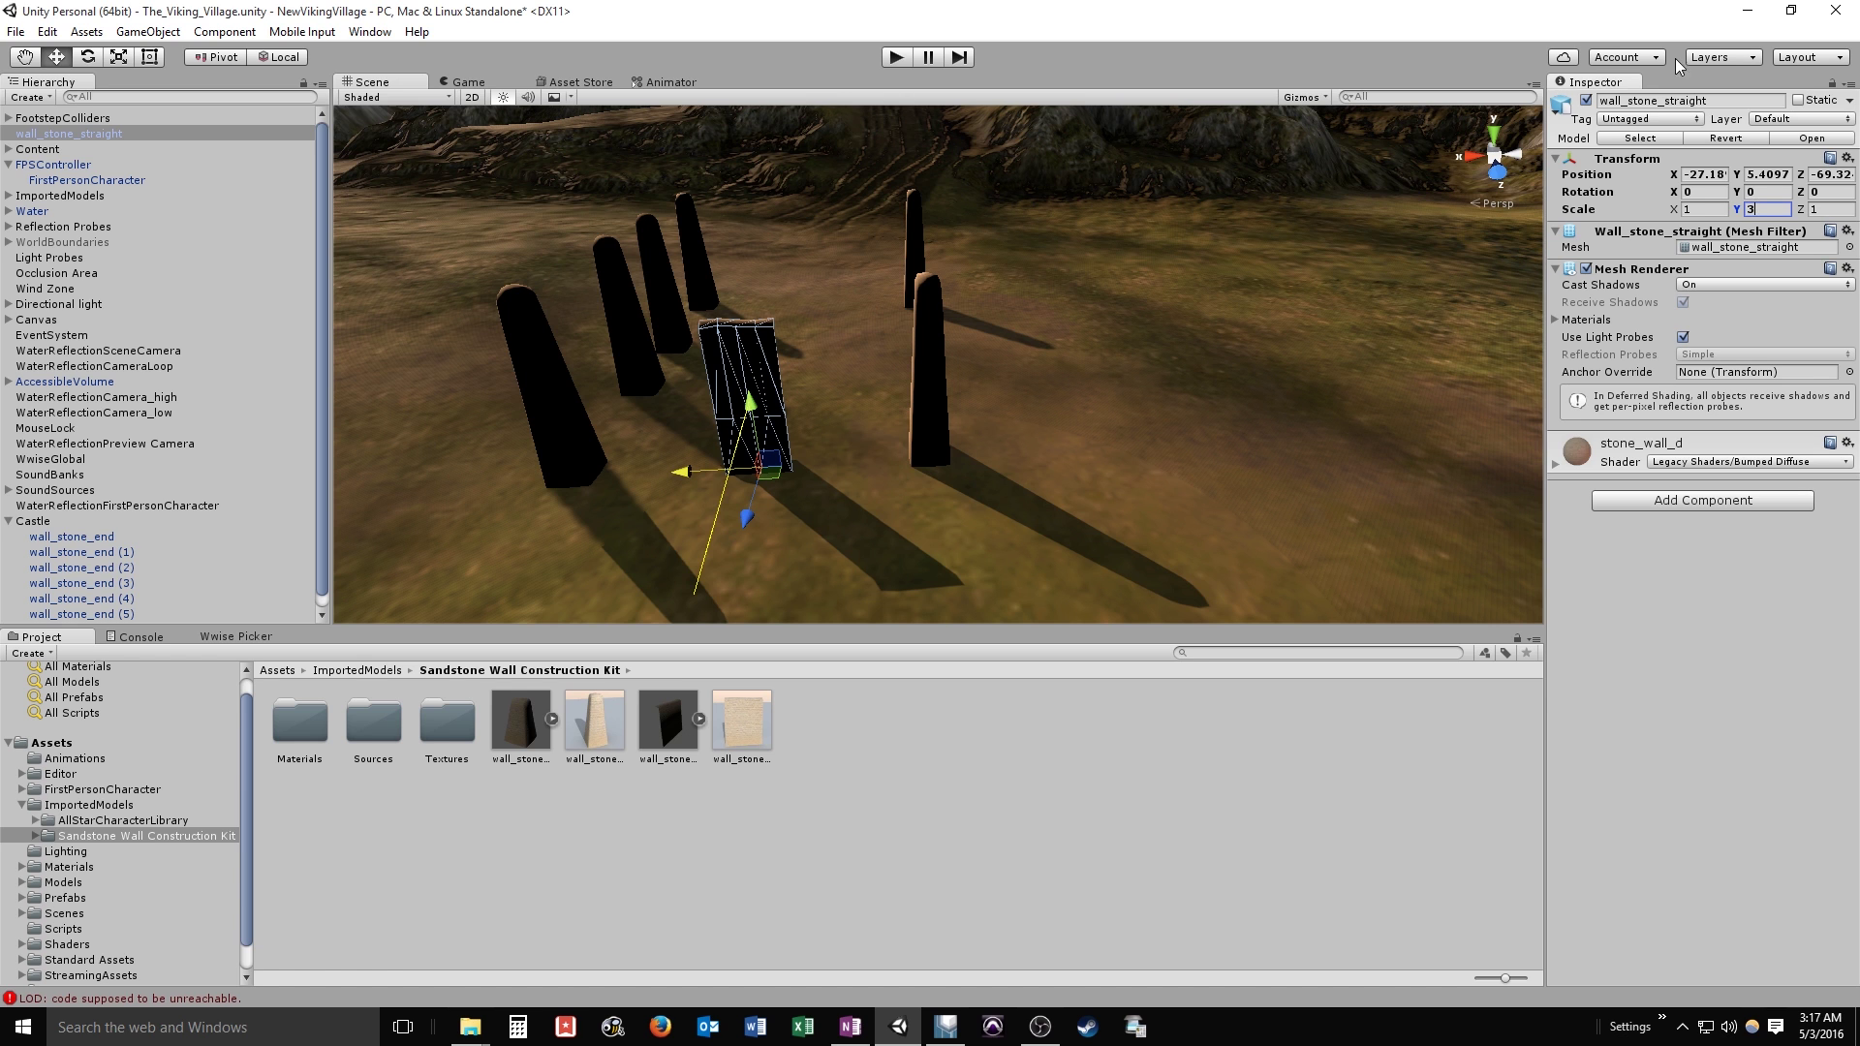
pyautogui.write('3.91')
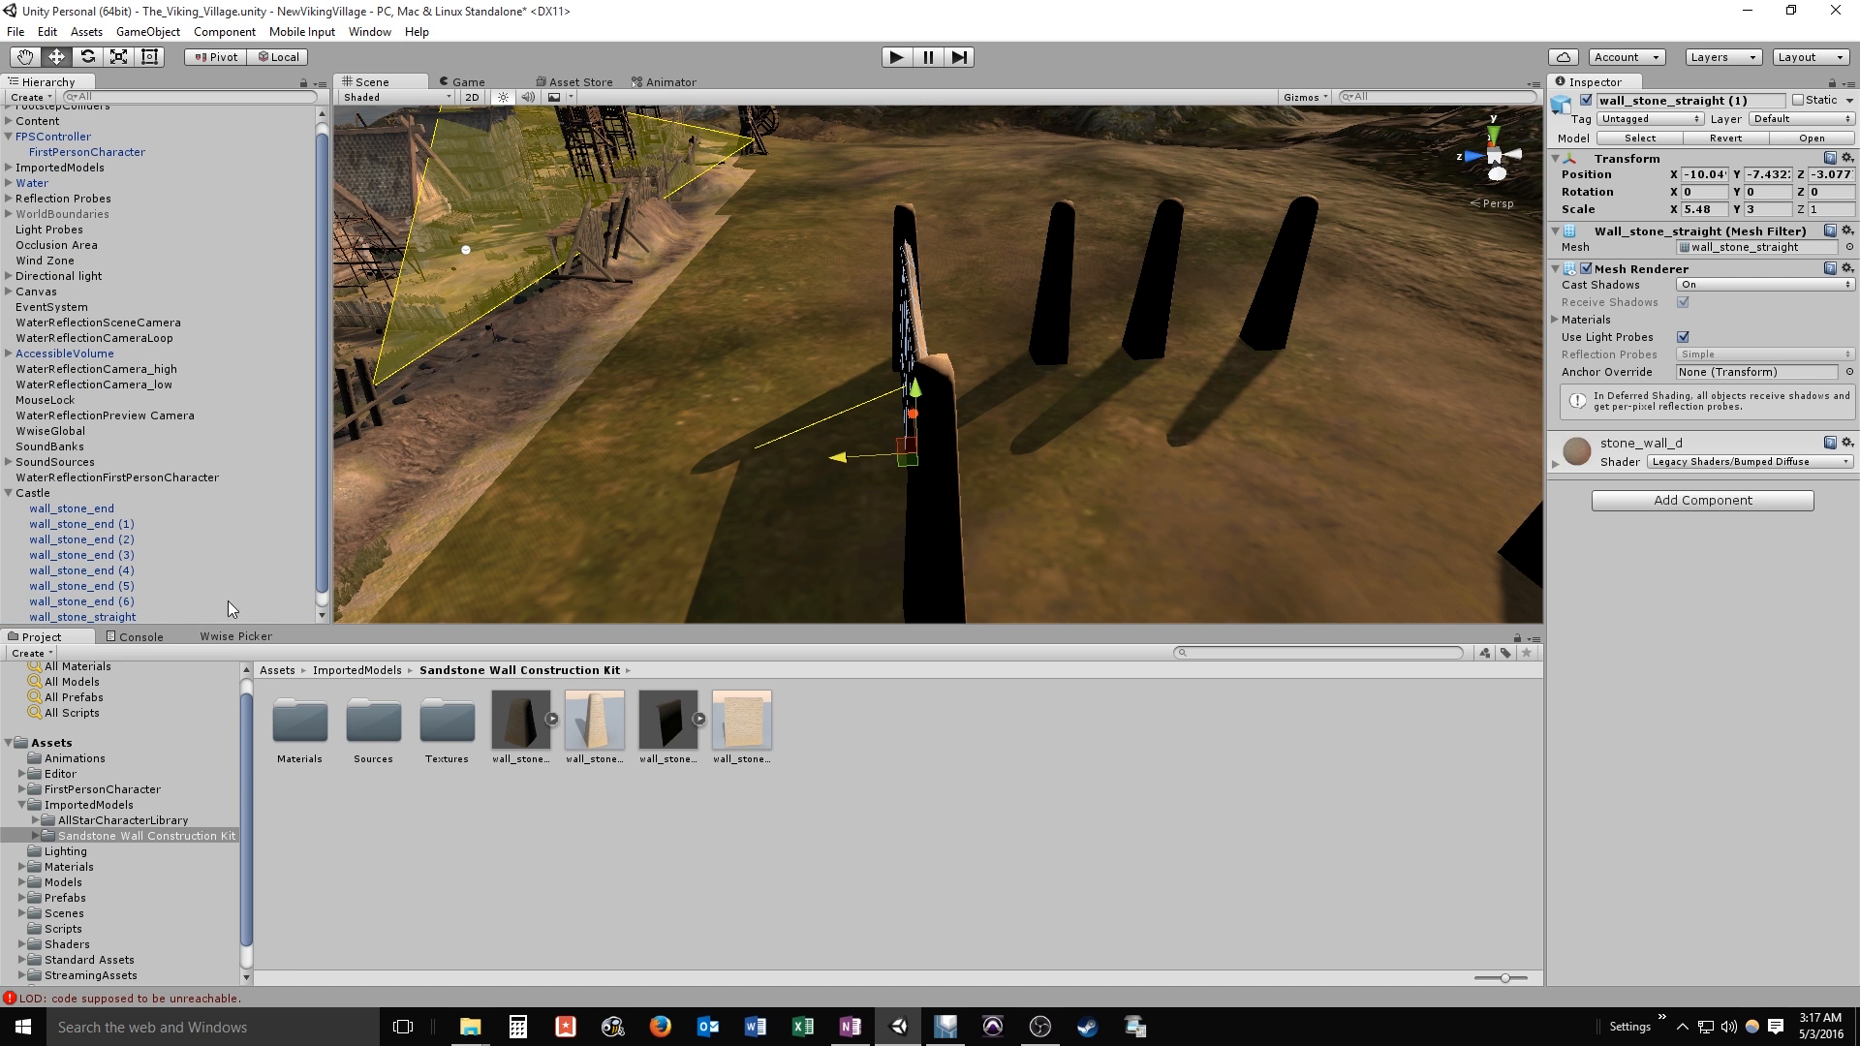
pyautogui.moveTo(912, 457); pyautogui.dragTo(1329, 426)
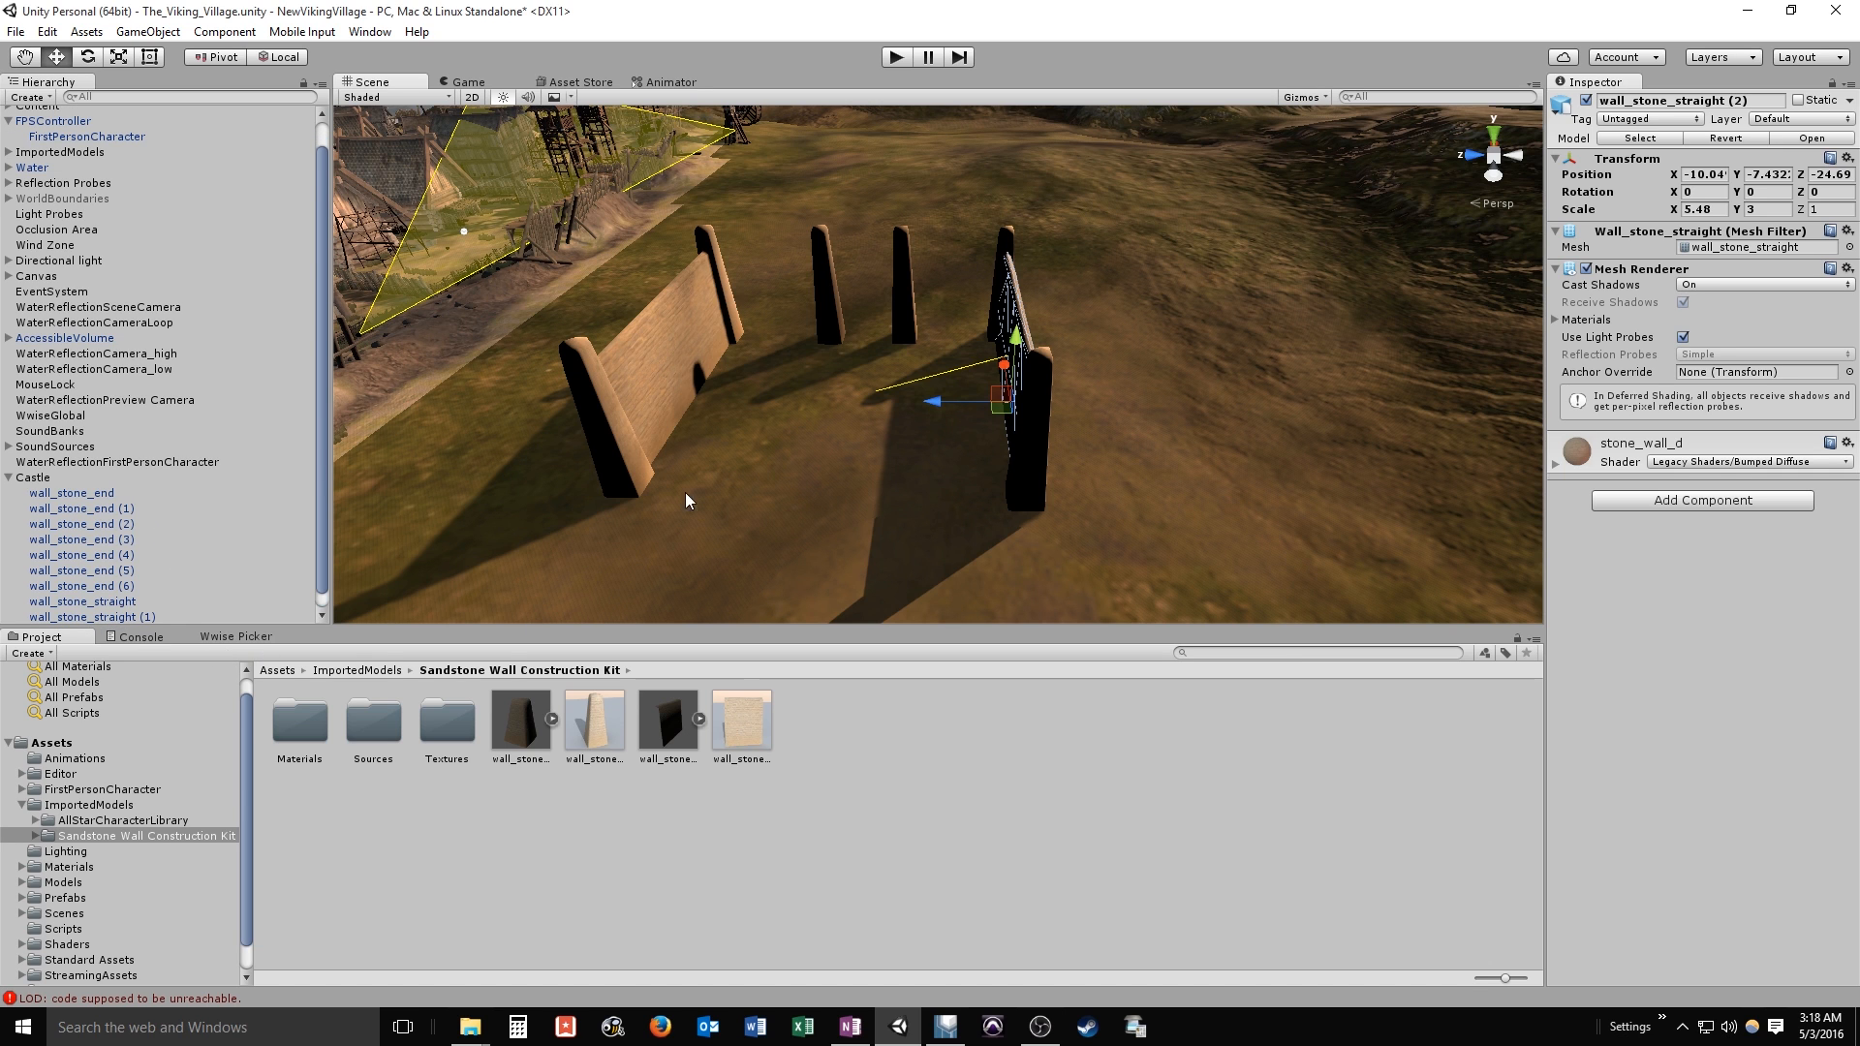
# Rotate the wall section to -90 on Y and set its Scale X to 3.82
pyautogui.click(1753, 191)
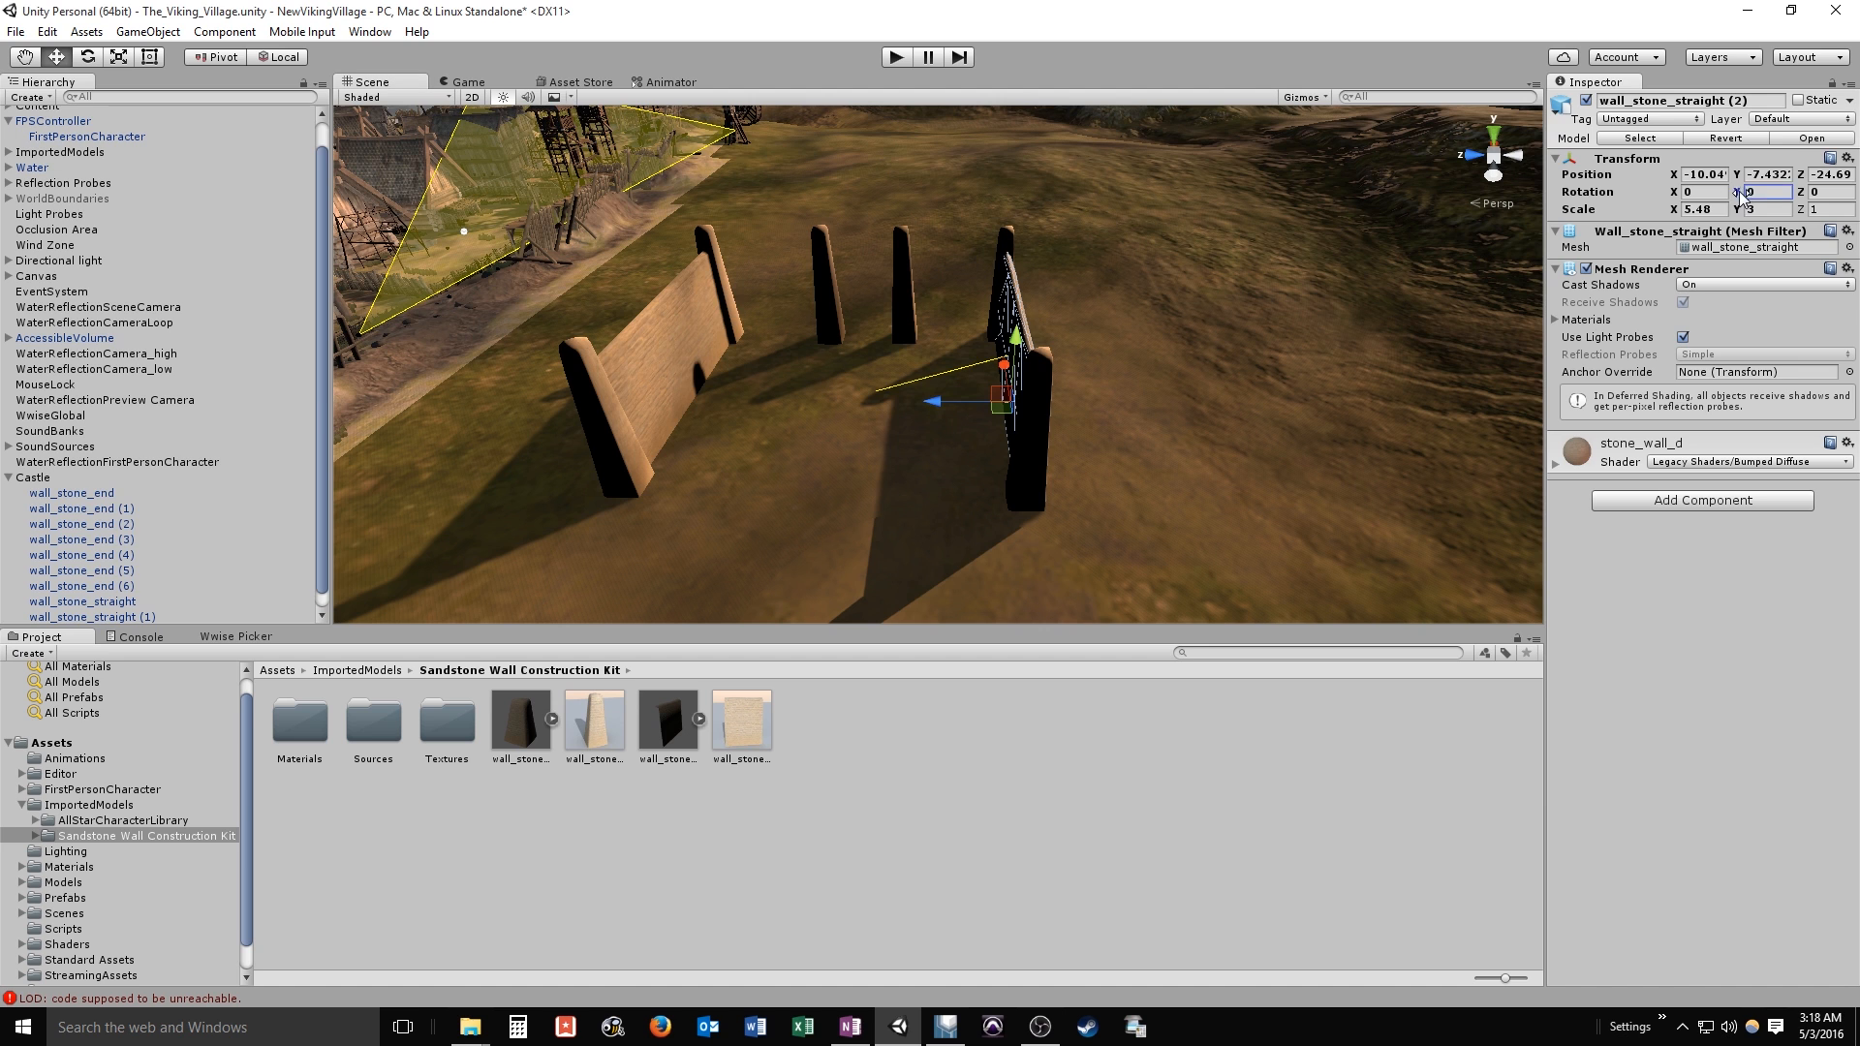
pyautogui.write('-31.93')
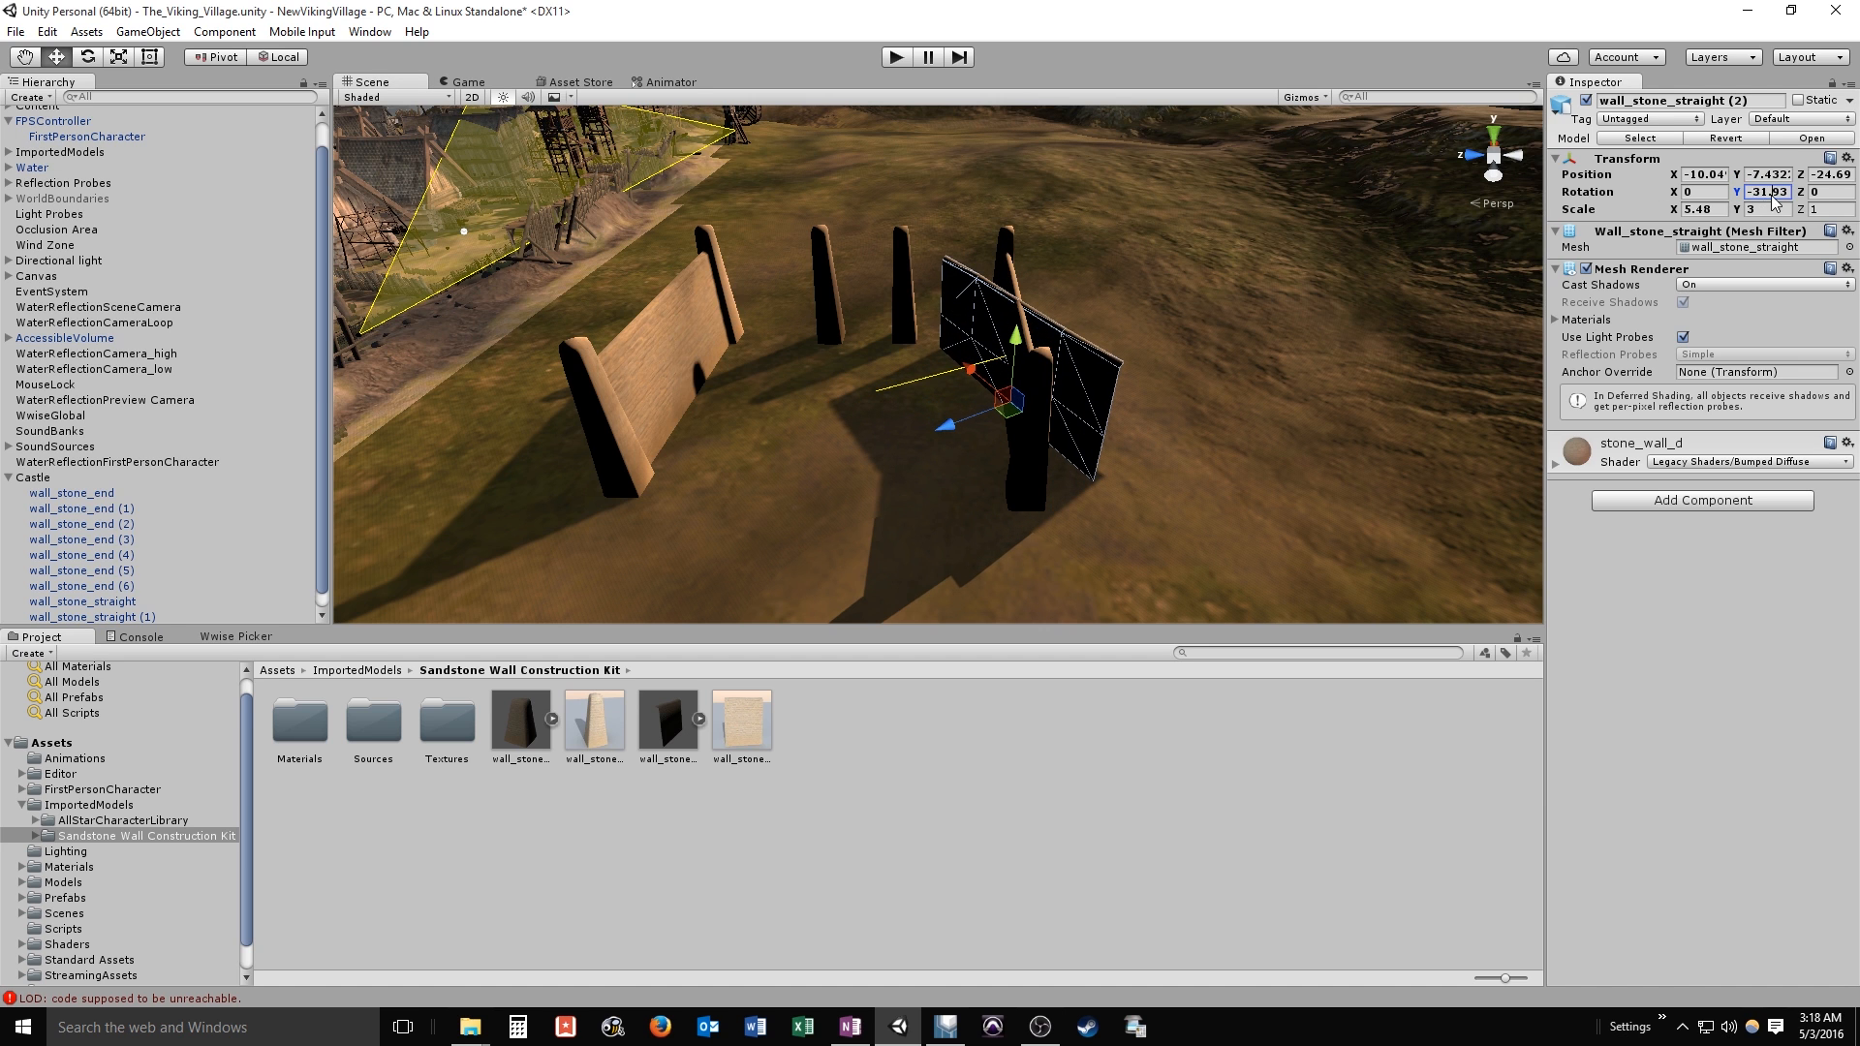
pyautogui.write('-90')
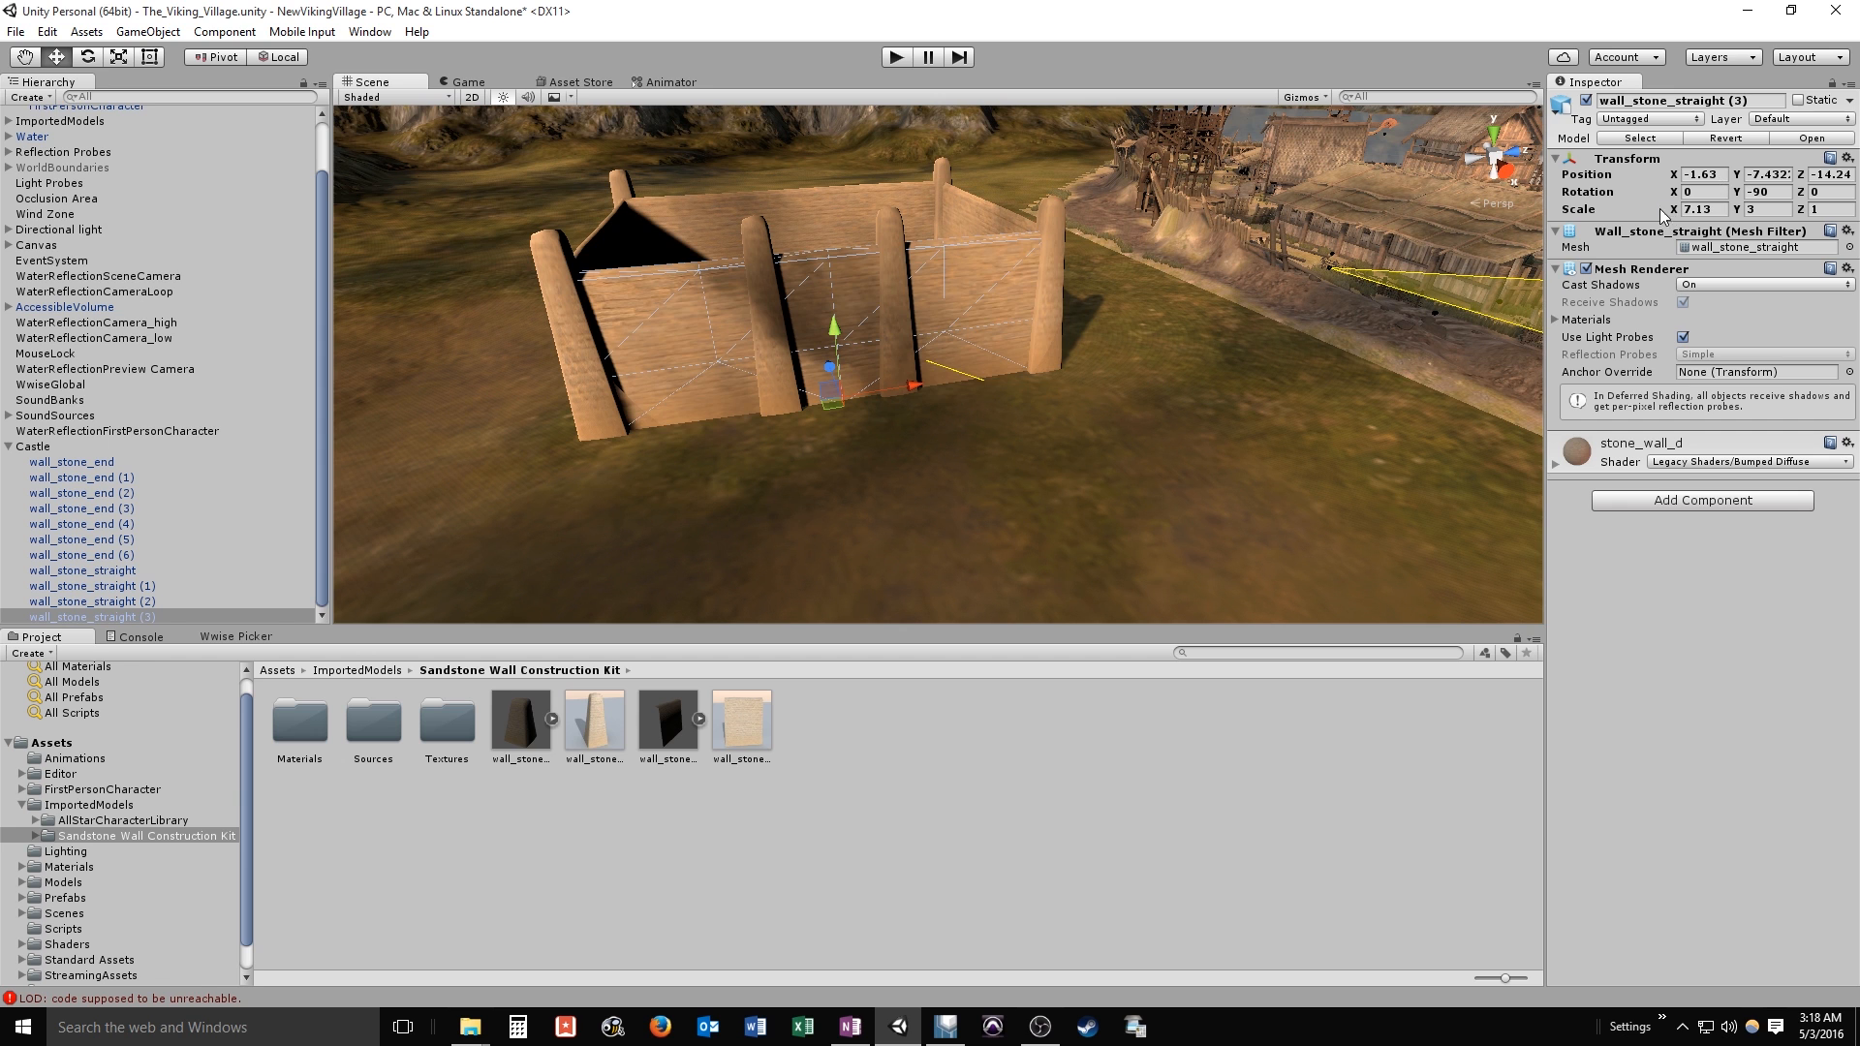
pyautogui.write('3.82')
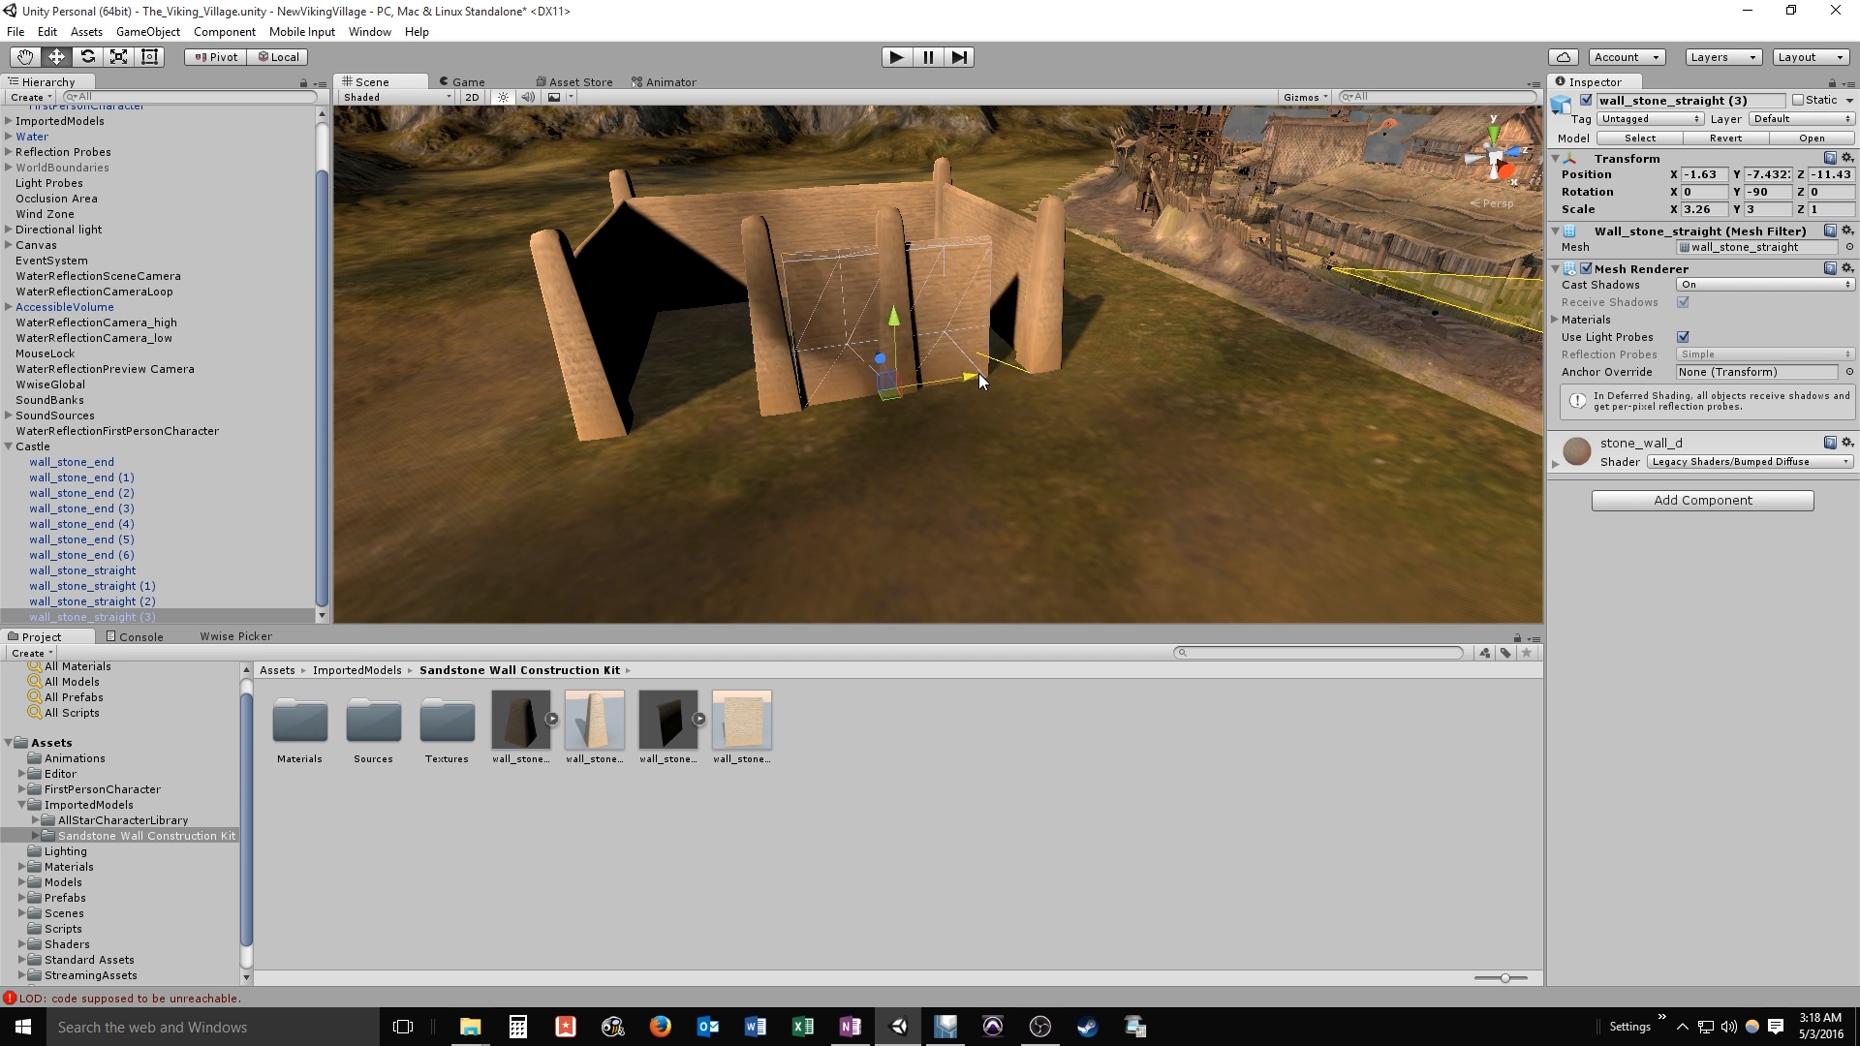
# Slide the front wall sections into the gaps between the pillars, closing the front-left side
pyautogui.moveTo(978, 381); pyautogui.dragTo(1055, 344)
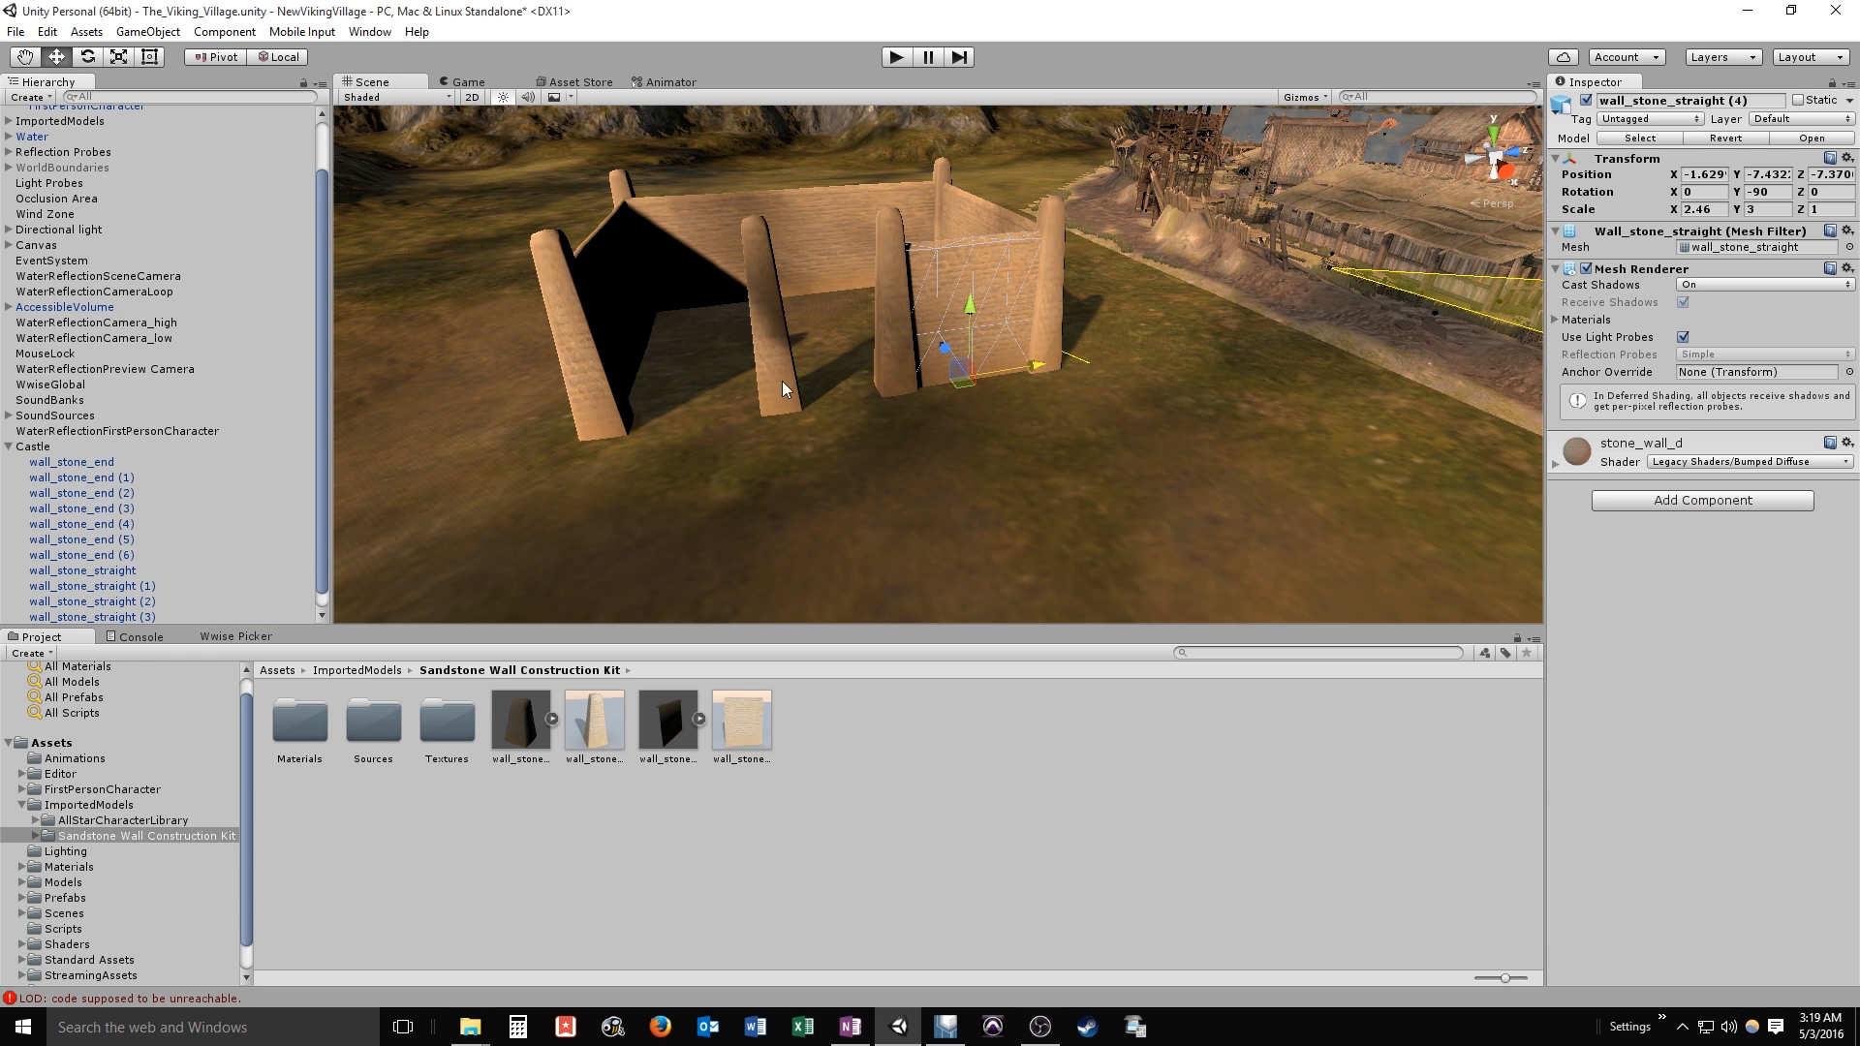
pyautogui.moveTo(1041, 360); pyautogui.dragTo(771, 408)
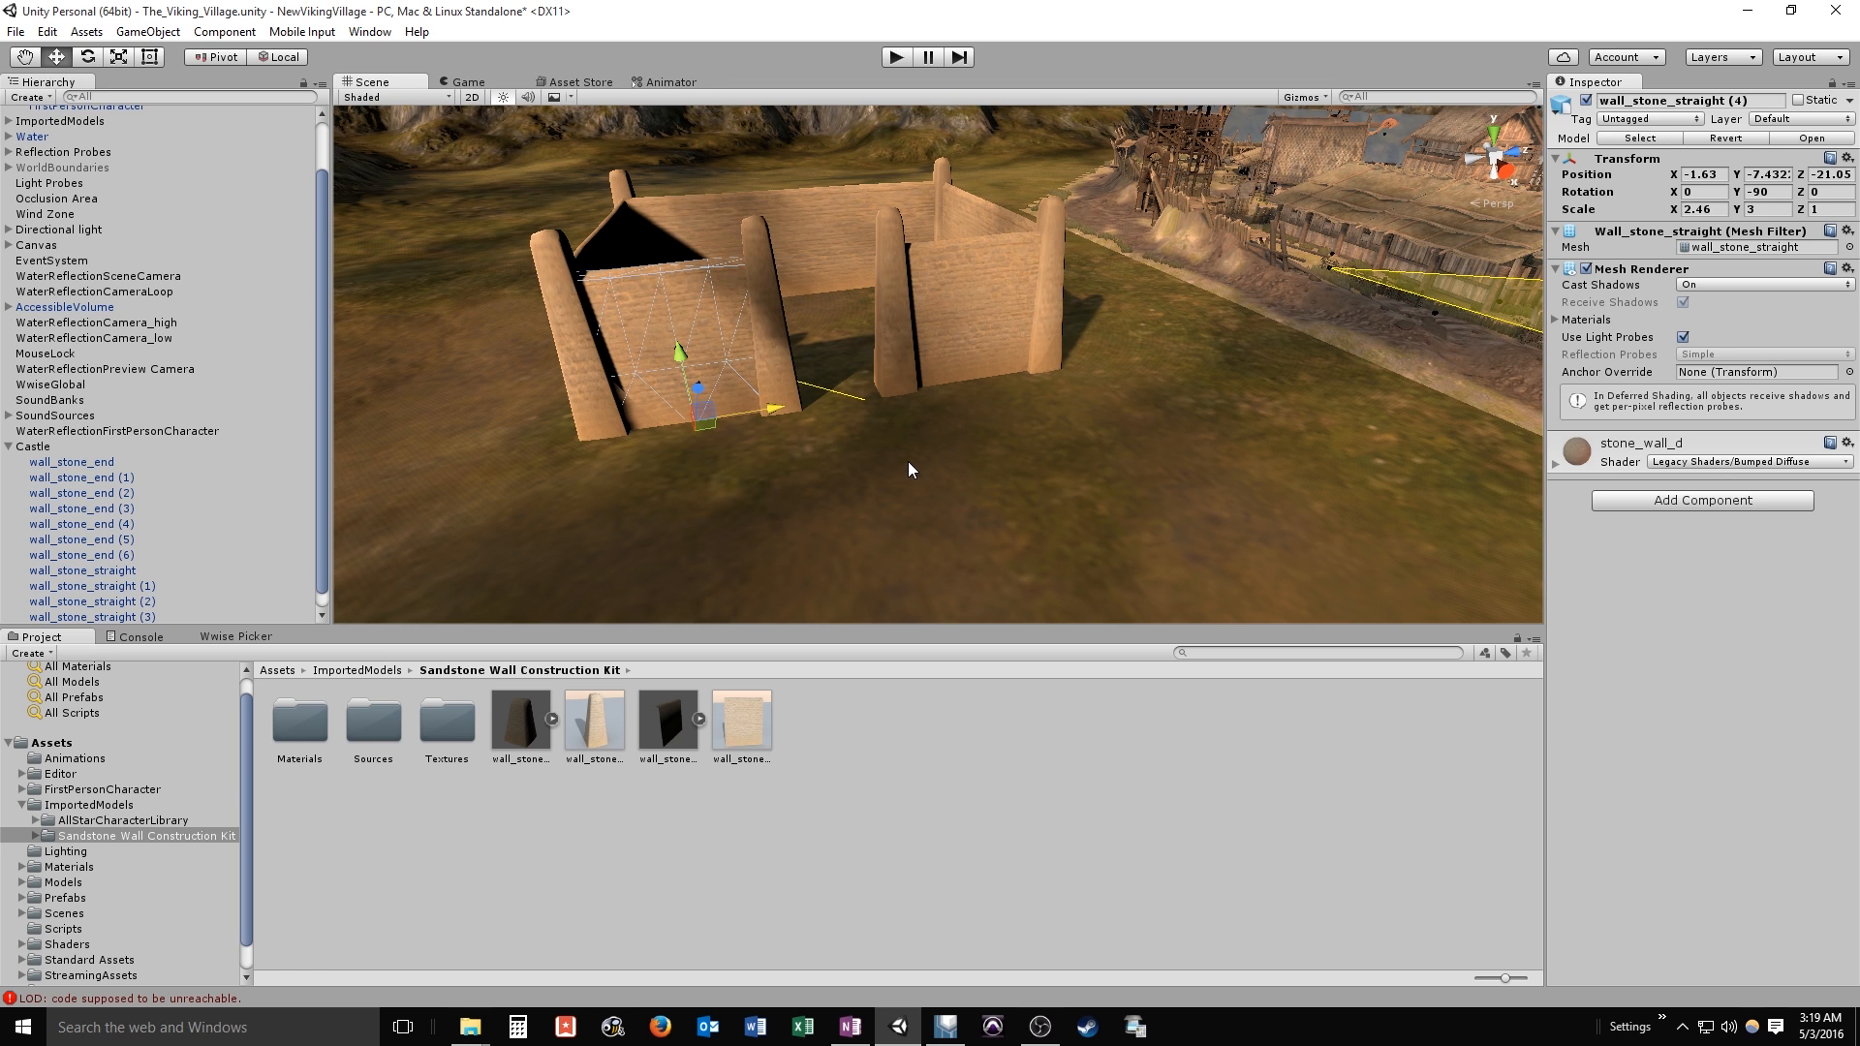
pyautogui.moveTo(273, 565)
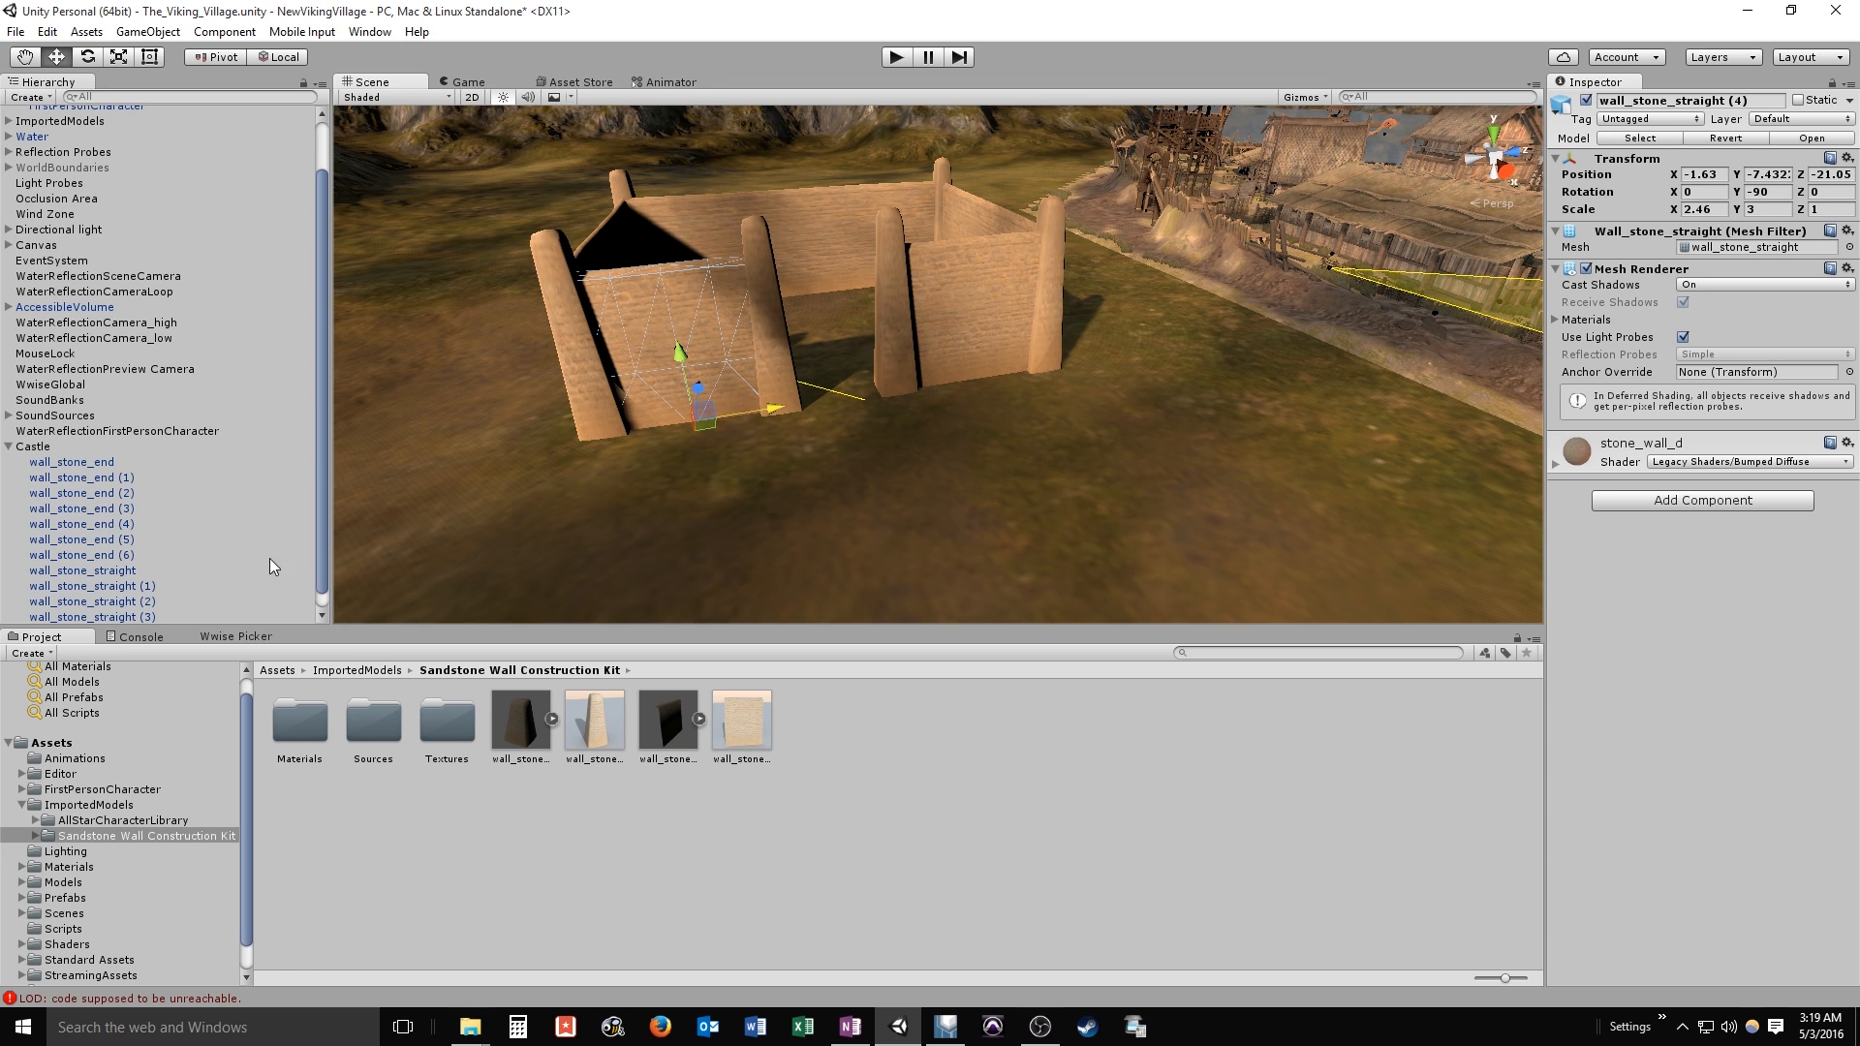
# Select all Castle wall pieces and add a Mesh Collider using the Metal physics material
pyautogui.click(70, 445)
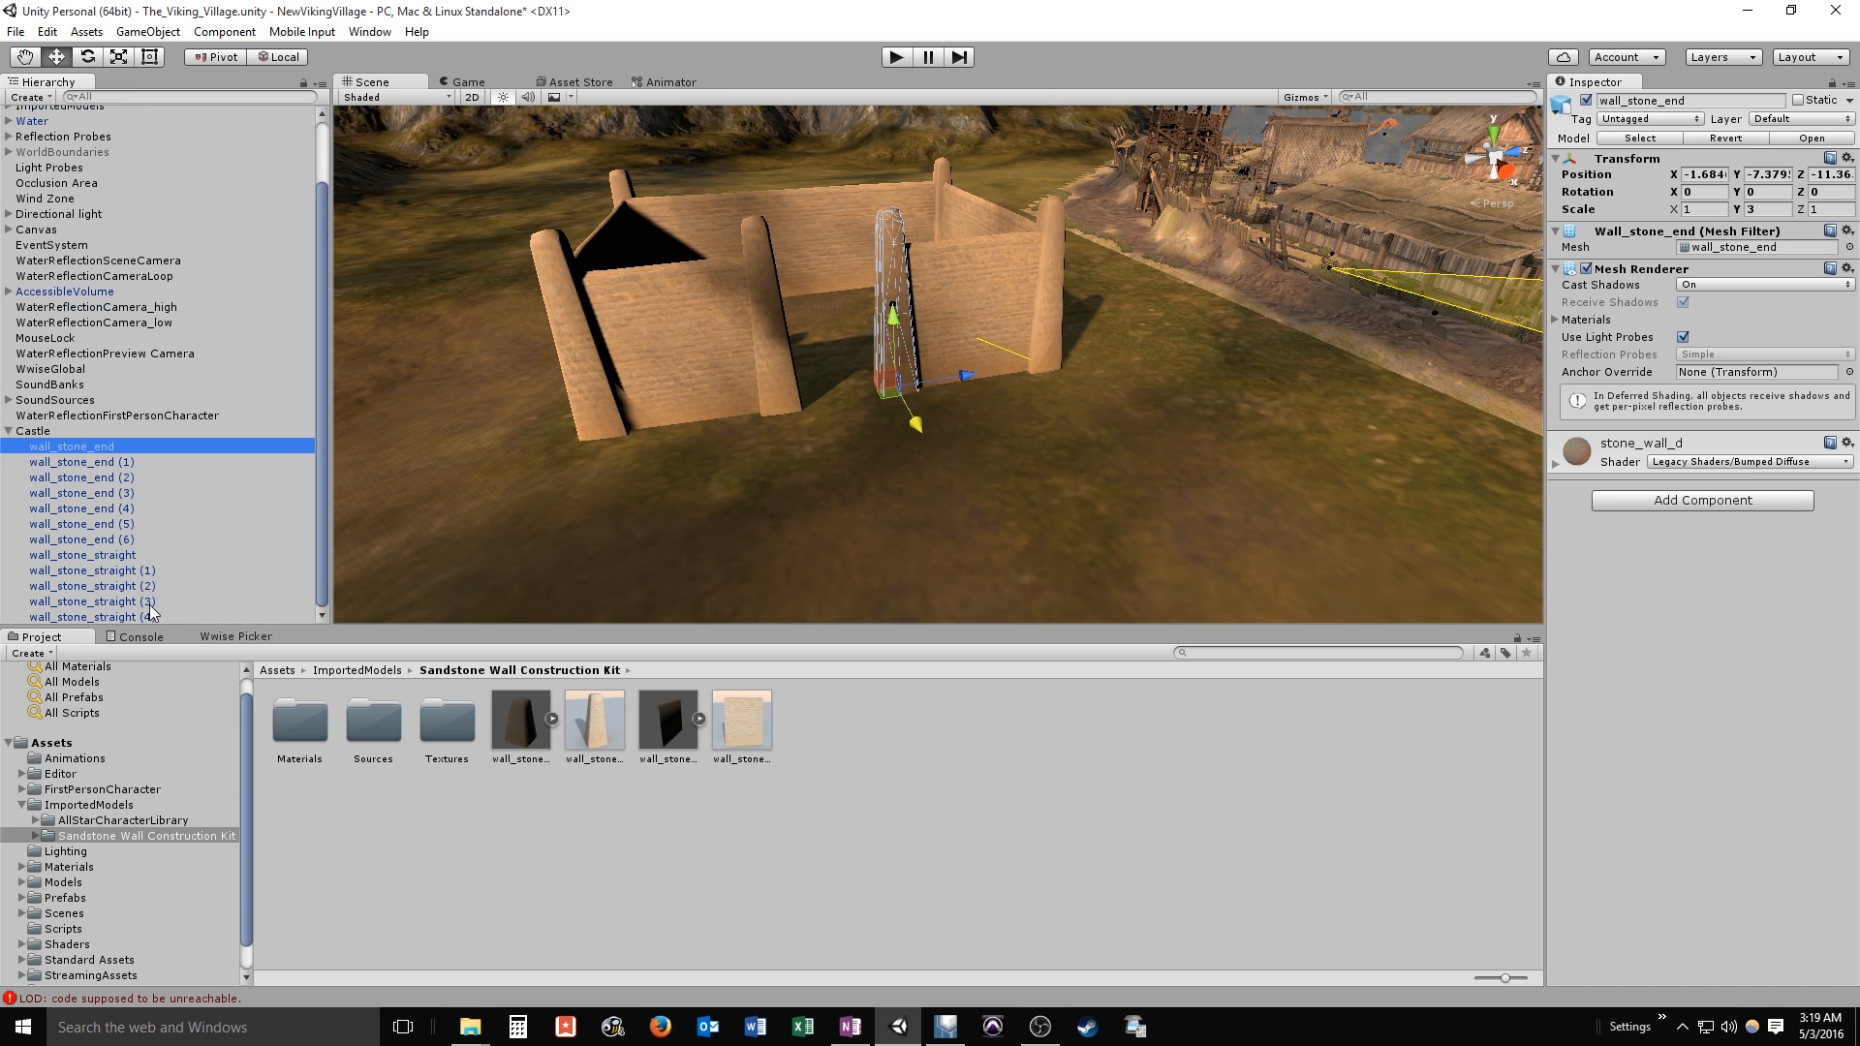
pyautogui.click(93, 616)
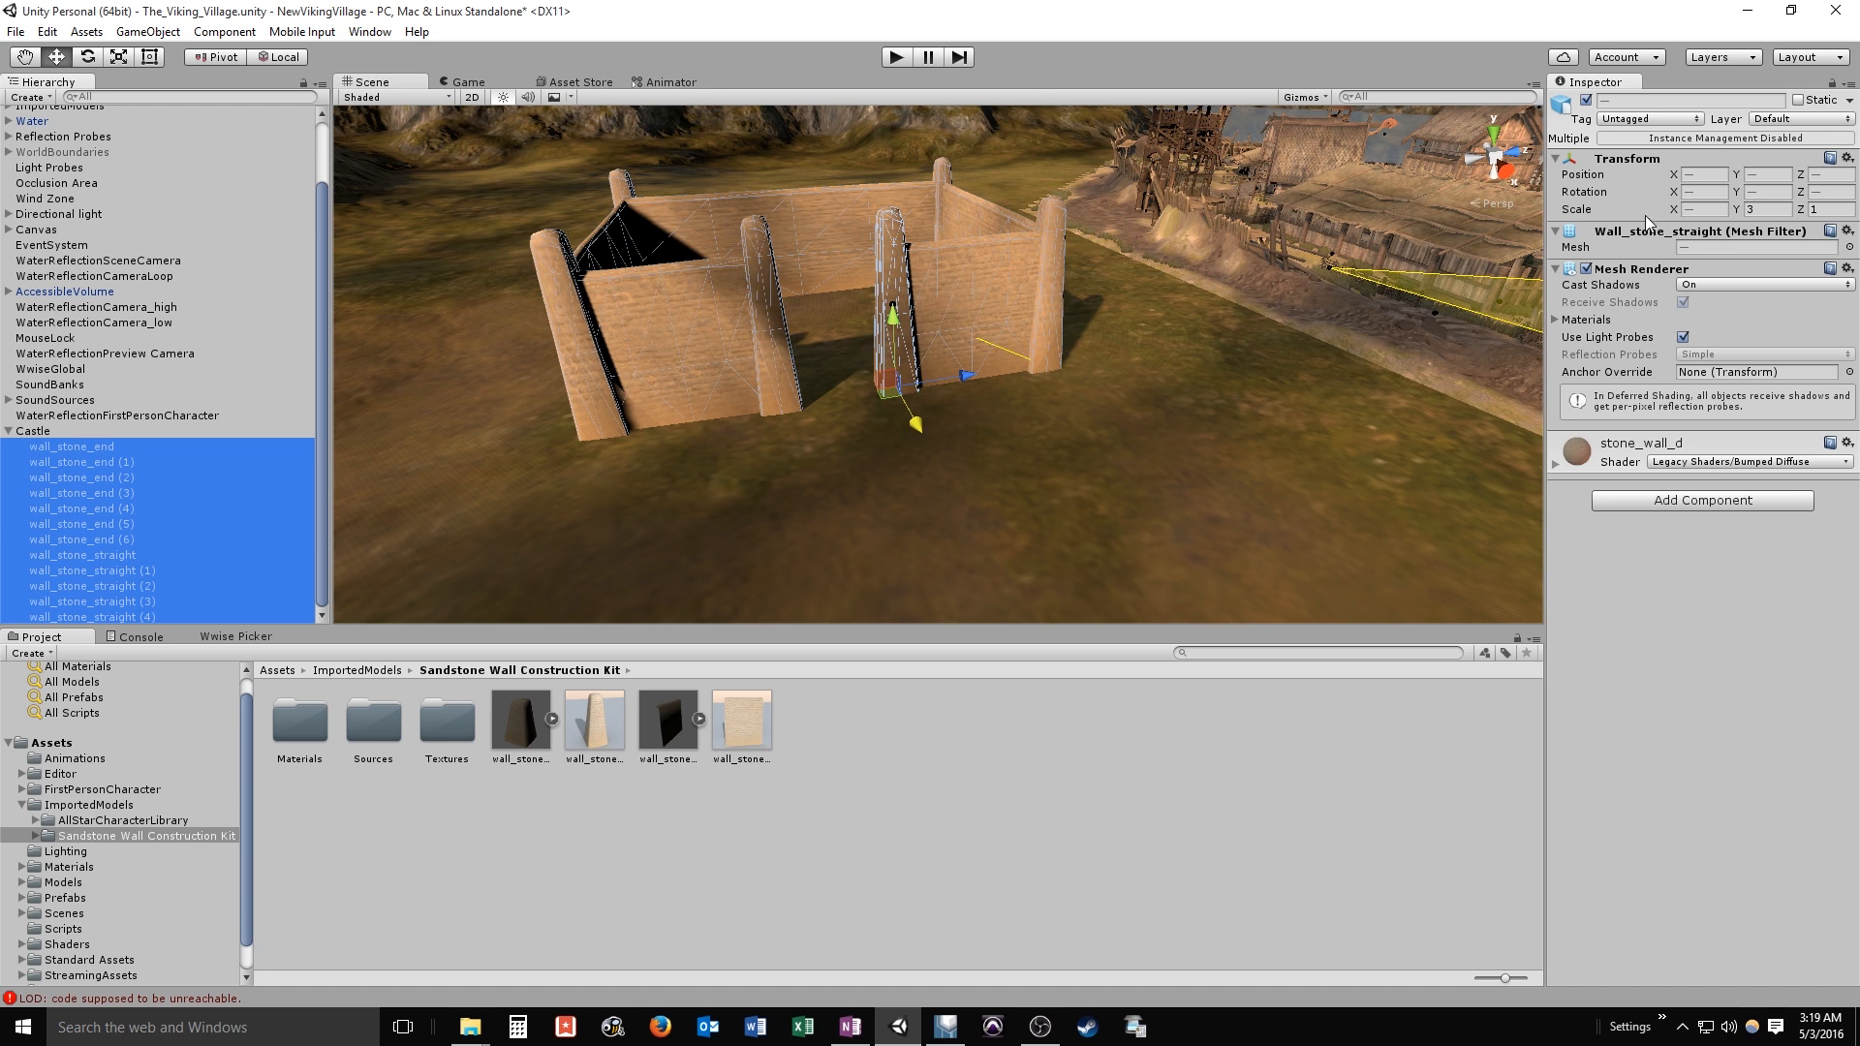
pyautogui.click(1701, 500)
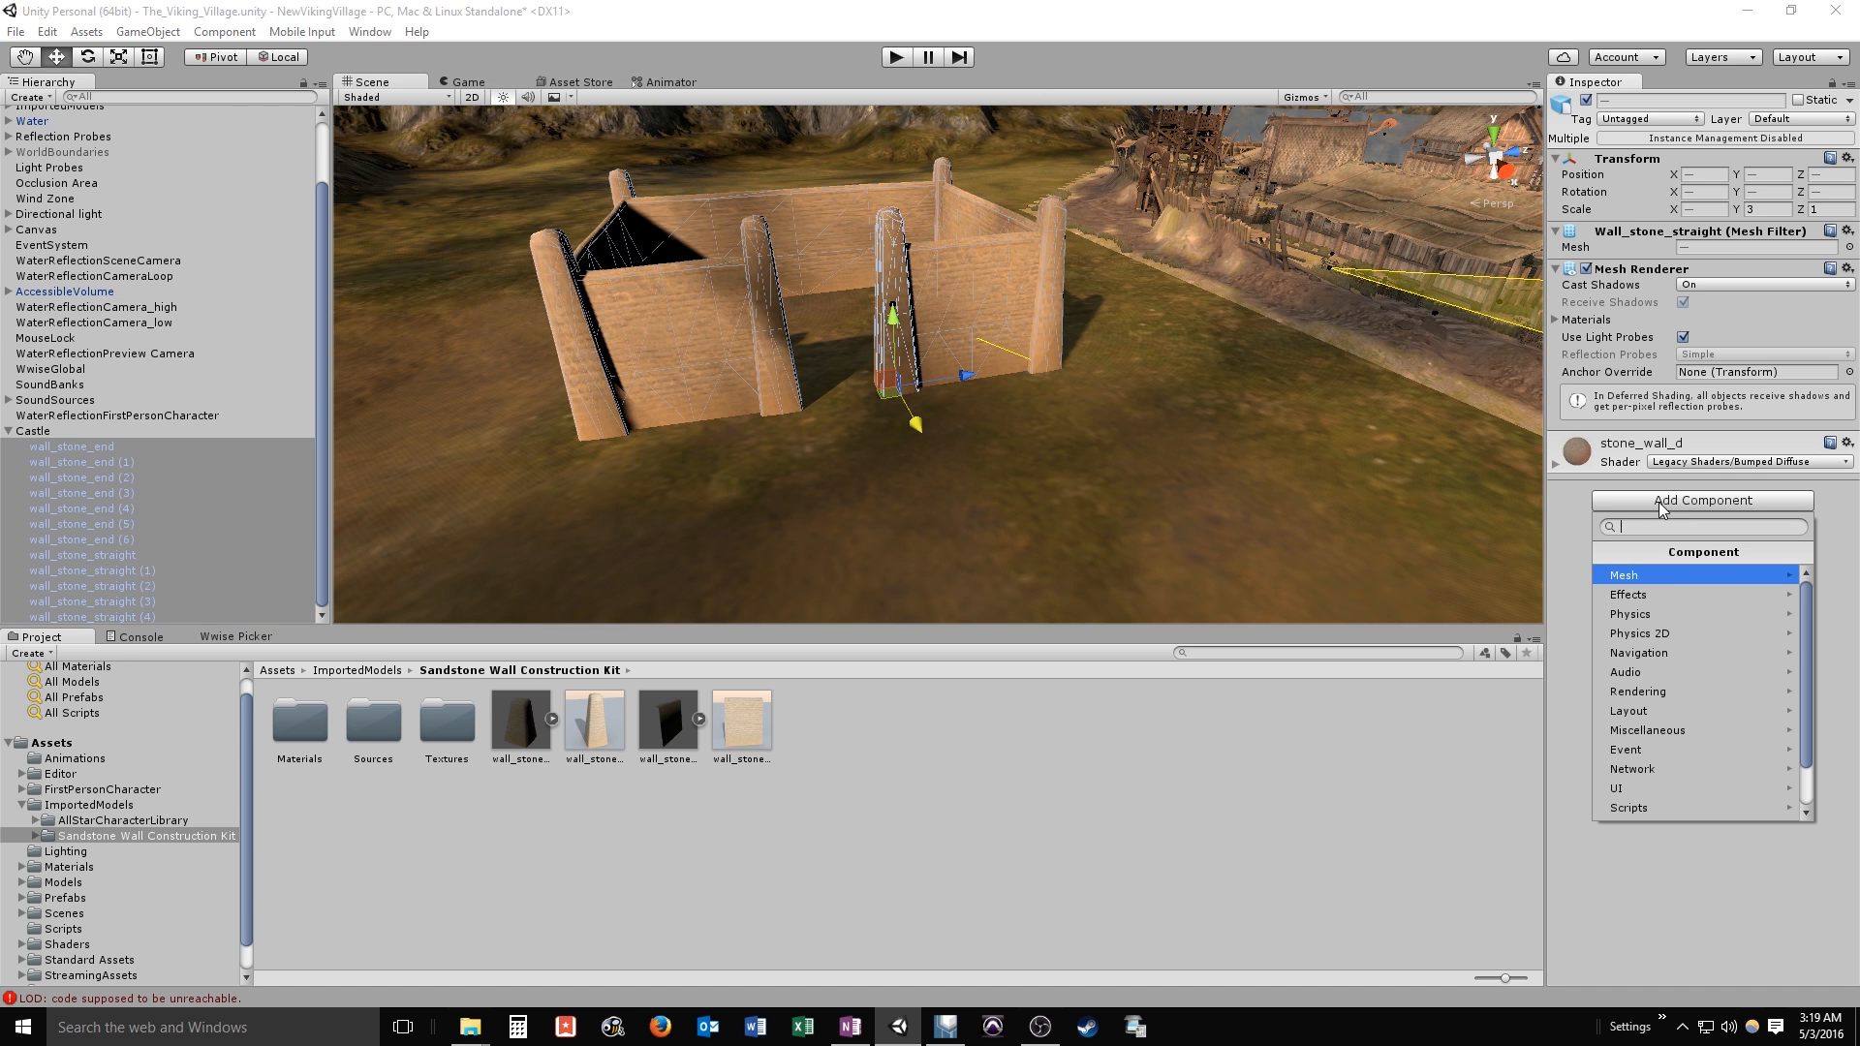
pyautogui.click(1629, 612)
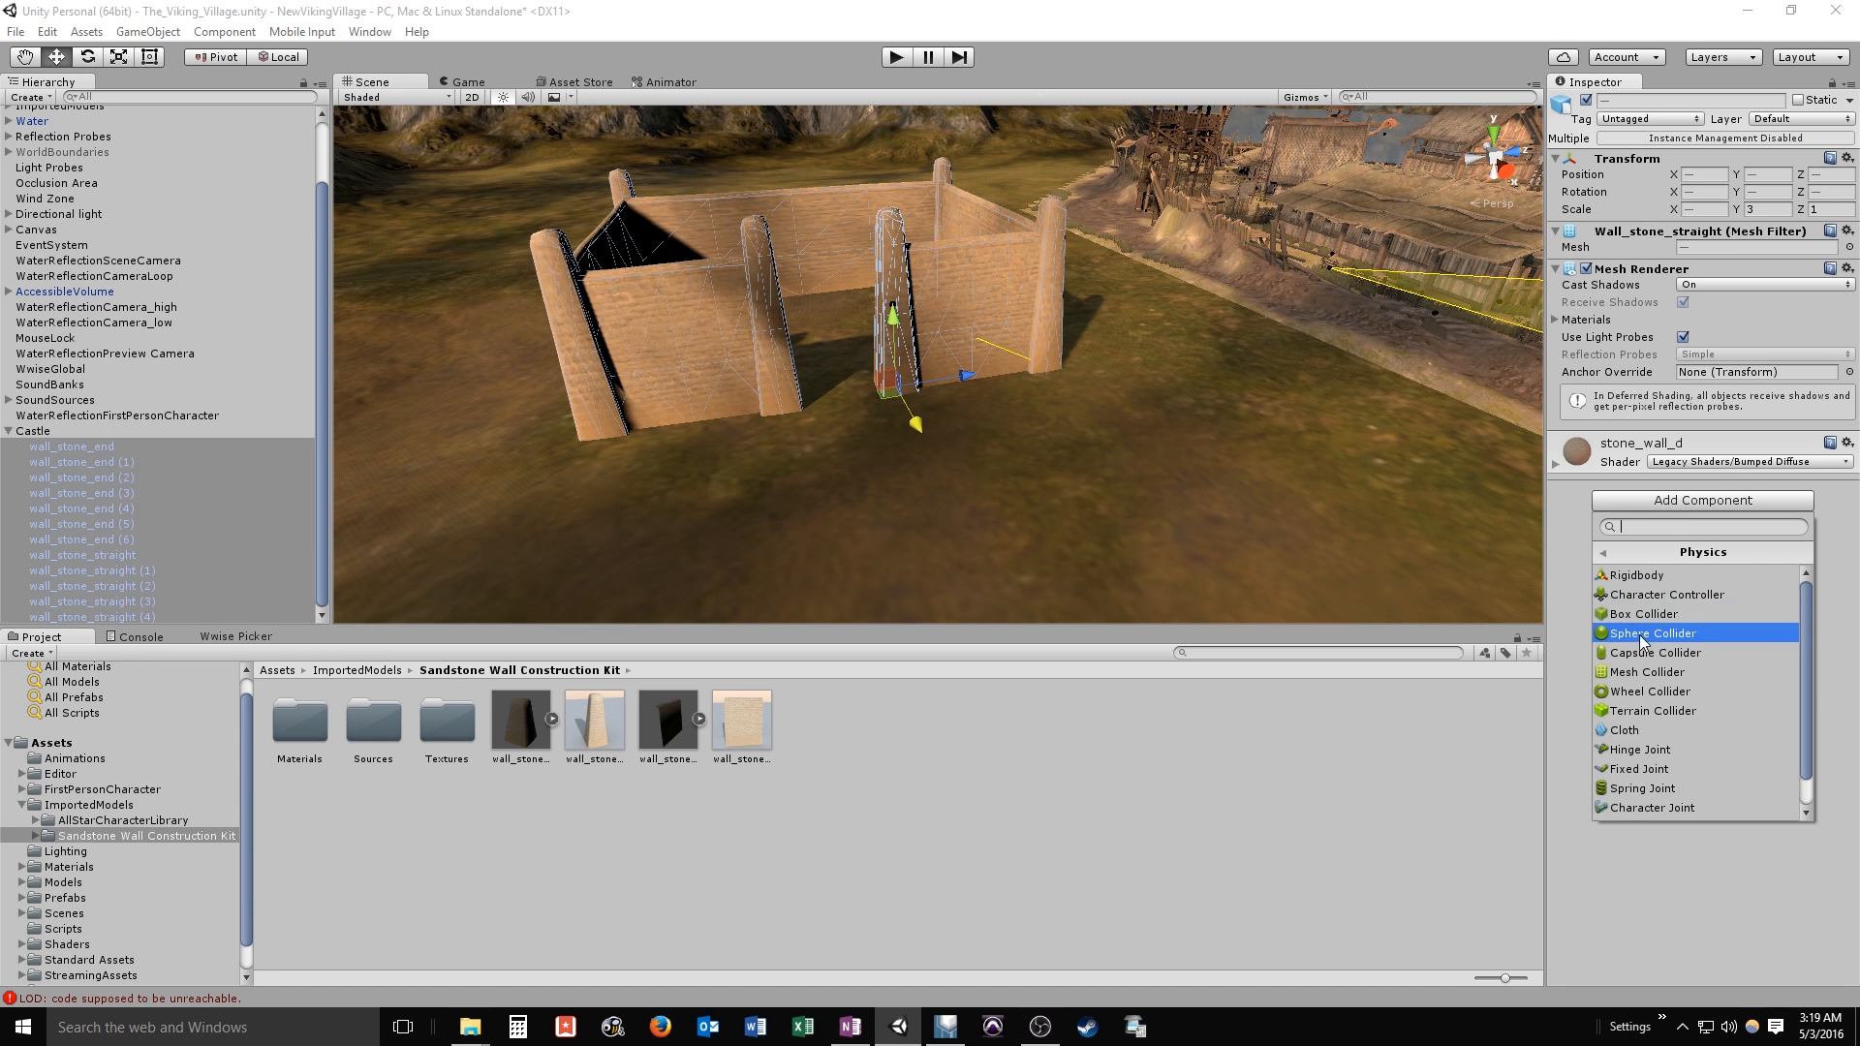
pyautogui.click(1647, 672)
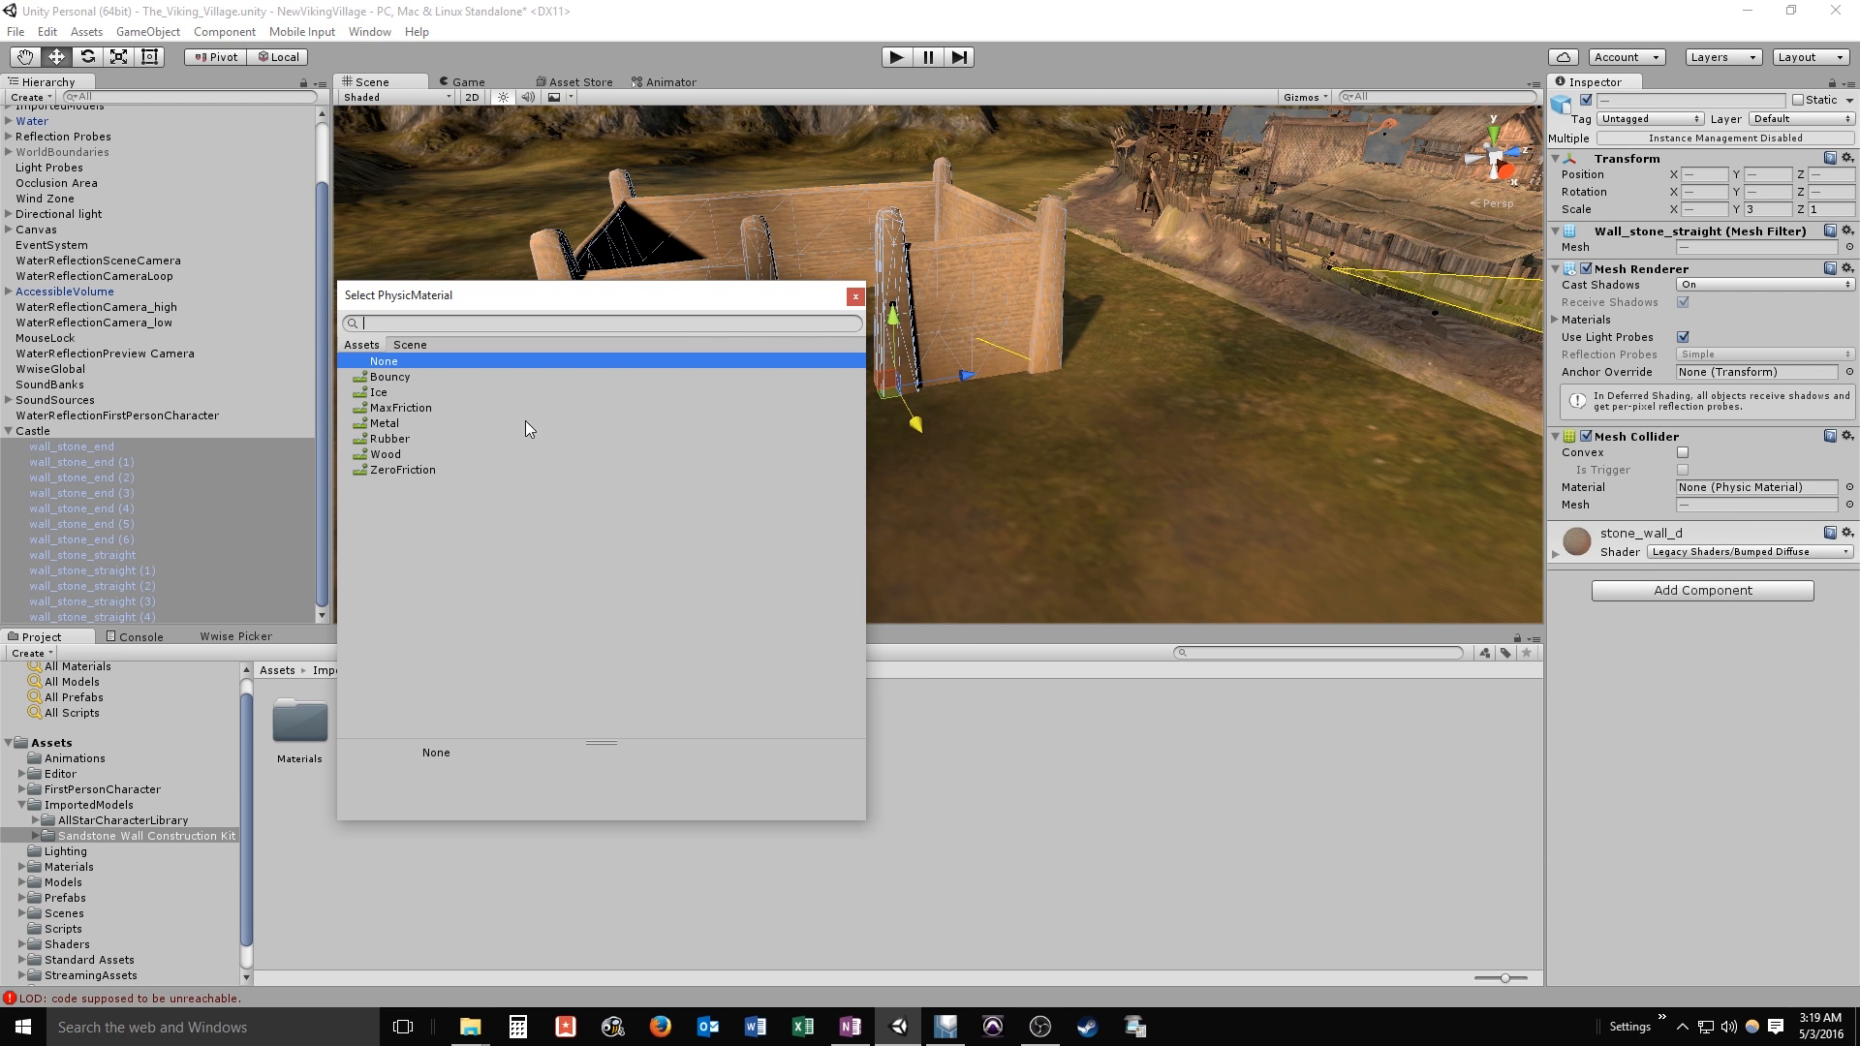
pyautogui.click(384, 422)
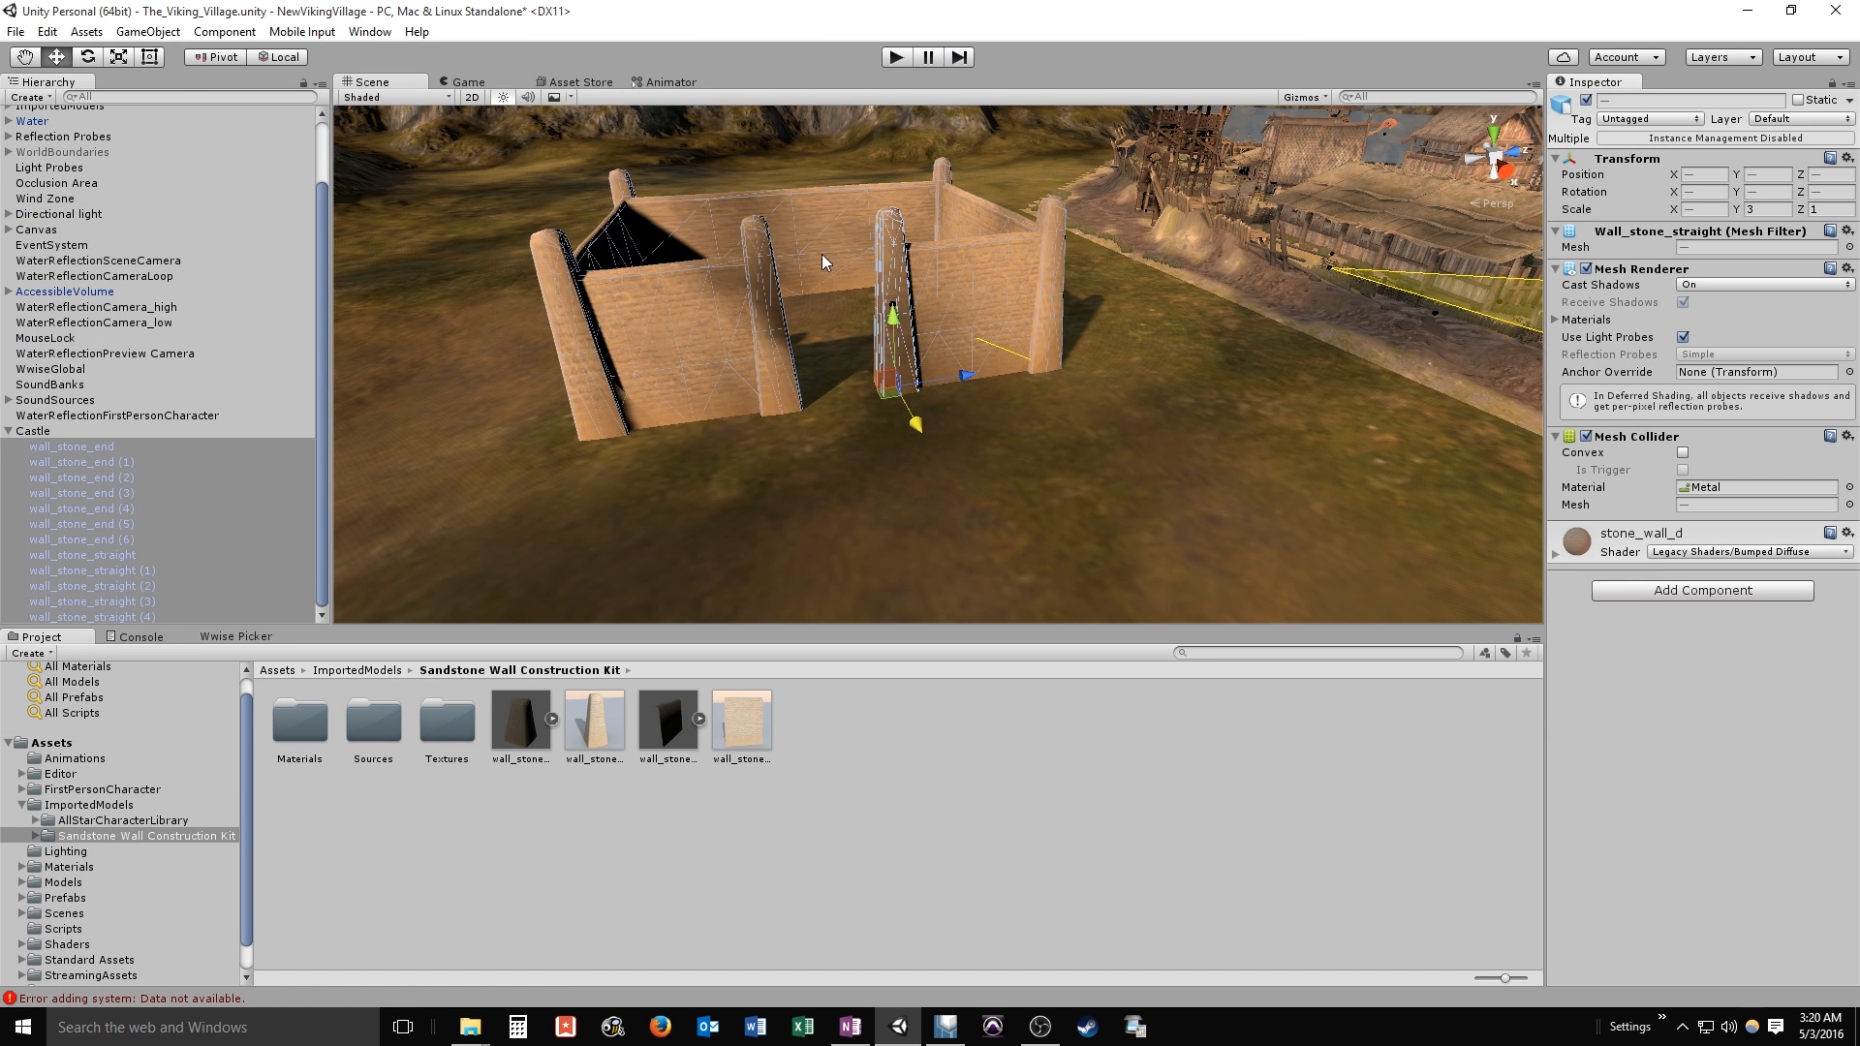
pyautogui.moveTo(1201, 589)
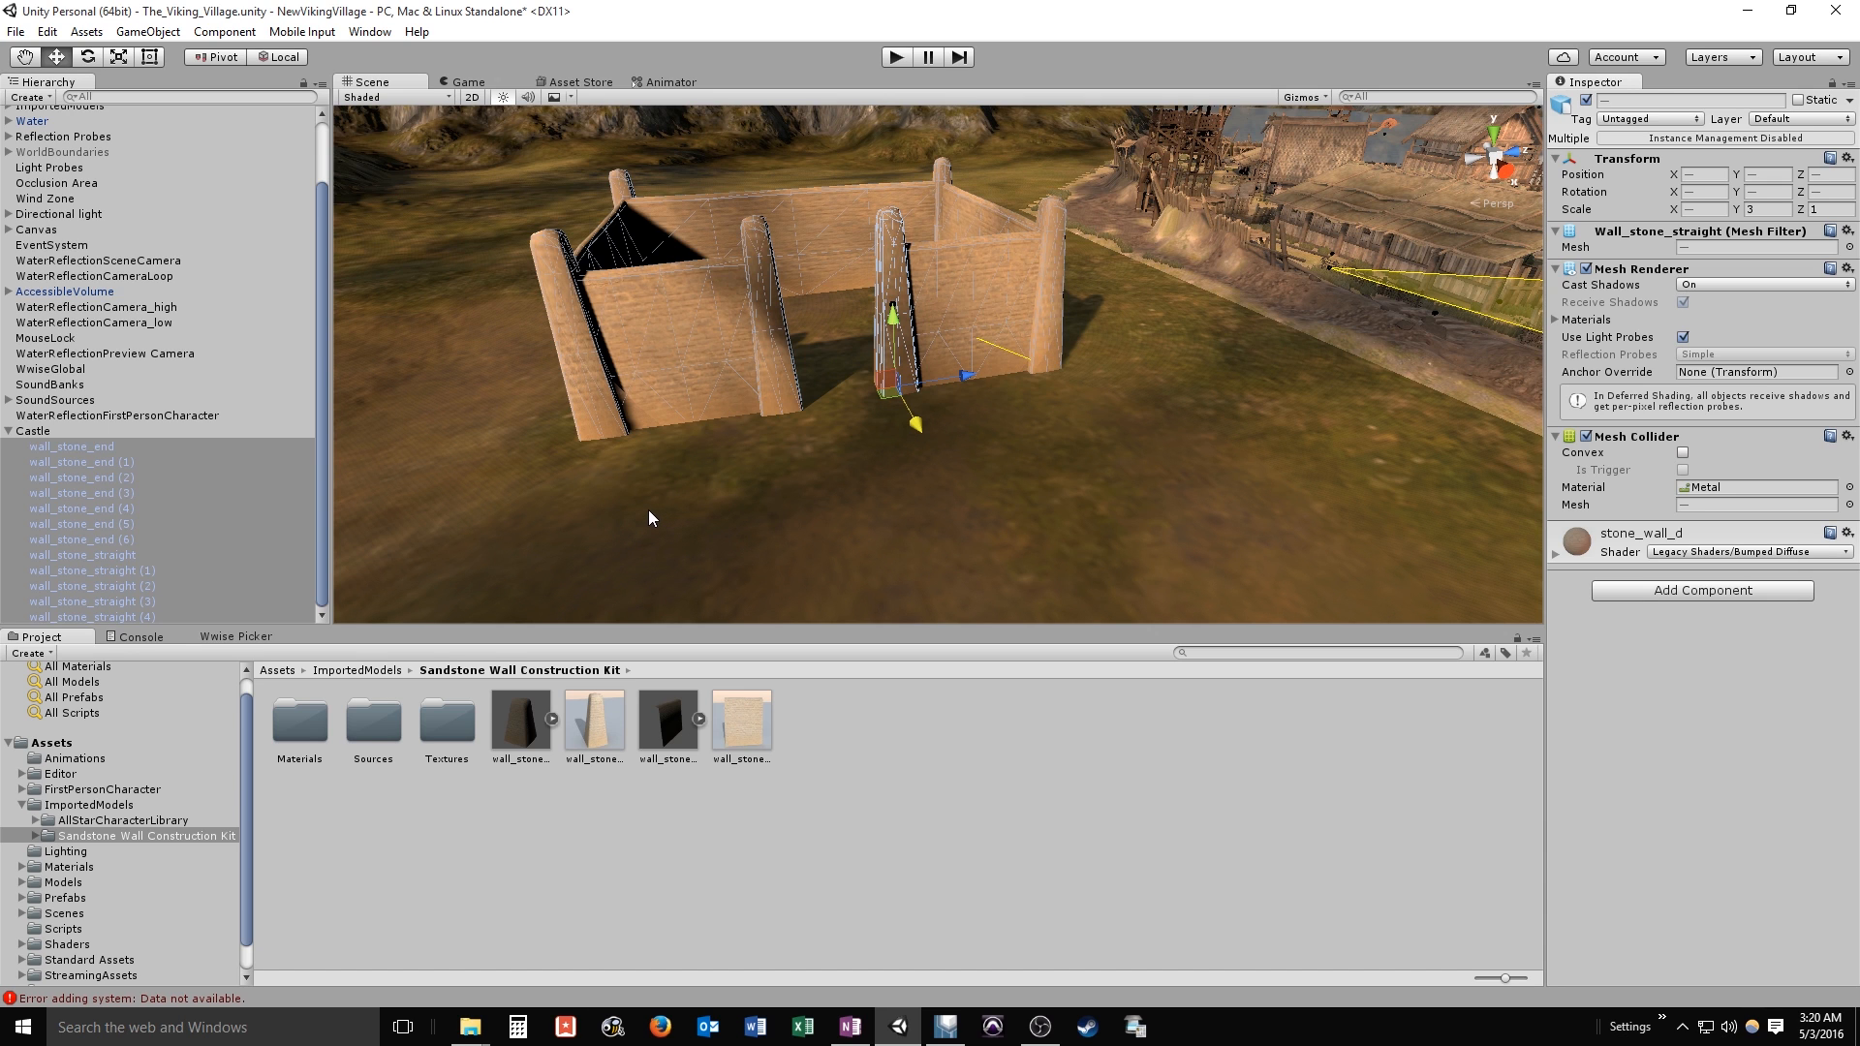
pyautogui.moveTo(666, 412)
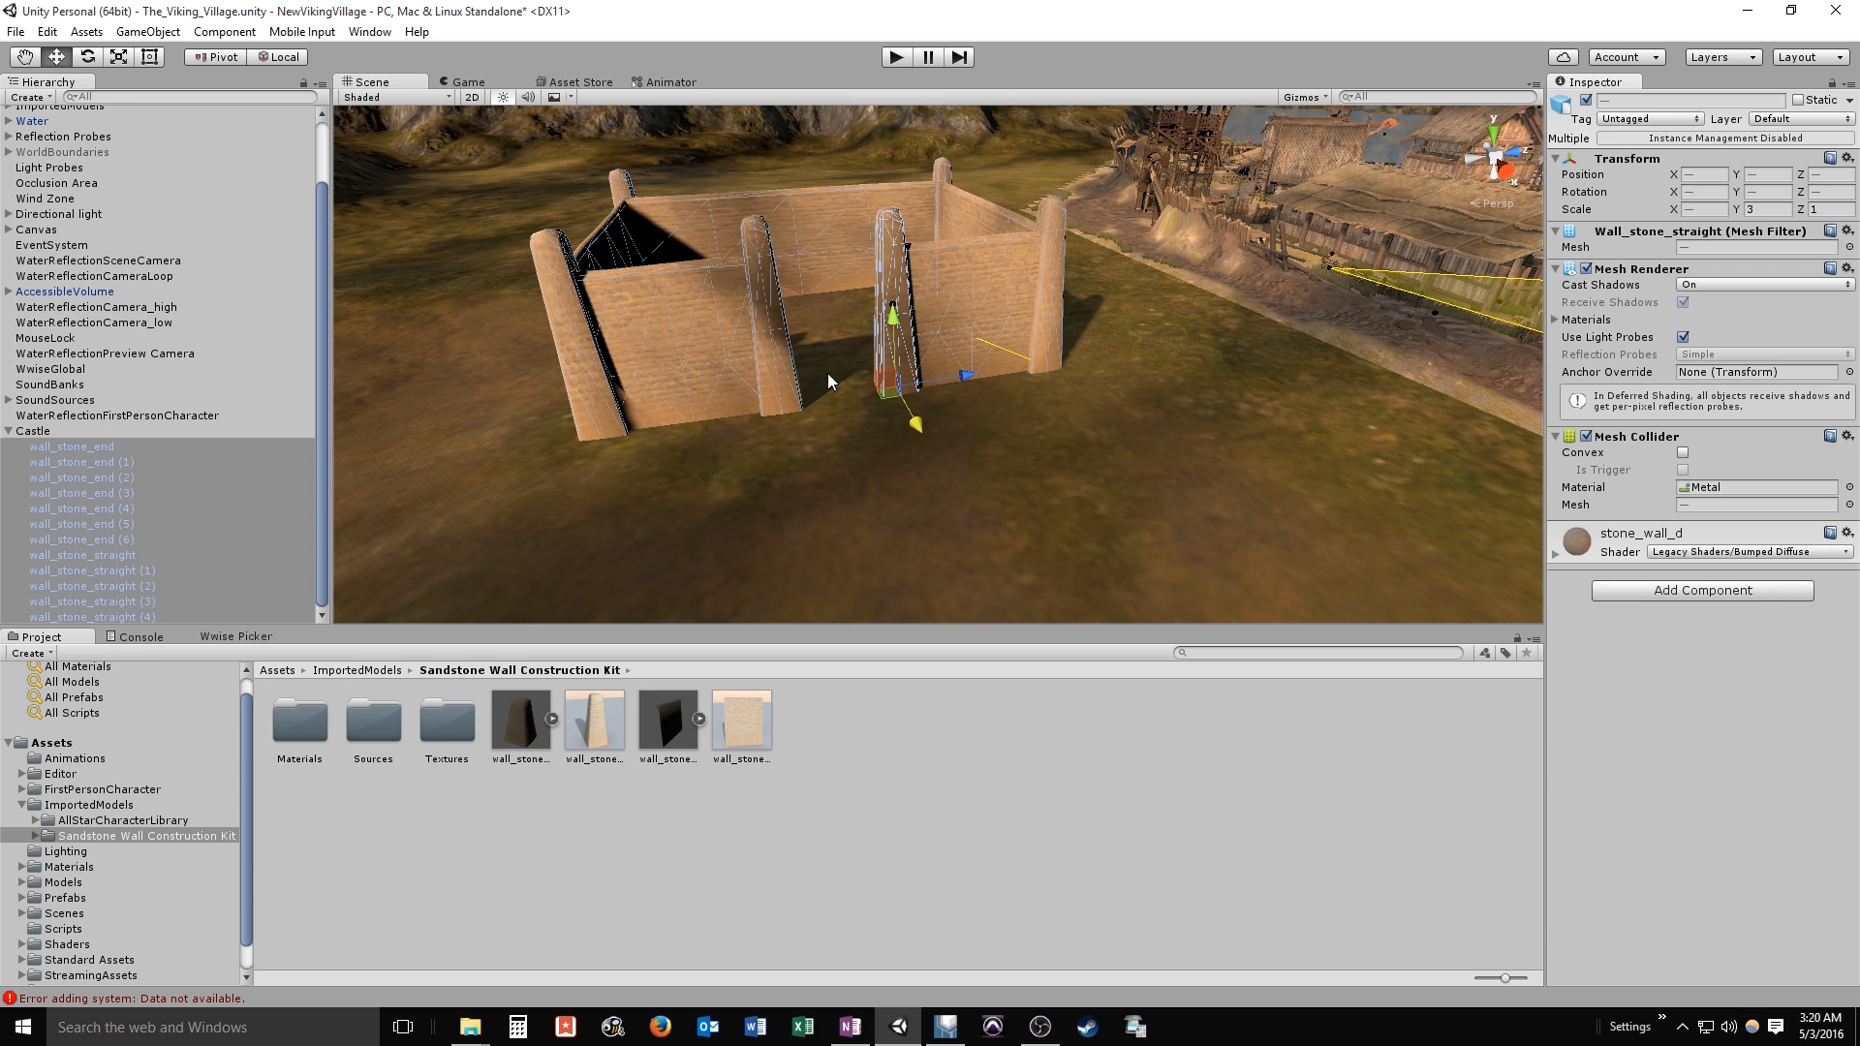
pyautogui.moveTo(511, 504)
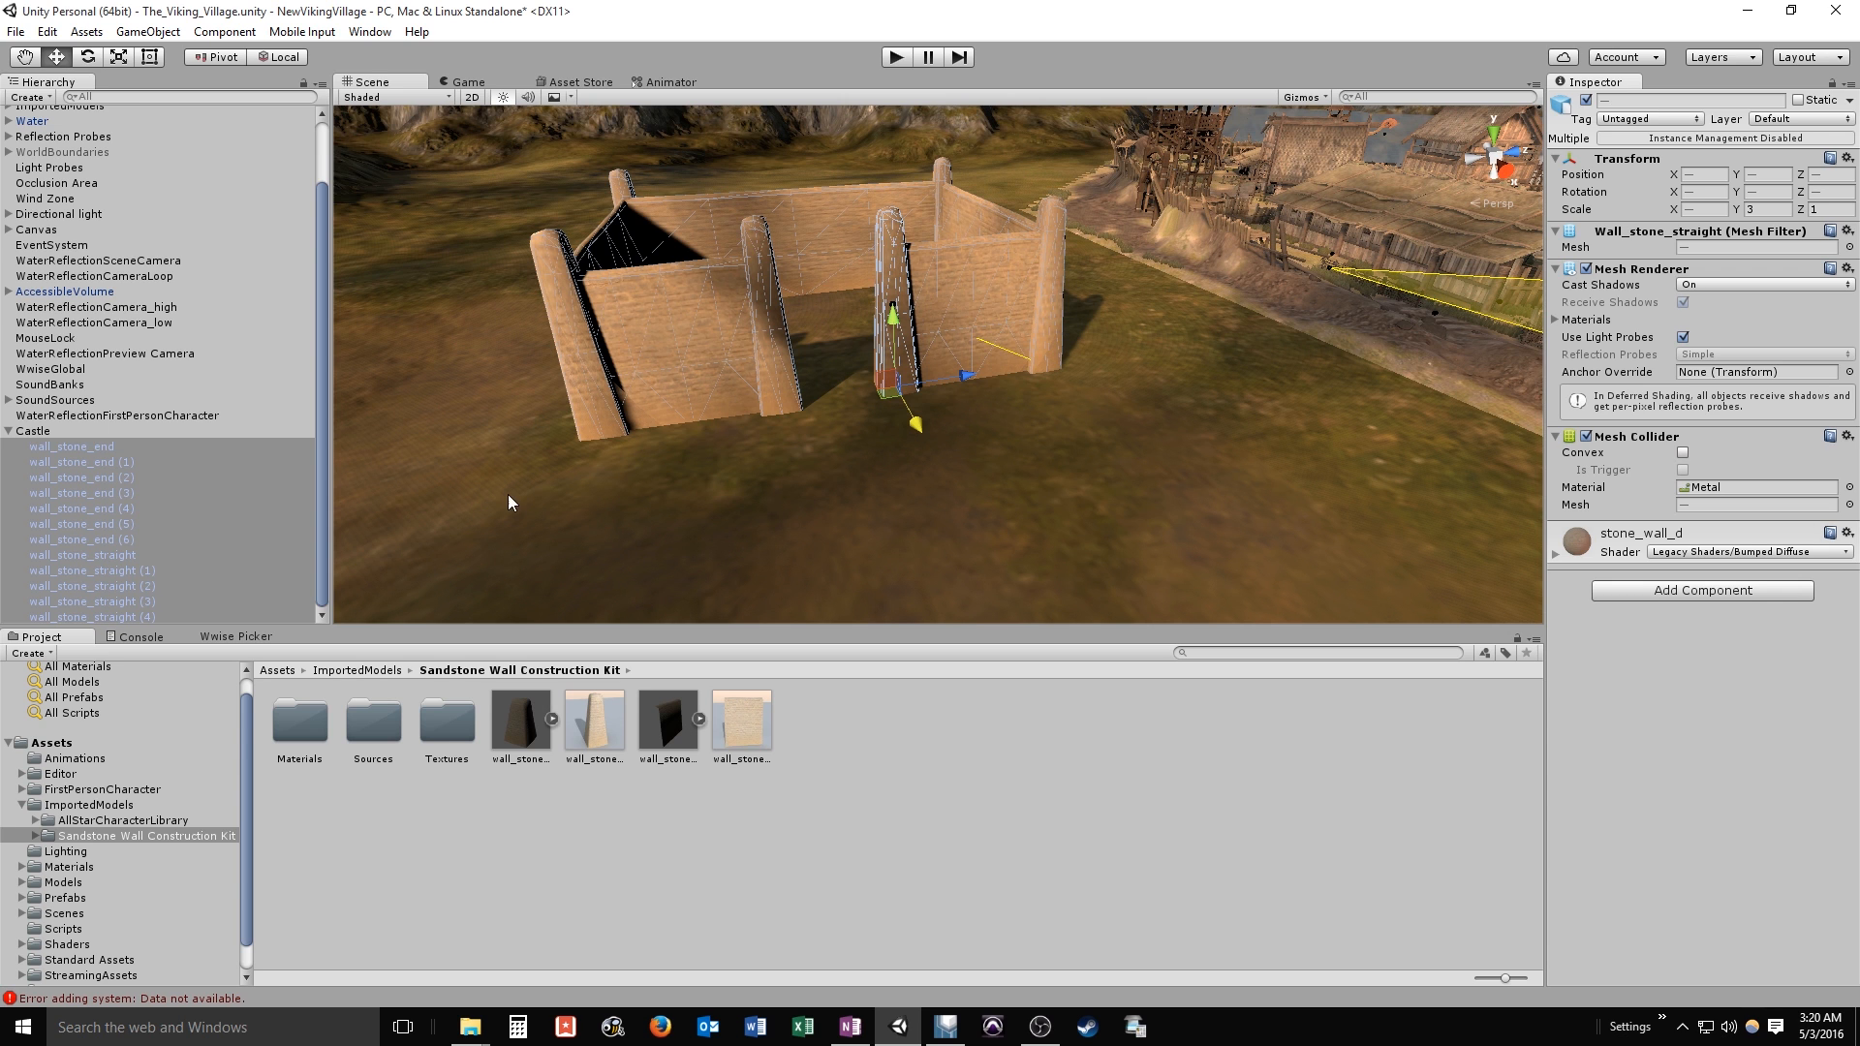
pyautogui.click(941, 1026)
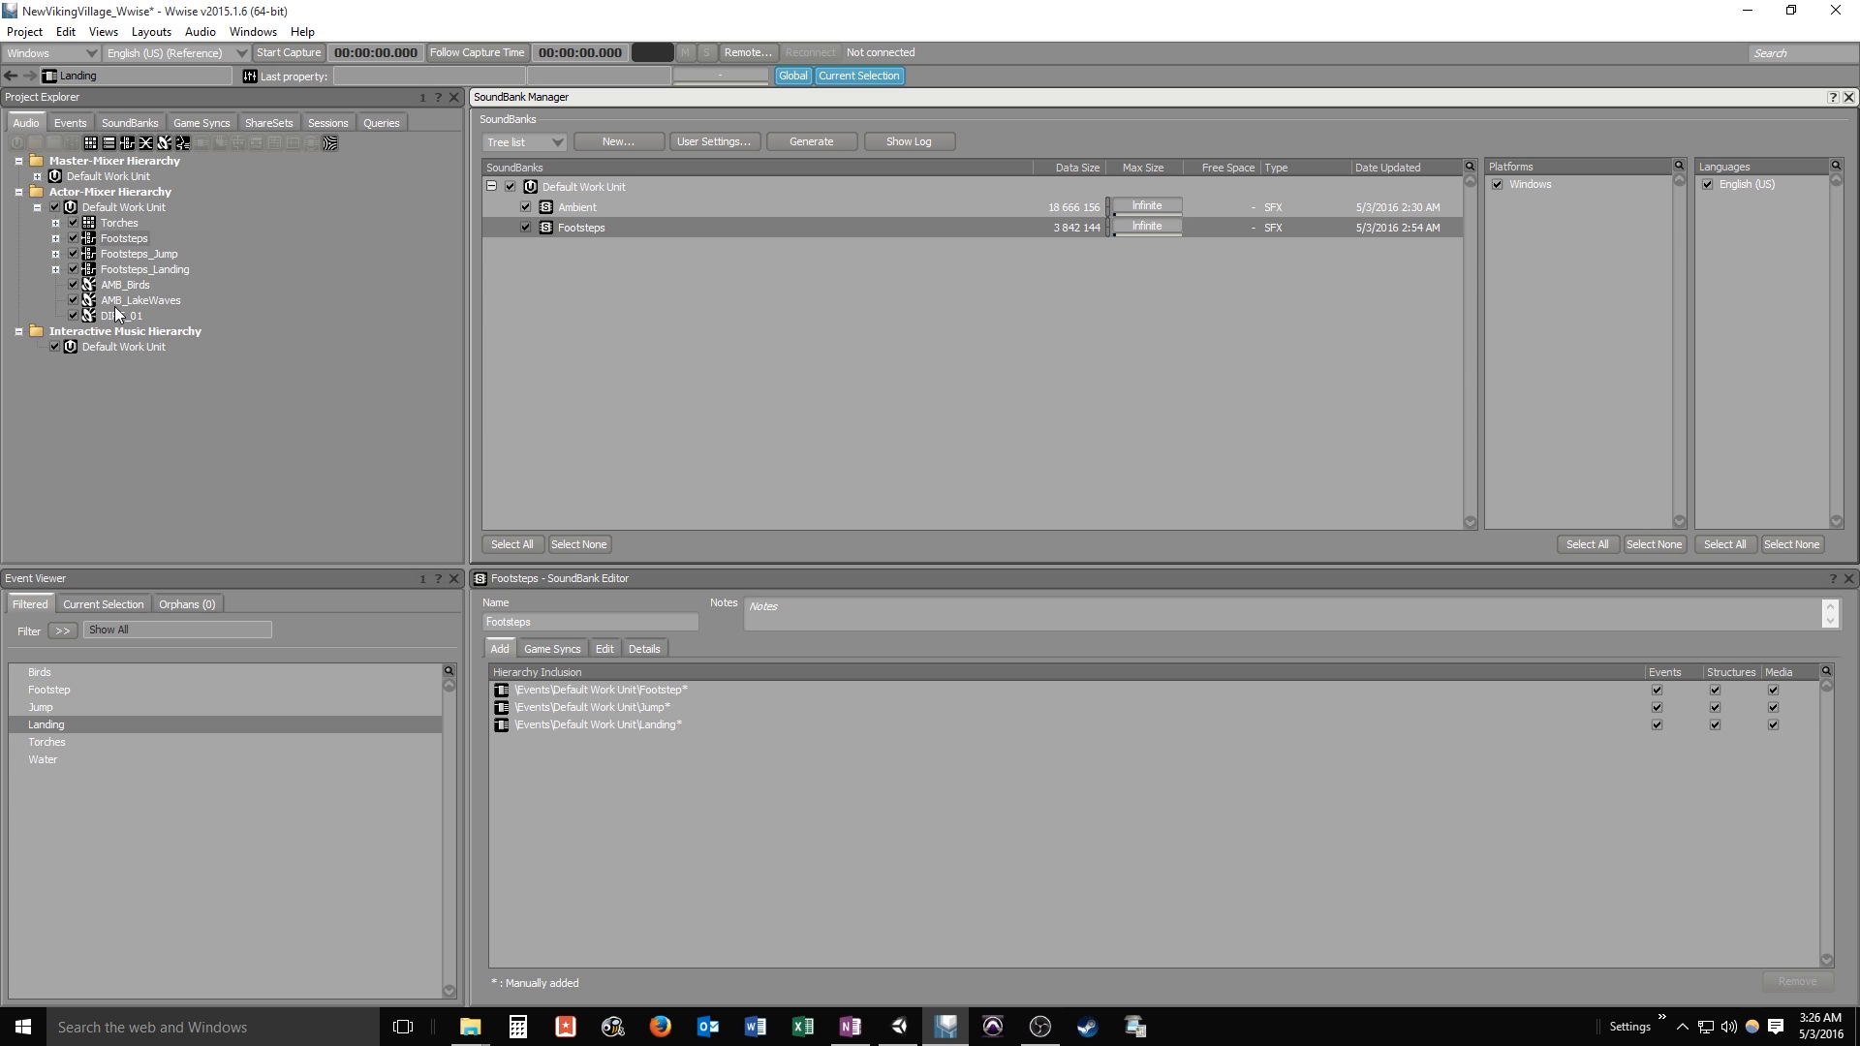
pyautogui.moveTo(283, 326)
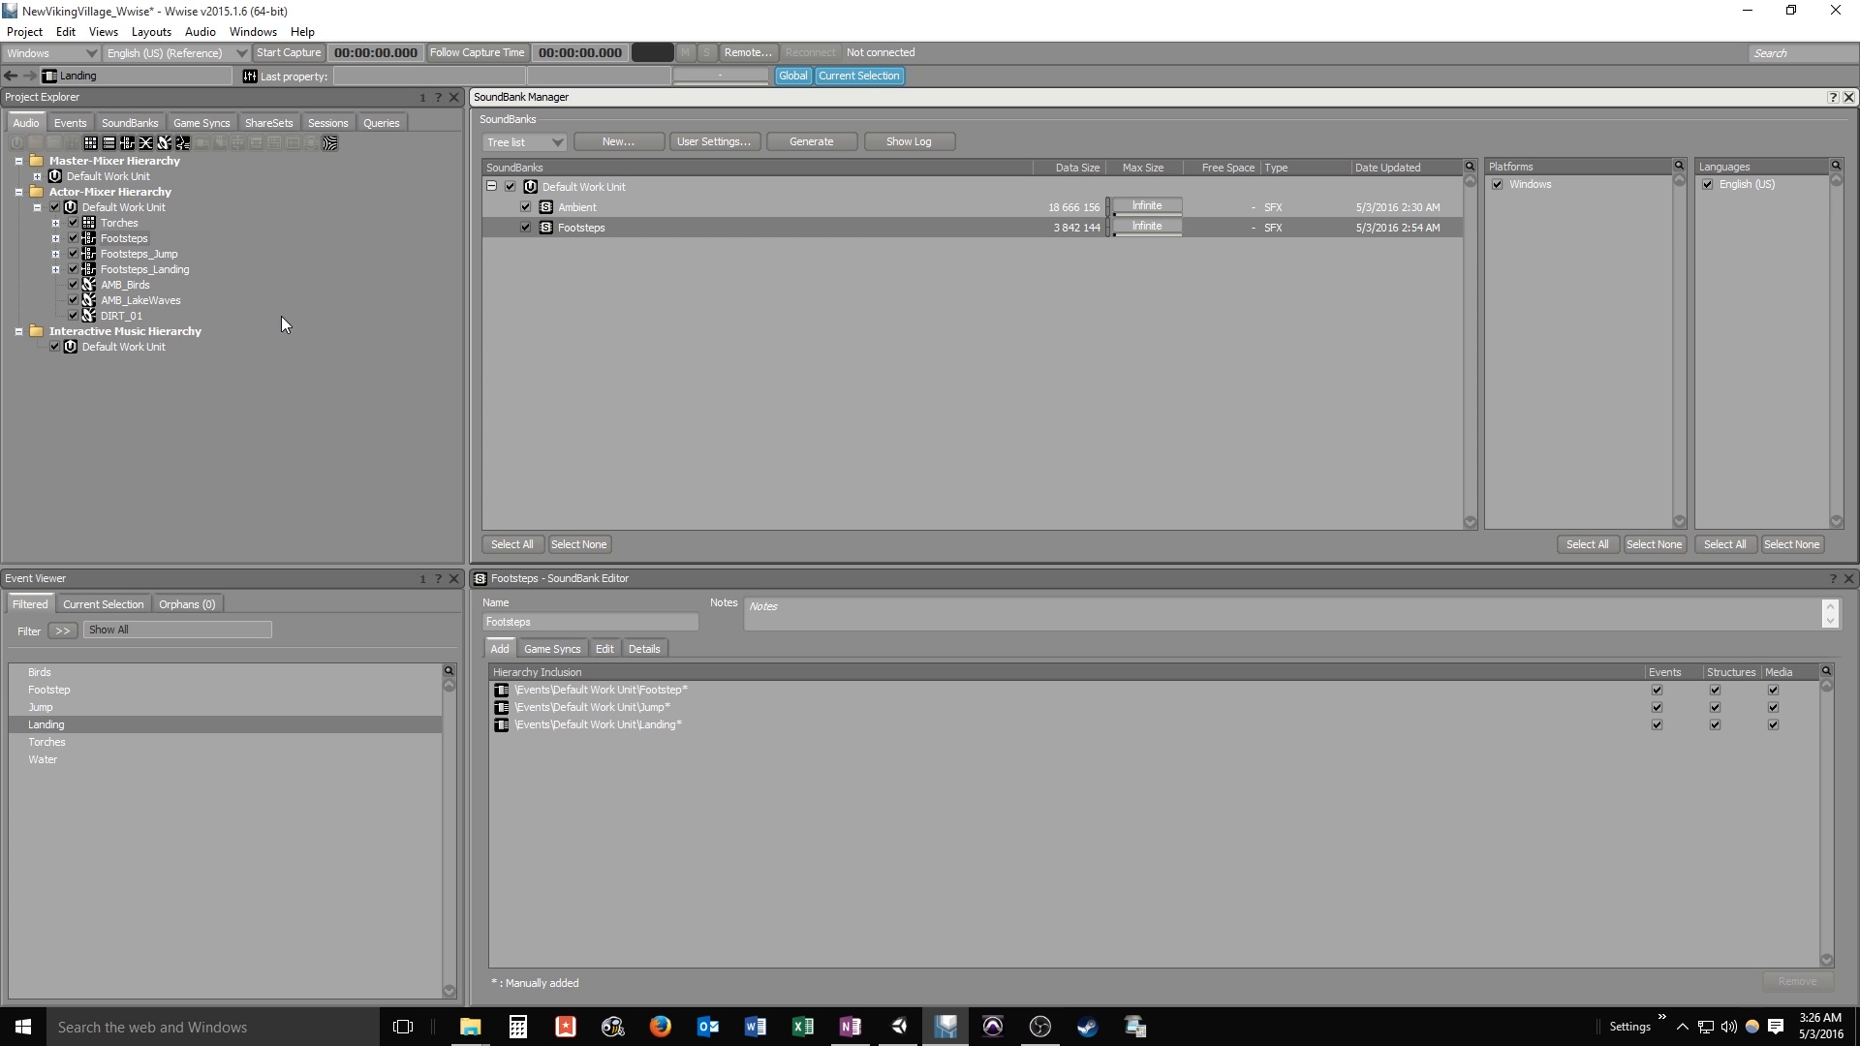
pyautogui.moveTo(288, 317)
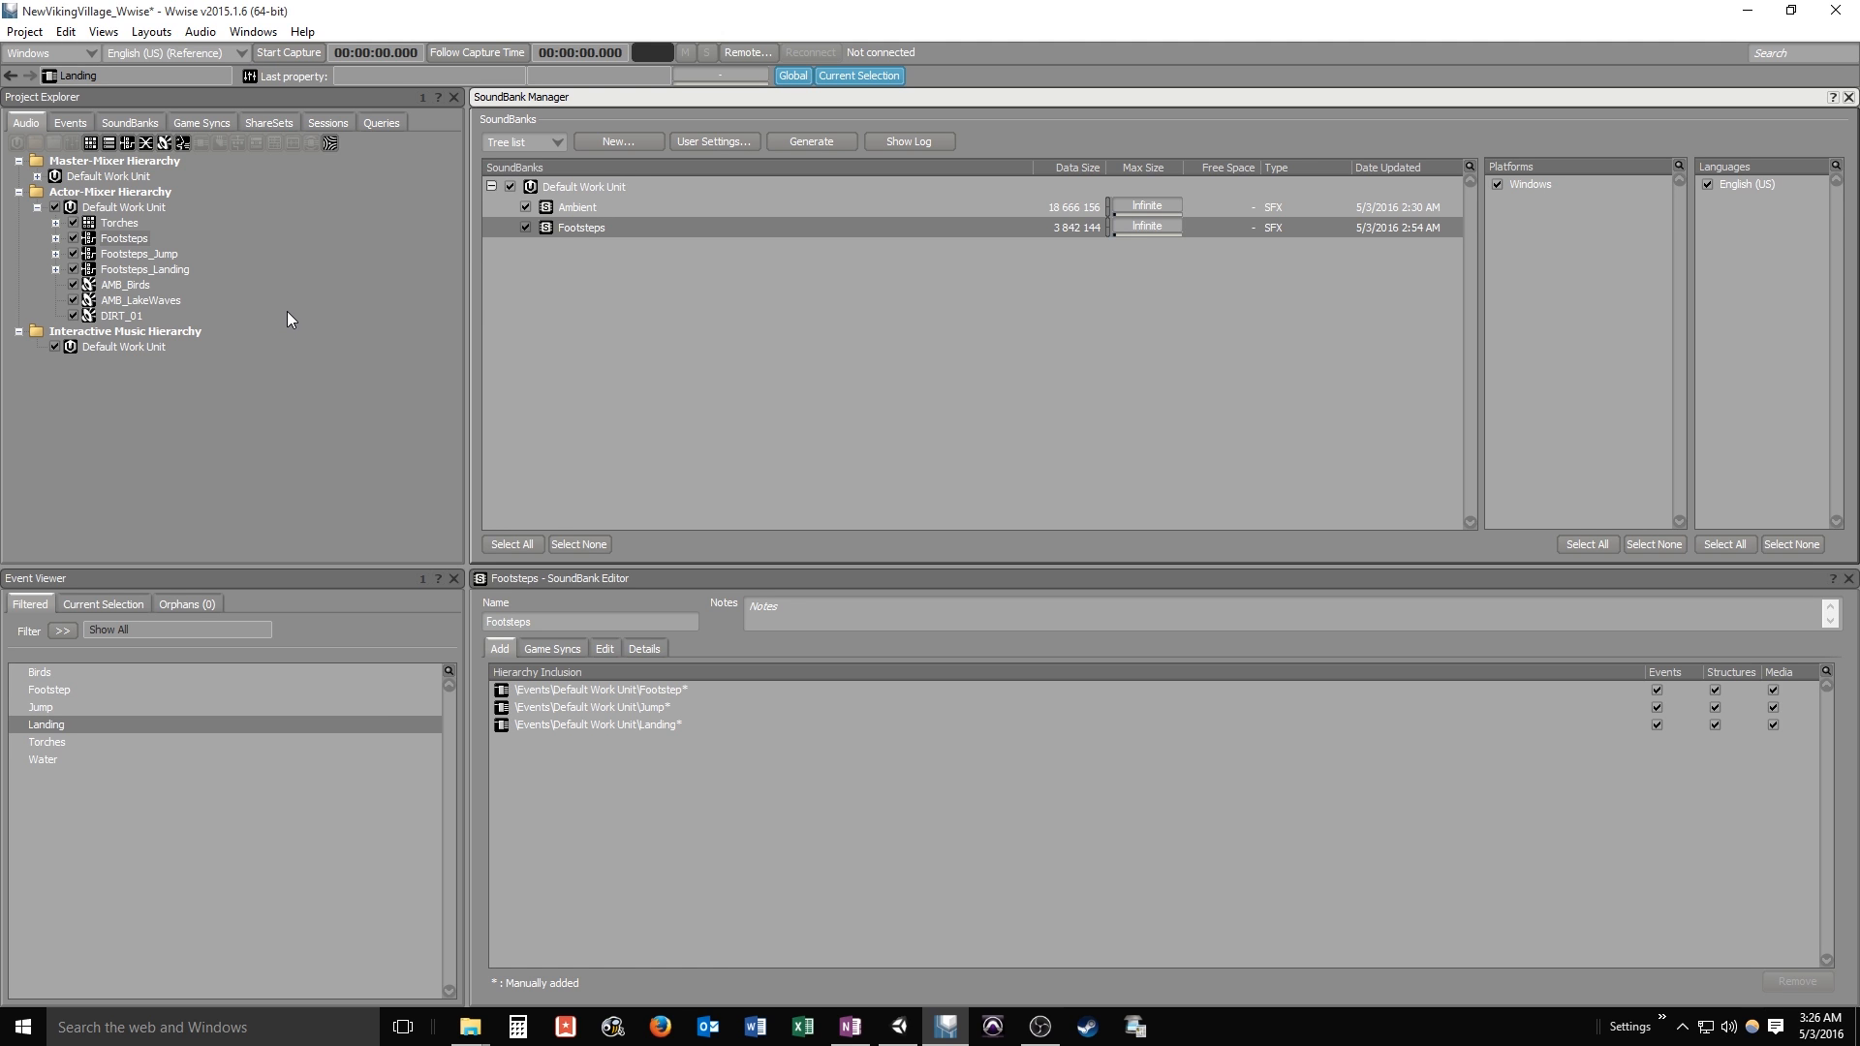
pyautogui.moveTo(300, 318)
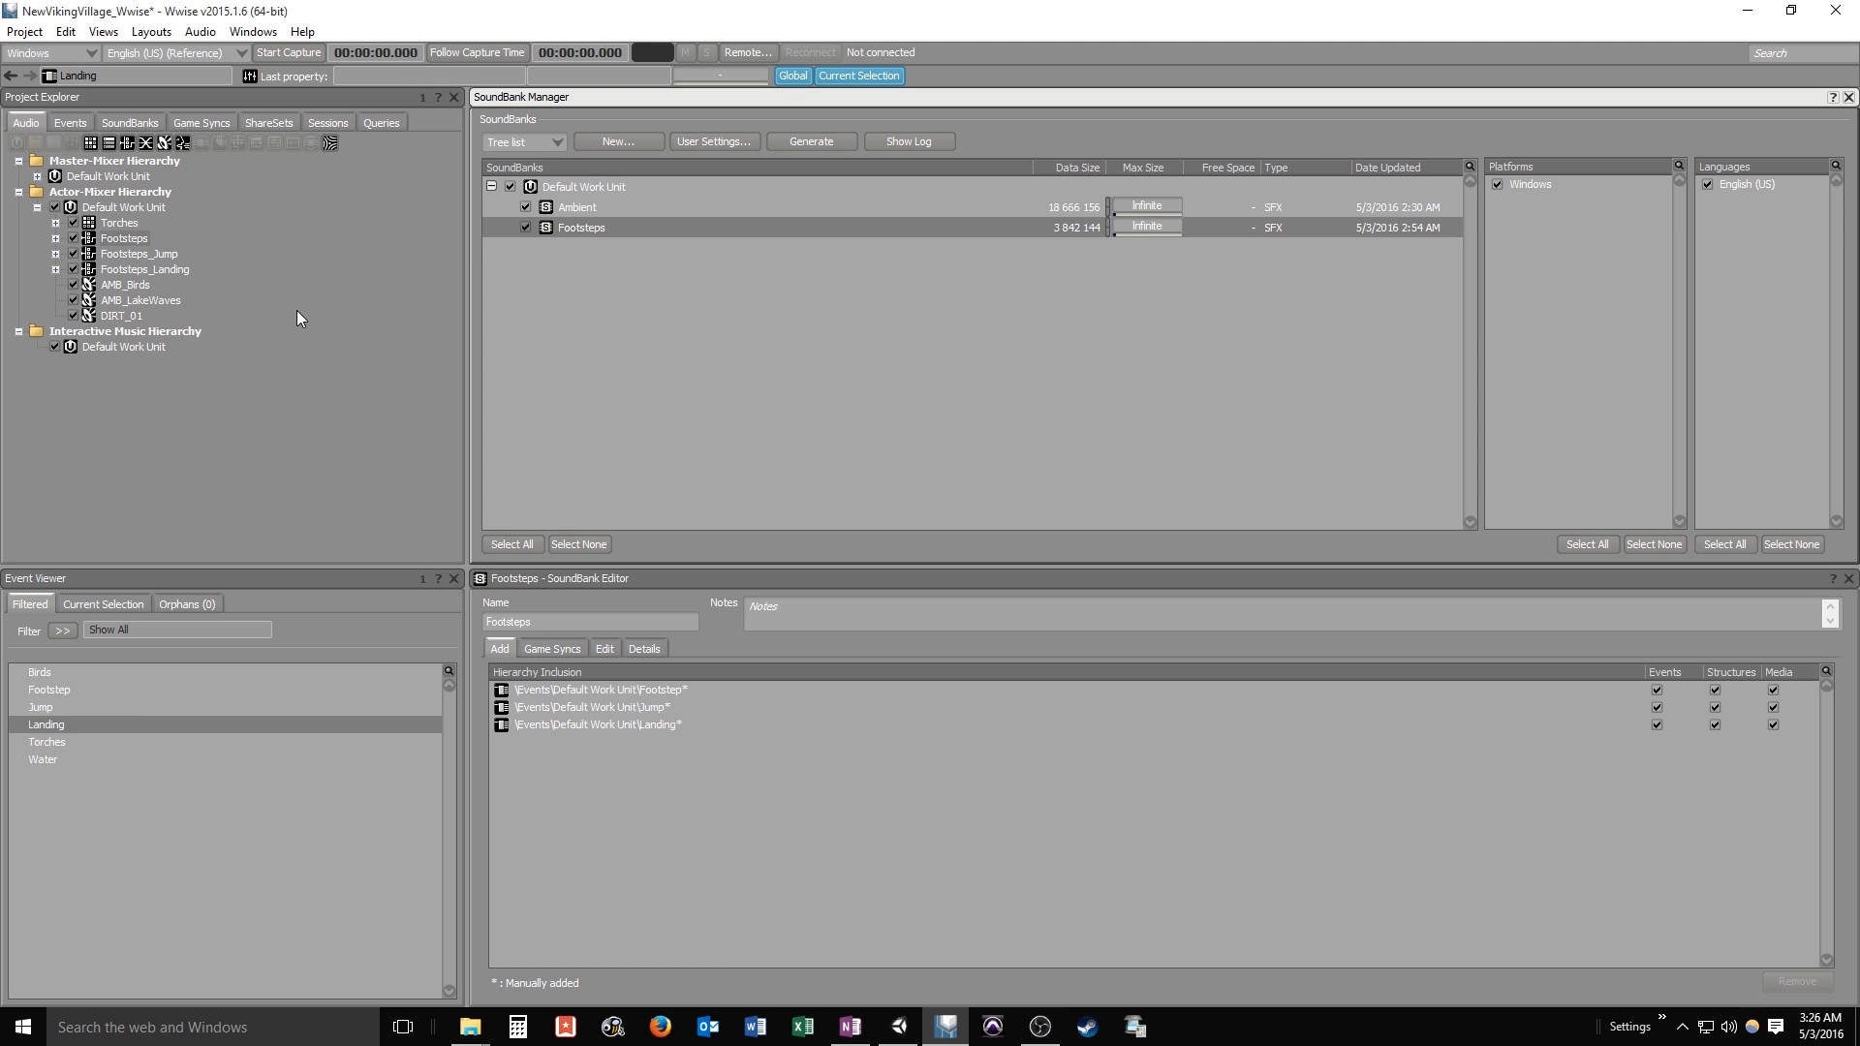
pyautogui.moveTo(281, 287)
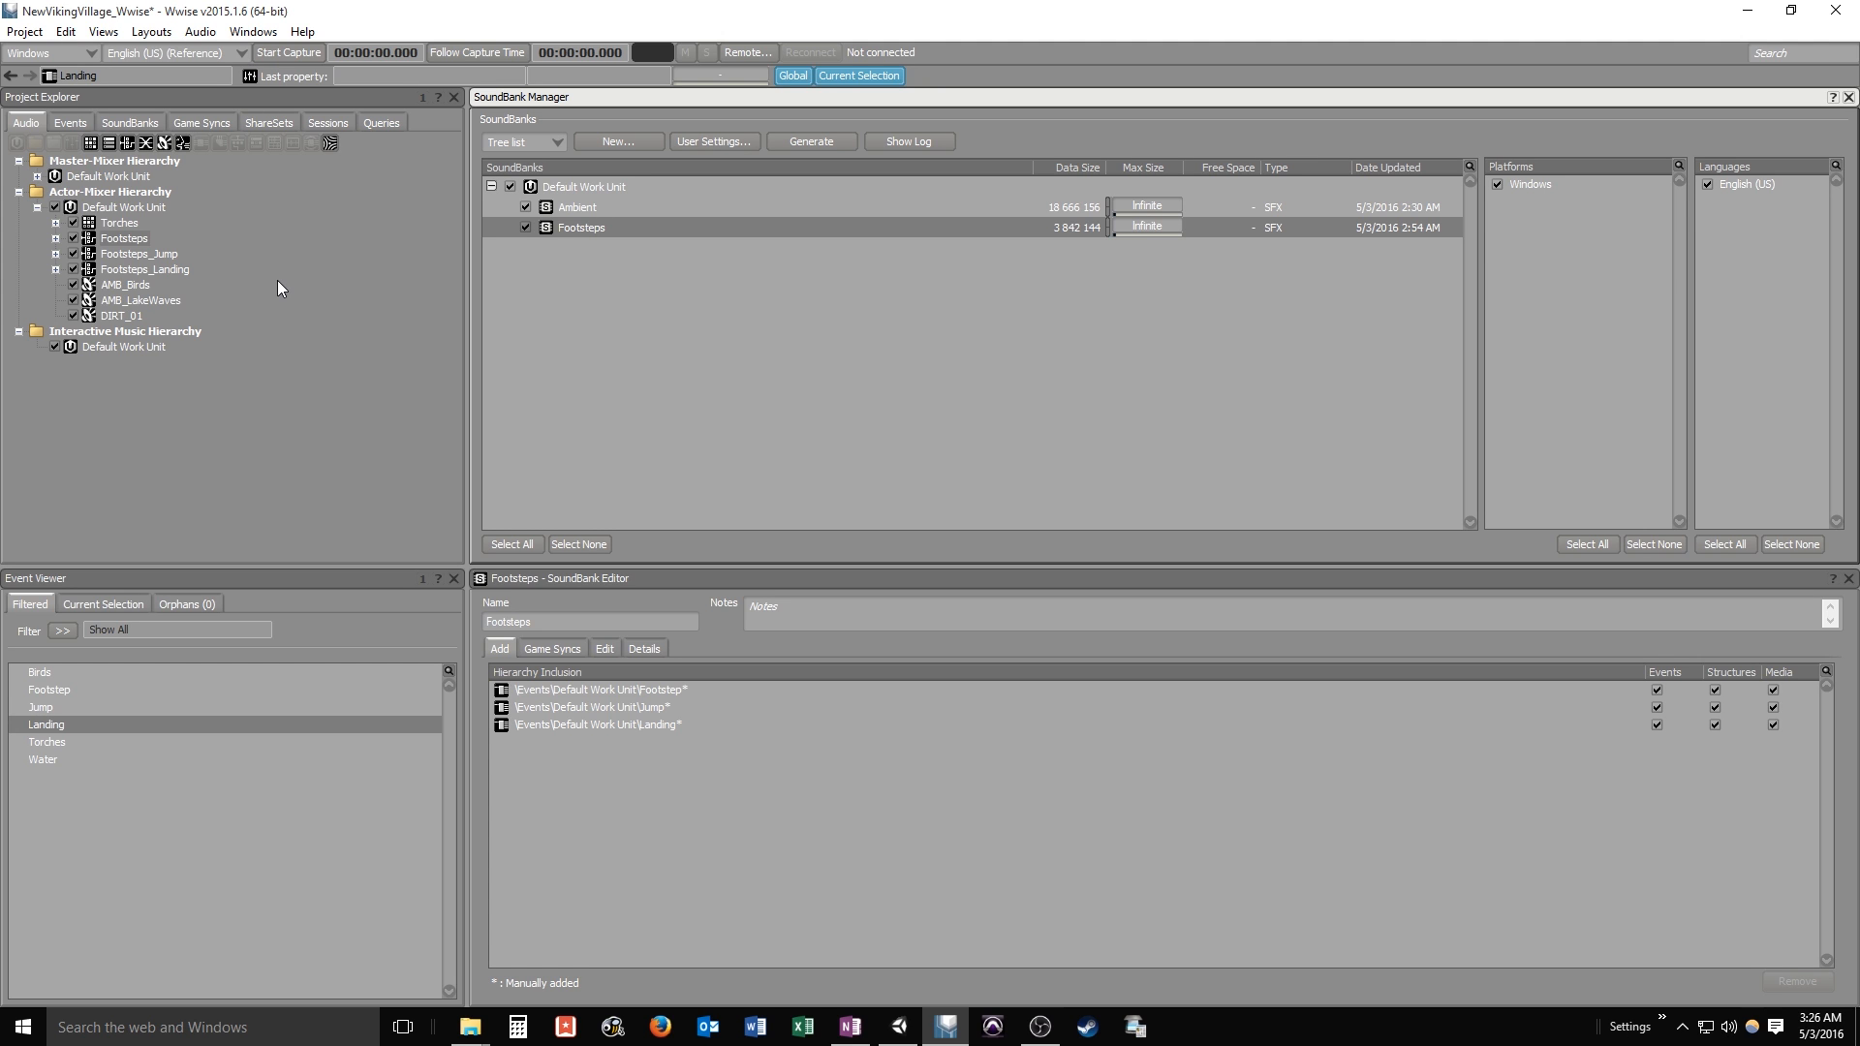
pyautogui.moveTo(255, 279)
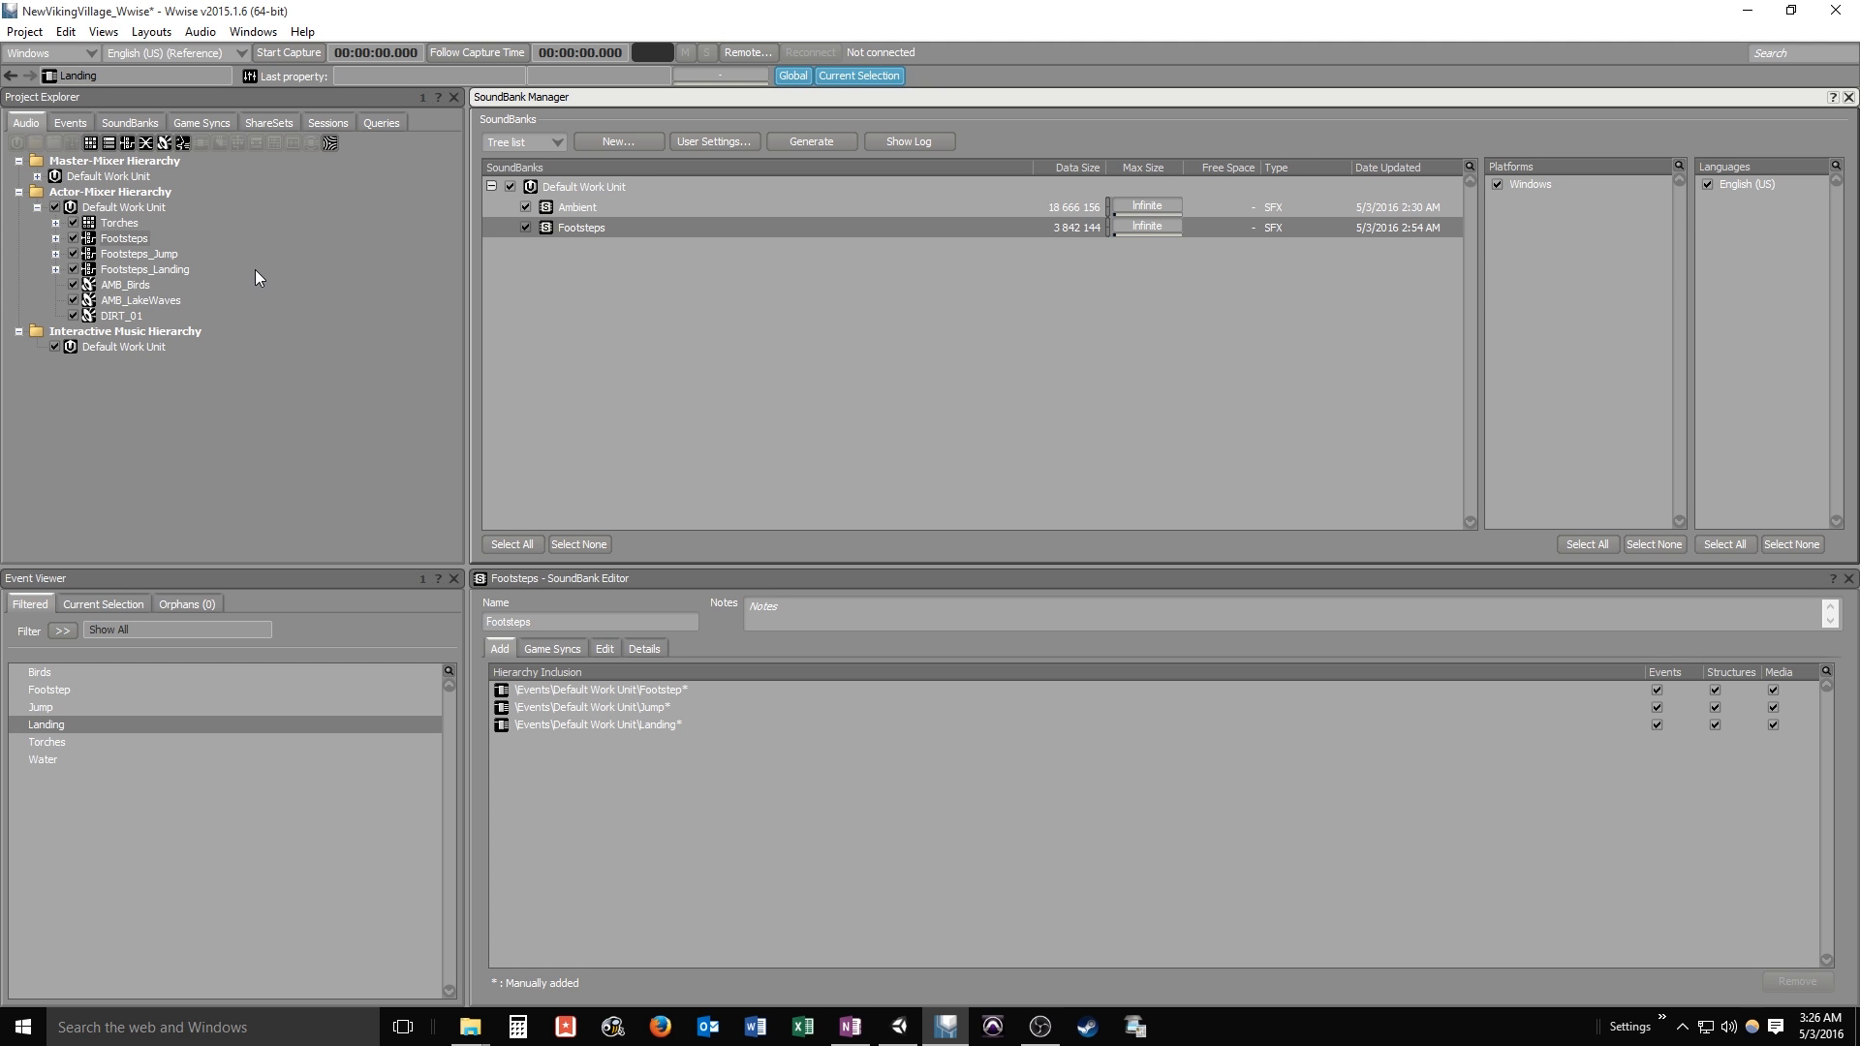
pyautogui.moveTo(266, 282)
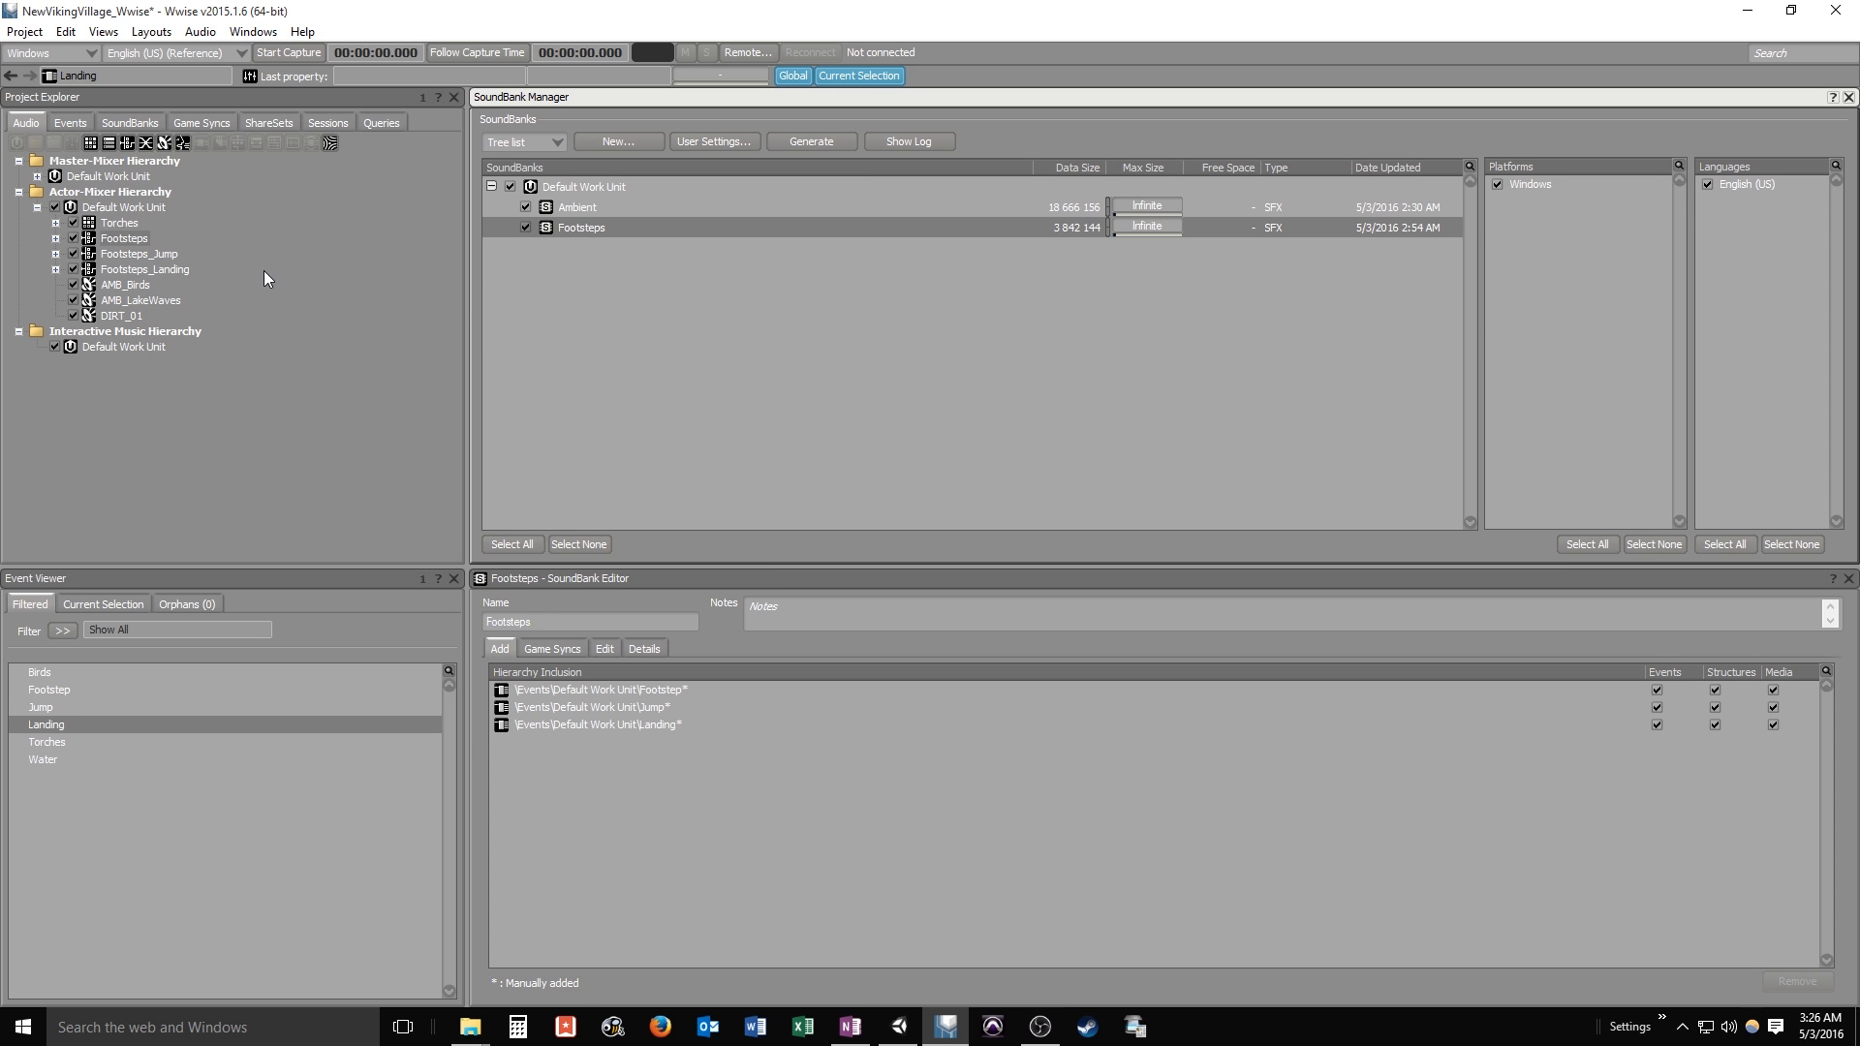
pyautogui.moveTo(250, 283)
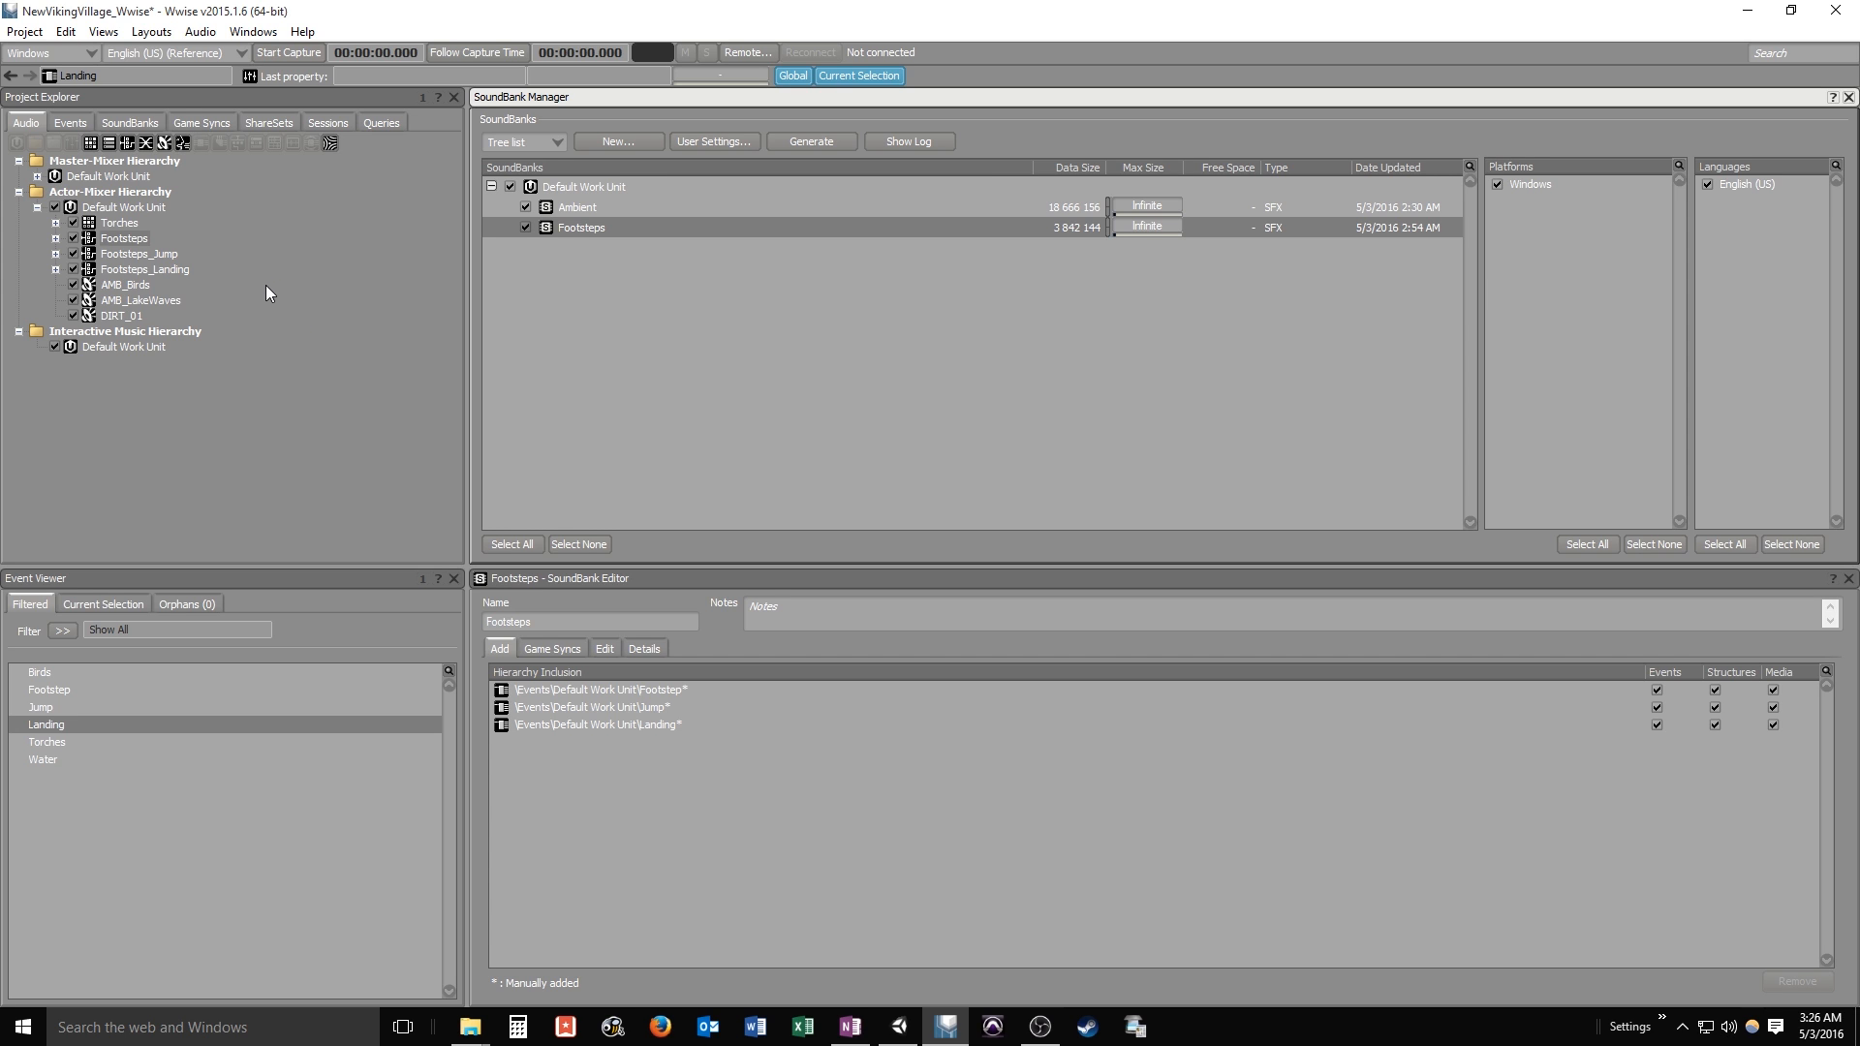
pyautogui.moveTo(280, 255)
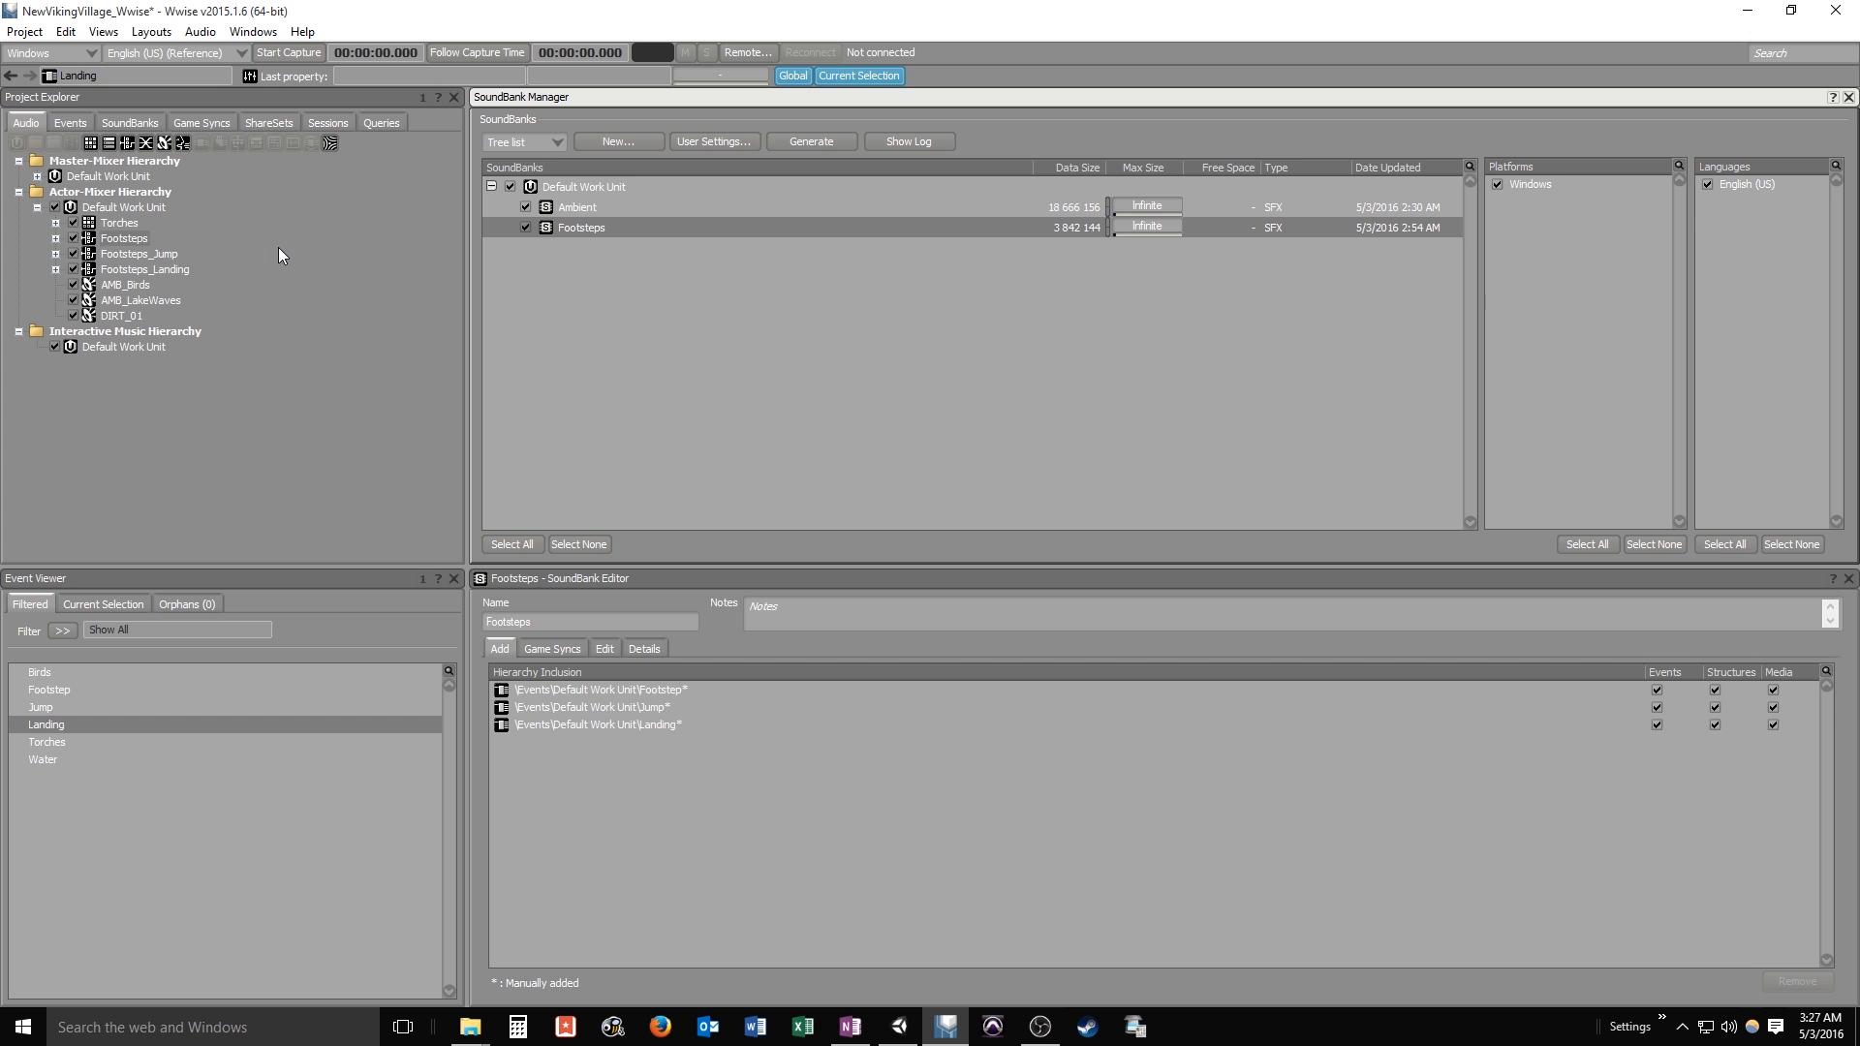
pyautogui.moveTo(290, 170)
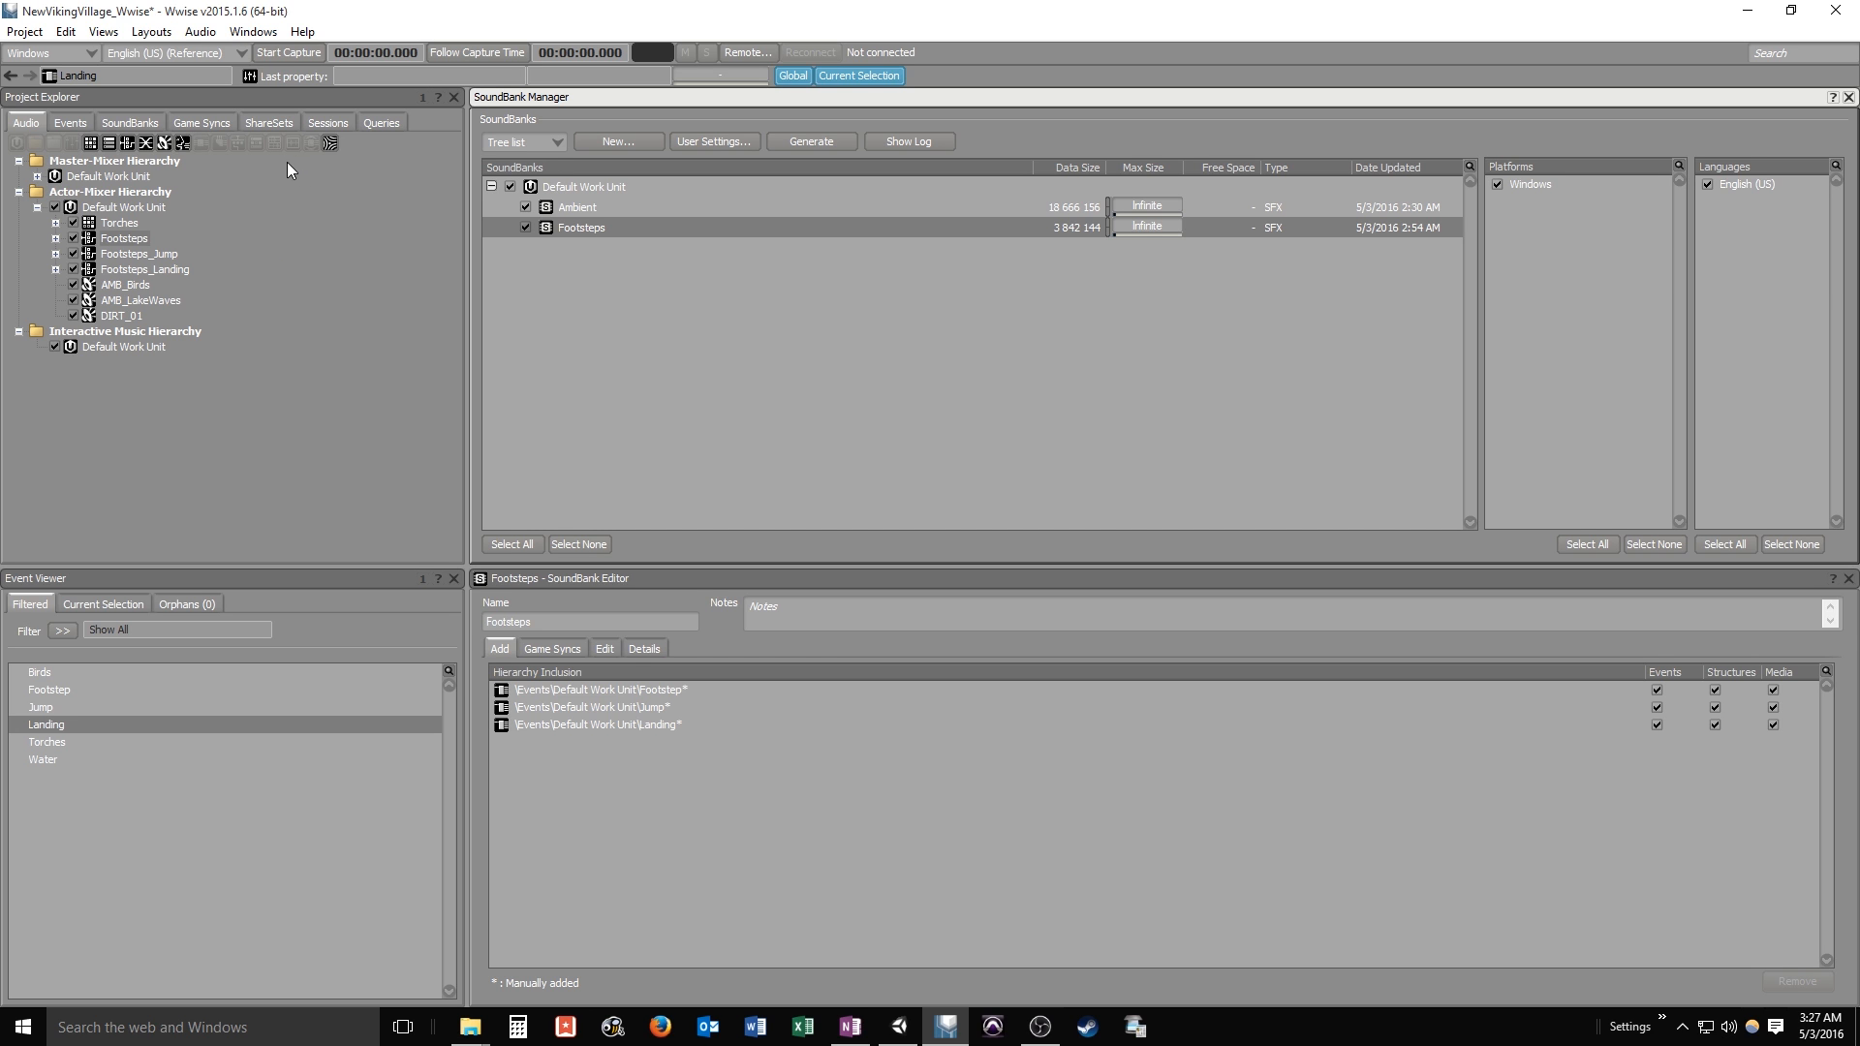
pyautogui.moveTo(244, 196)
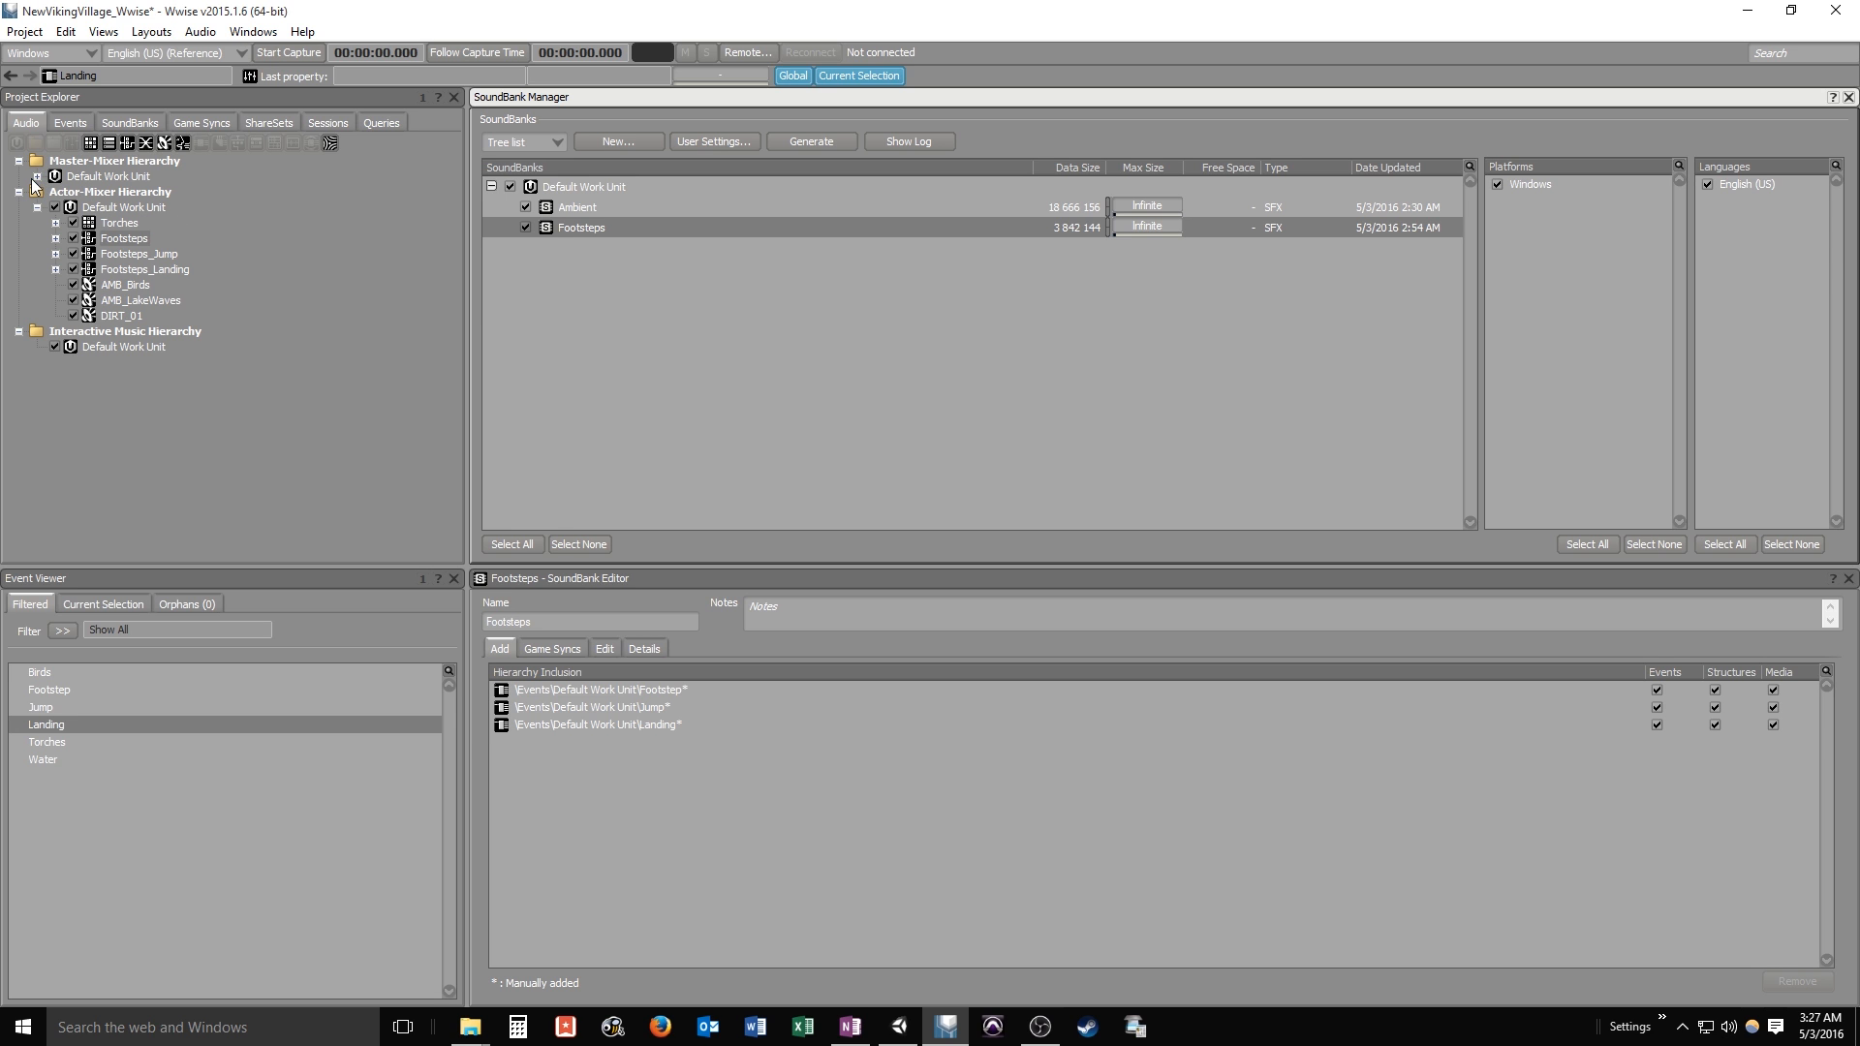
# Create a child Auxiliary Bus named 'Reverb' under the Master Audio Bus
pyautogui.click(39, 176)
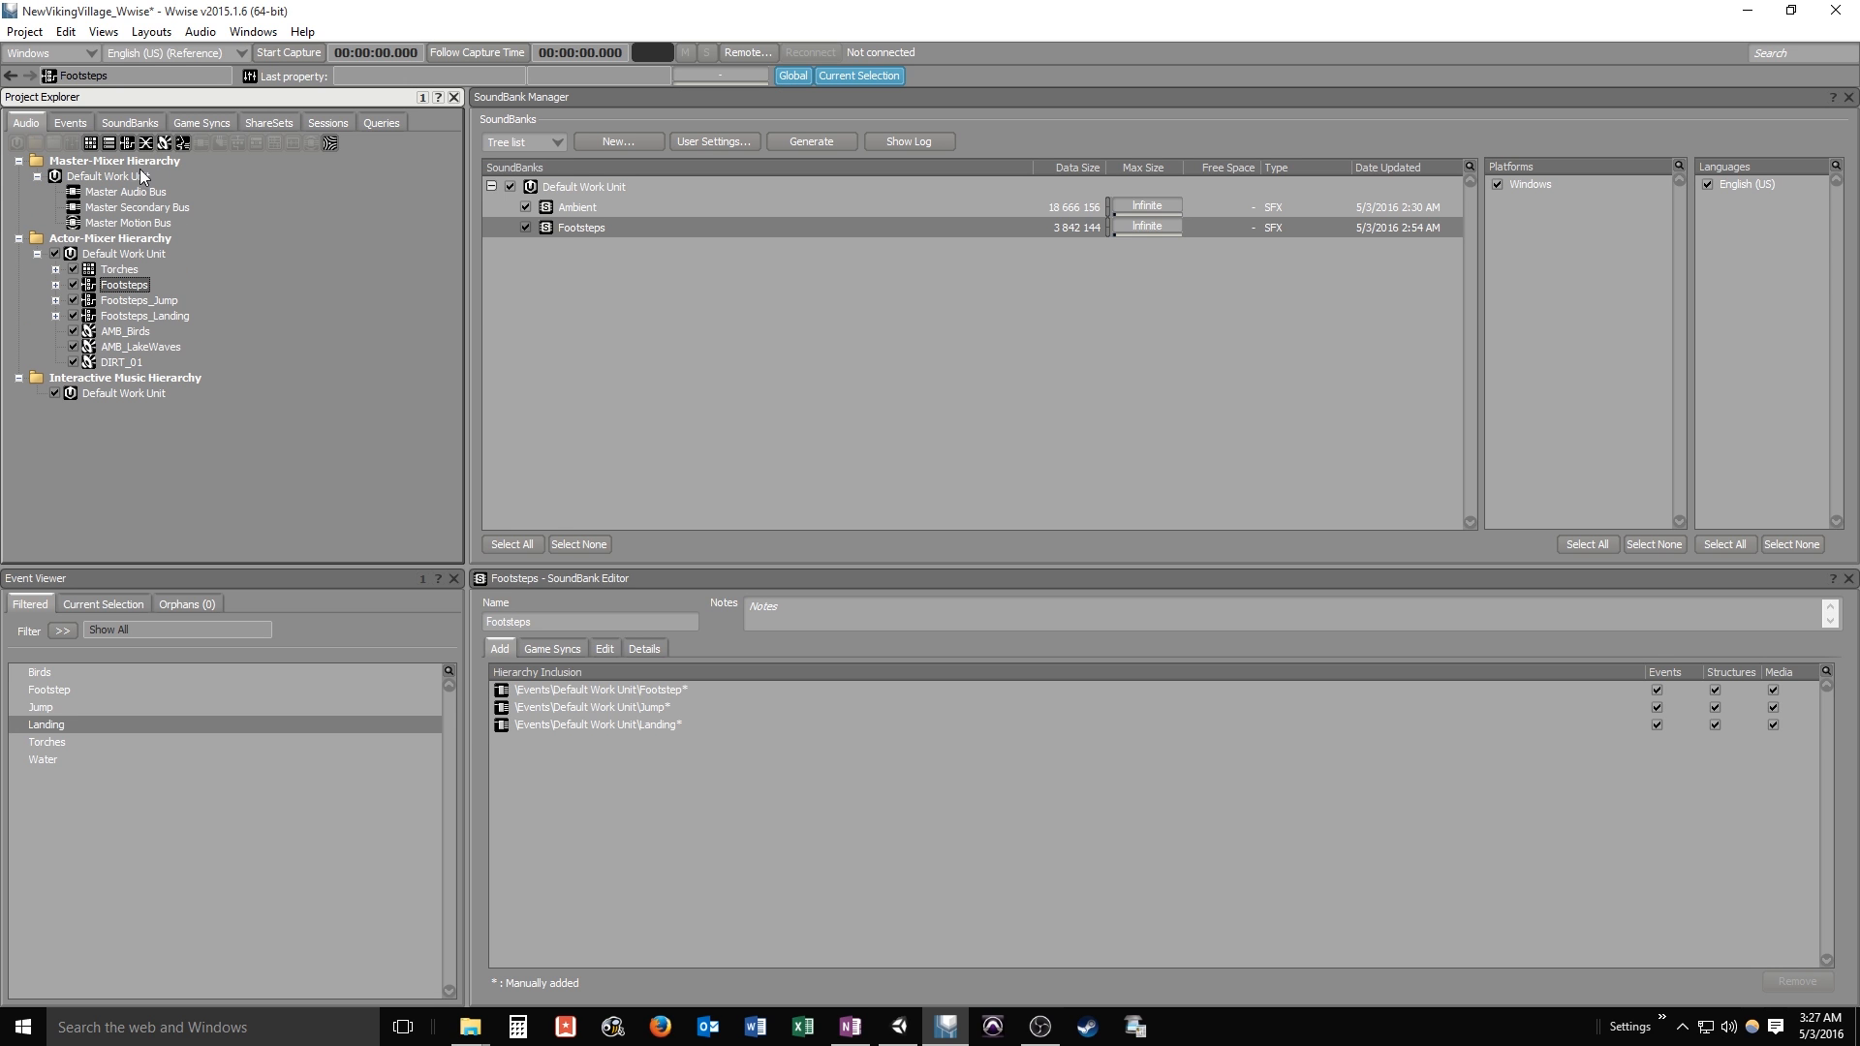
pyautogui.moveTo(132, 198)
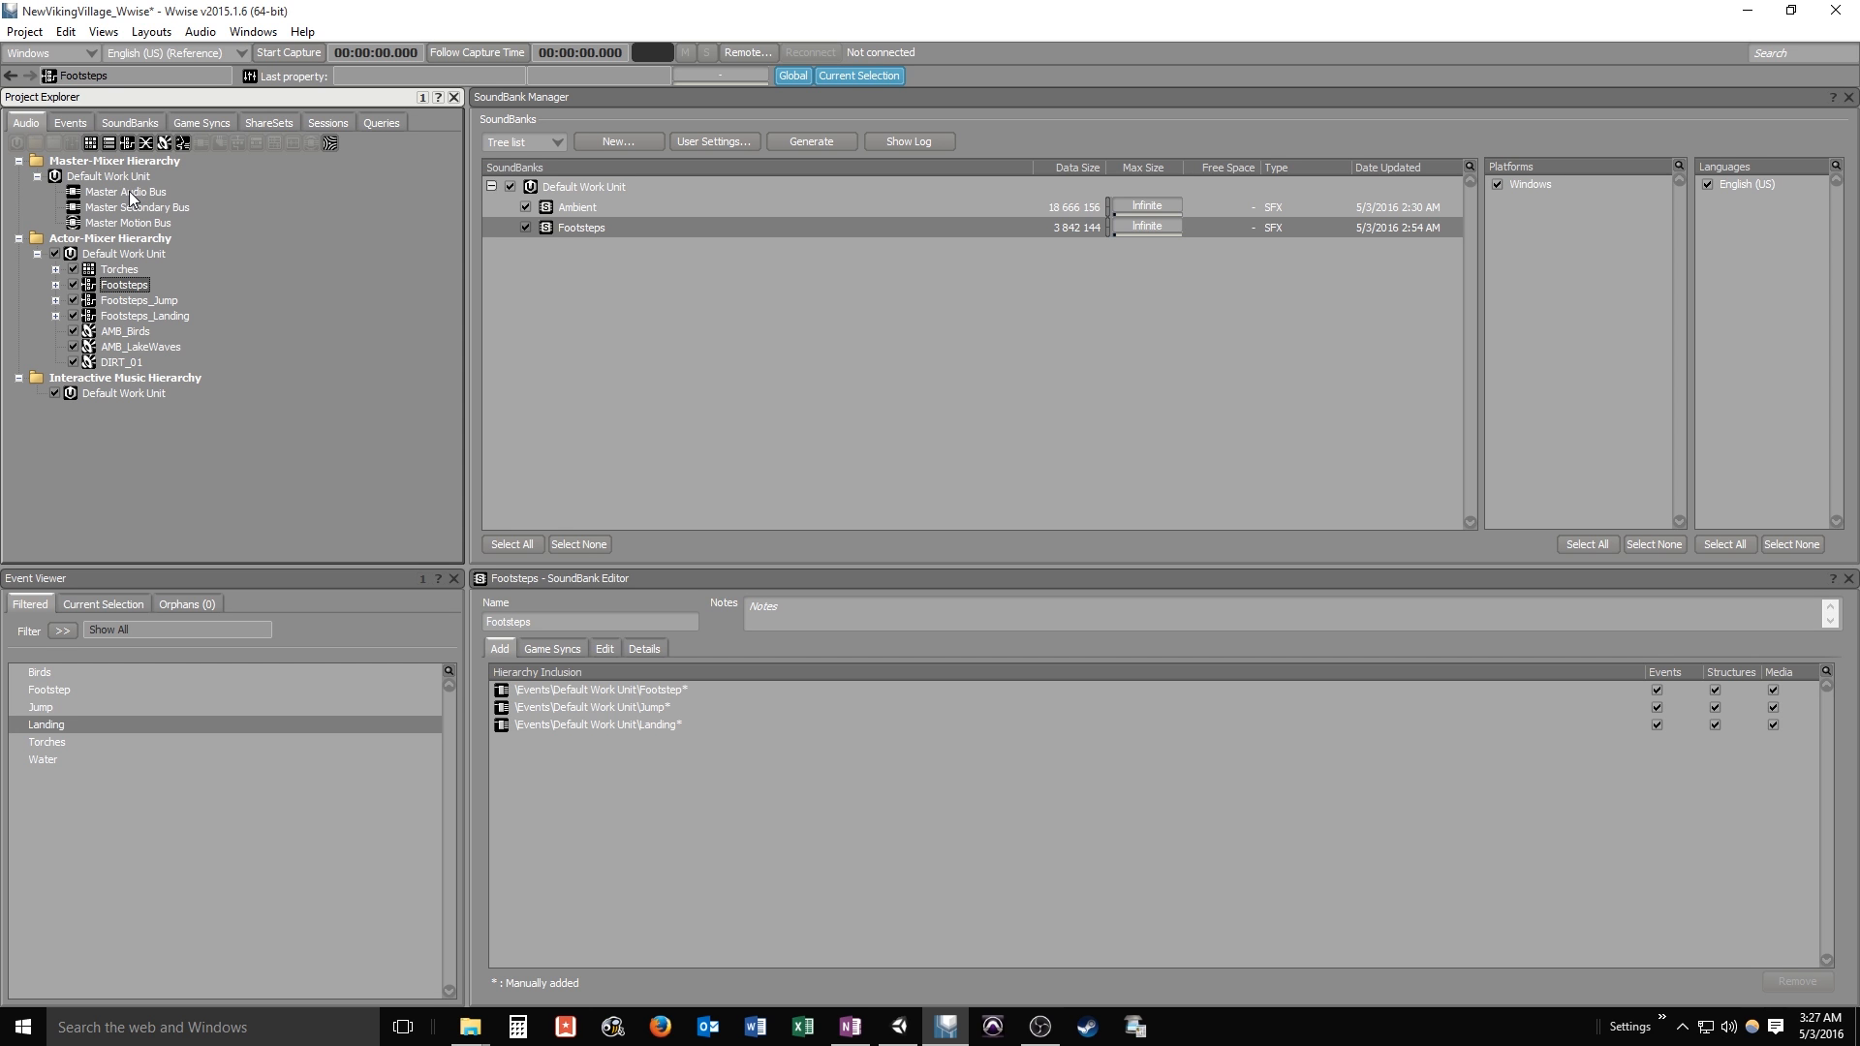
pyautogui.rightClick(116, 192)
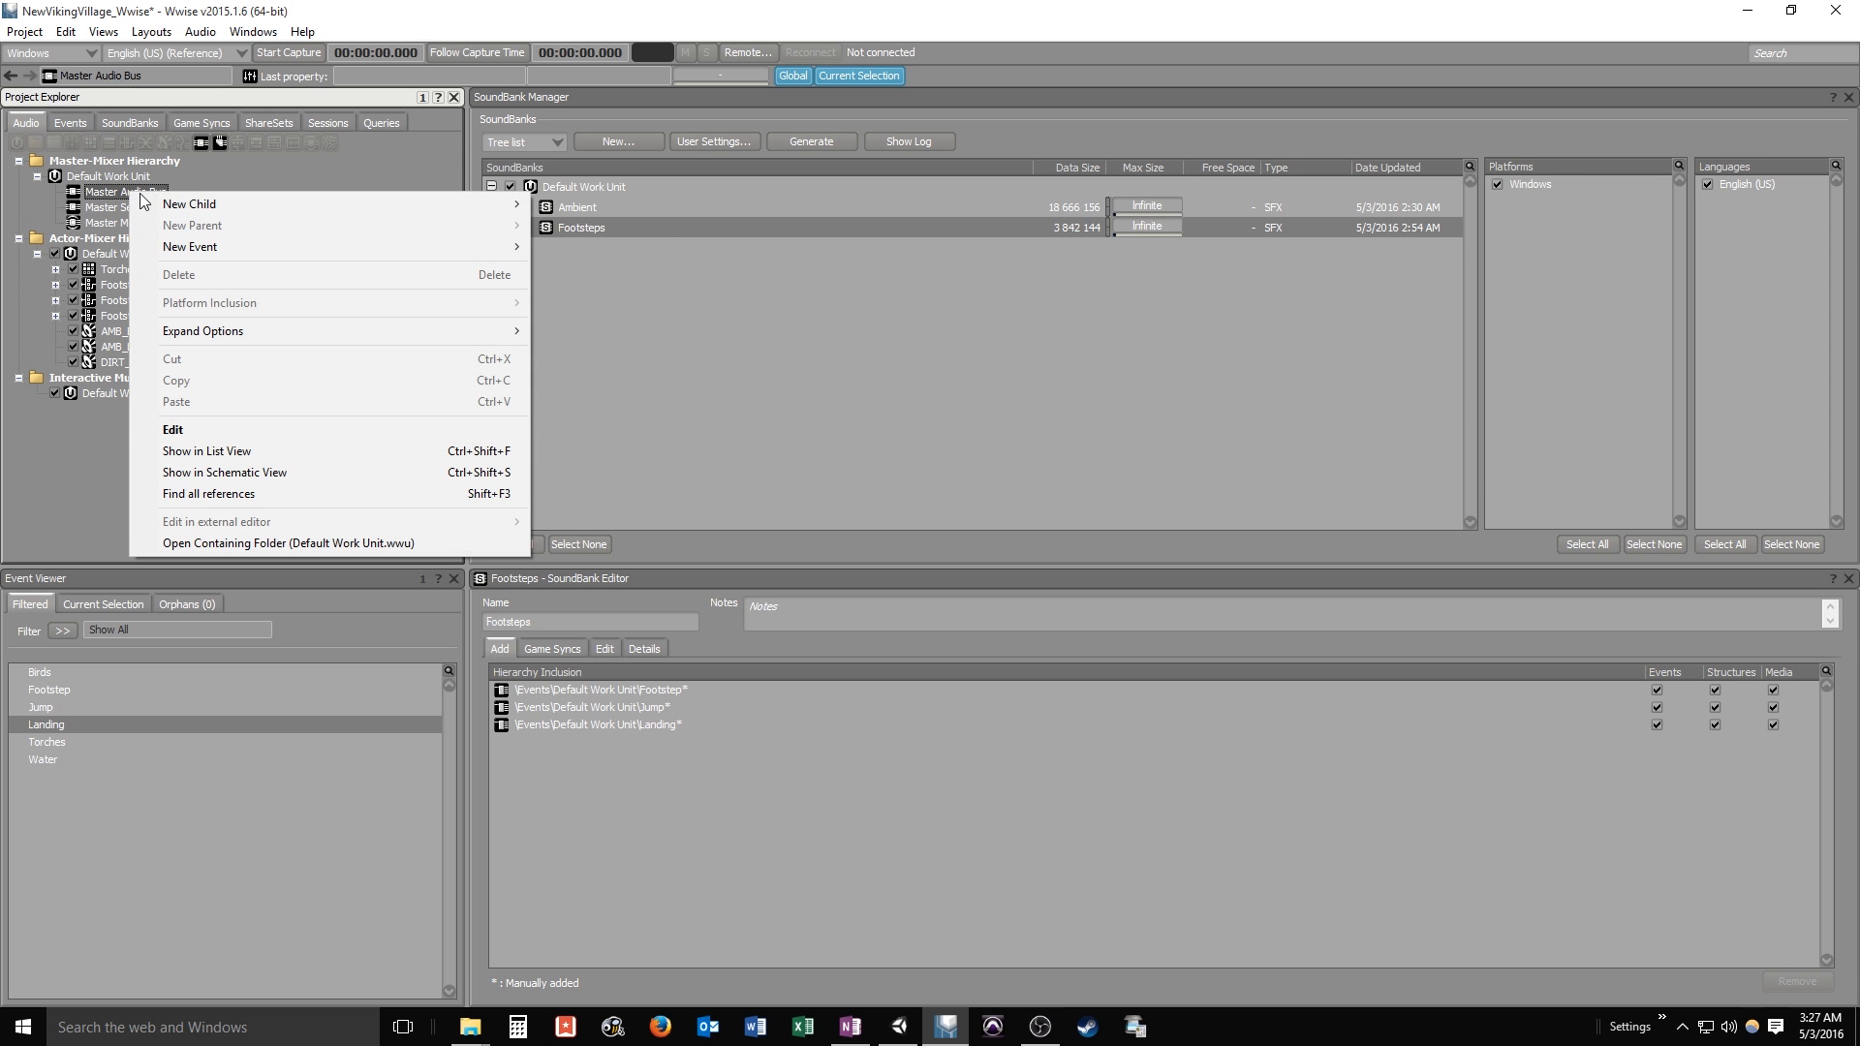
pyautogui.moveTo(597, 213)
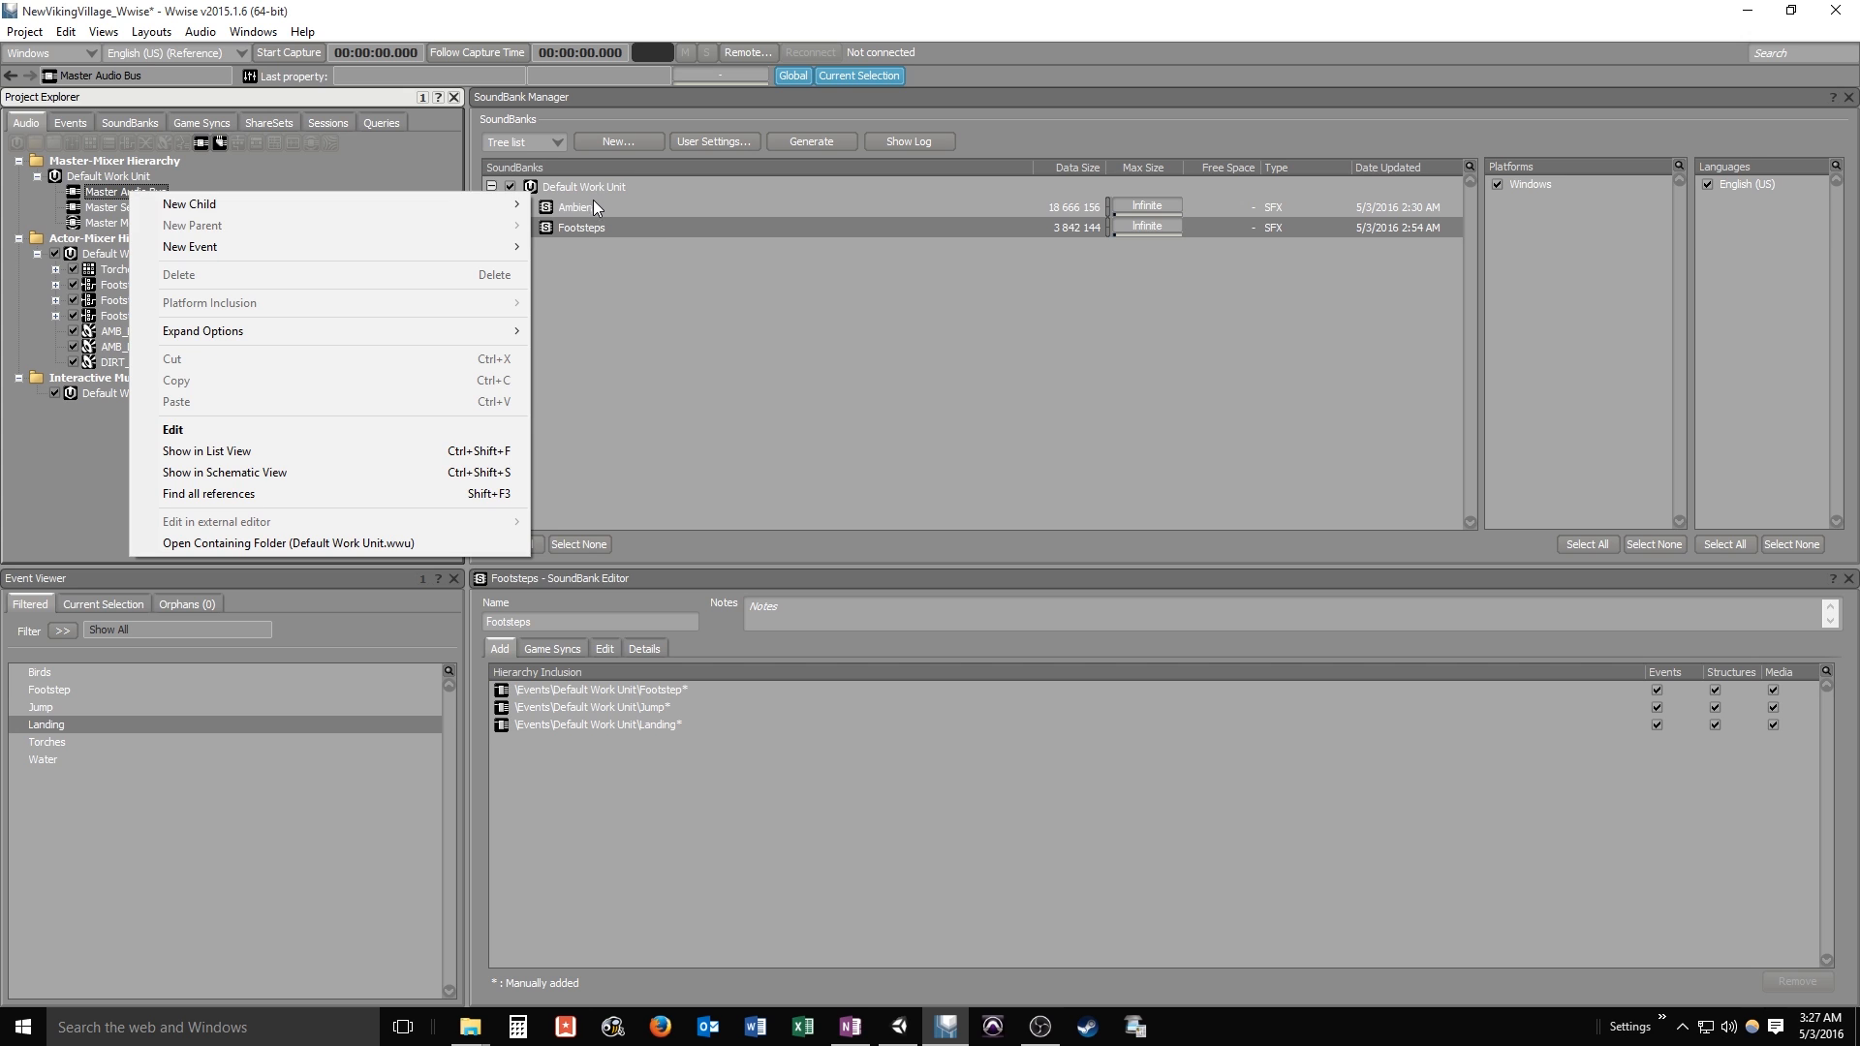
pyautogui.moveTo(190, 204)
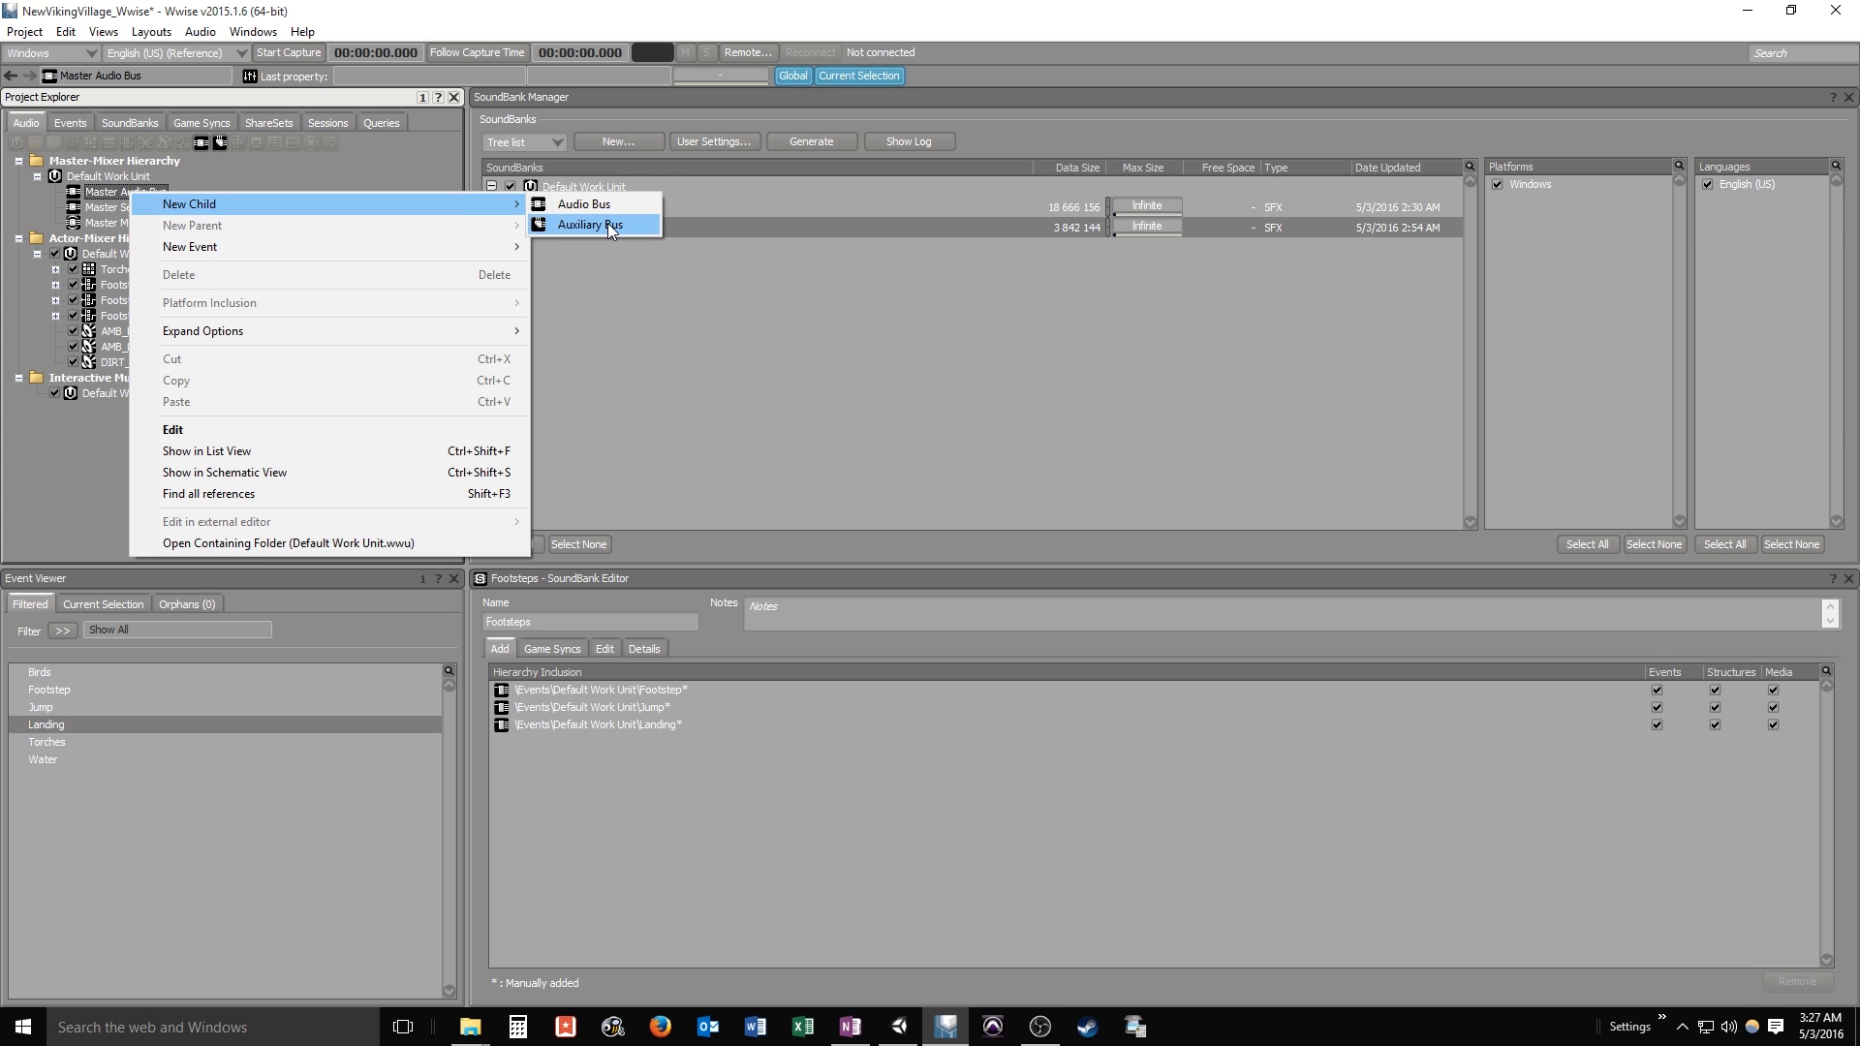
pyautogui.click(589, 225)
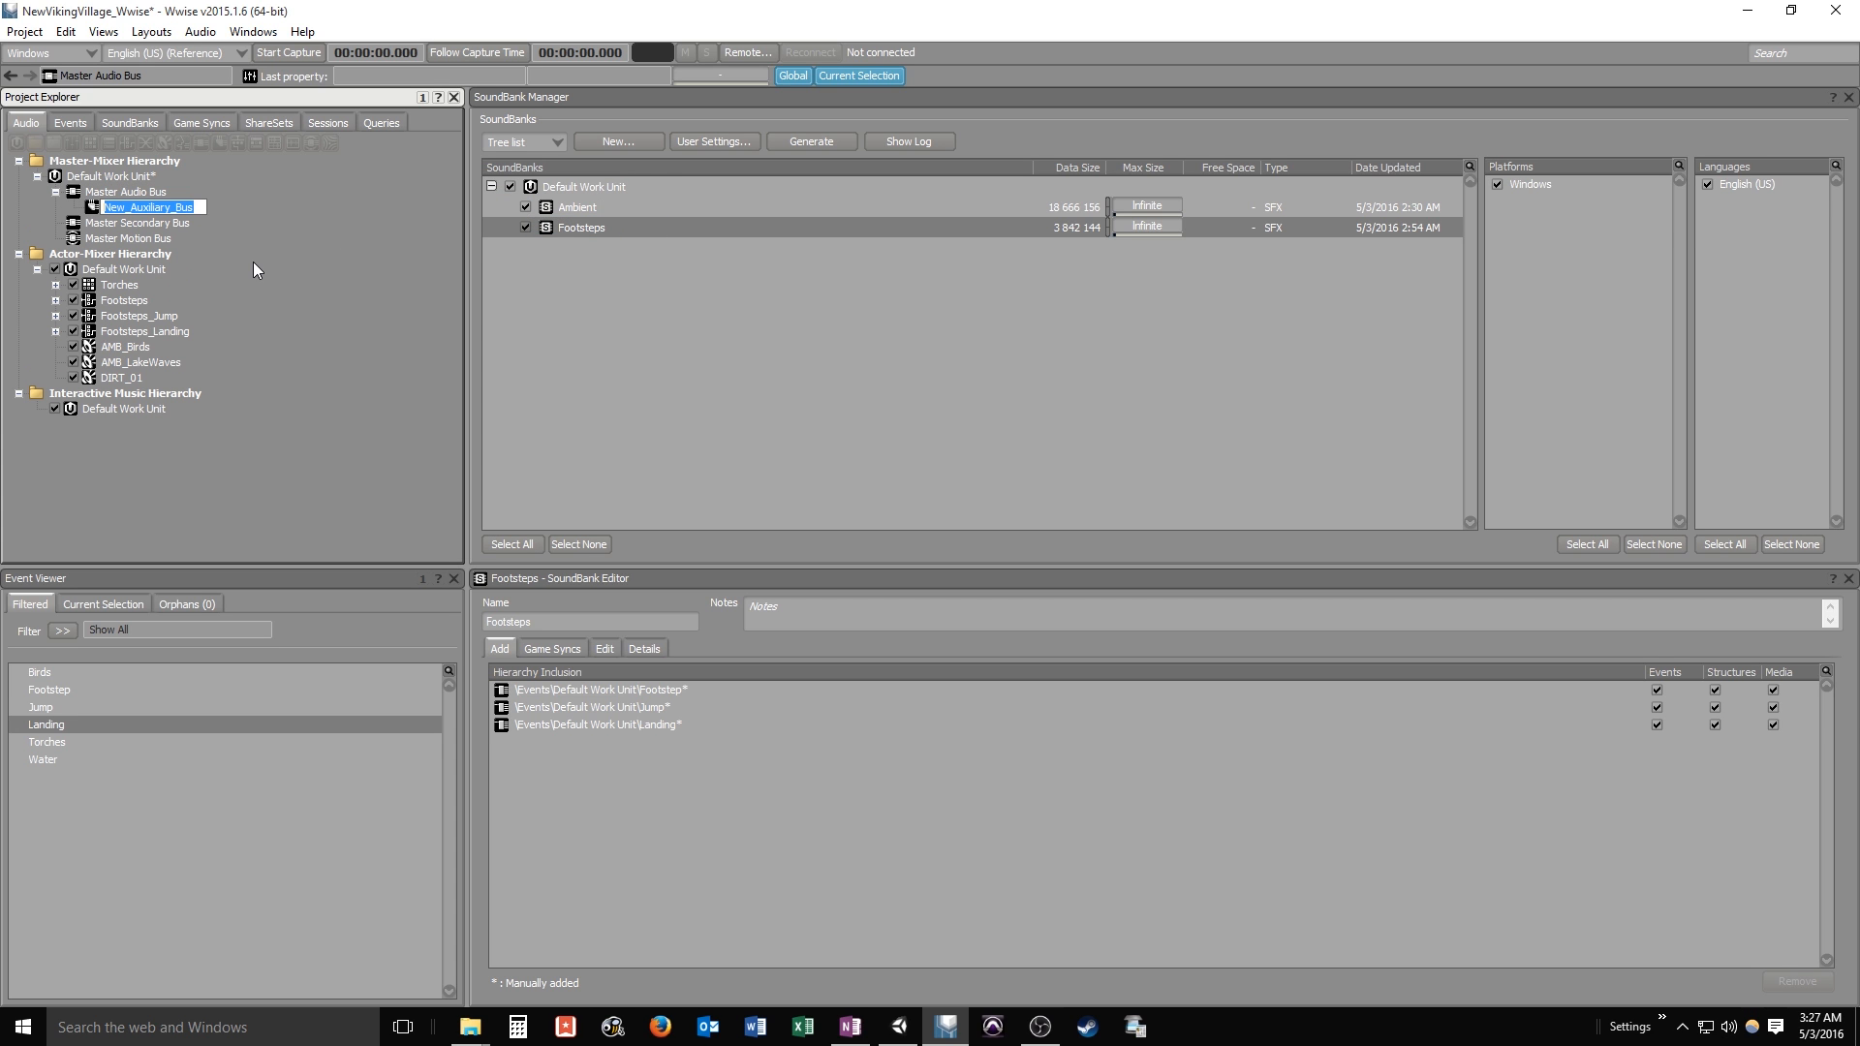
pyautogui.write('Reverb')
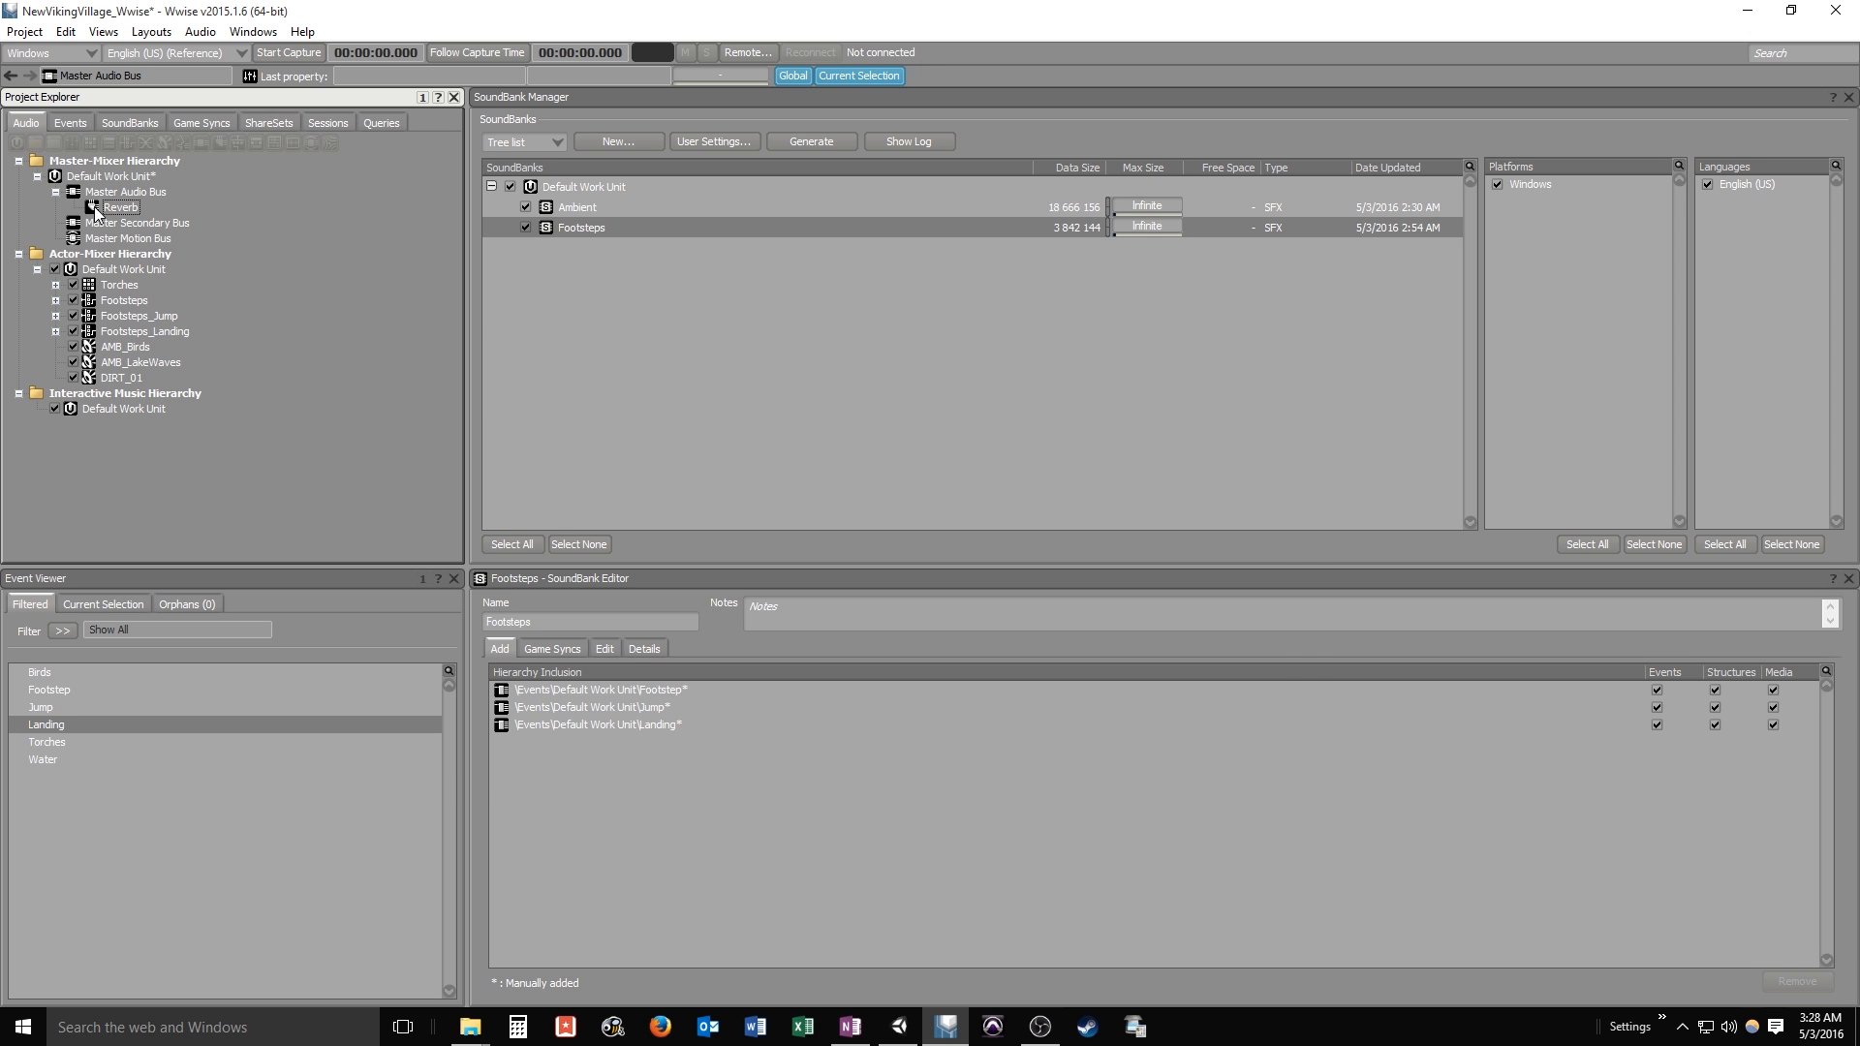
# Assign the Wwise RoomVerb Room_Medium preset to effect slot 0 of the Reverb bus
pyautogui.doubleClick(113, 207)
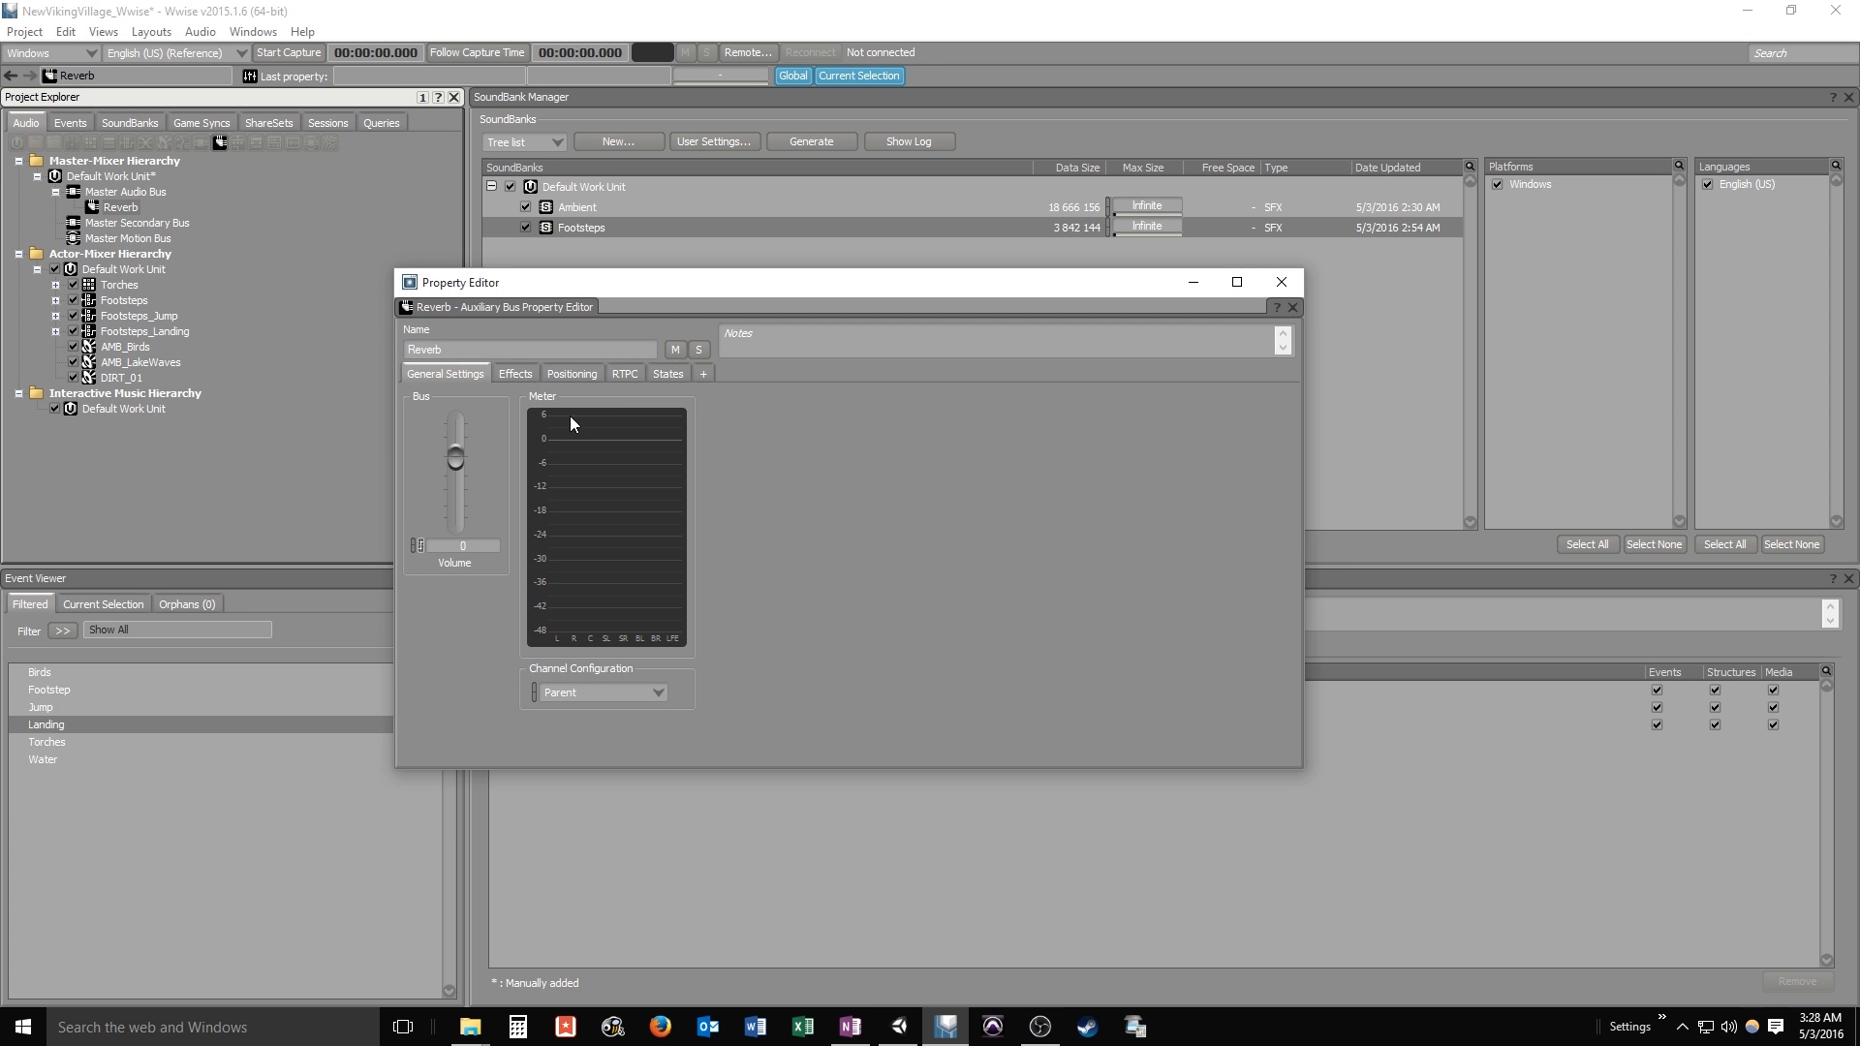
pyautogui.click(516, 373)
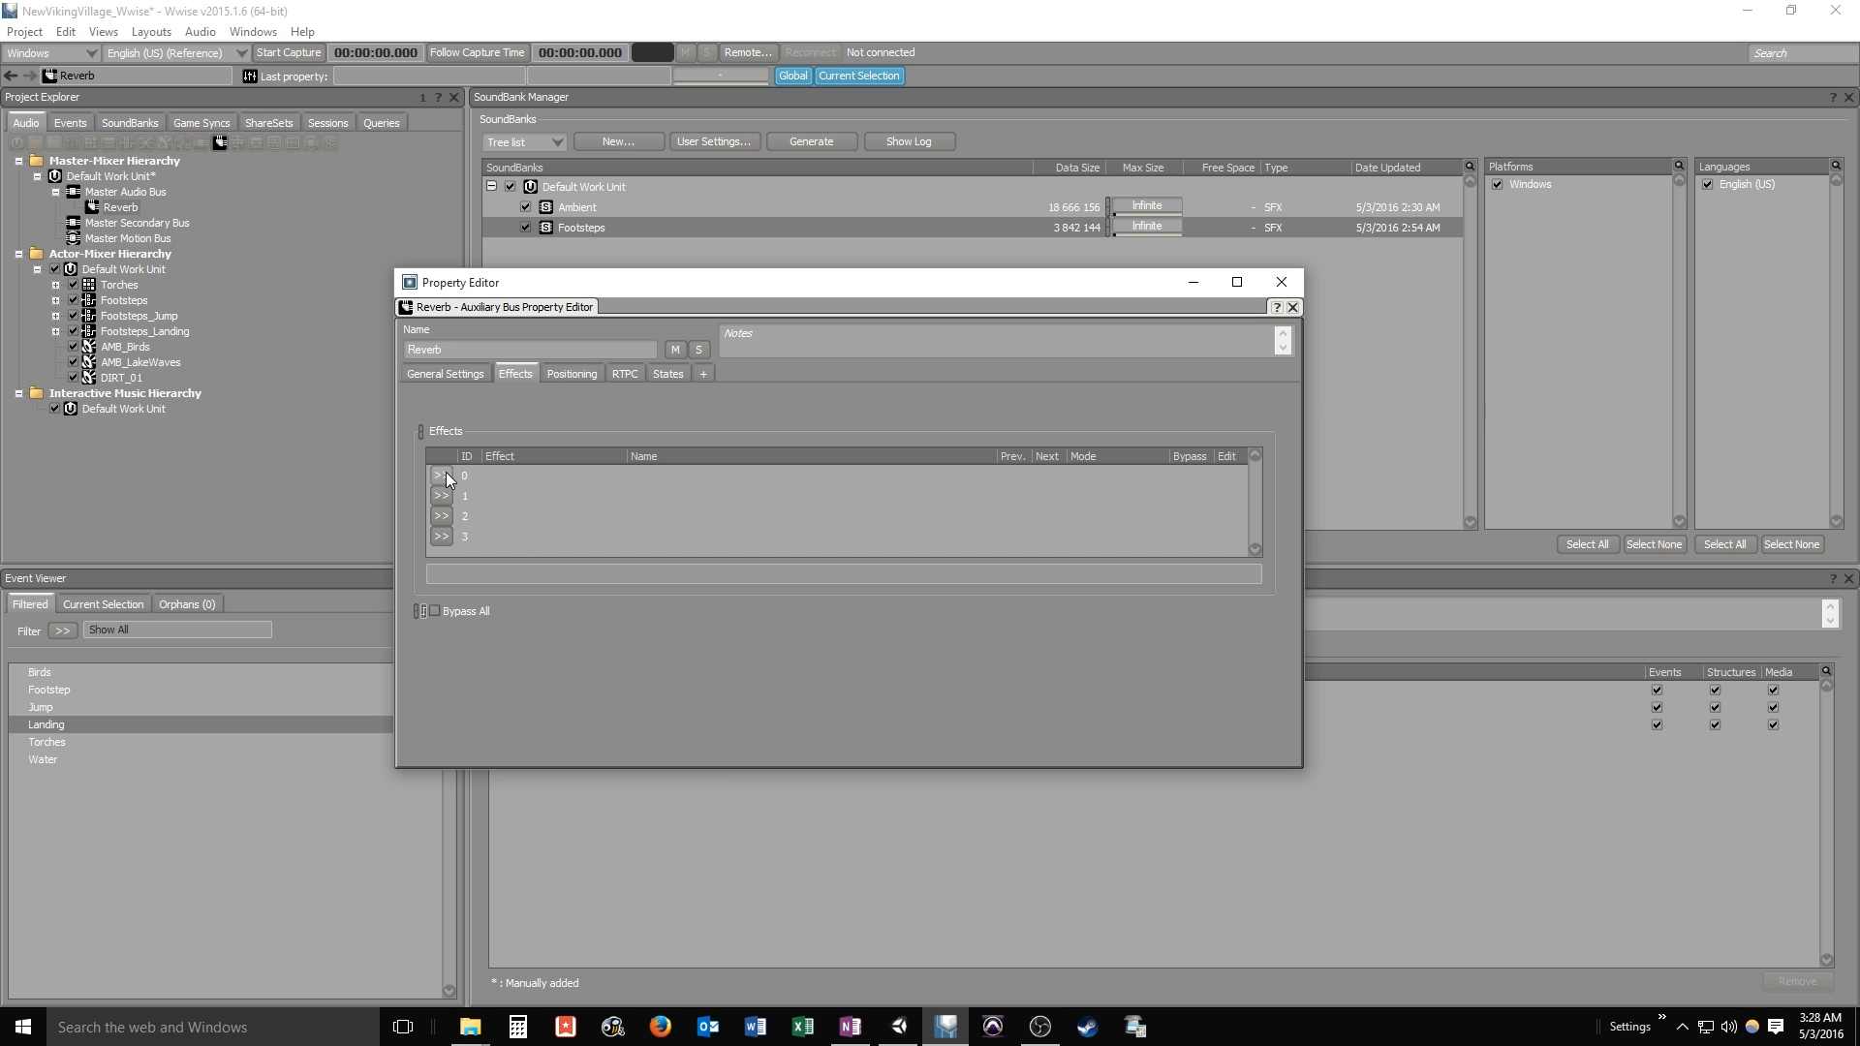
pyautogui.click(440, 476)
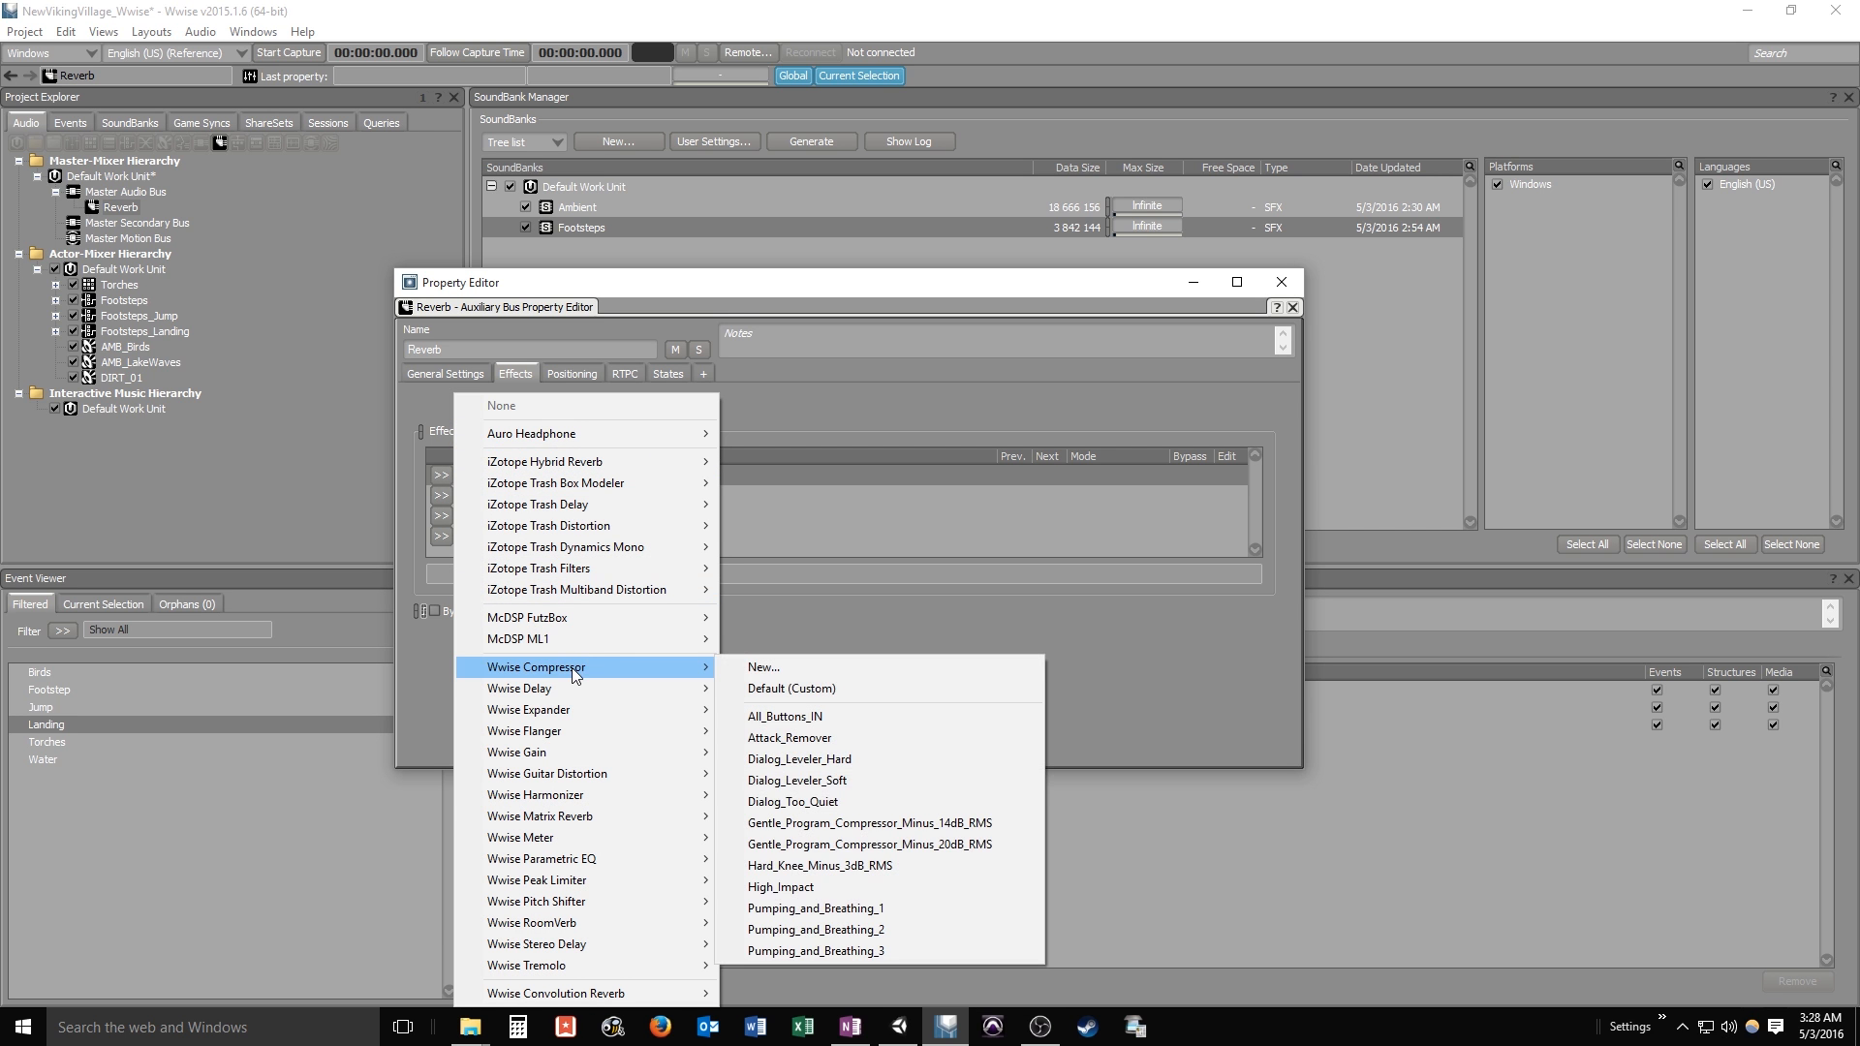
pyautogui.moveTo(591, 816)
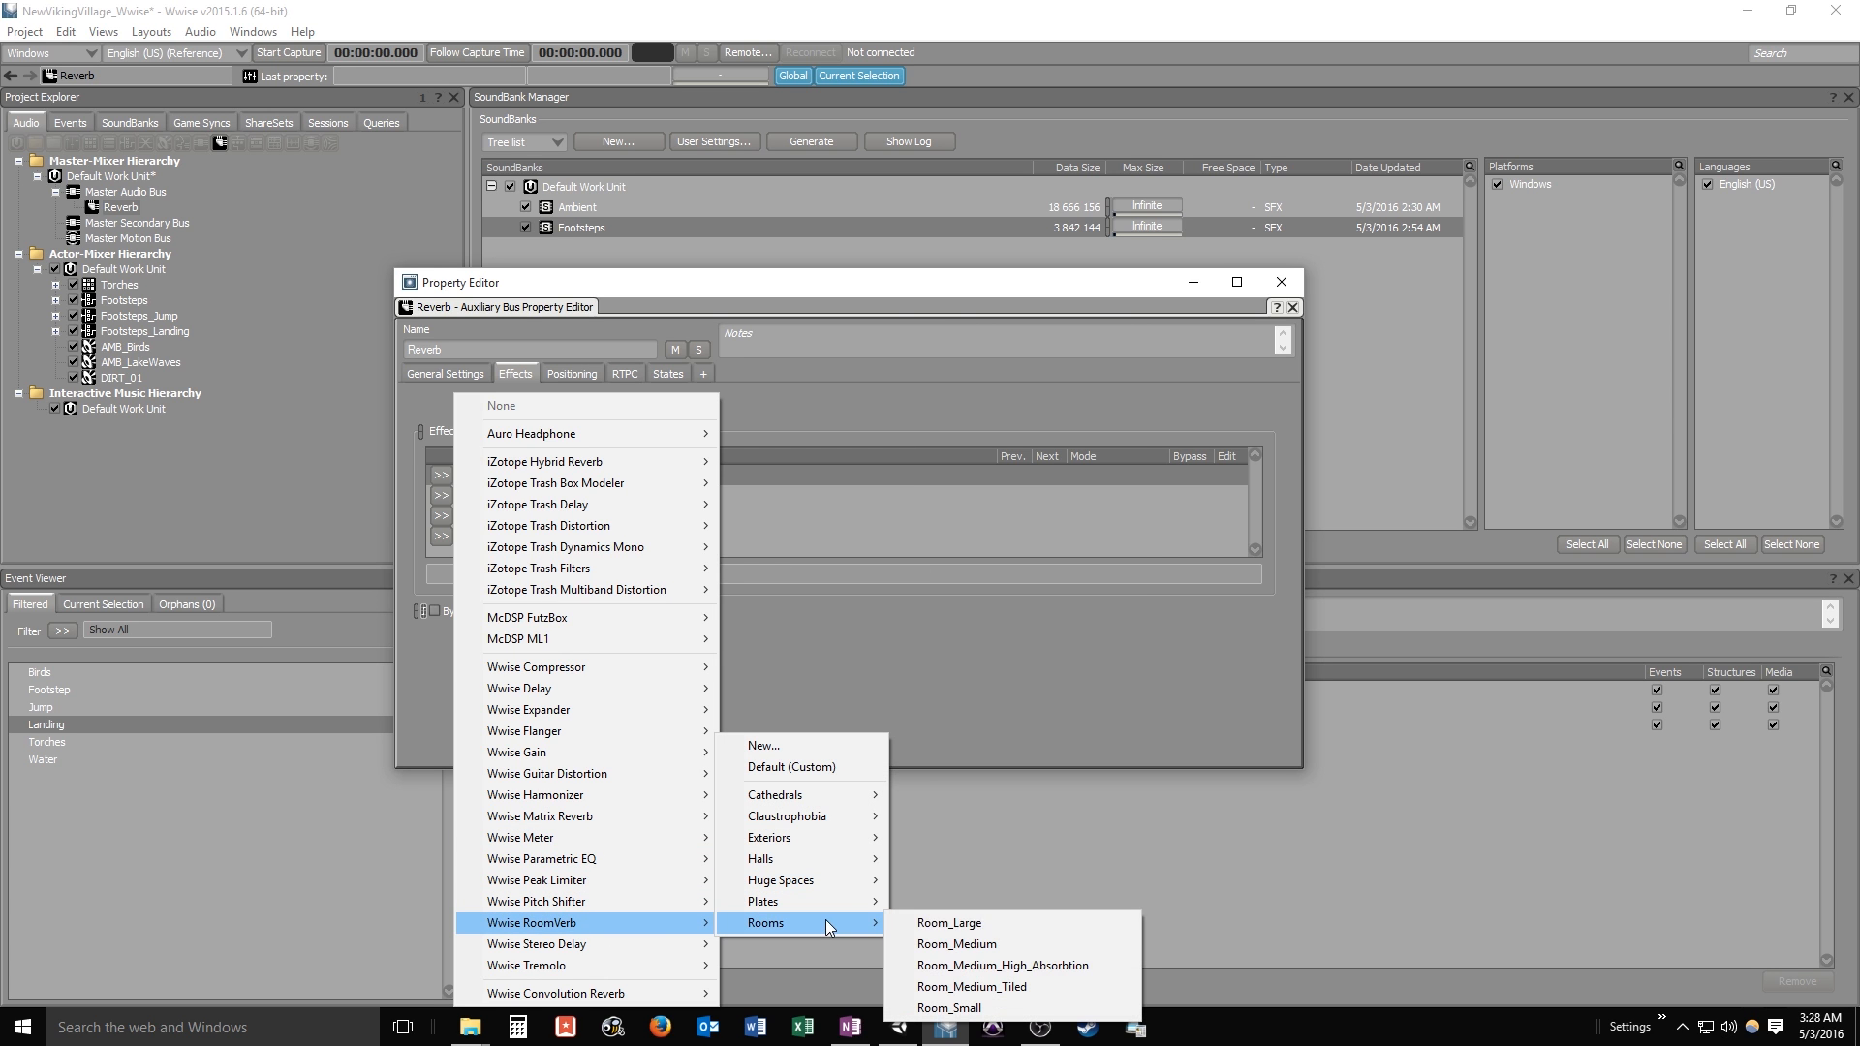
pyautogui.moveTo(989, 949)
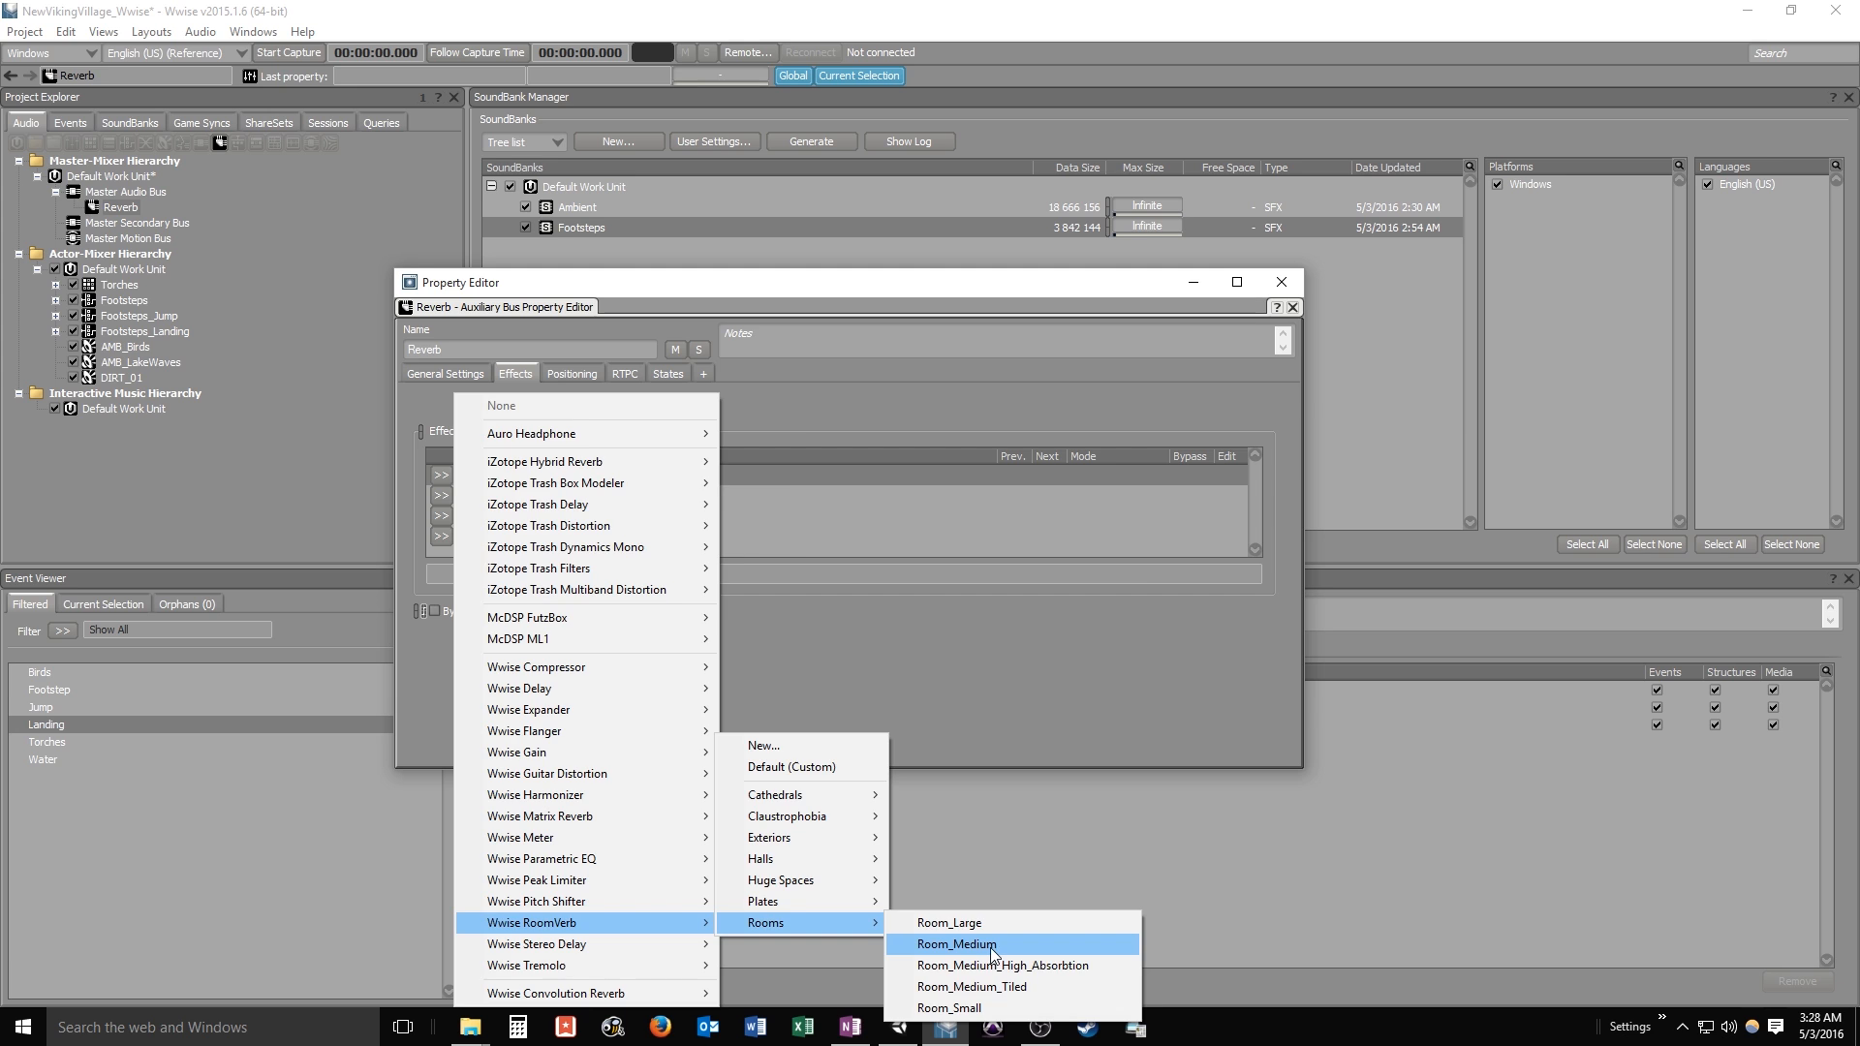
pyautogui.click(957, 945)
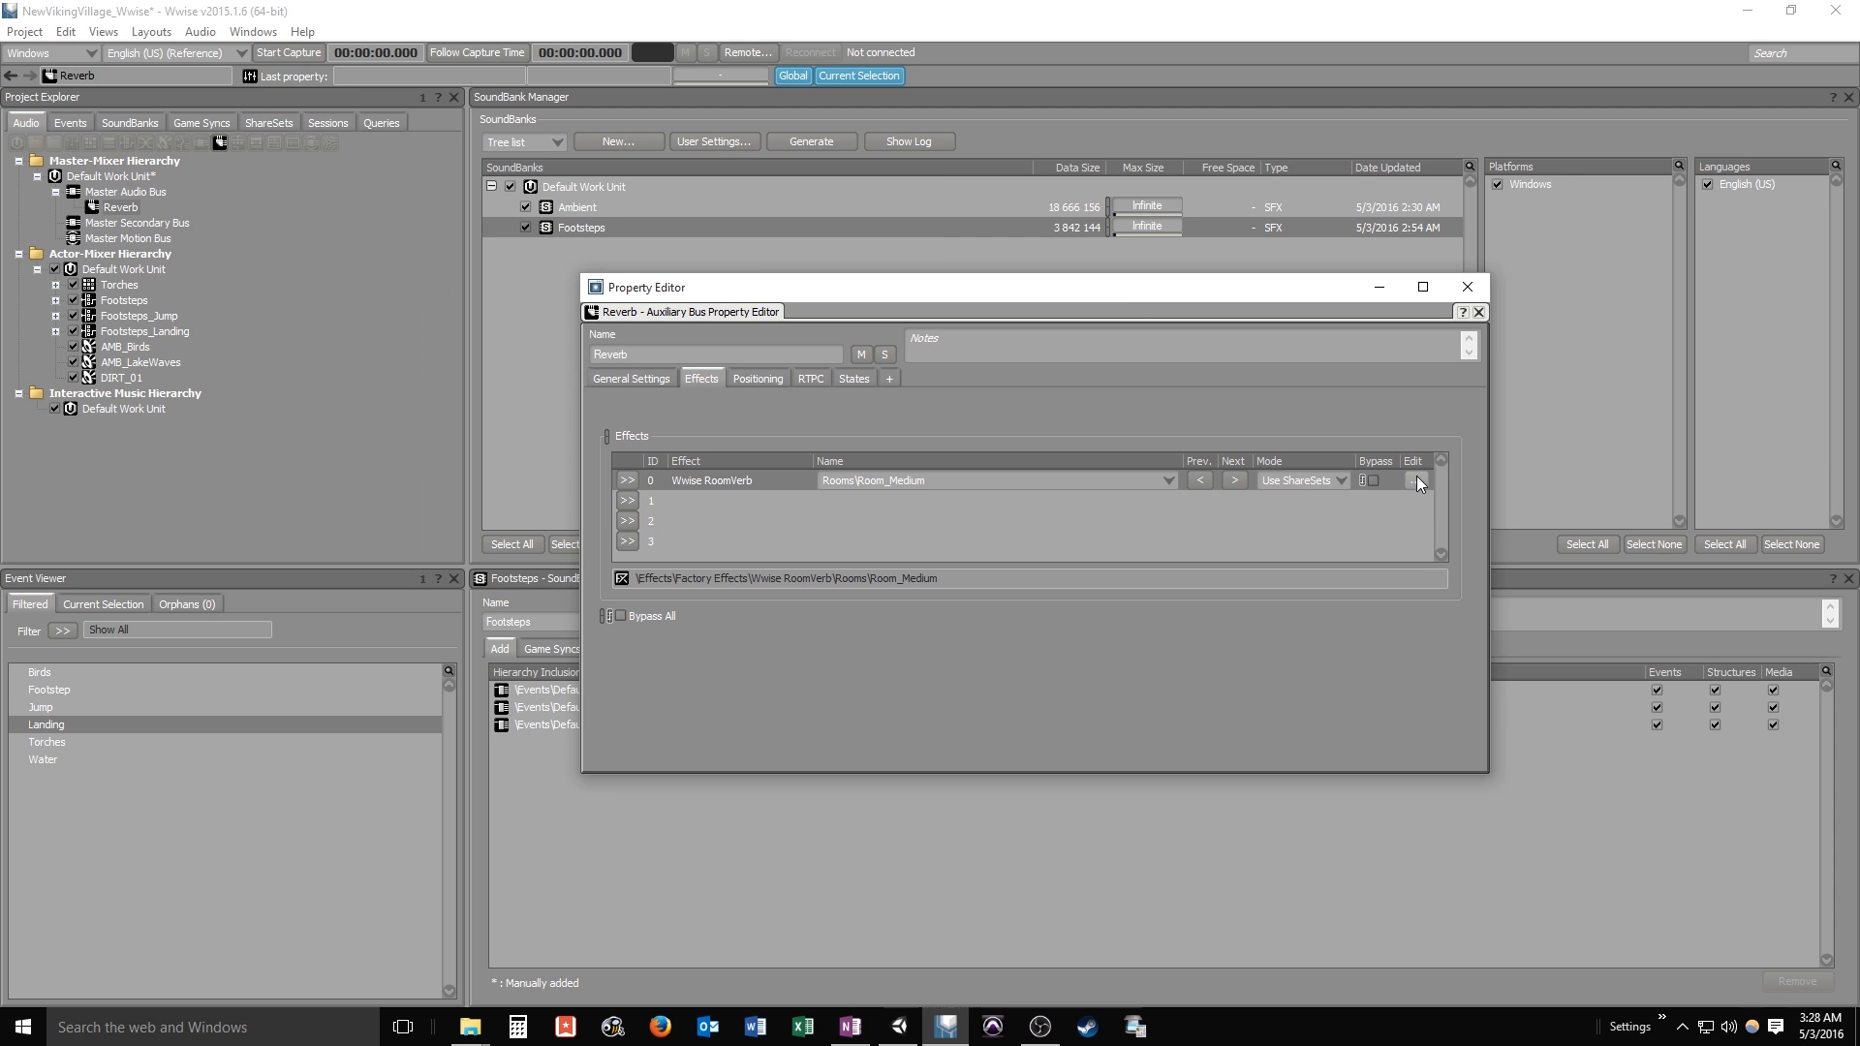
pyautogui.click(1468, 287)
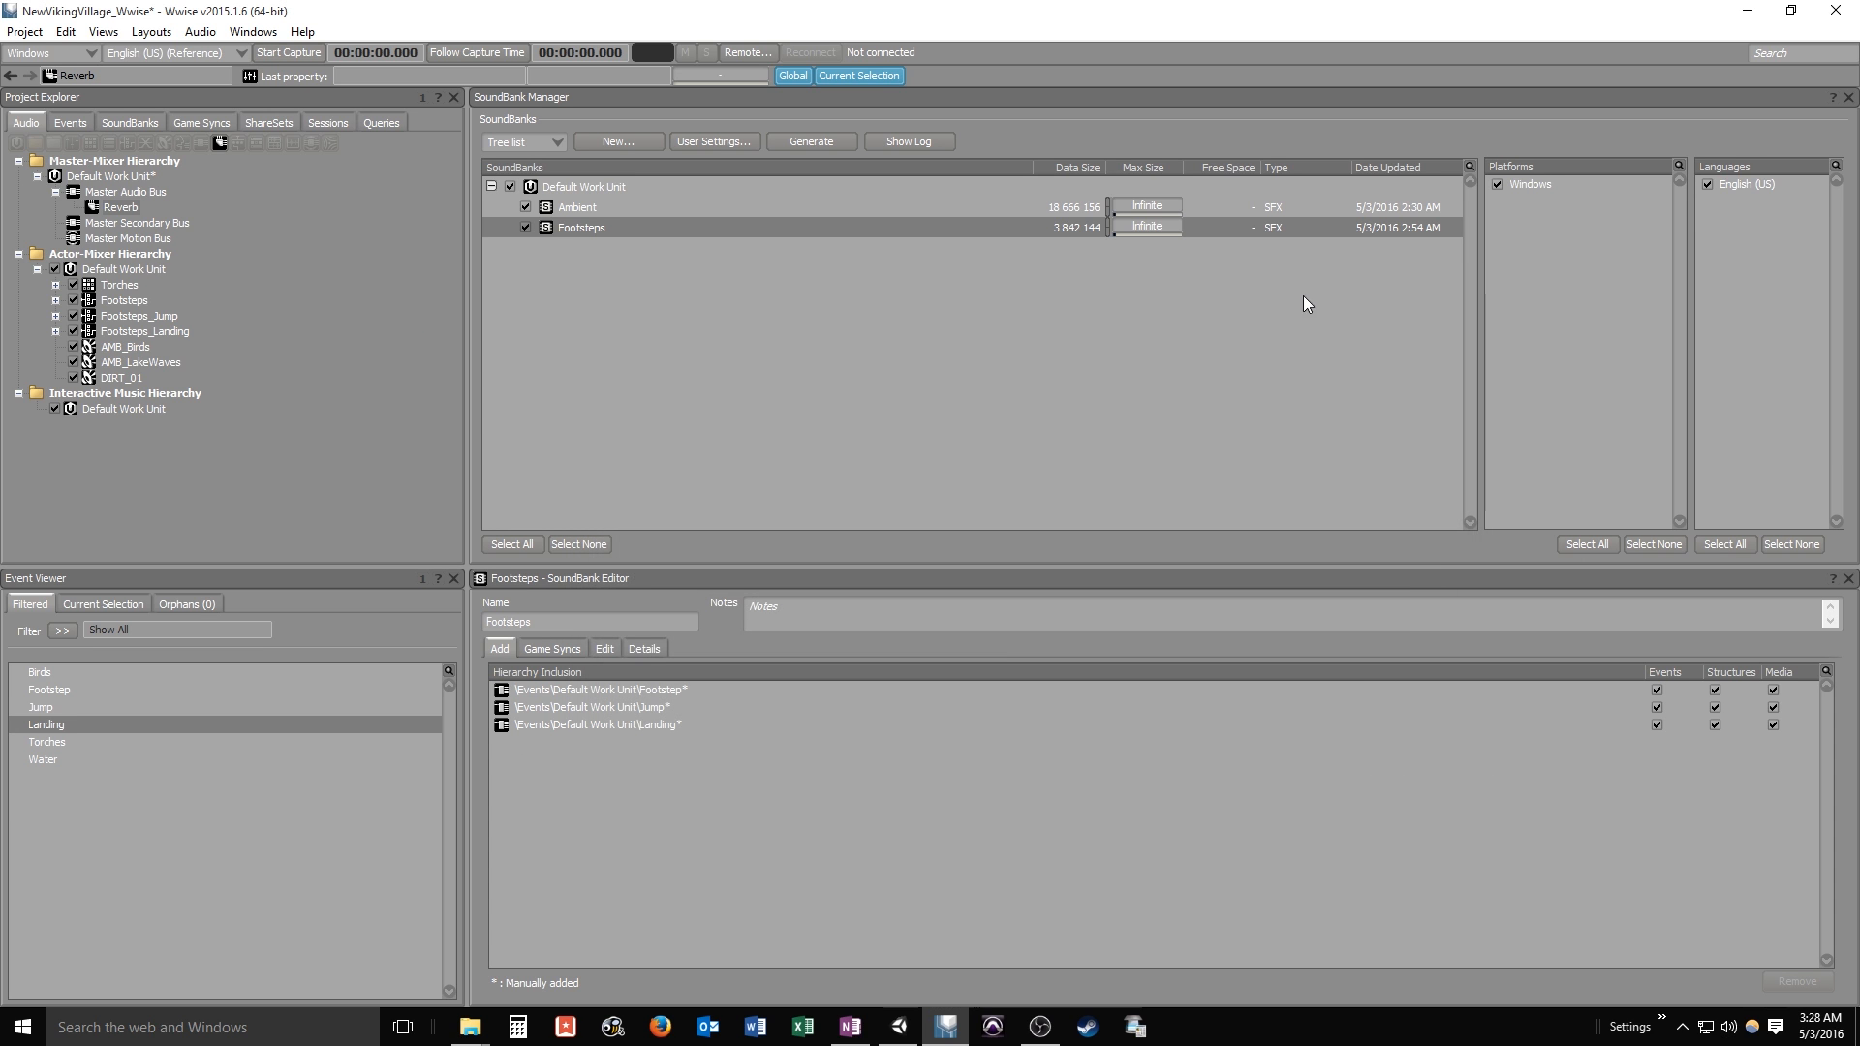
pyautogui.click(124, 300)
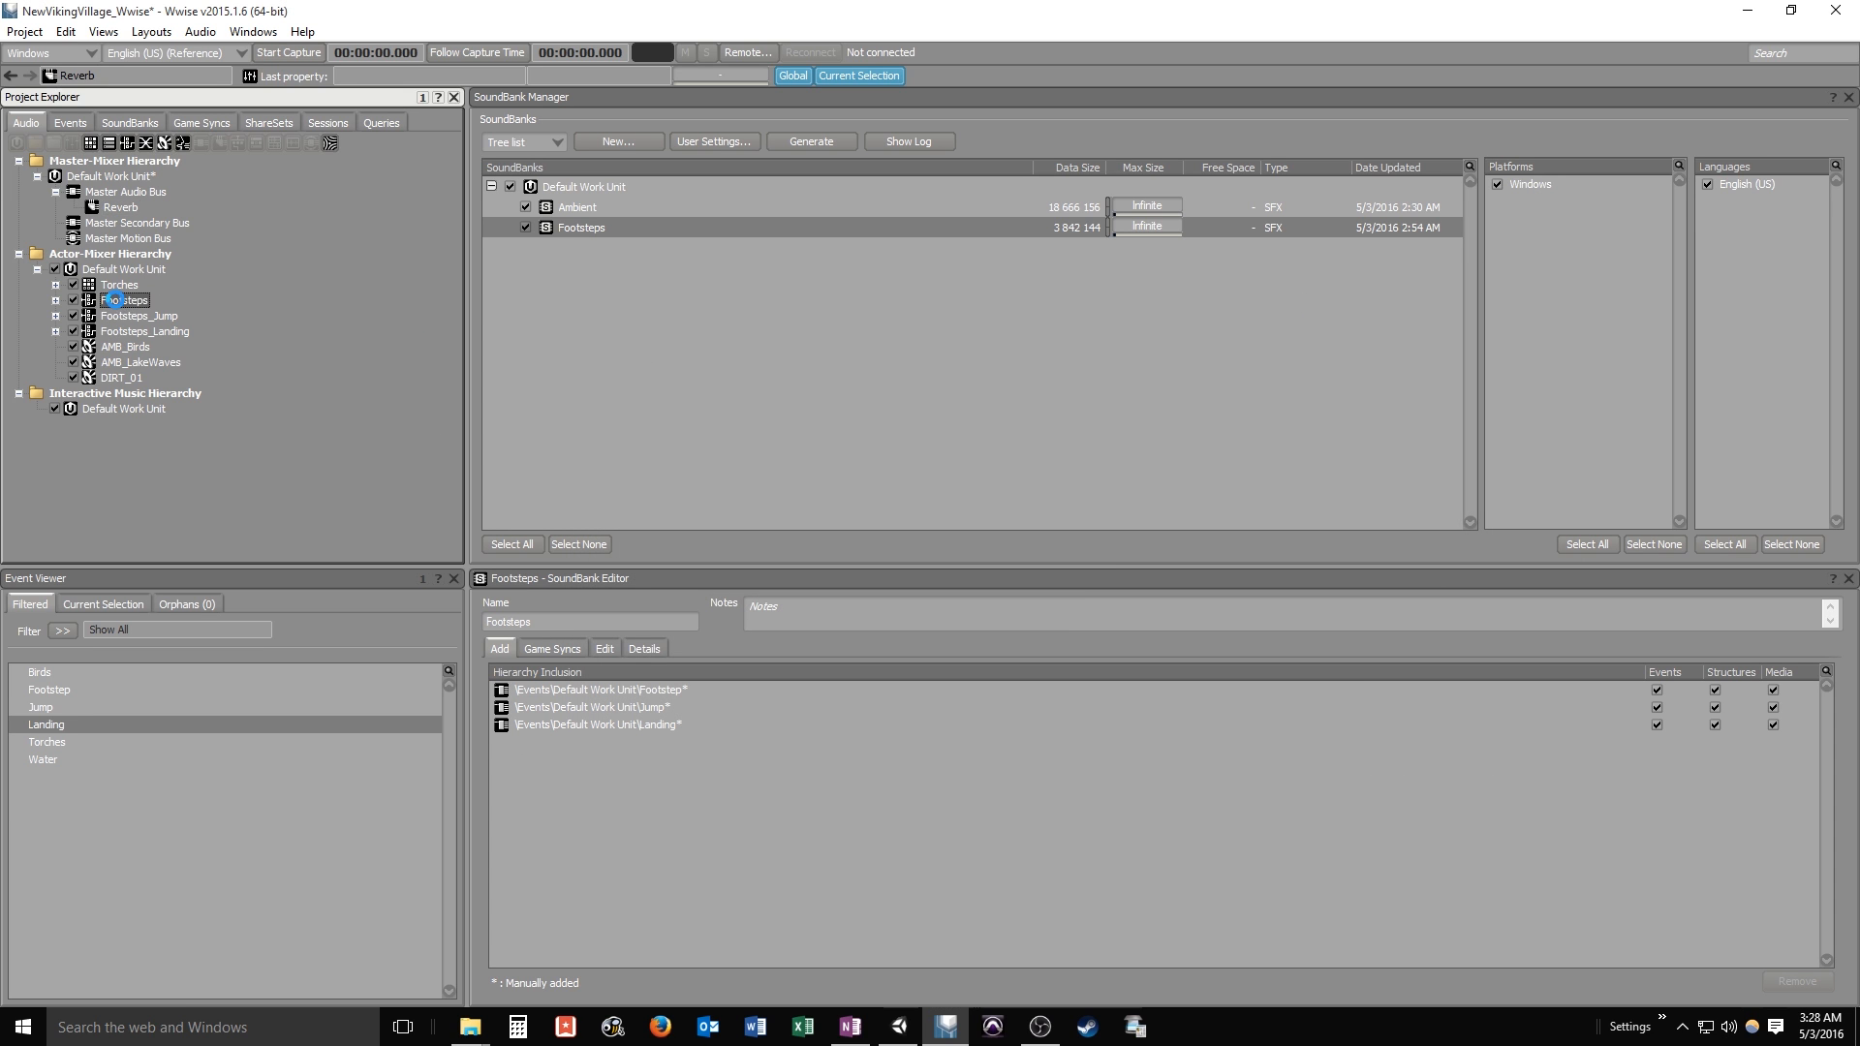
pyautogui.doubleClick(125, 299)
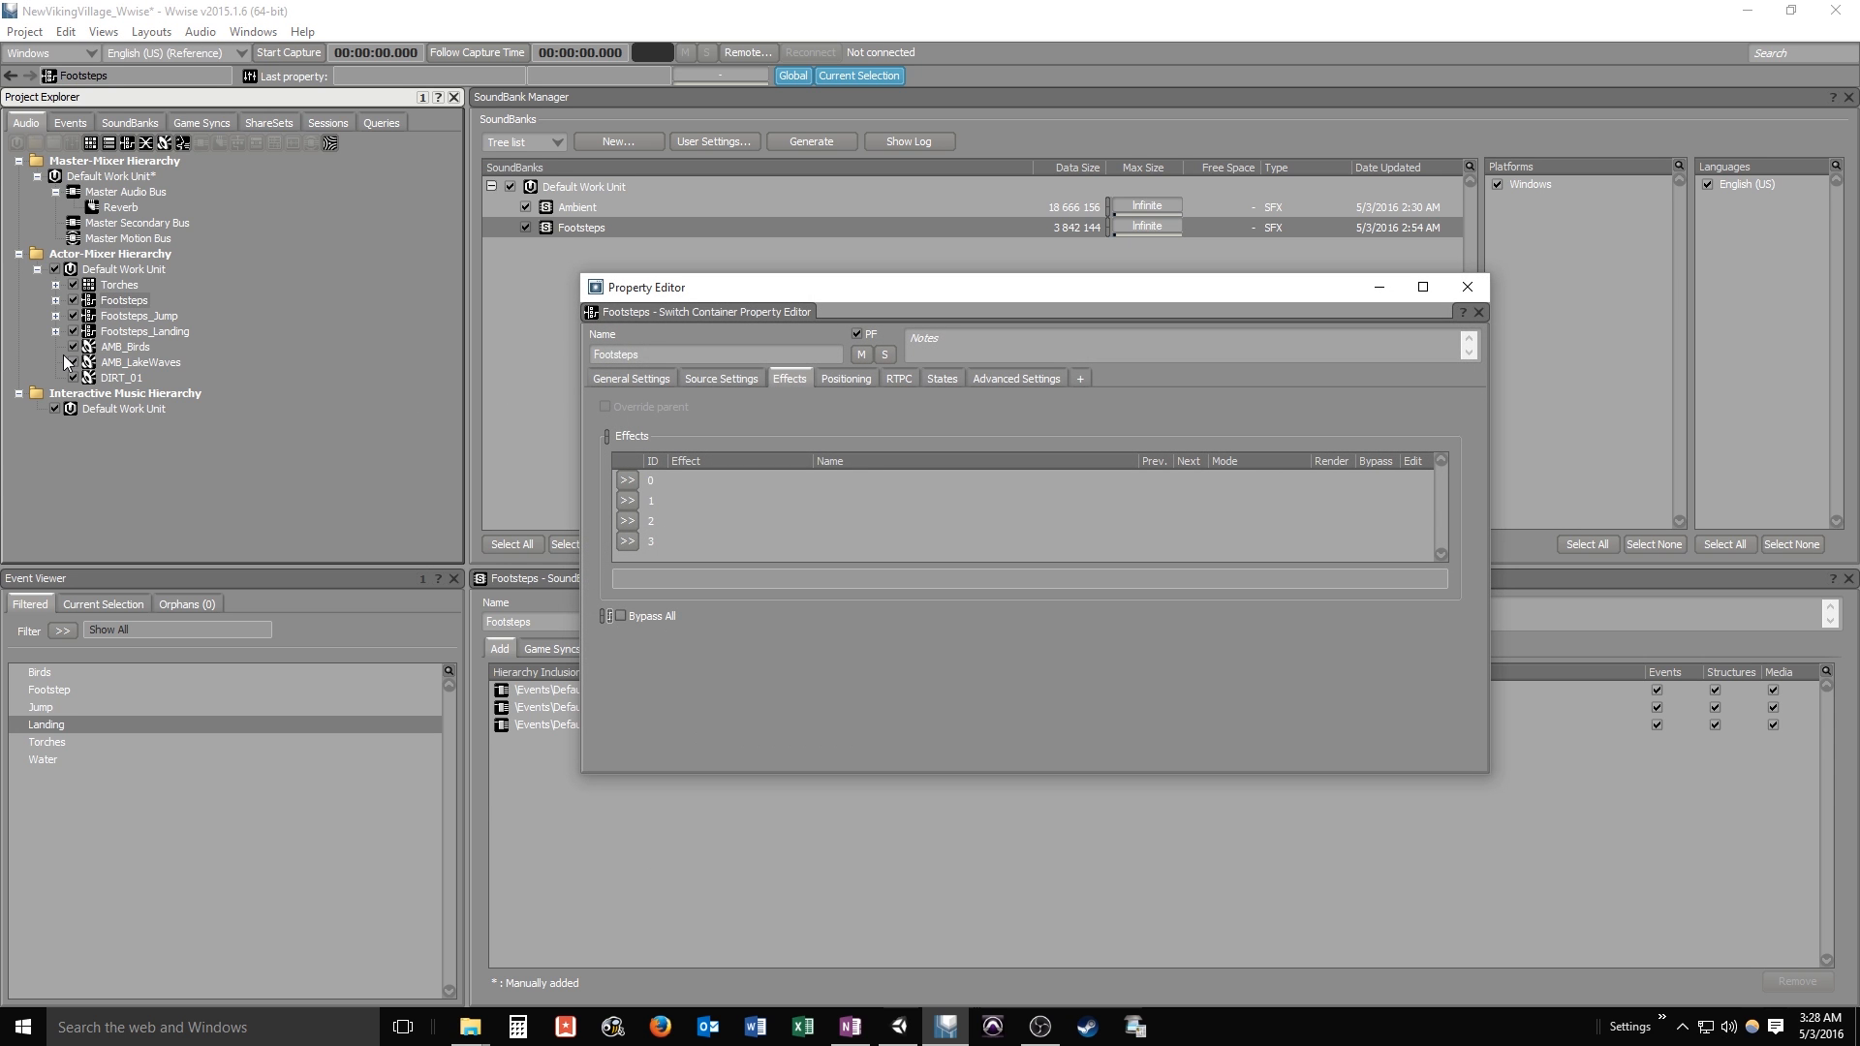
pyautogui.moveTo(769, 508)
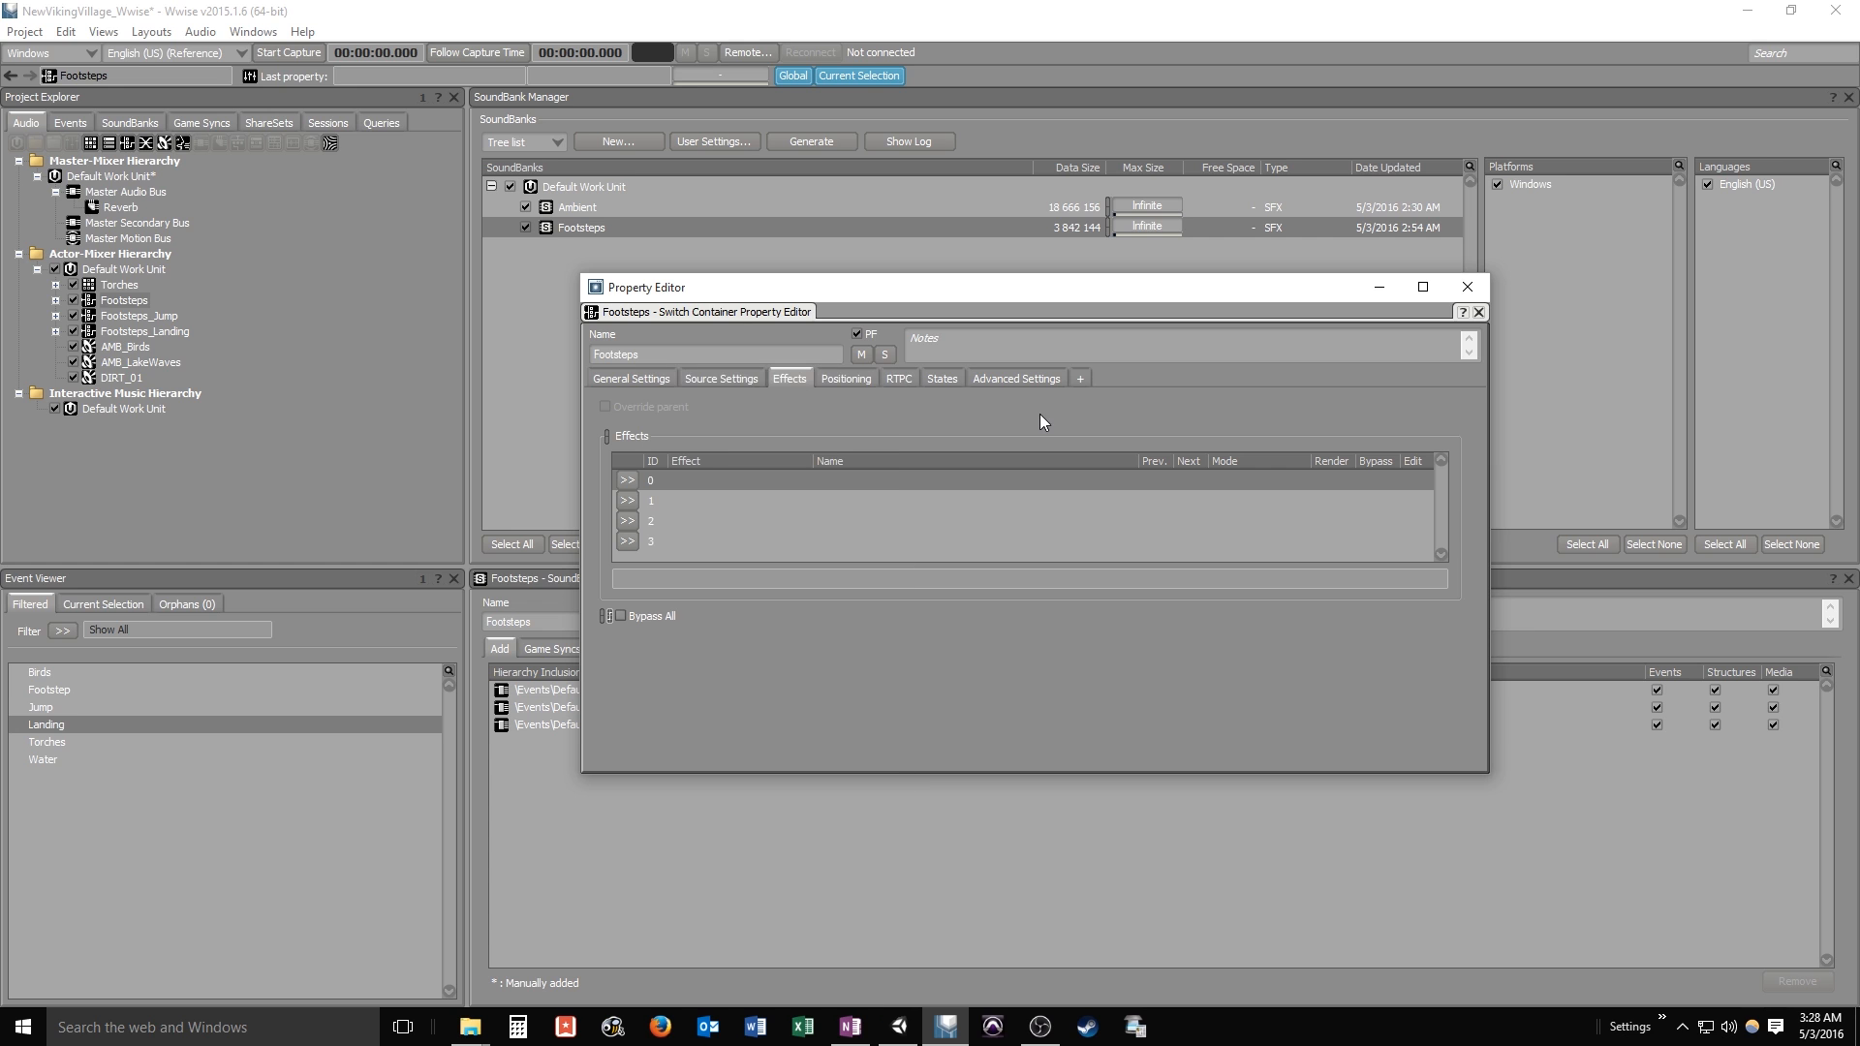
pyautogui.click(631, 378)
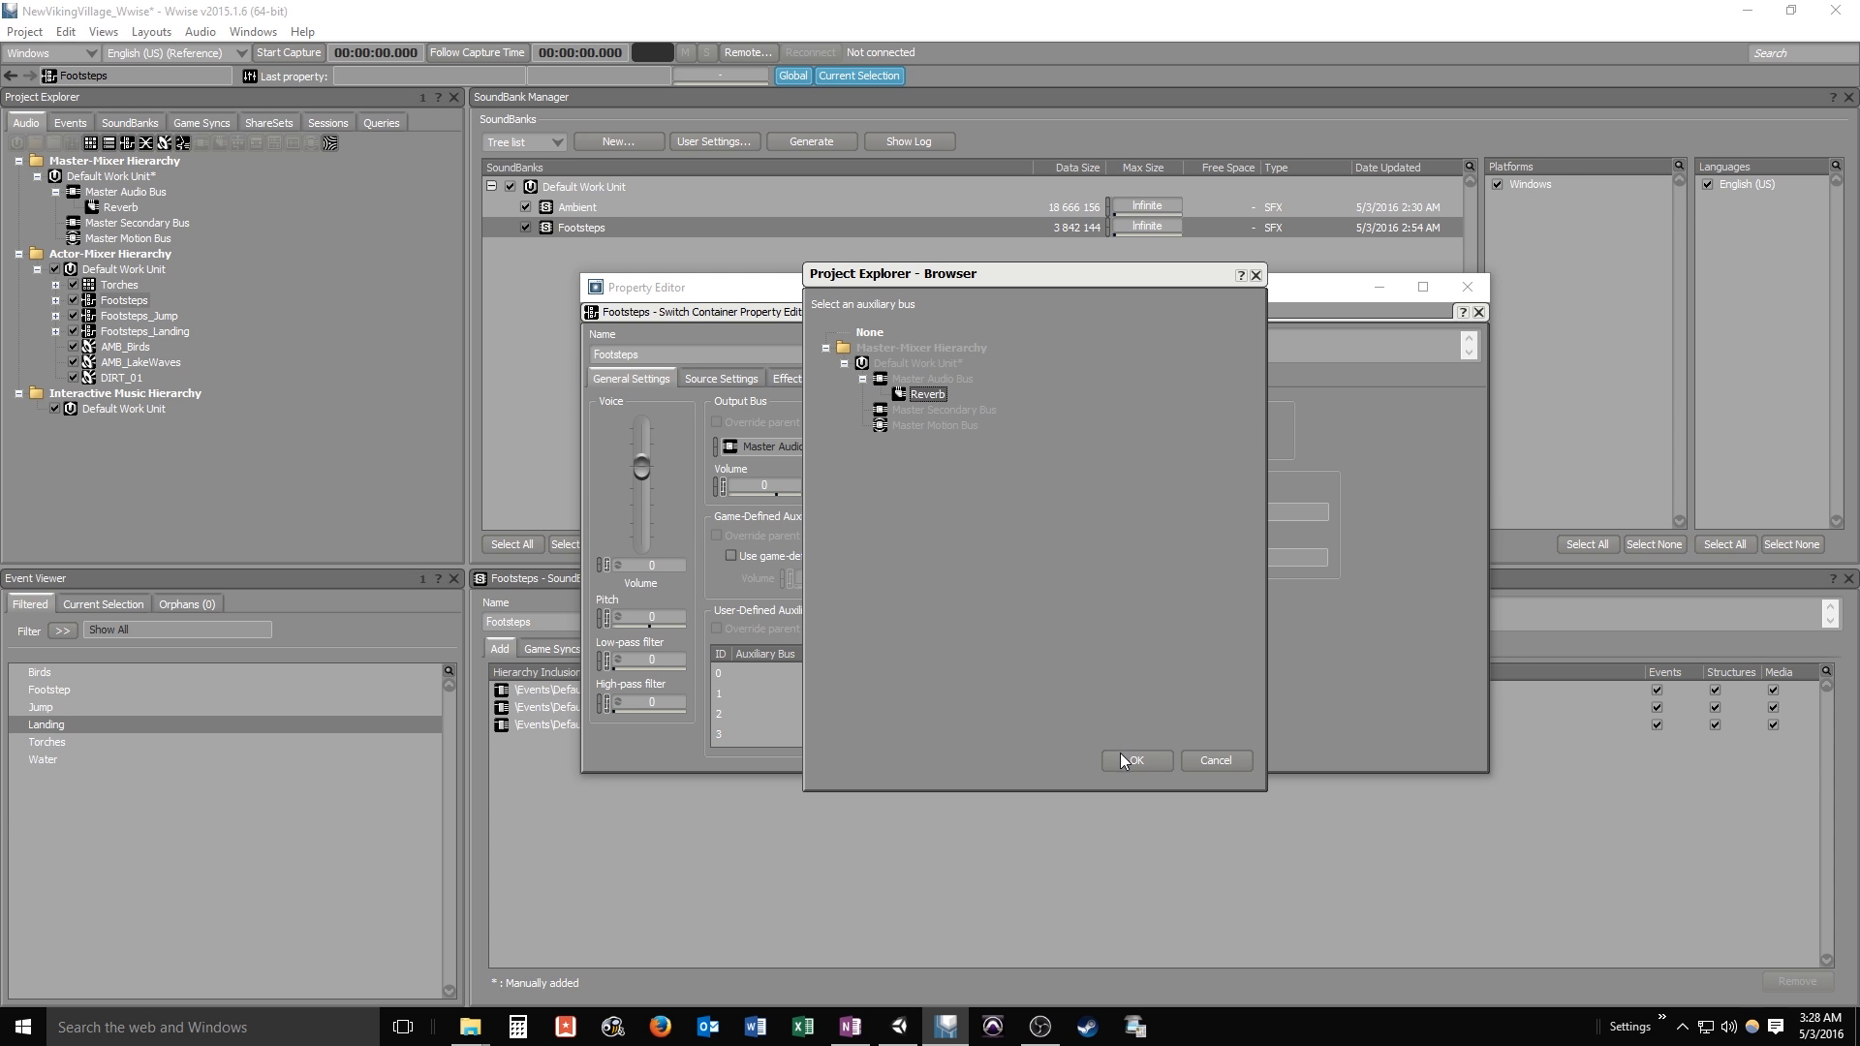
pyautogui.click(1135, 759)
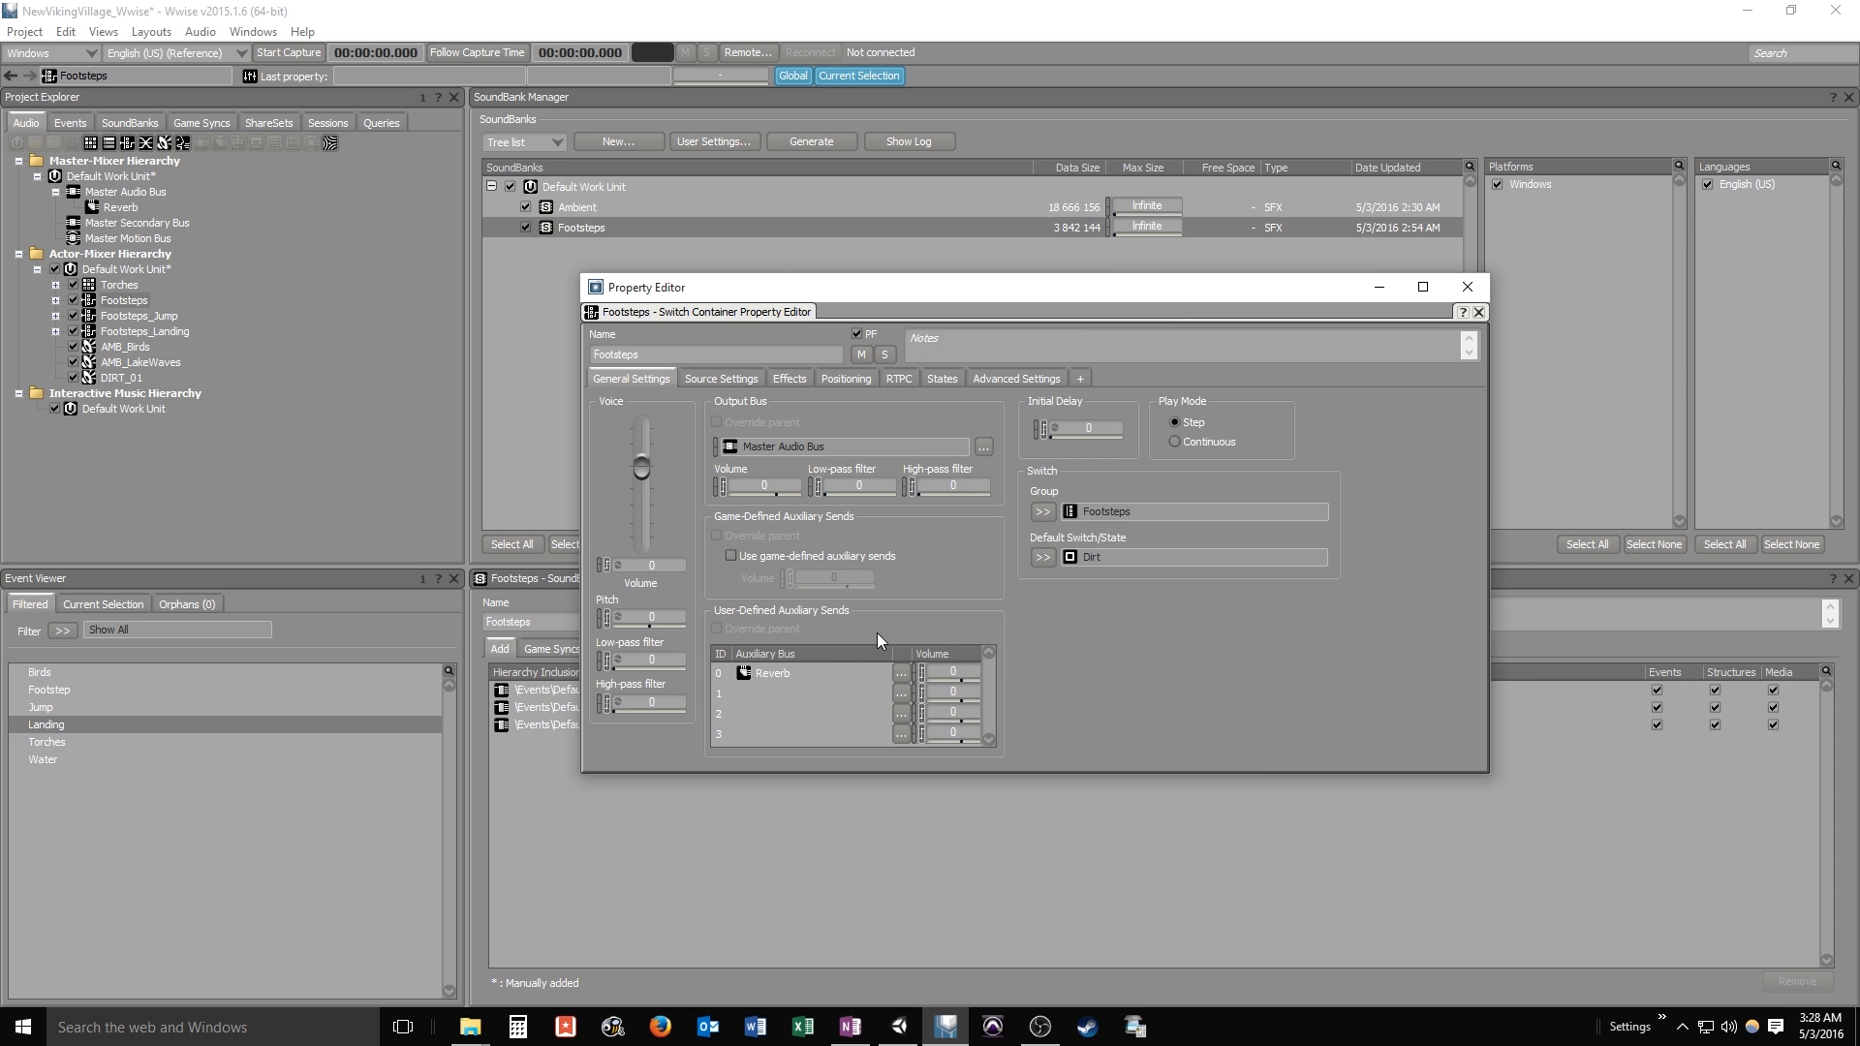
pyautogui.moveTo(887, 561)
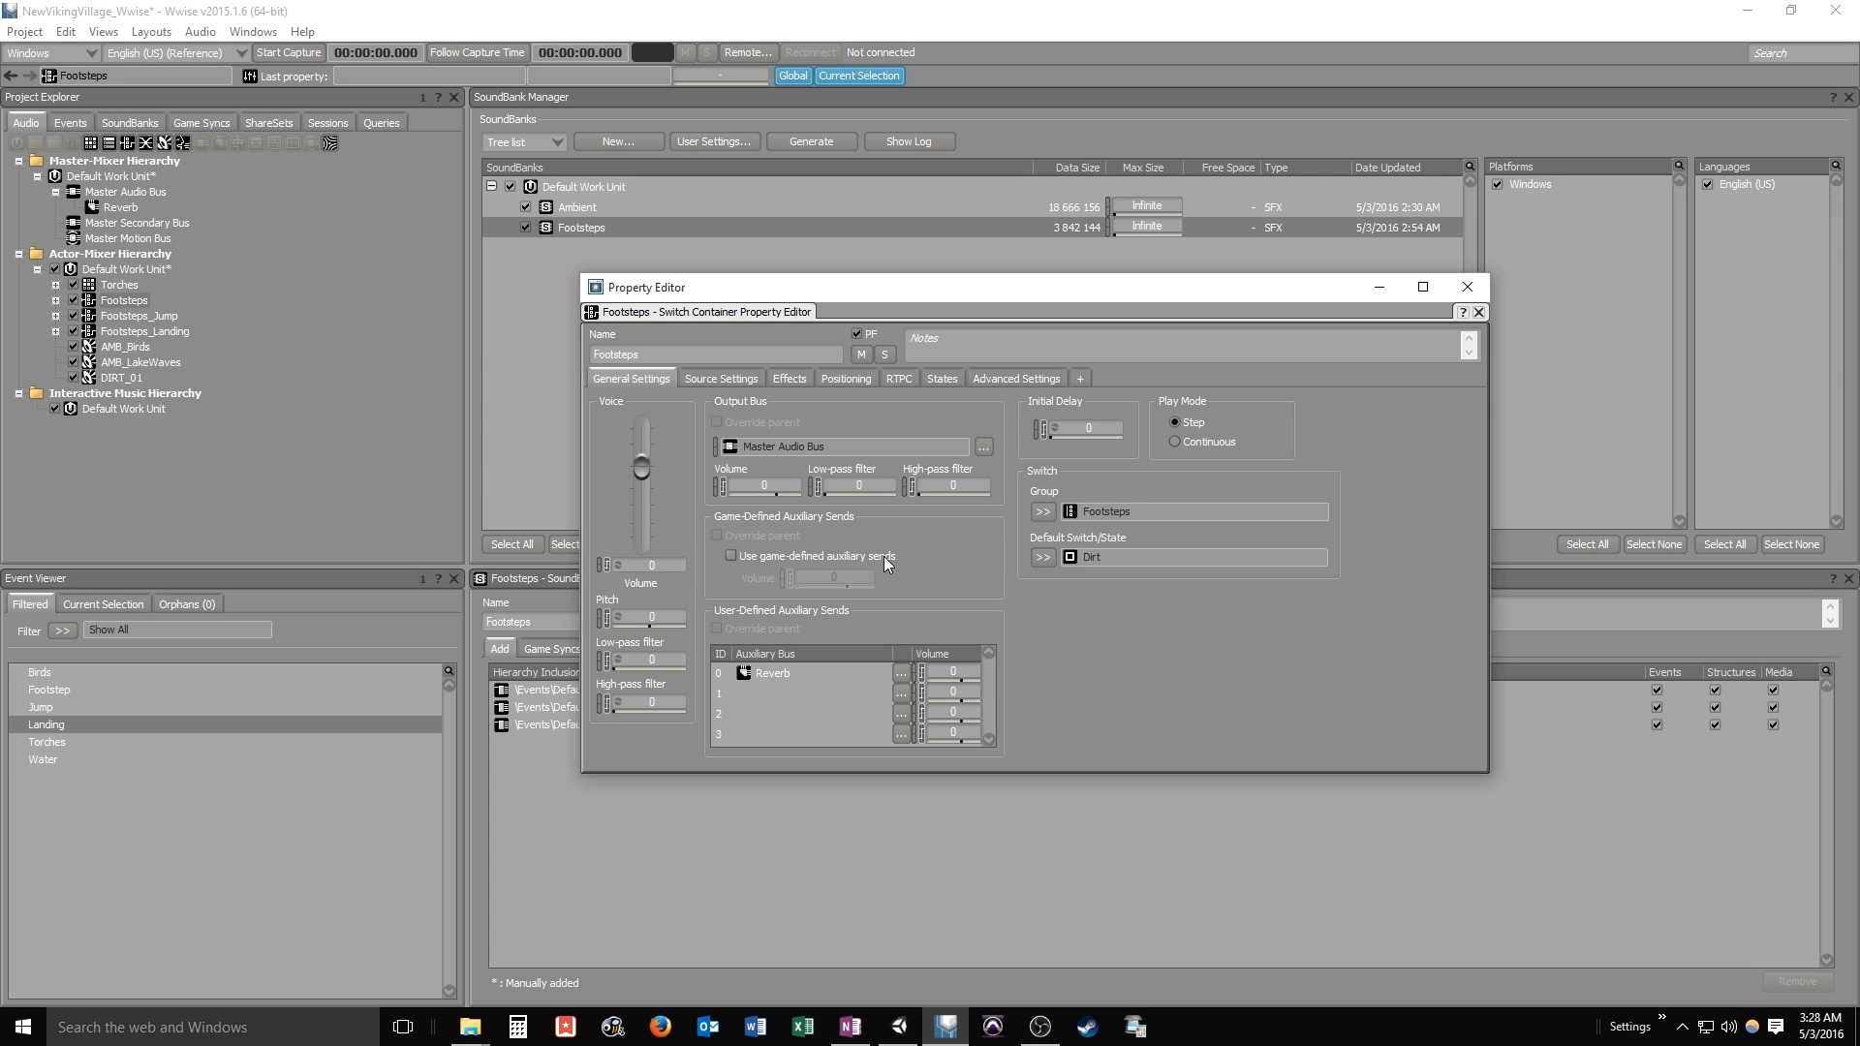
pyautogui.moveTo(918, 549)
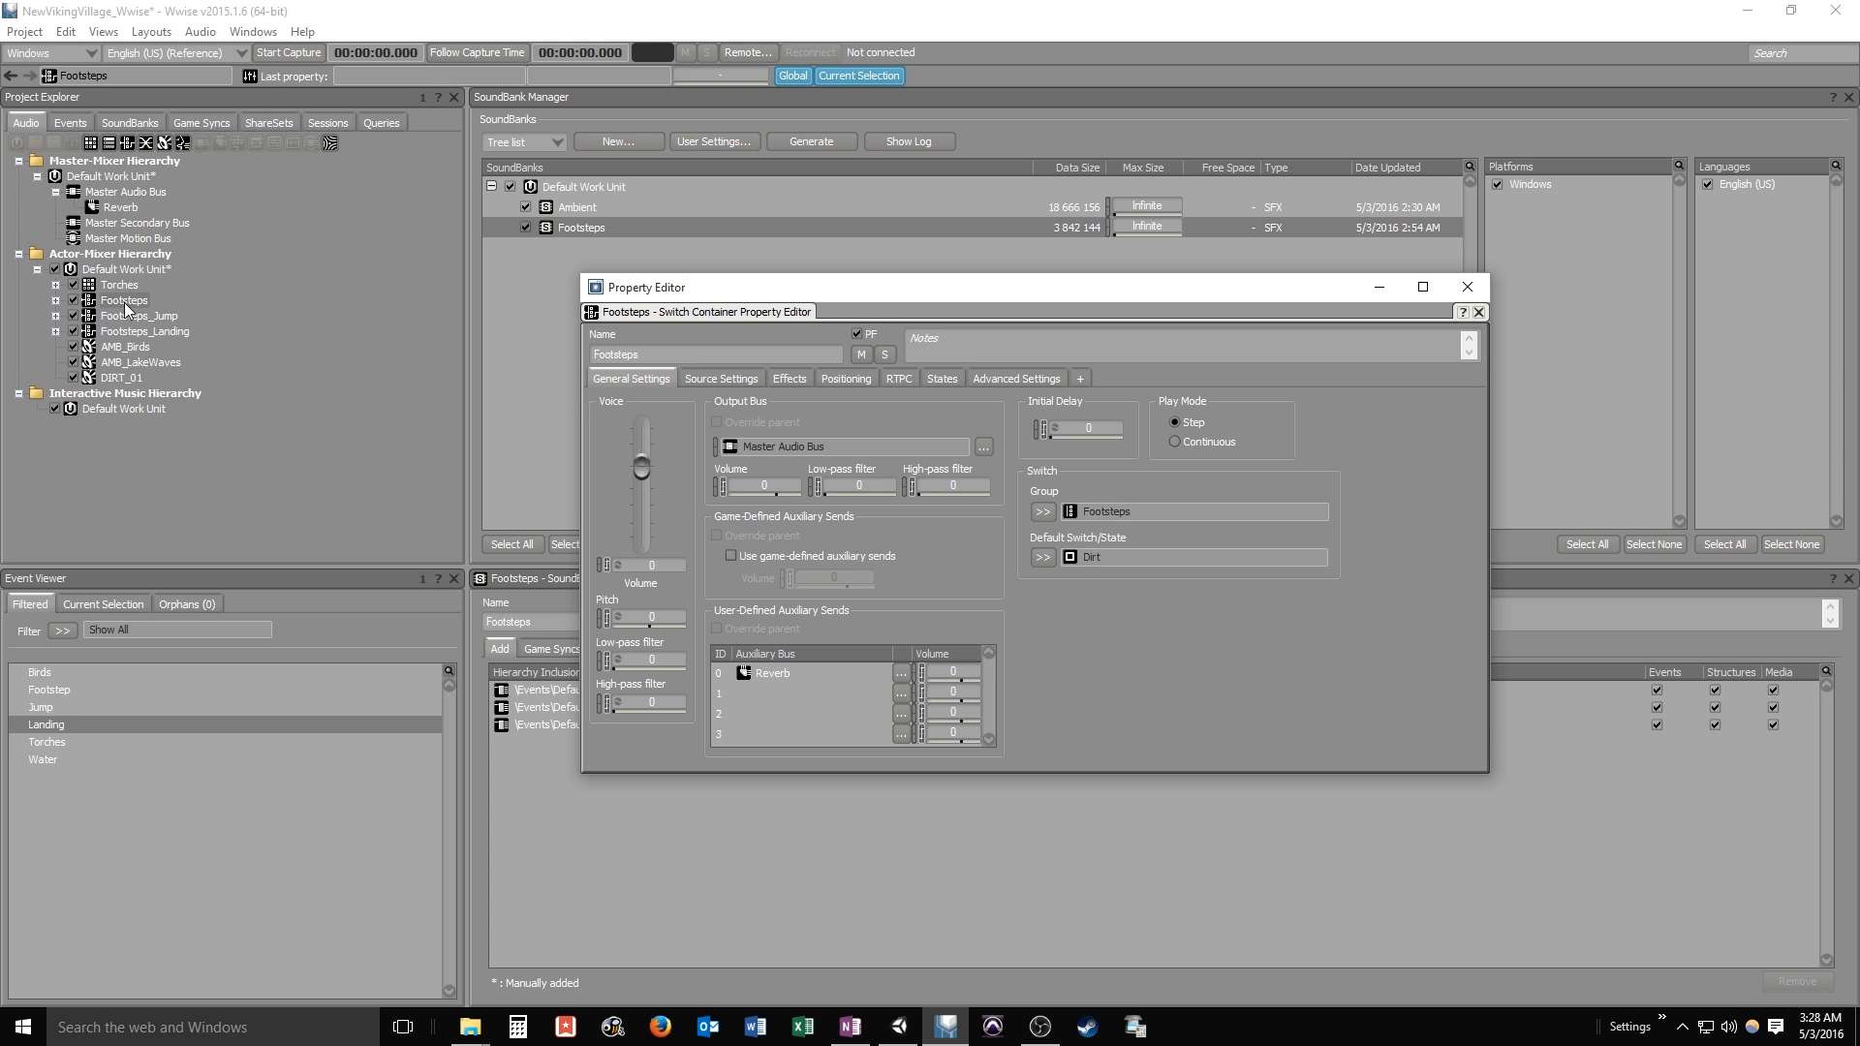
pyautogui.moveTo(806, 684)
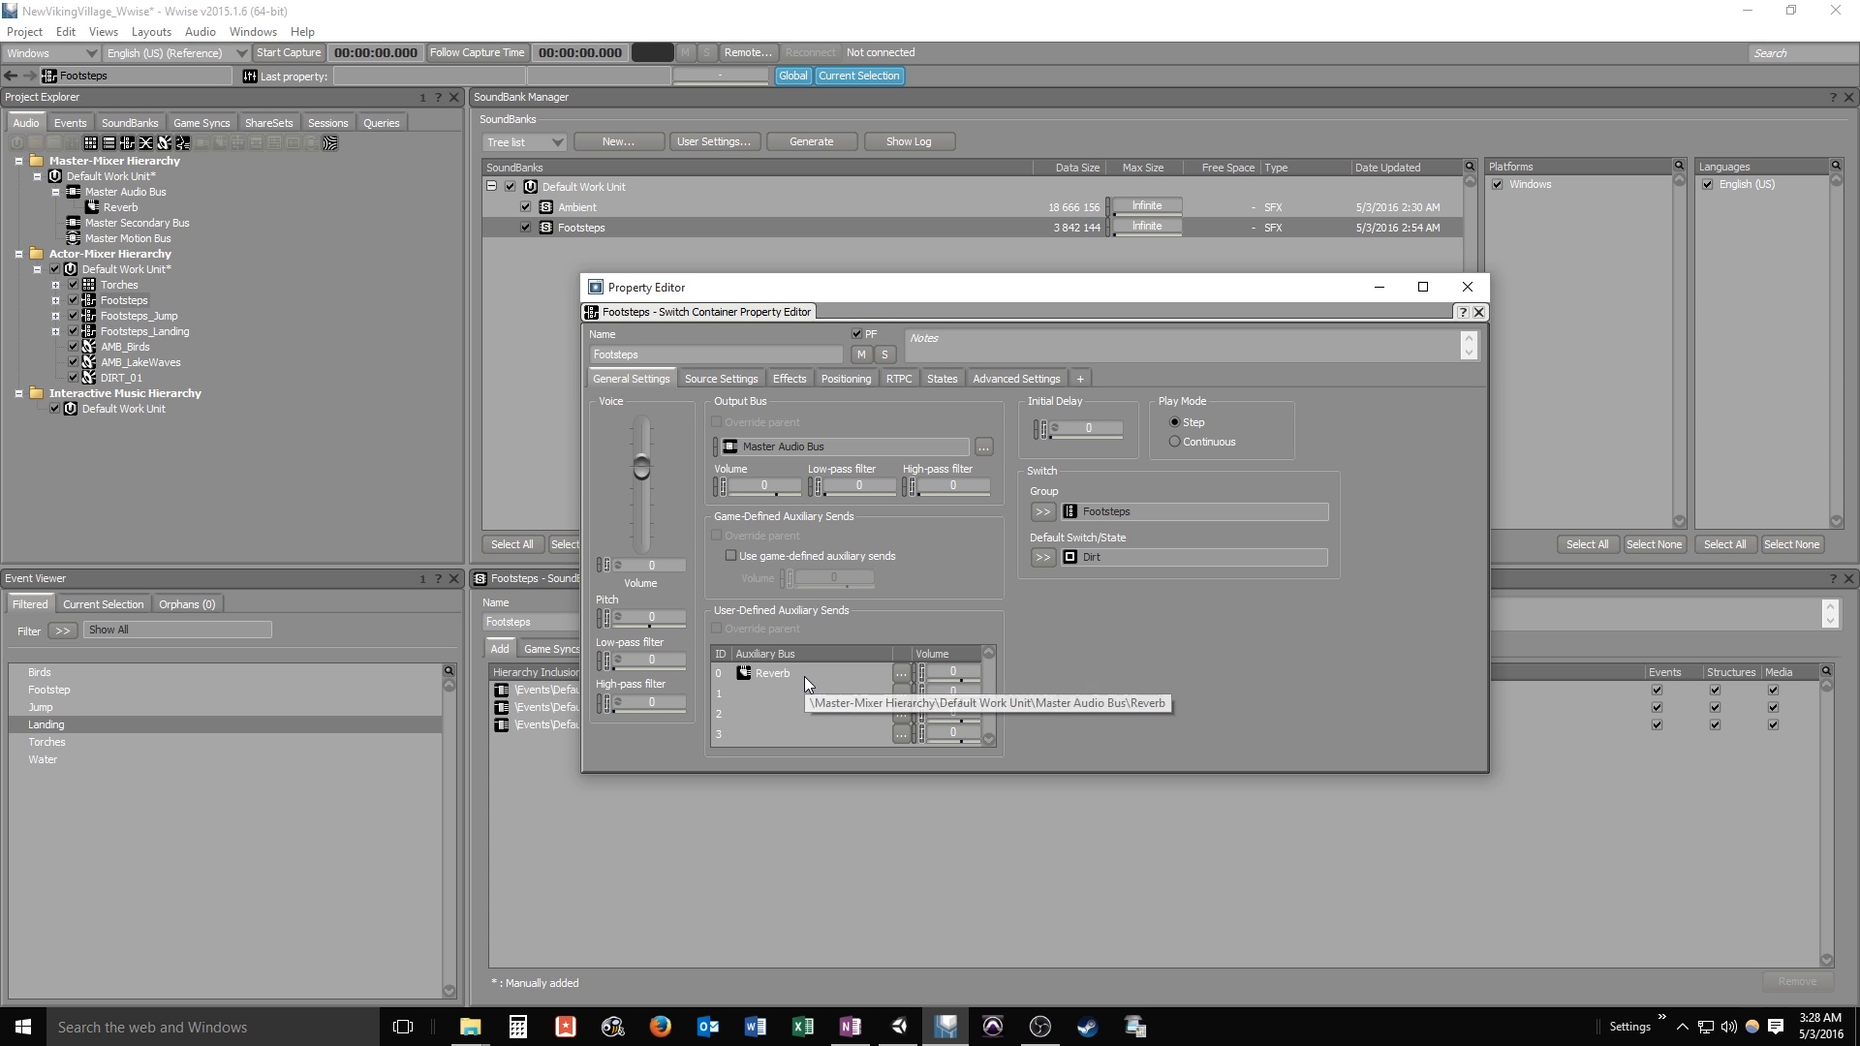
pyautogui.moveTo(922, 538)
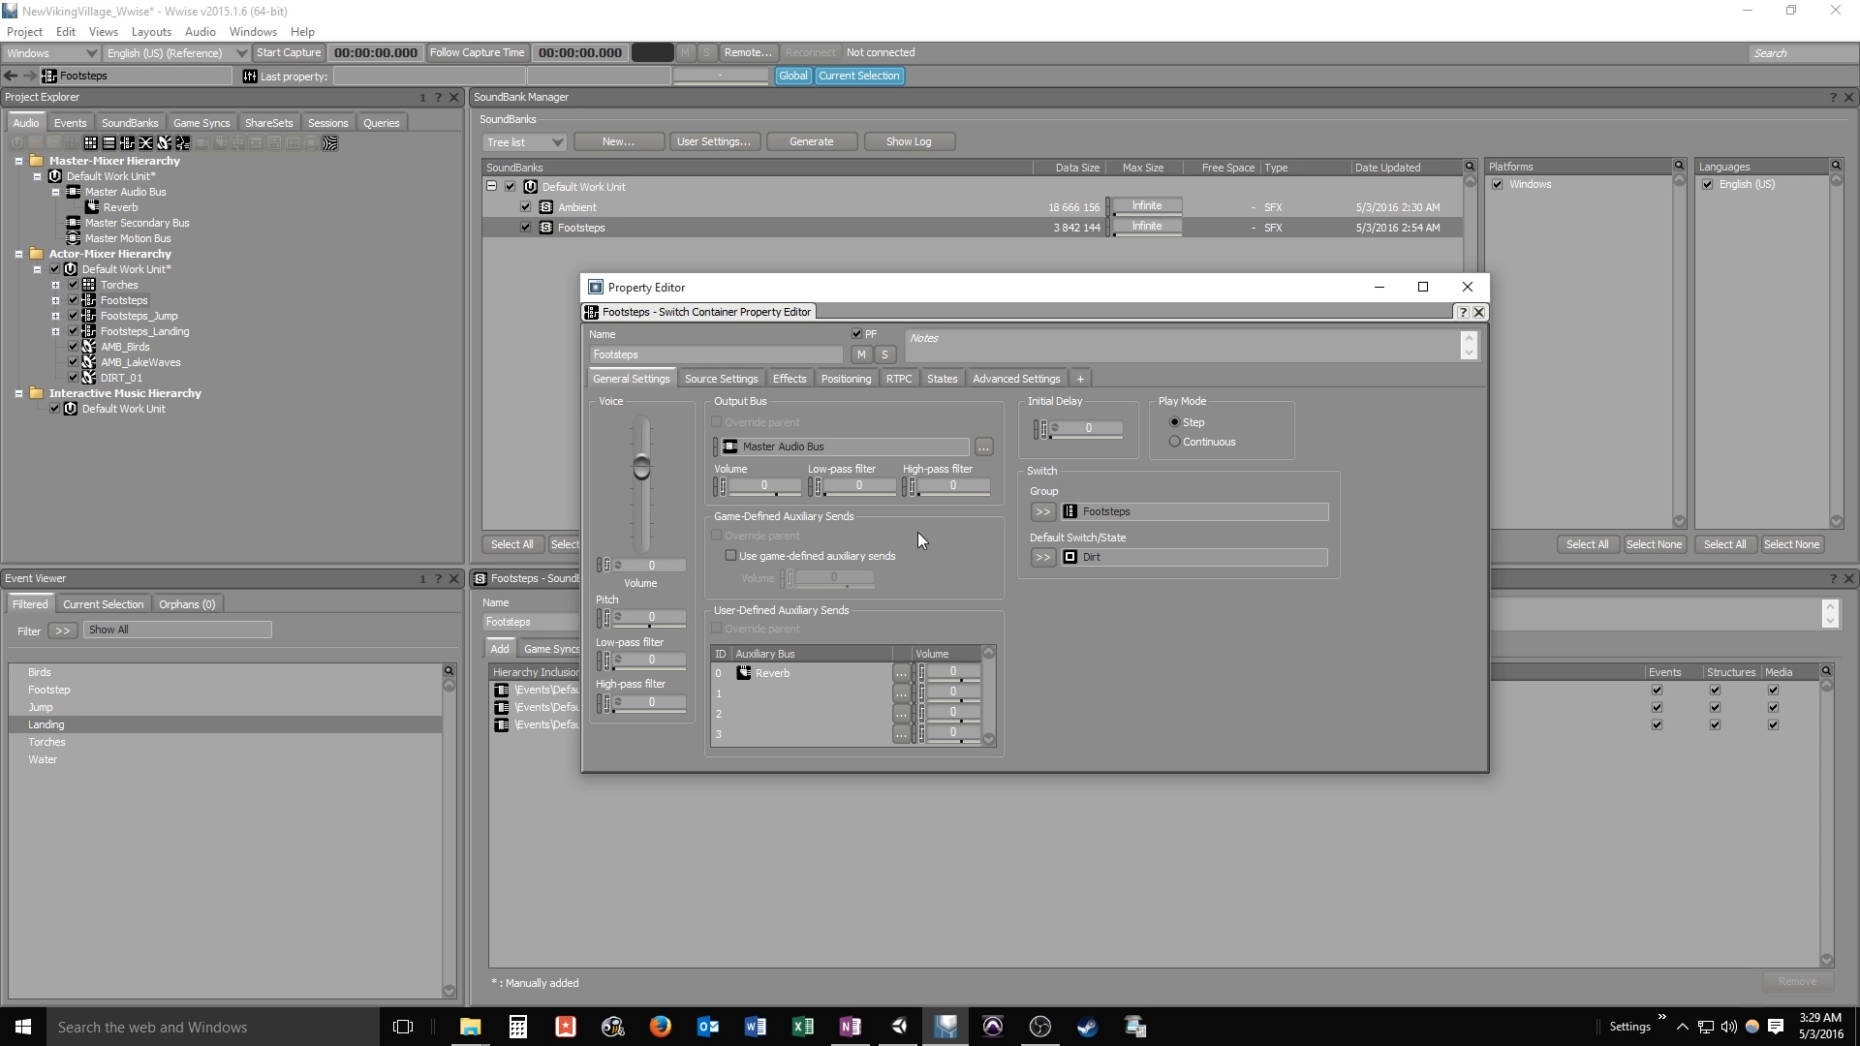
pyautogui.moveTo(936, 579)
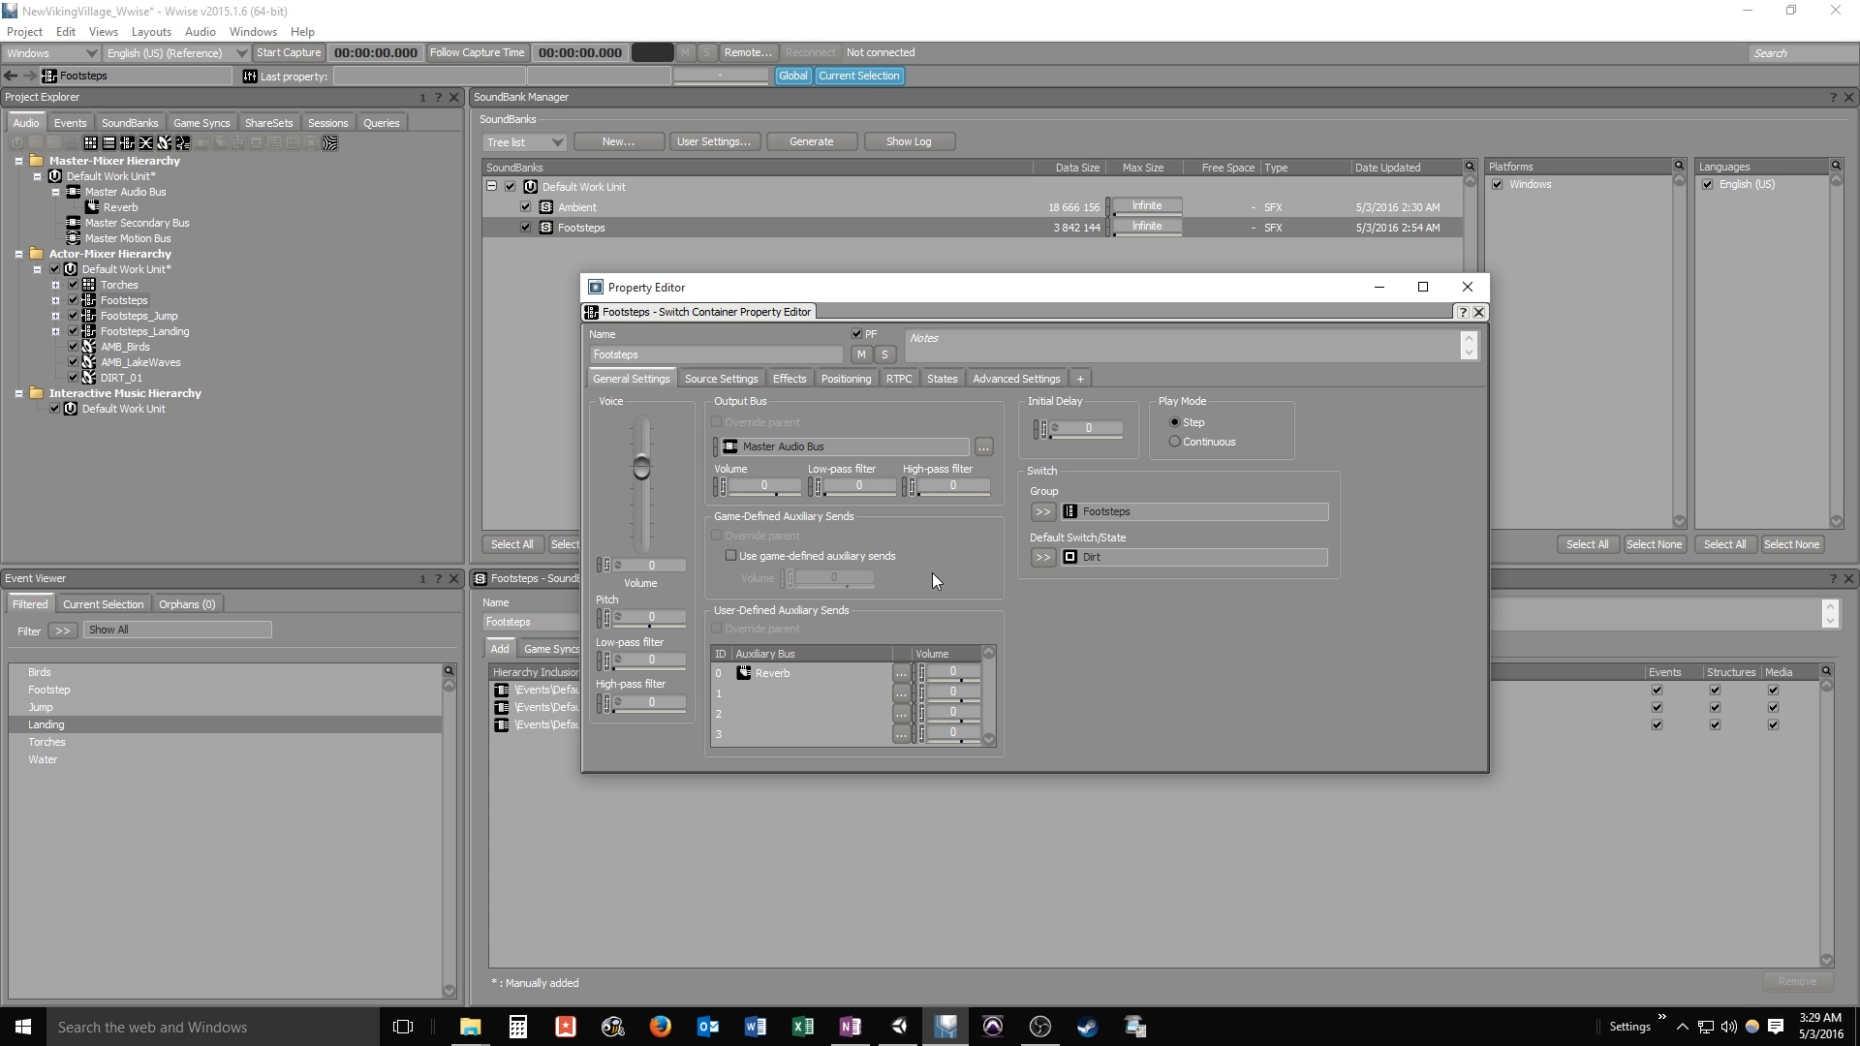
pyautogui.moveTo(949, 578)
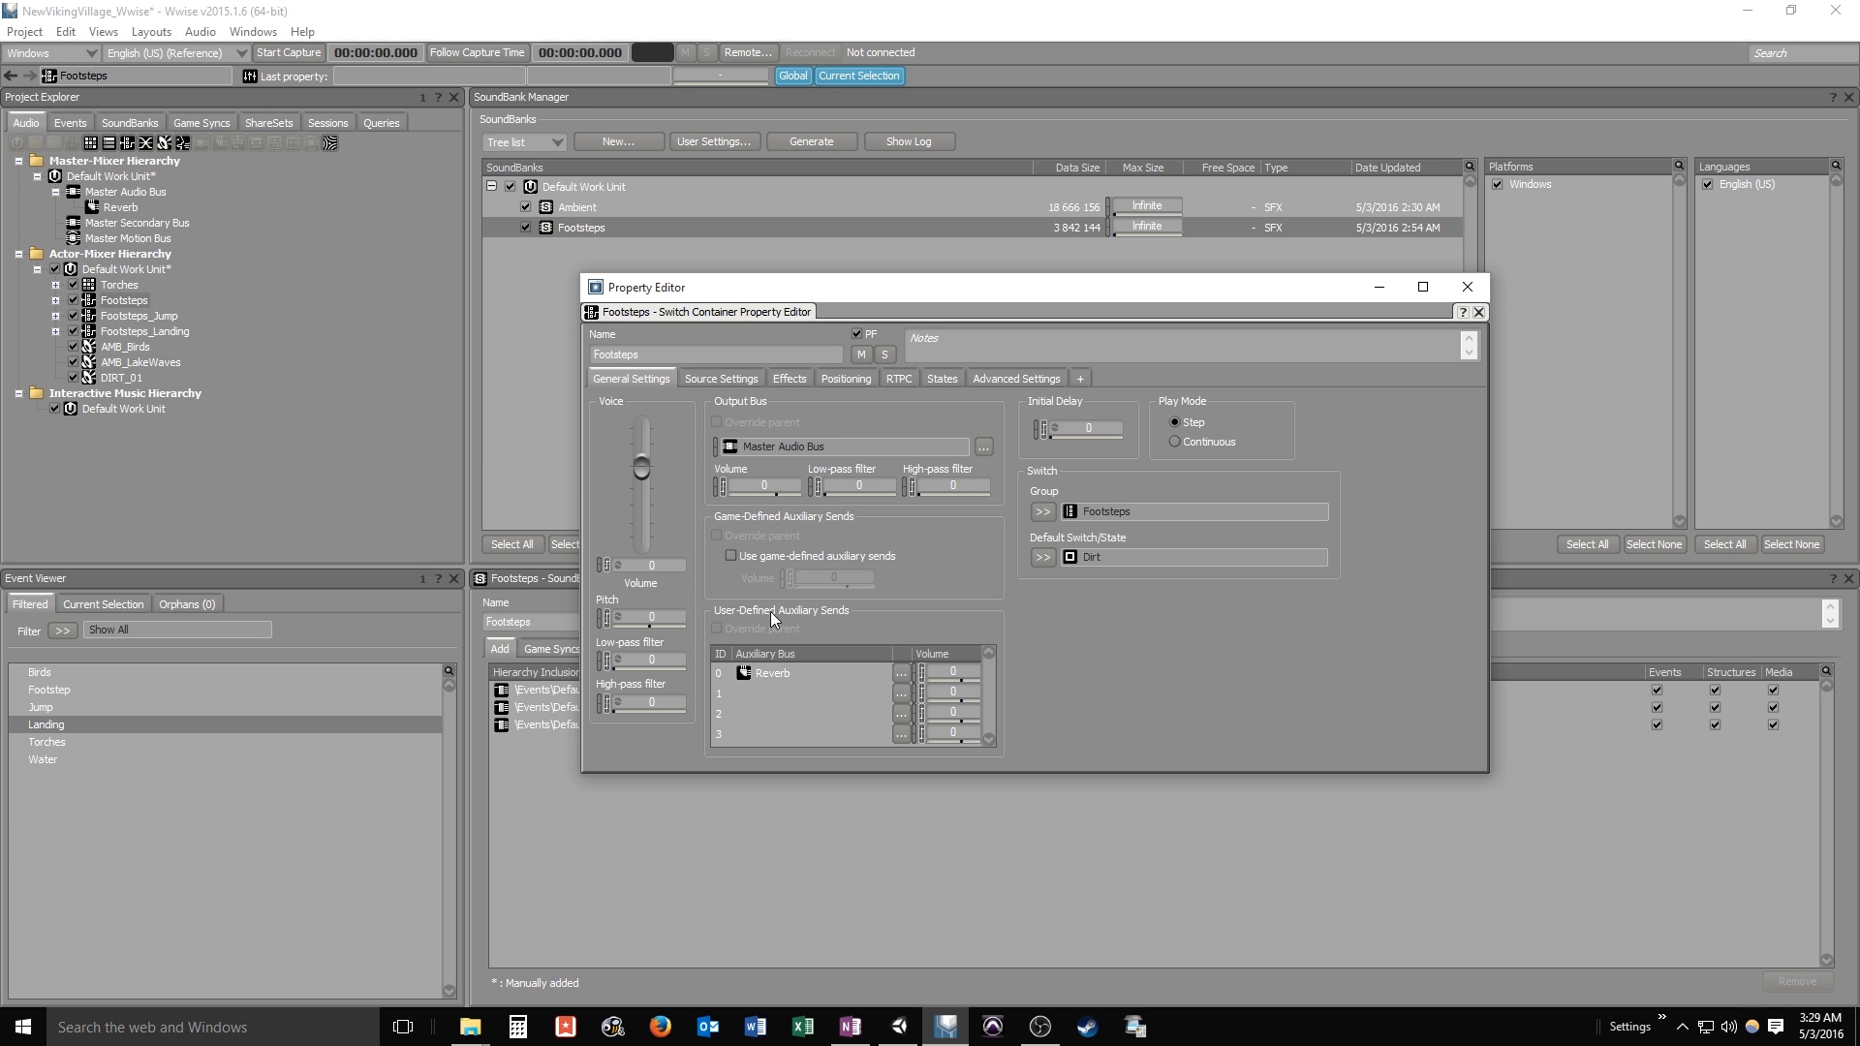
# In the Reverb bus's RoomVerb effect editor, raise the decay time to 3
pyautogui.click(120, 206)
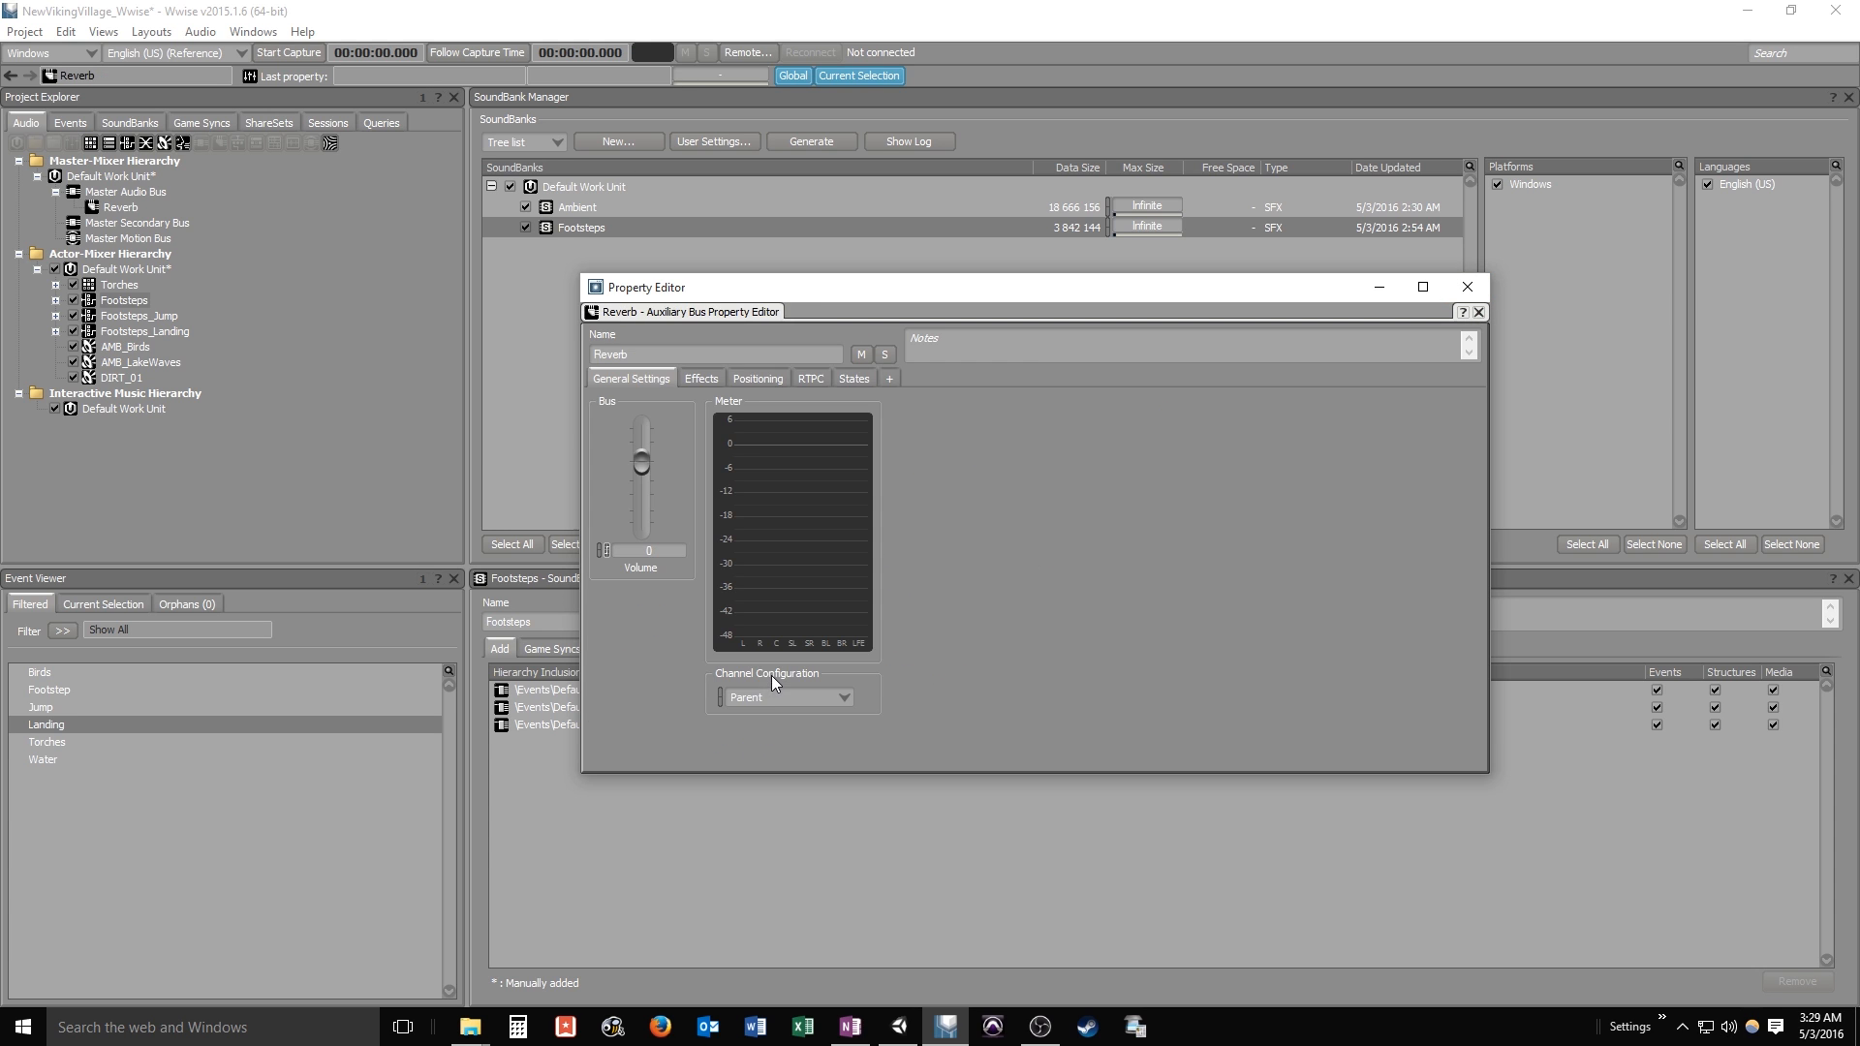
pyautogui.click(702, 377)
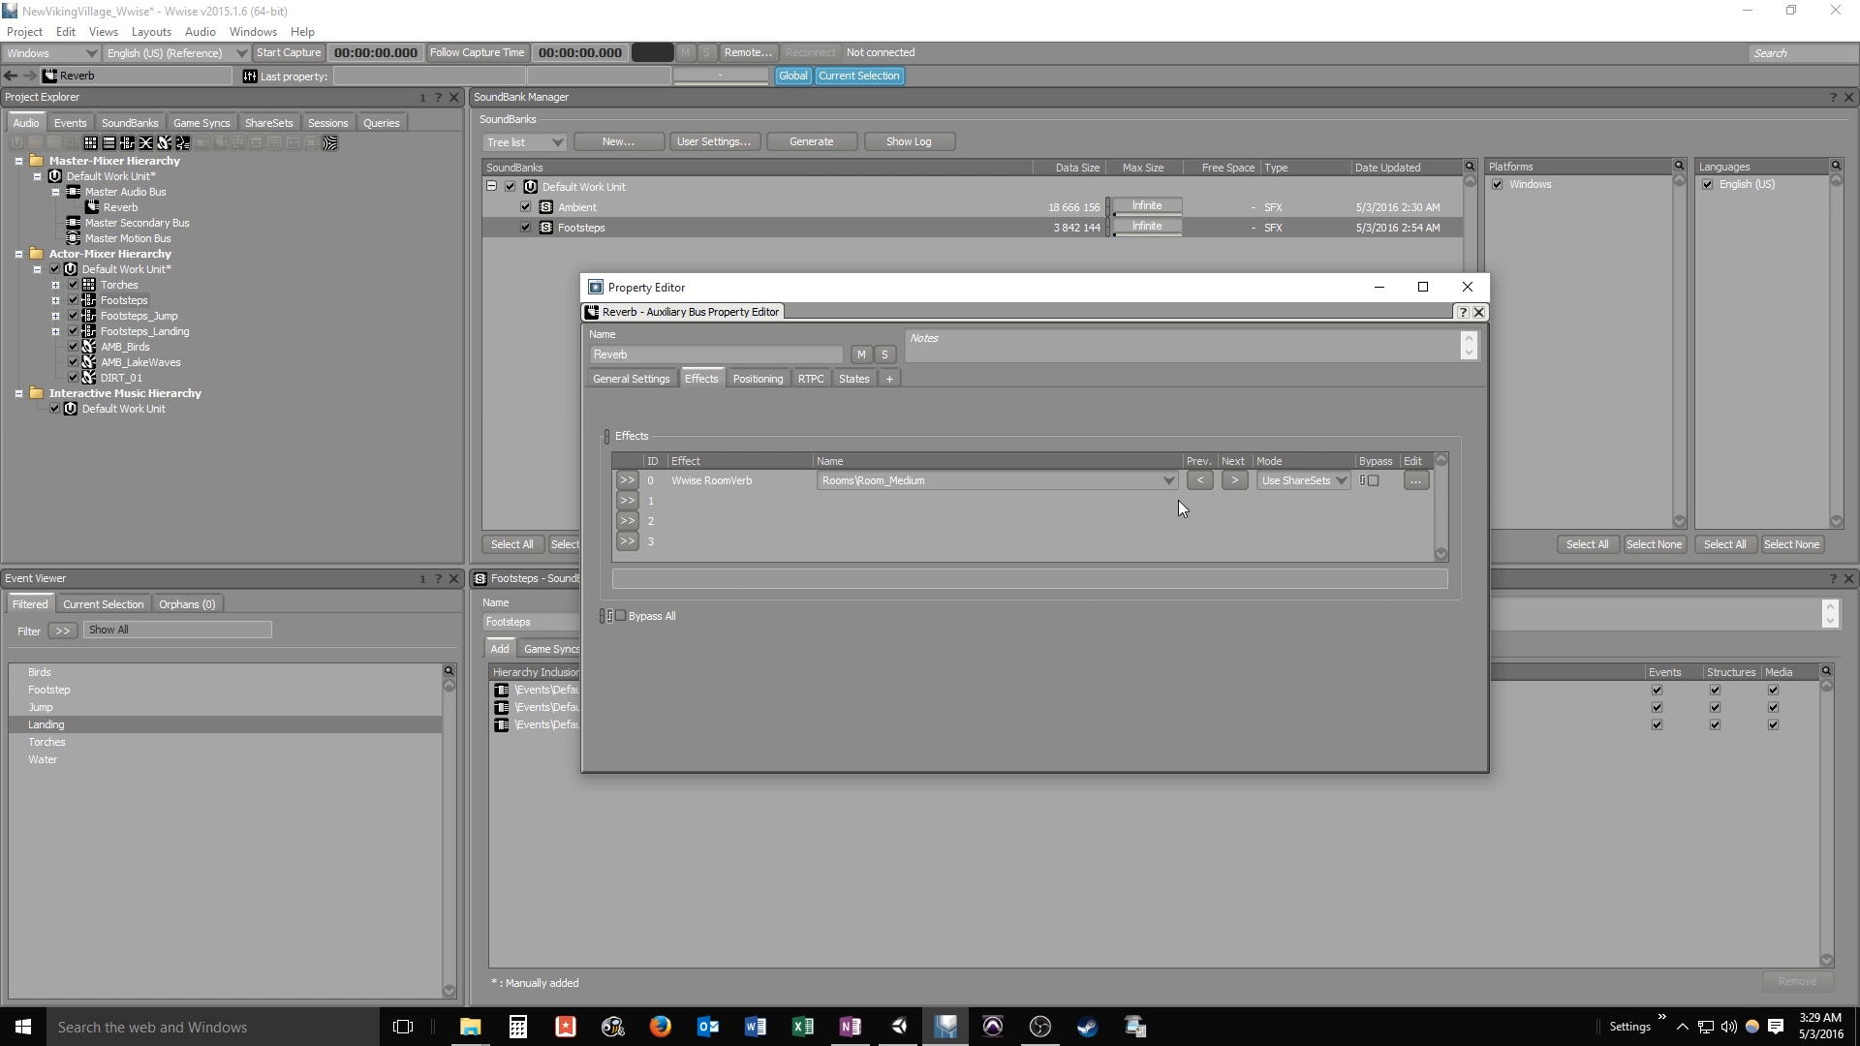
pyautogui.click(1414, 480)
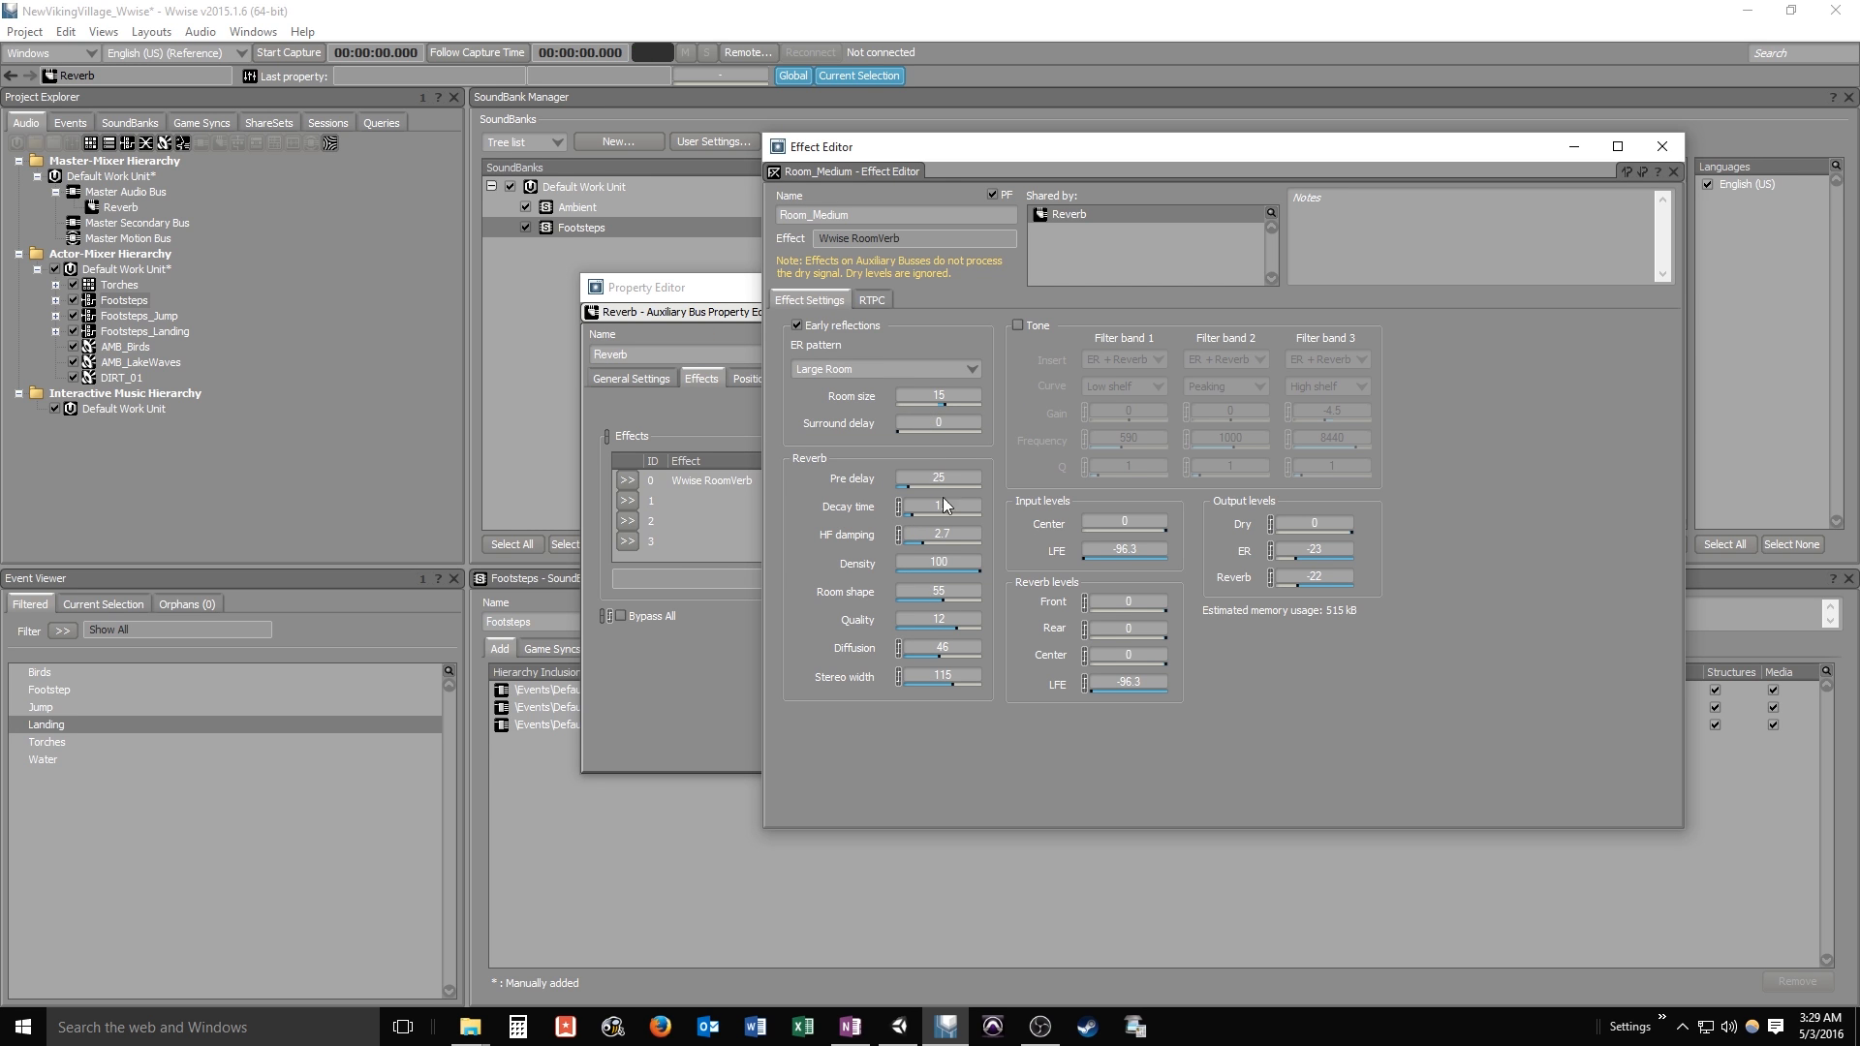
pyautogui.moveTo(942, 505); pyautogui.dragTo(912, 505)
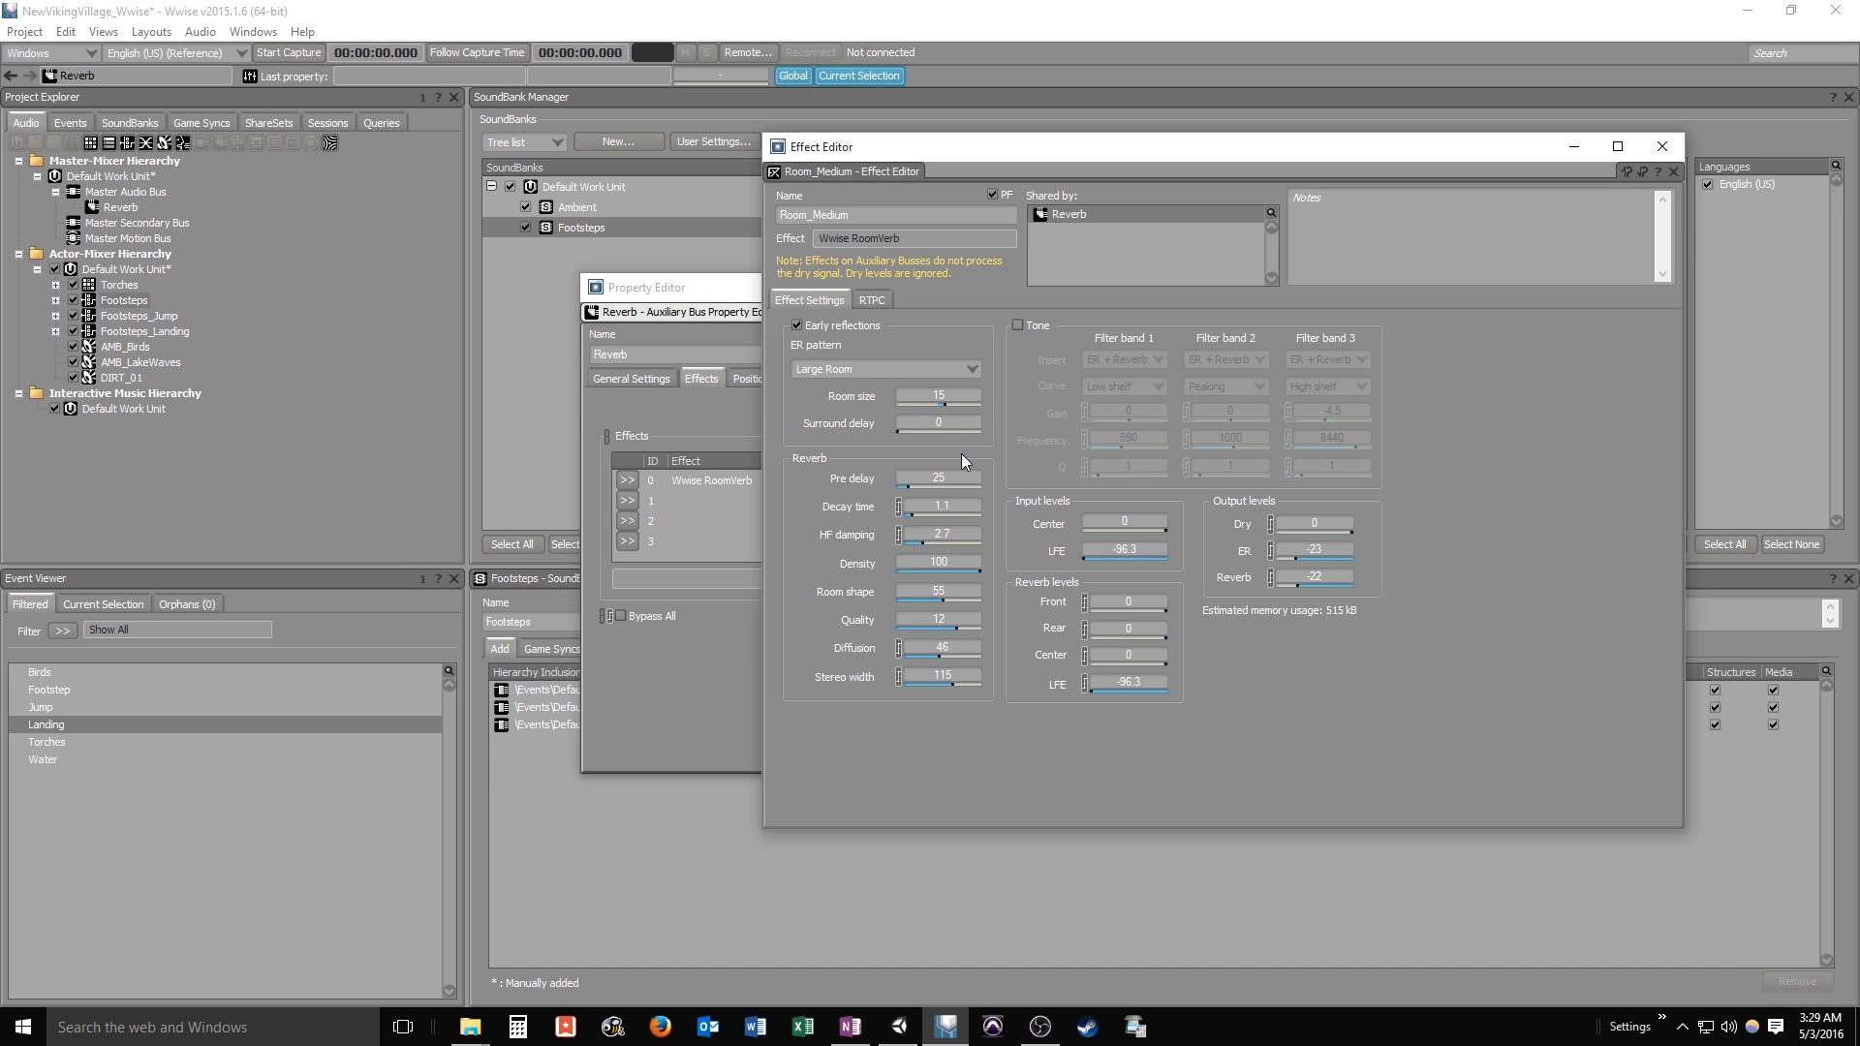
pyautogui.moveTo(988, 573)
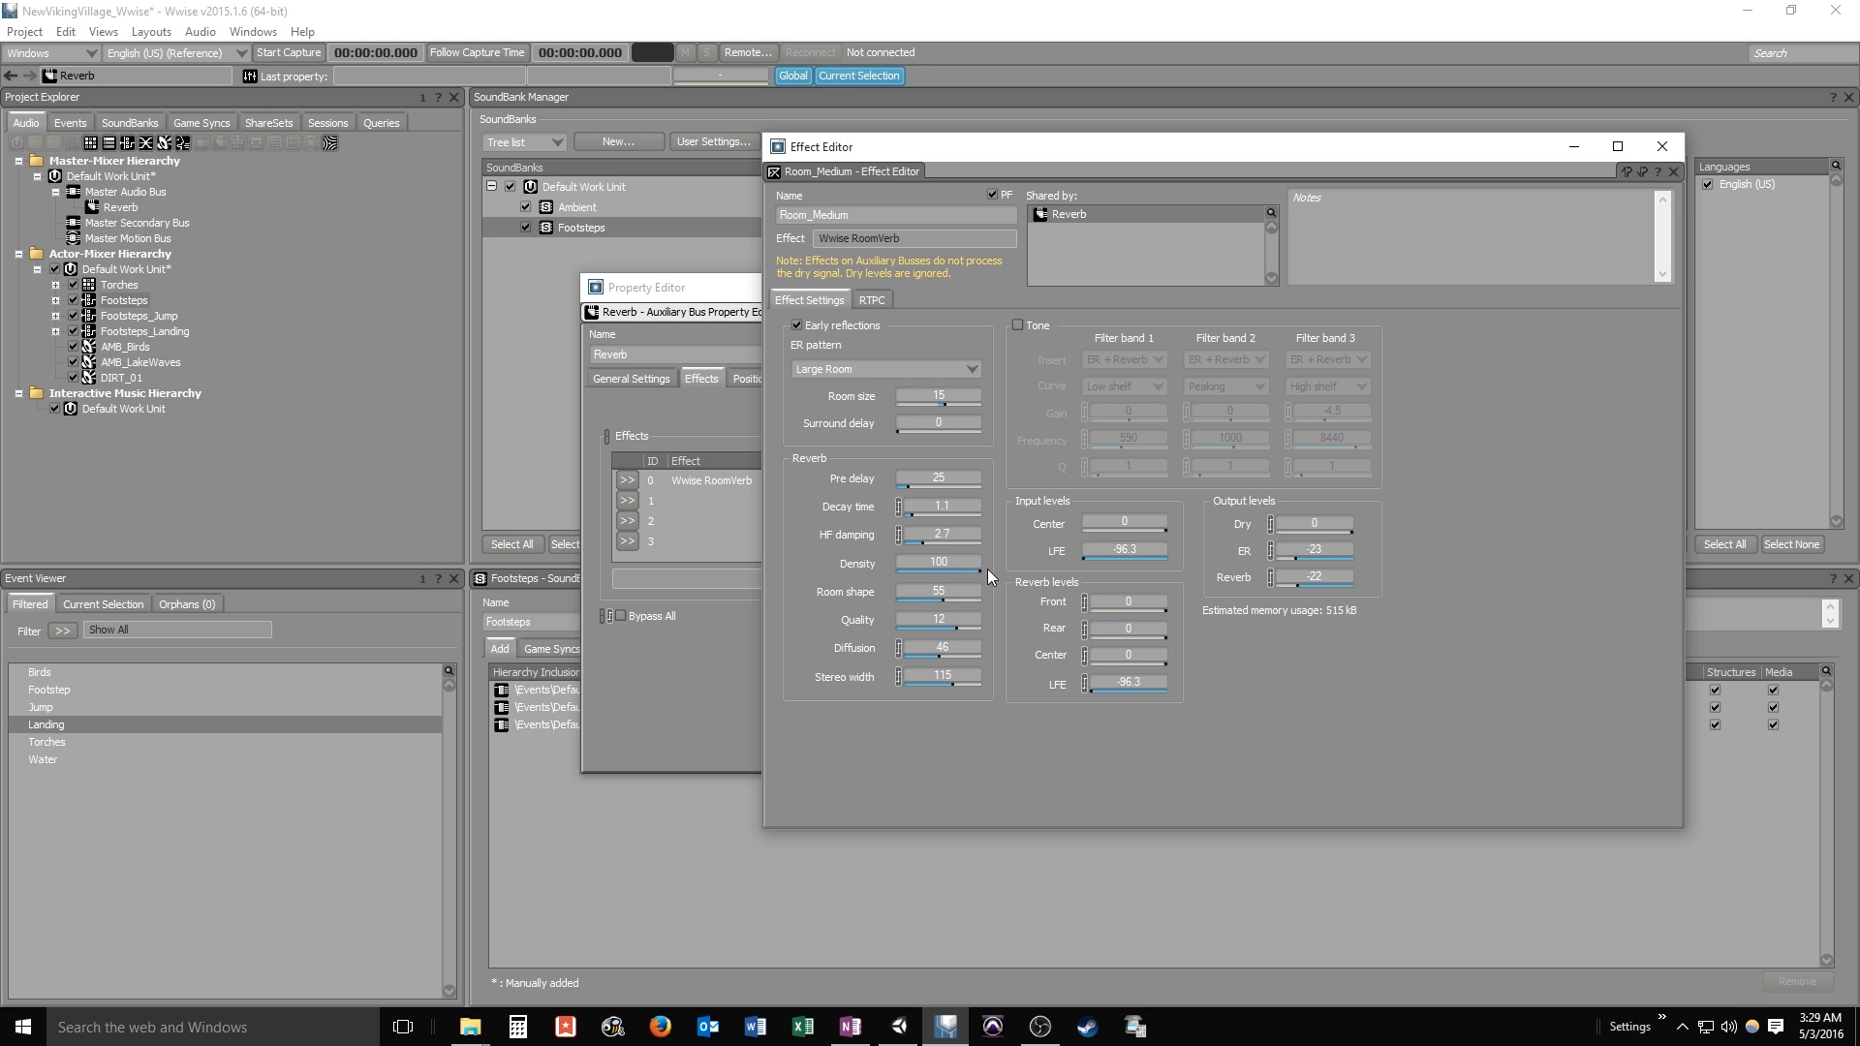
pyautogui.moveTo(918, 505); pyautogui.dragTo(938, 535)
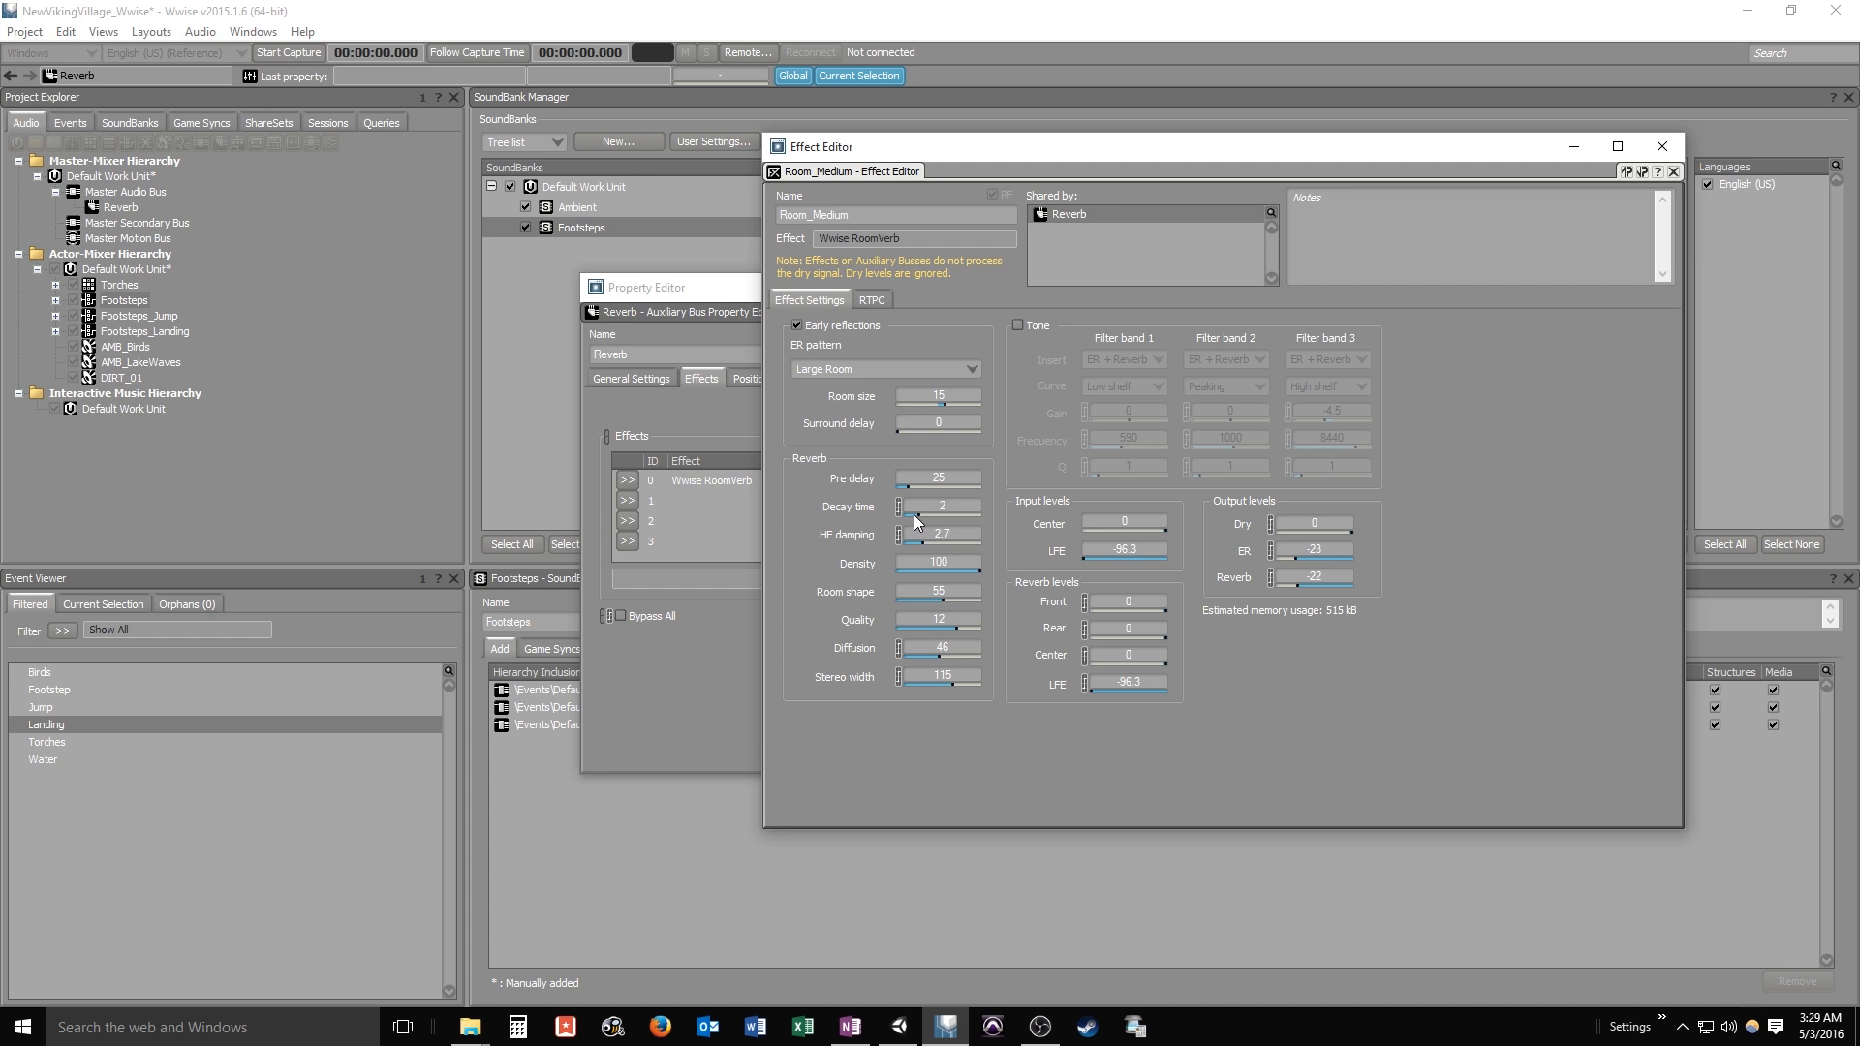
pyautogui.moveTo(937, 505); pyautogui.dragTo(885, 527)
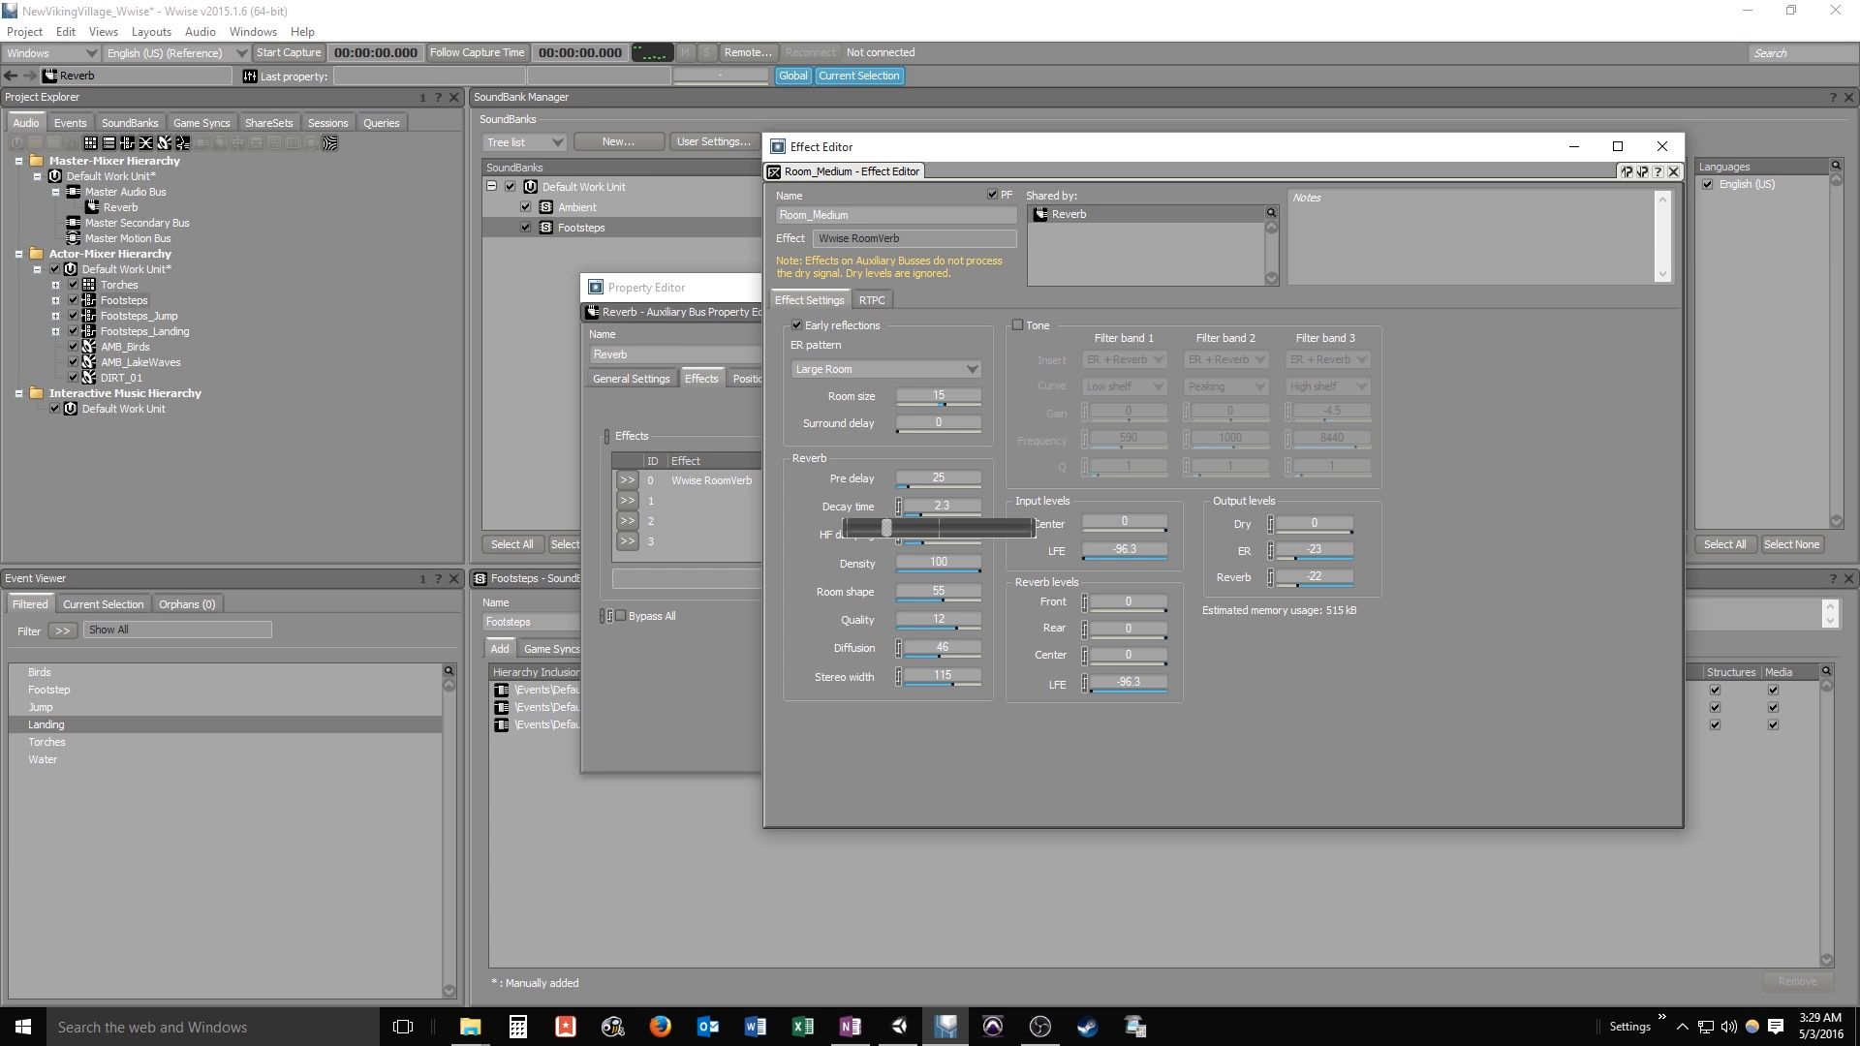
pyautogui.moveTo(887, 527); pyautogui.dragTo(897, 526)
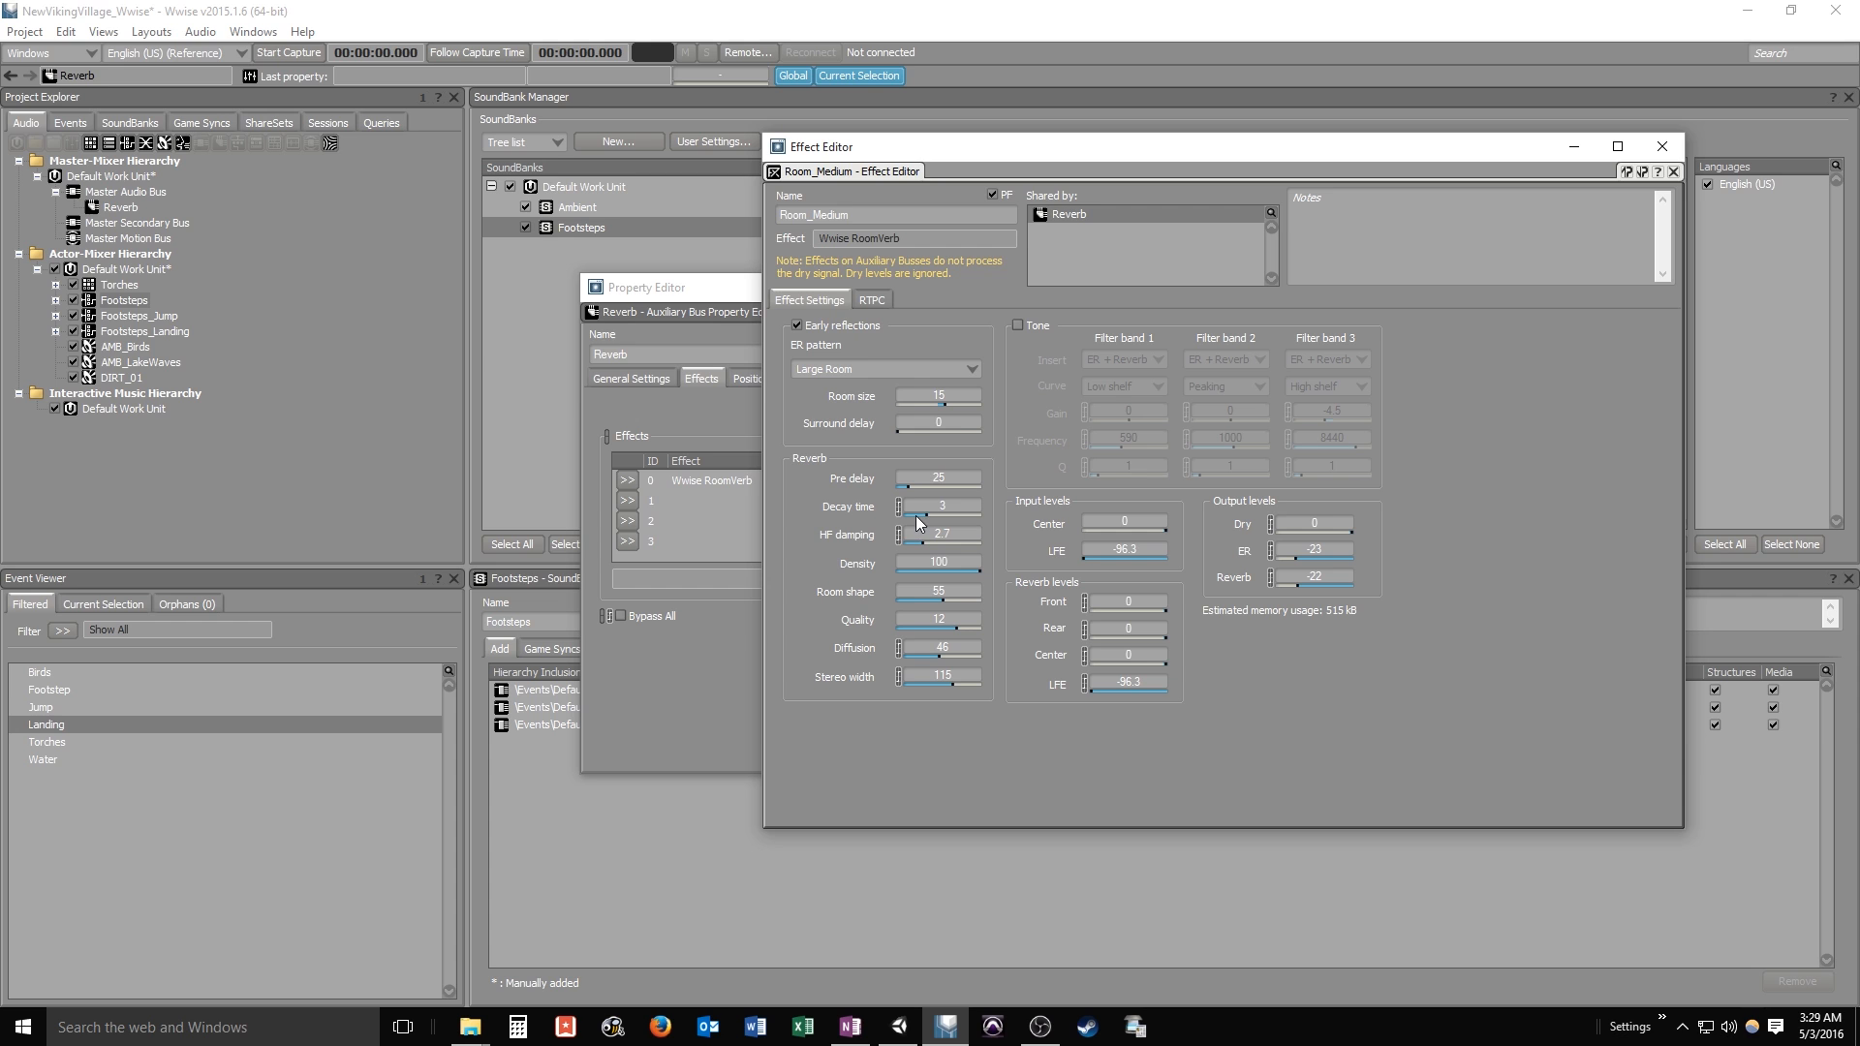
pyautogui.moveTo(883, 422)
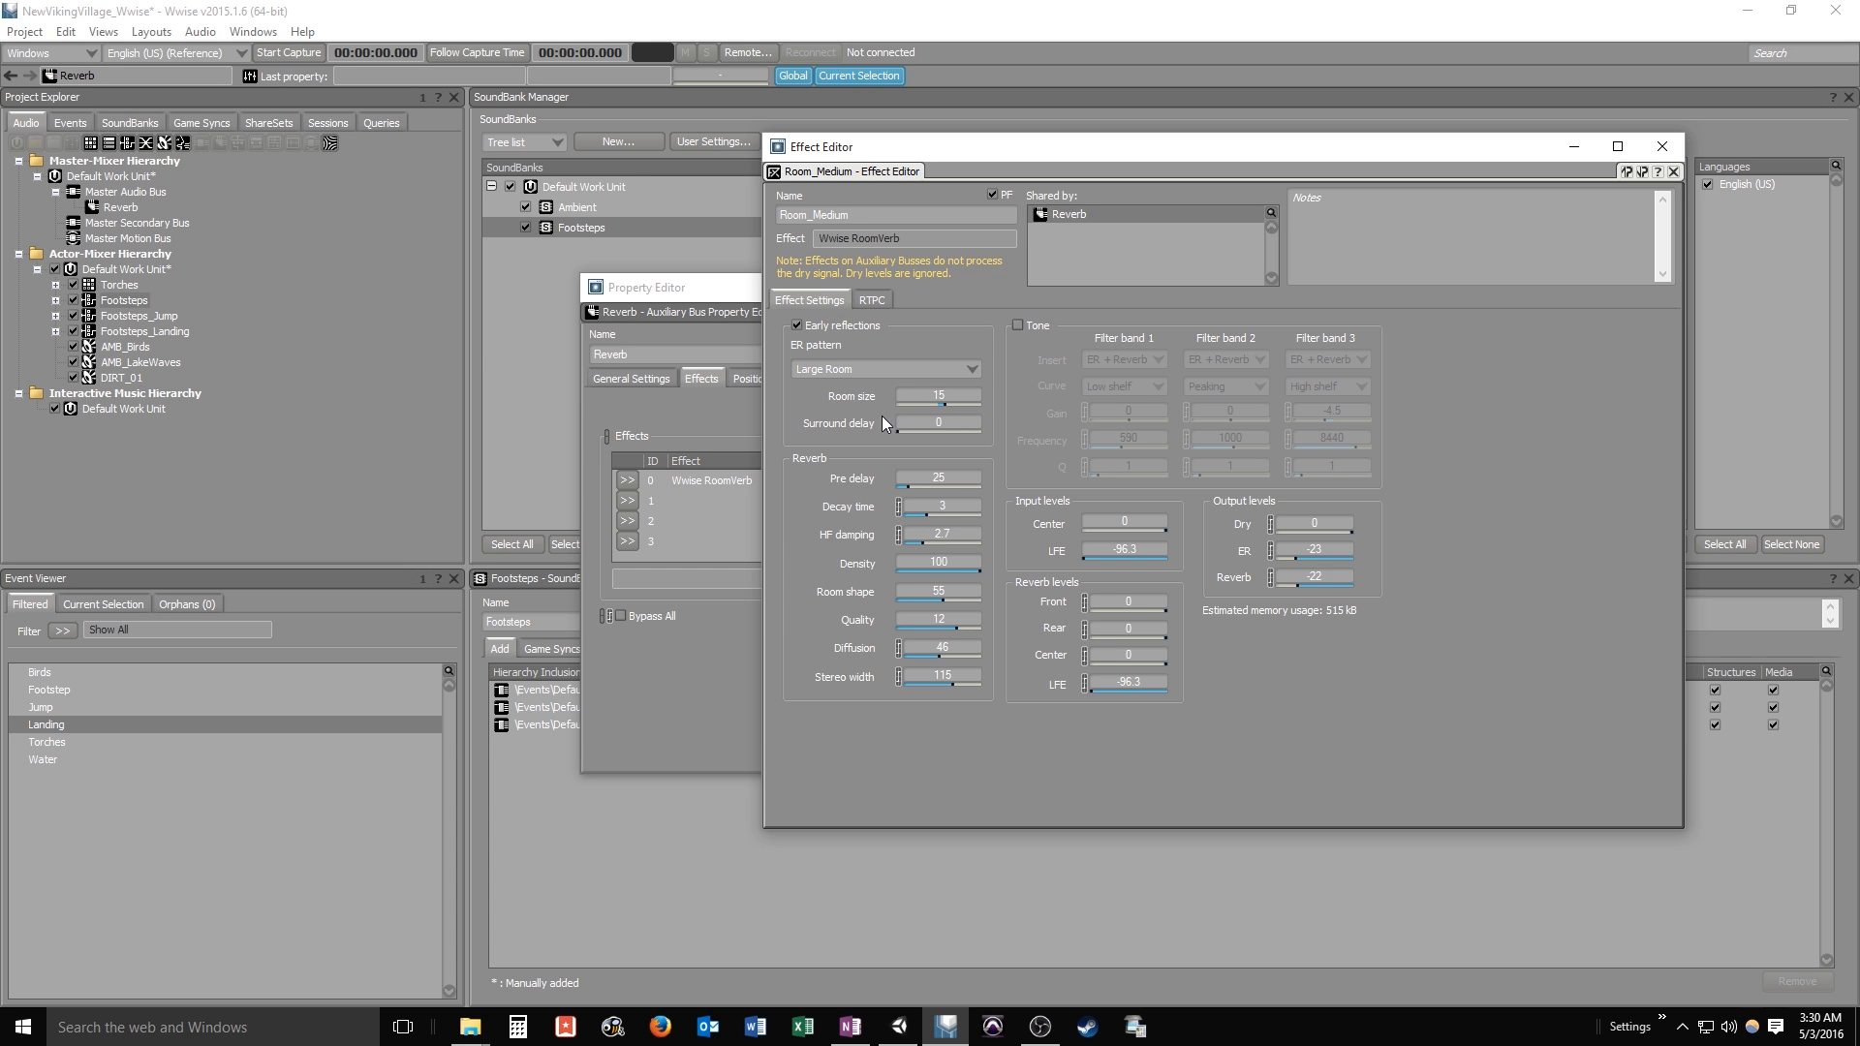
pyautogui.moveTo(878, 504)
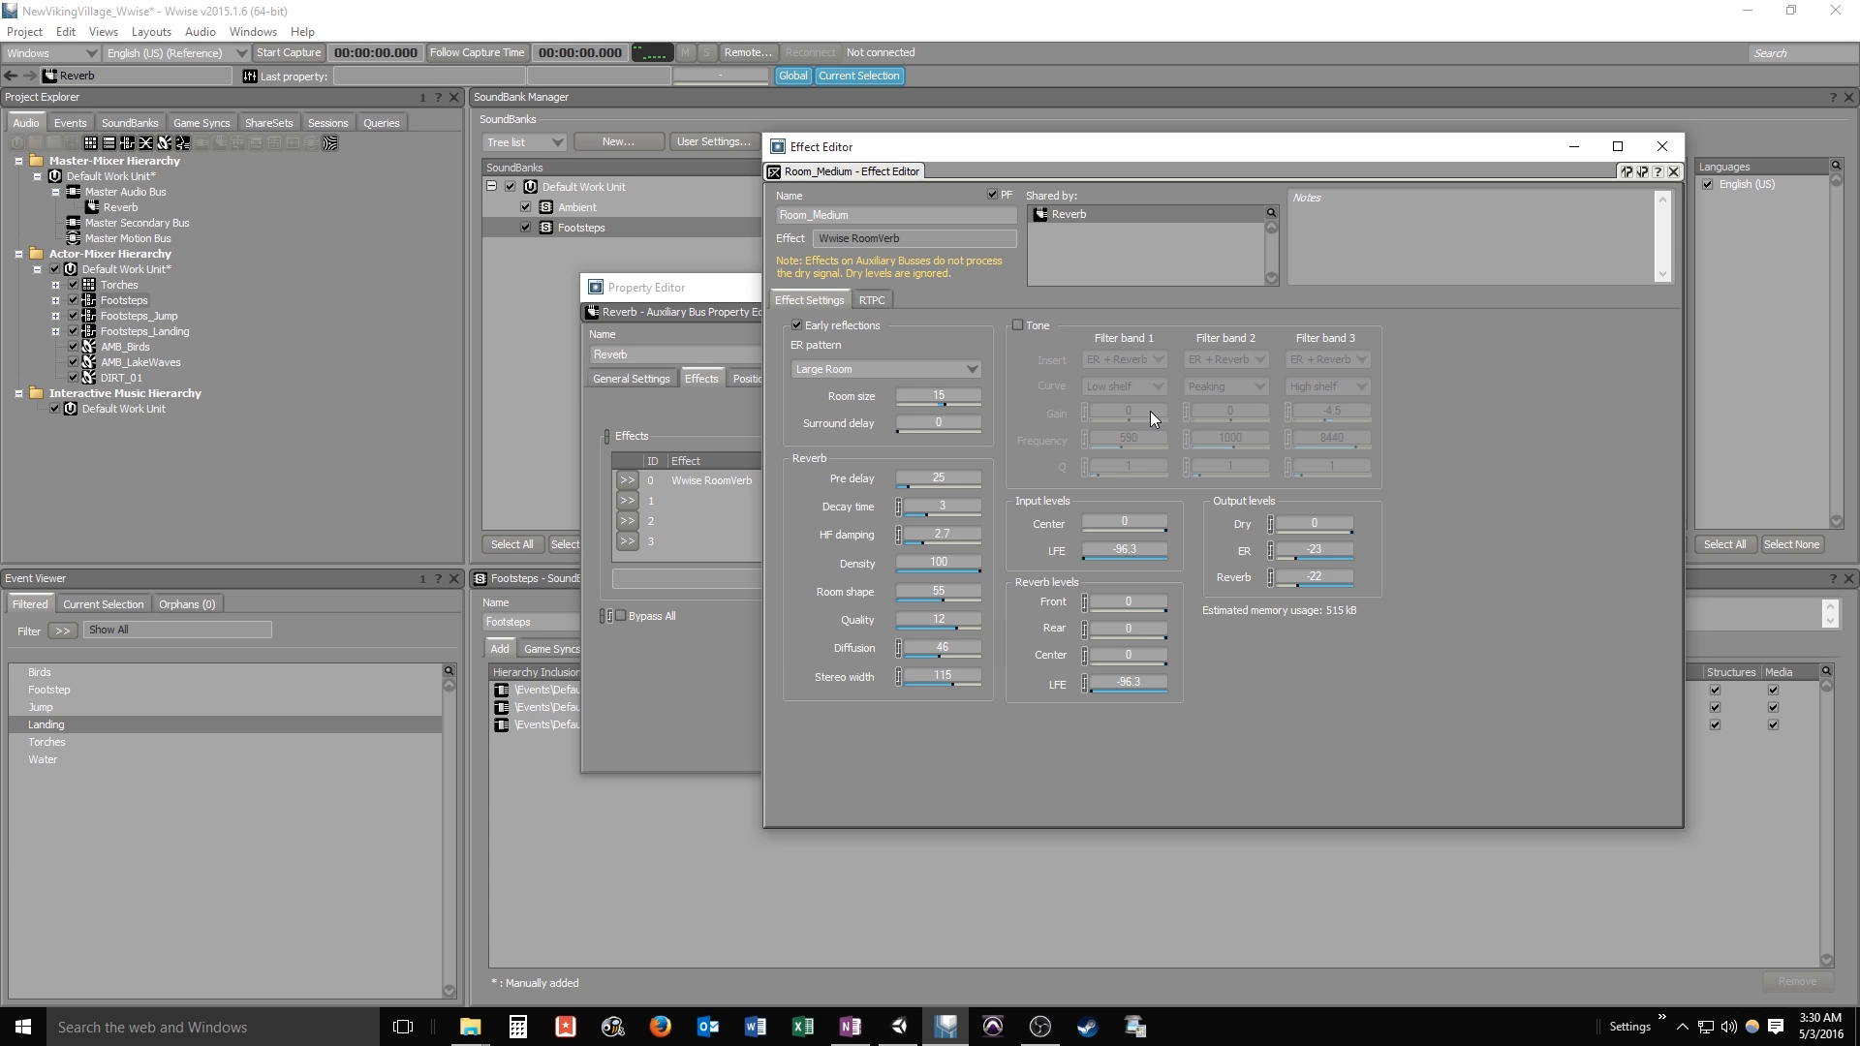
pyautogui.moveTo(1123, 616)
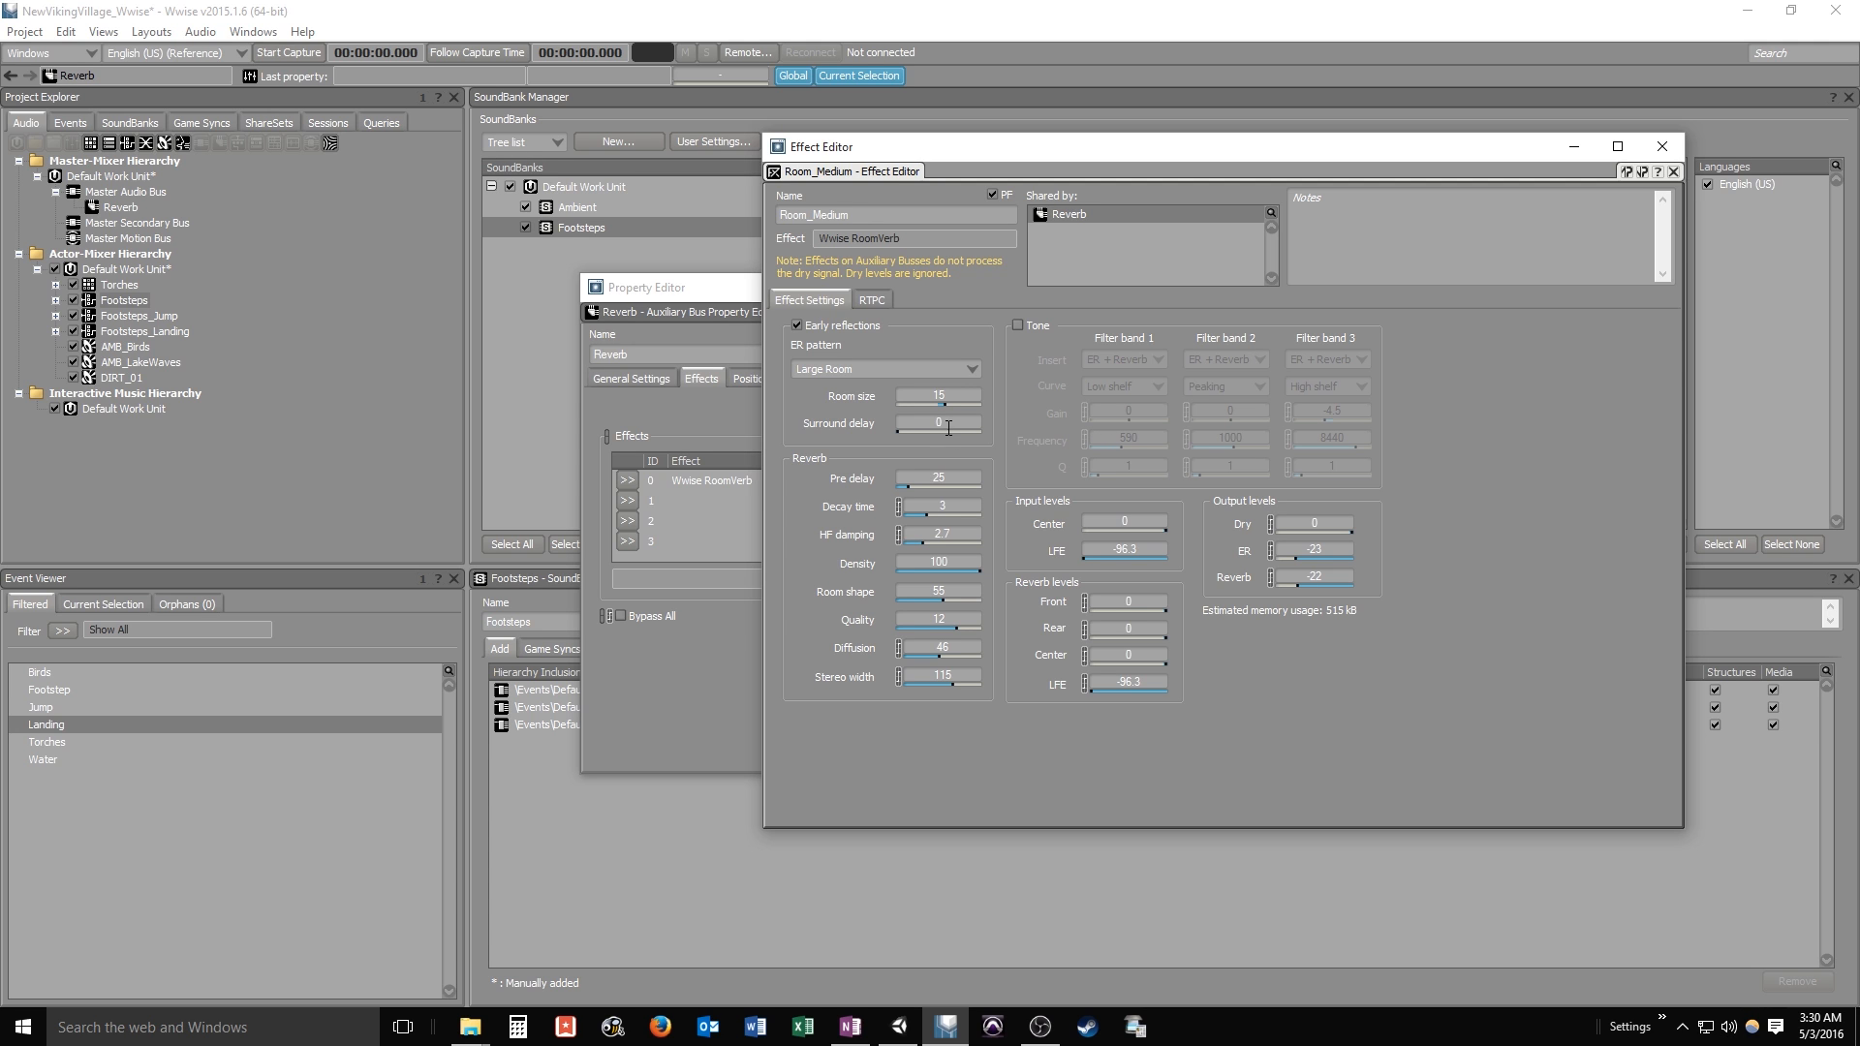
pyautogui.moveTo(899, 449)
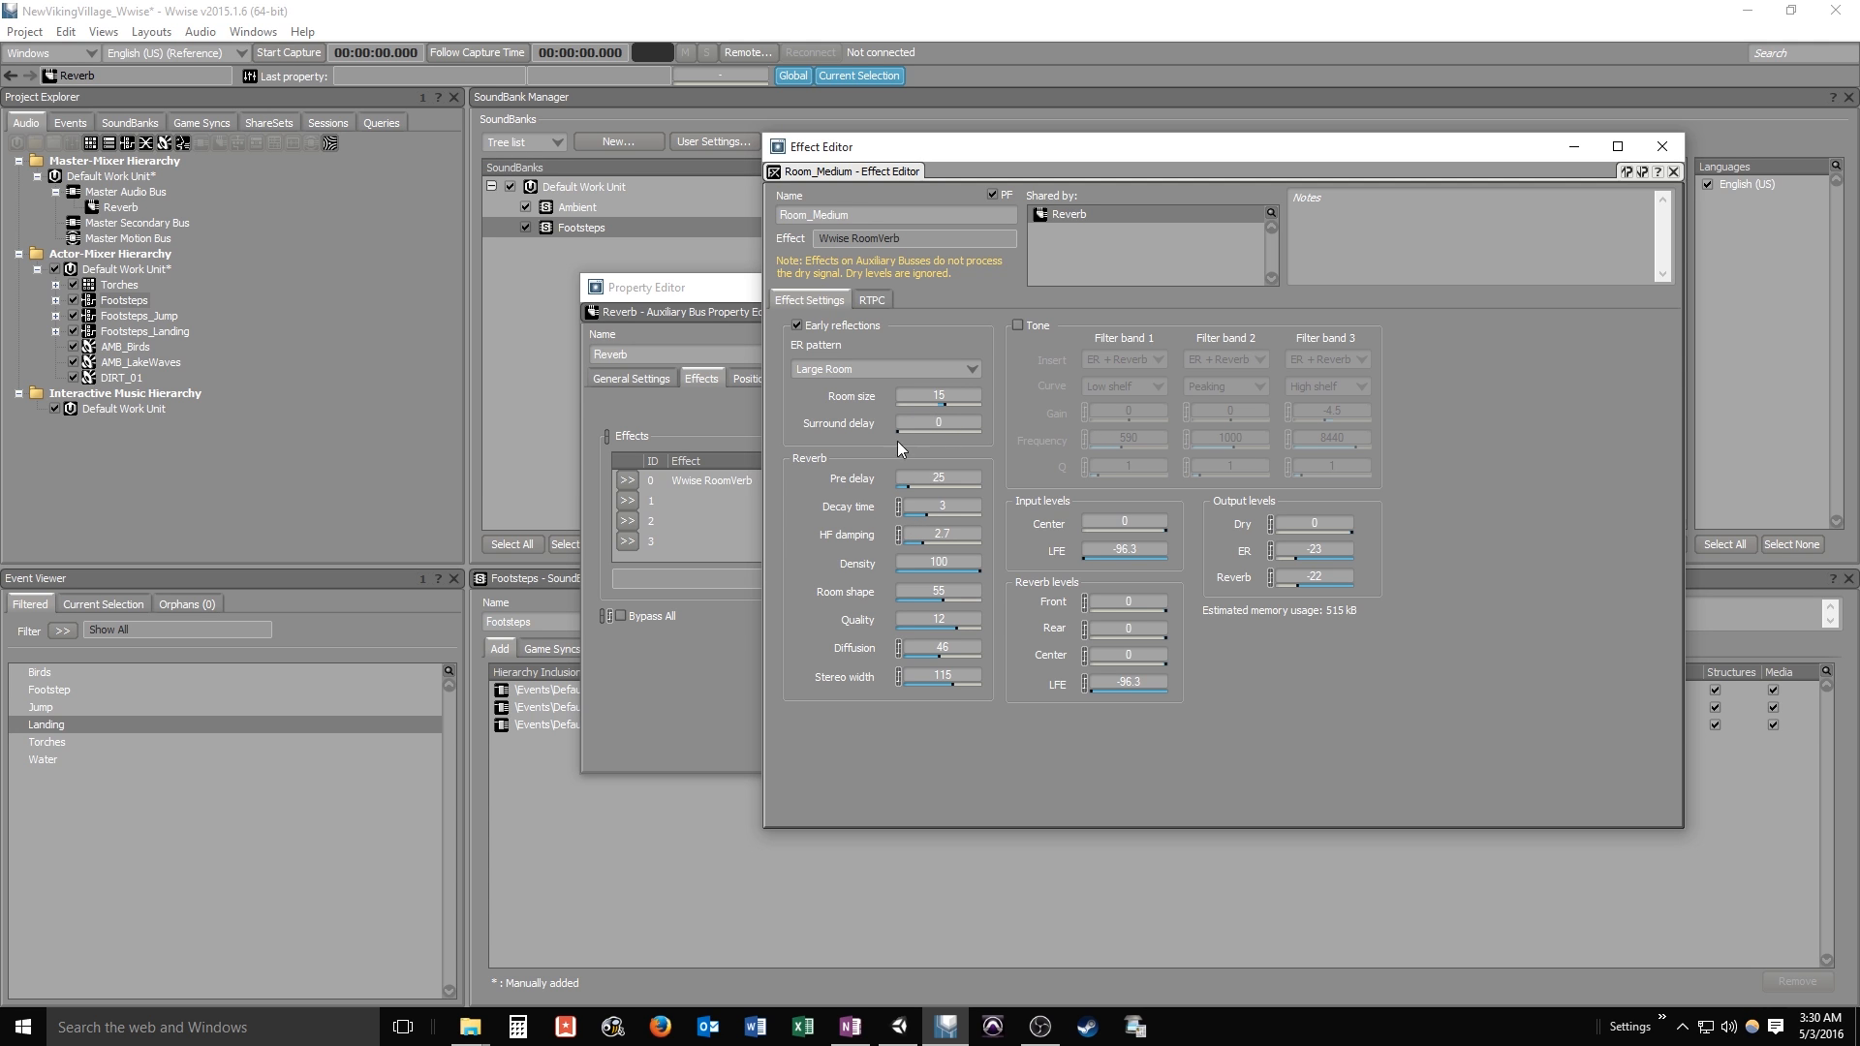
pyautogui.moveTo(982, 647)
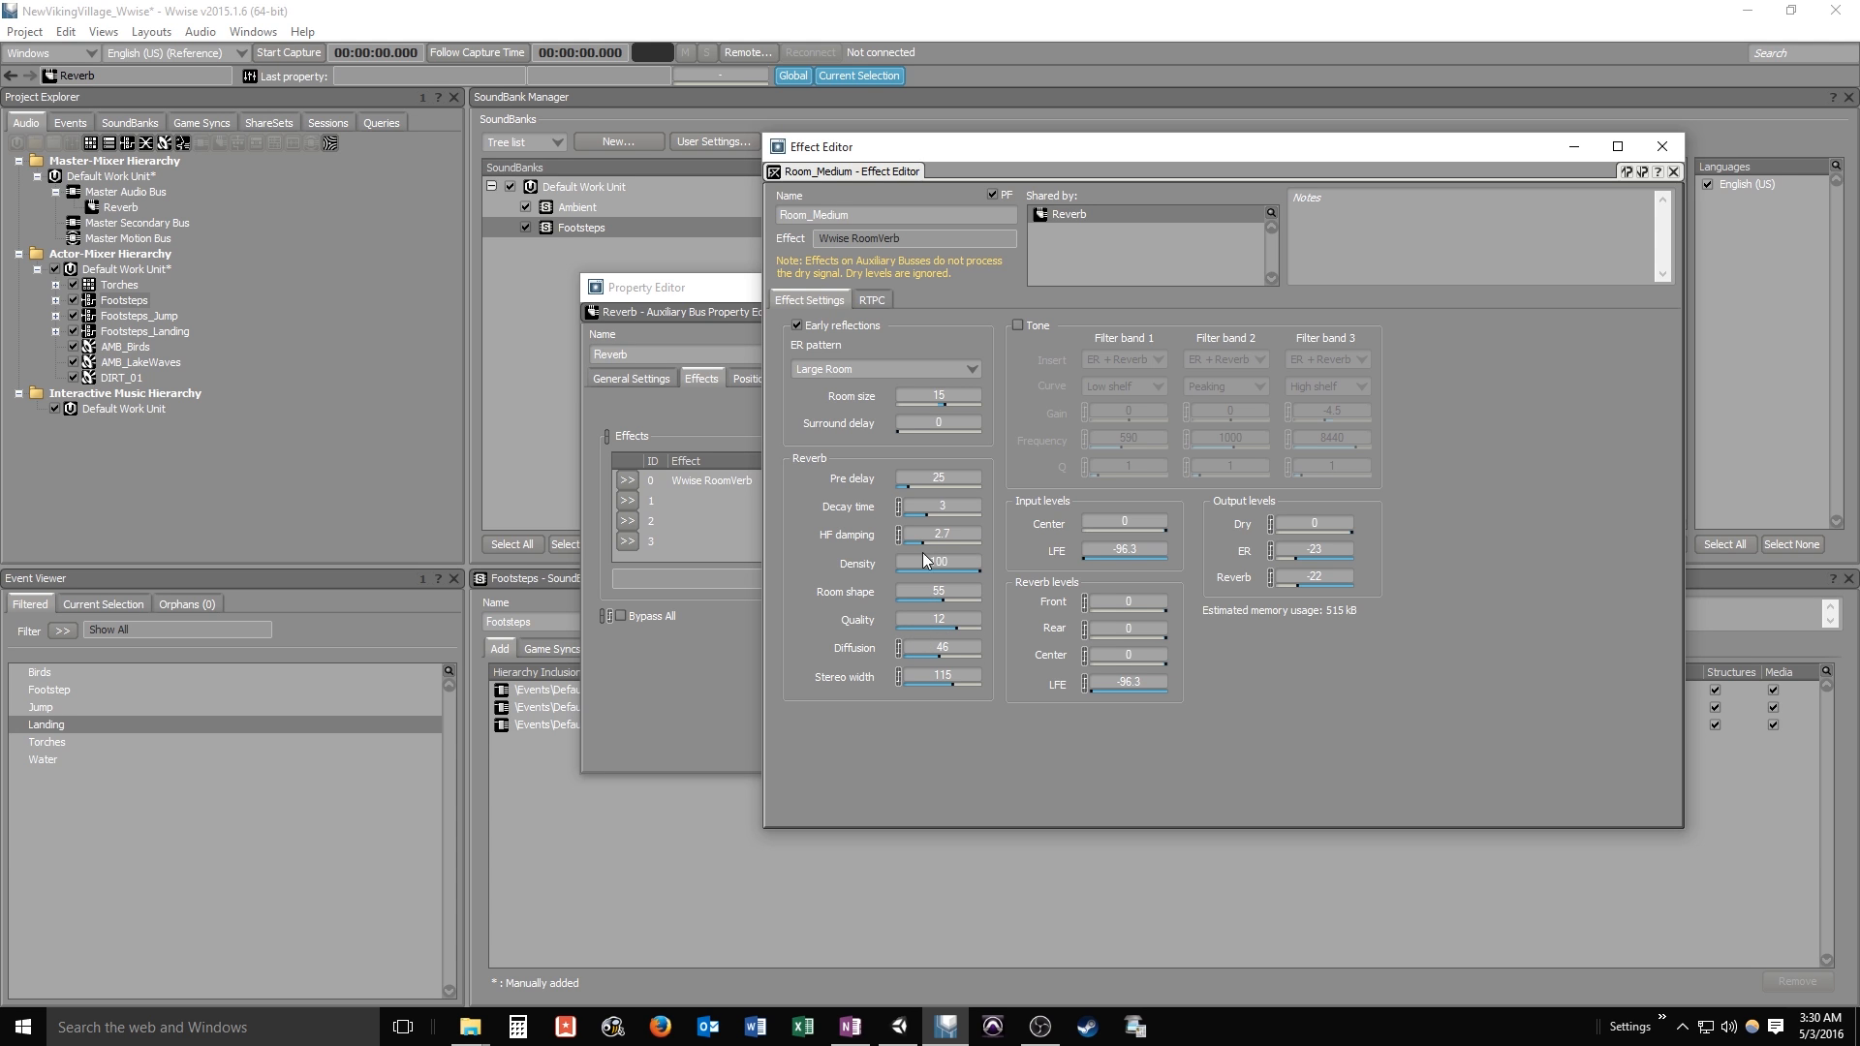
# Set the RoomVerb HF damping to 3.4
pyautogui.moveTo(904, 535); pyautogui.dragTo(926, 535)
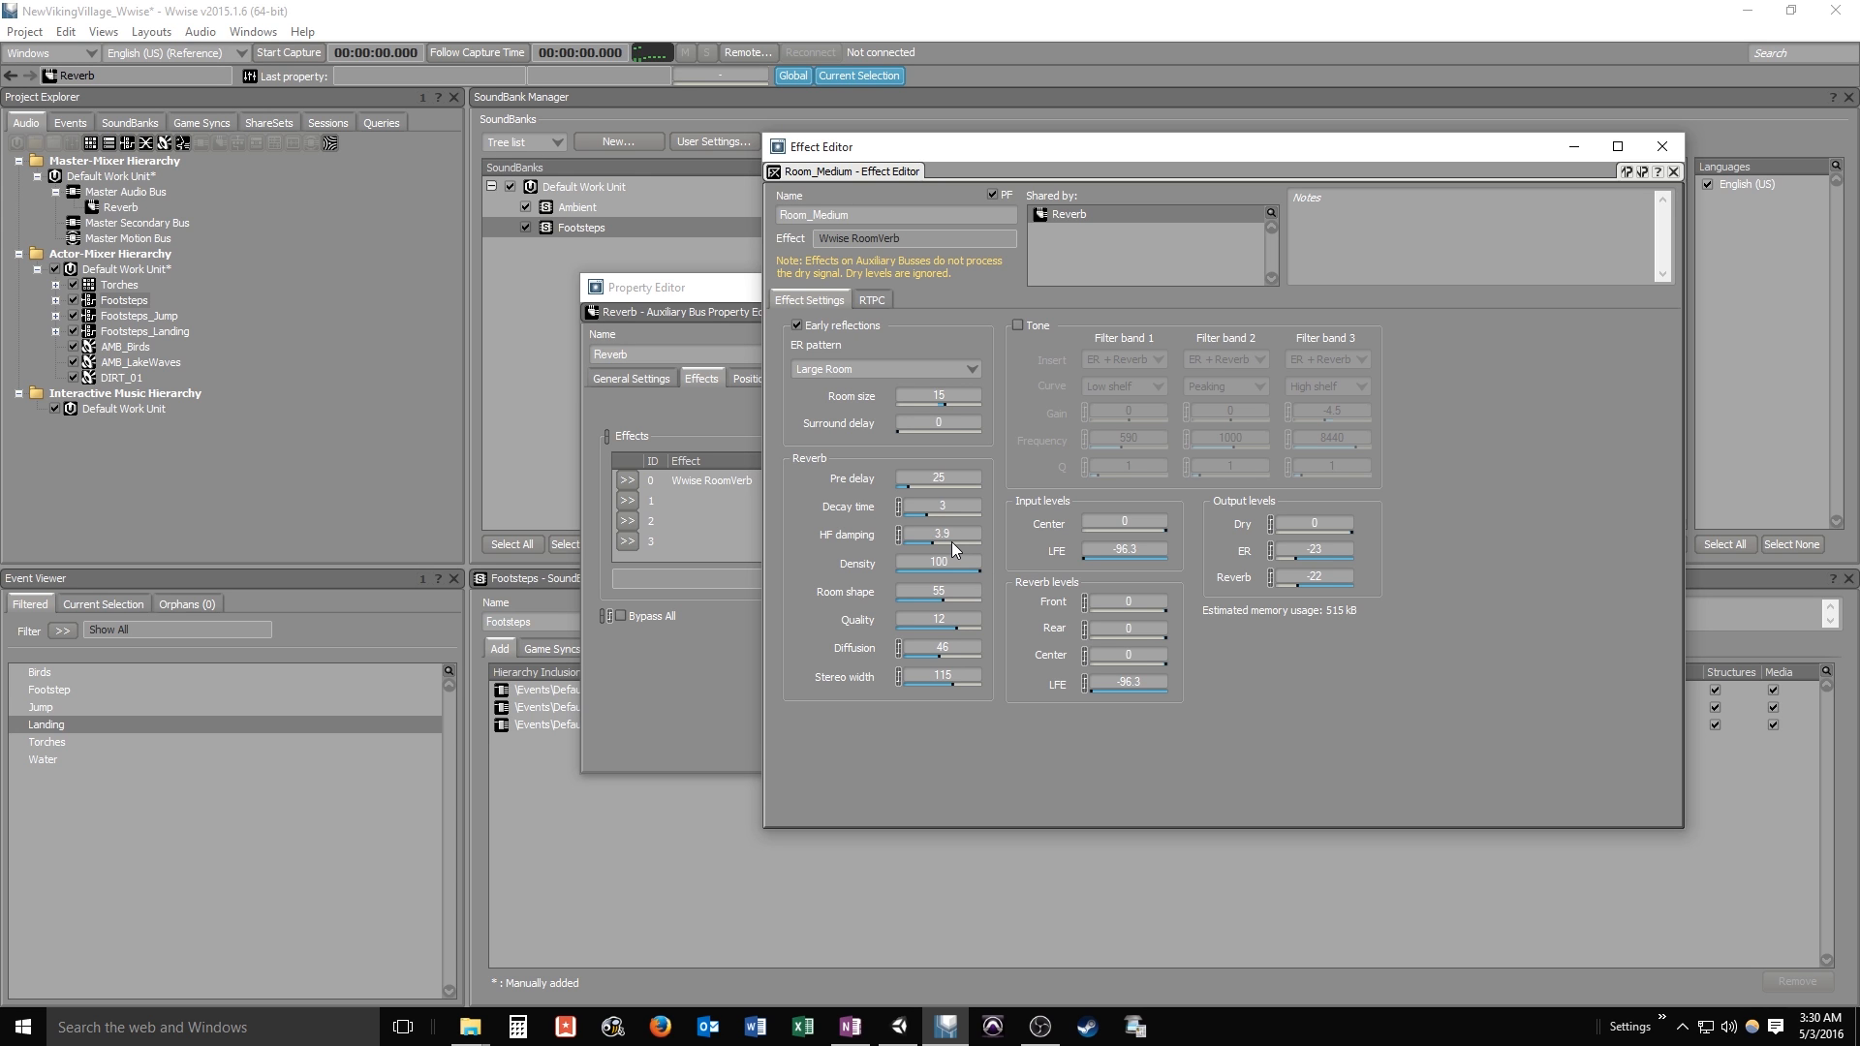
pyautogui.moveTo(976, 535); pyautogui.dragTo(934, 548)
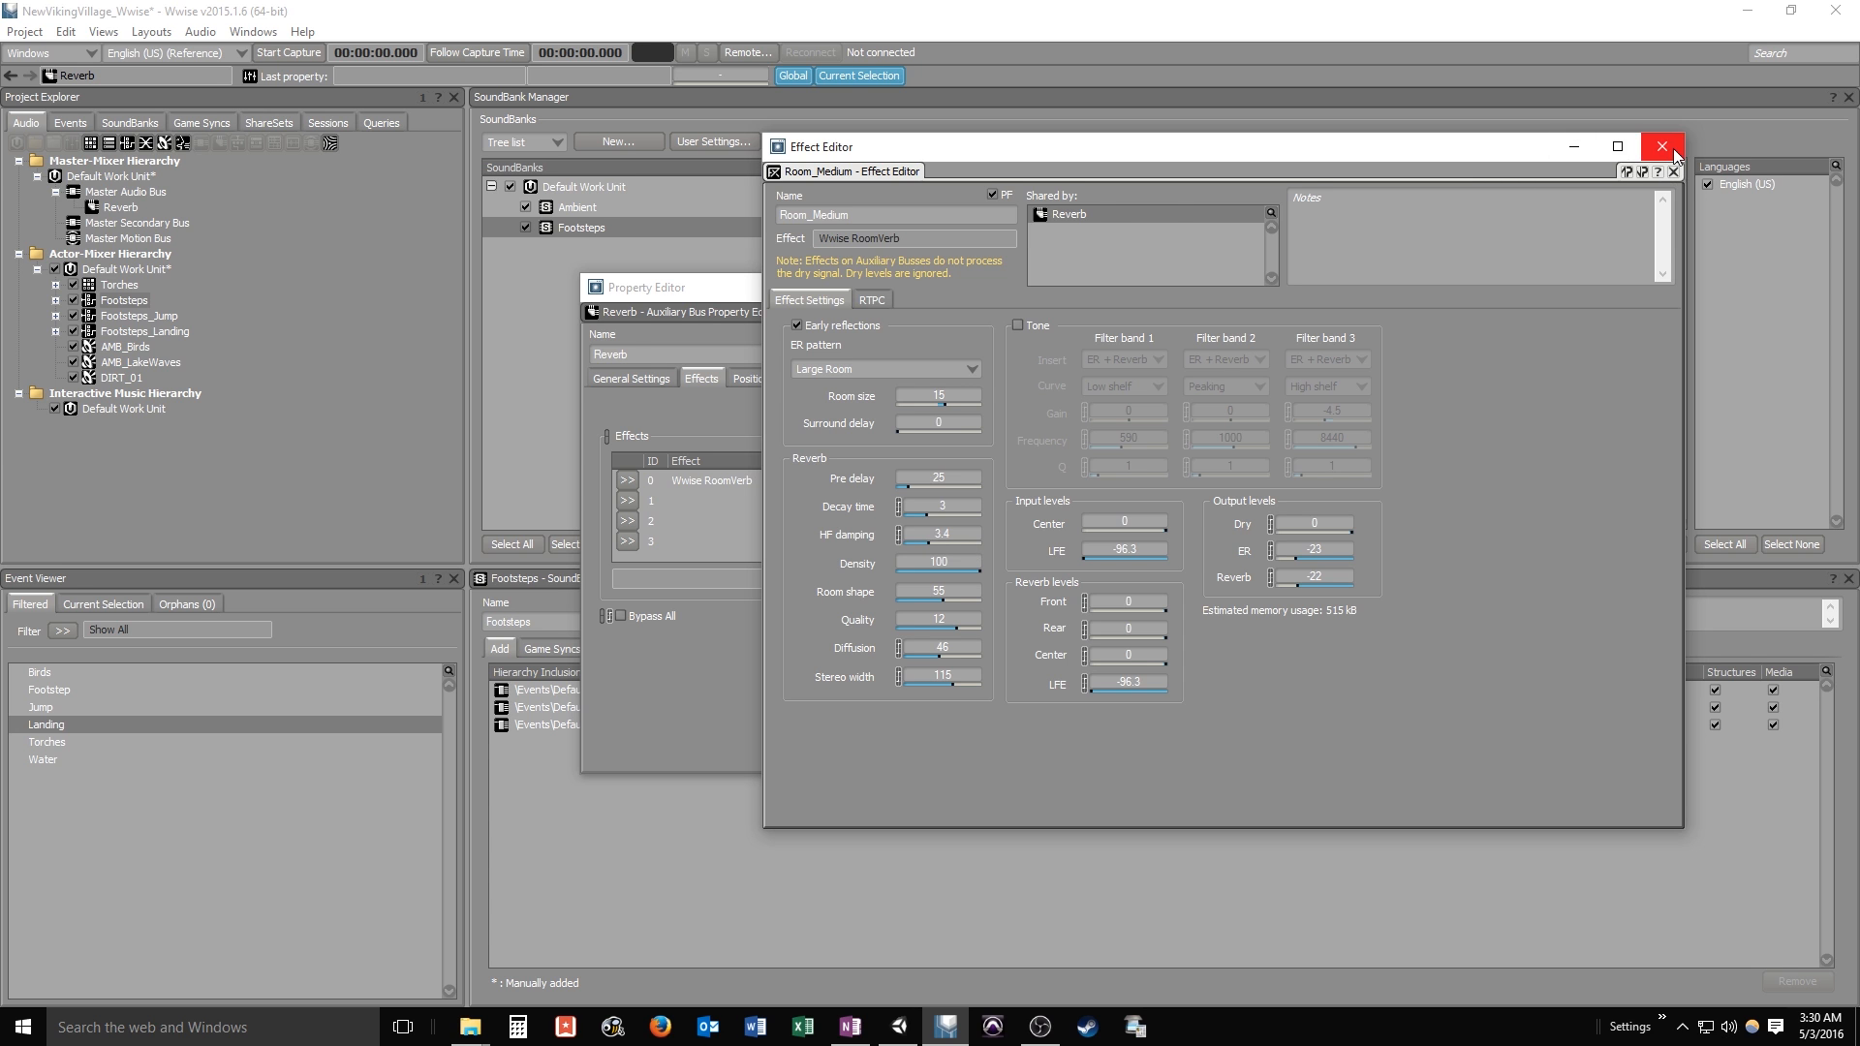
# Close the Reverb editors and show the Footsteps container's General Settings
pyautogui.click(1660, 147)
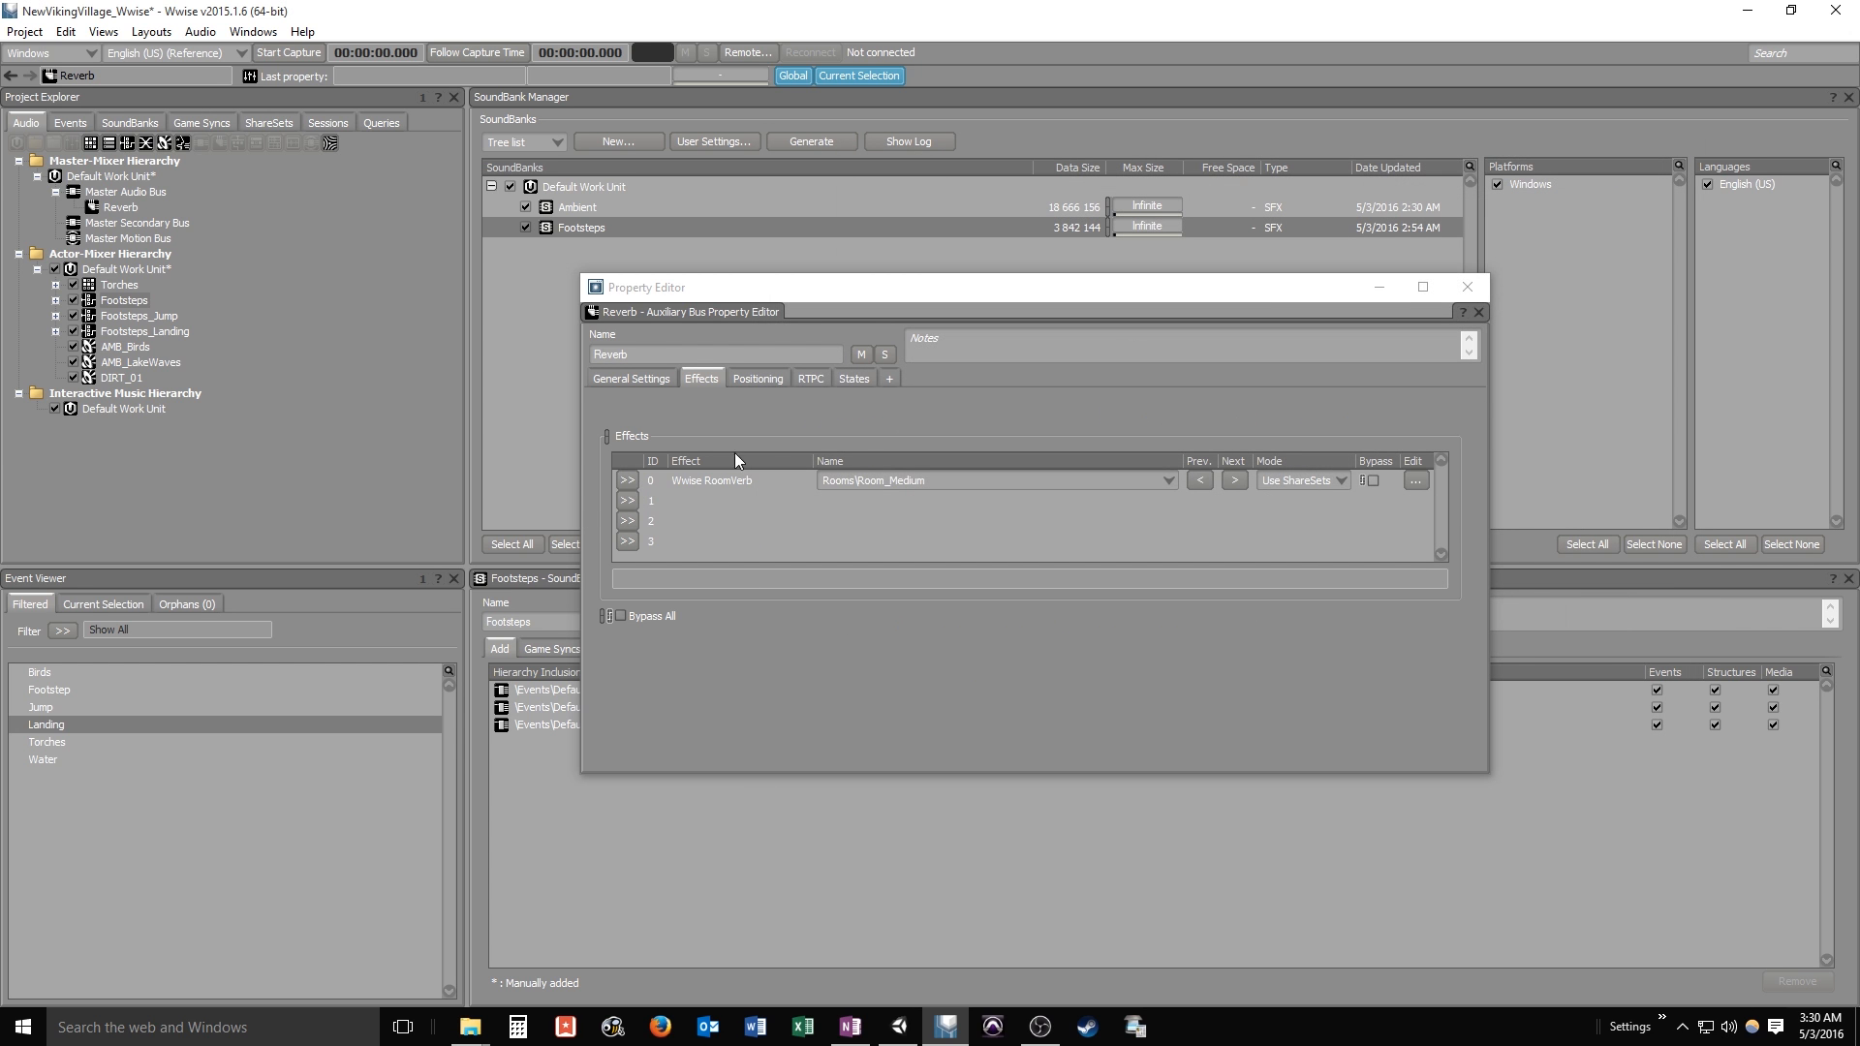
pyautogui.click(1468, 287)
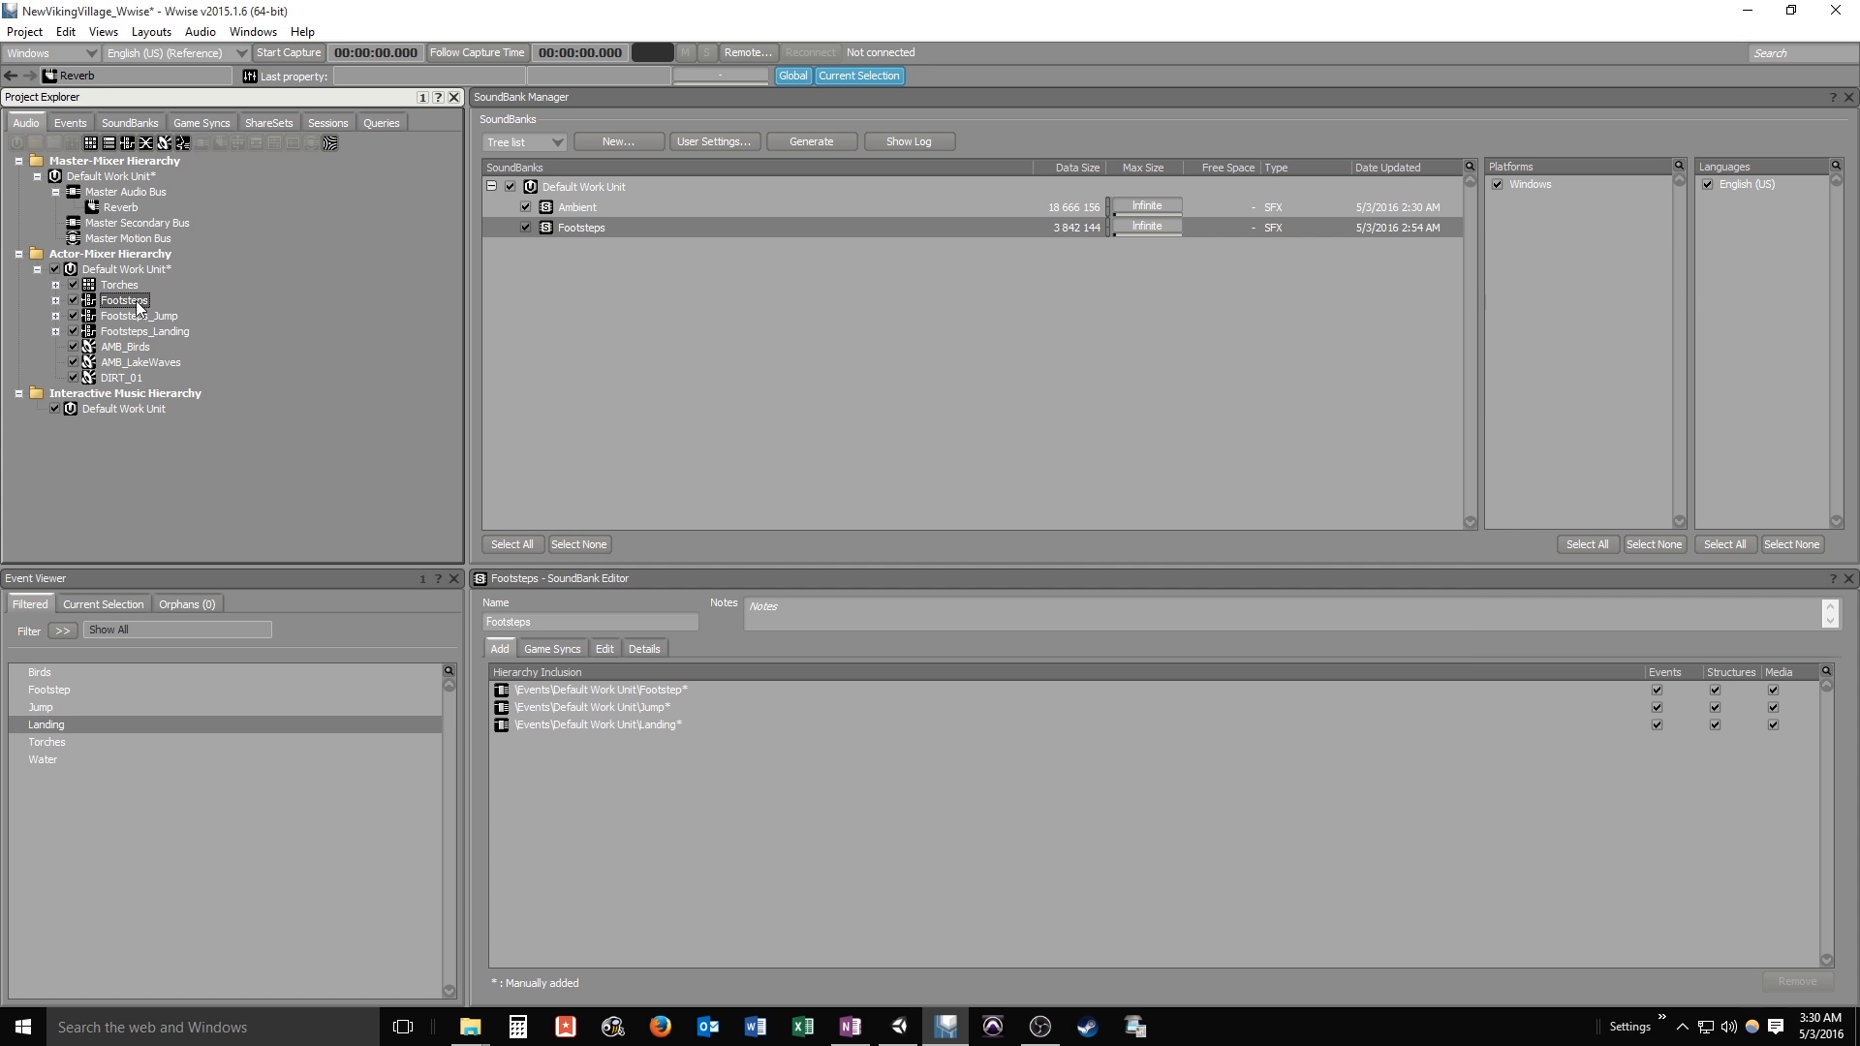
pyautogui.doubleClick(124, 299)
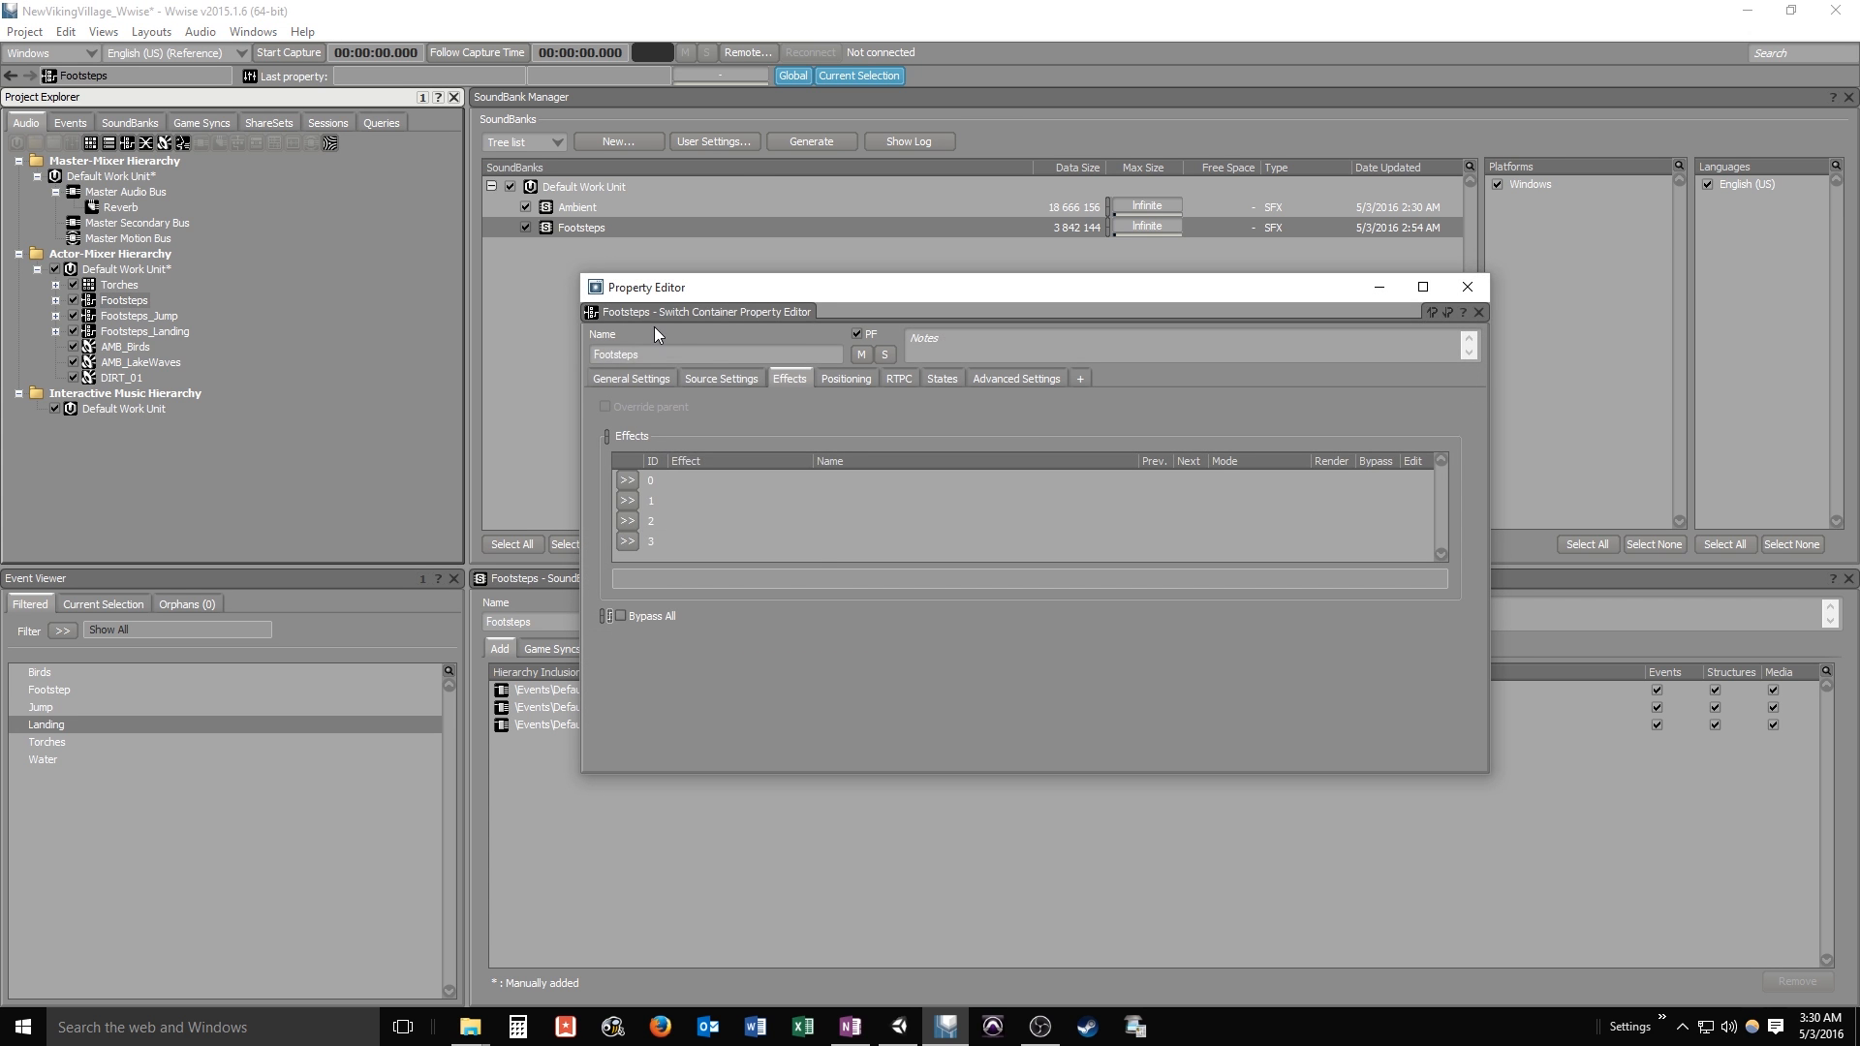
pyautogui.click(631, 378)
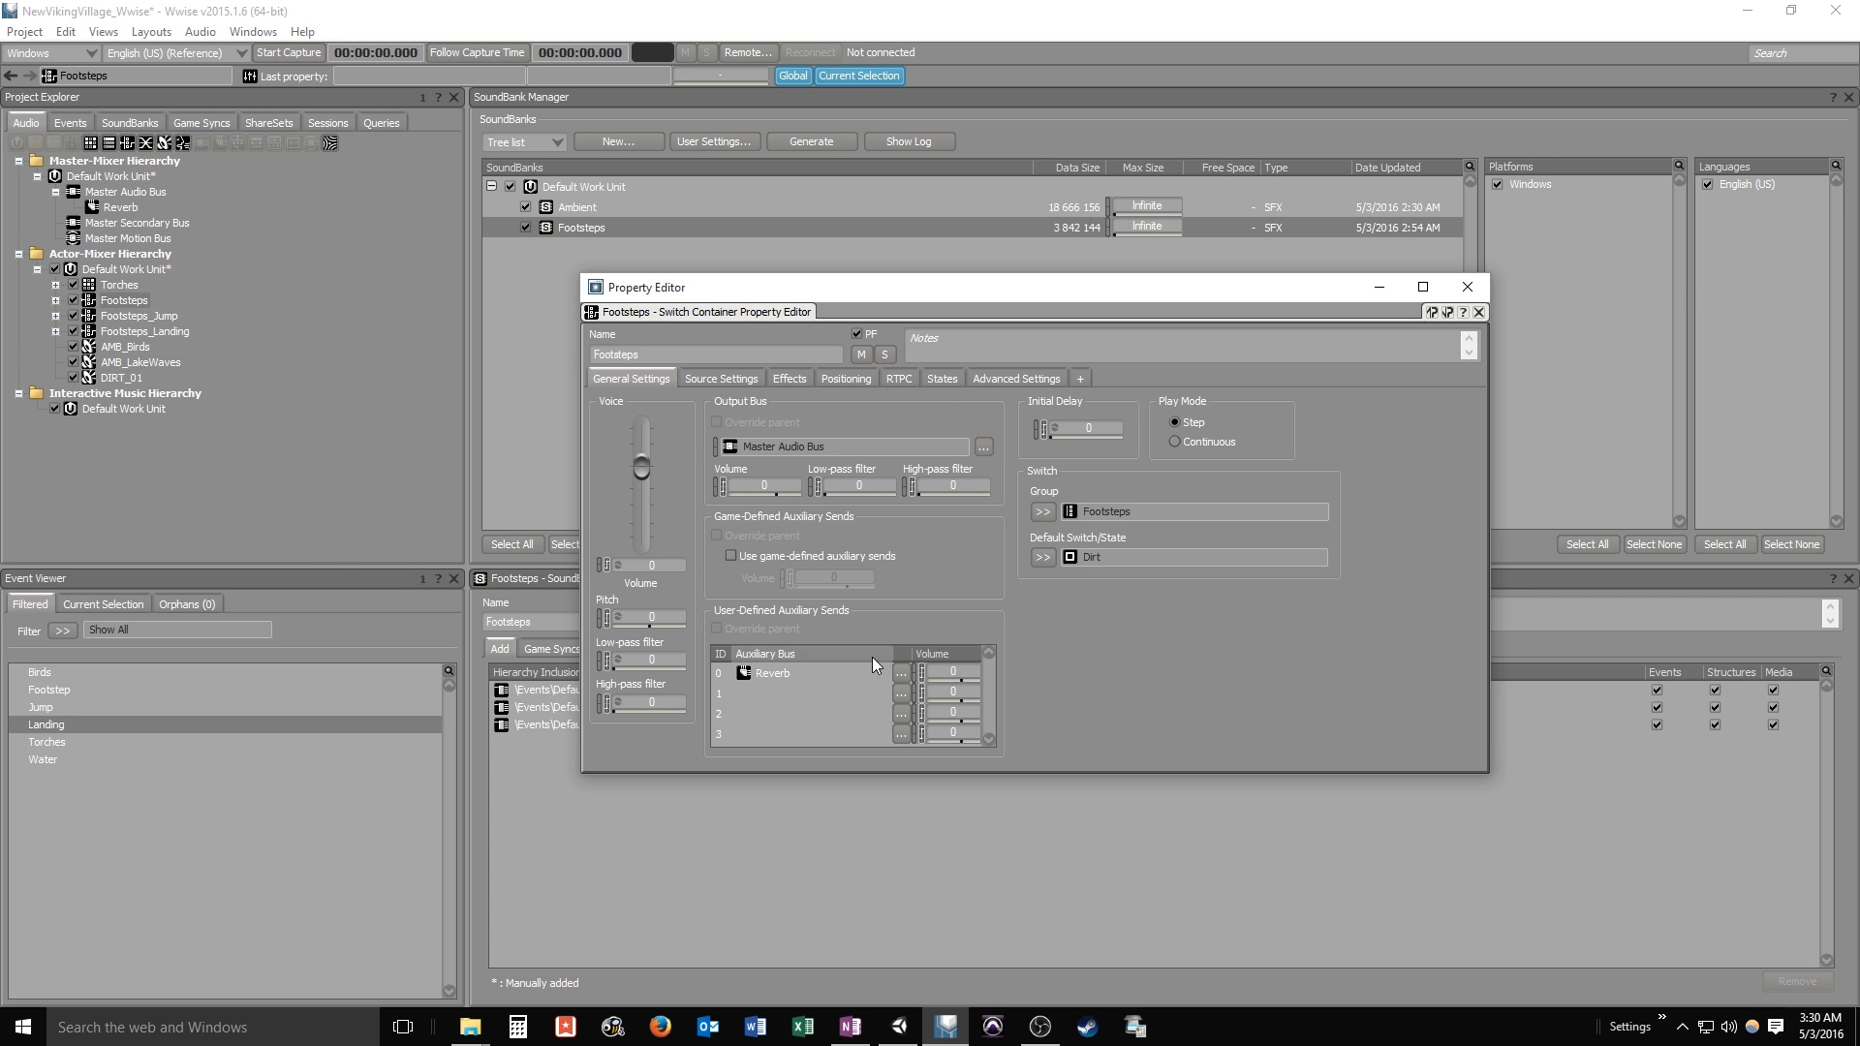
# Clear Footsteps' user-defined Reverb send and enable game-defined auxiliary sends
pyautogui.click(903, 672)
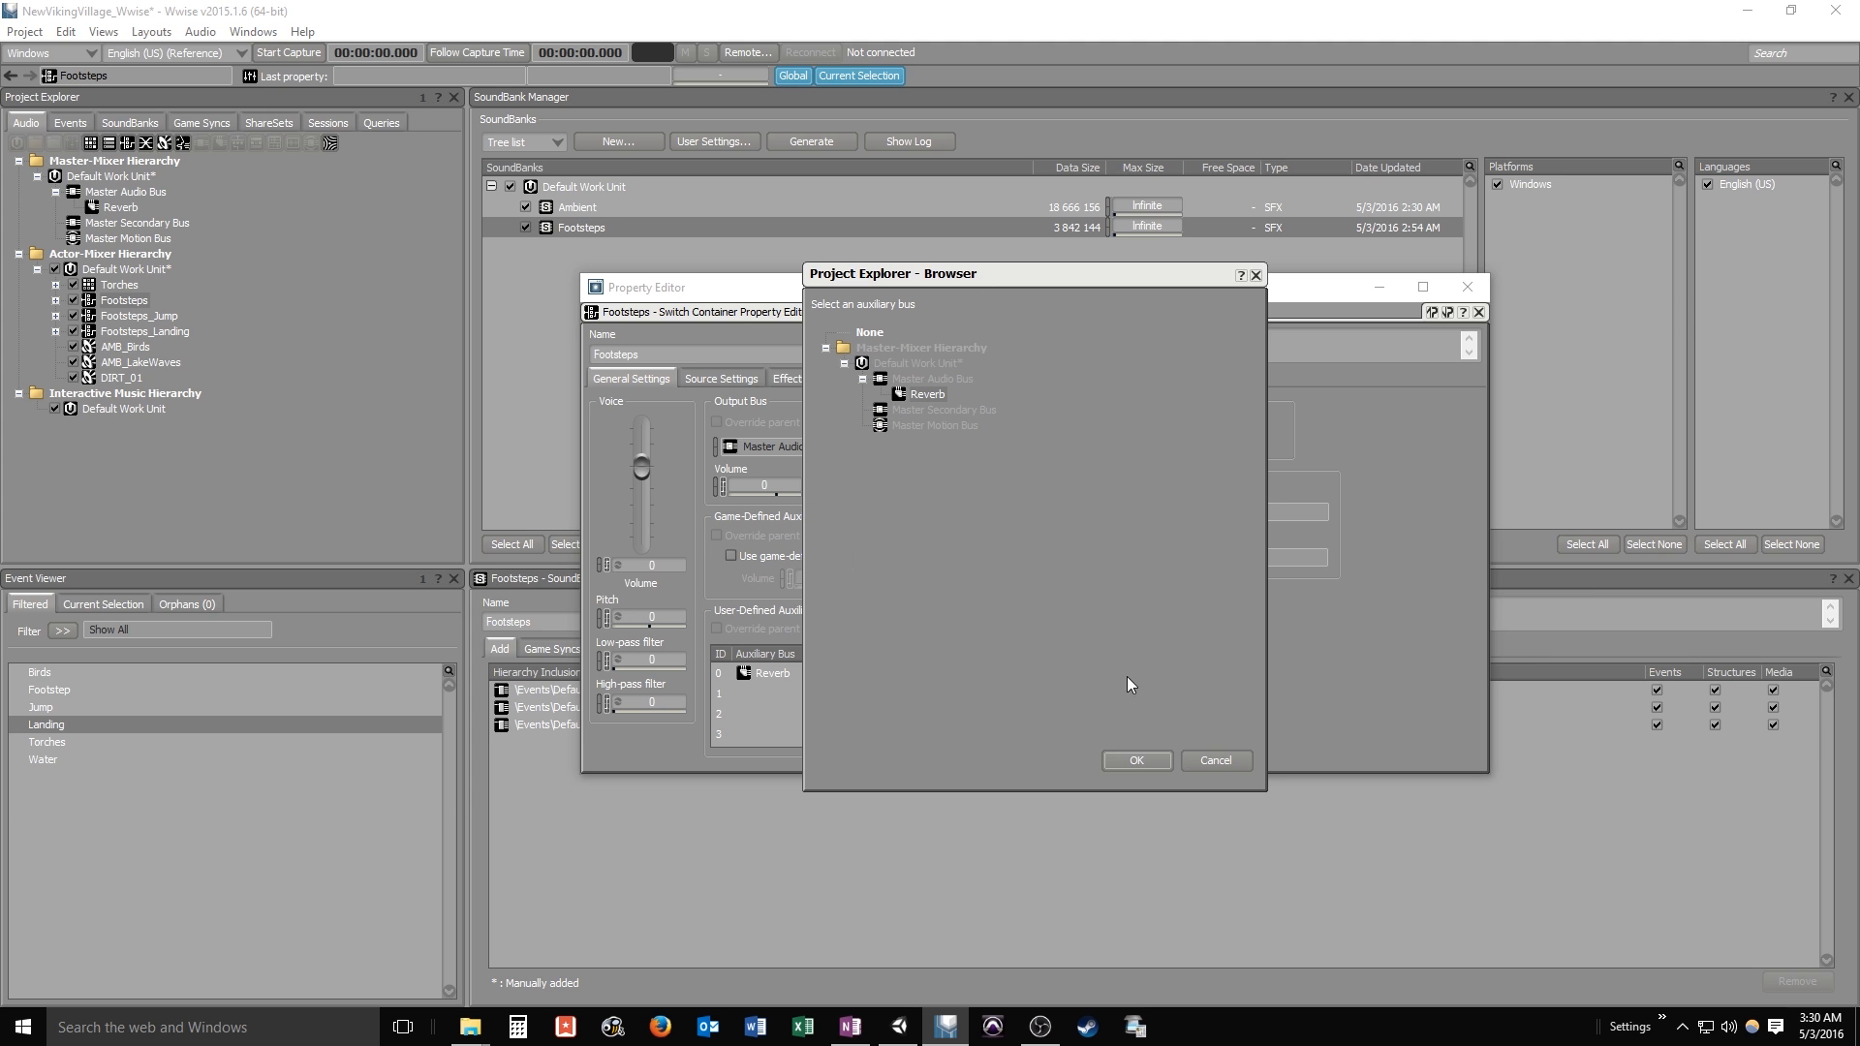
pyautogui.click(867, 334)
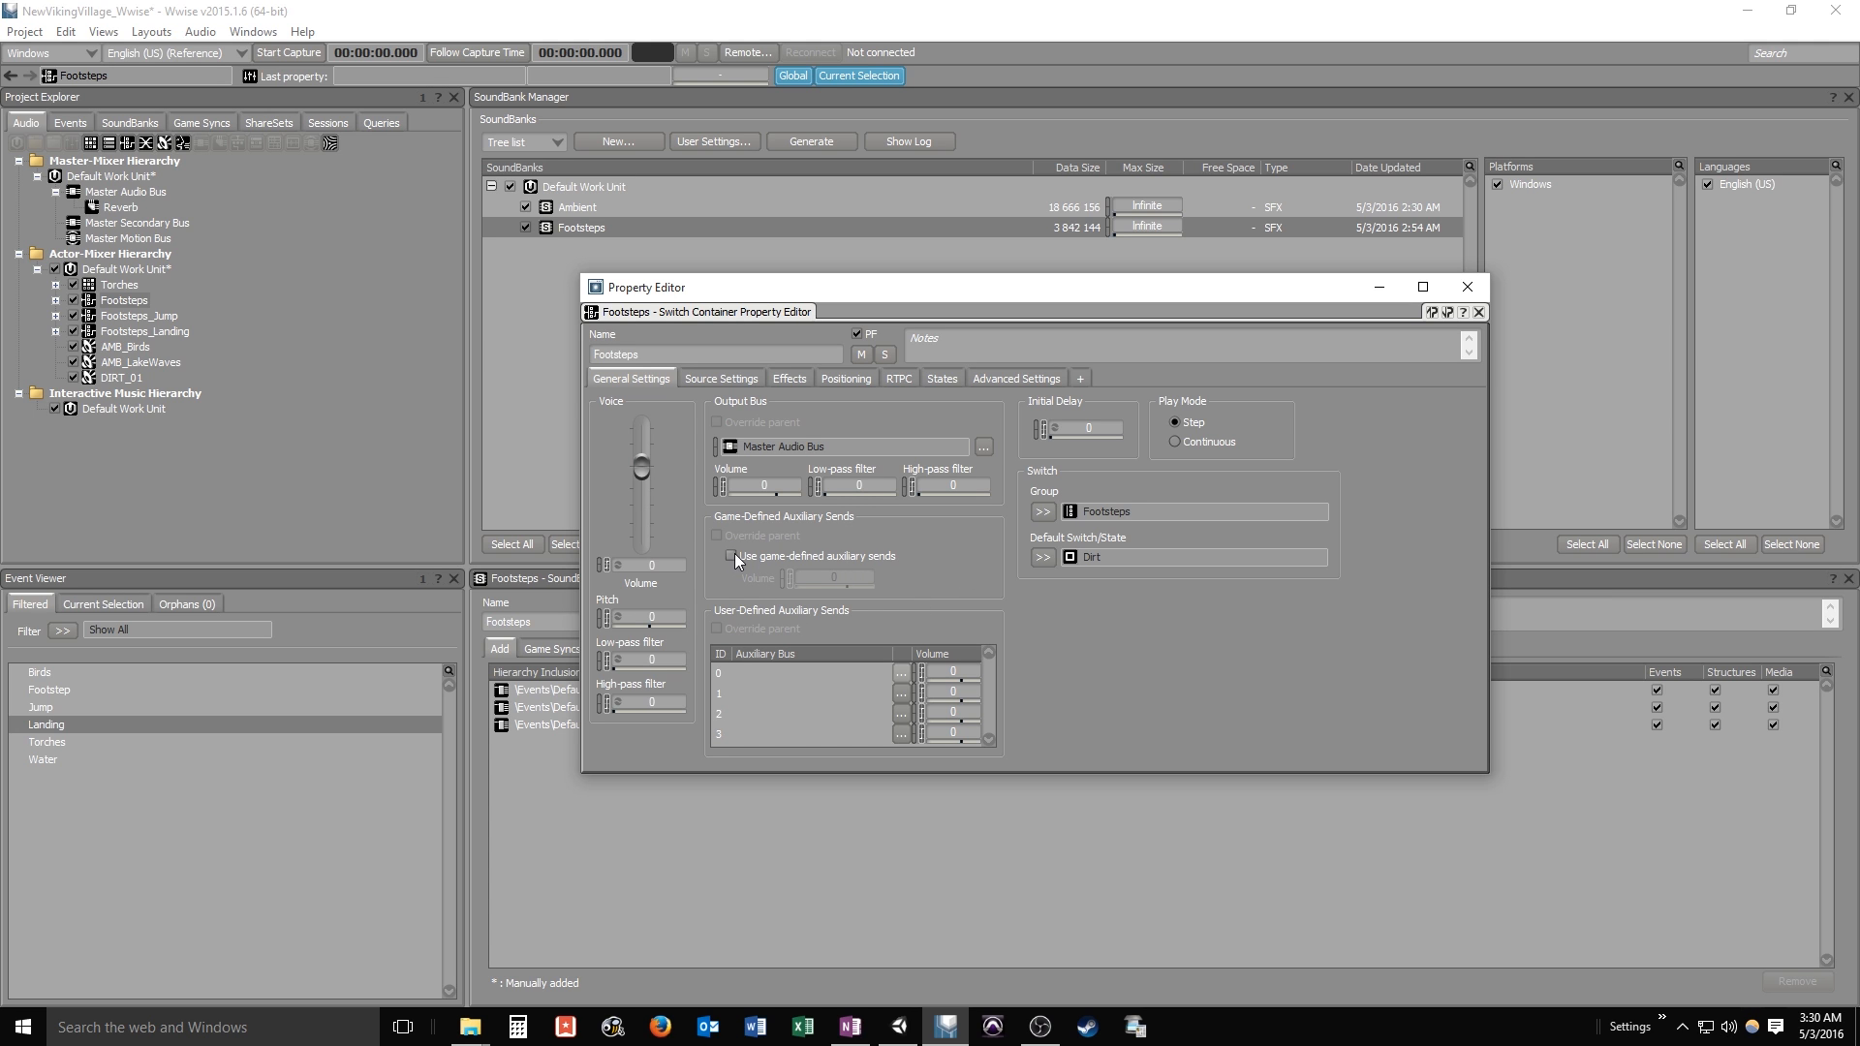
pyautogui.click(730, 556)
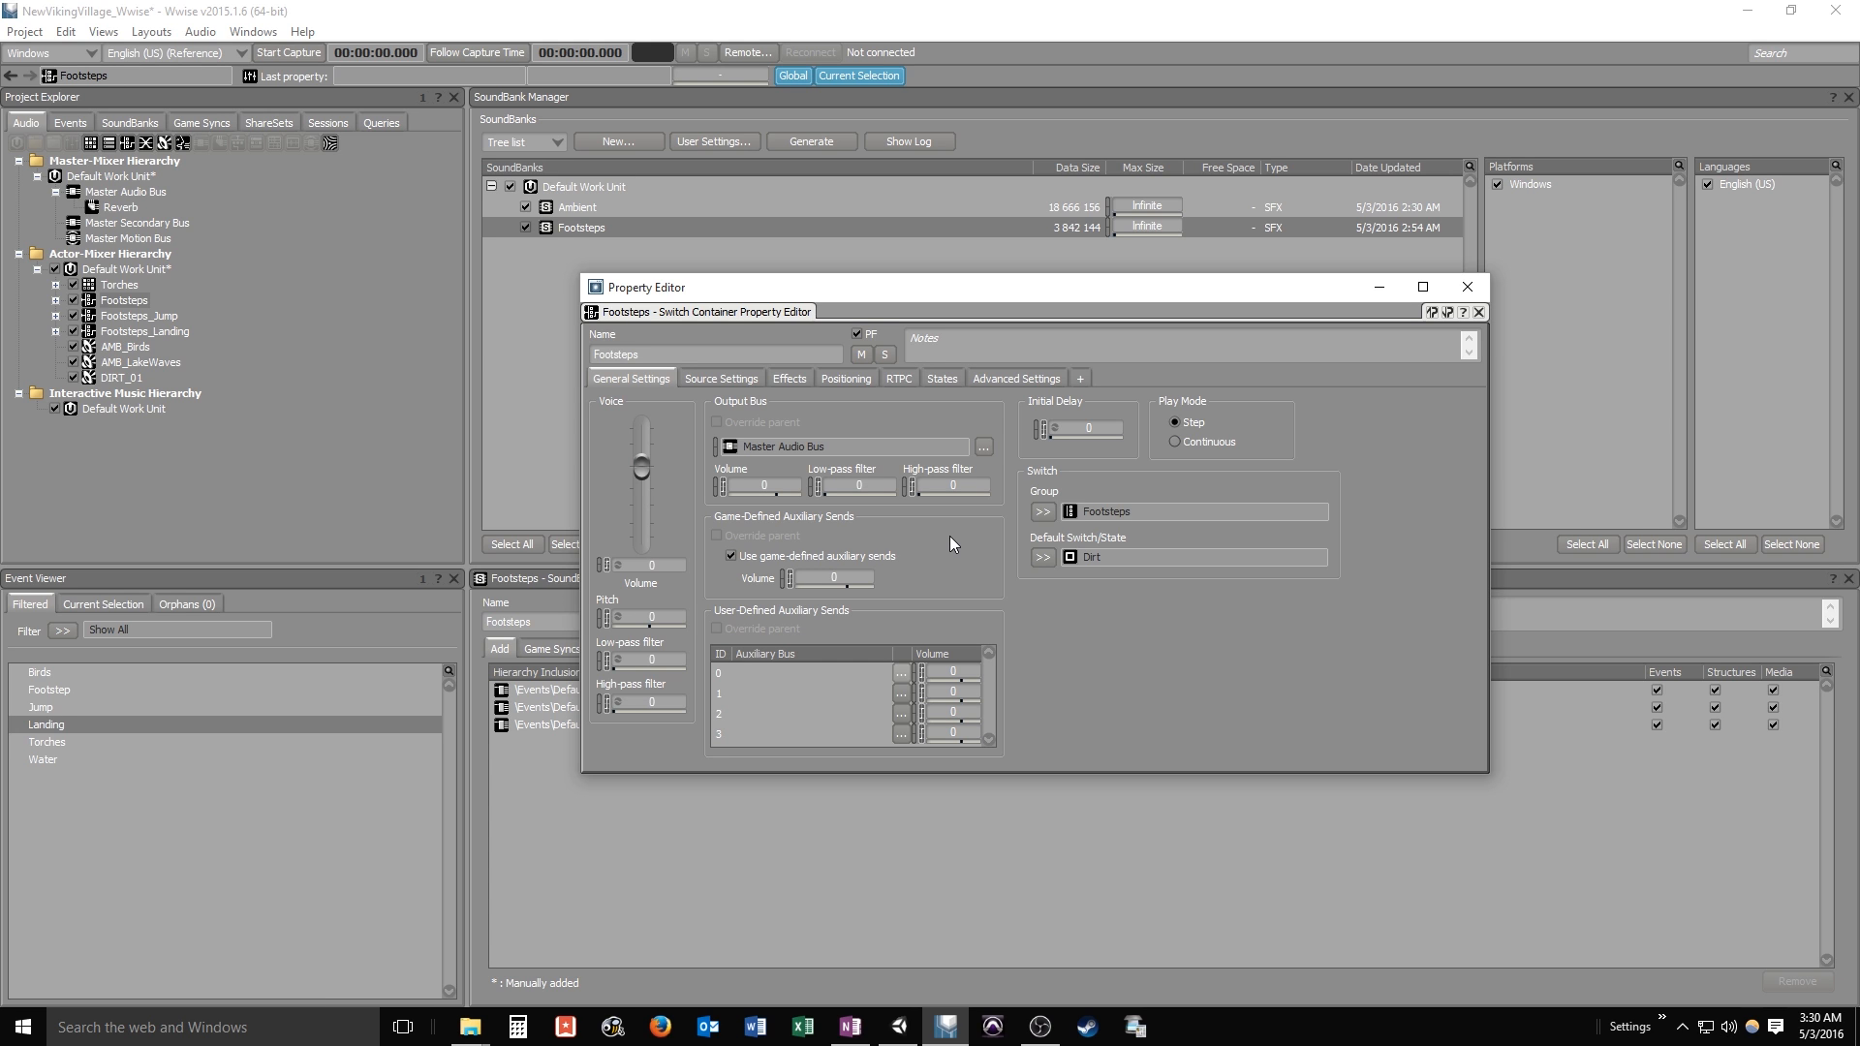
pyautogui.moveTo(724, 395)
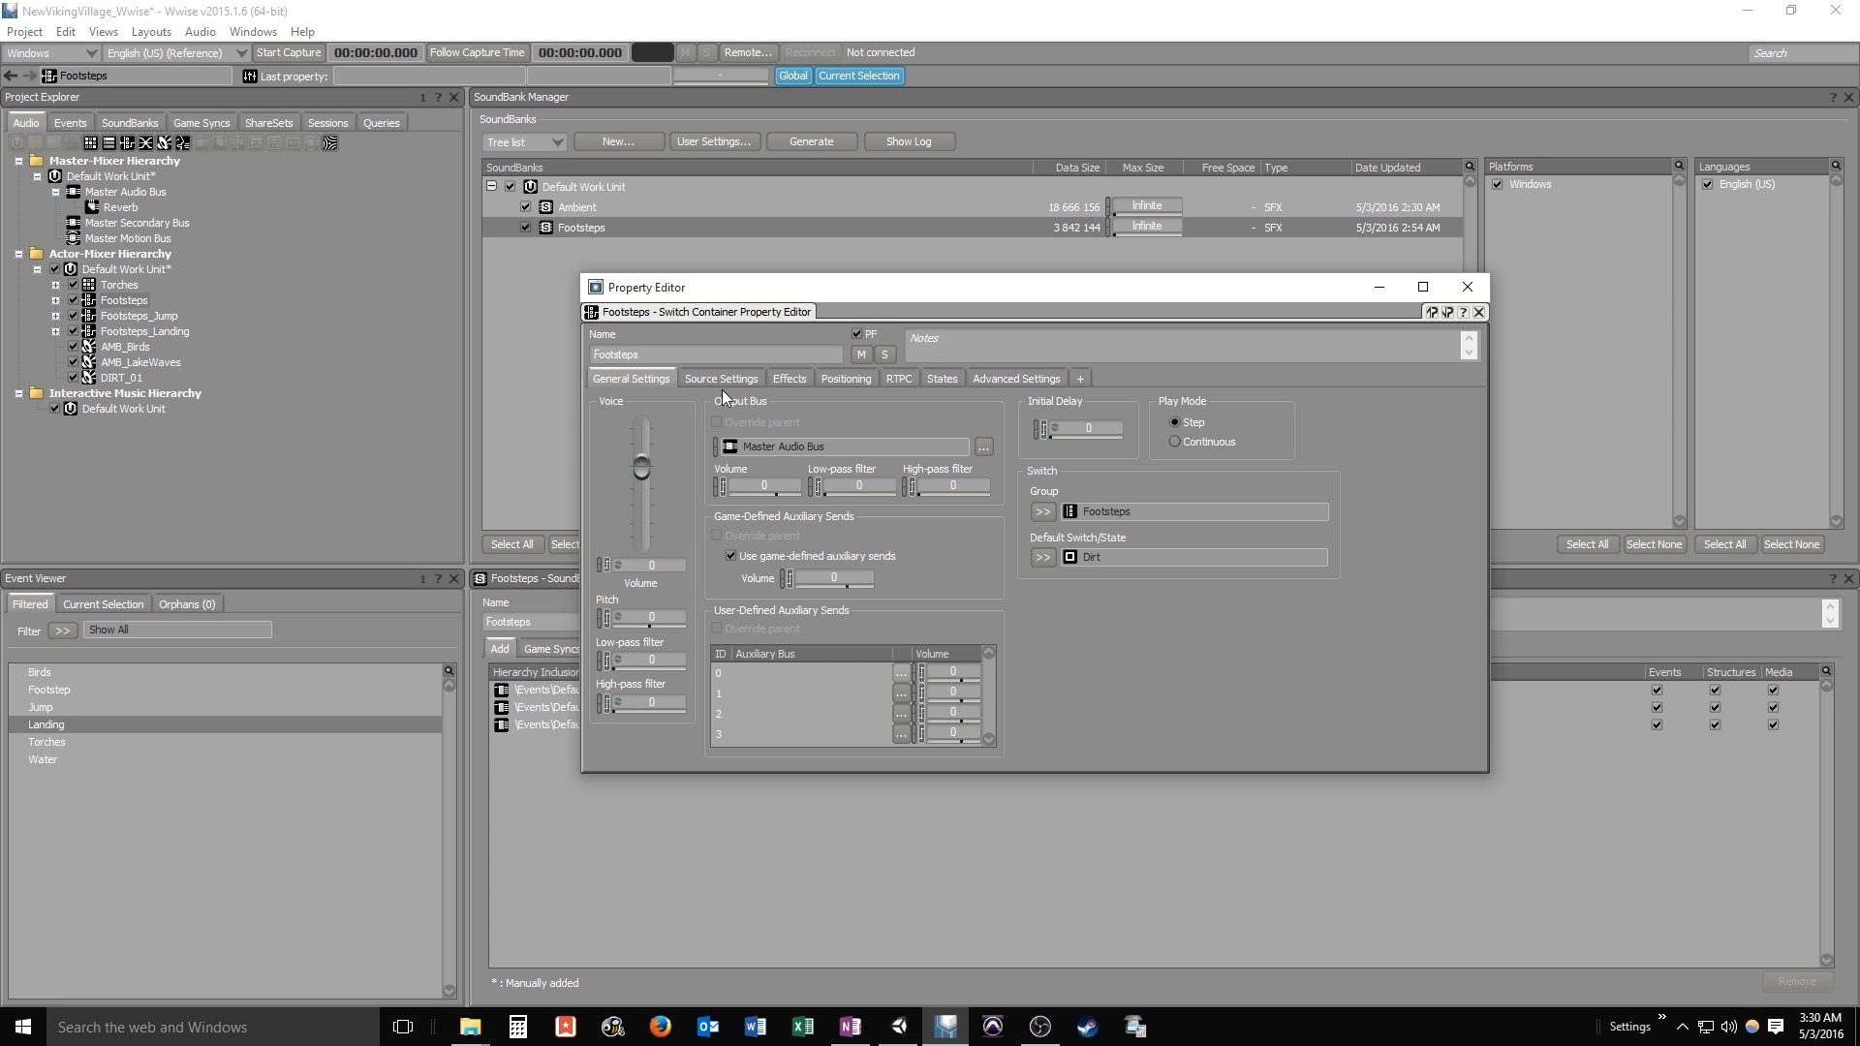
pyautogui.moveTo(883, 543)
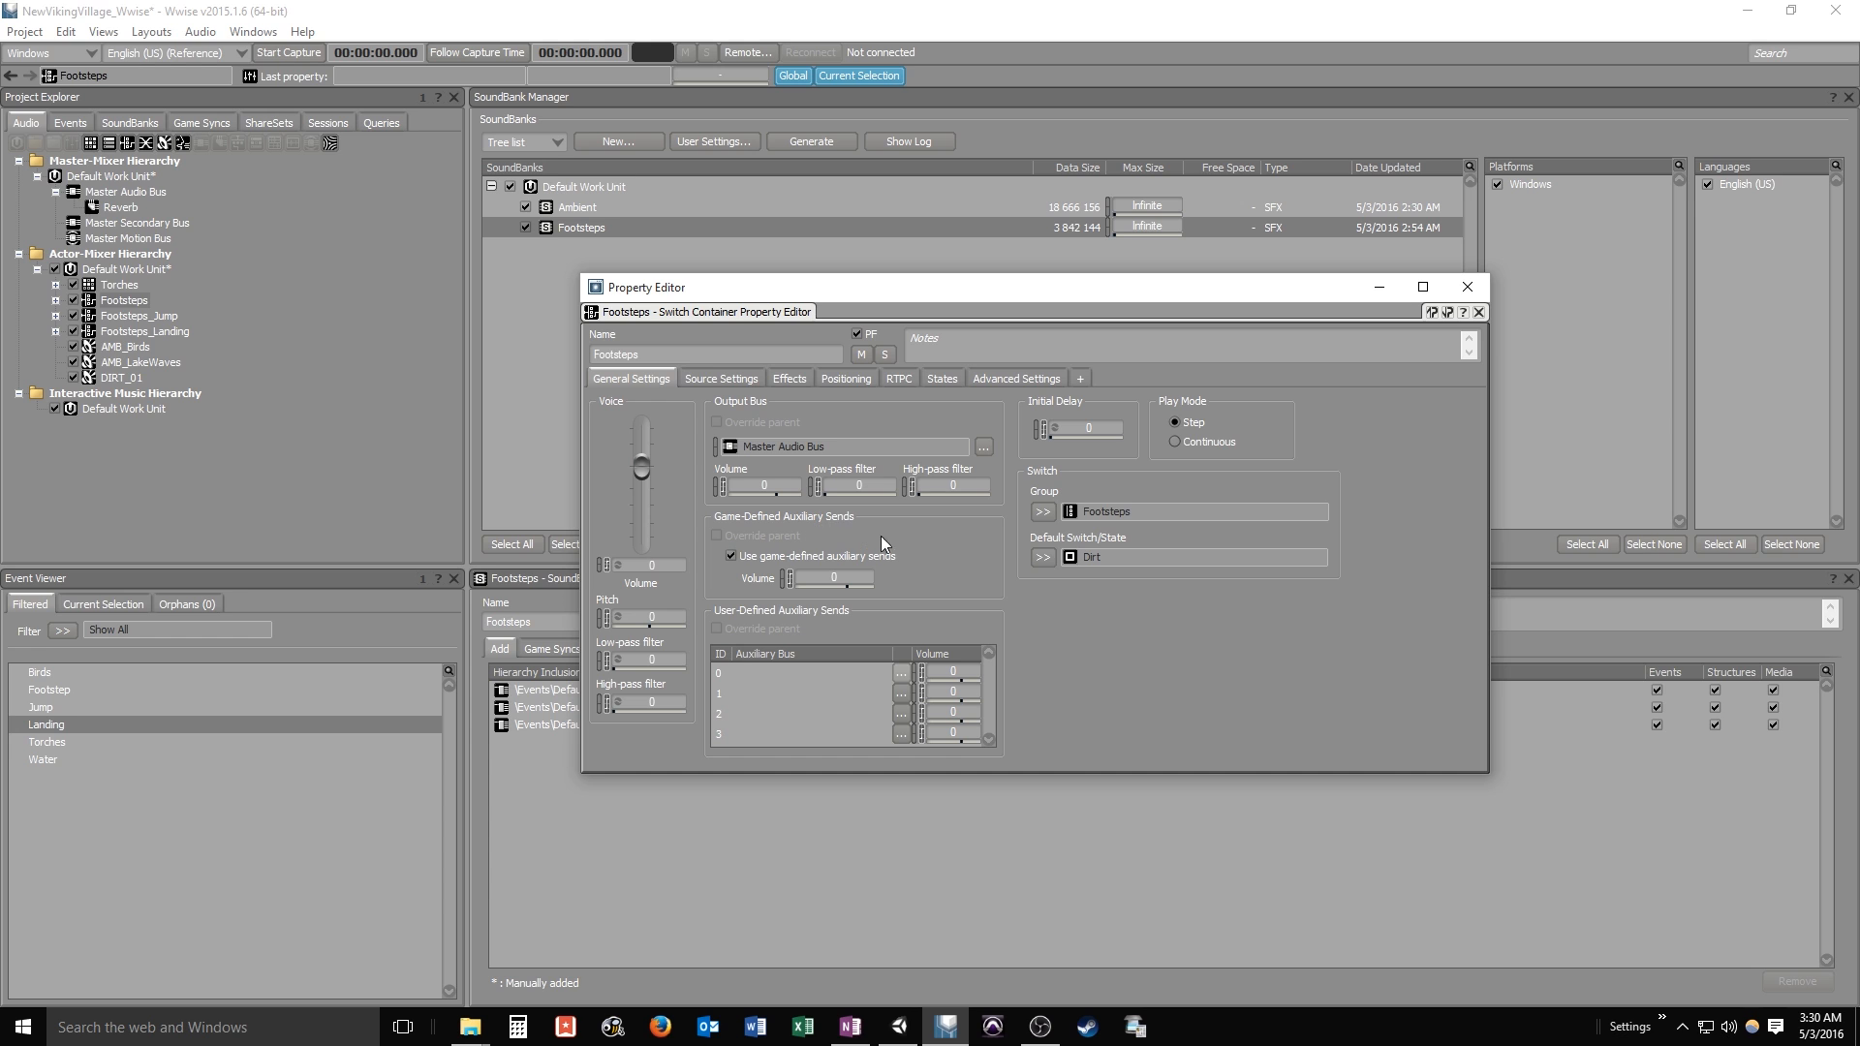
pyautogui.moveTo(944, 538)
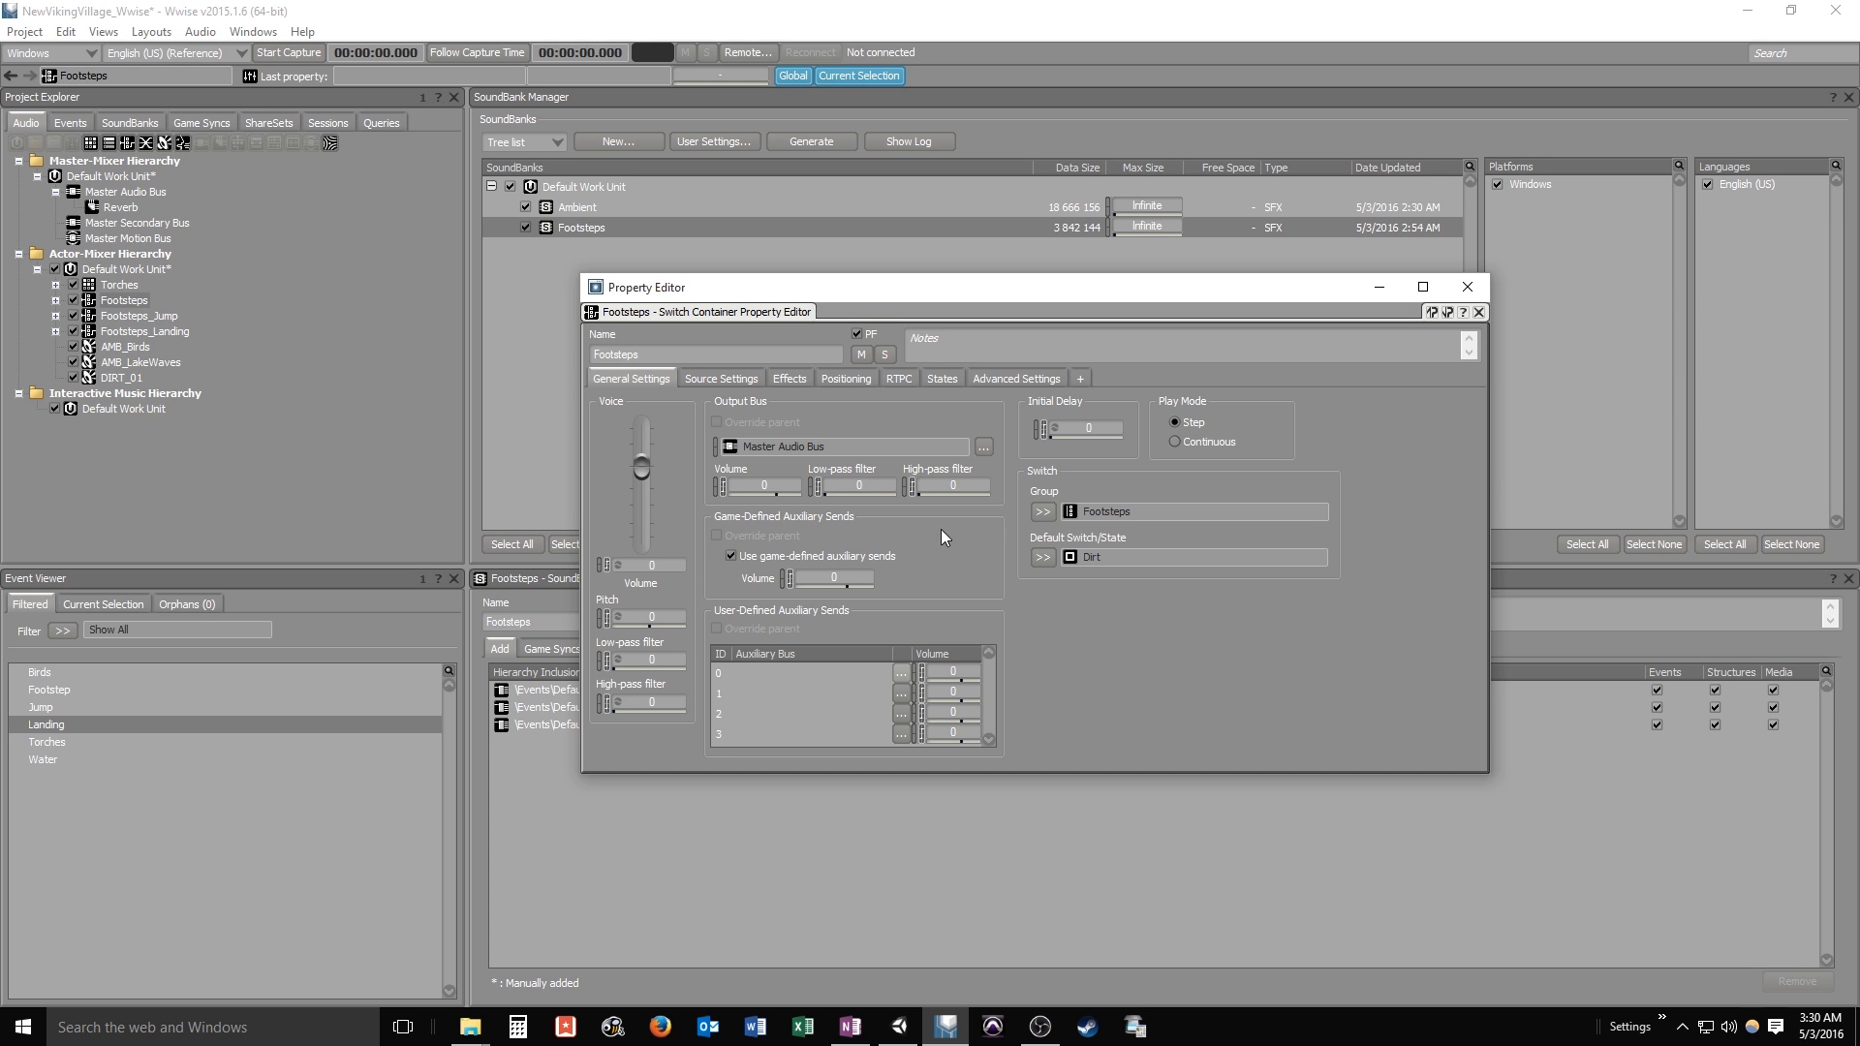
pyautogui.moveTo(1146, 525)
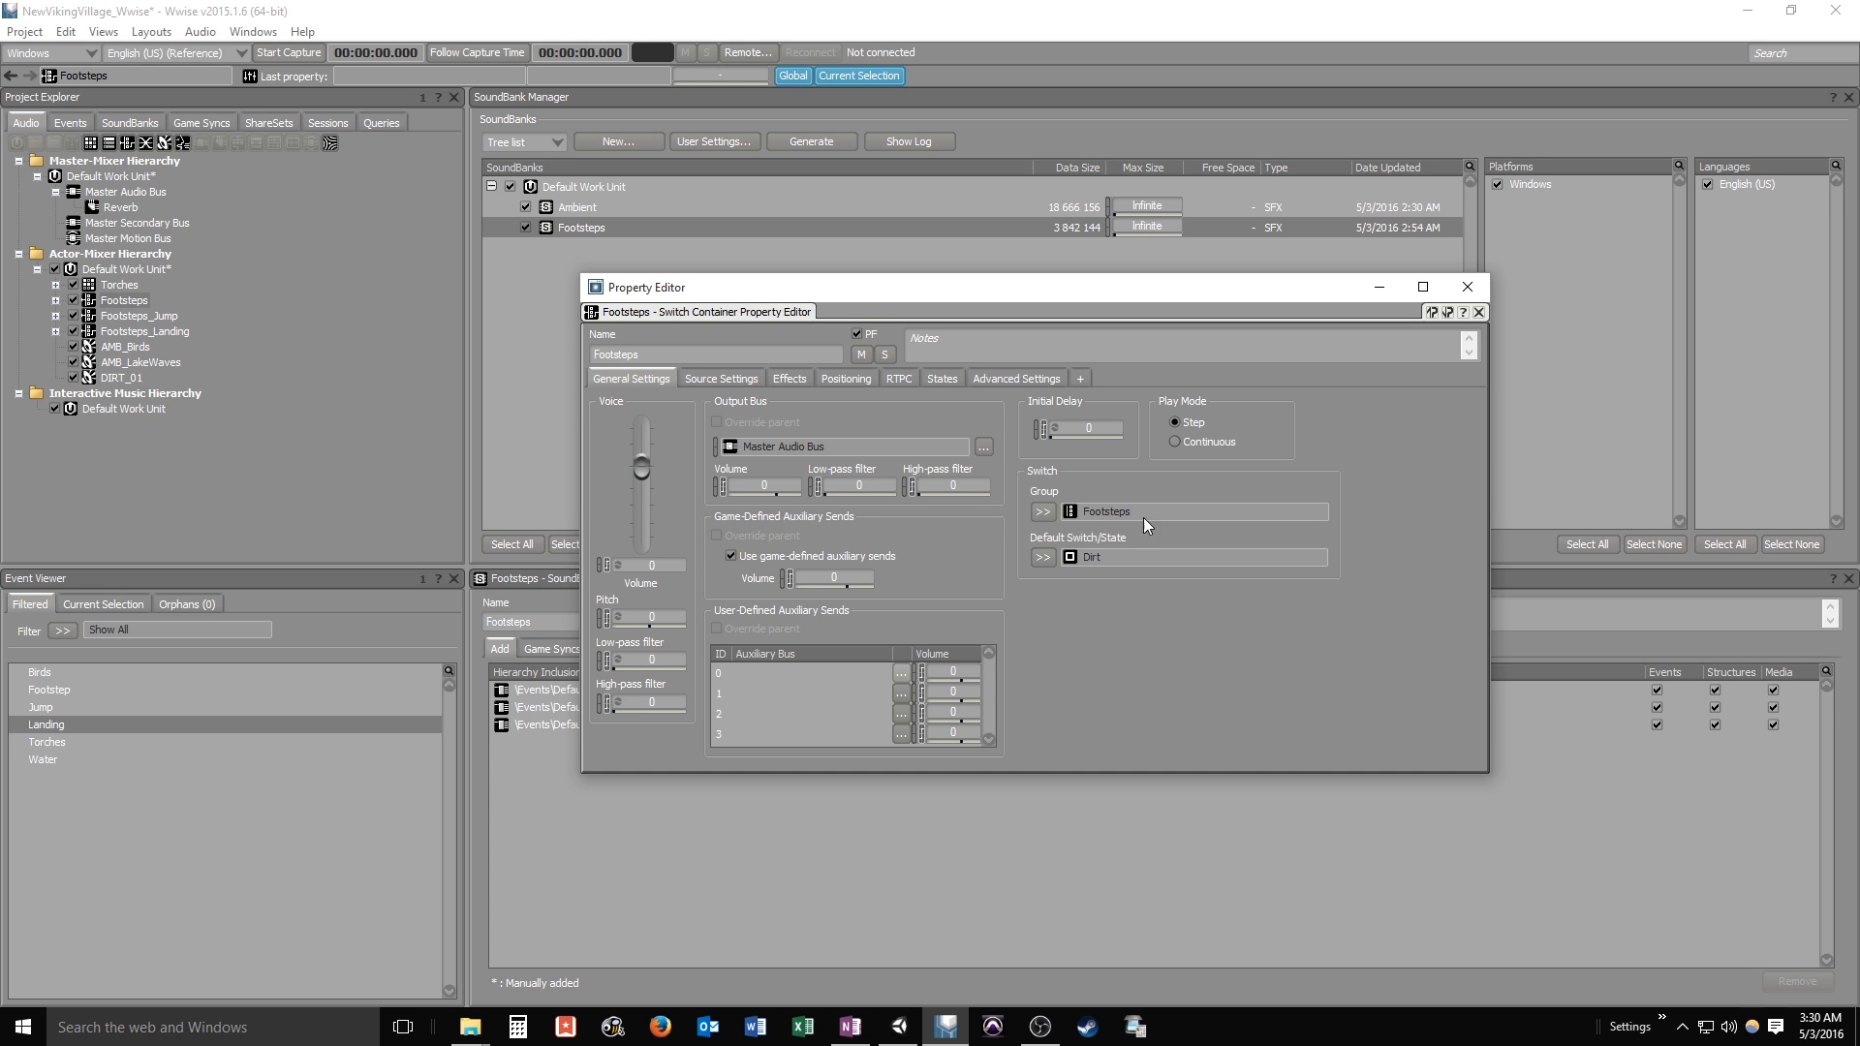
pyautogui.moveTo(1468, 287)
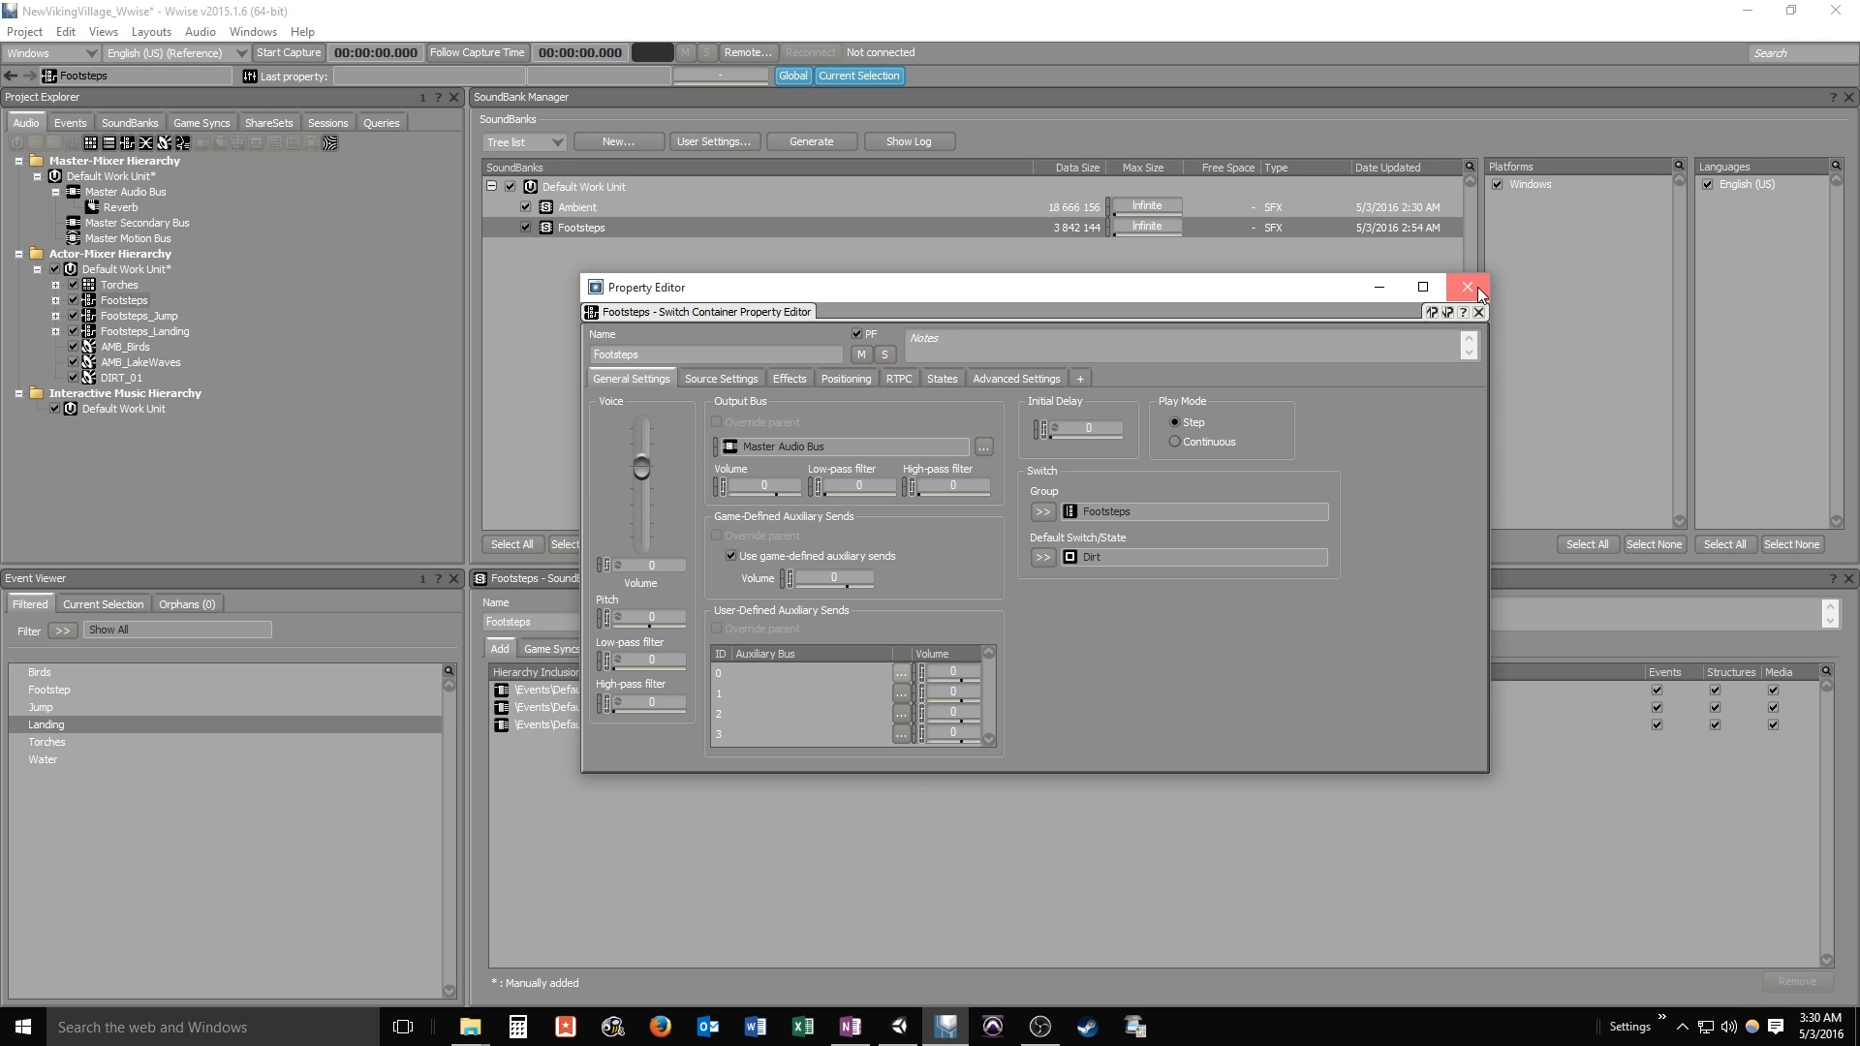
# Close the Footsteps property editor and regenerate all sound banks, dismissing the completion report
pyautogui.click(1468, 287)
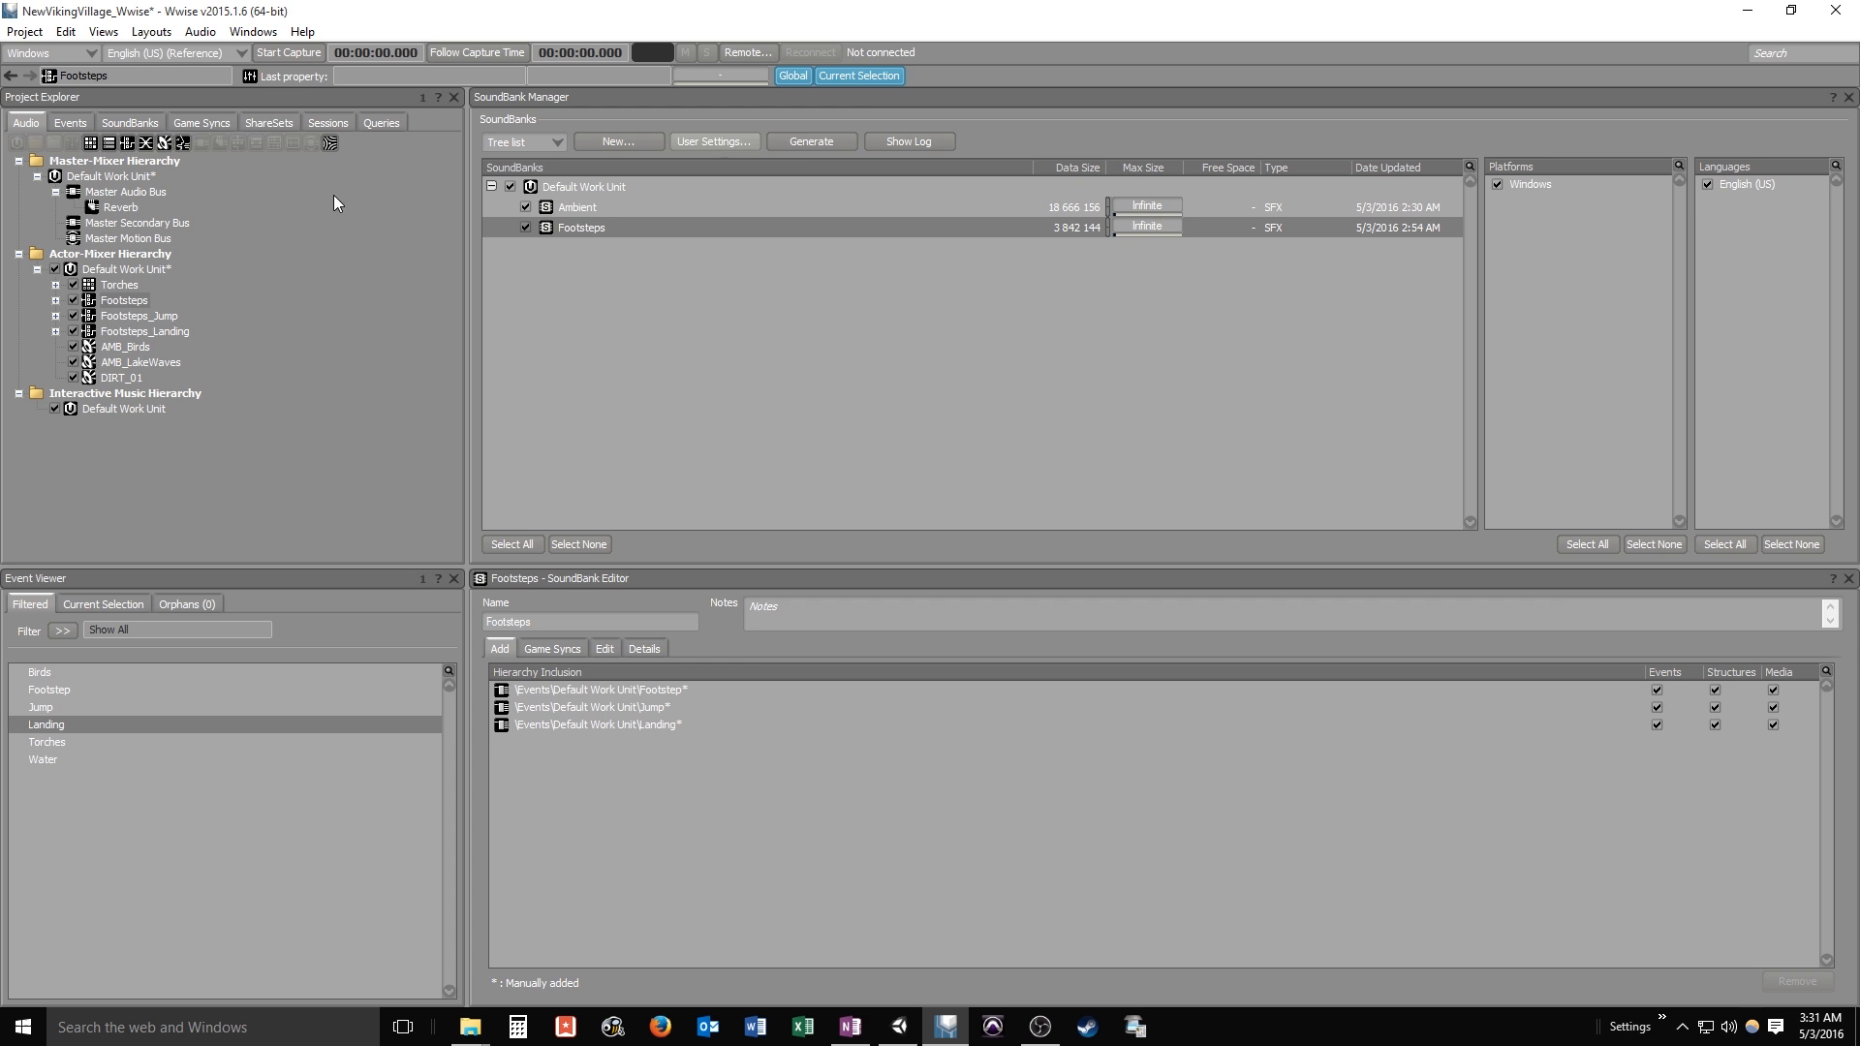
pyautogui.click(810, 141)
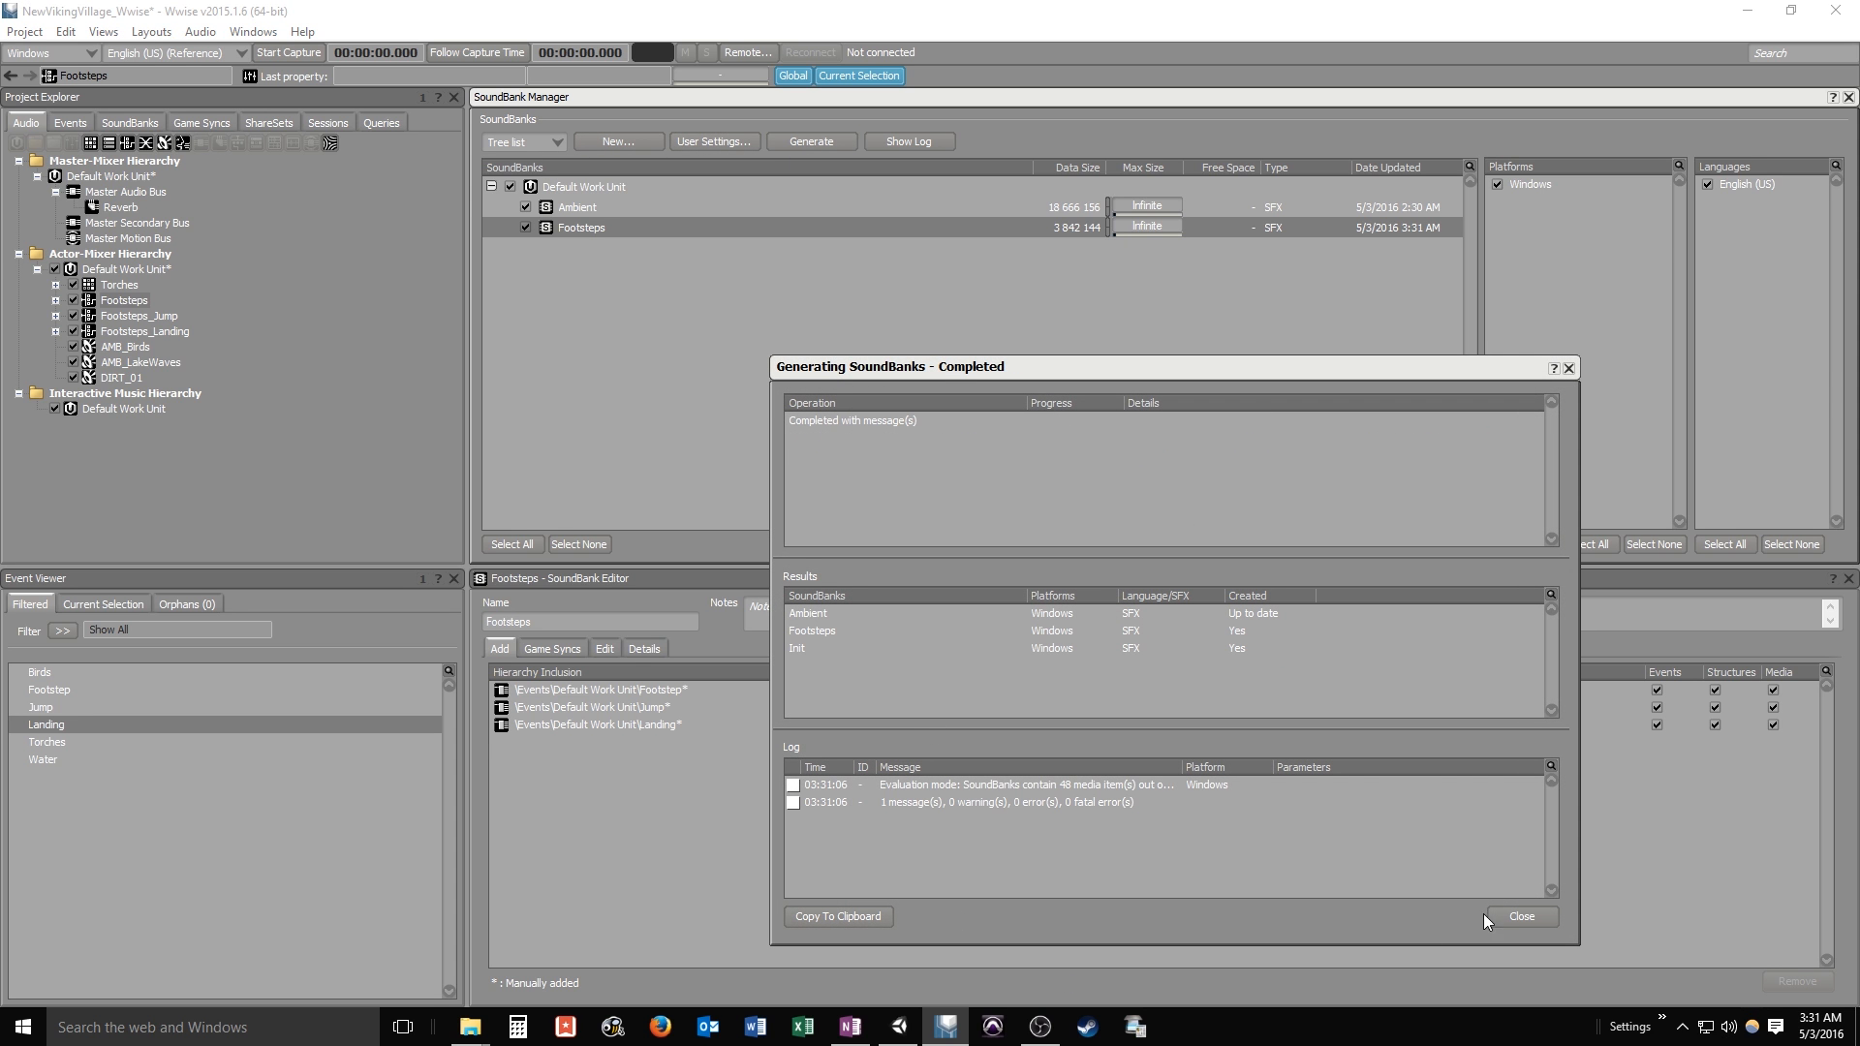
pyautogui.click(1520, 917)
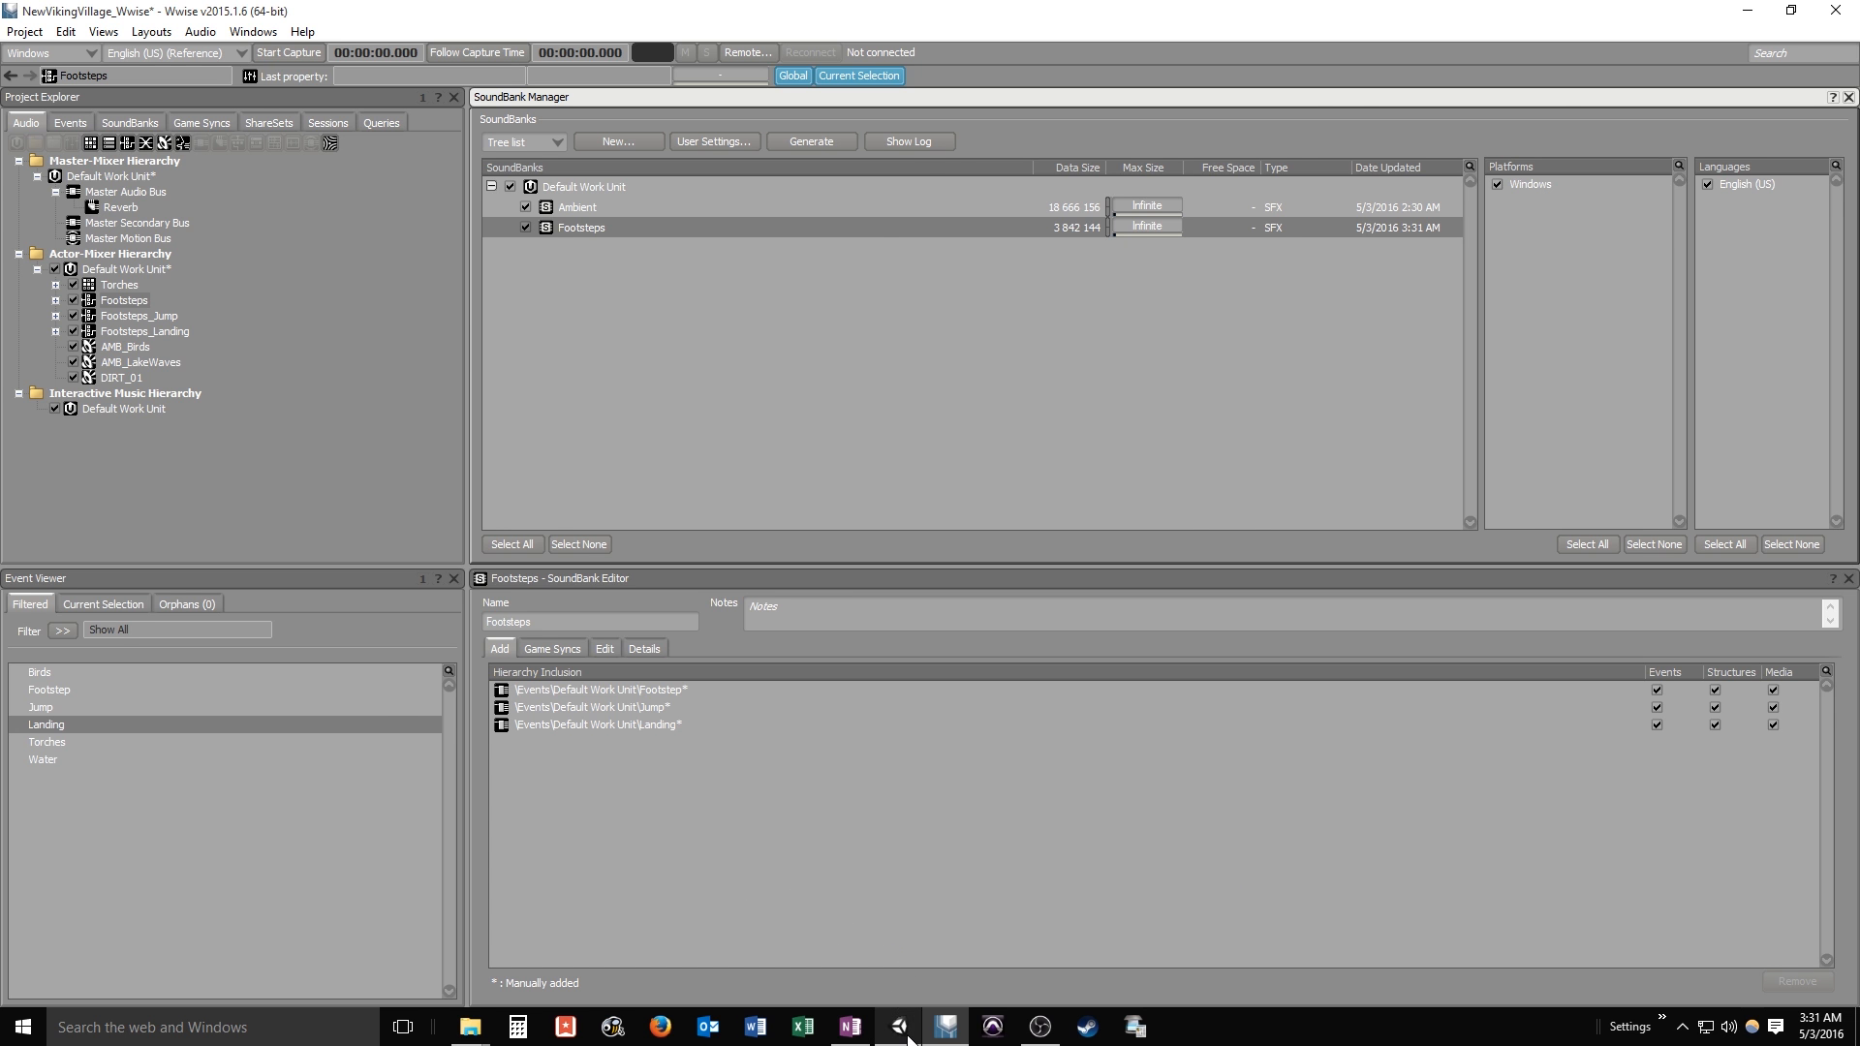
# Create an empty game object in the Unity scene and name it CastleReverb
pyautogui.click(943, 1027)
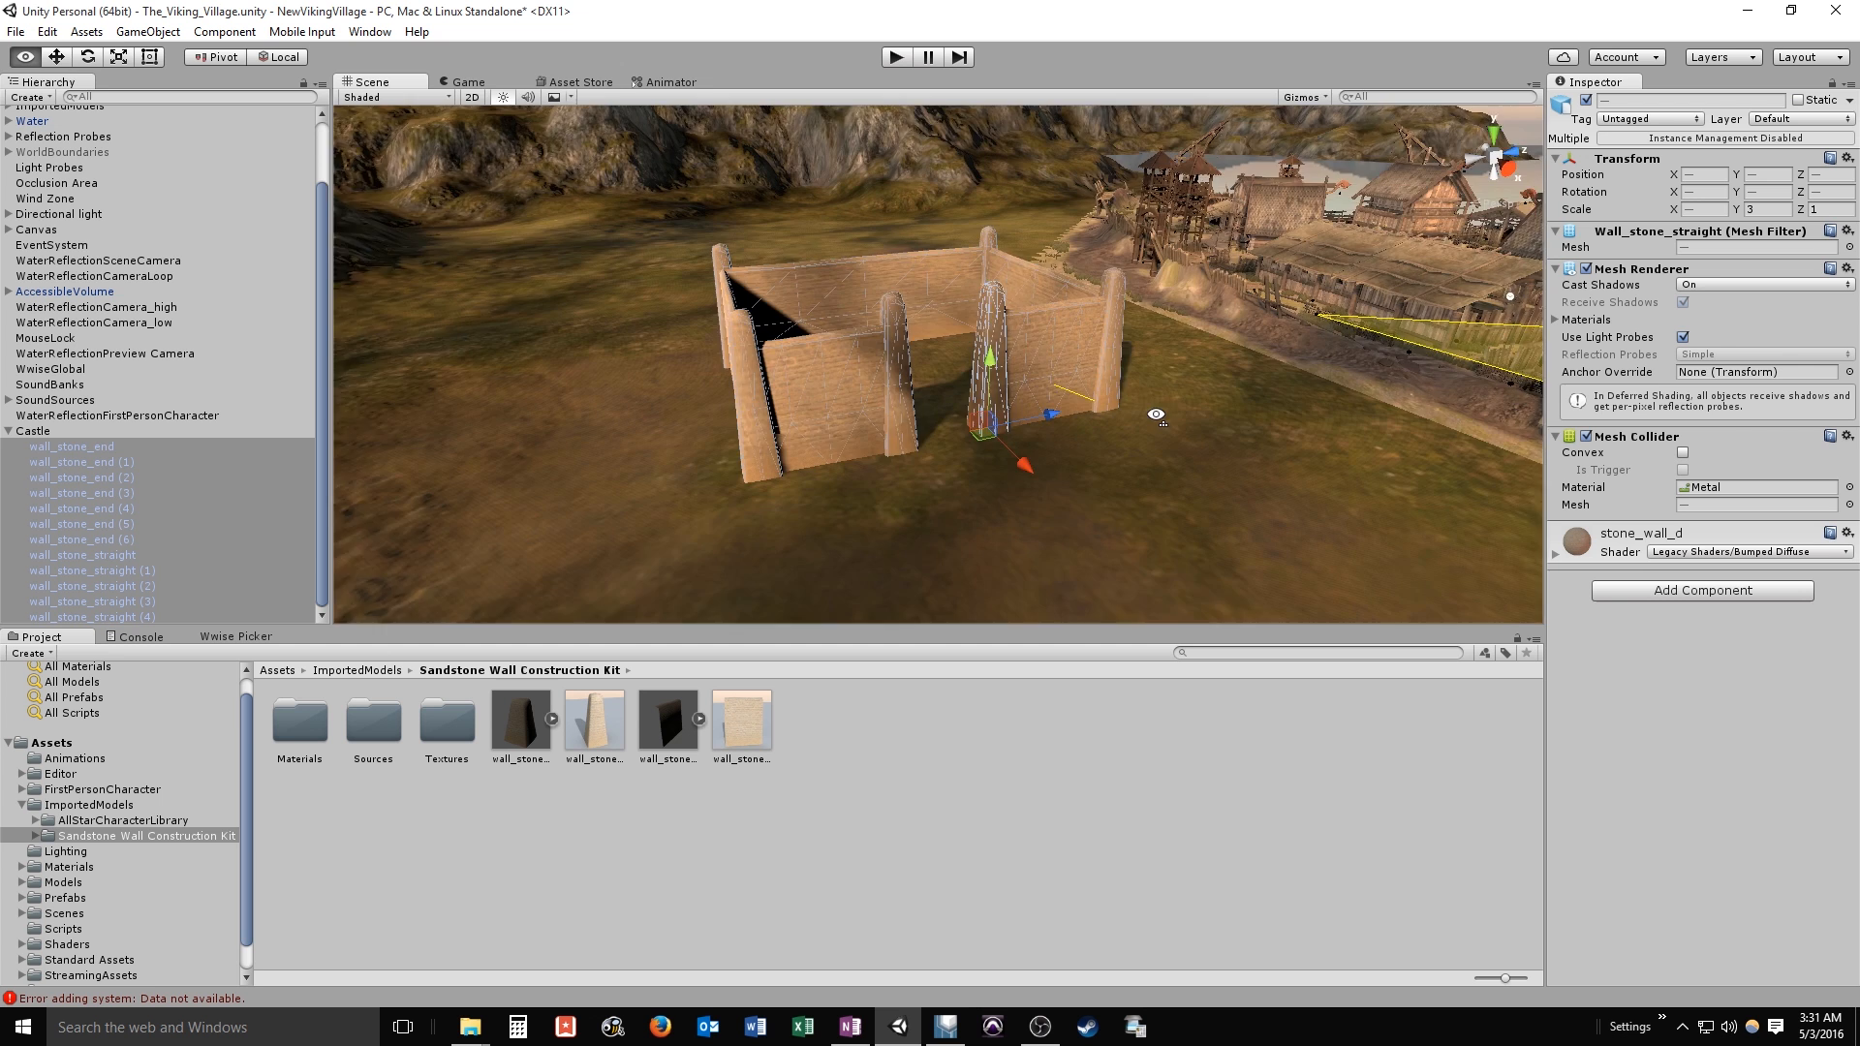
pyautogui.click(29, 430)
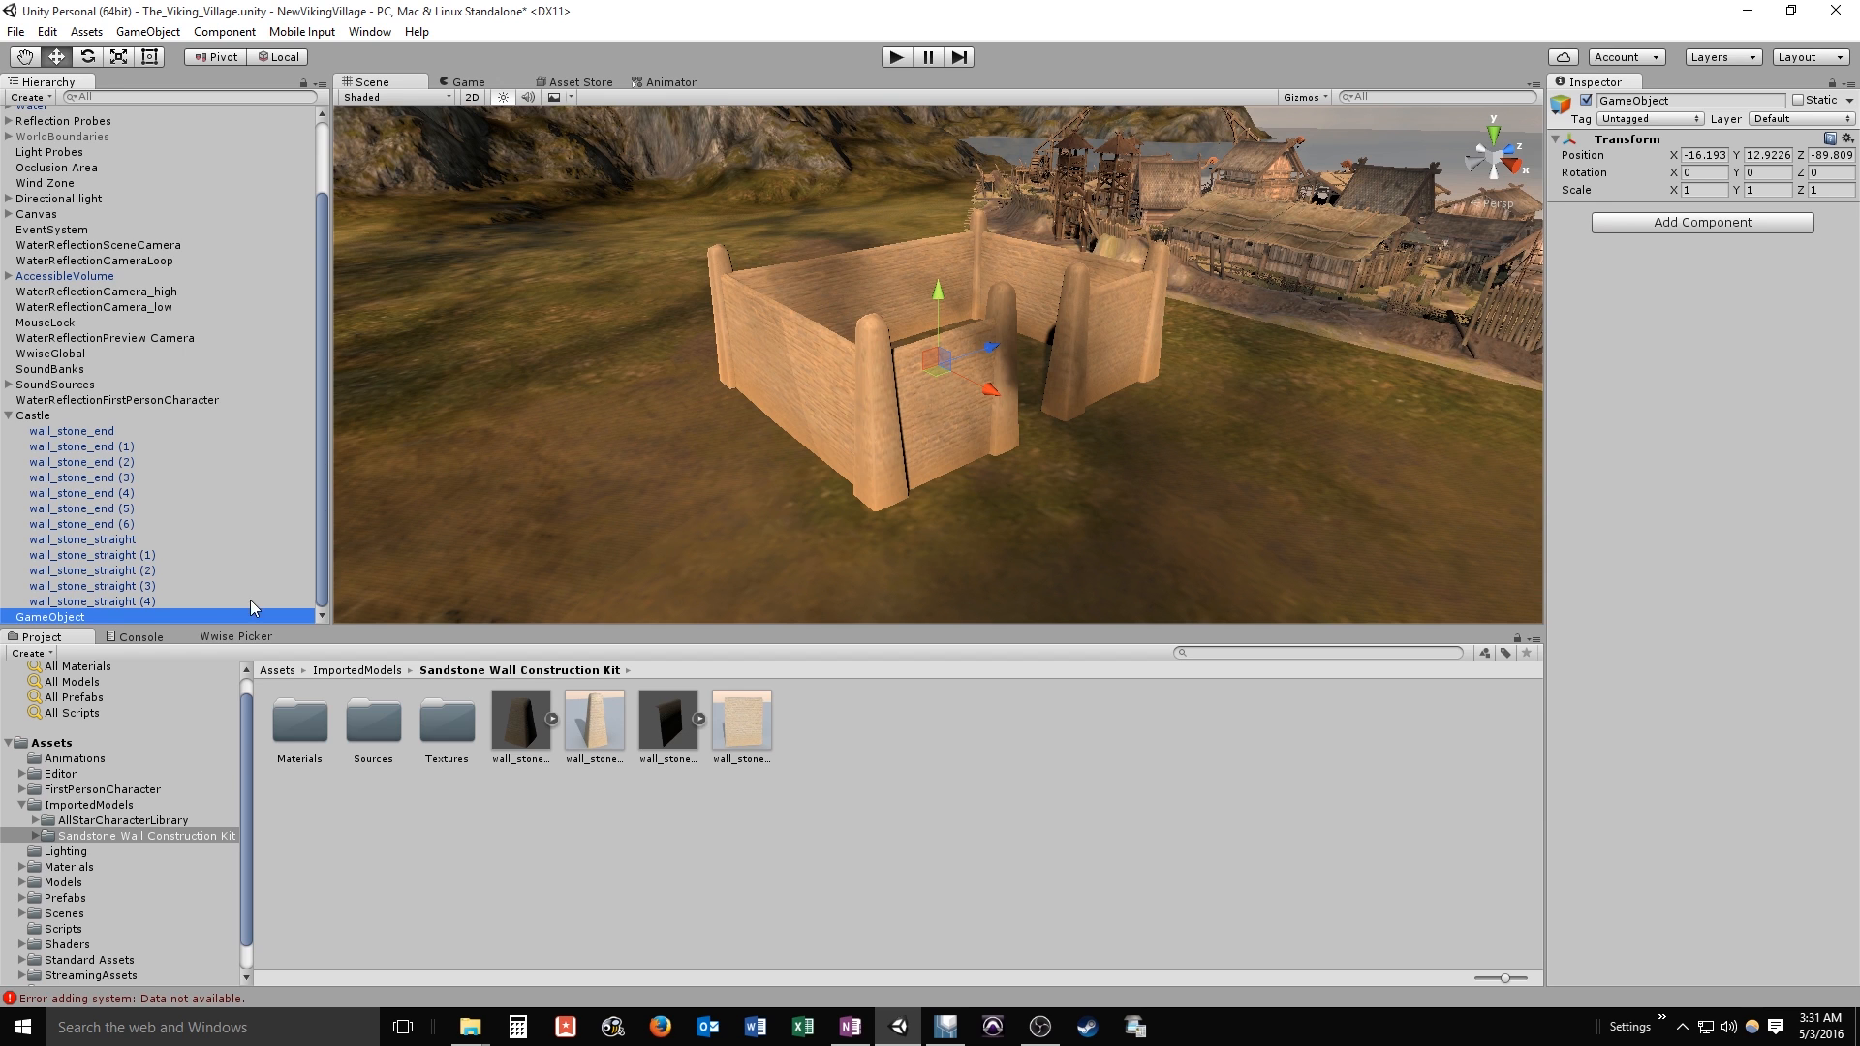
pyautogui.moveTo(1211, 345)
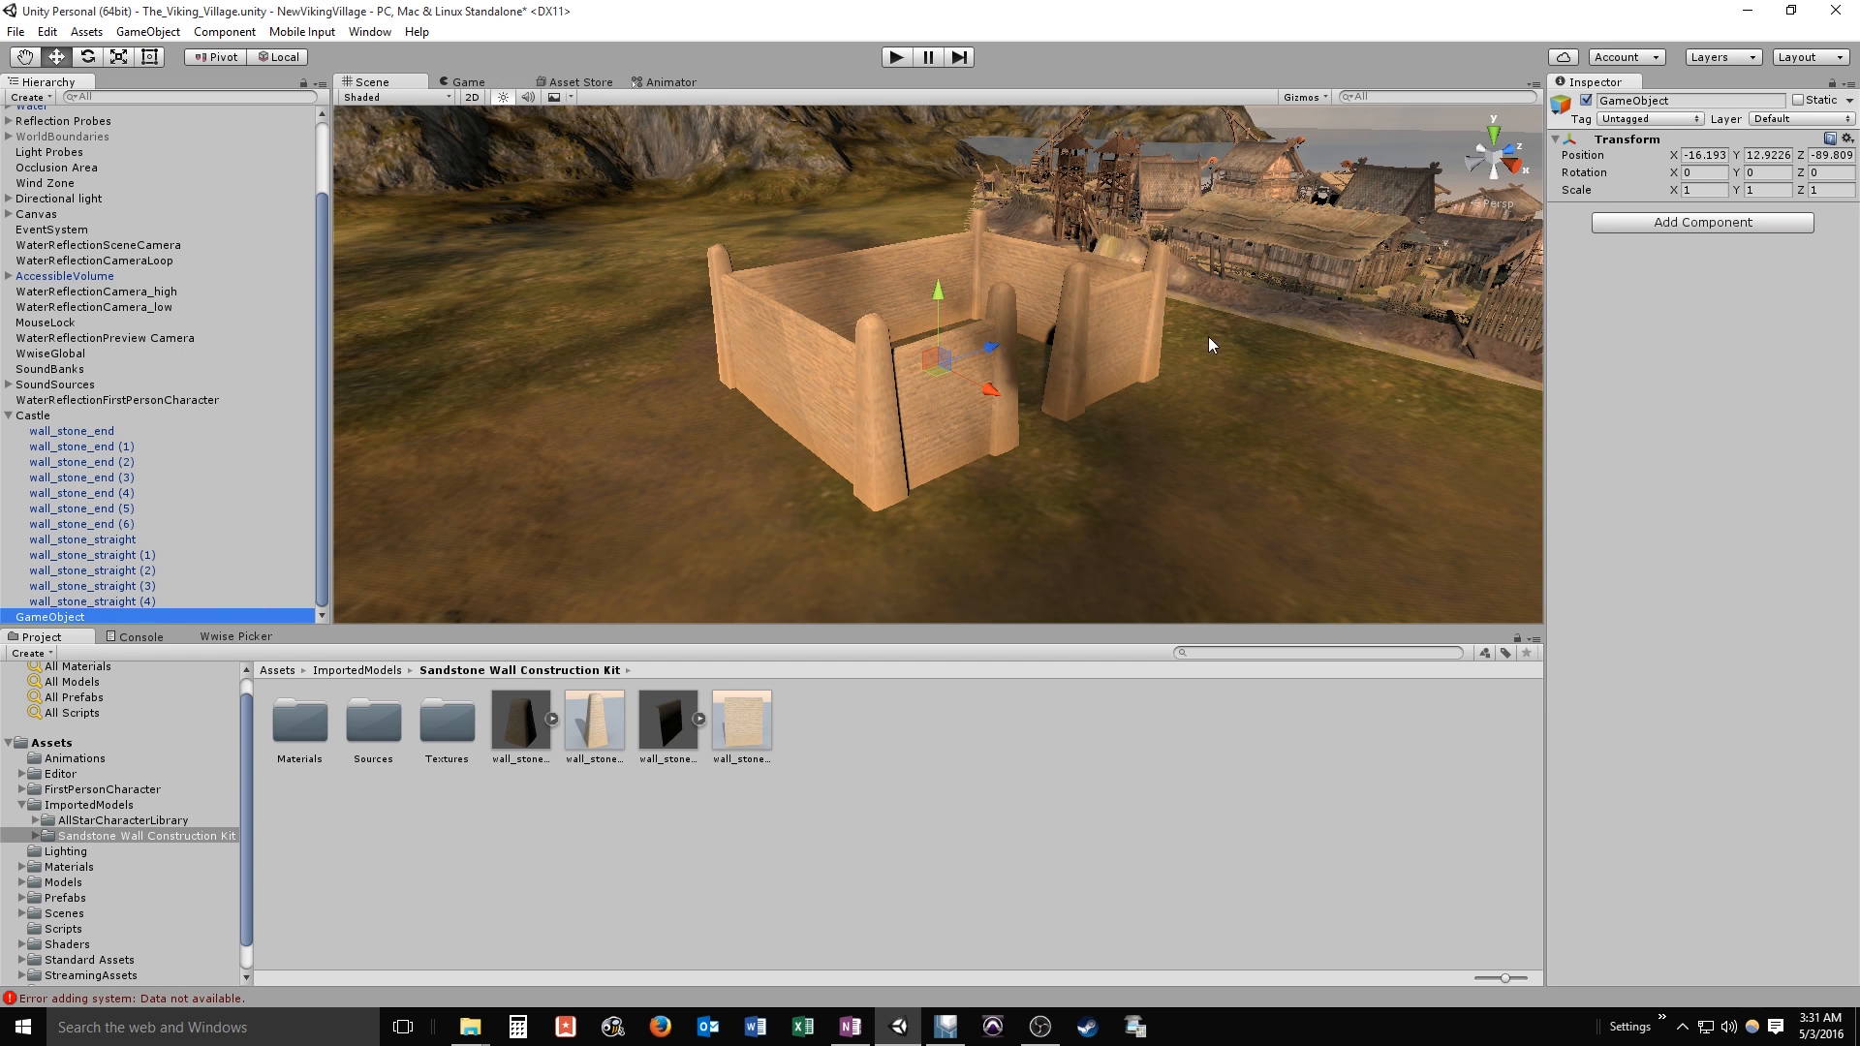
pyautogui.doubleClick(1648, 100)
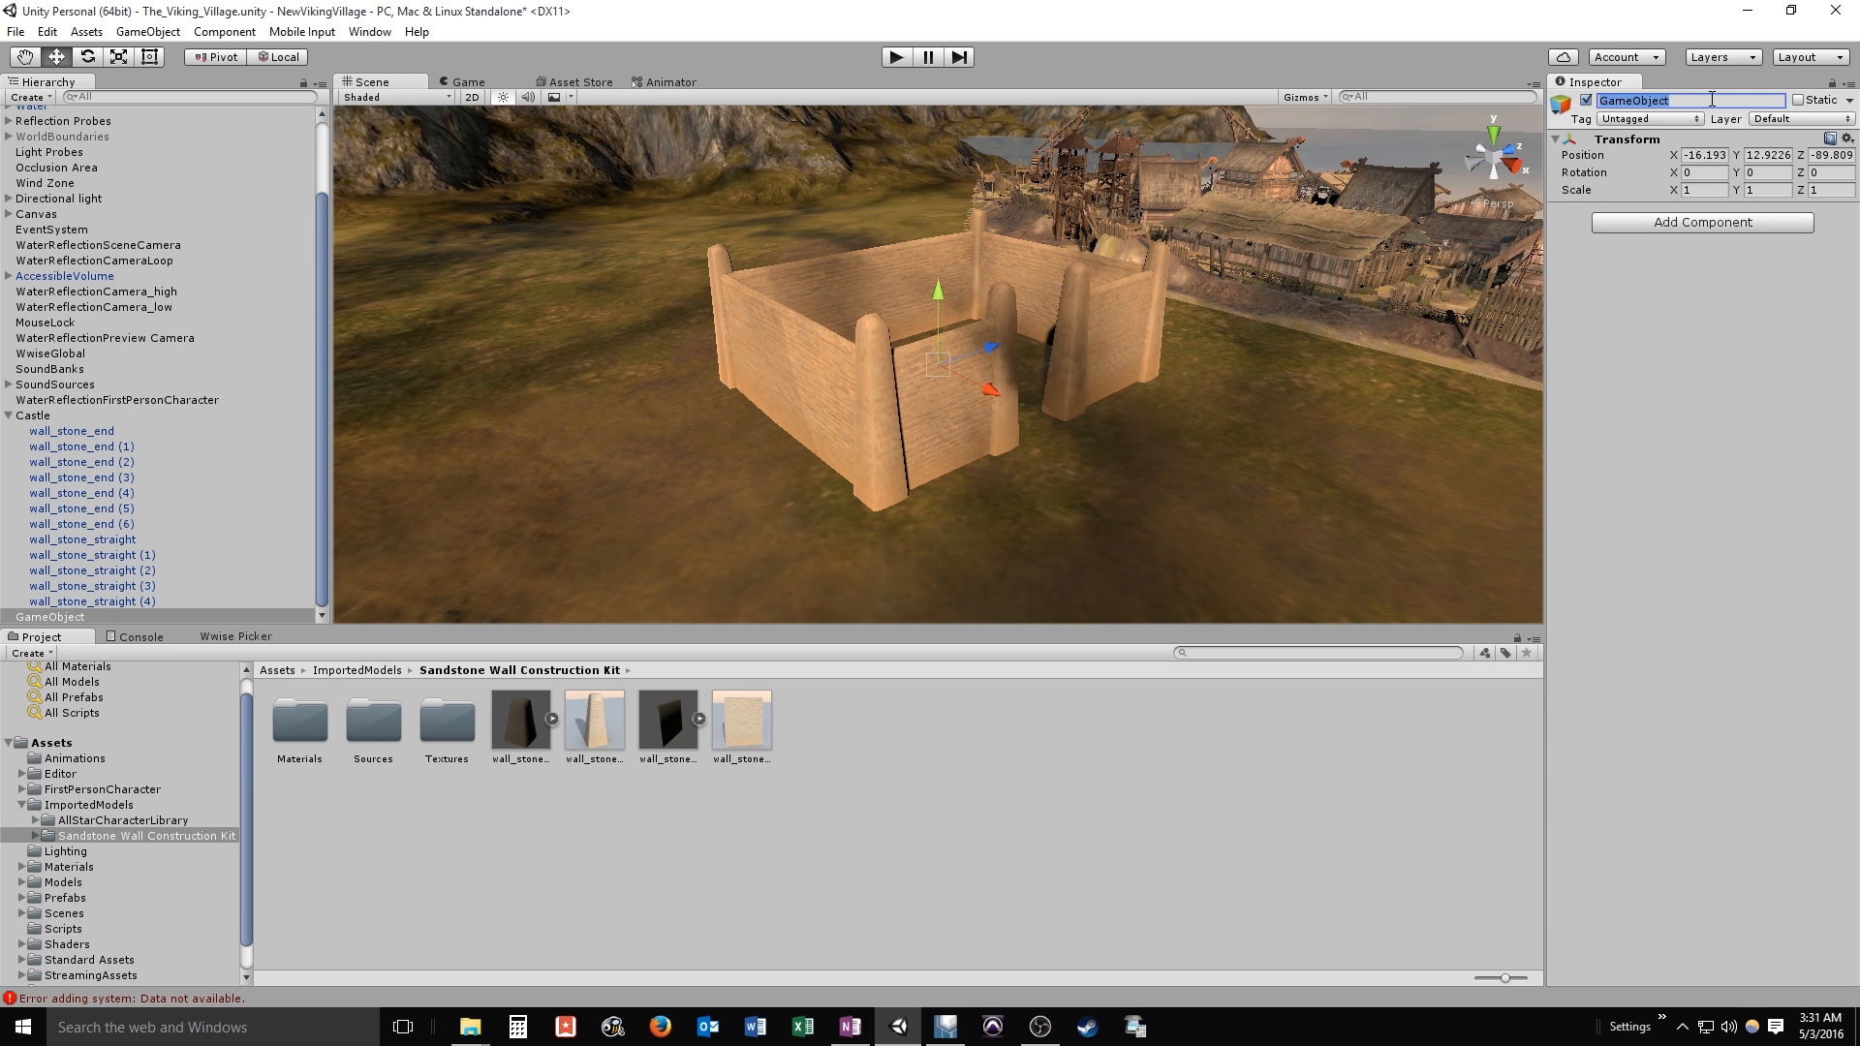
pyautogui.write('Castle')
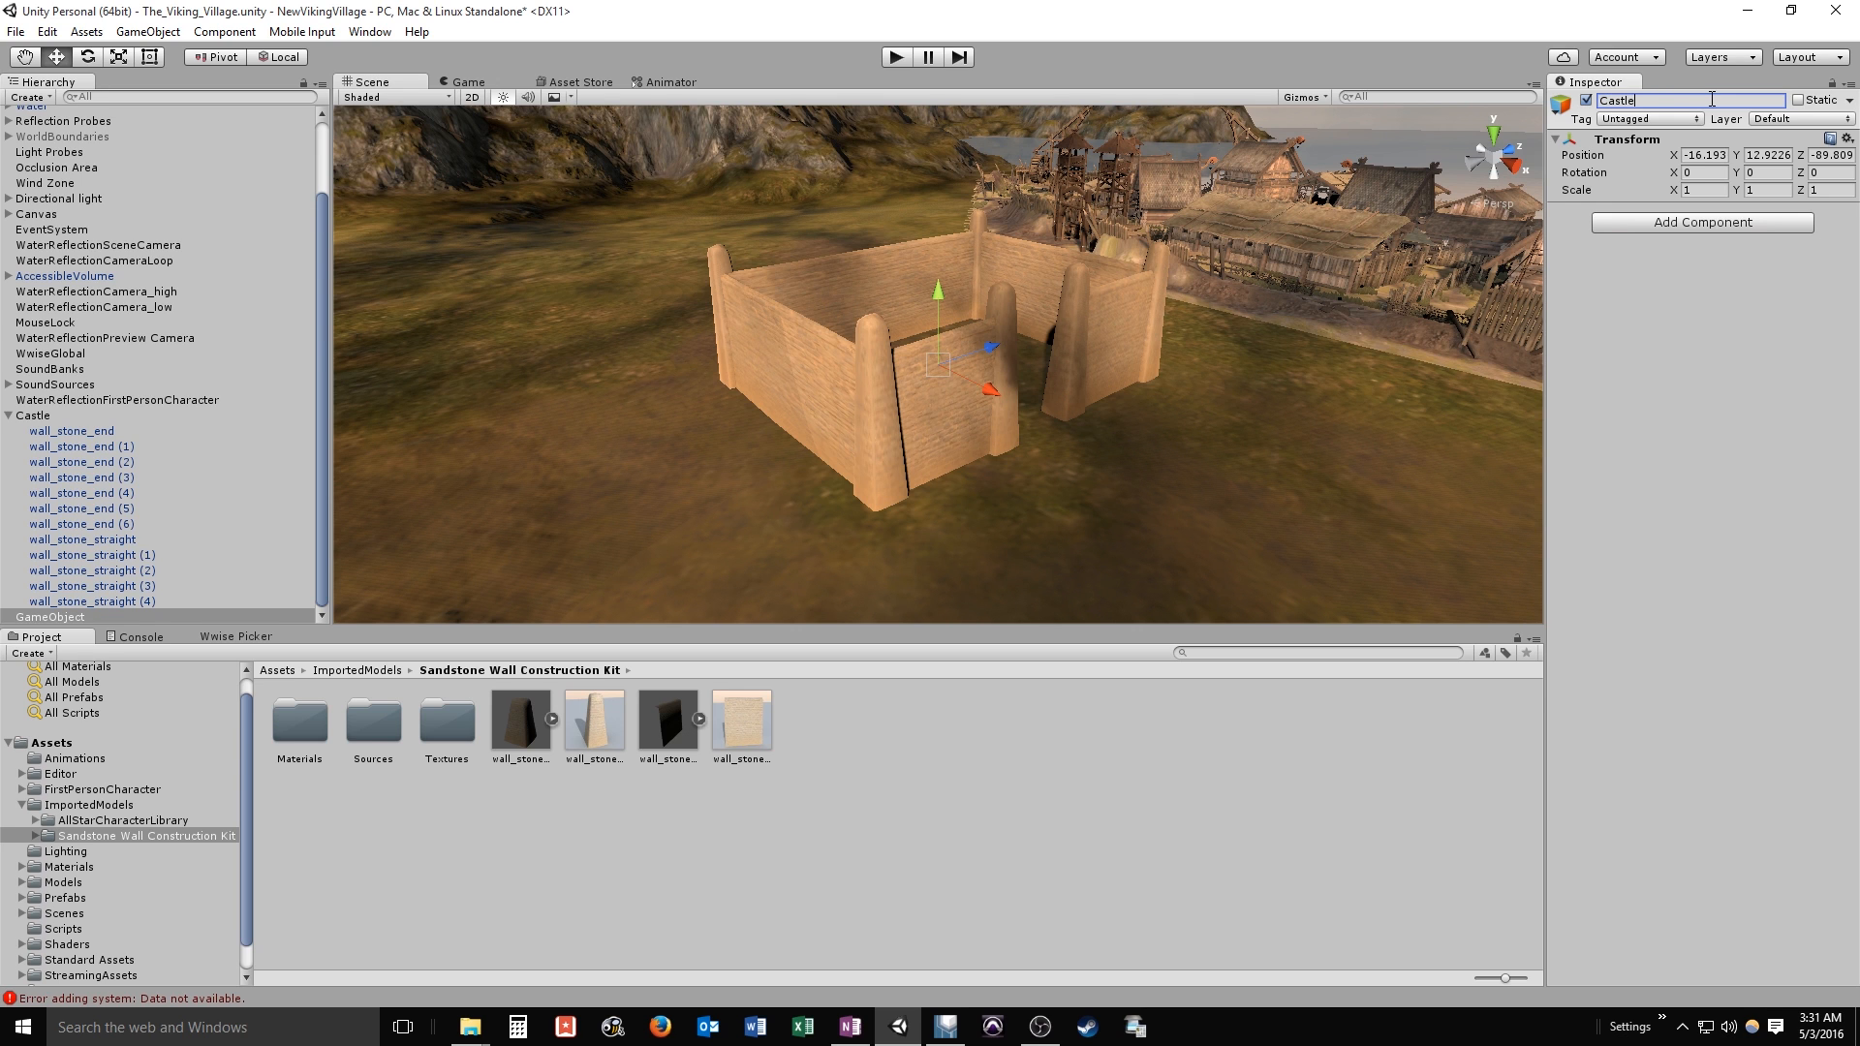
pyautogui.write('Reverb')
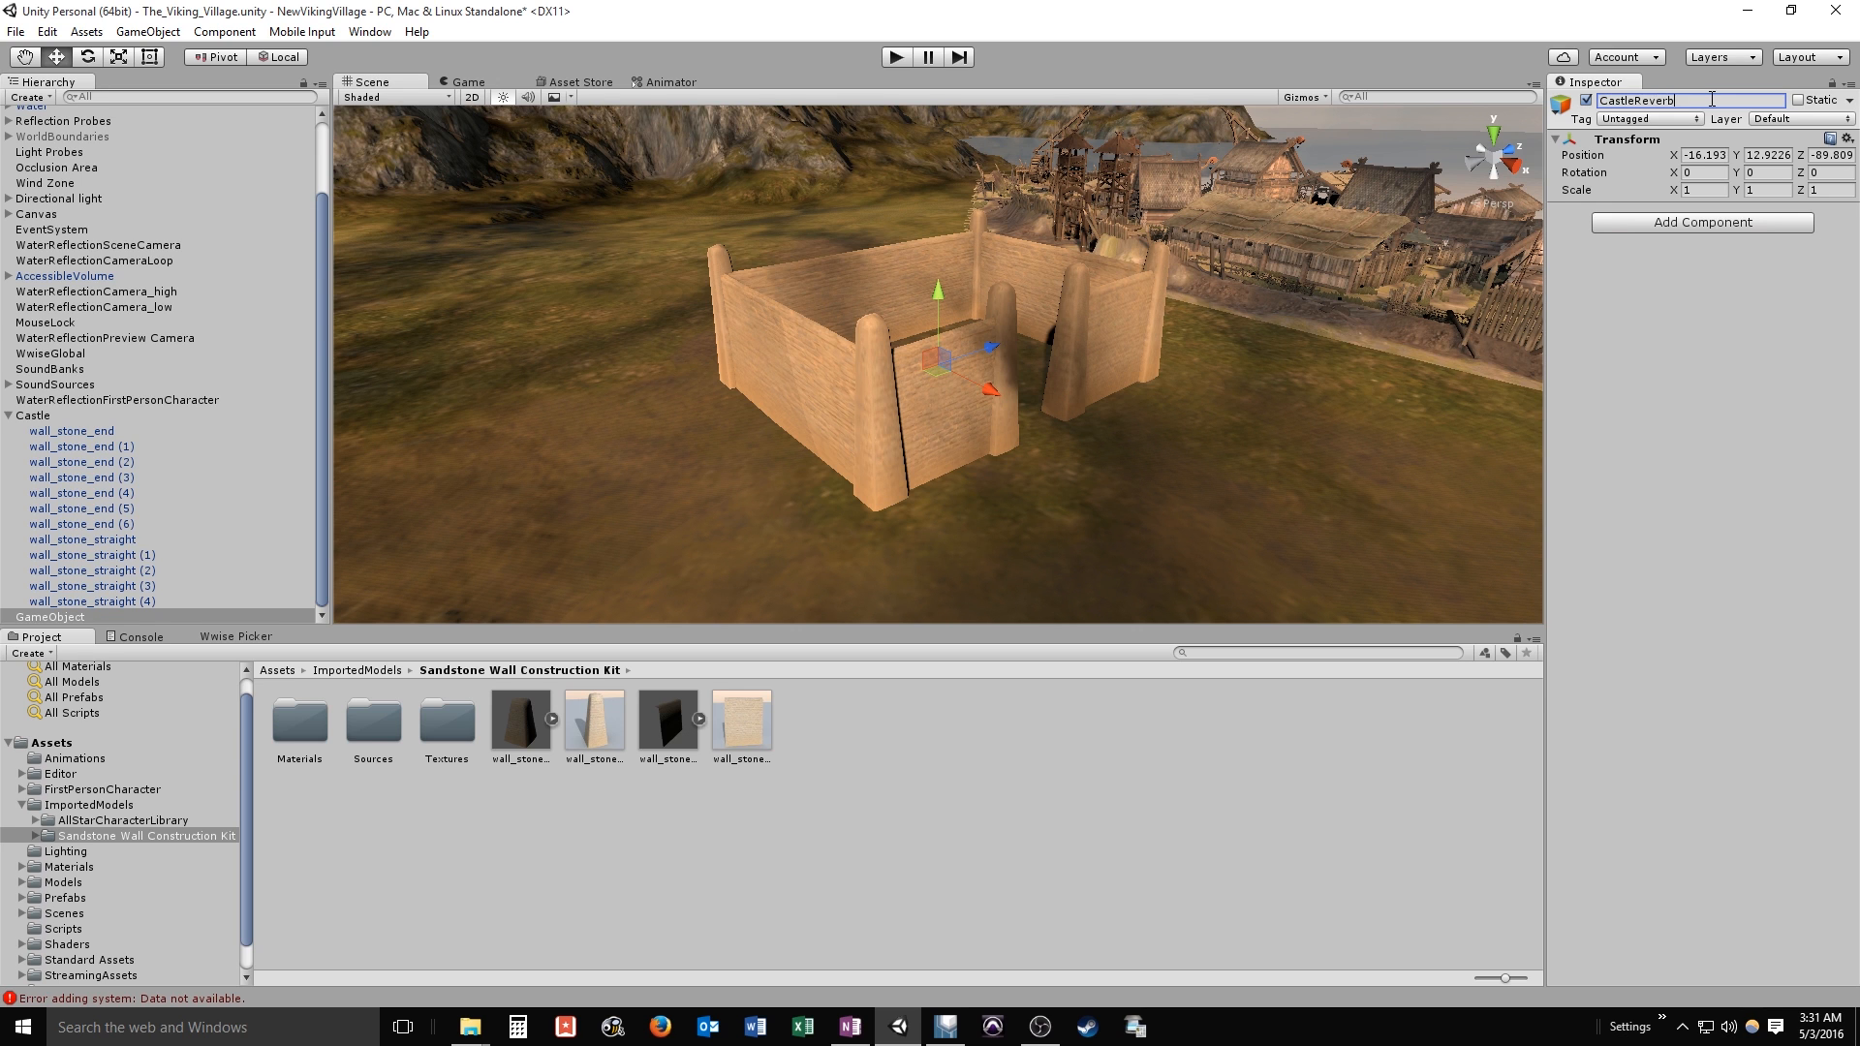
# Add a trigger Box Collider to CastleReverb and scale it to about 10.8 by 9
pyautogui.click(1701, 221)
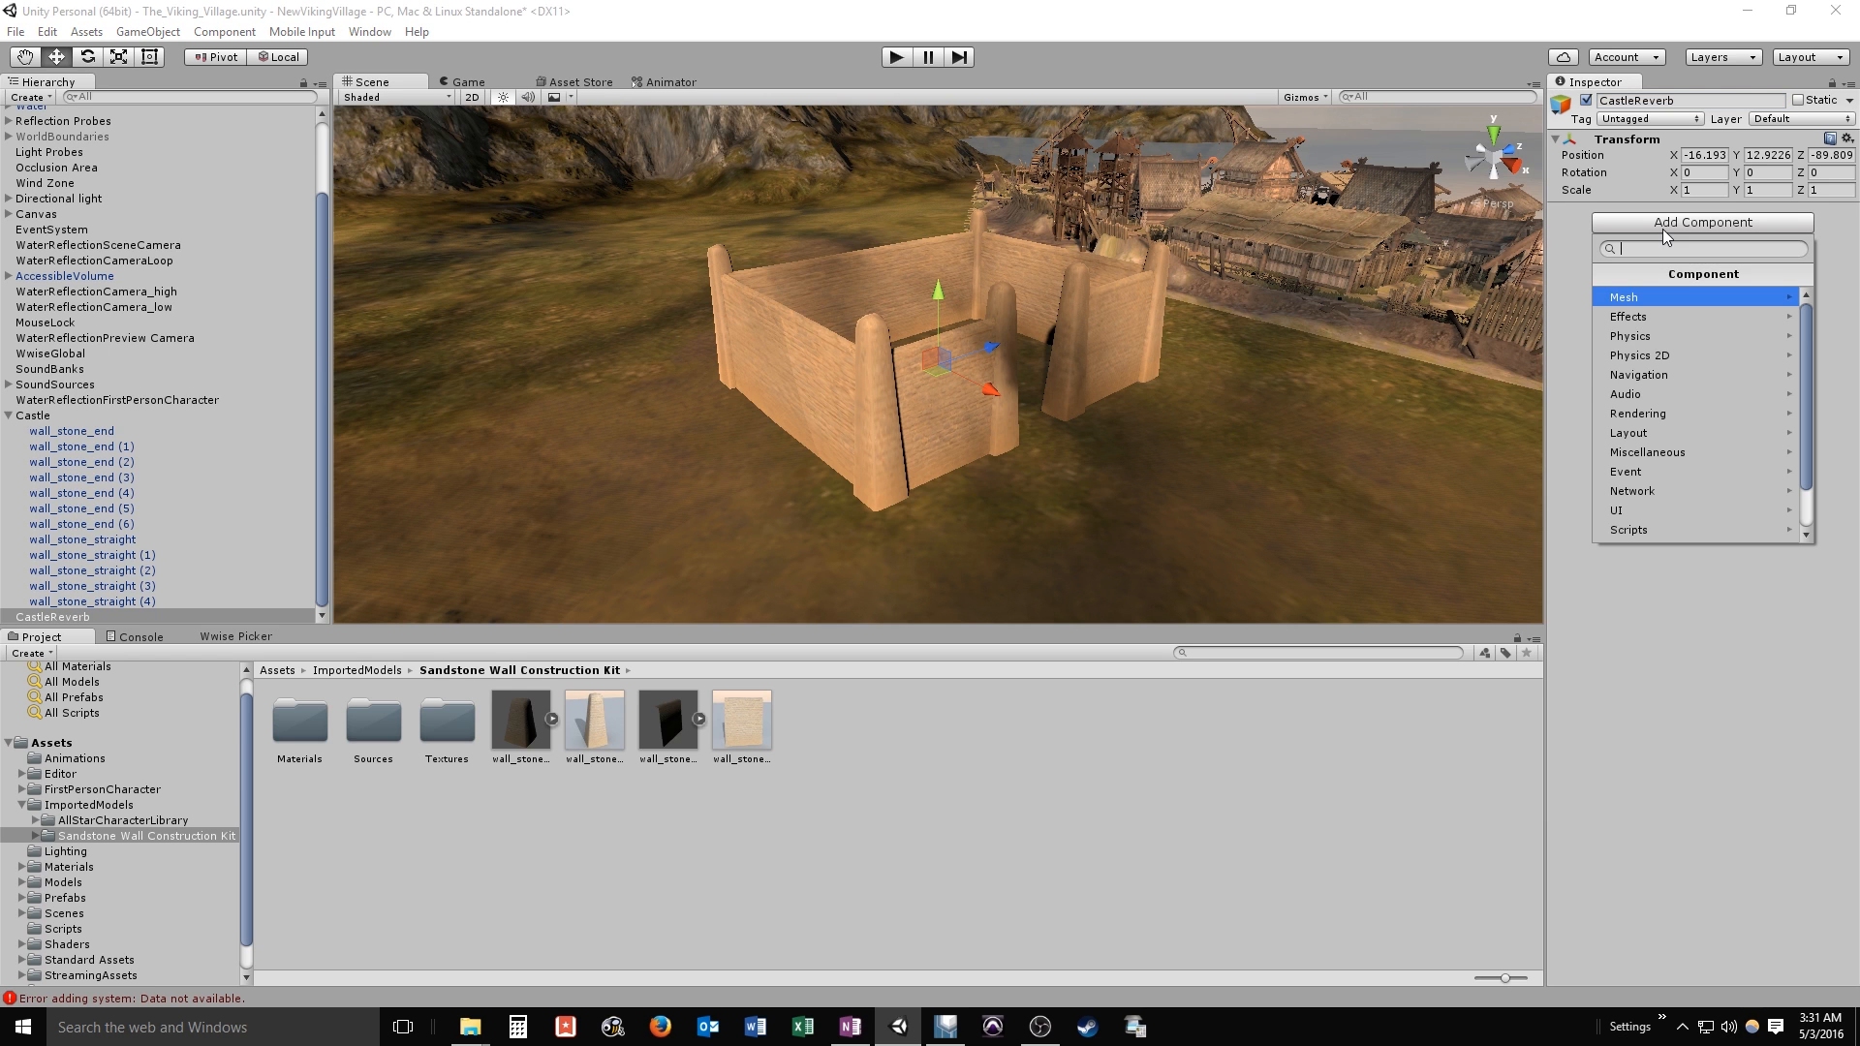
pyautogui.moveTo(1670, 337)
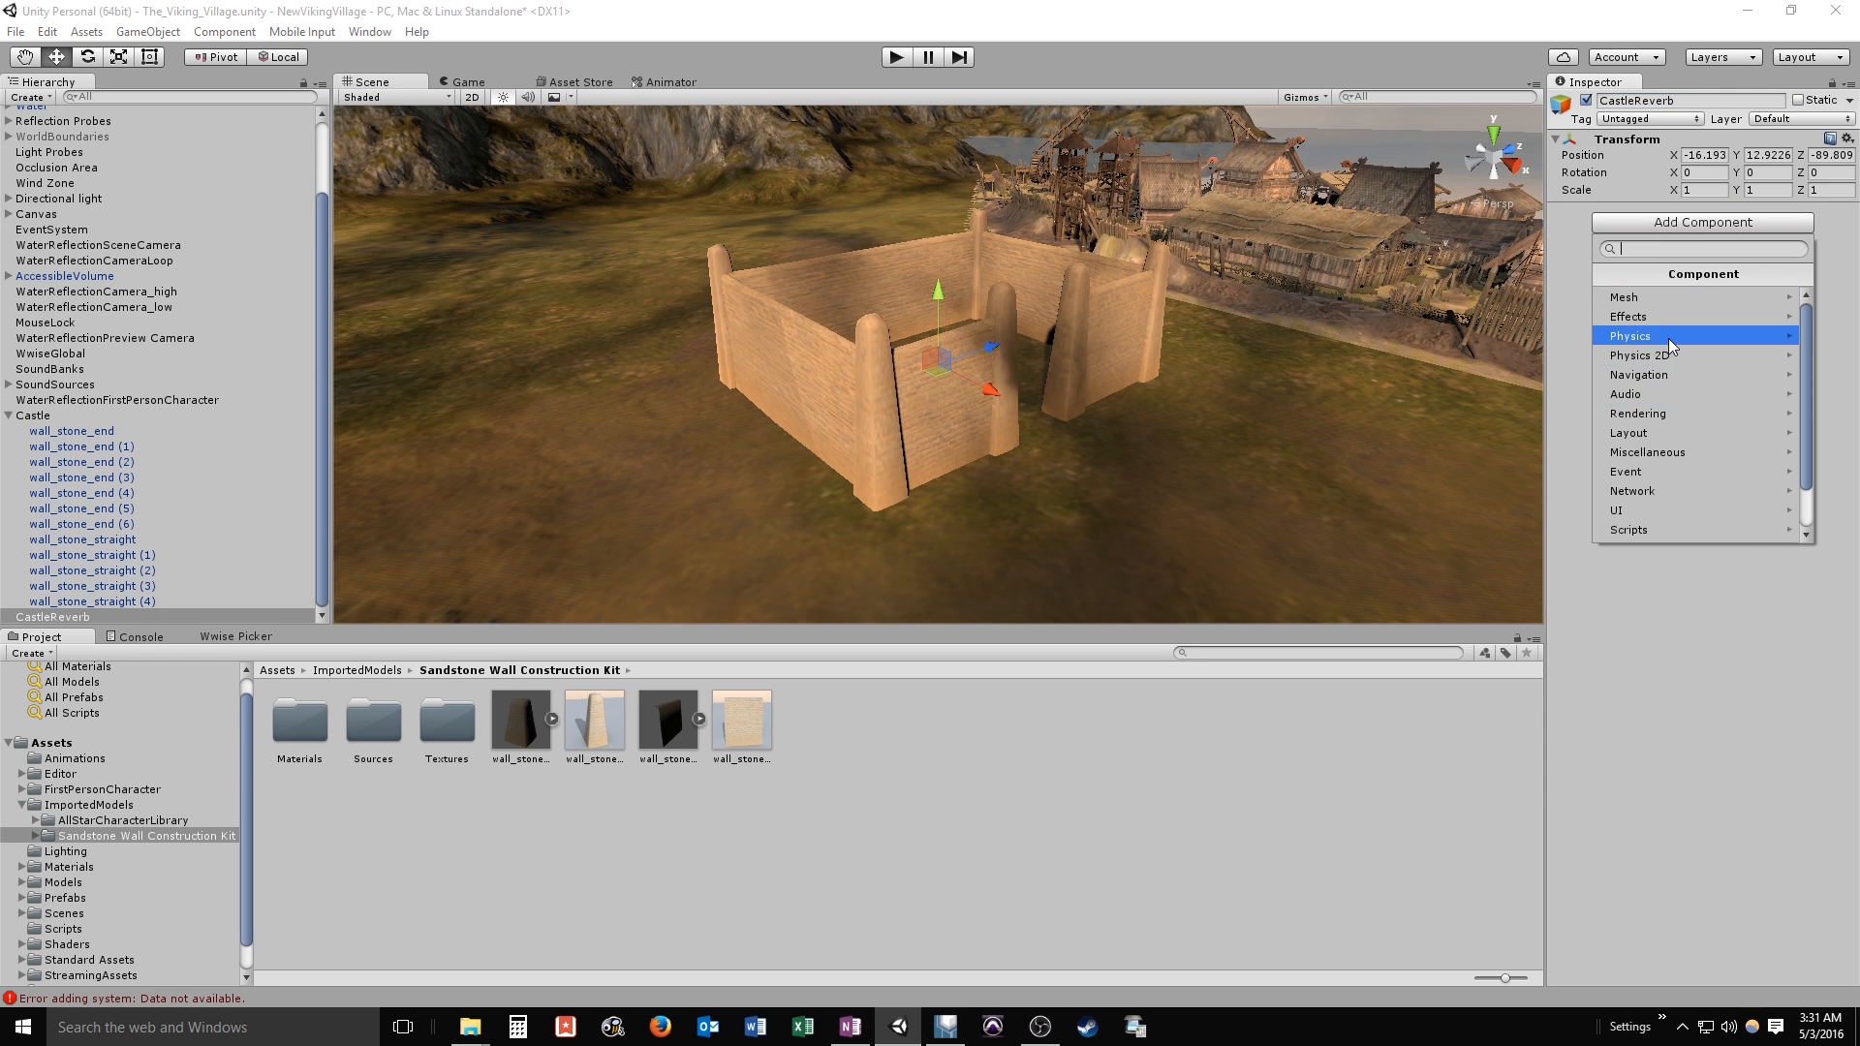
pyautogui.click(1666, 335)
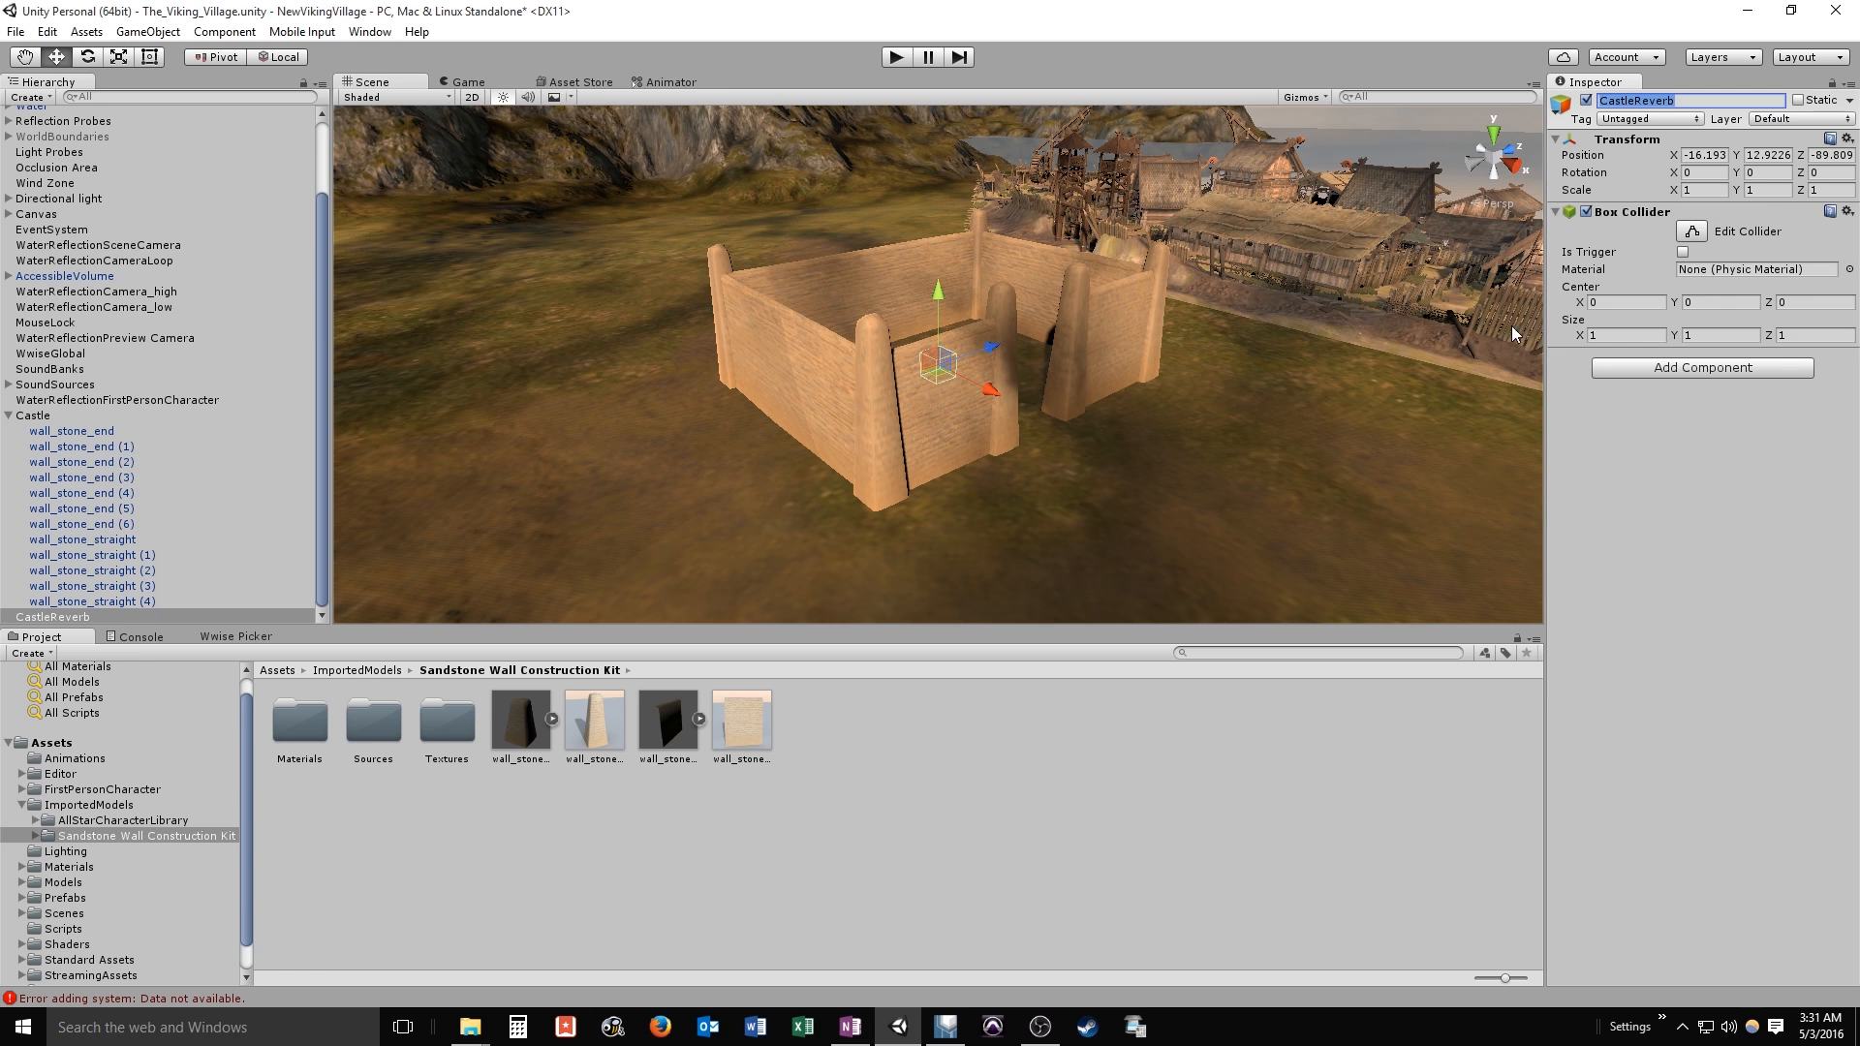
pyautogui.click(1682, 252)
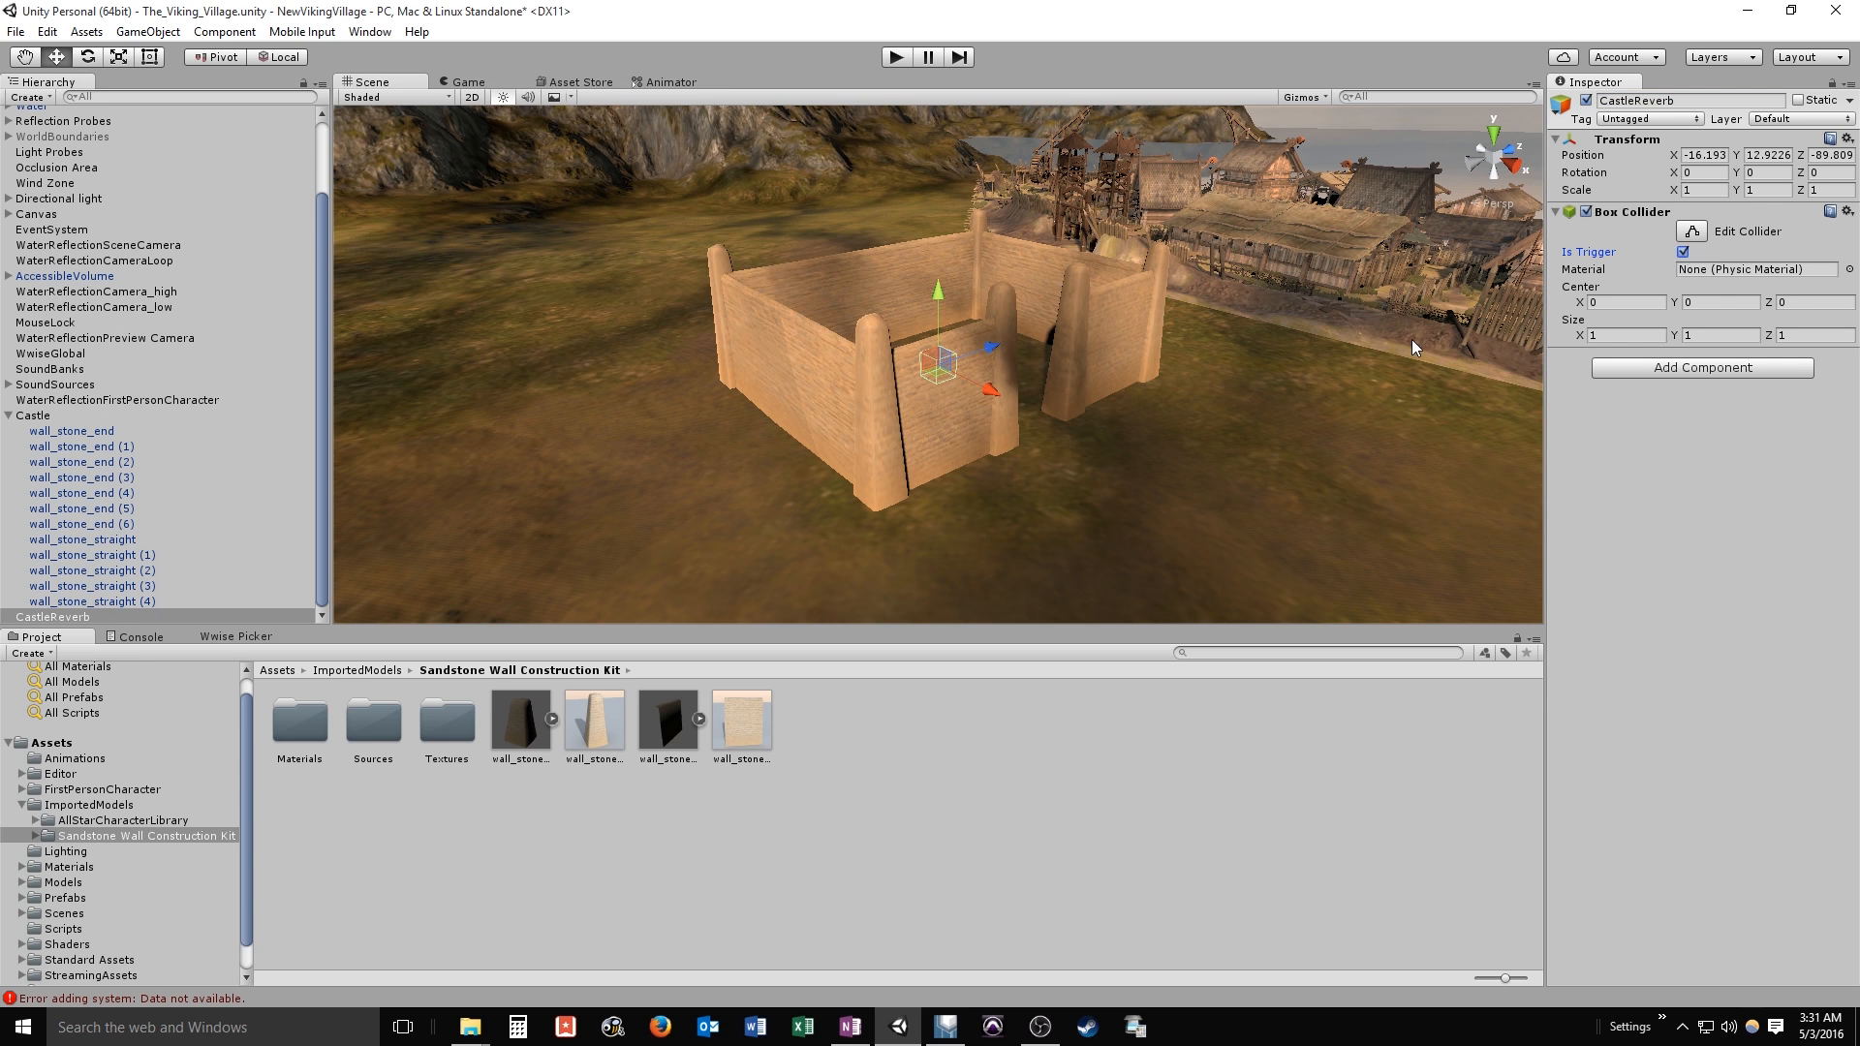
pyautogui.moveTo(1027, 327)
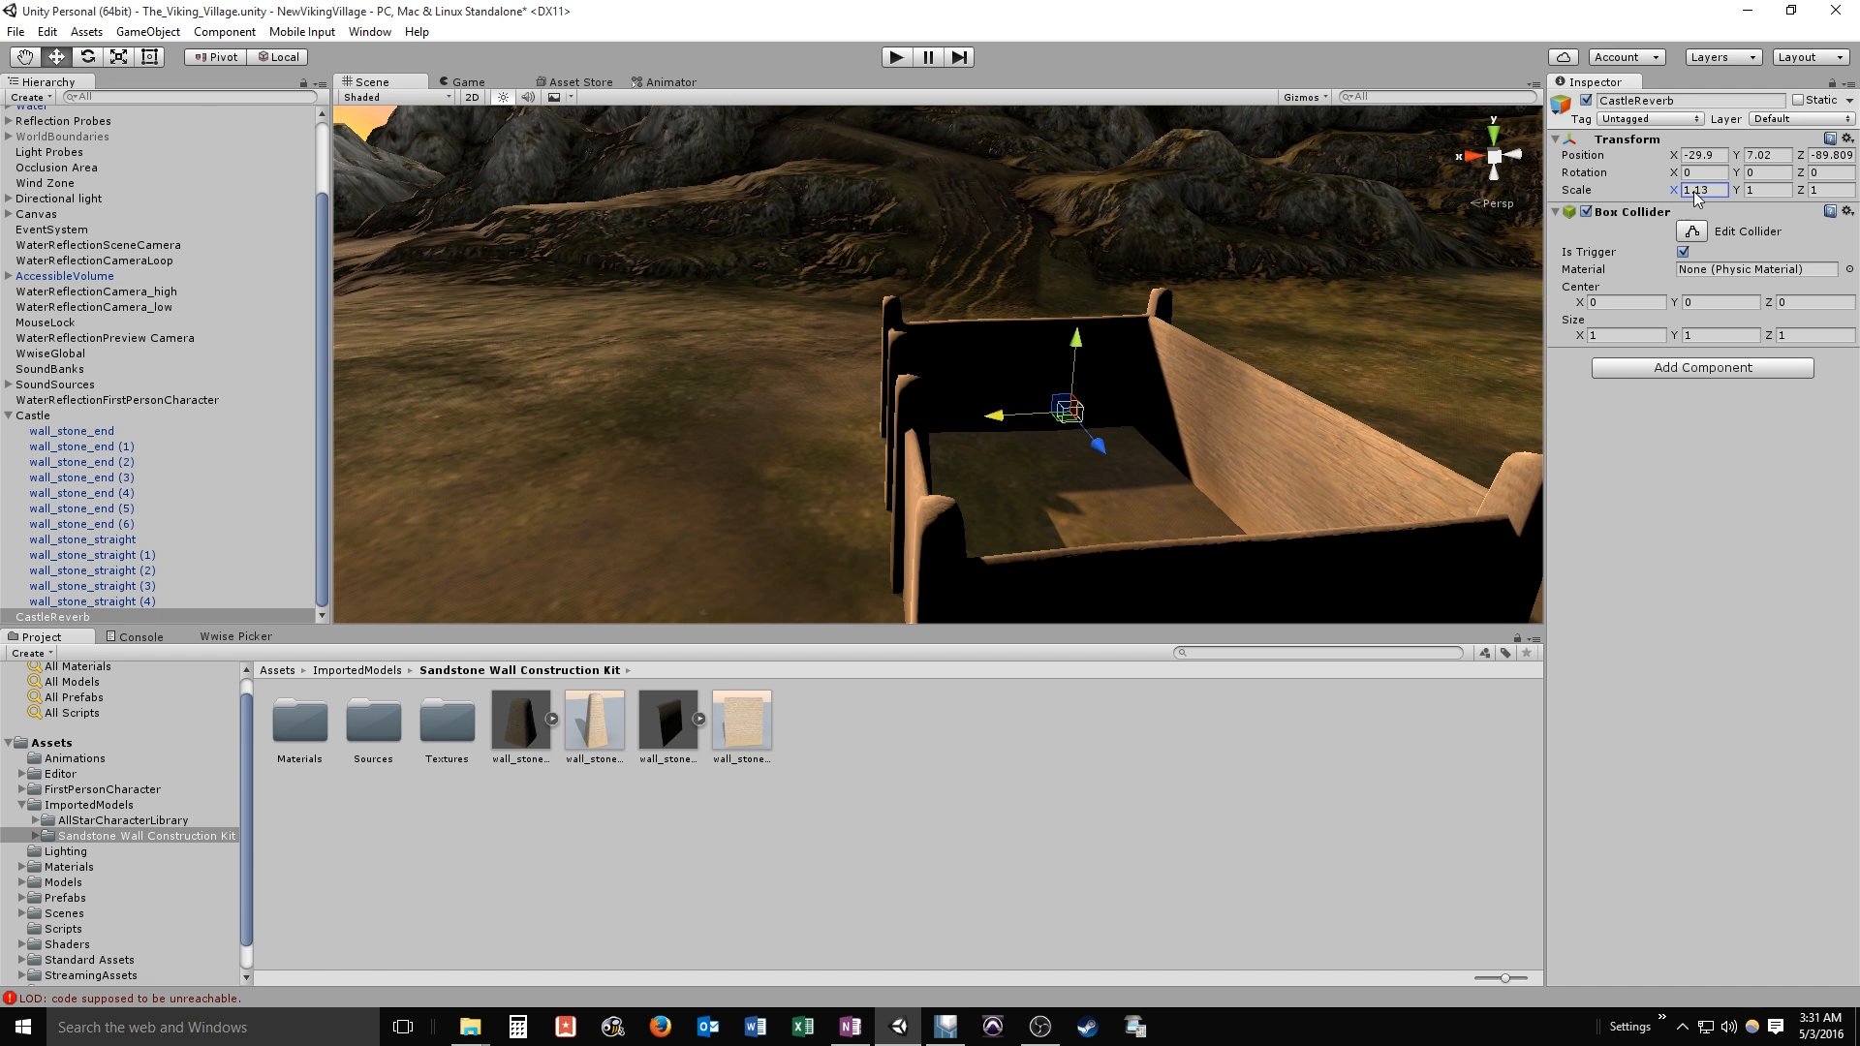
pyautogui.write('10.8')
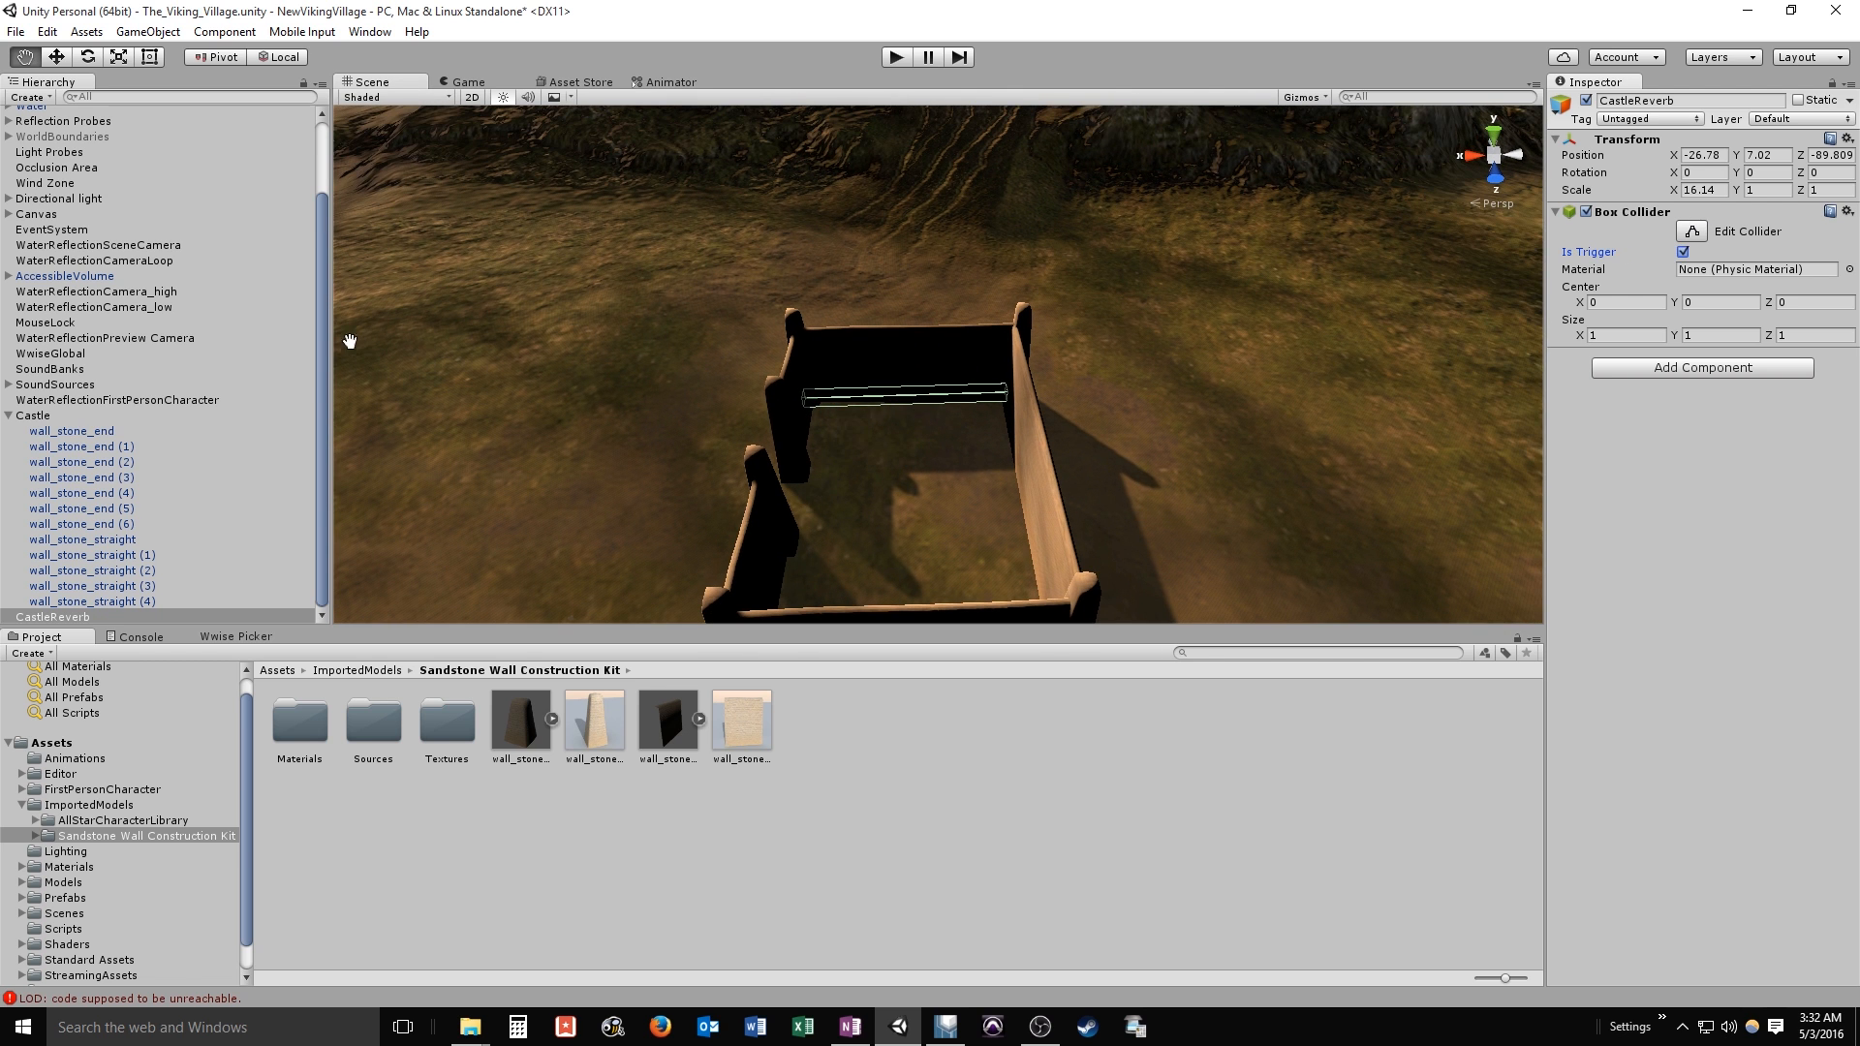
pyautogui.click(43, 616)
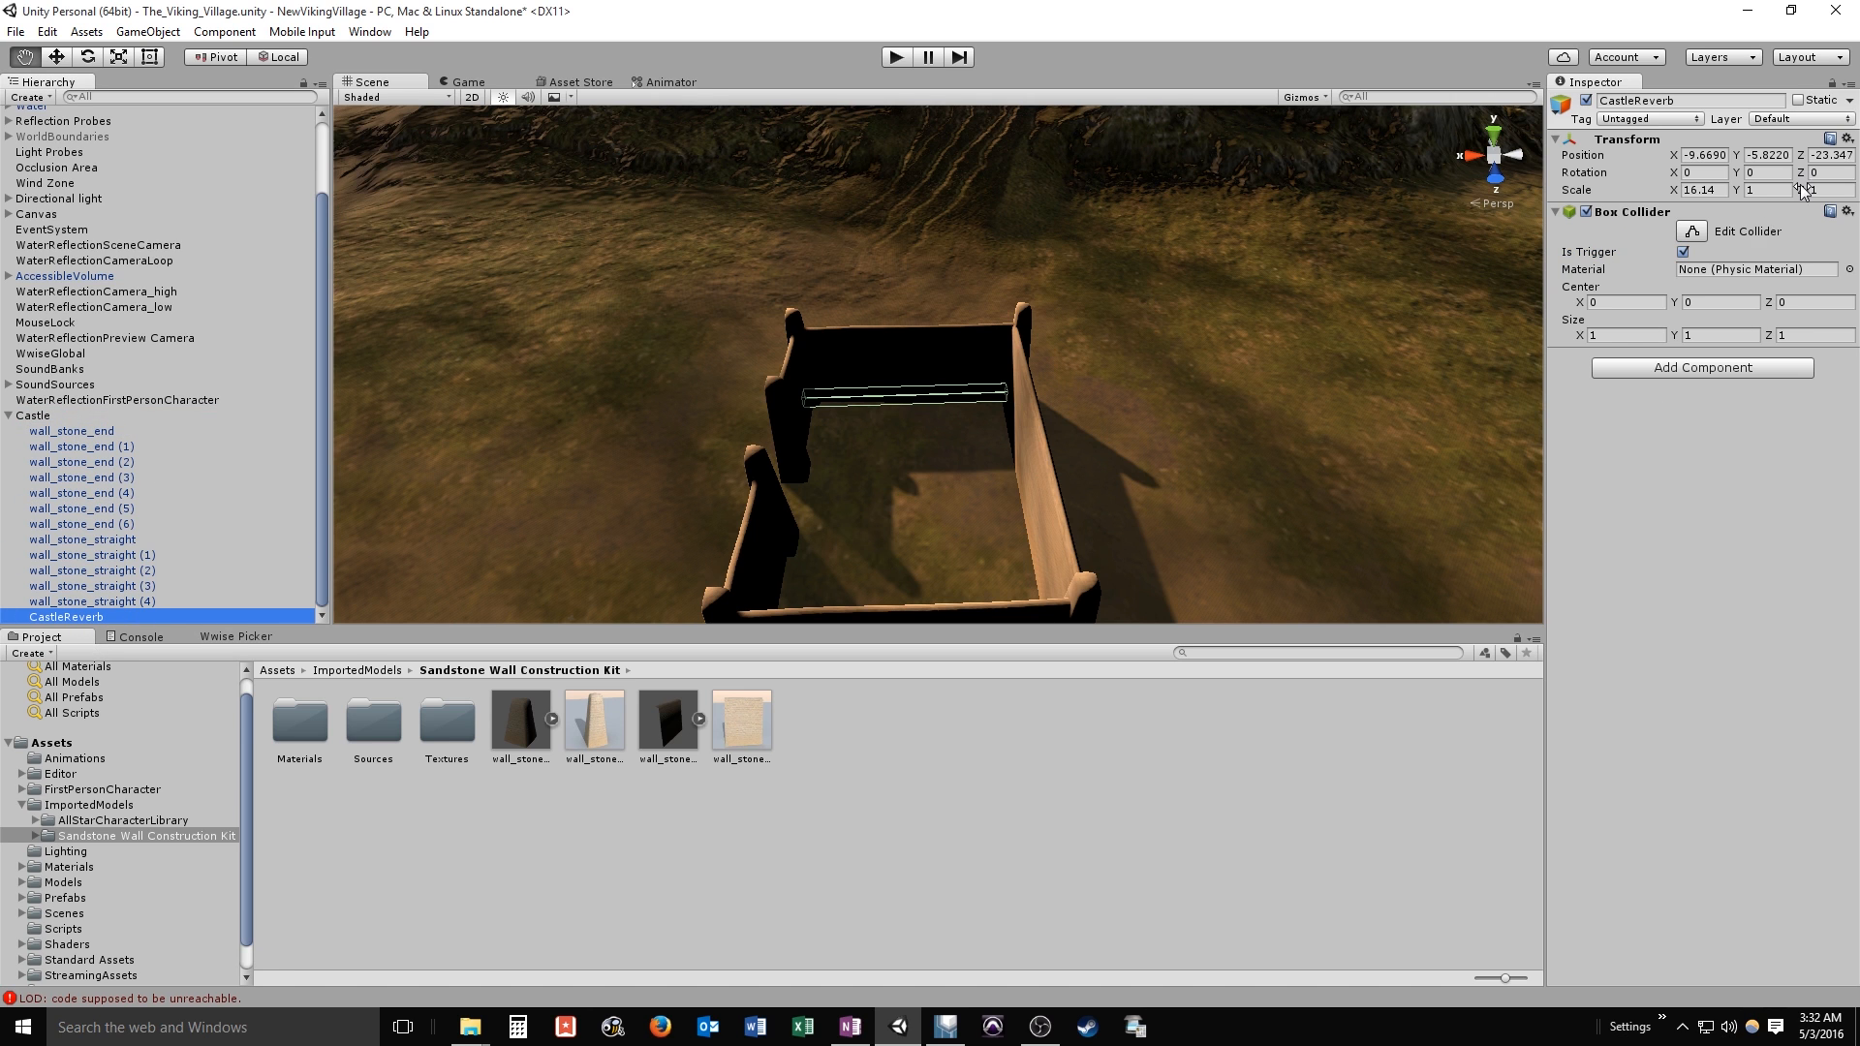
pyautogui.write('9')
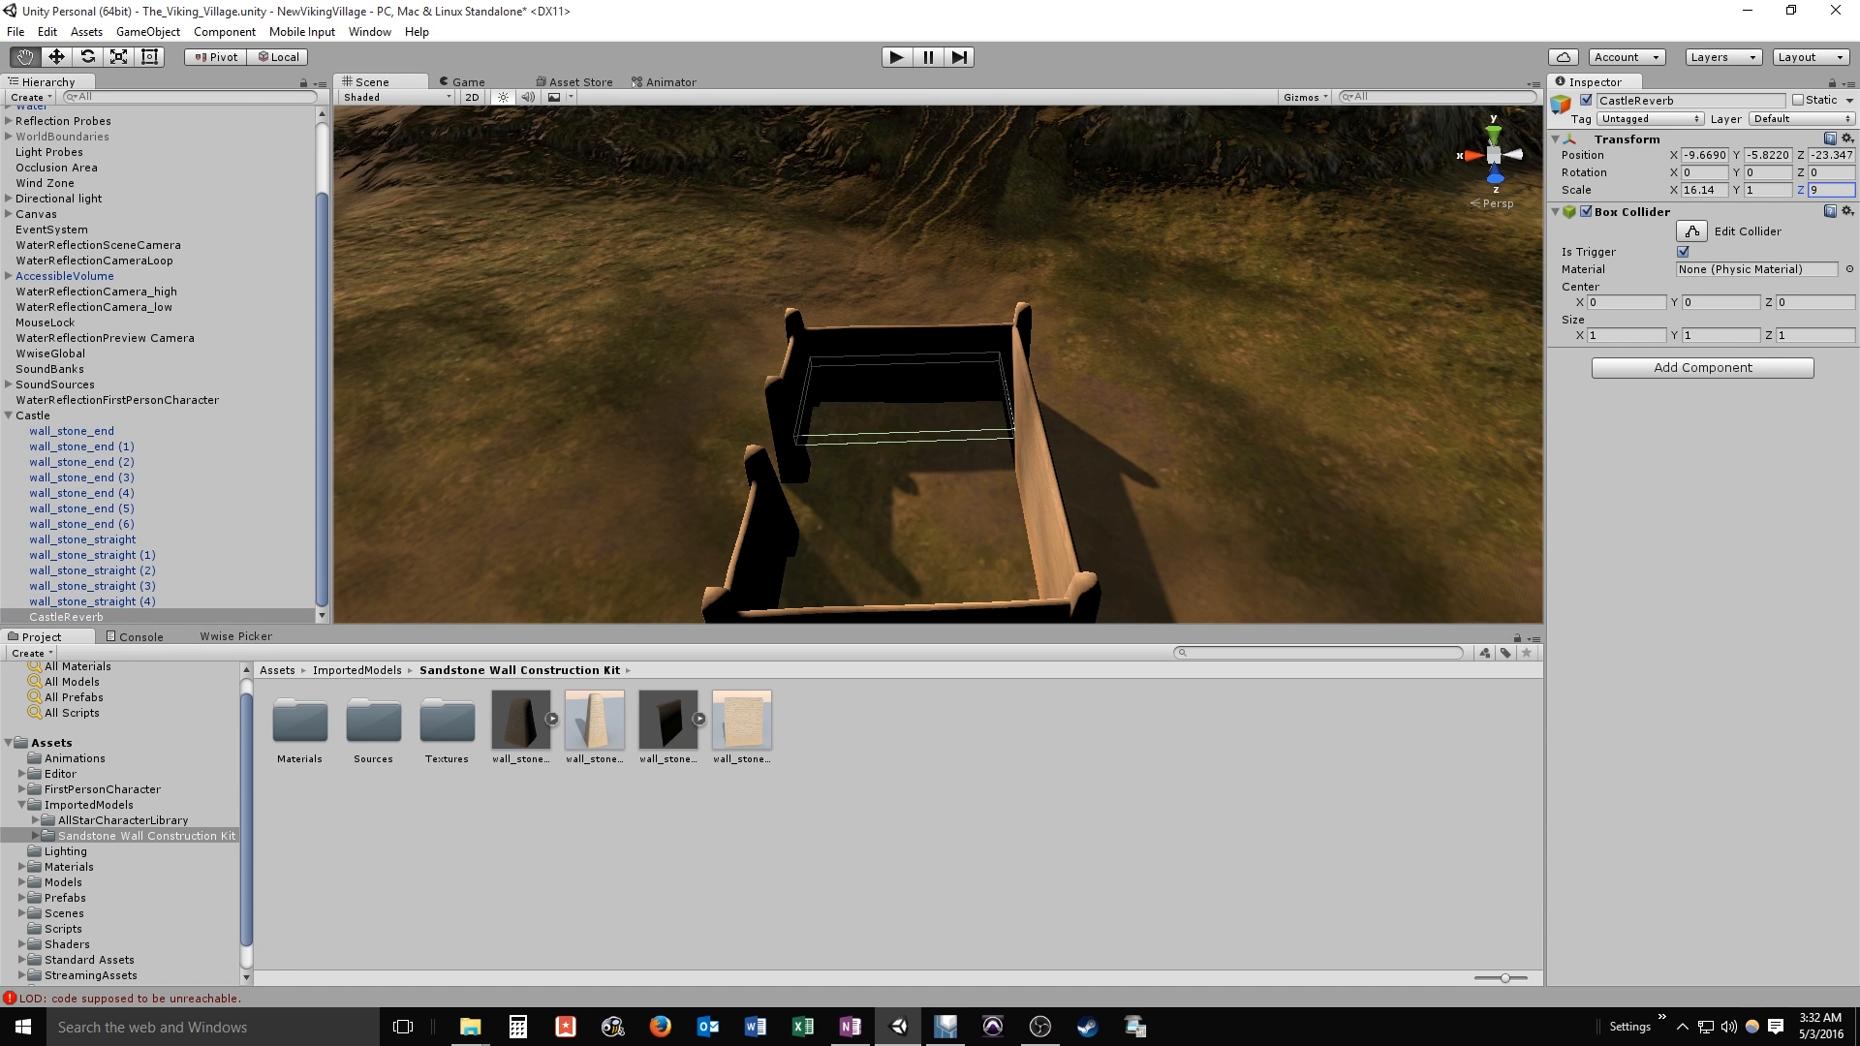
# Move the trigger box down into the castle enclosure and check it fits within the walls
pyautogui.click(54, 55)
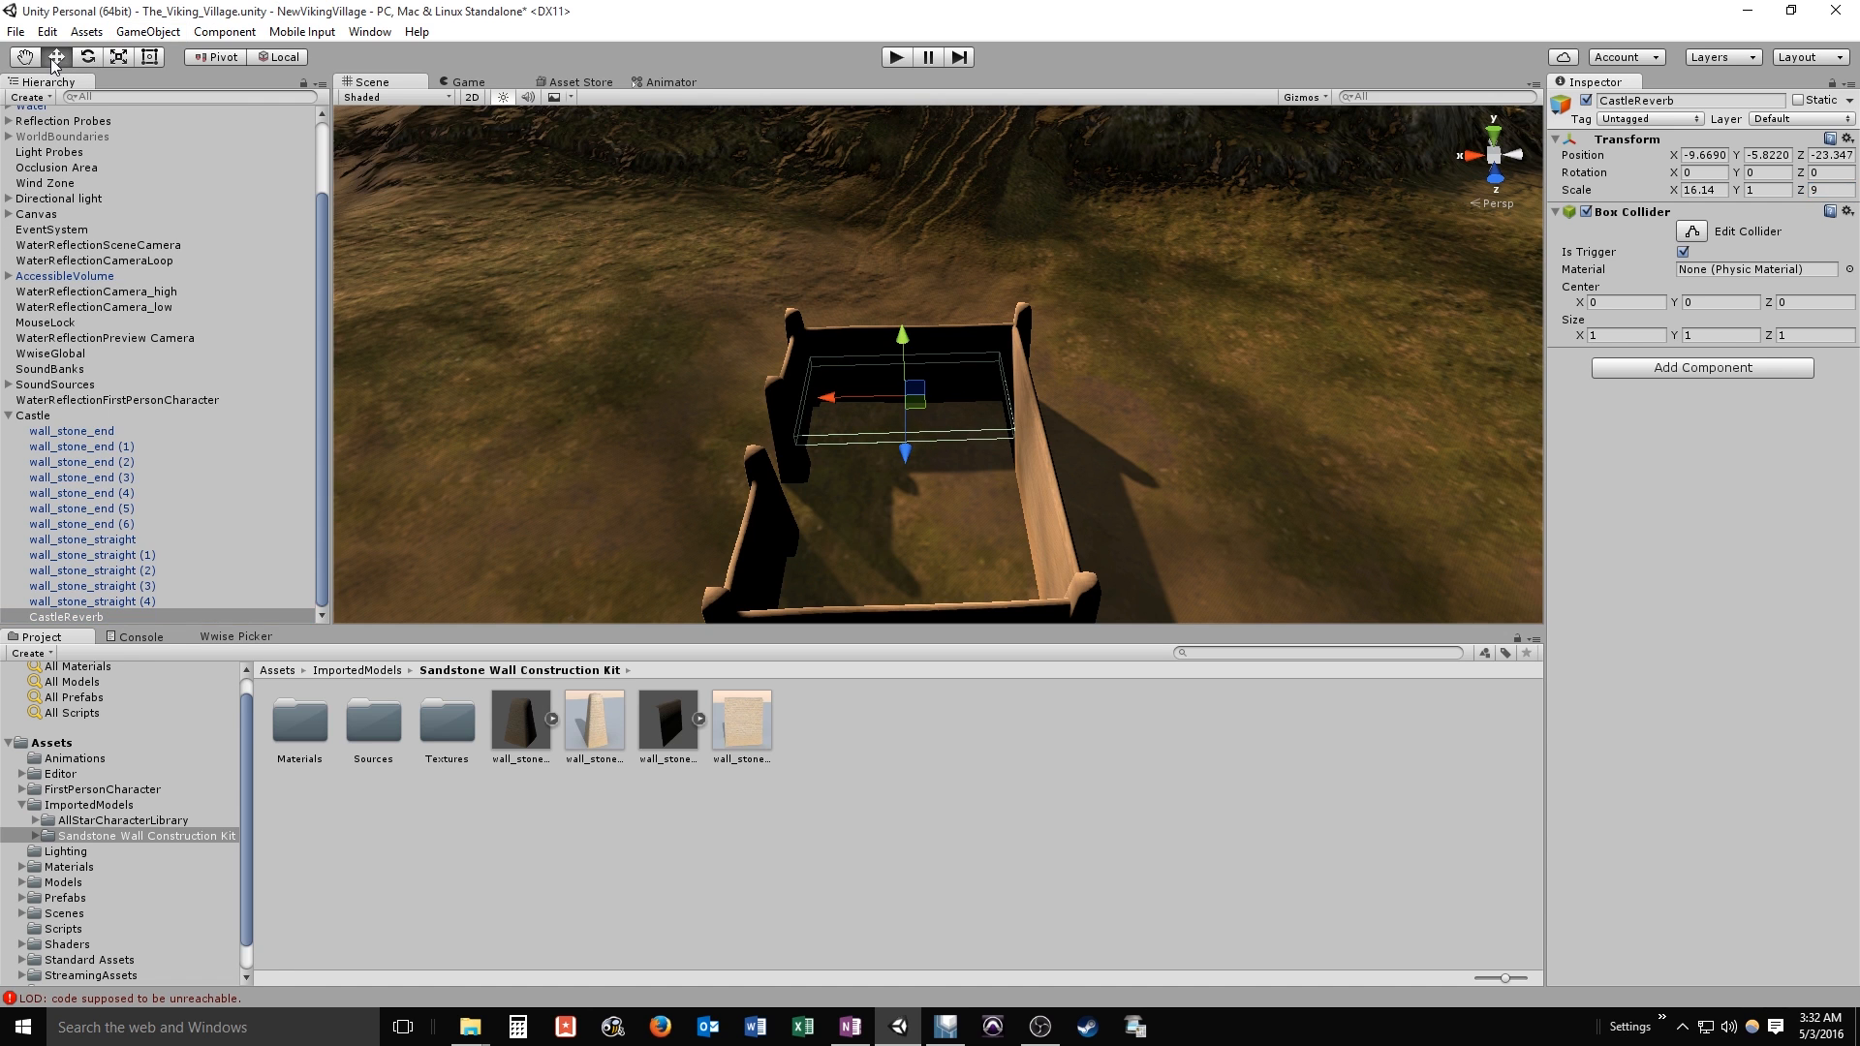
pyautogui.moveTo(903, 452); pyautogui.dragTo(902, 552)
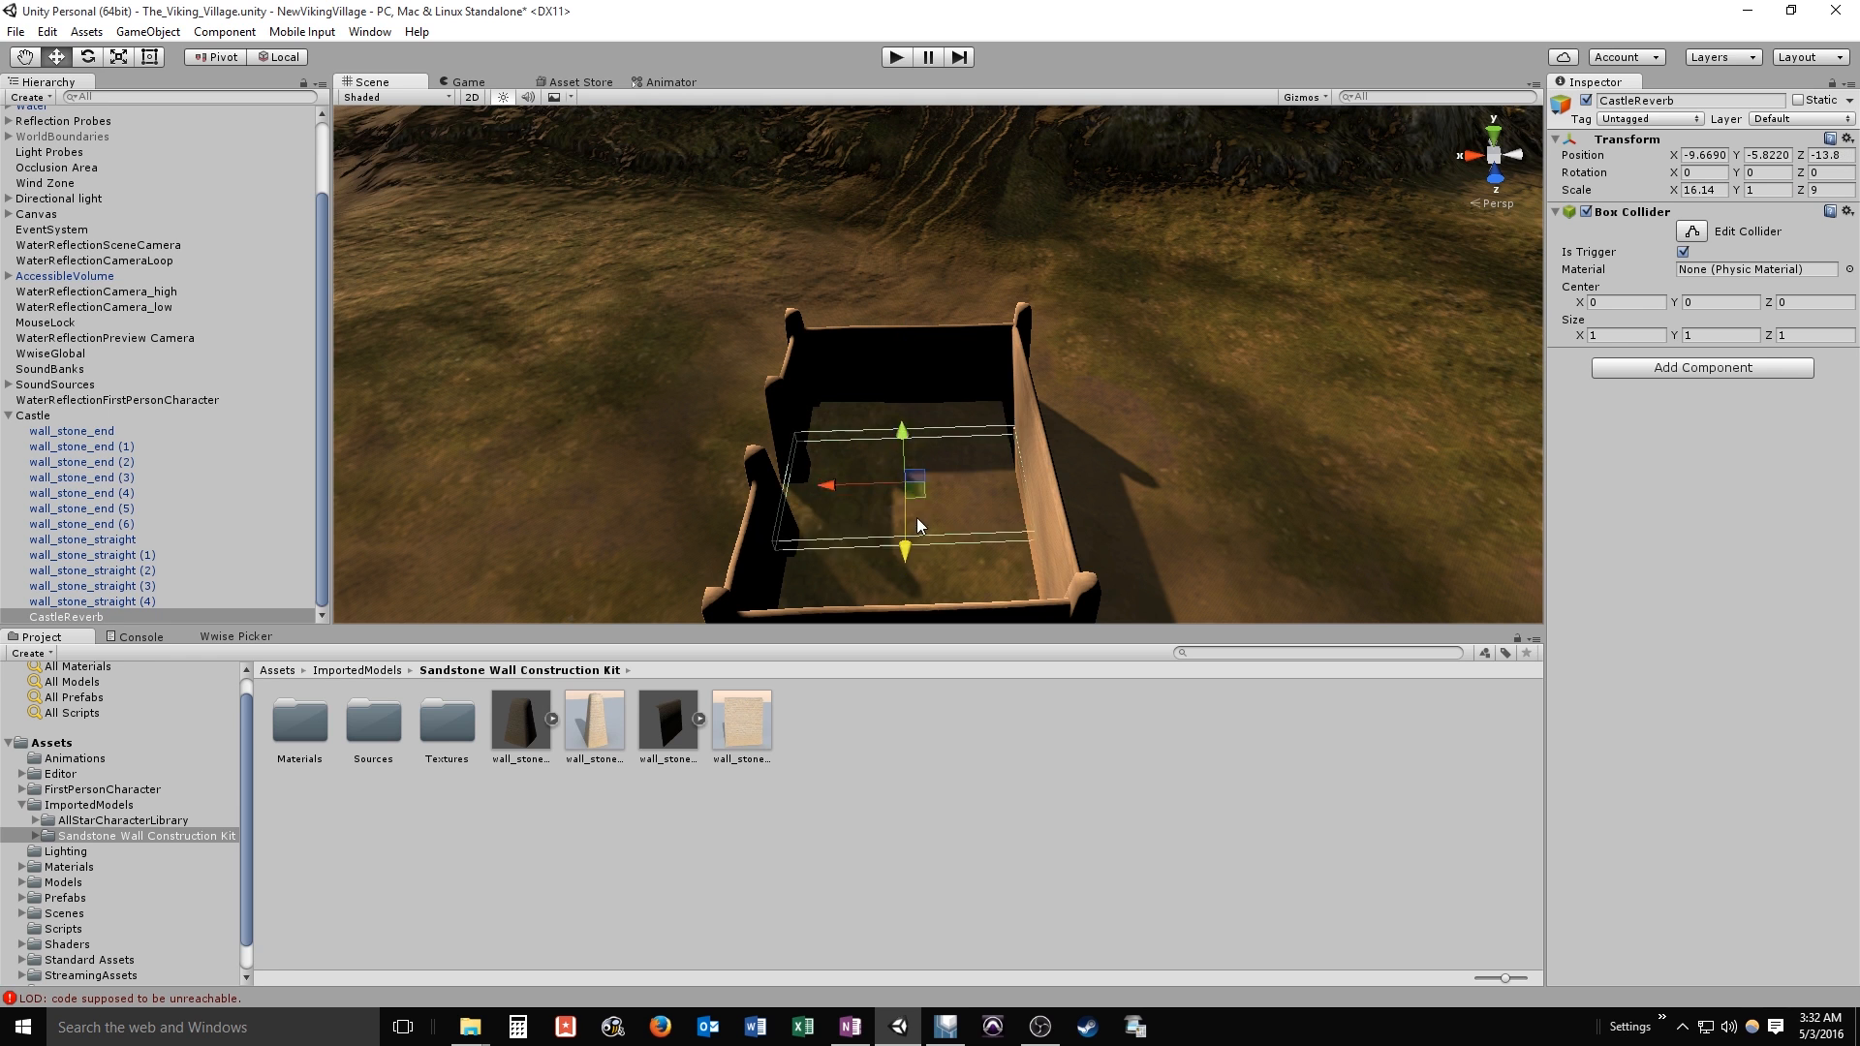
pyautogui.moveTo(913, 481); pyautogui.dragTo(913, 521)
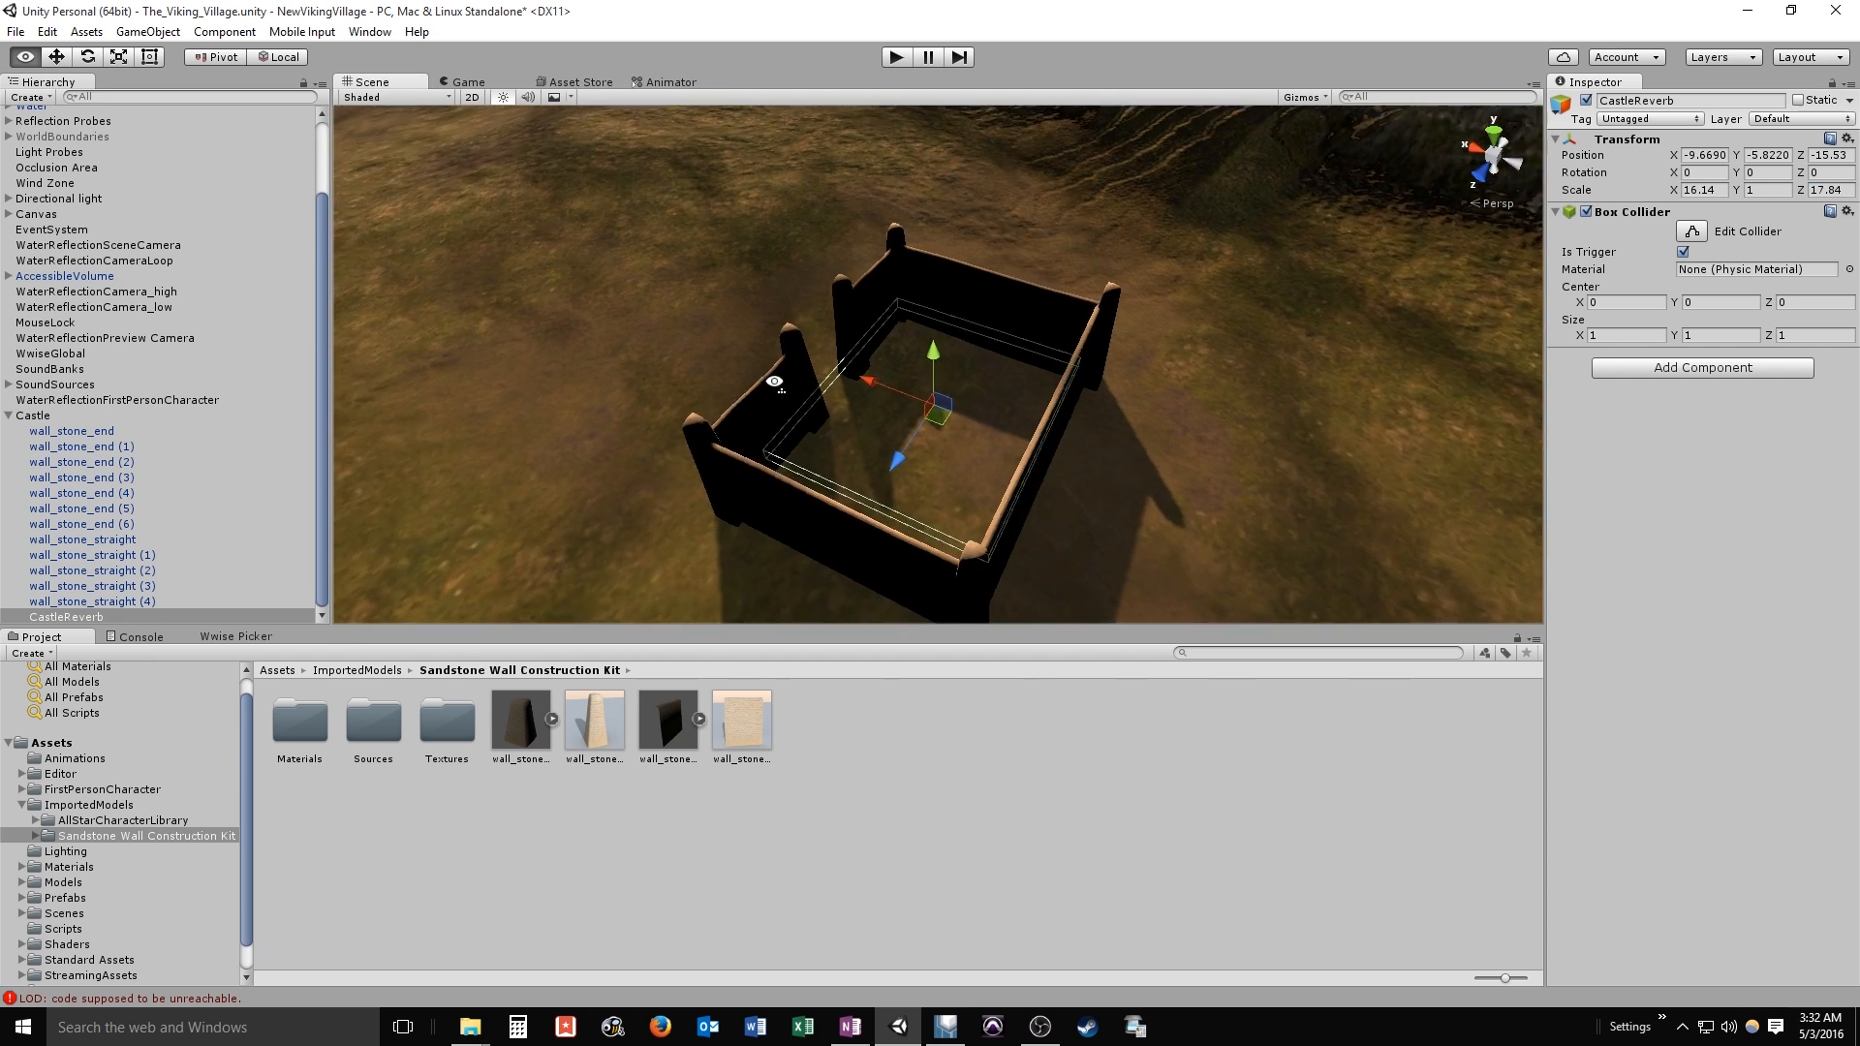
pyautogui.moveTo(937, 357); pyautogui.dragTo(831, 414)
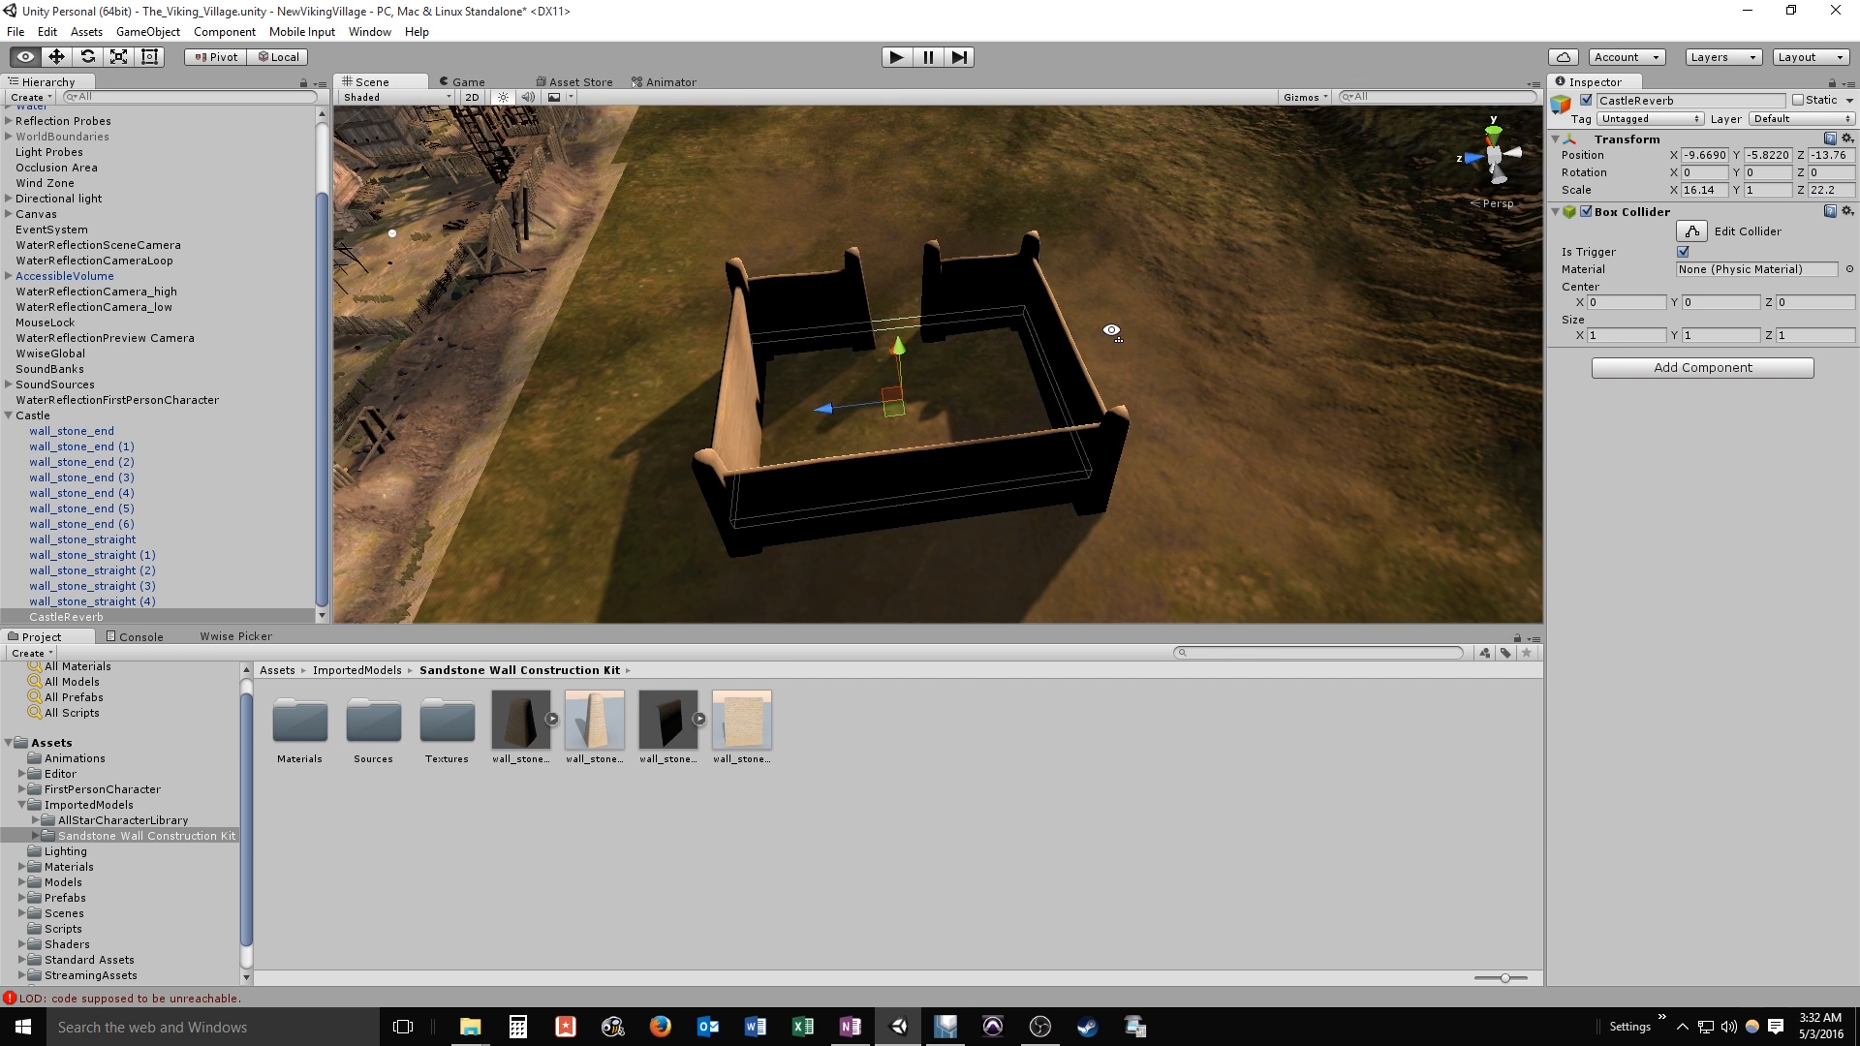
pyautogui.moveTo(1112, 329); pyautogui.dragTo(1063, 325)
pyautogui.write('21.8')
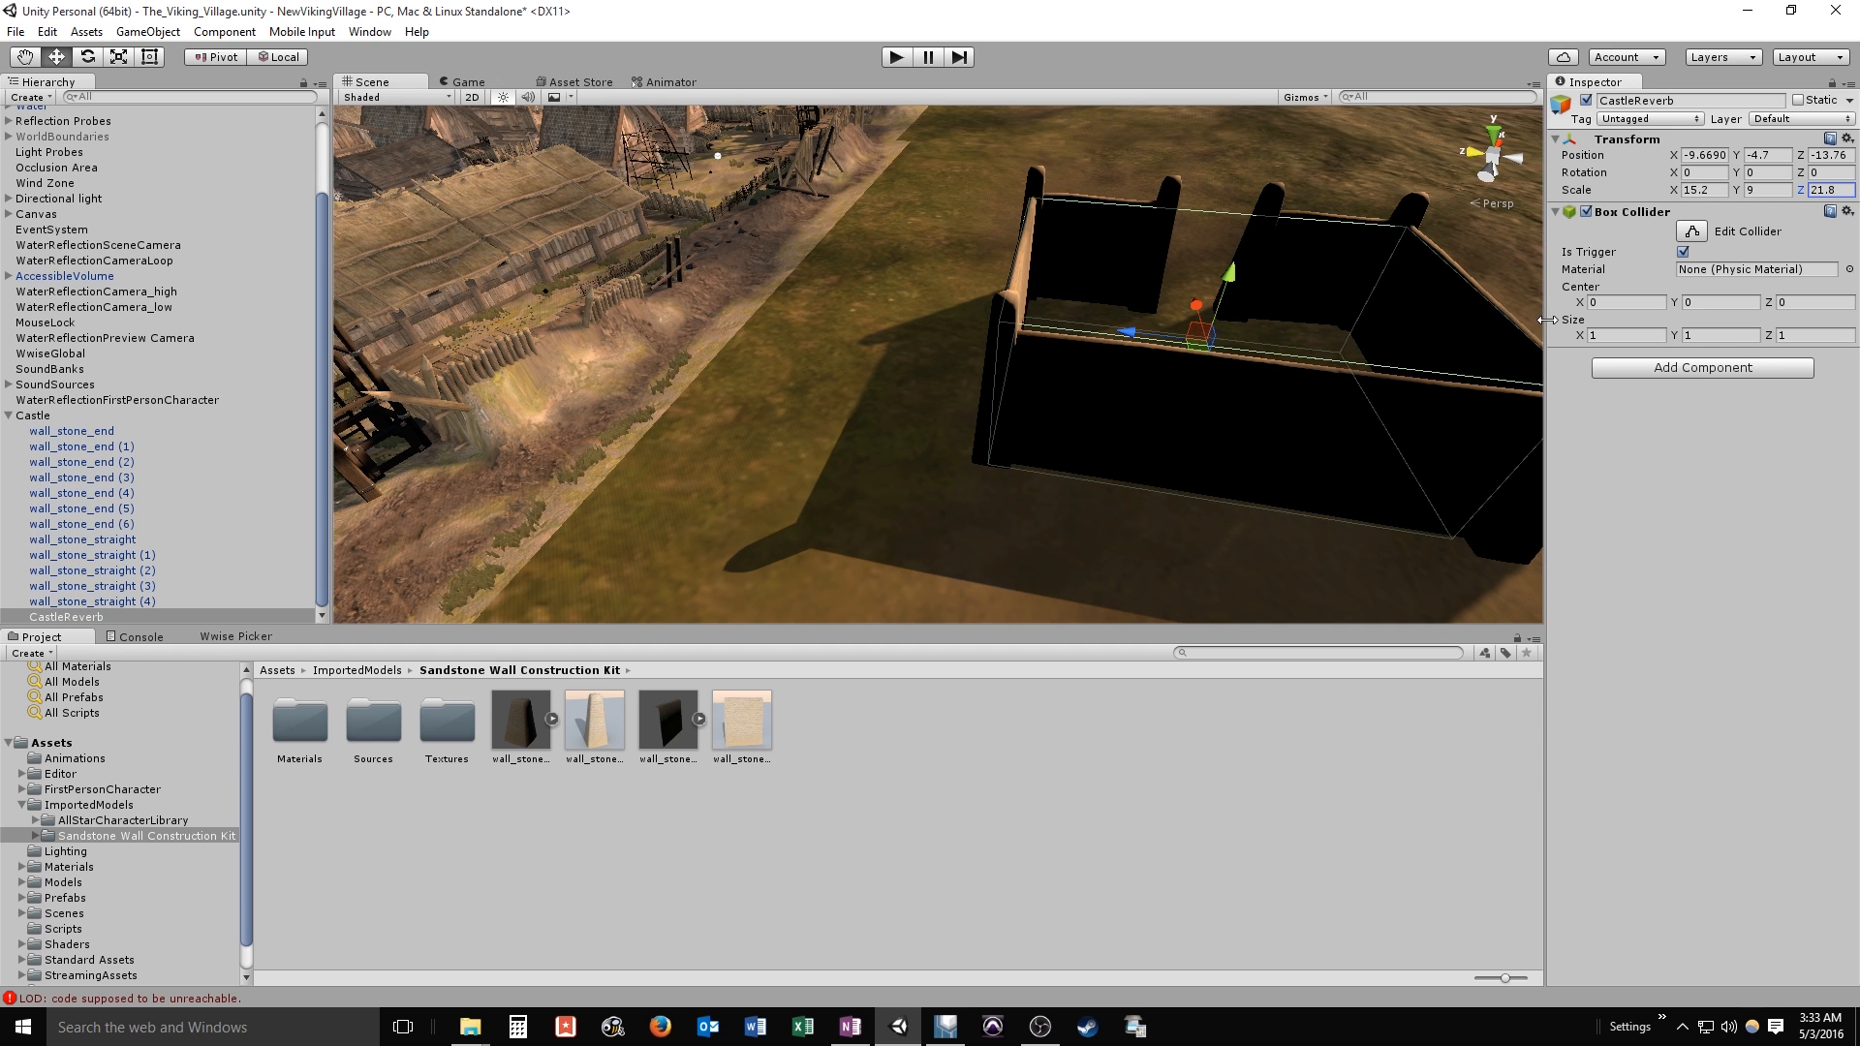
pyautogui.moveTo(1267, 330)
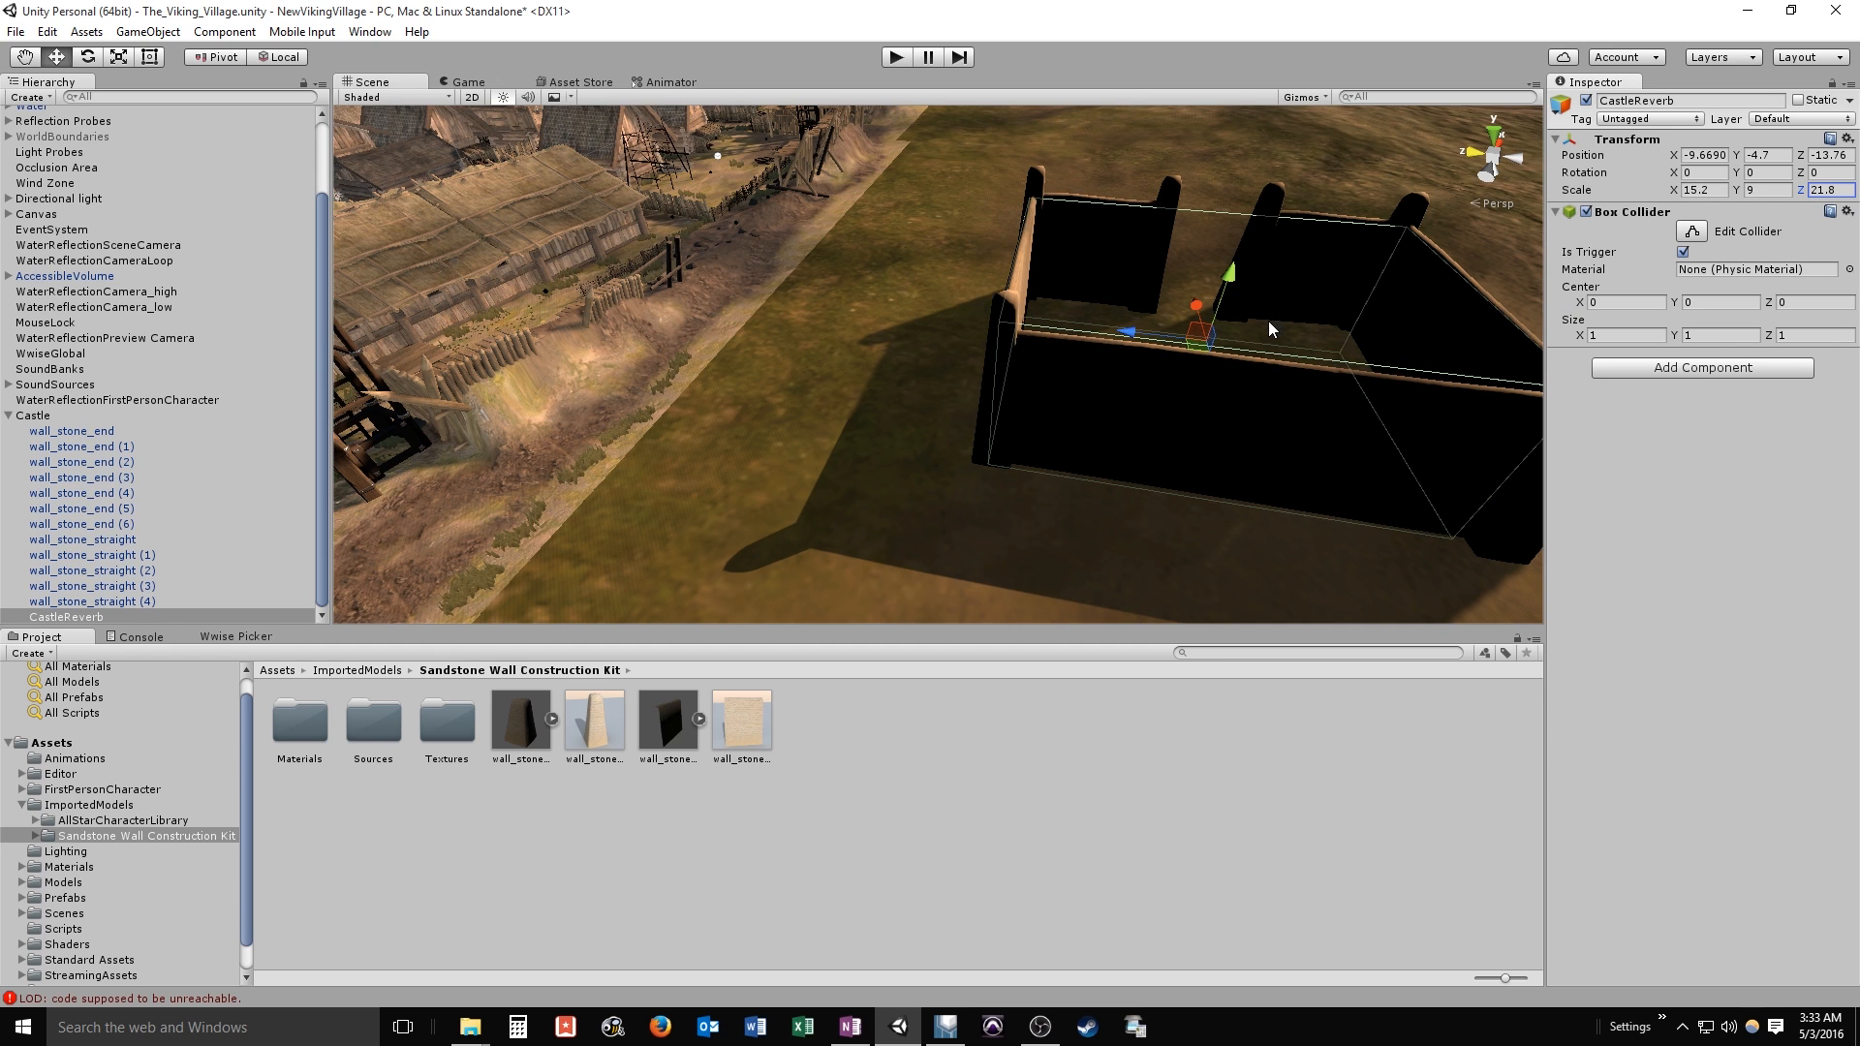
pyautogui.moveTo(1364, 291)
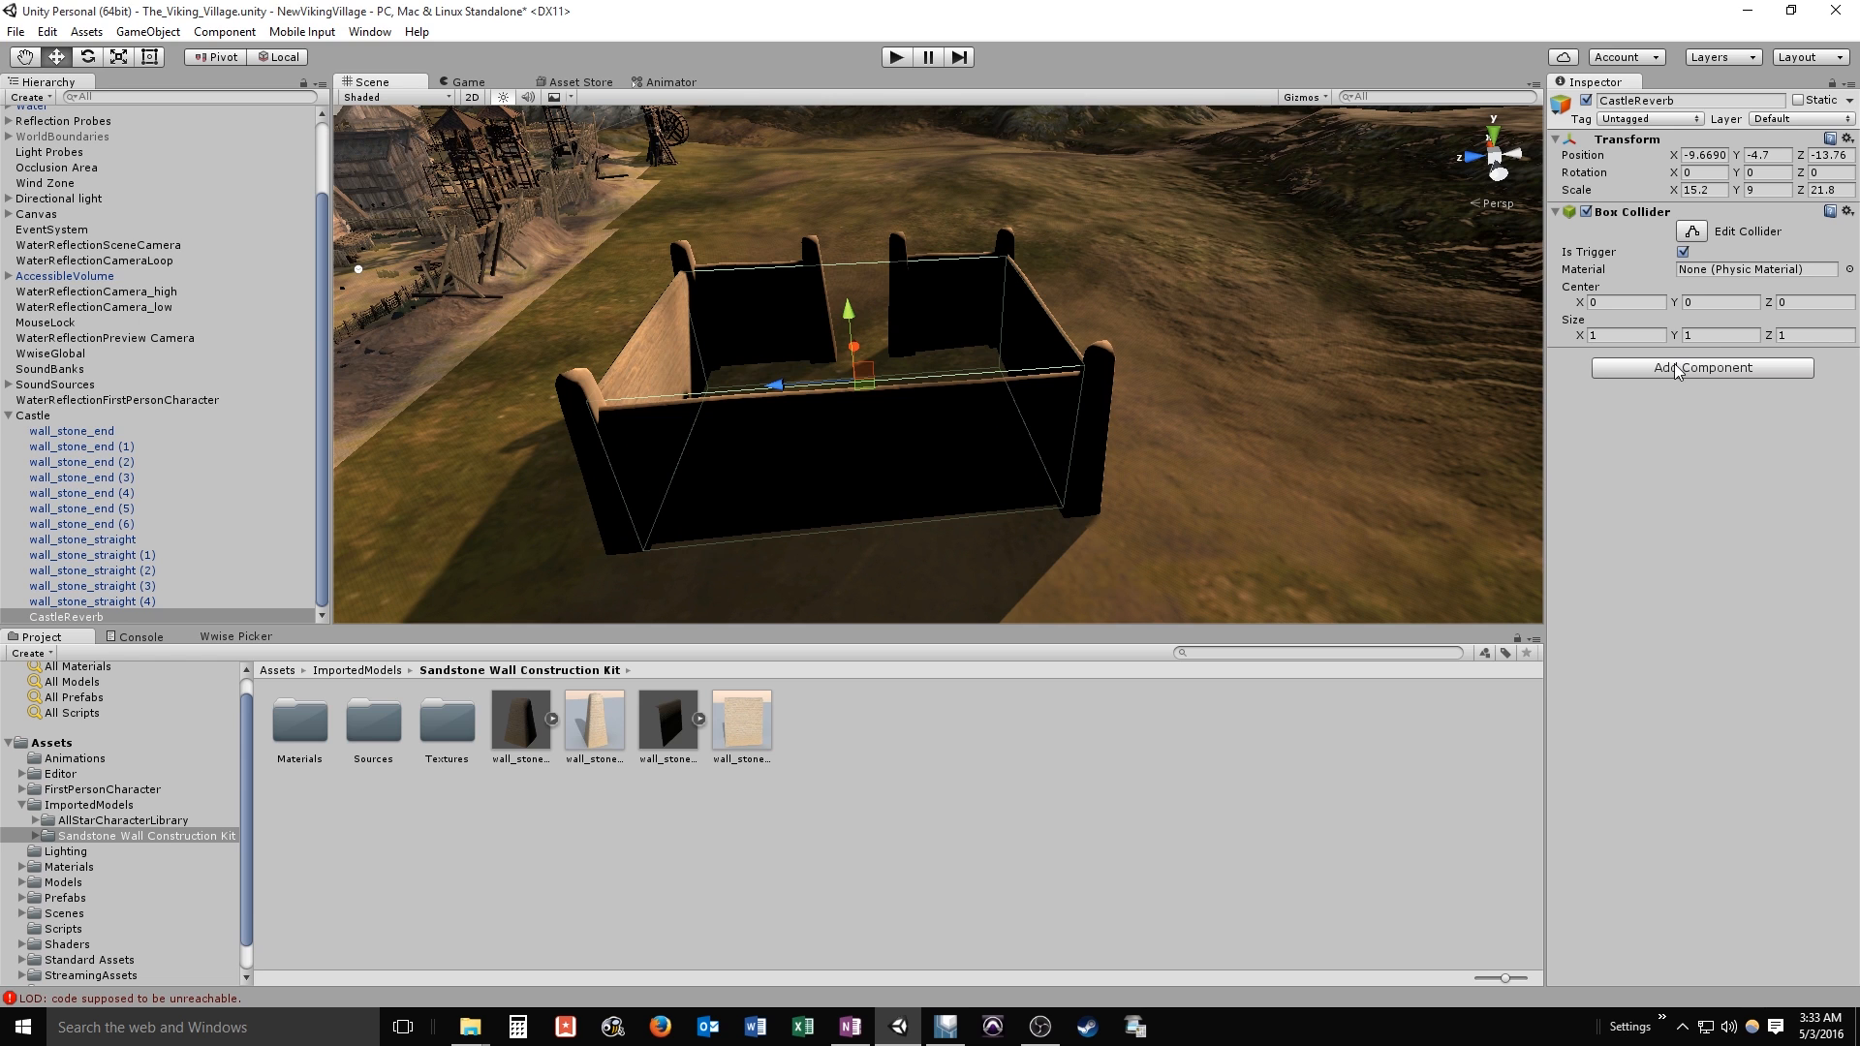
# Add an AkEnvironment component to CastleReverb and find its aux bus chooser empty
pyautogui.click(1700, 368)
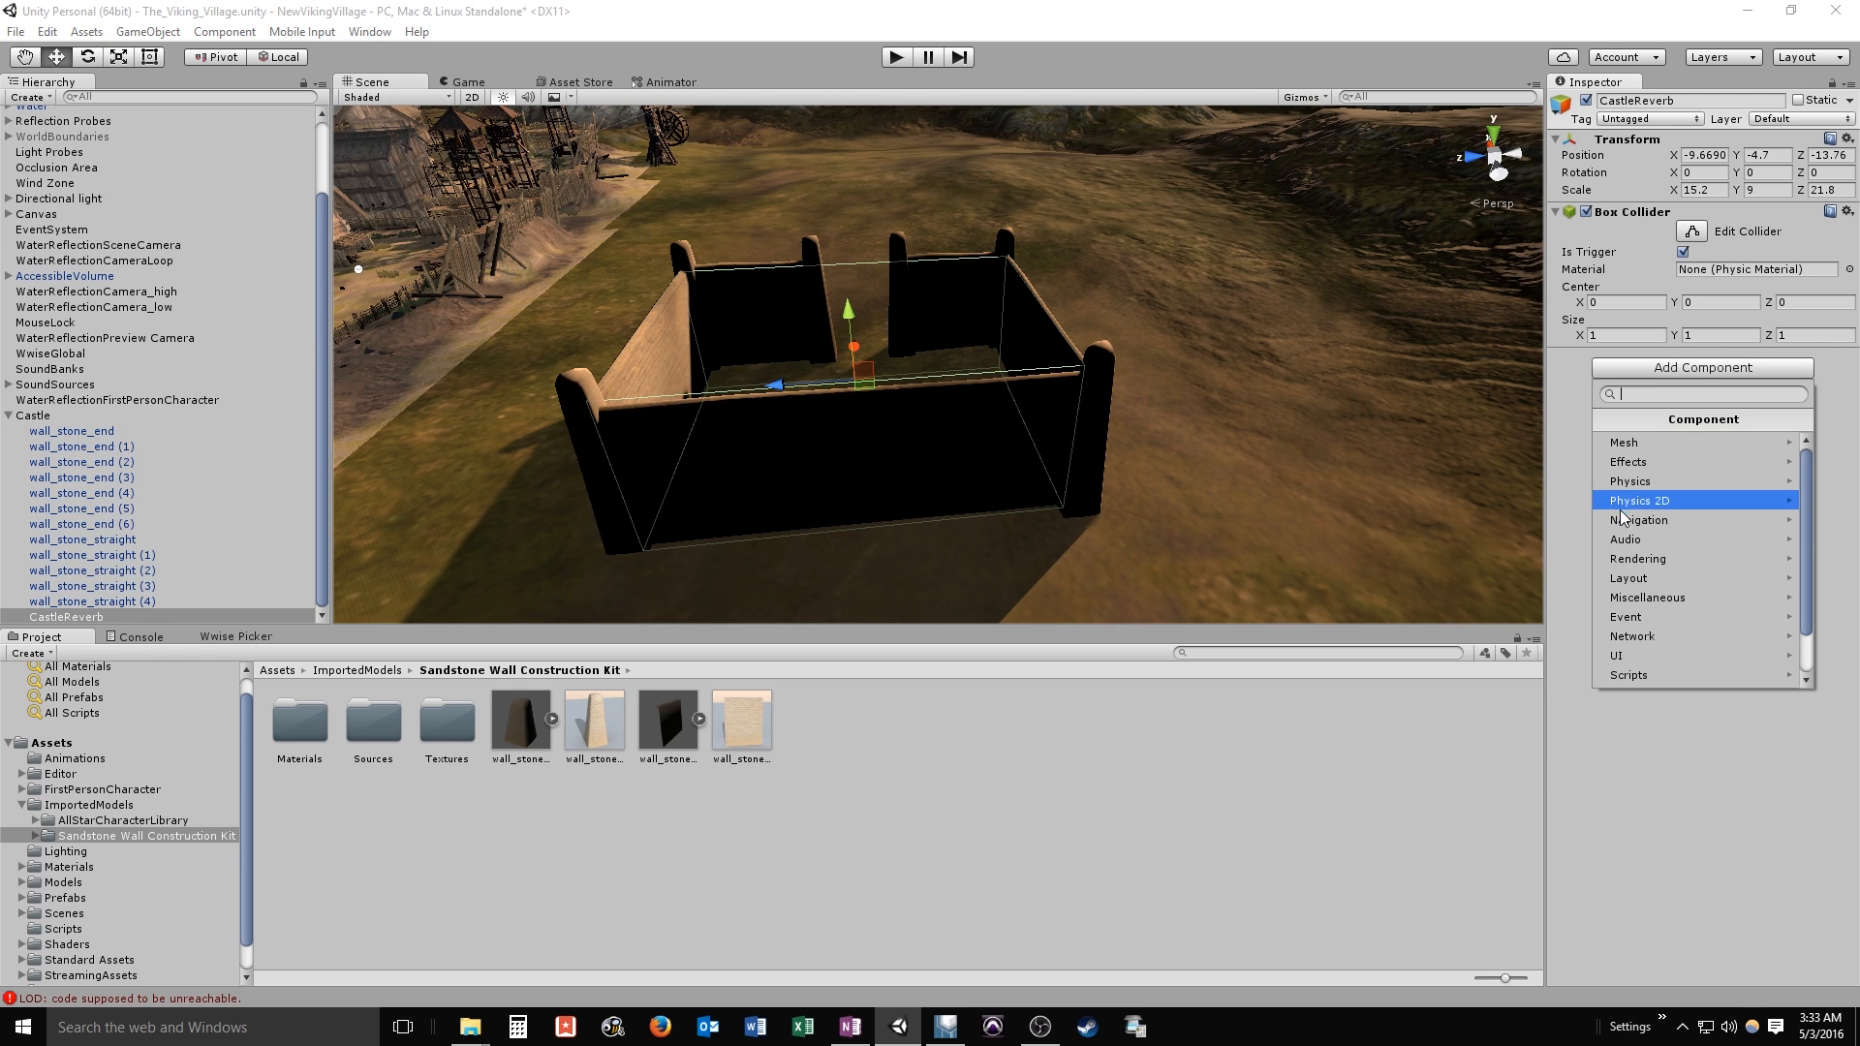
pyautogui.moveTo(1635, 558)
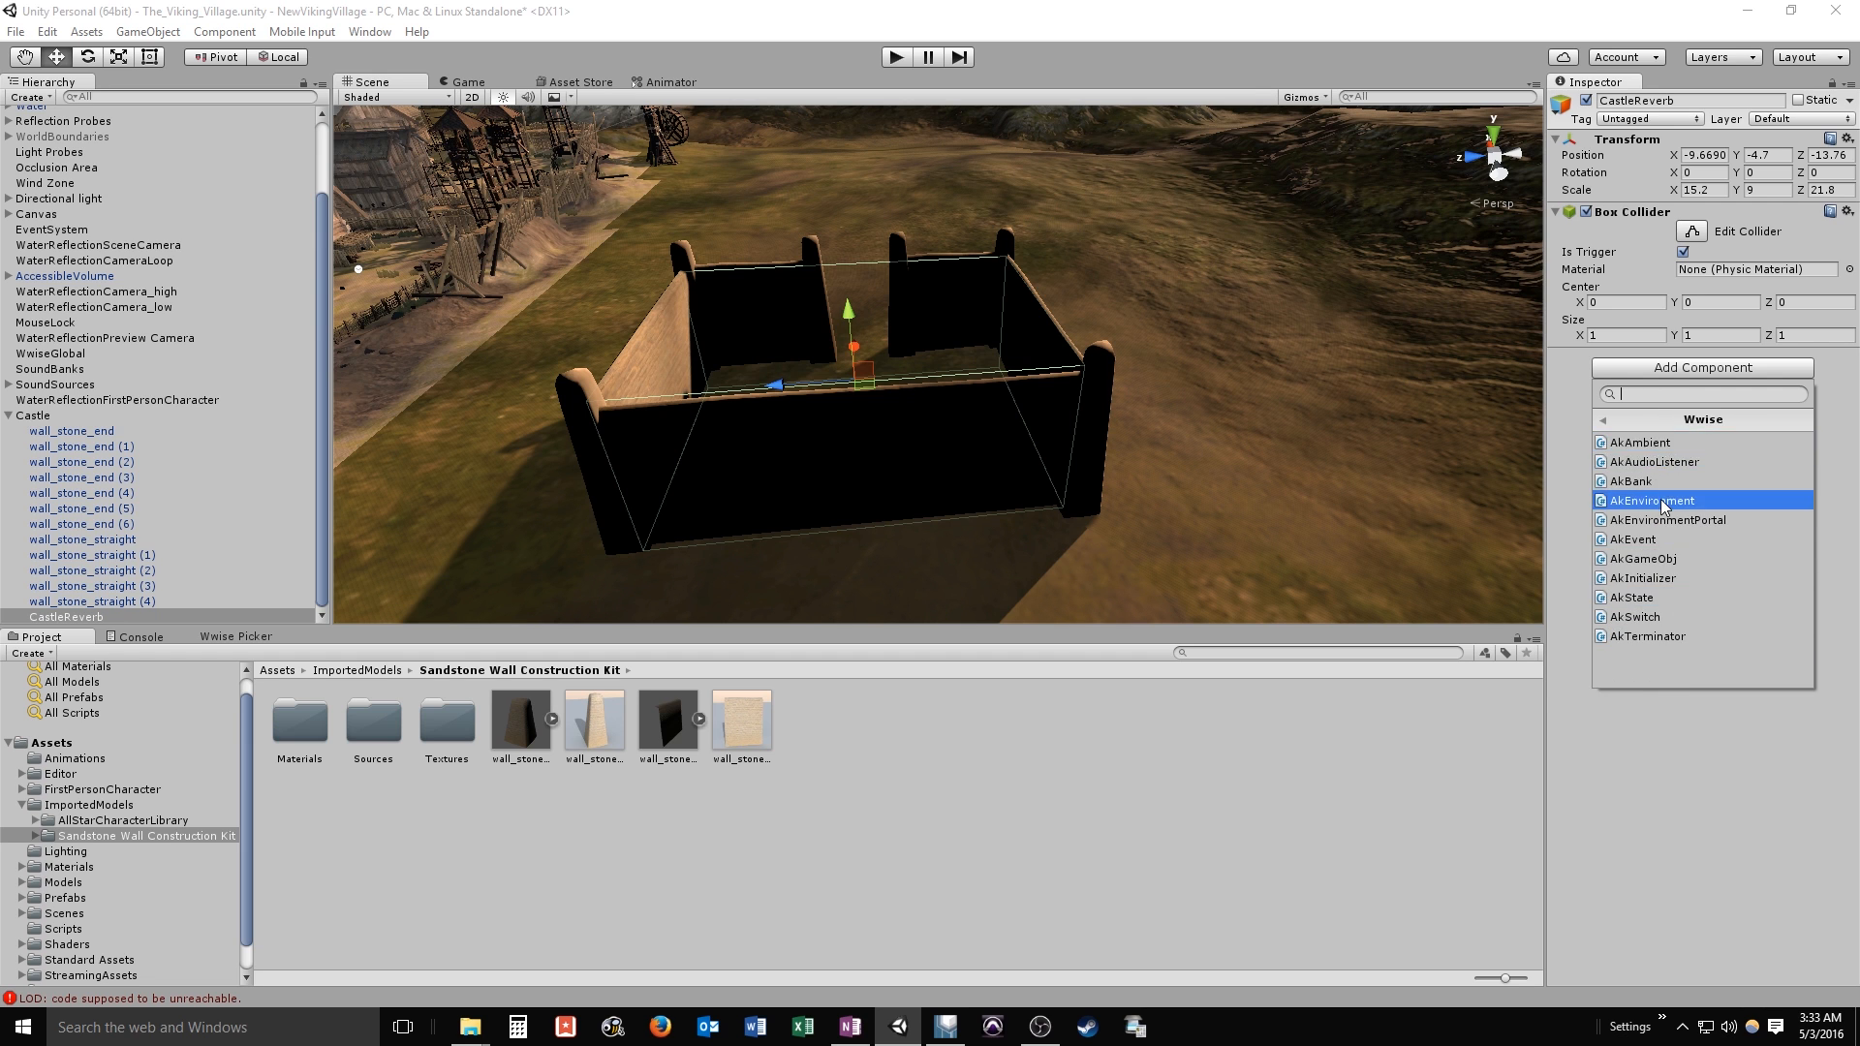
pyautogui.click(1652, 500)
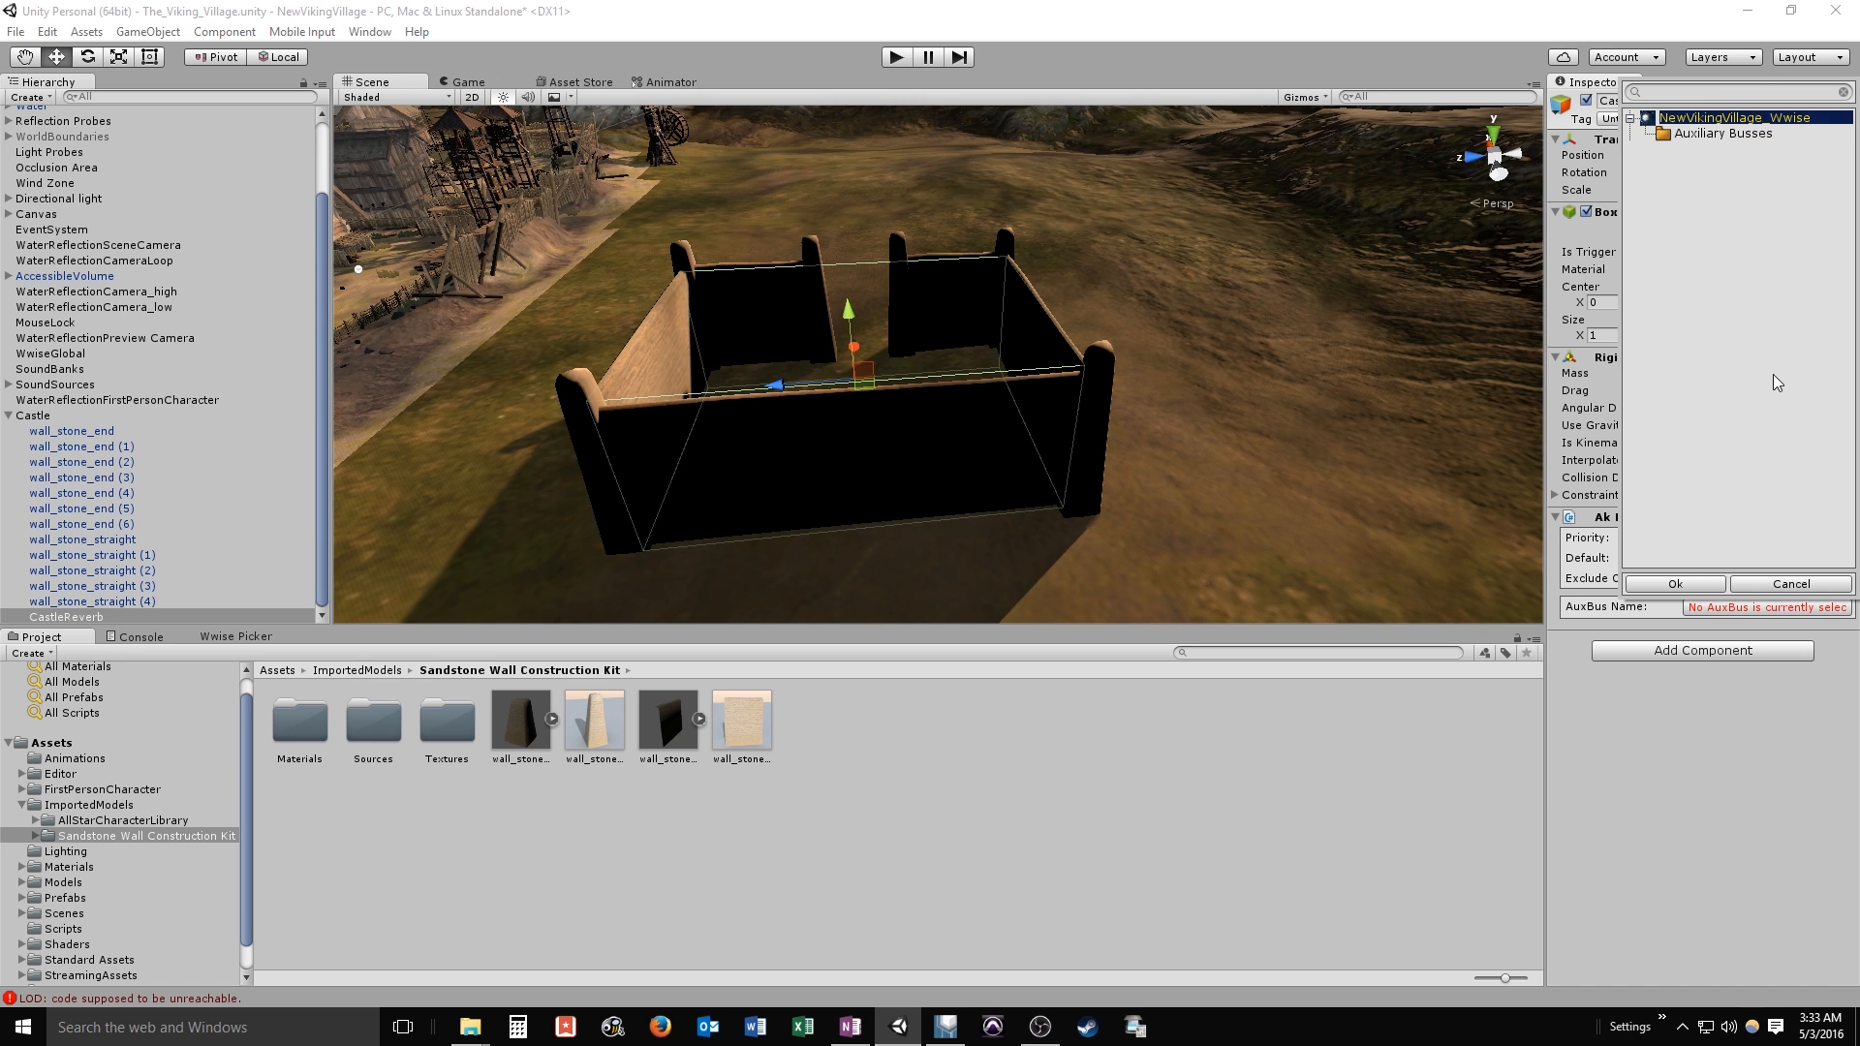
pyautogui.click(1722, 134)
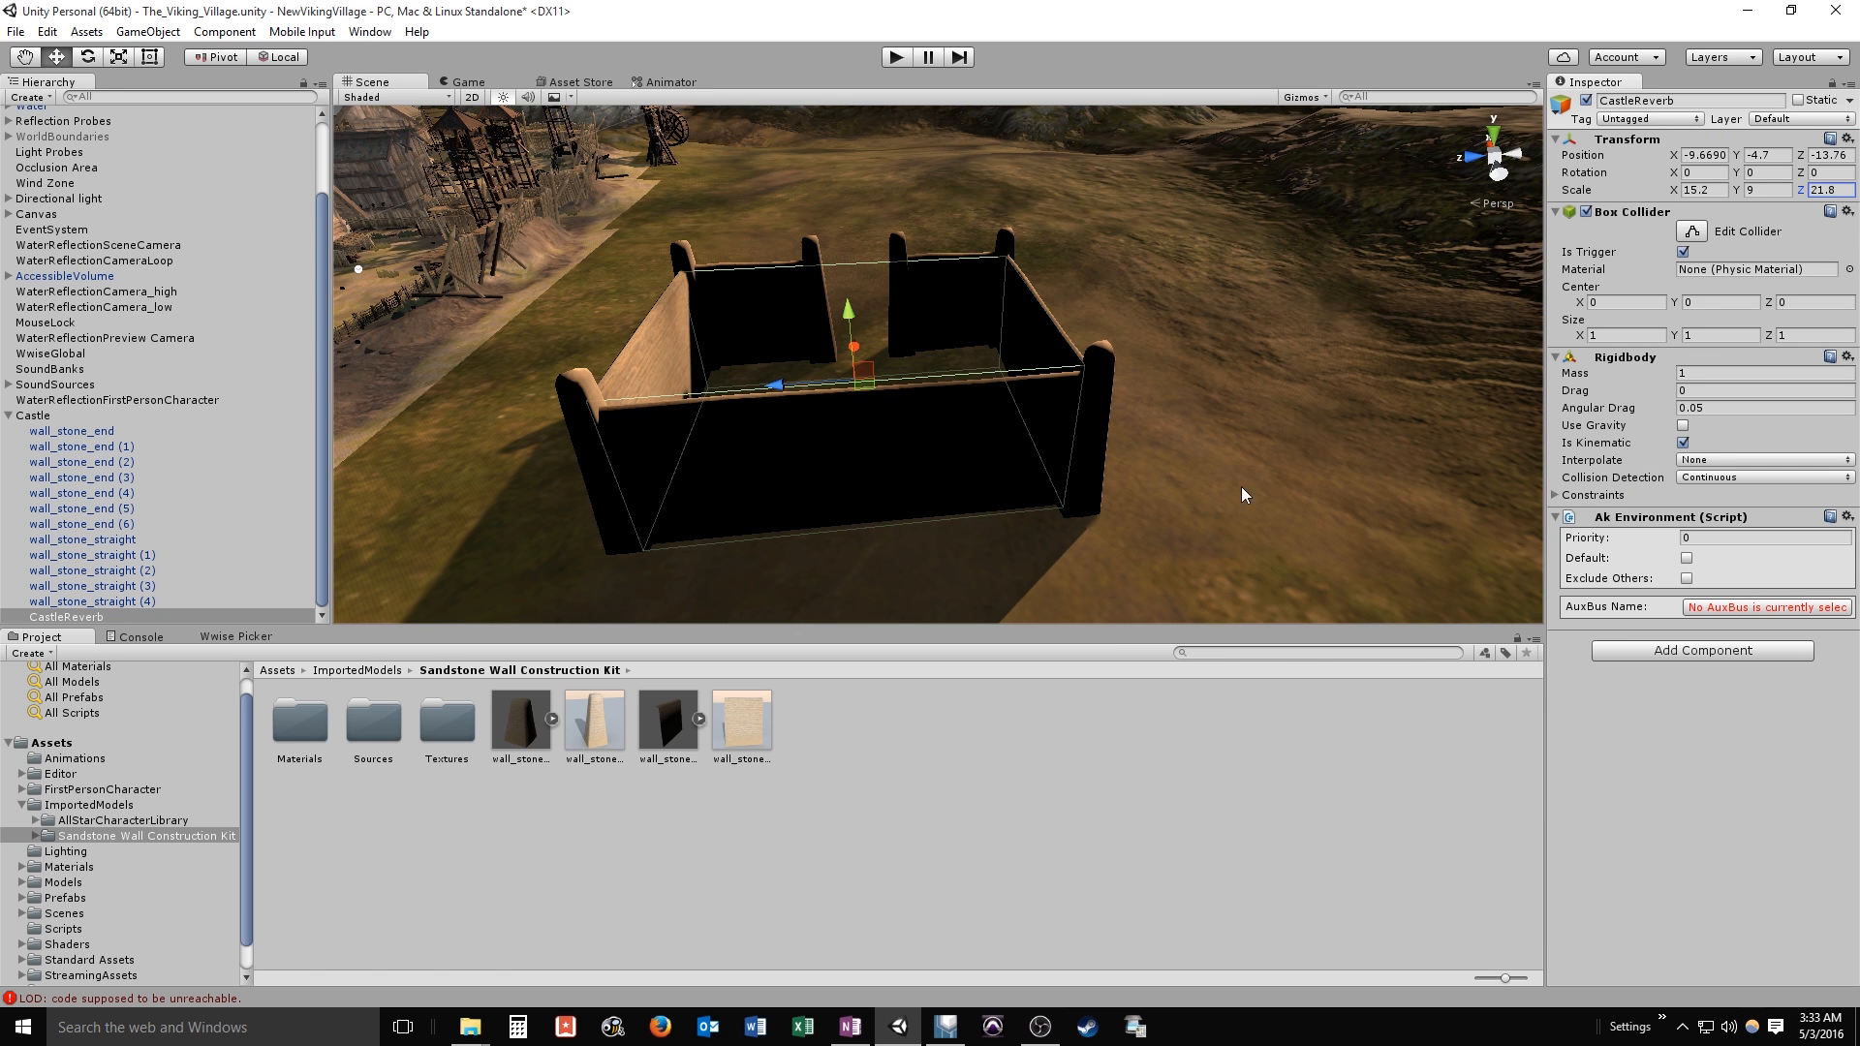
pyautogui.moveTo(864, 806)
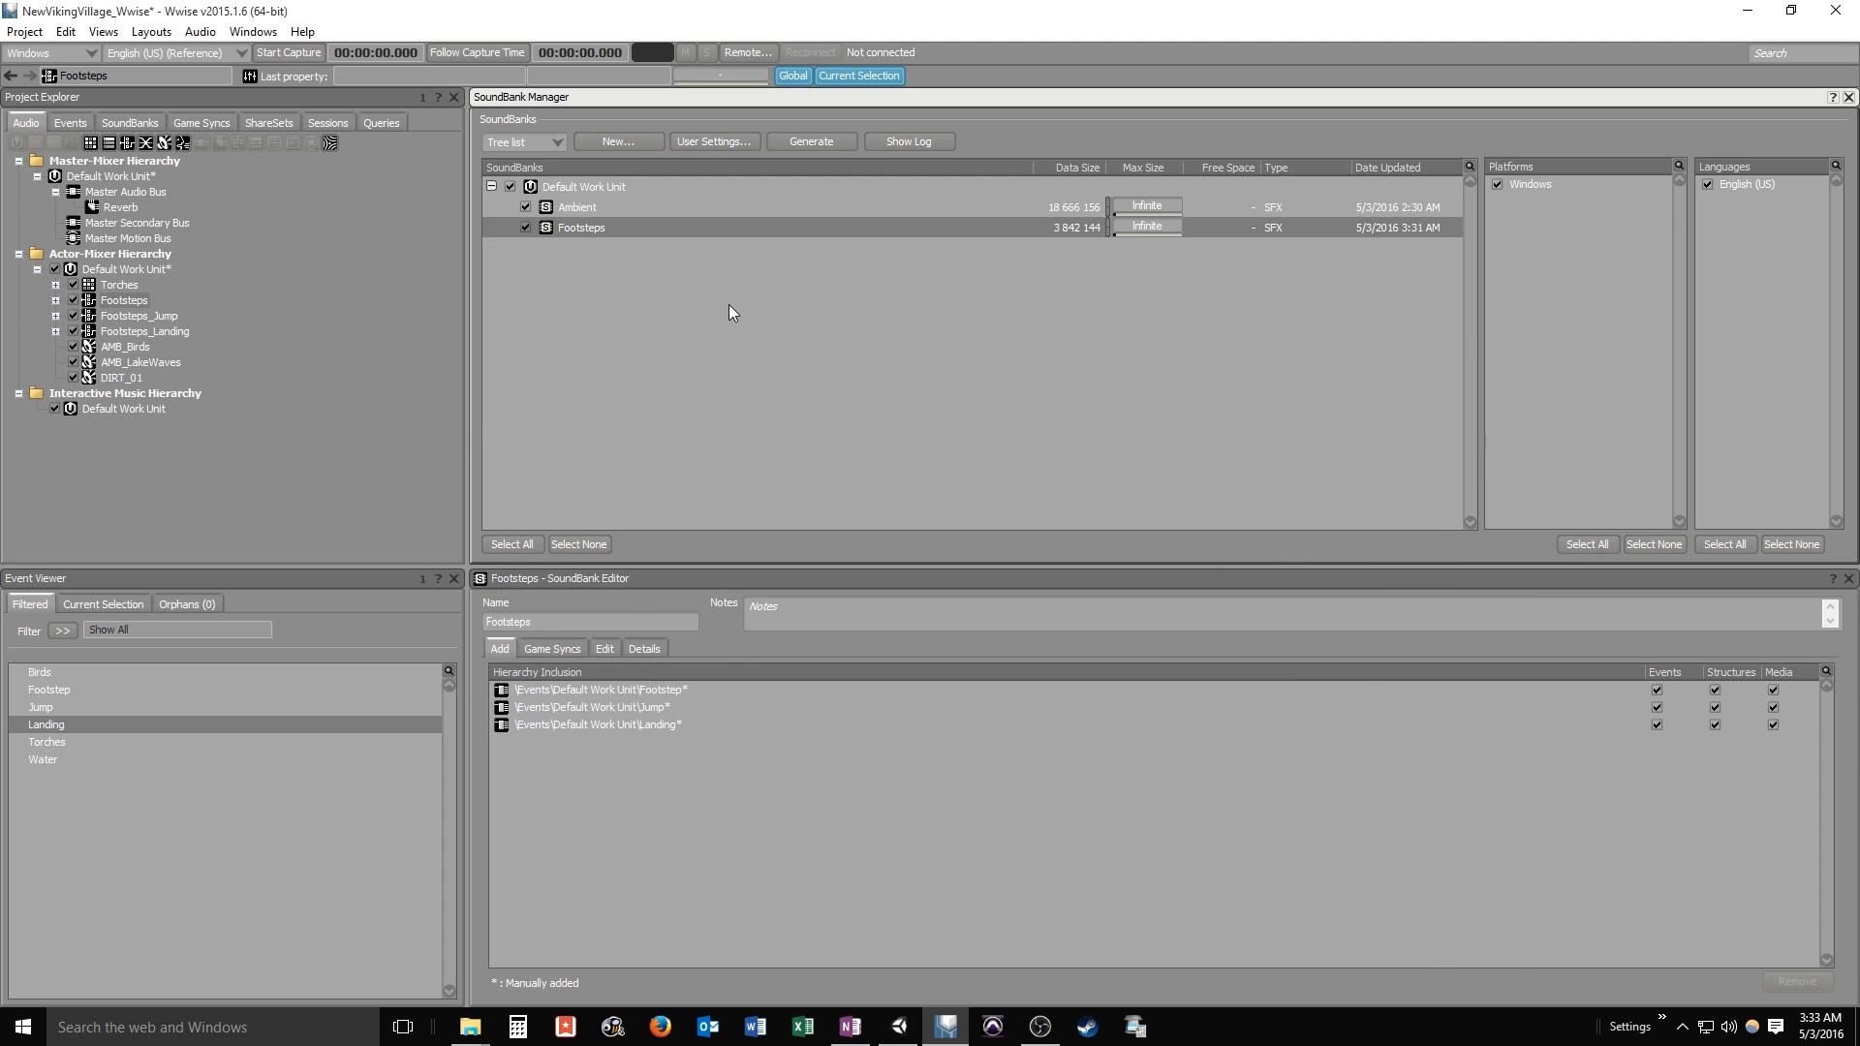
pyautogui.moveTo(1031, 81)
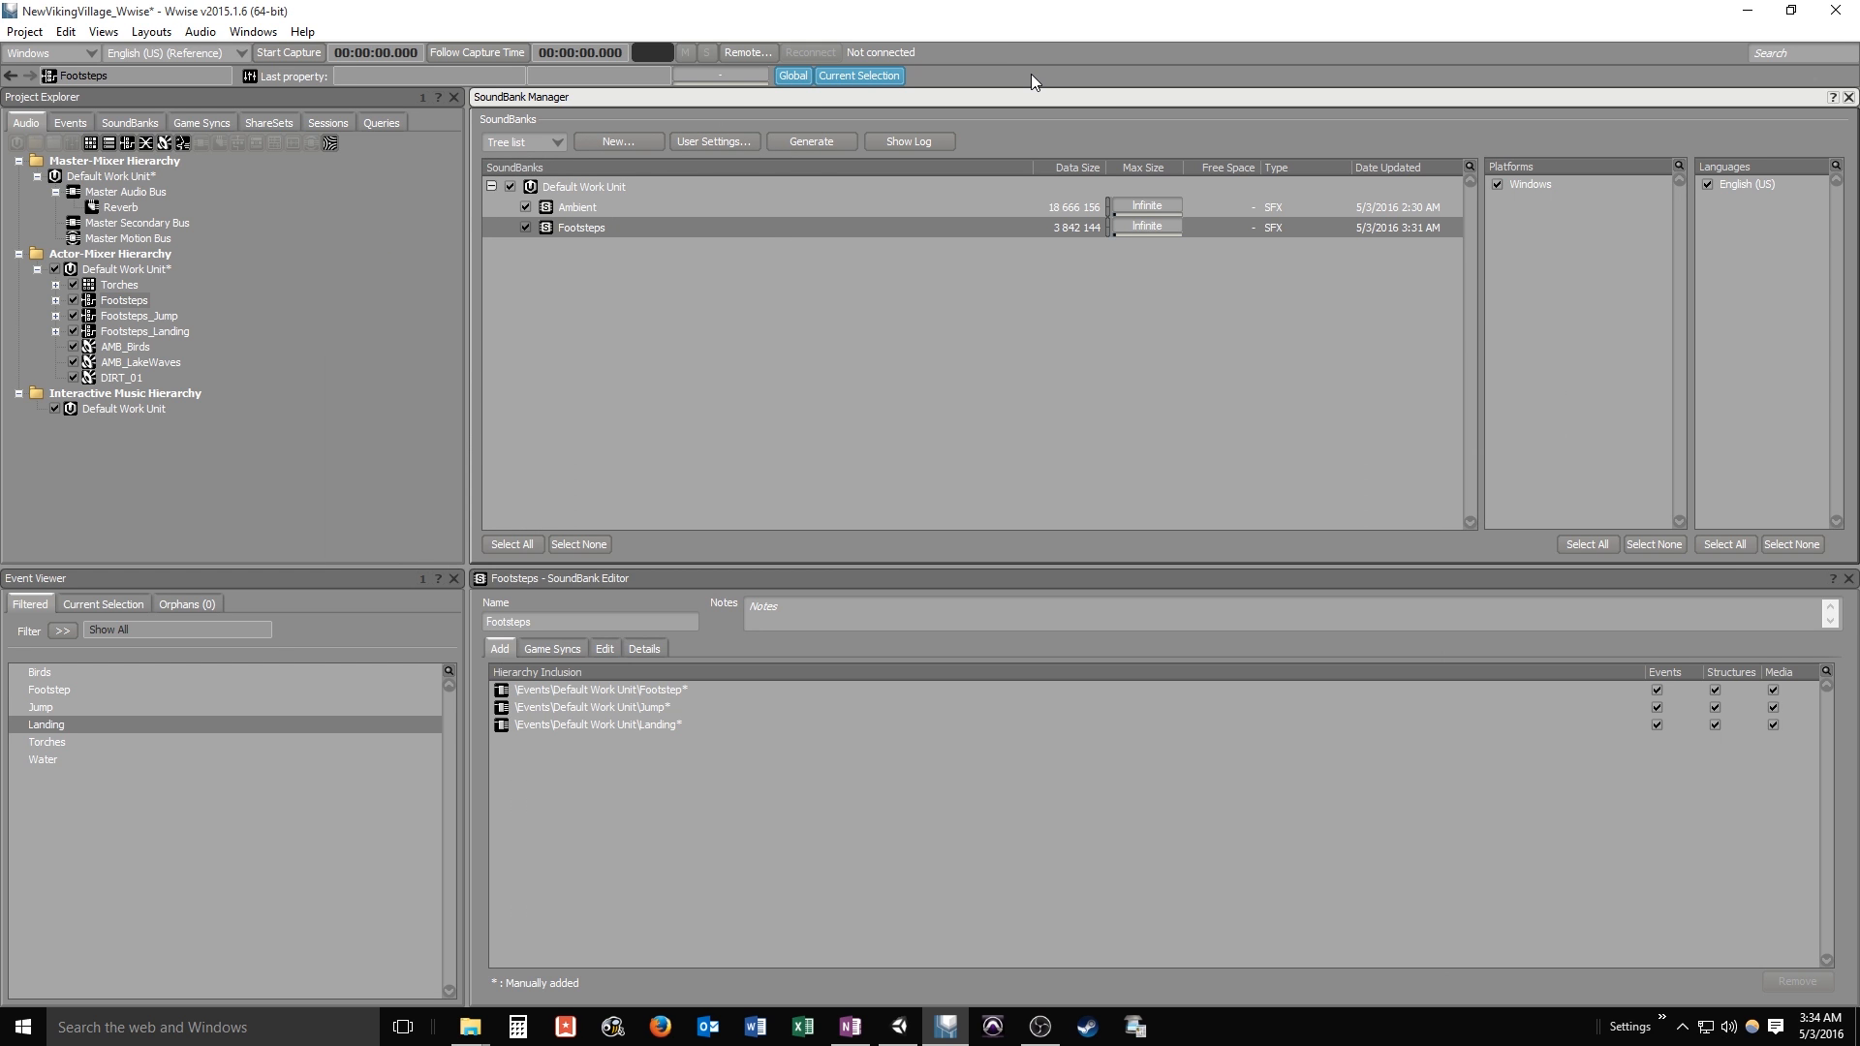
# Generate the sound banks again in Wwise and dismiss the completion report
pyautogui.click(812, 141)
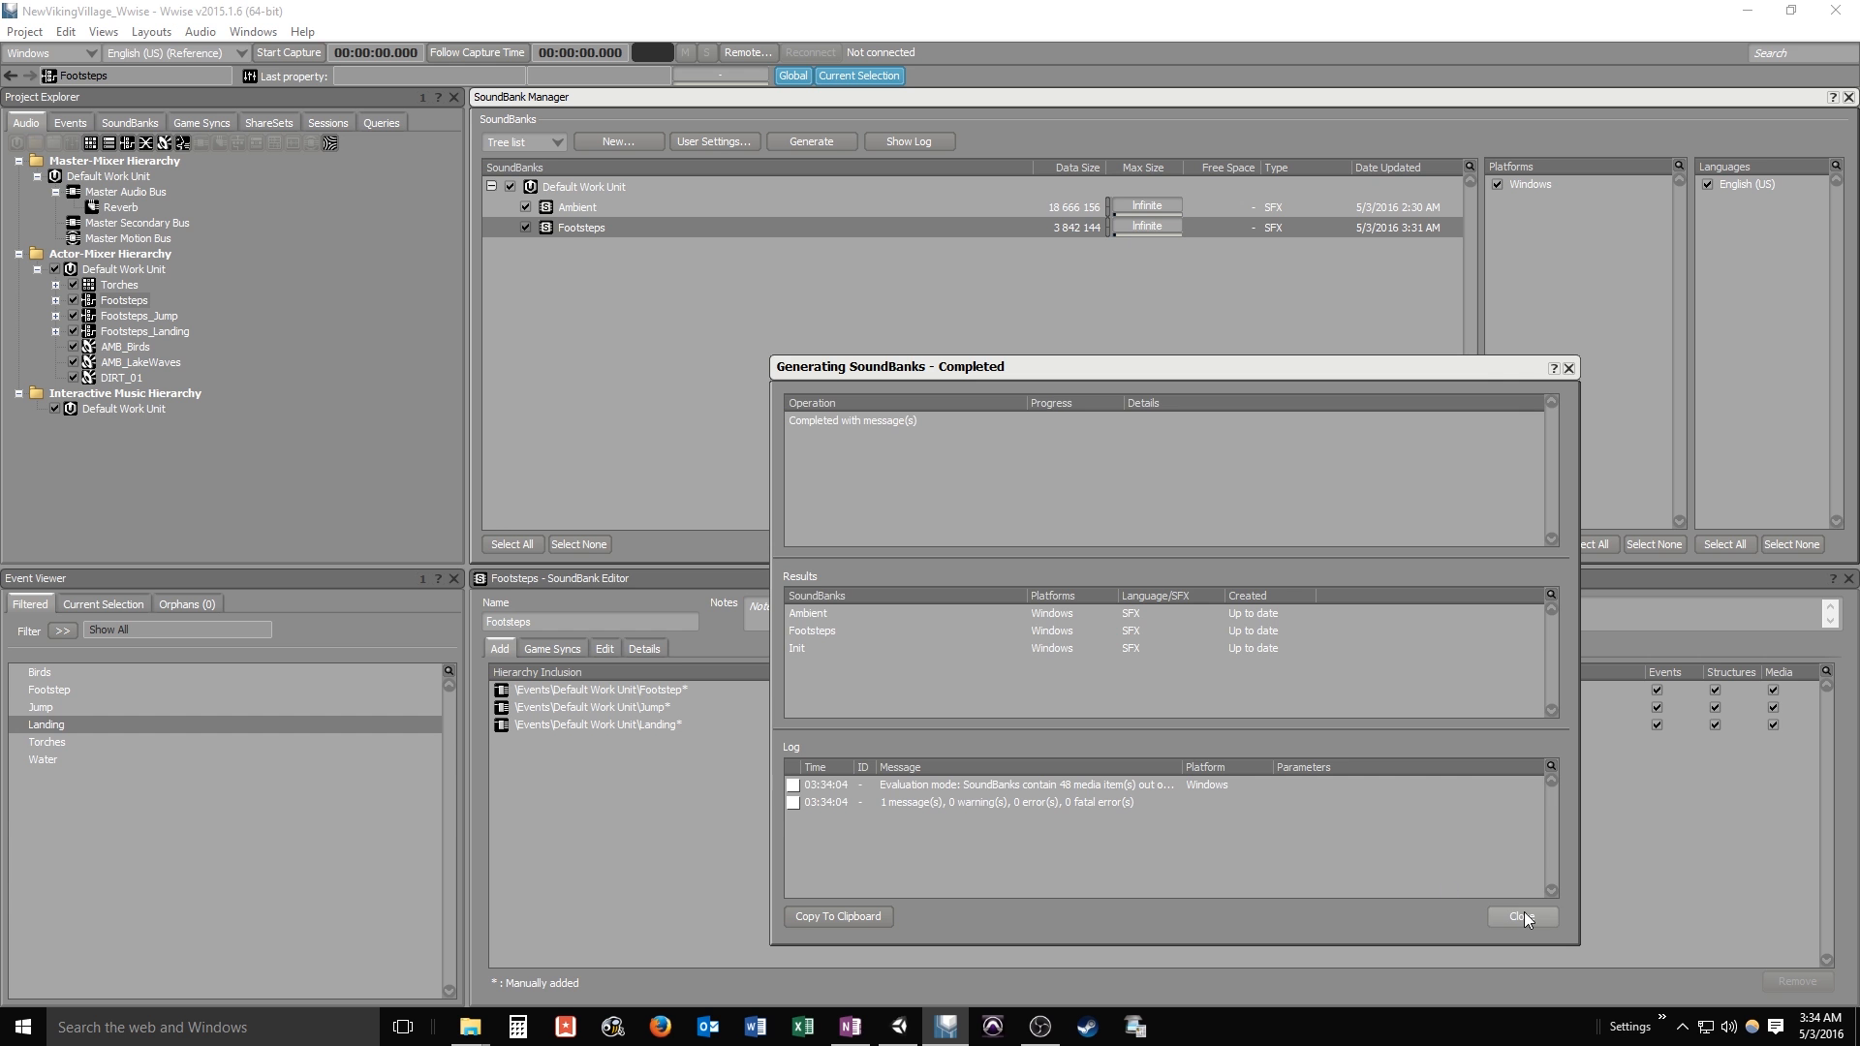
pyautogui.click(1522, 916)
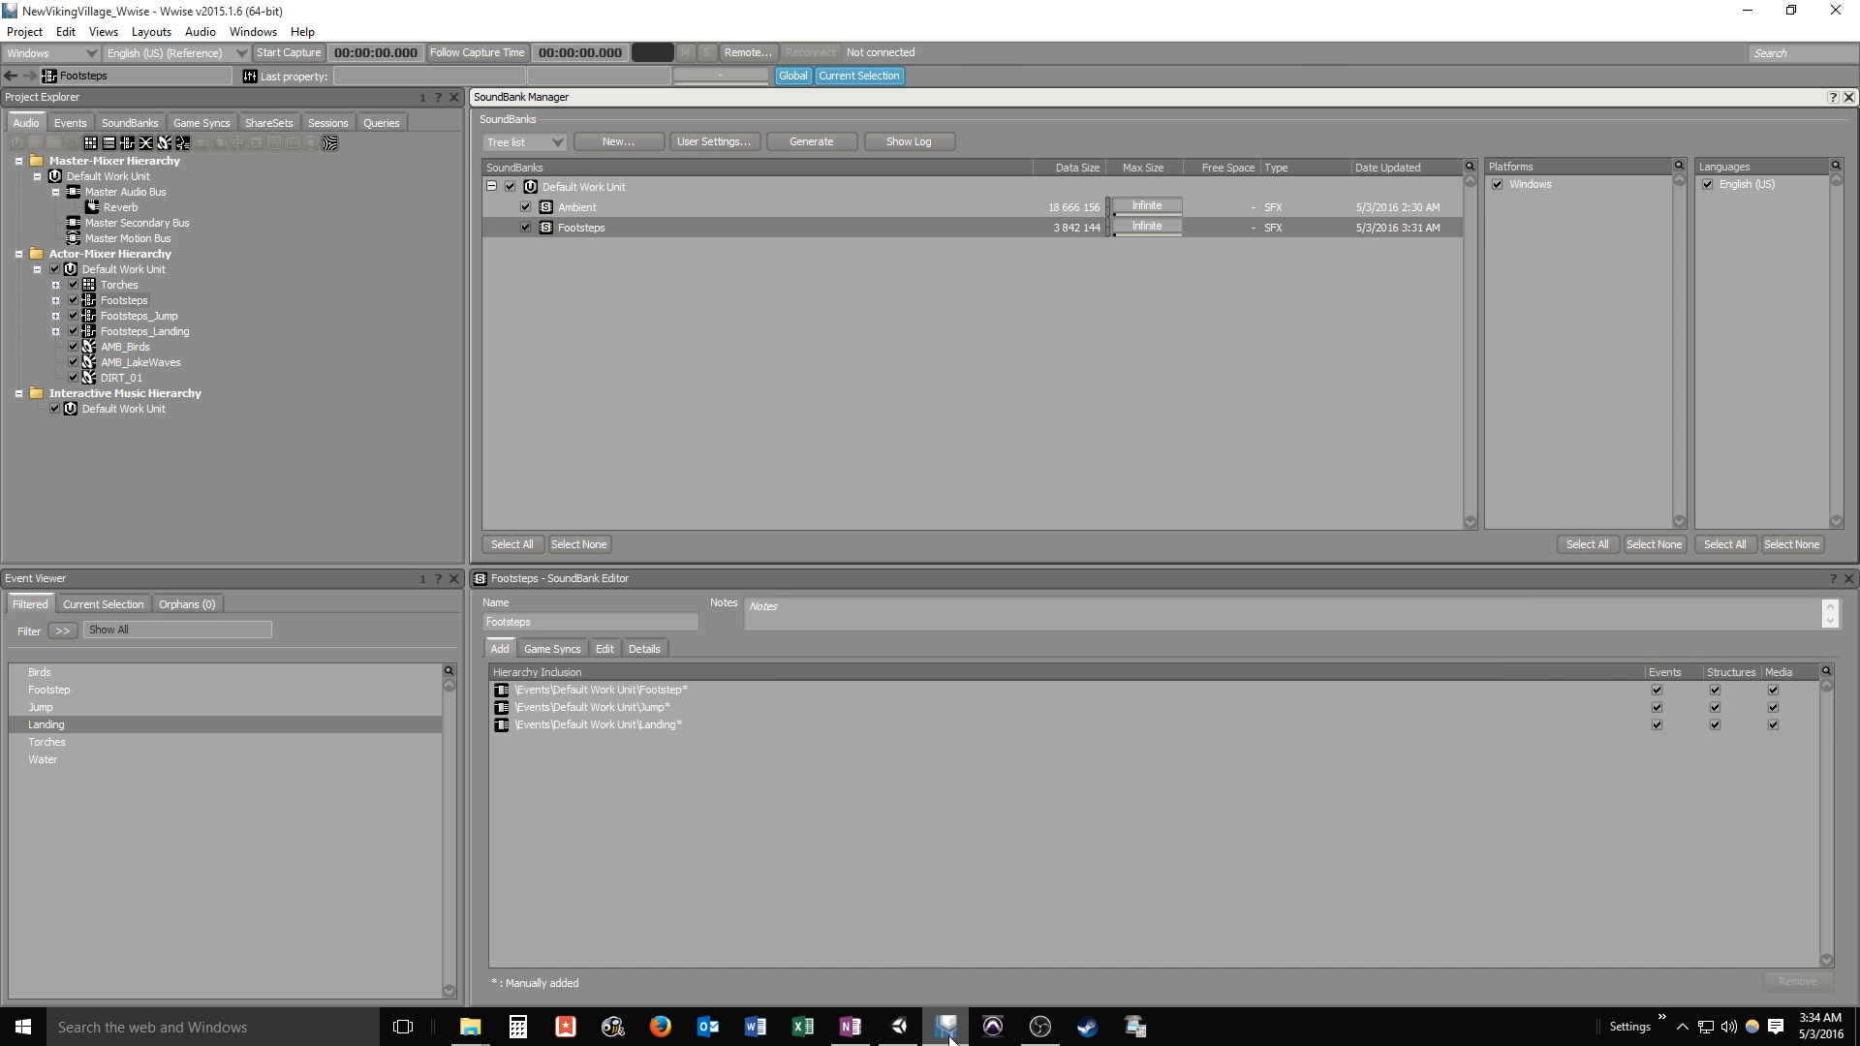
# Expand the Wwise Picker's Auxiliary Busses under Master Audio Bus to reveal Reverb
pyautogui.click(949, 1027)
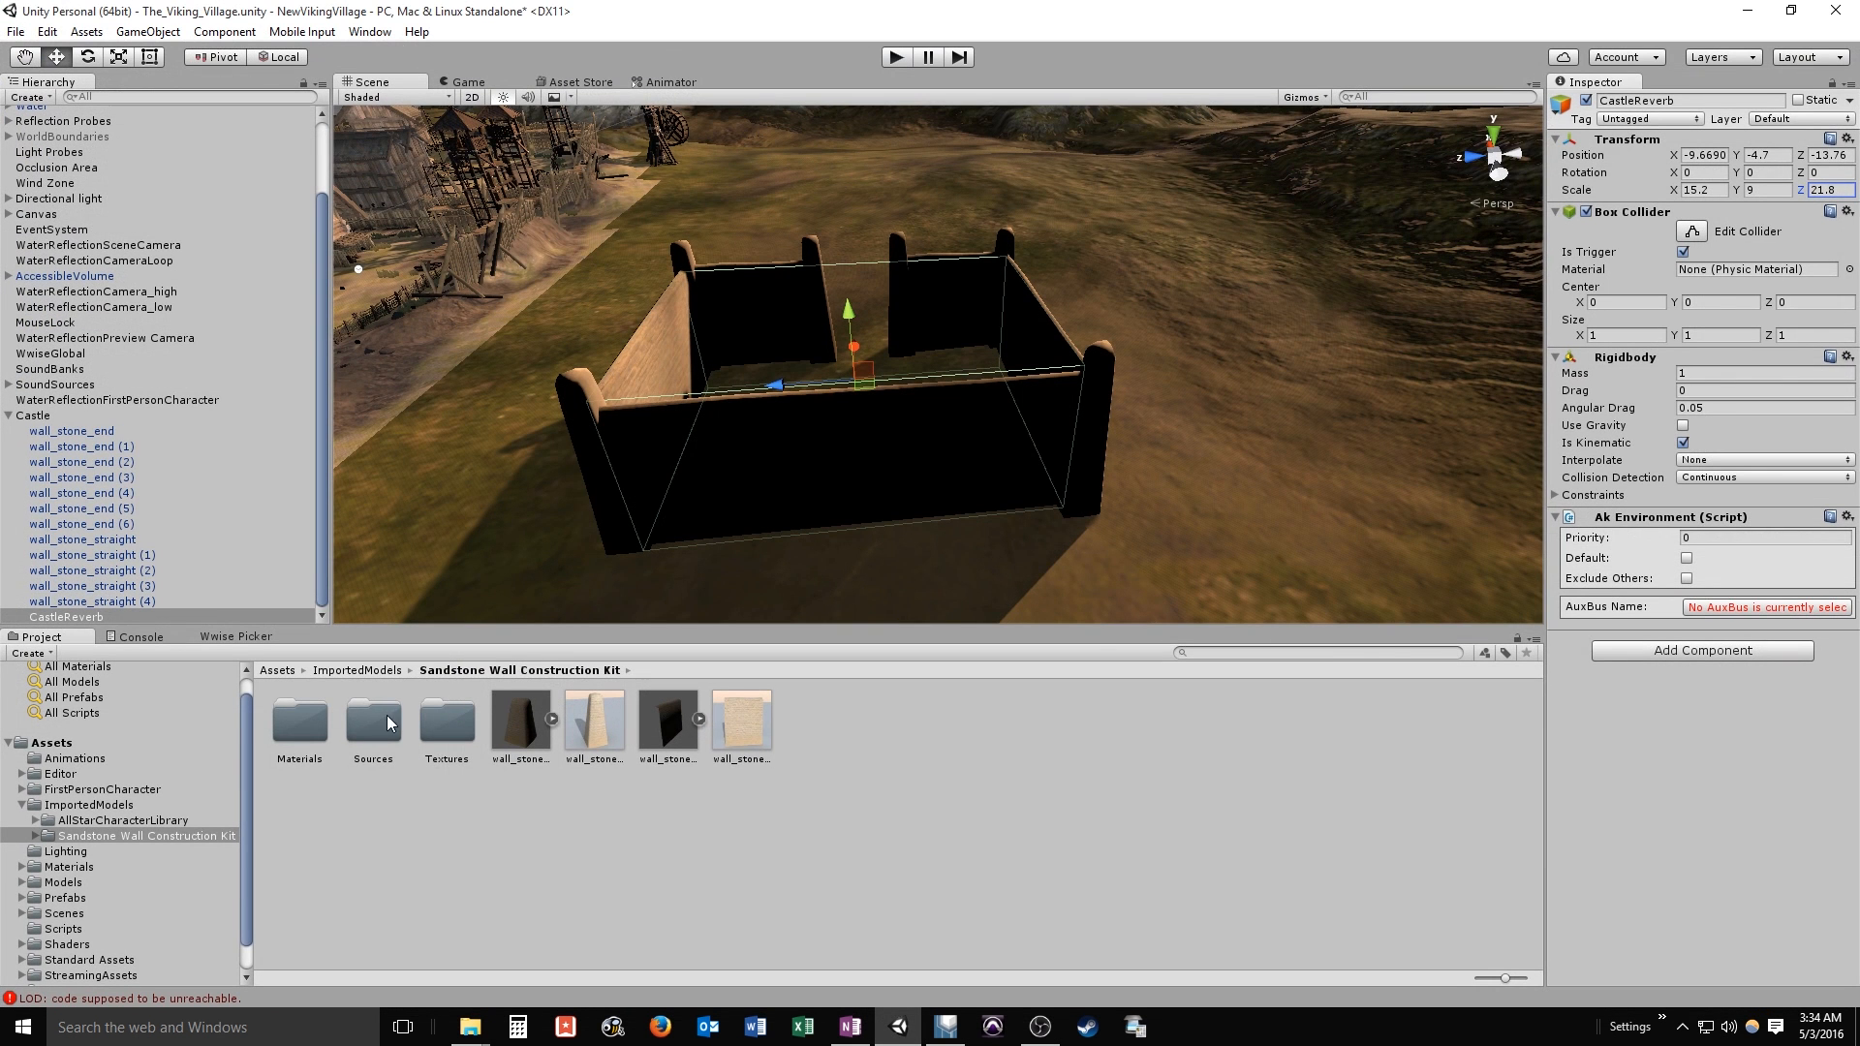
pyautogui.click(237, 635)
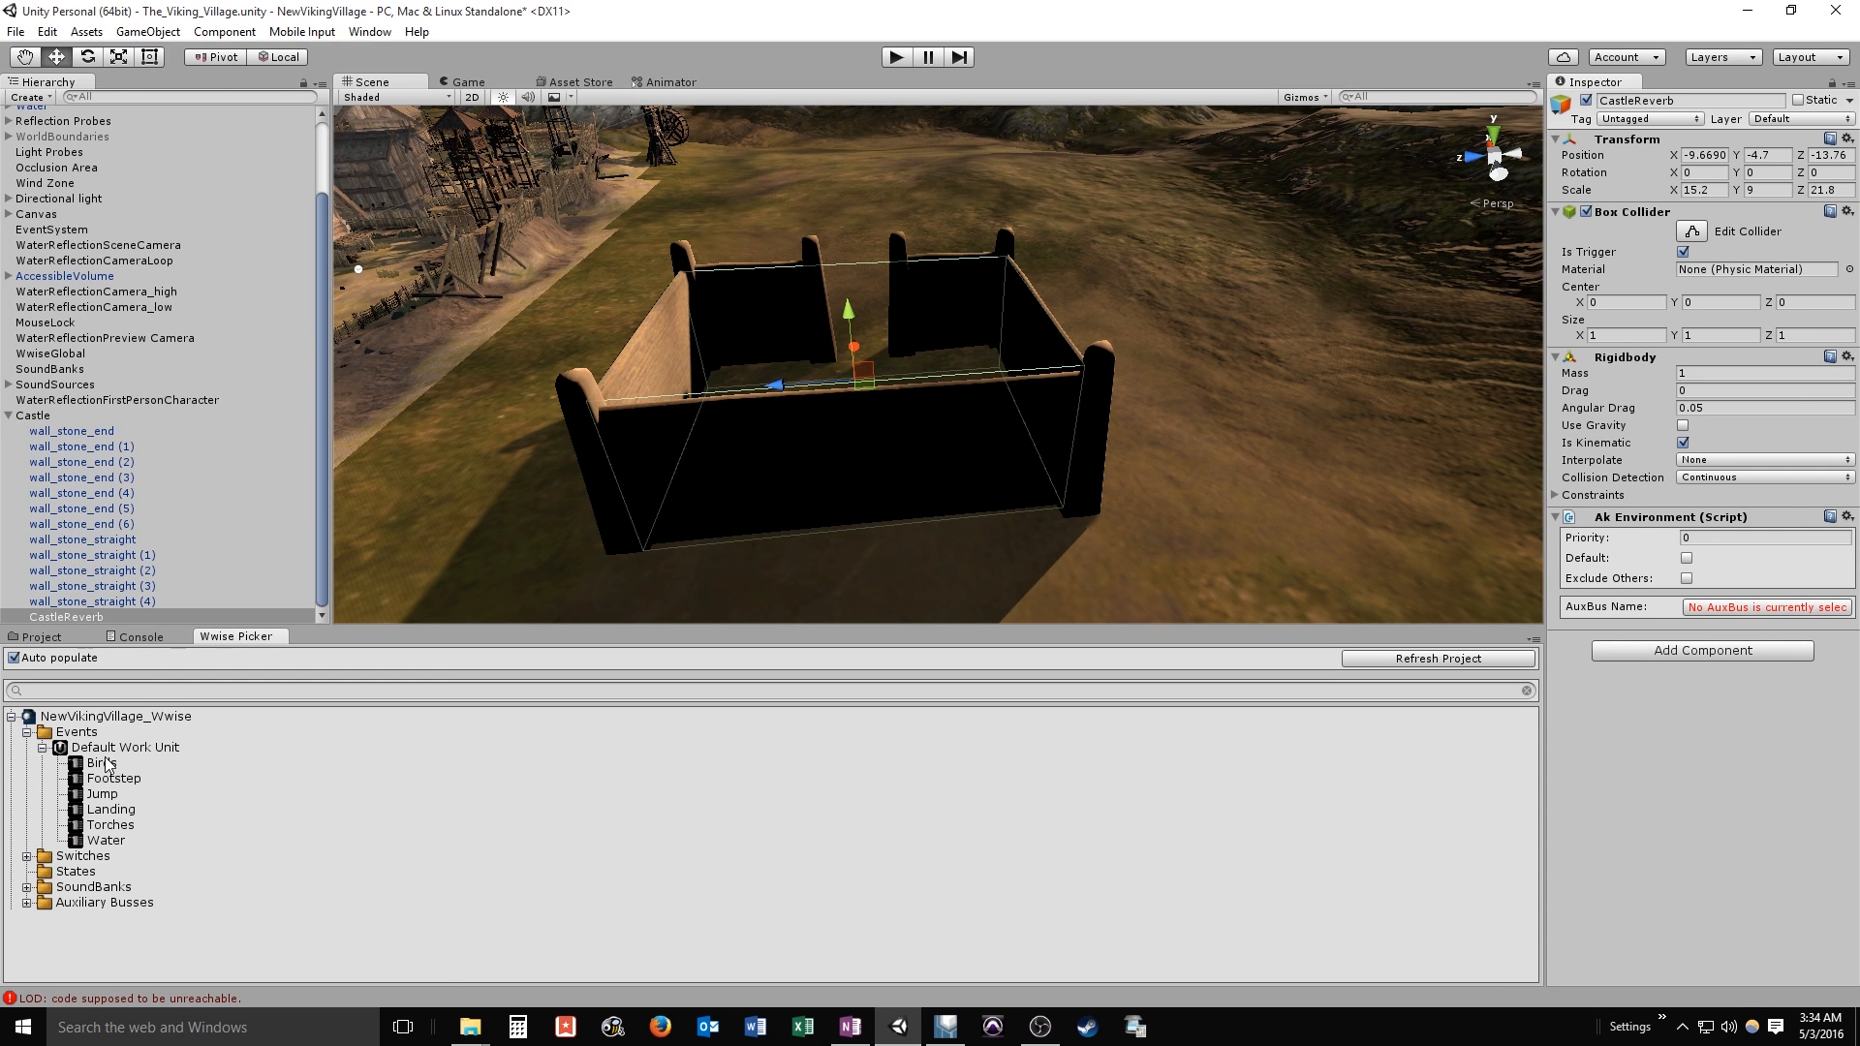
pyautogui.click(23, 732)
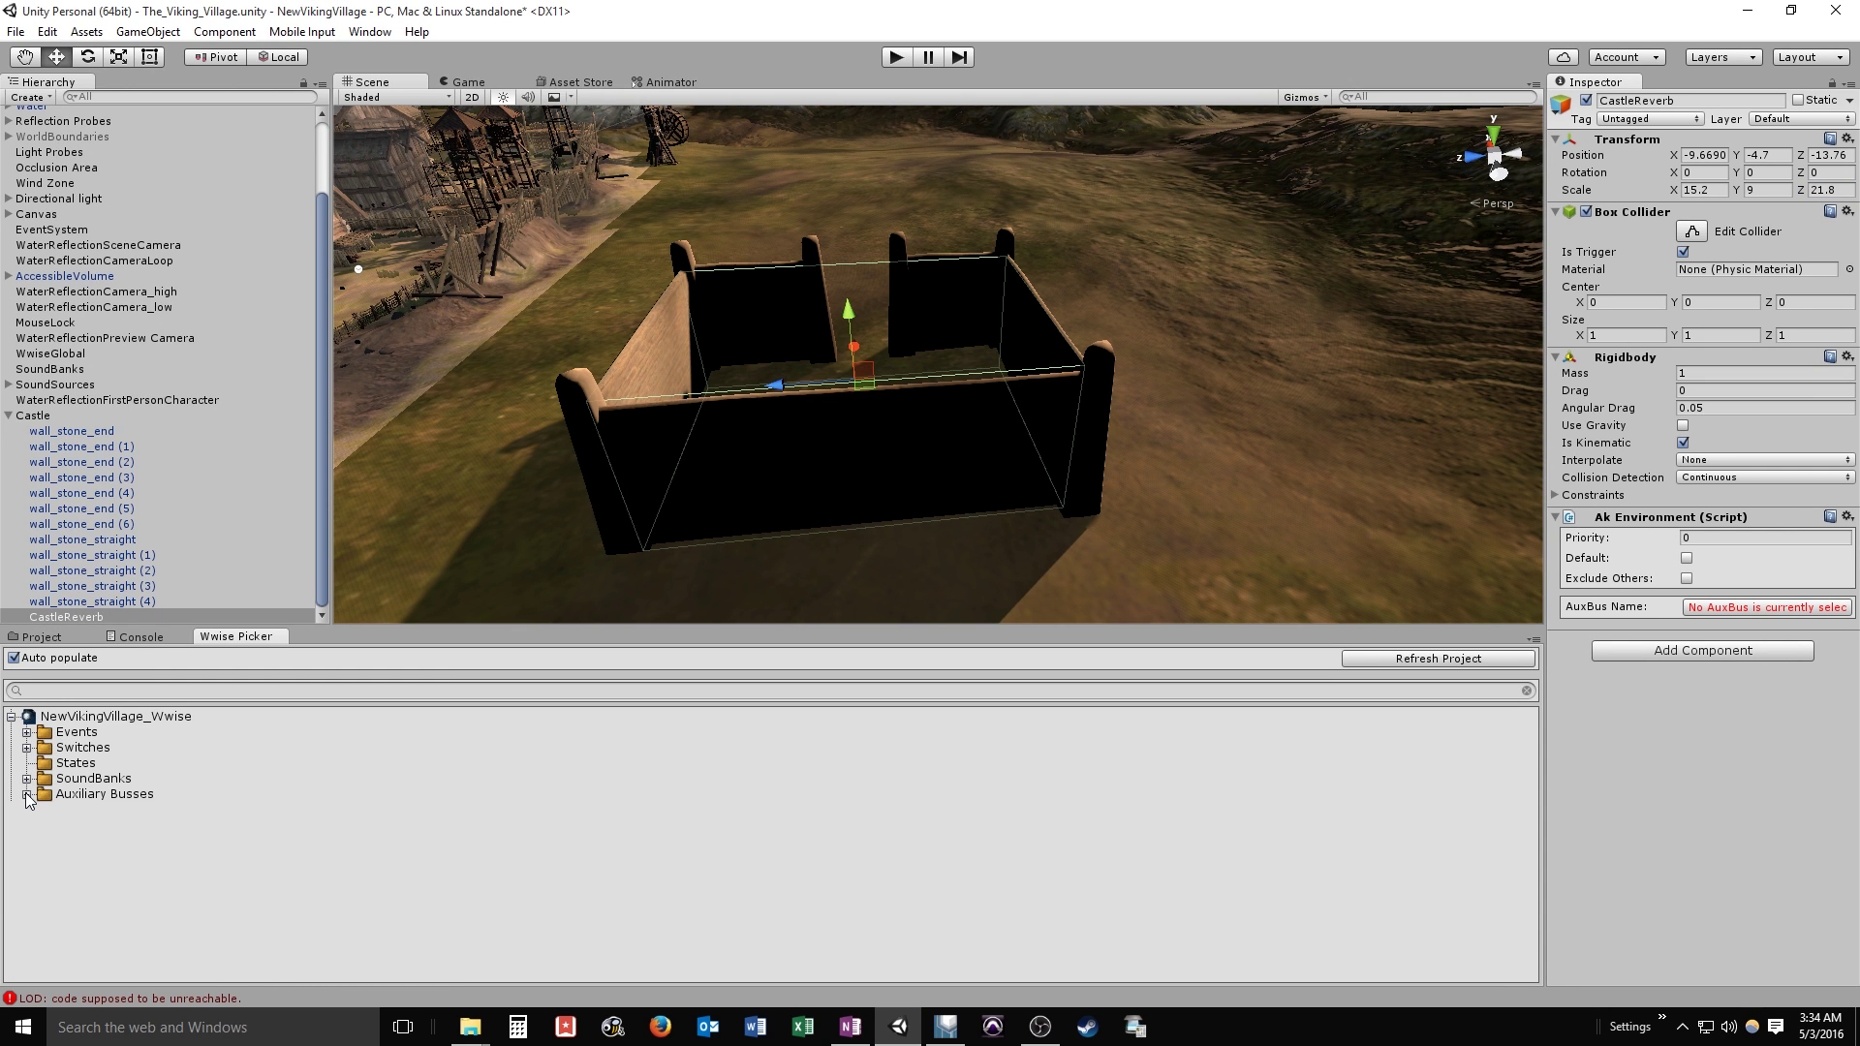
pyautogui.click(25, 794)
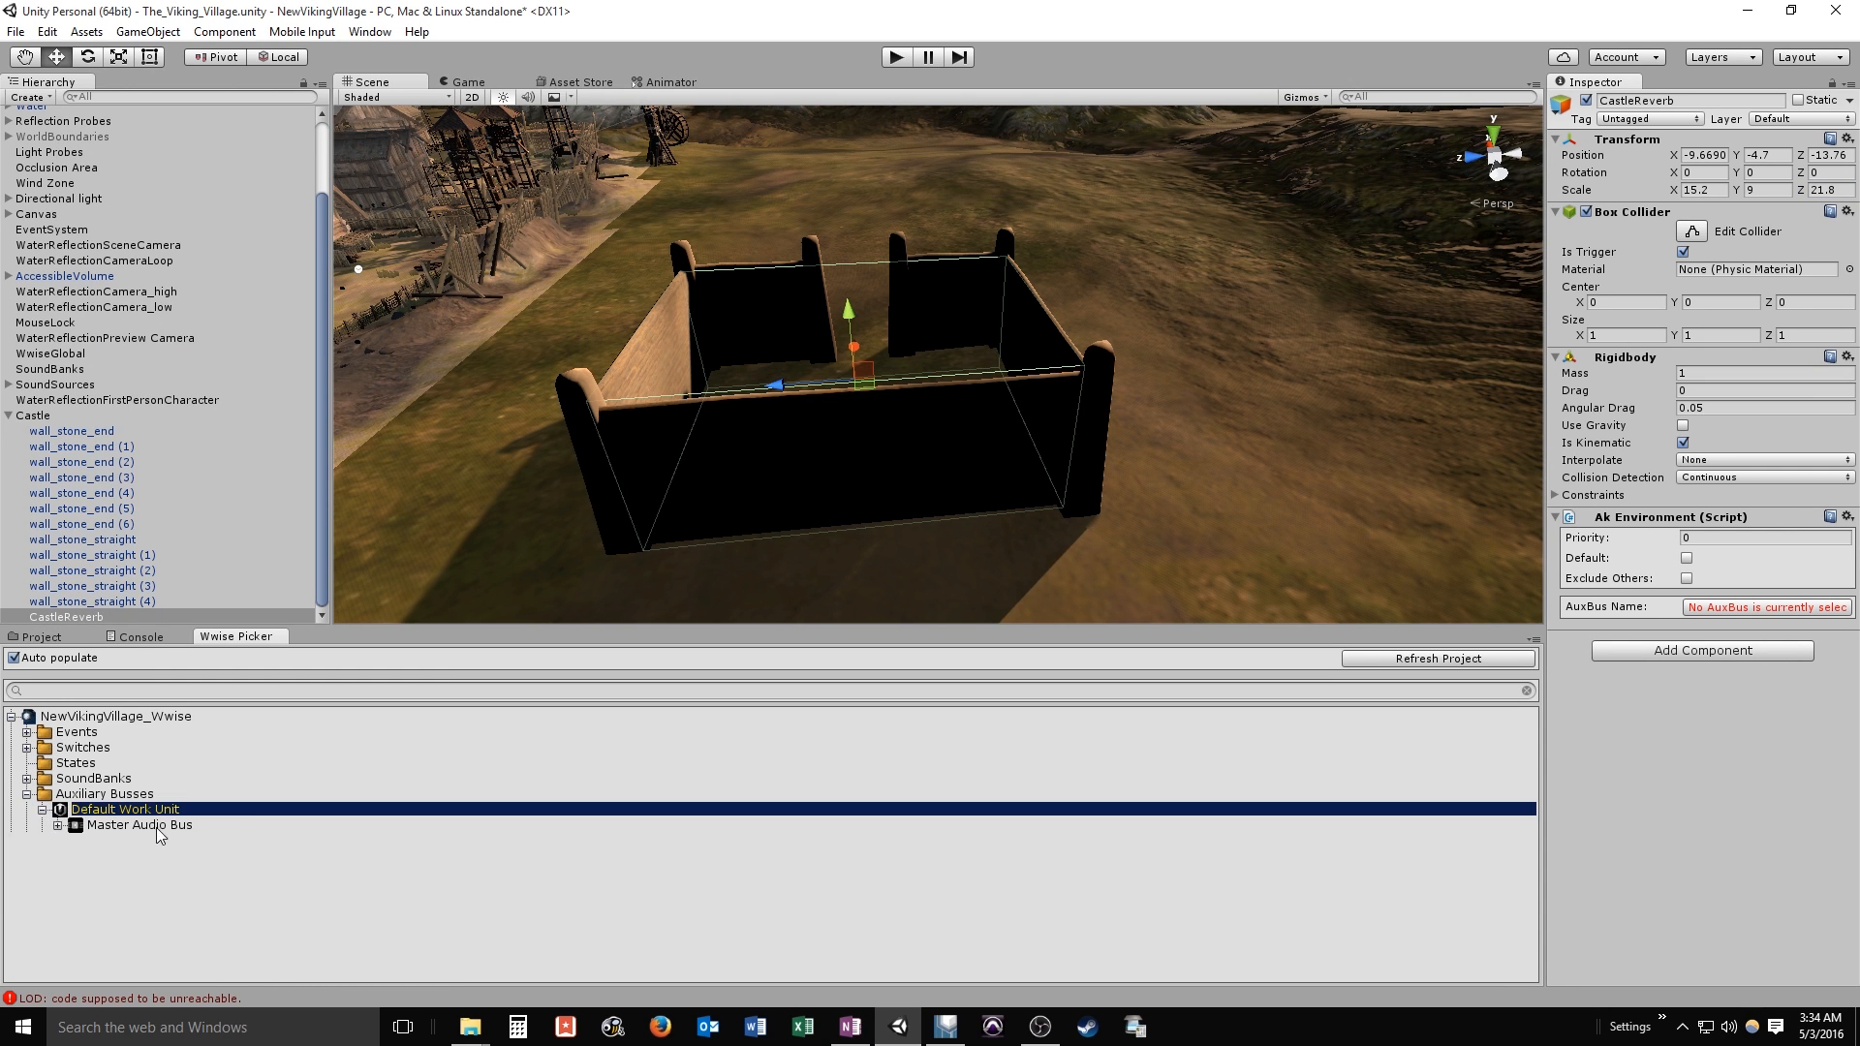
pyautogui.click(64, 825)
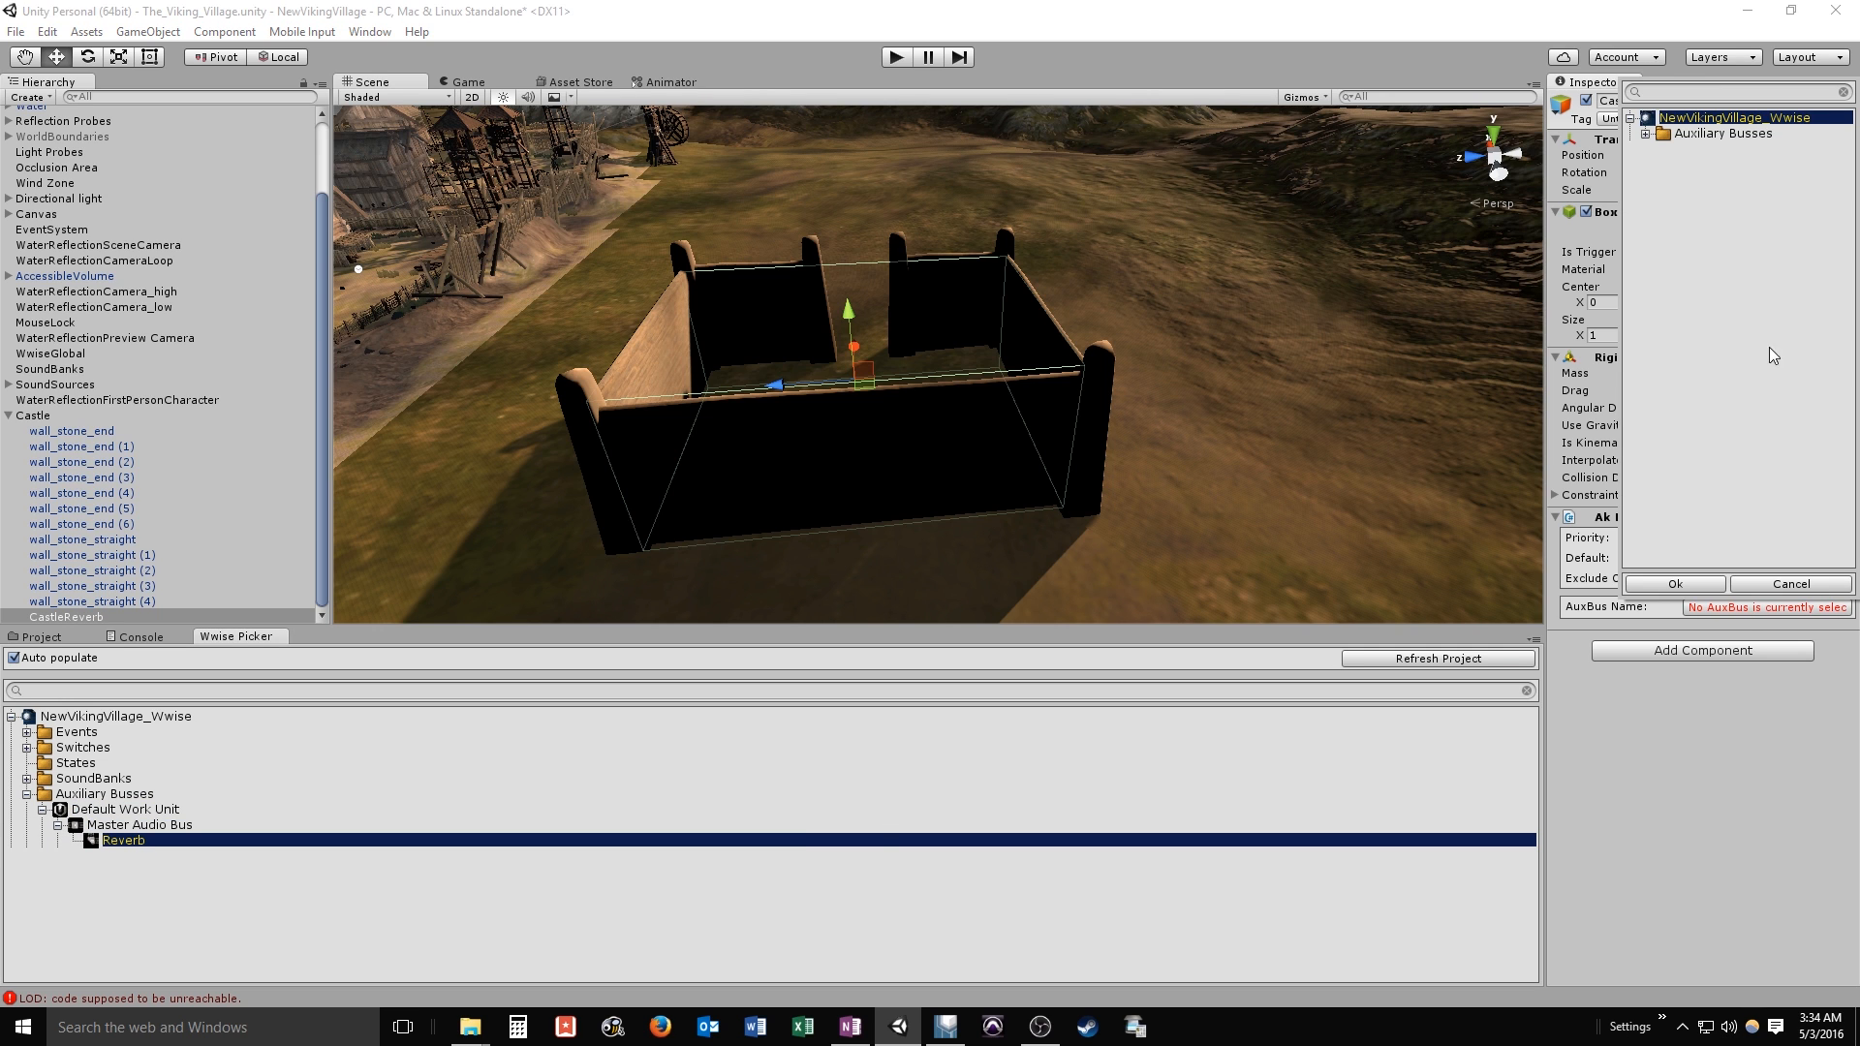
# Assign the Reverb auxiliary bus as the CastleReverb AkEnvironment's AuxBus Name
pyautogui.click(1658, 134)
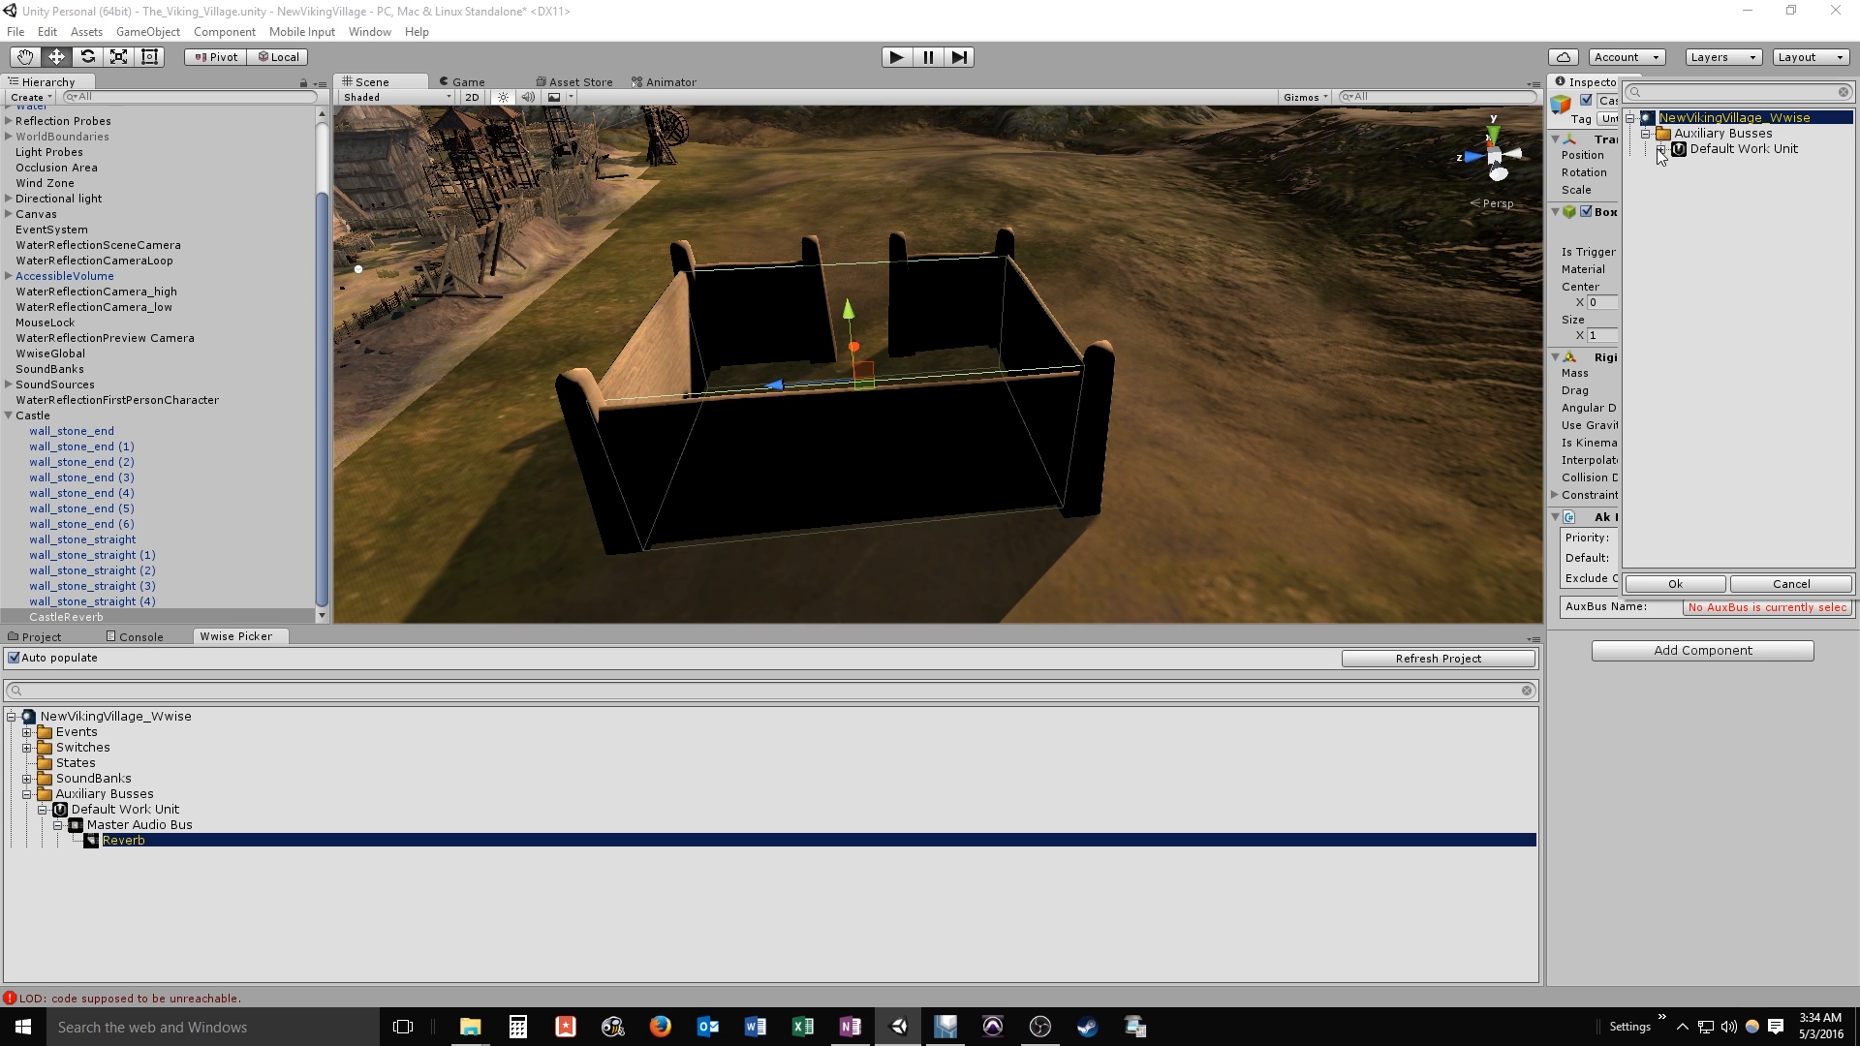
pyautogui.click(1671, 147)
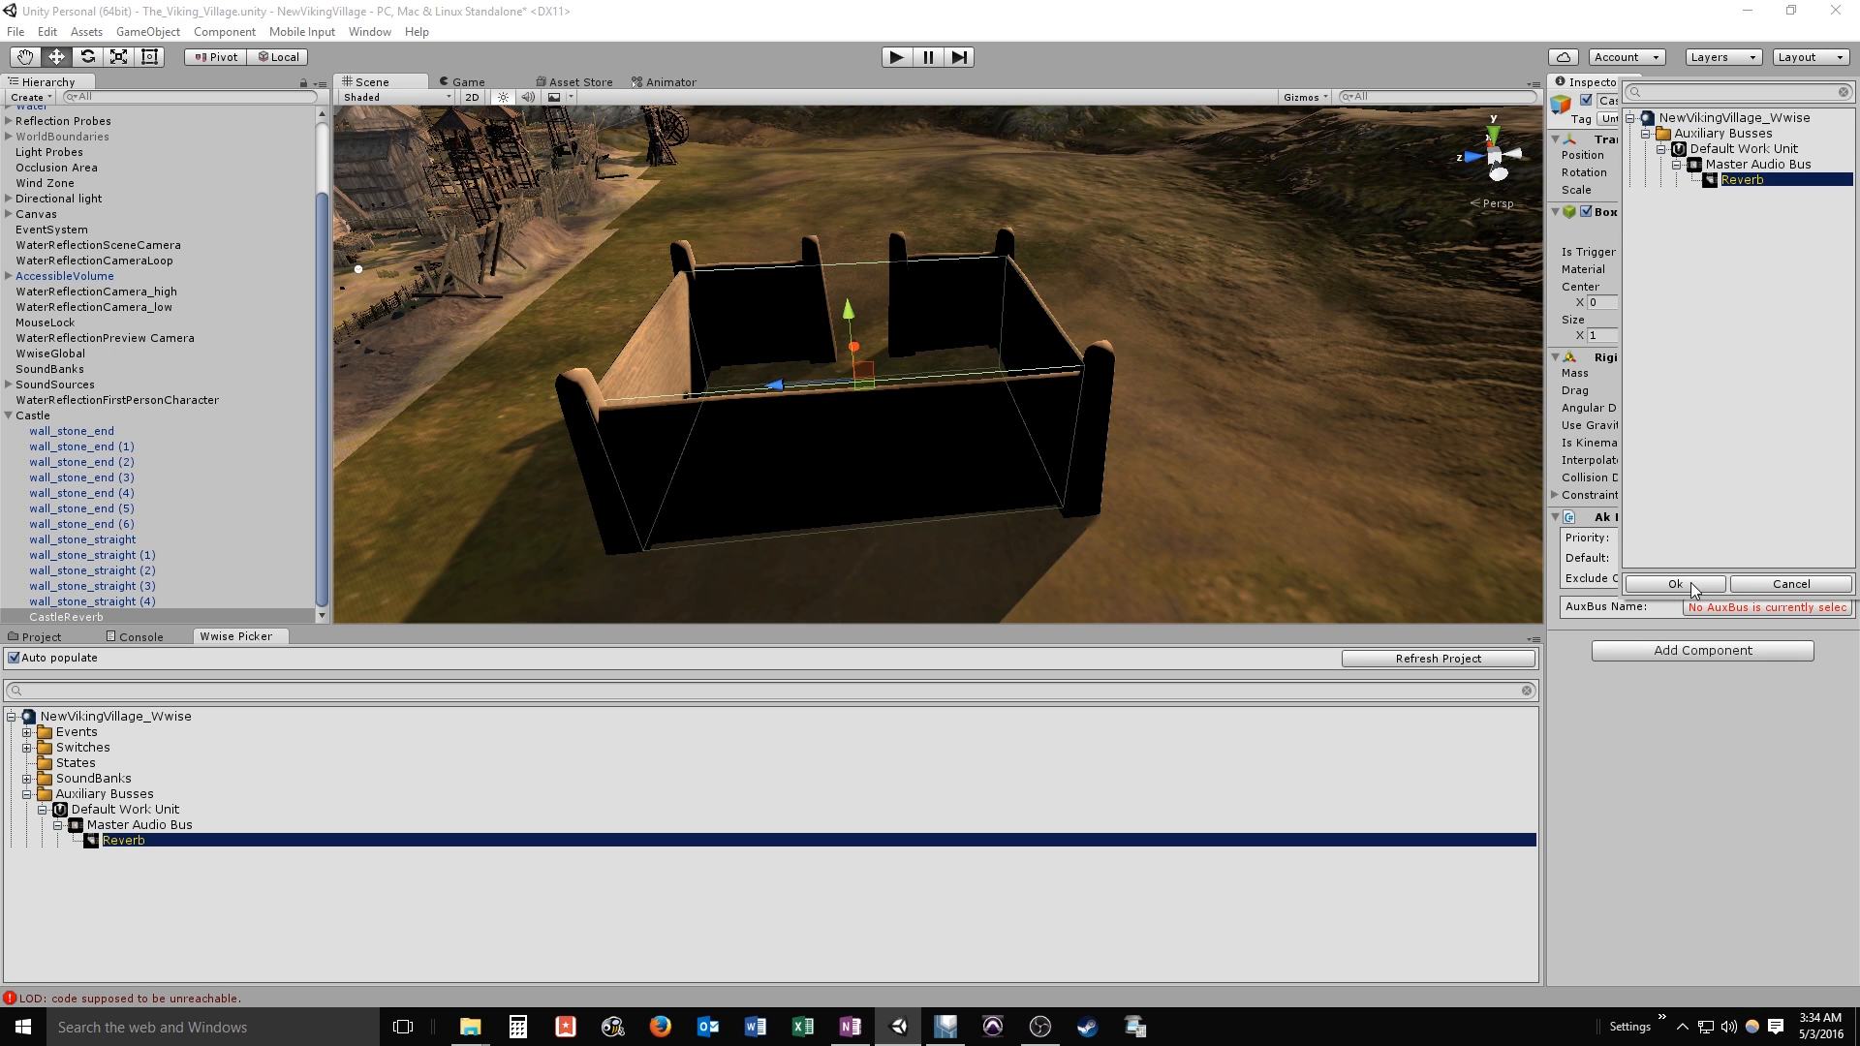
pyautogui.click(1674, 585)
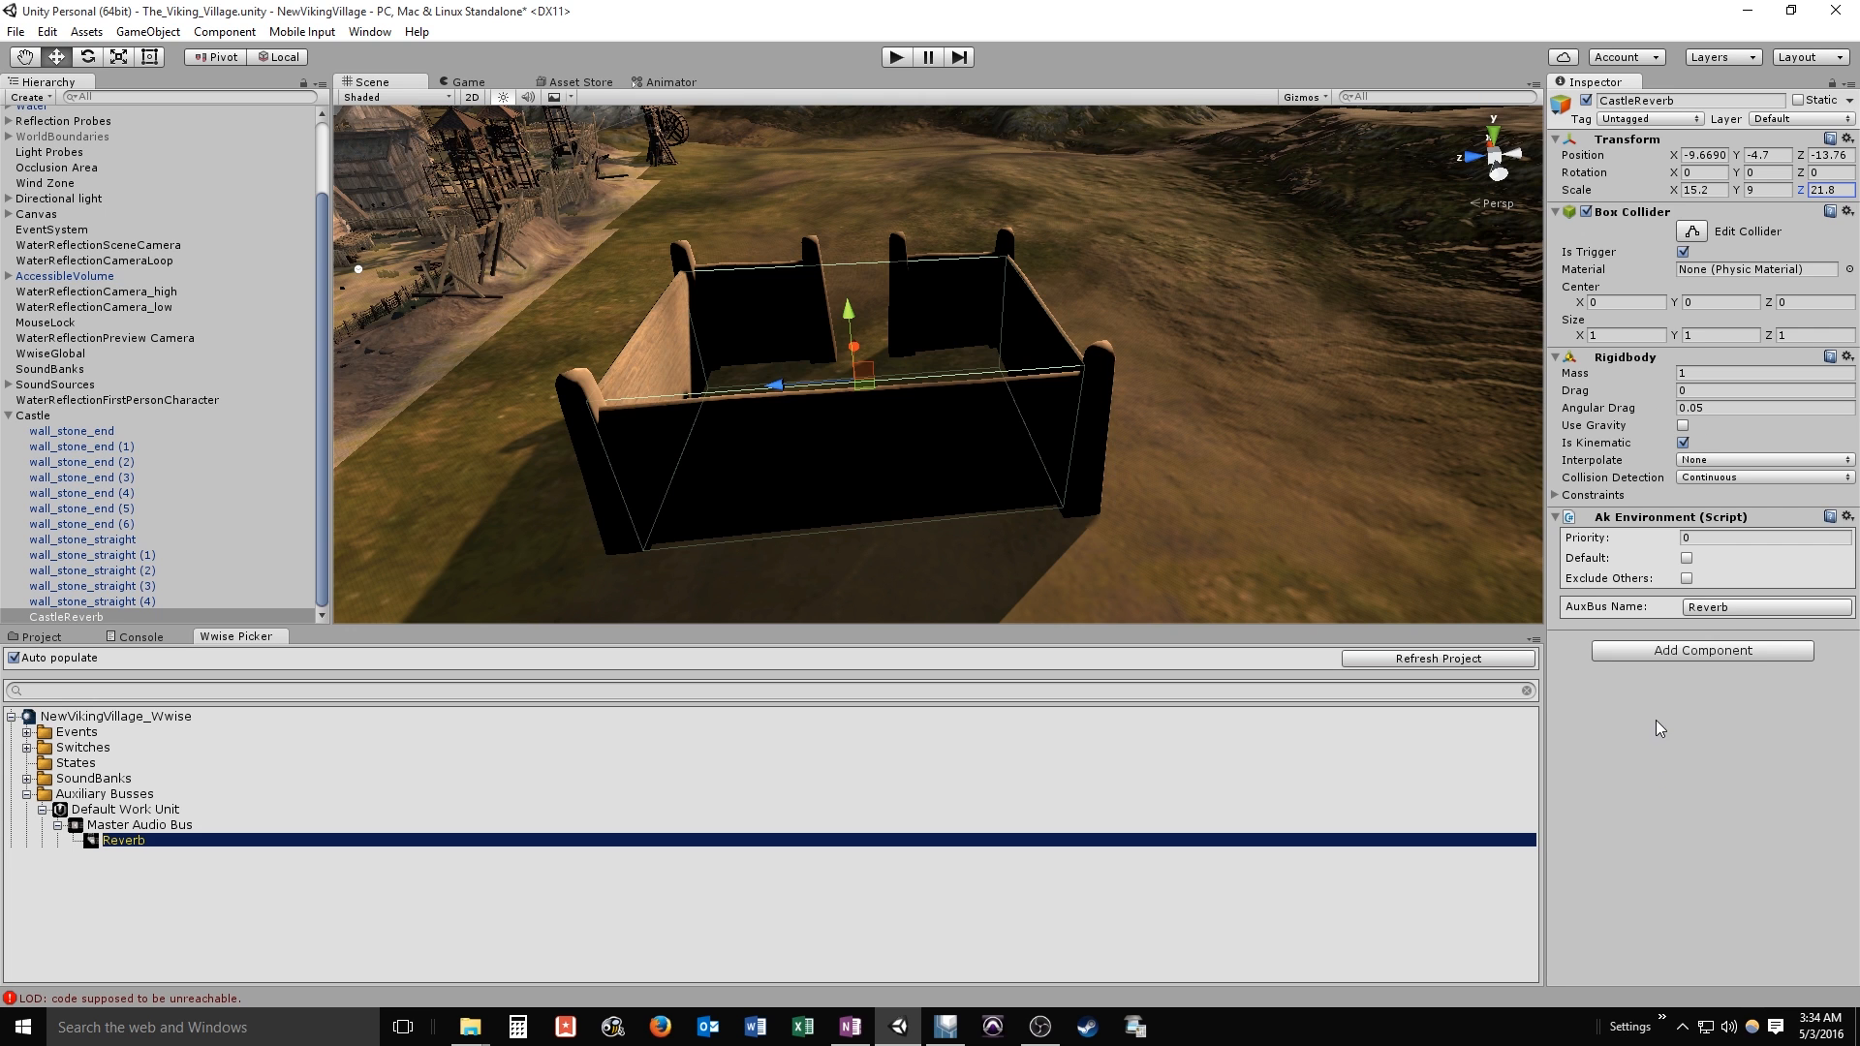
pyautogui.moveTo(1646, 709)
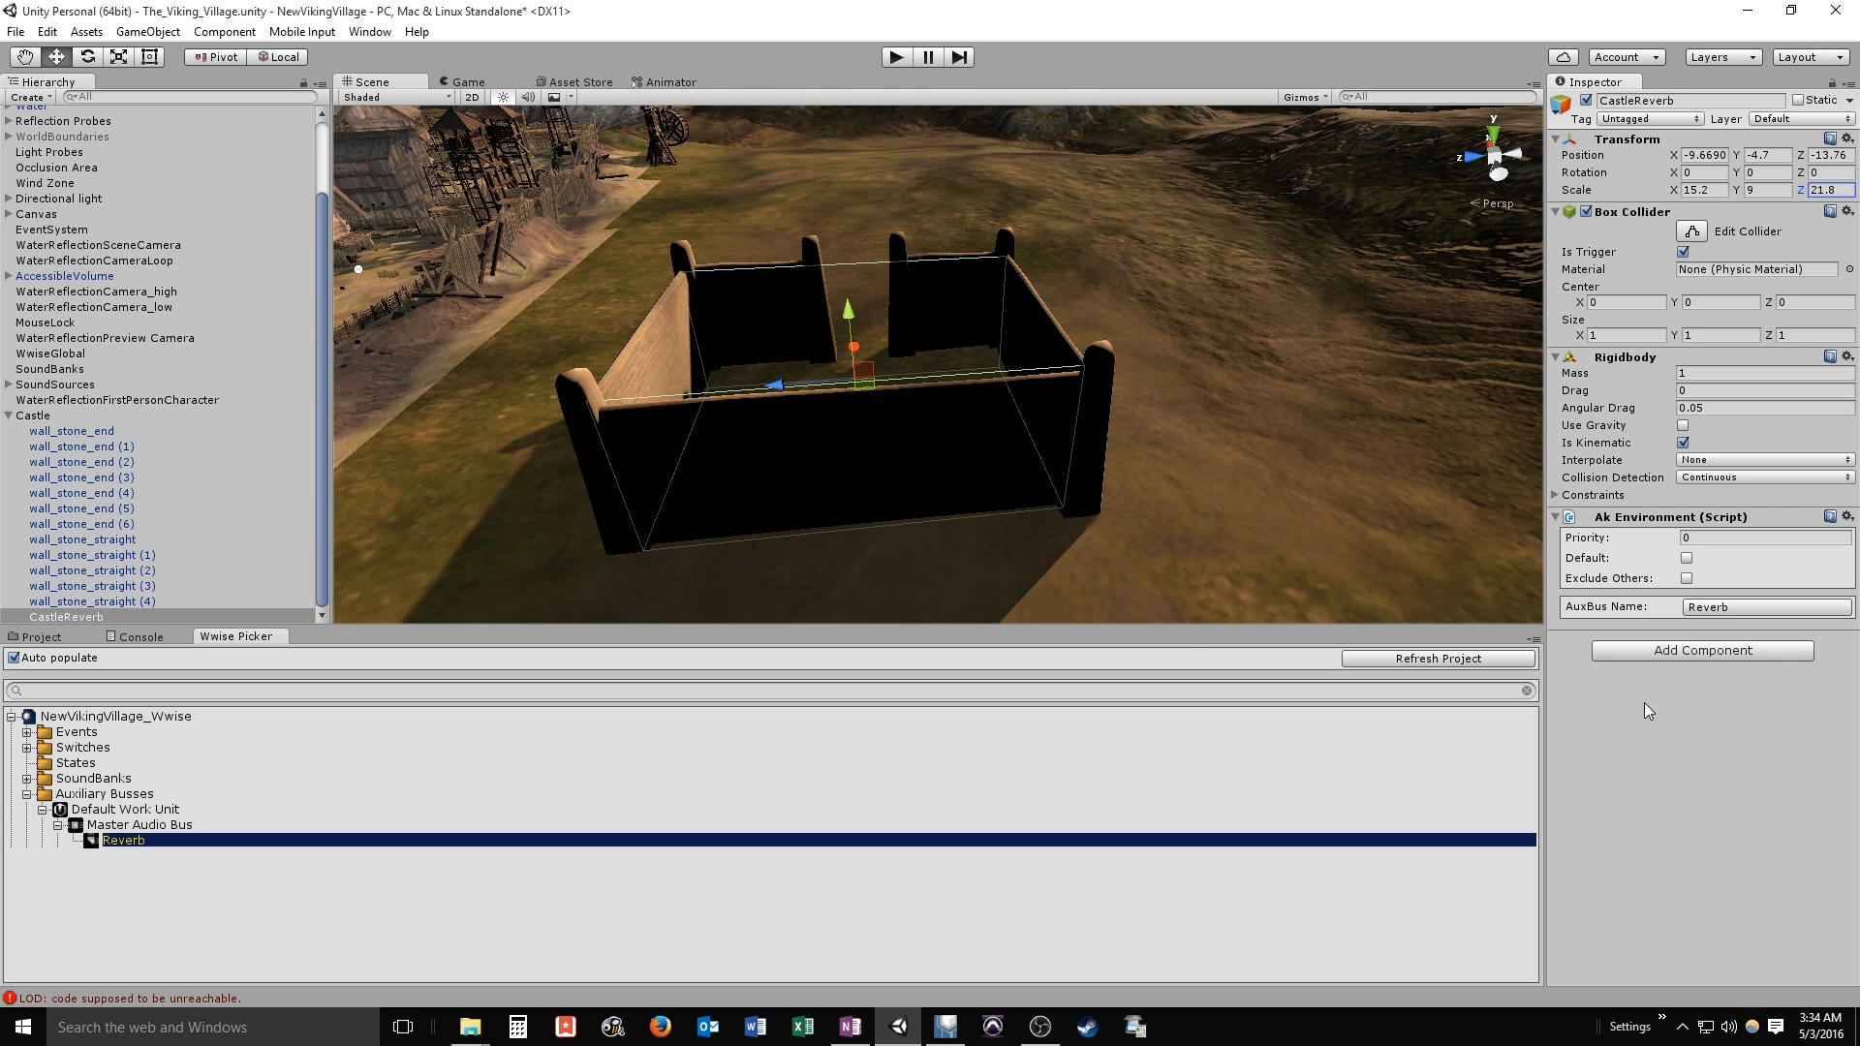
pyautogui.moveTo(713, 465)
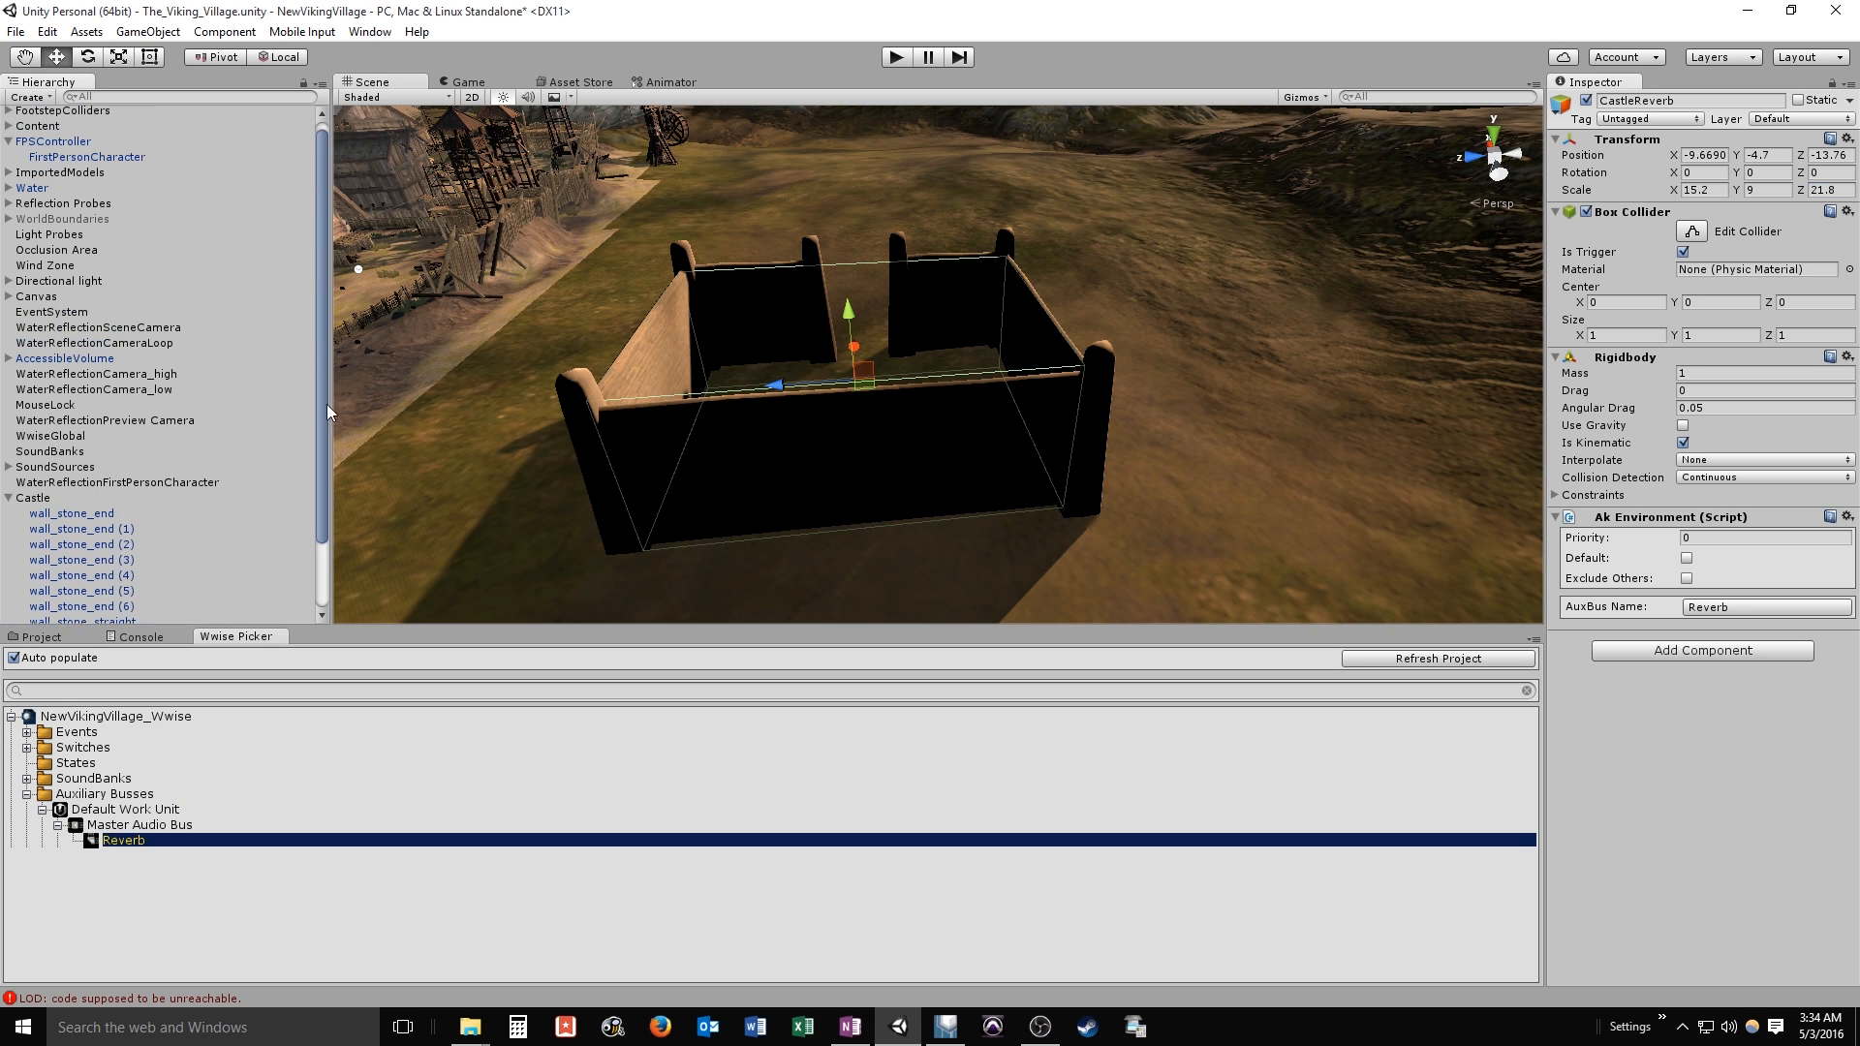
# Add an environment-aware Ak Game Obj component to the FPSController player
pyautogui.click(43, 147)
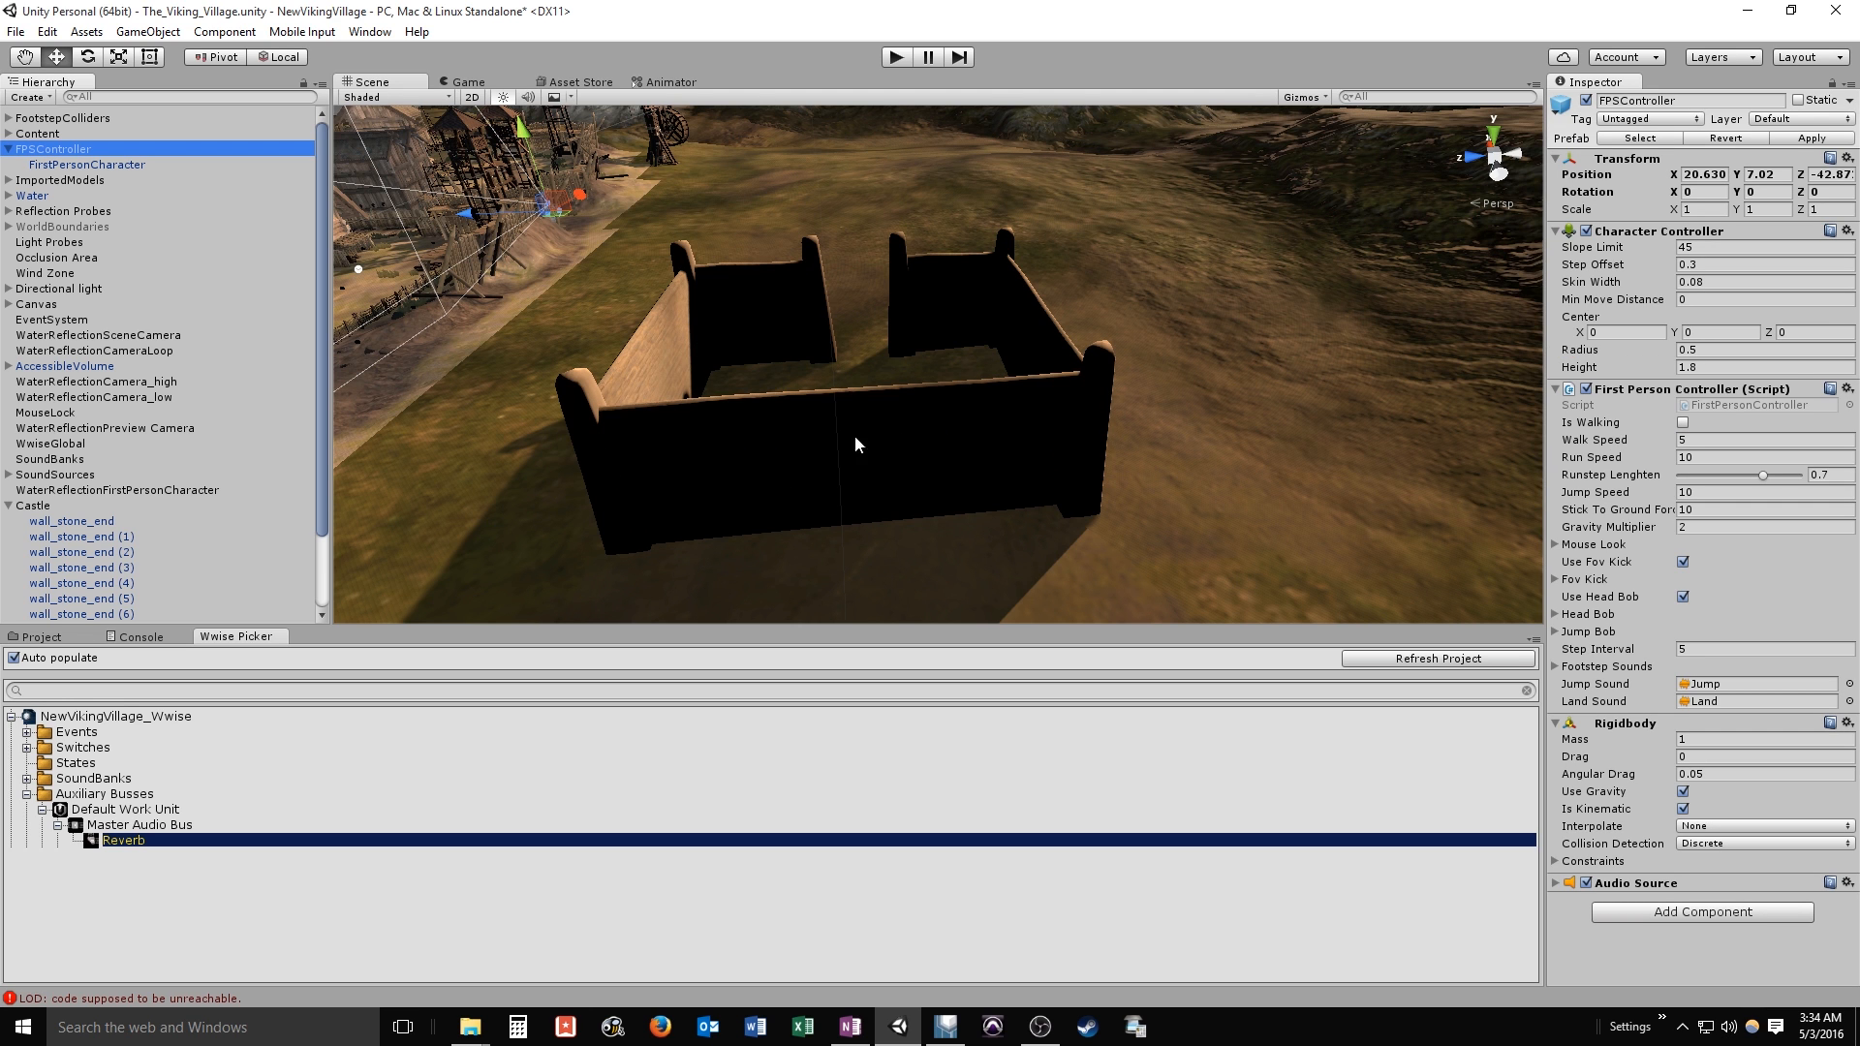
pyautogui.click(88, 163)
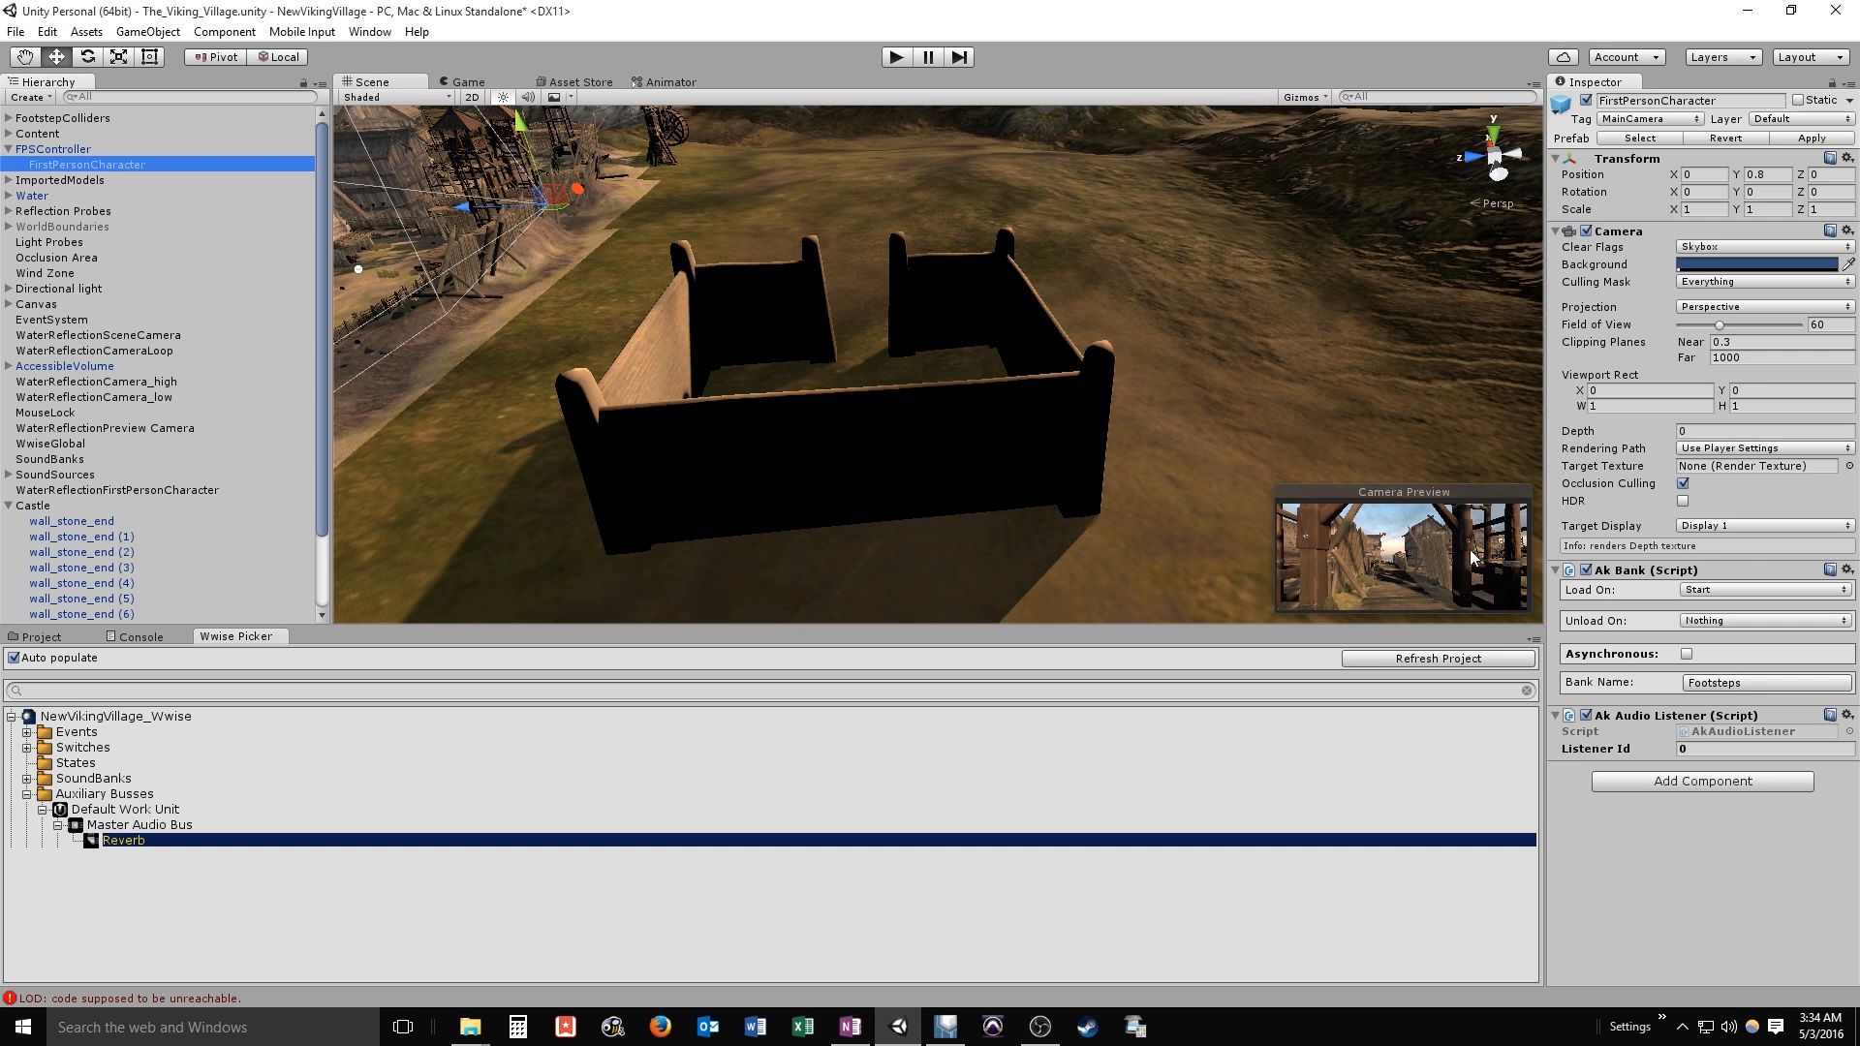
pyautogui.moveTo(1617, 516)
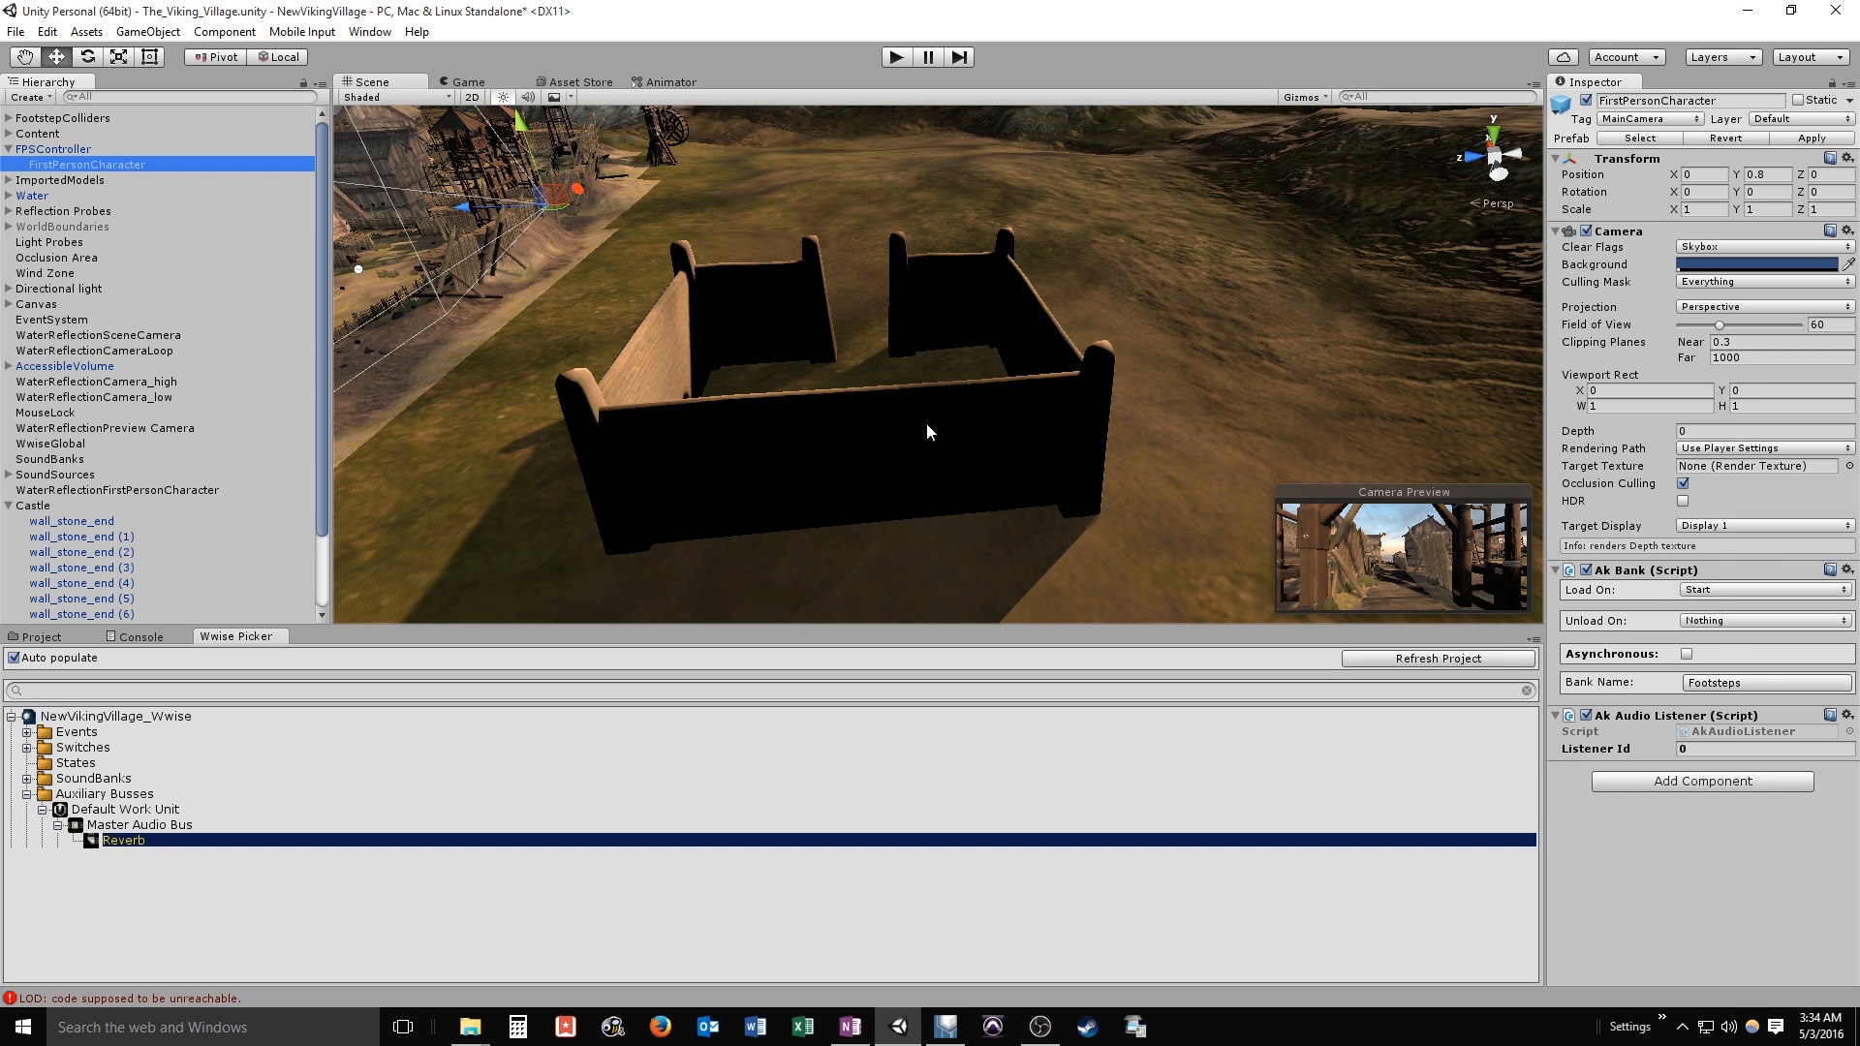
pyautogui.click(54, 147)
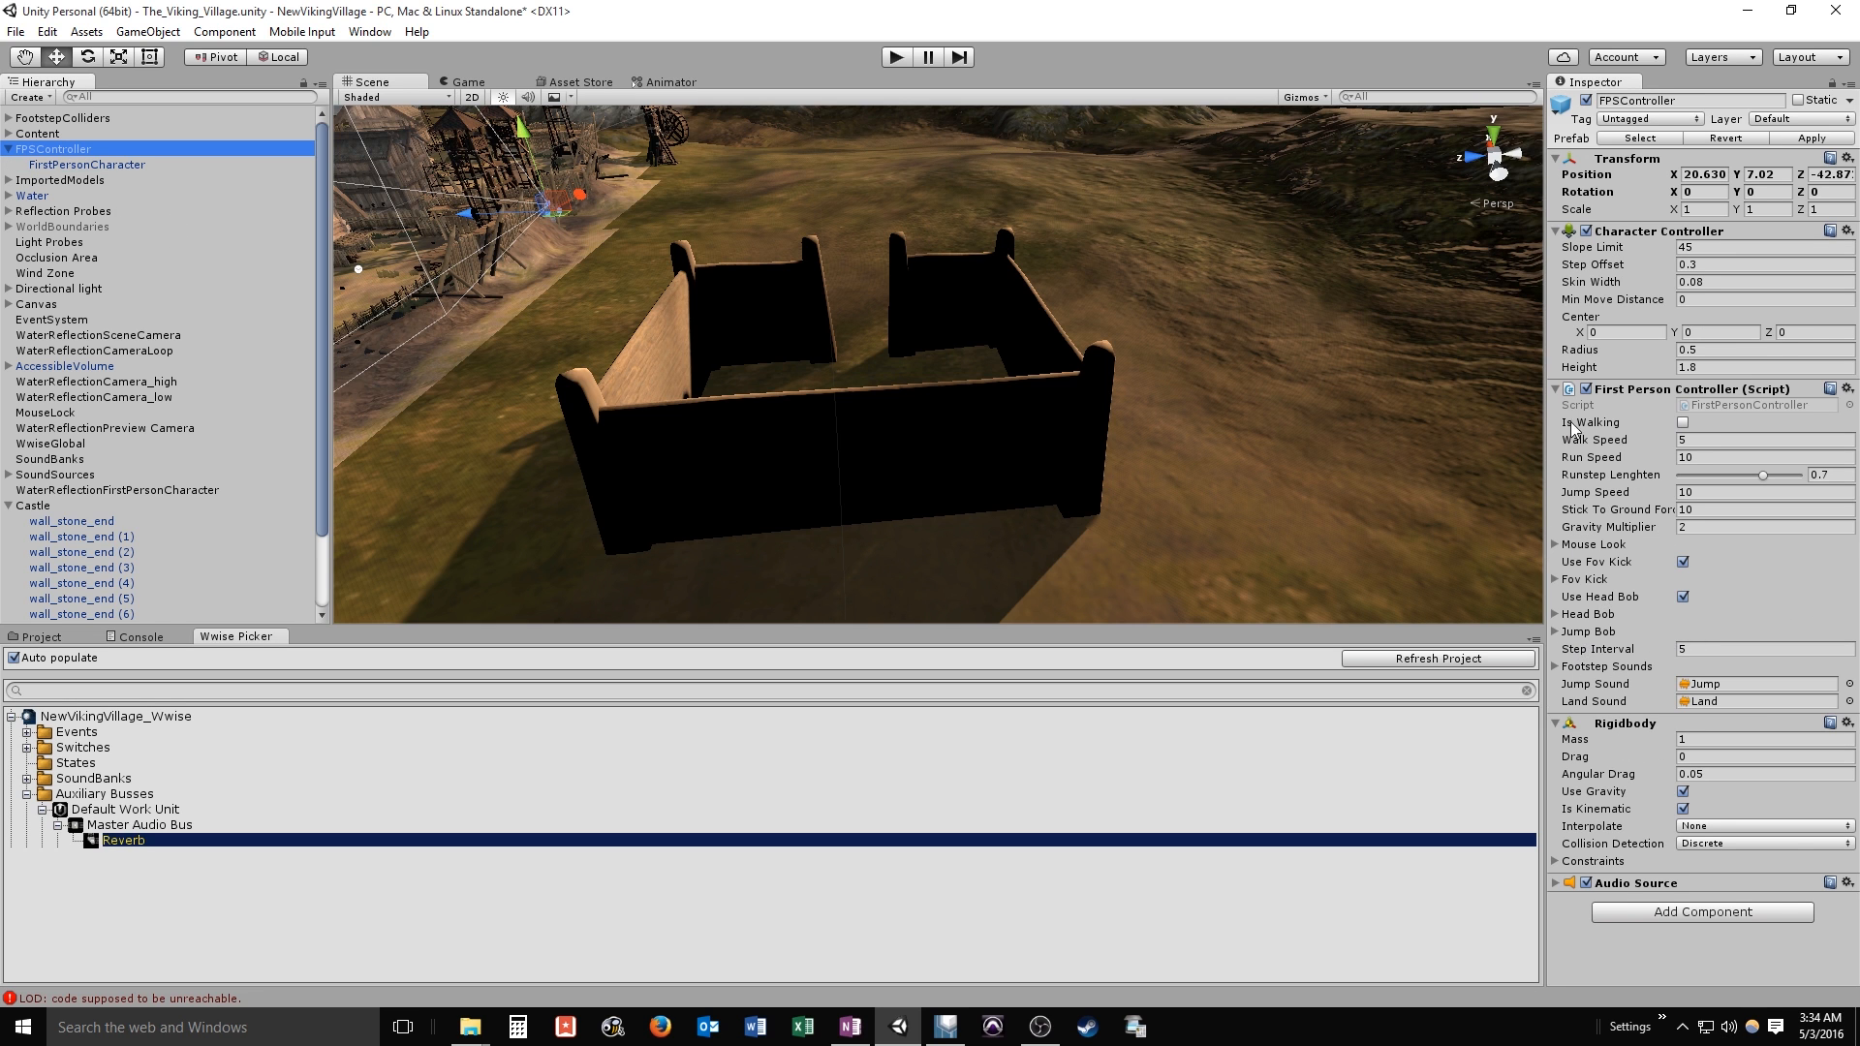
pyautogui.moveTo(1596, 539)
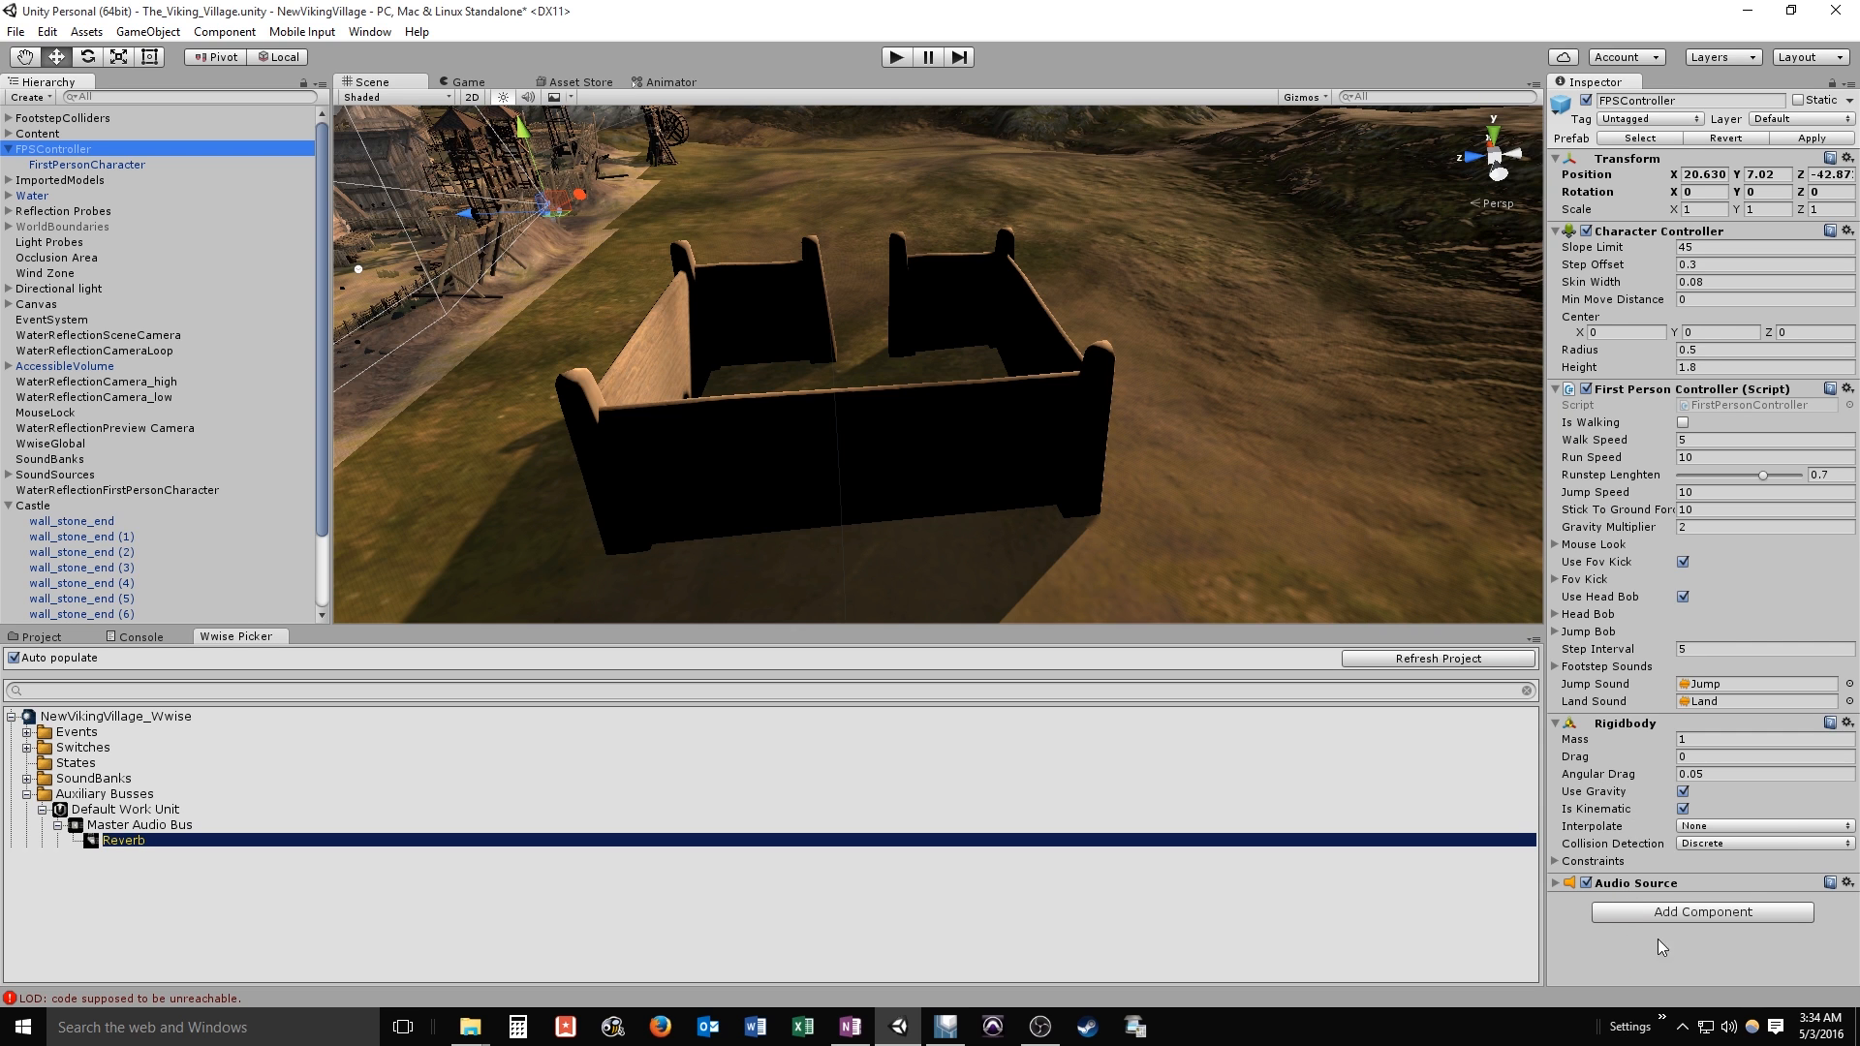
pyautogui.click(1700, 910)
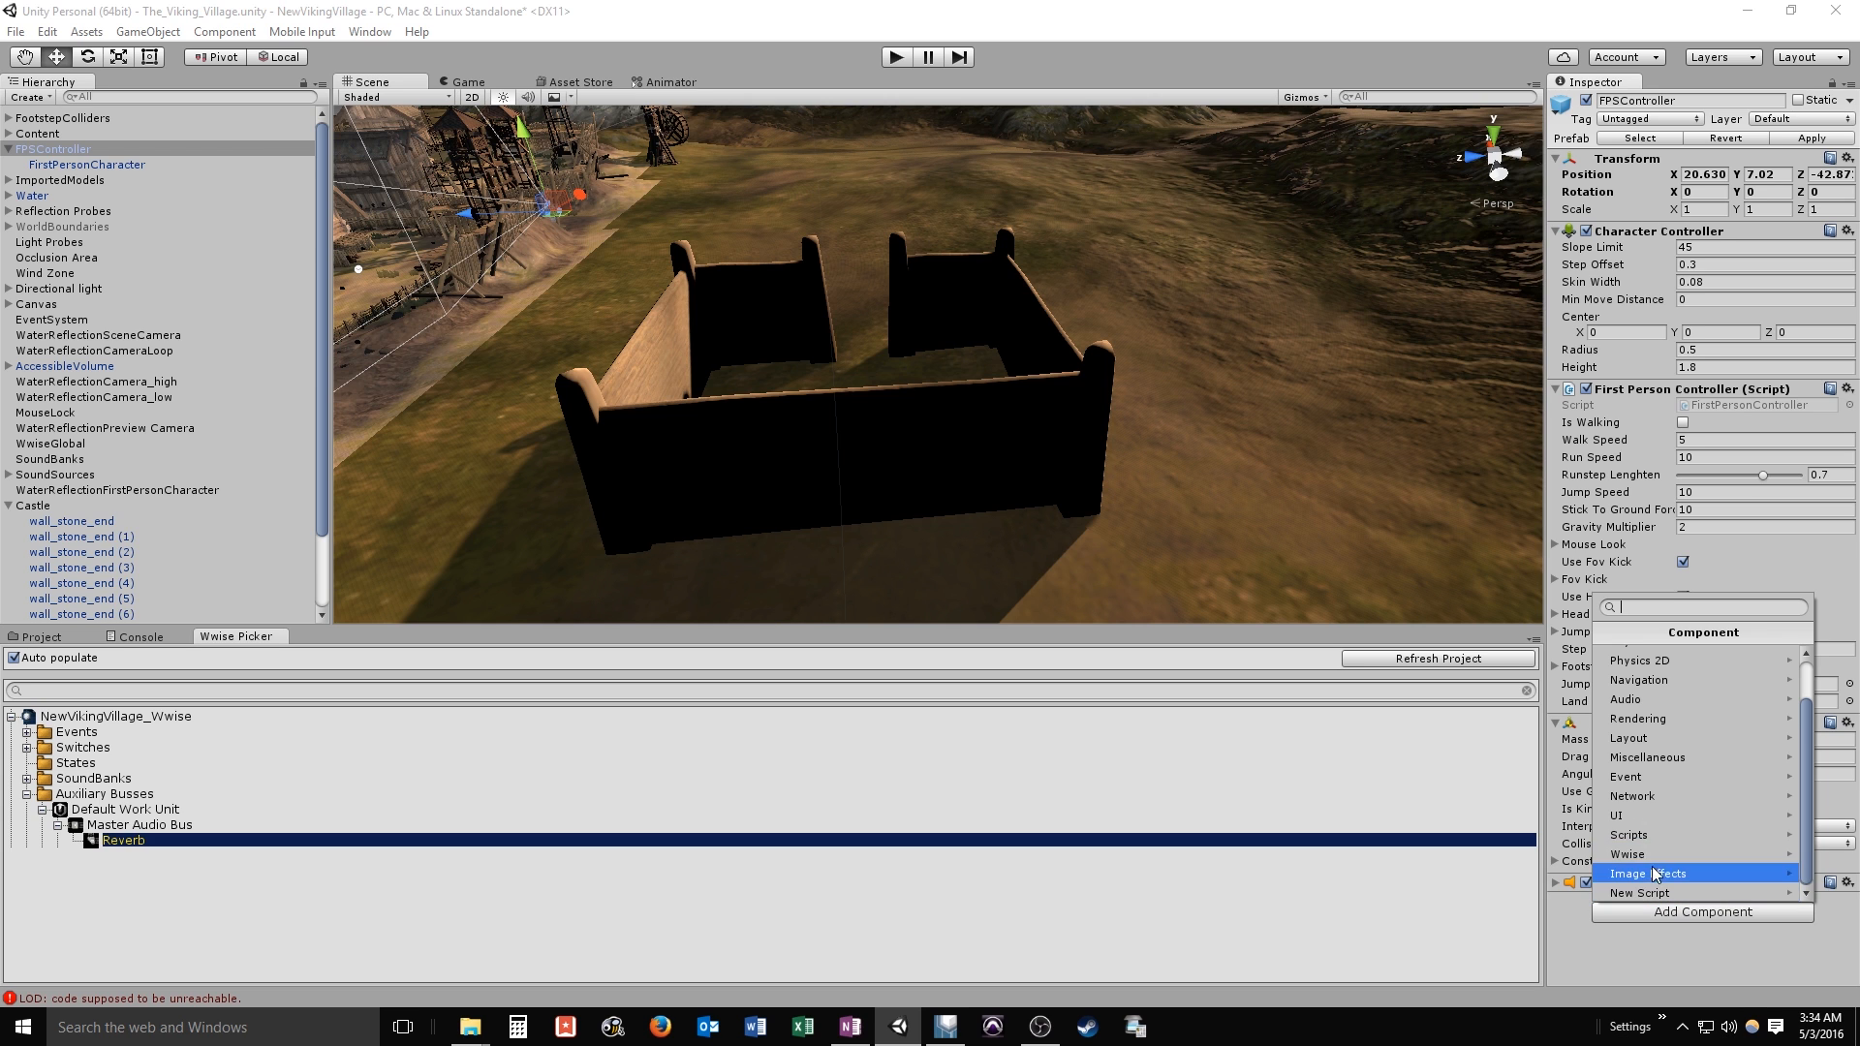
pyautogui.click(1627, 852)
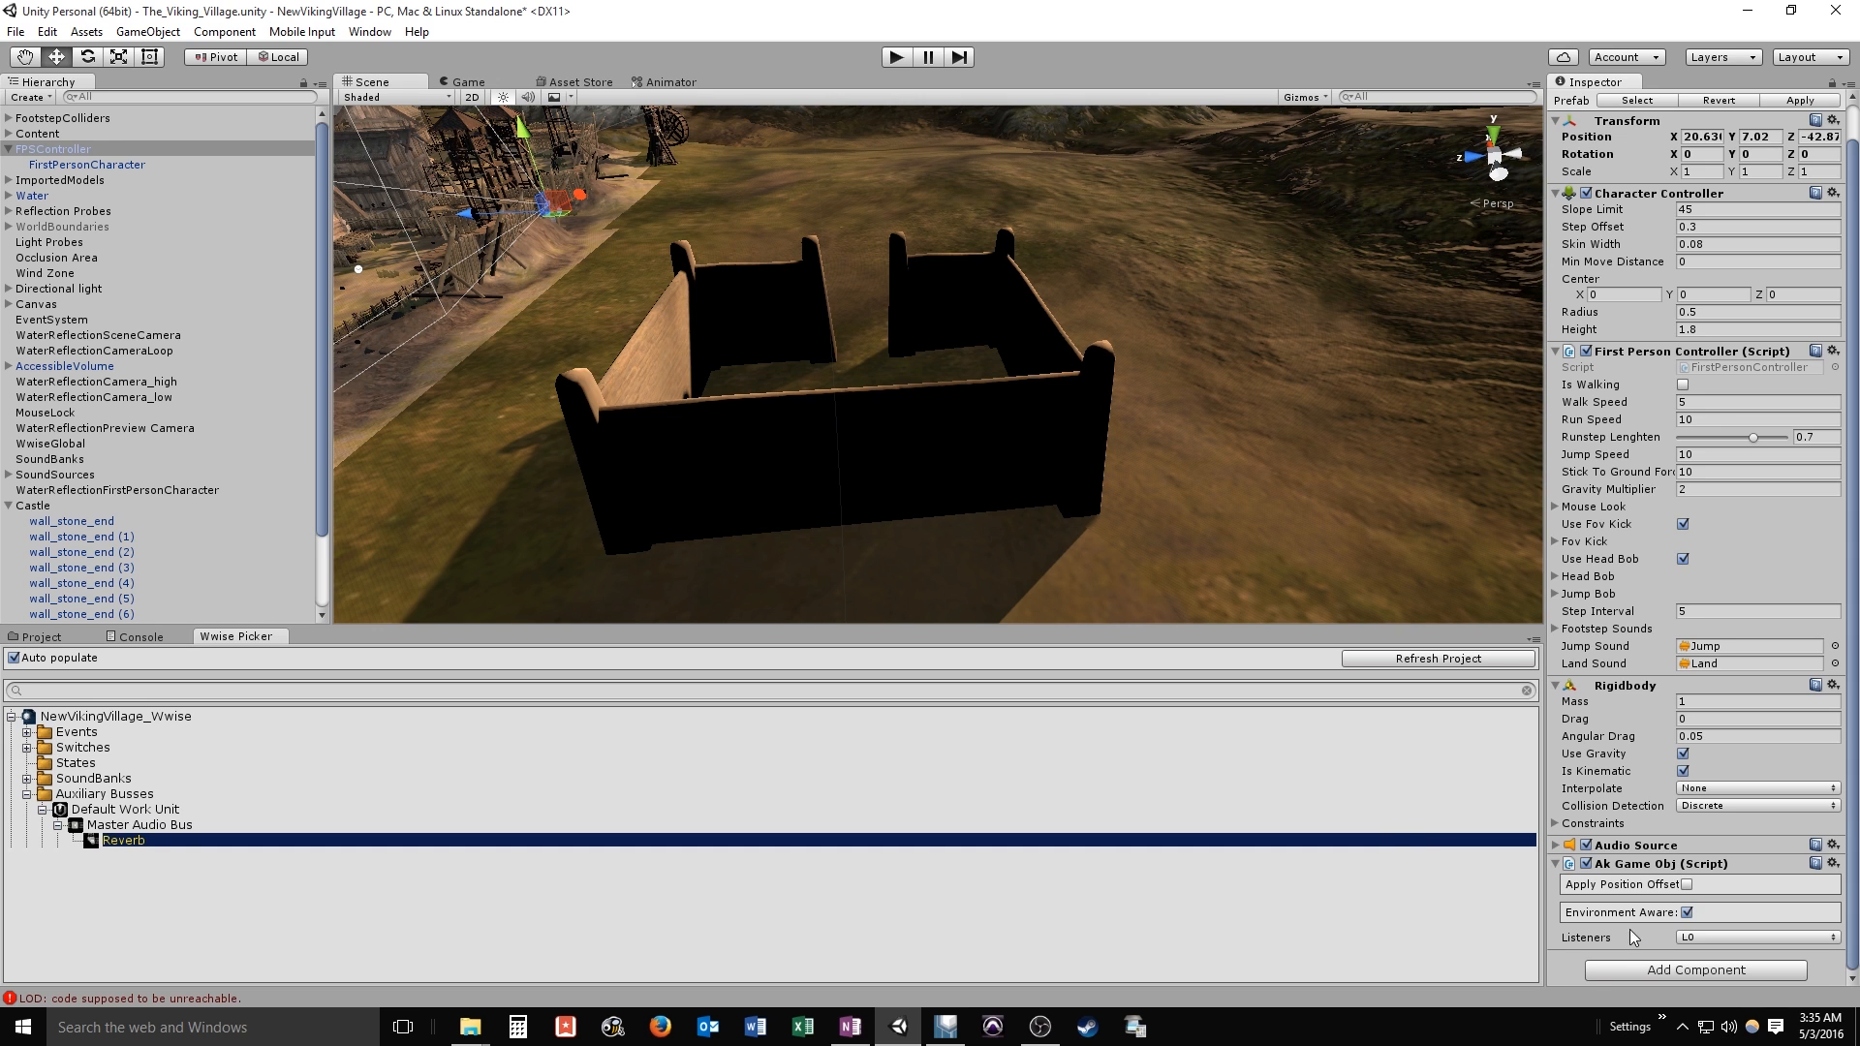
pyautogui.moveTo(662, 80)
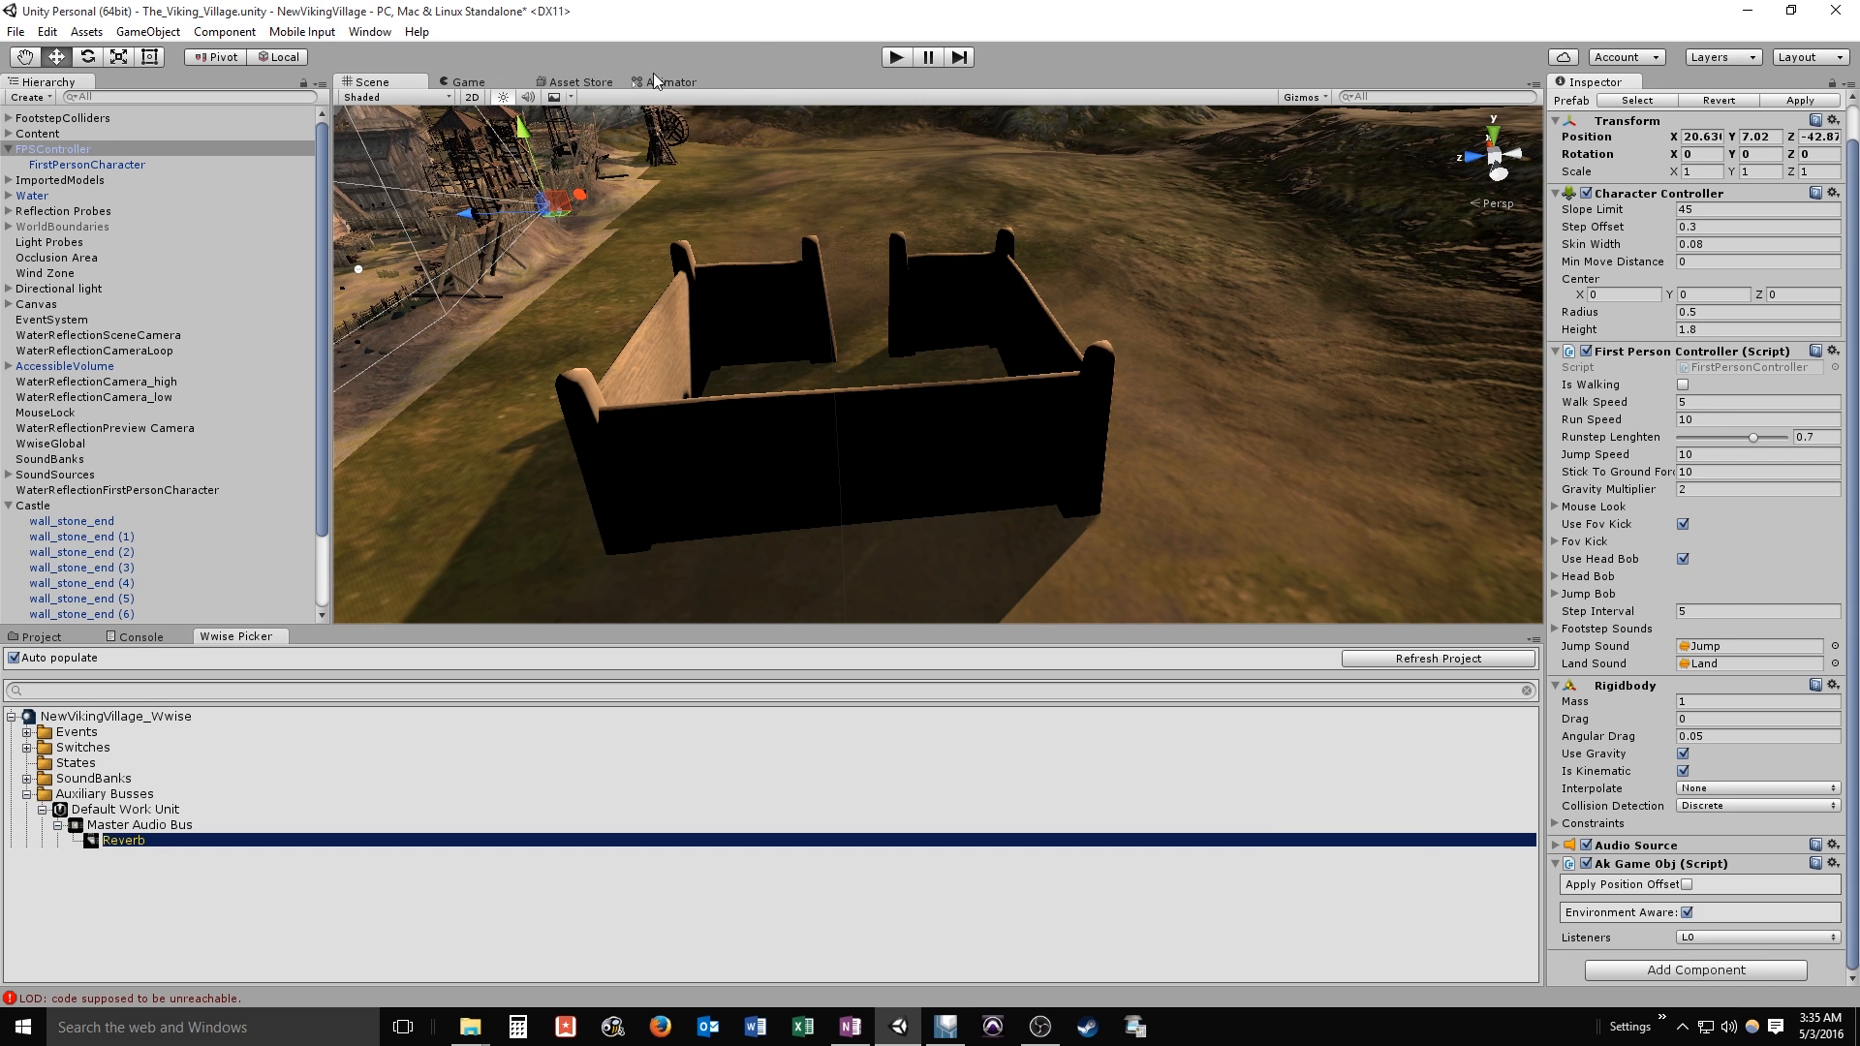
pyautogui.moveTo(855, 47)
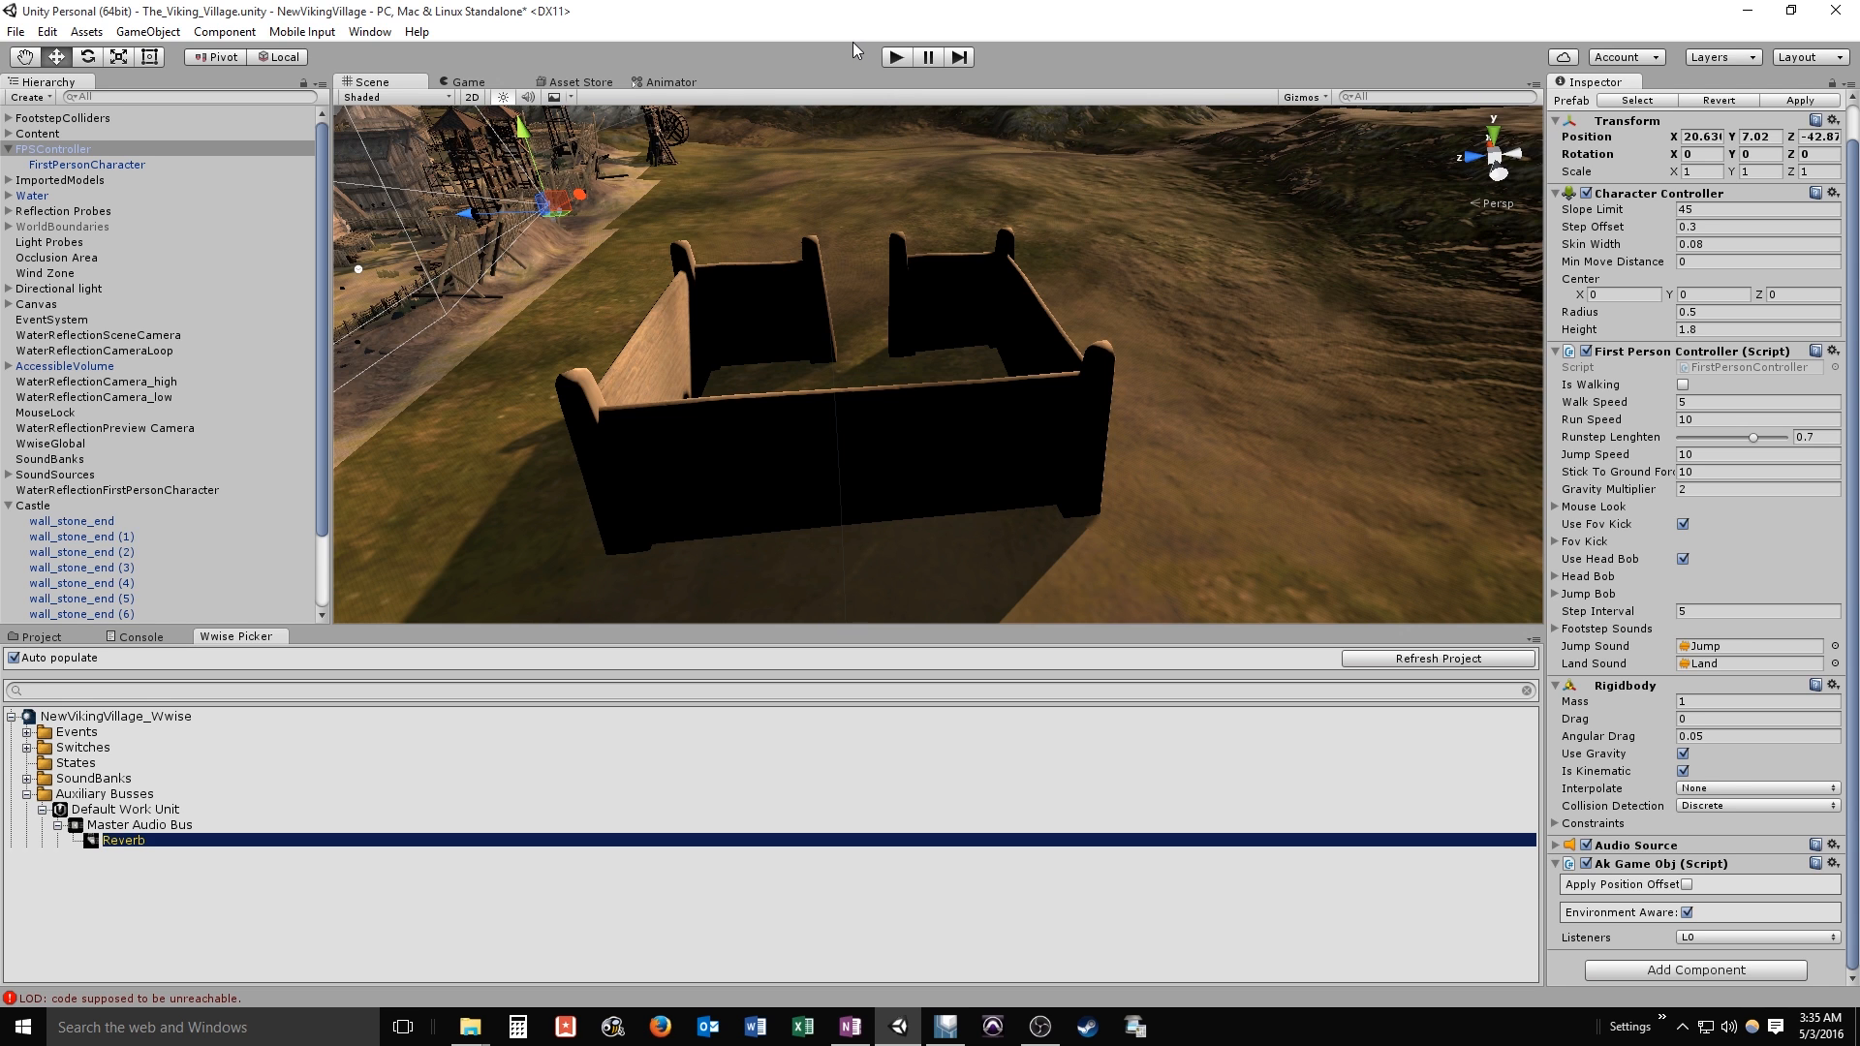
pyautogui.moveTo(835, 66)
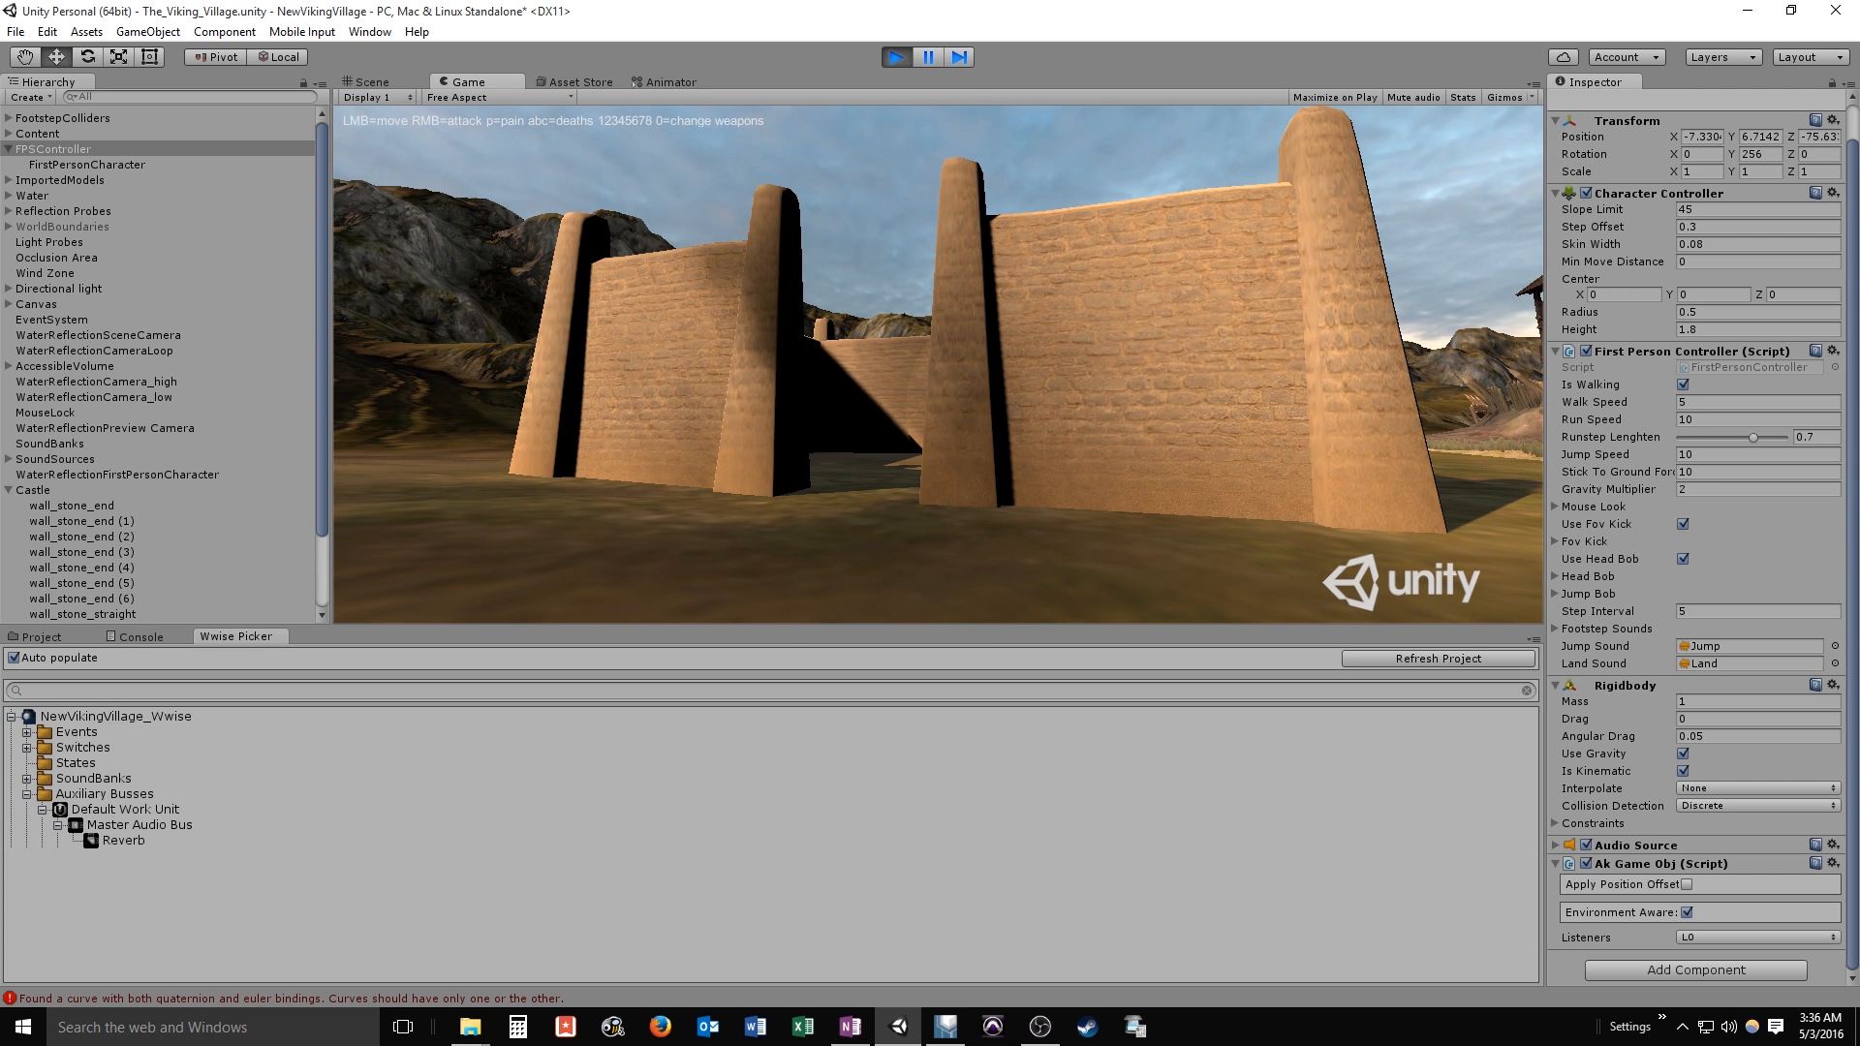
# Walk the player into the castle walls in play mode to hear the reverb, then stop the test
pyautogui.click(11, 1027)
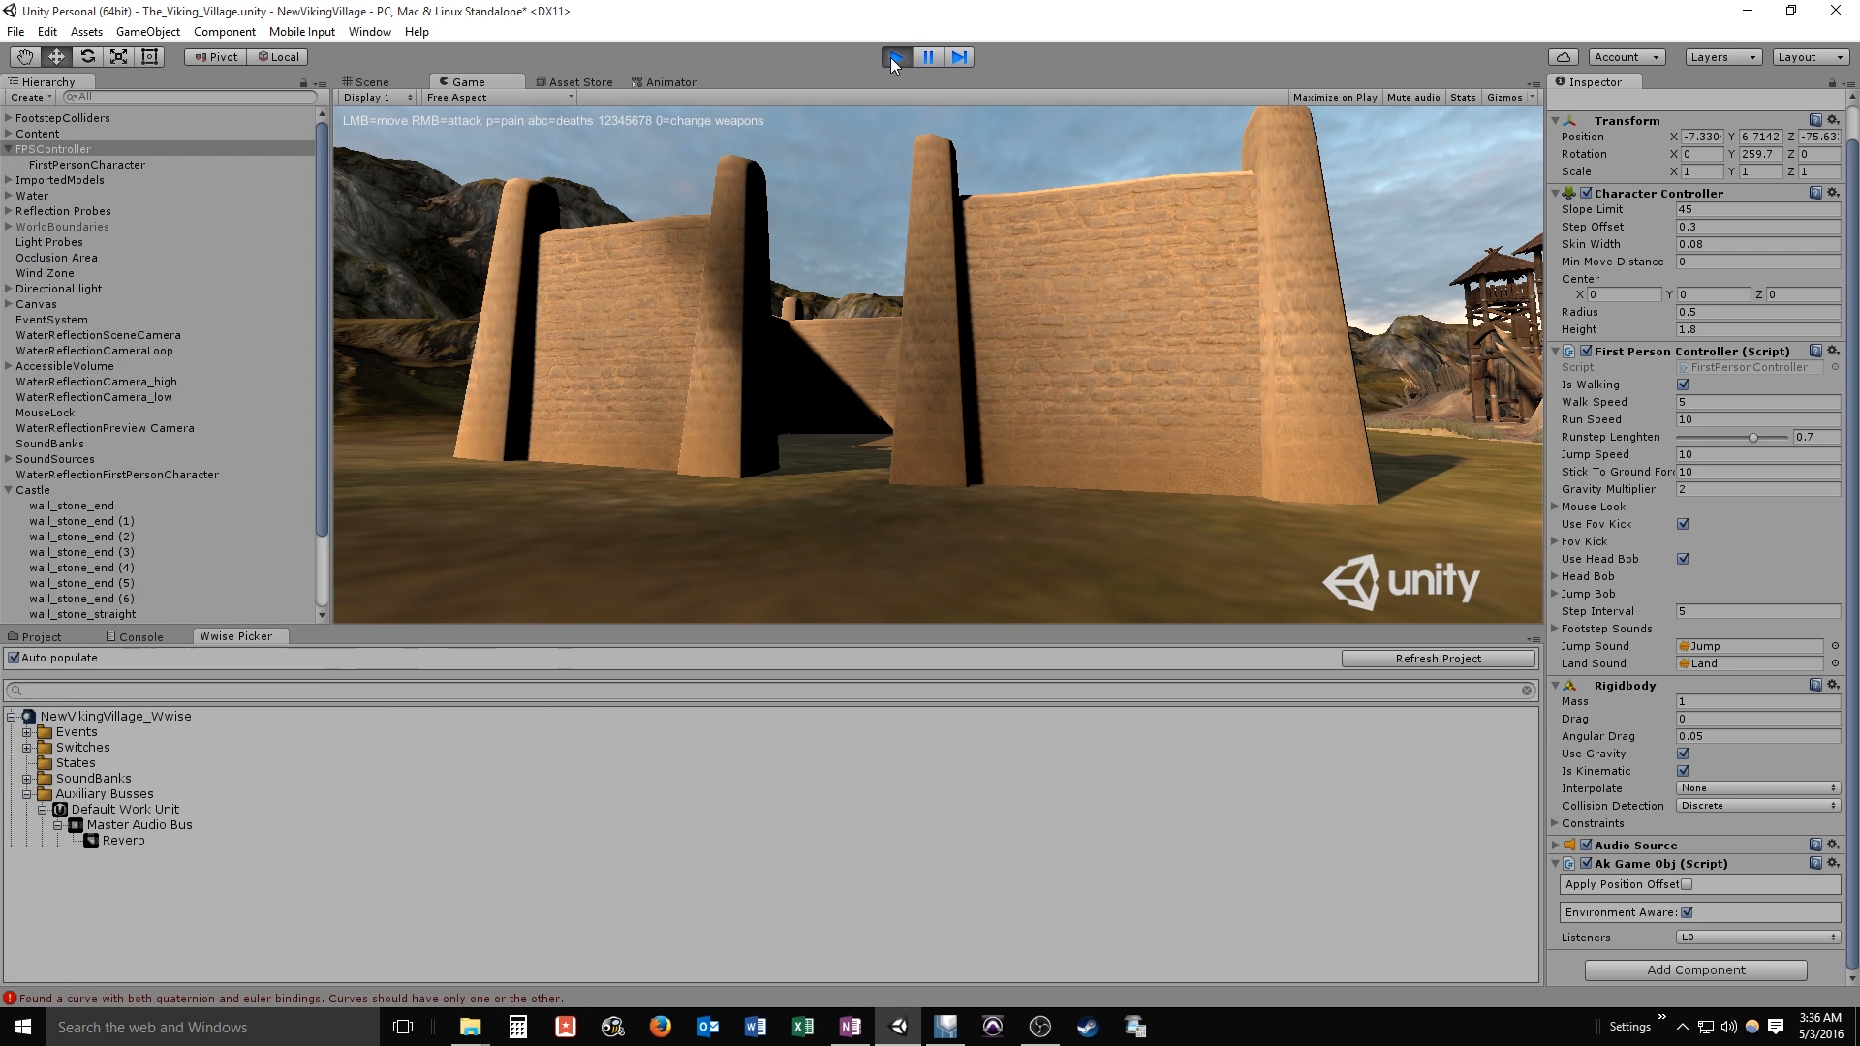
pyautogui.click(895, 56)
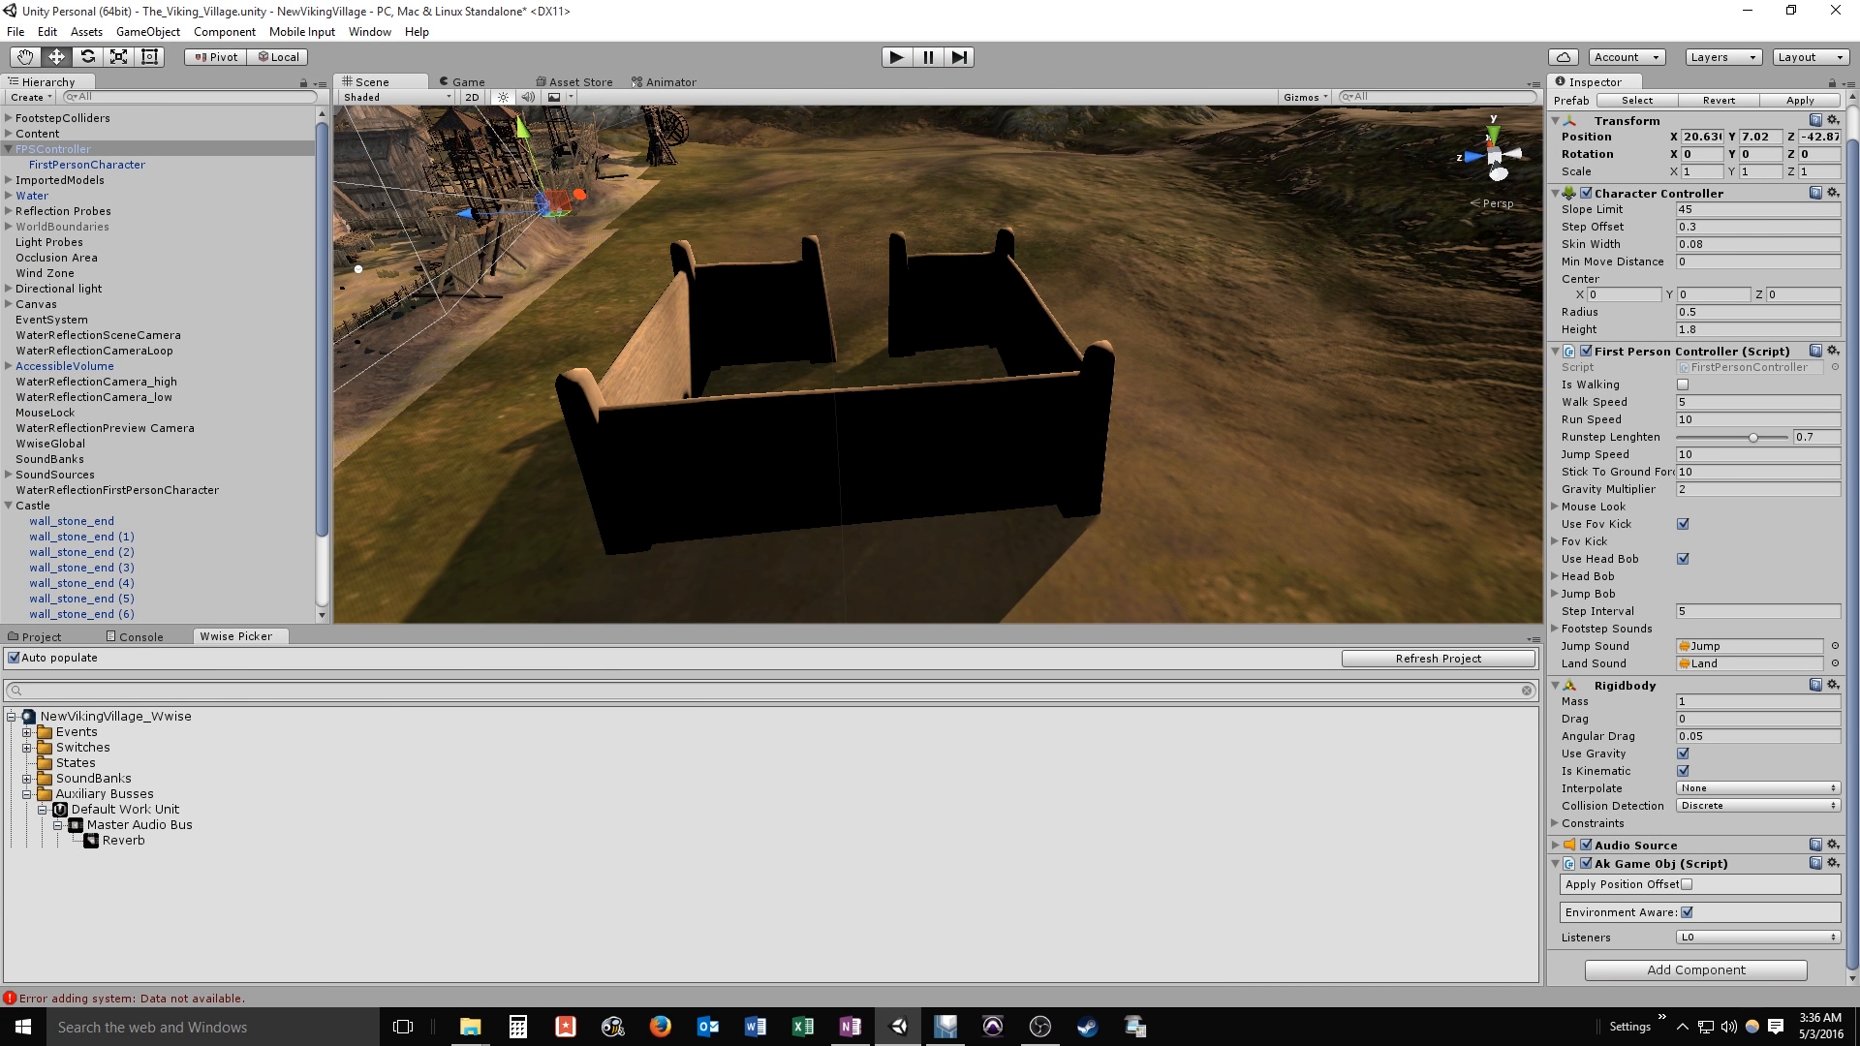